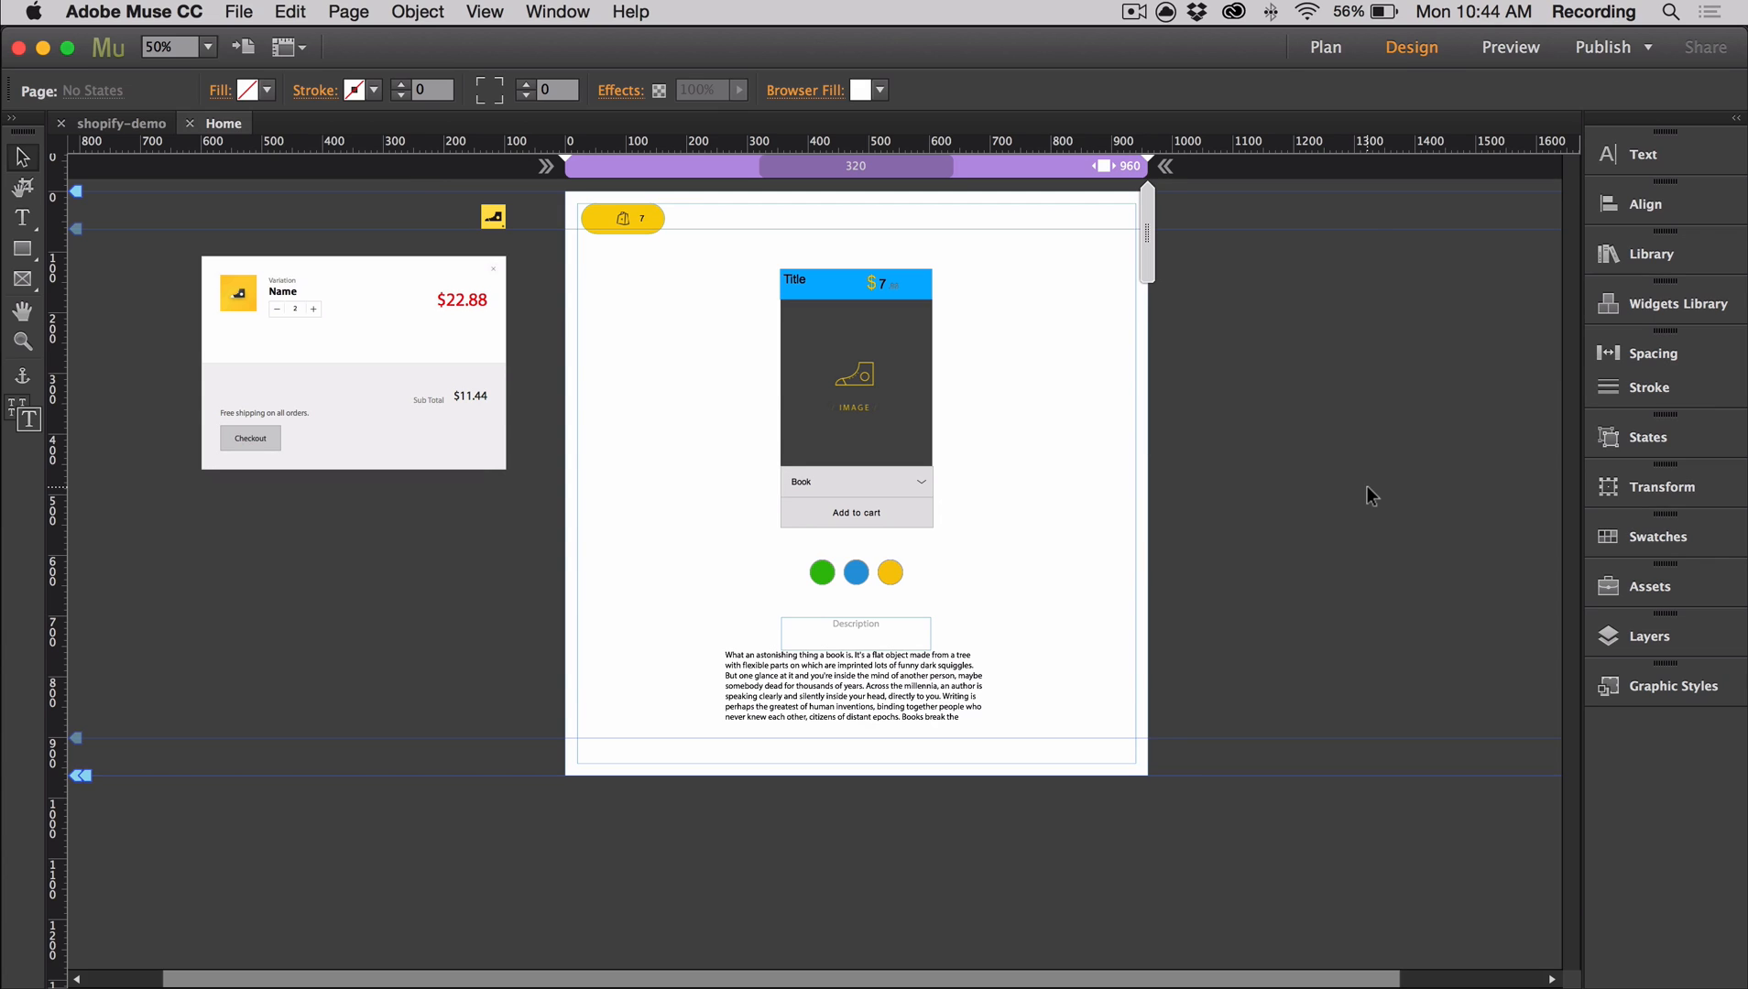
Open the QooQee Shopify Pro widget's main options and review the Checkout method list, currently Same page.
left_click(493, 217)
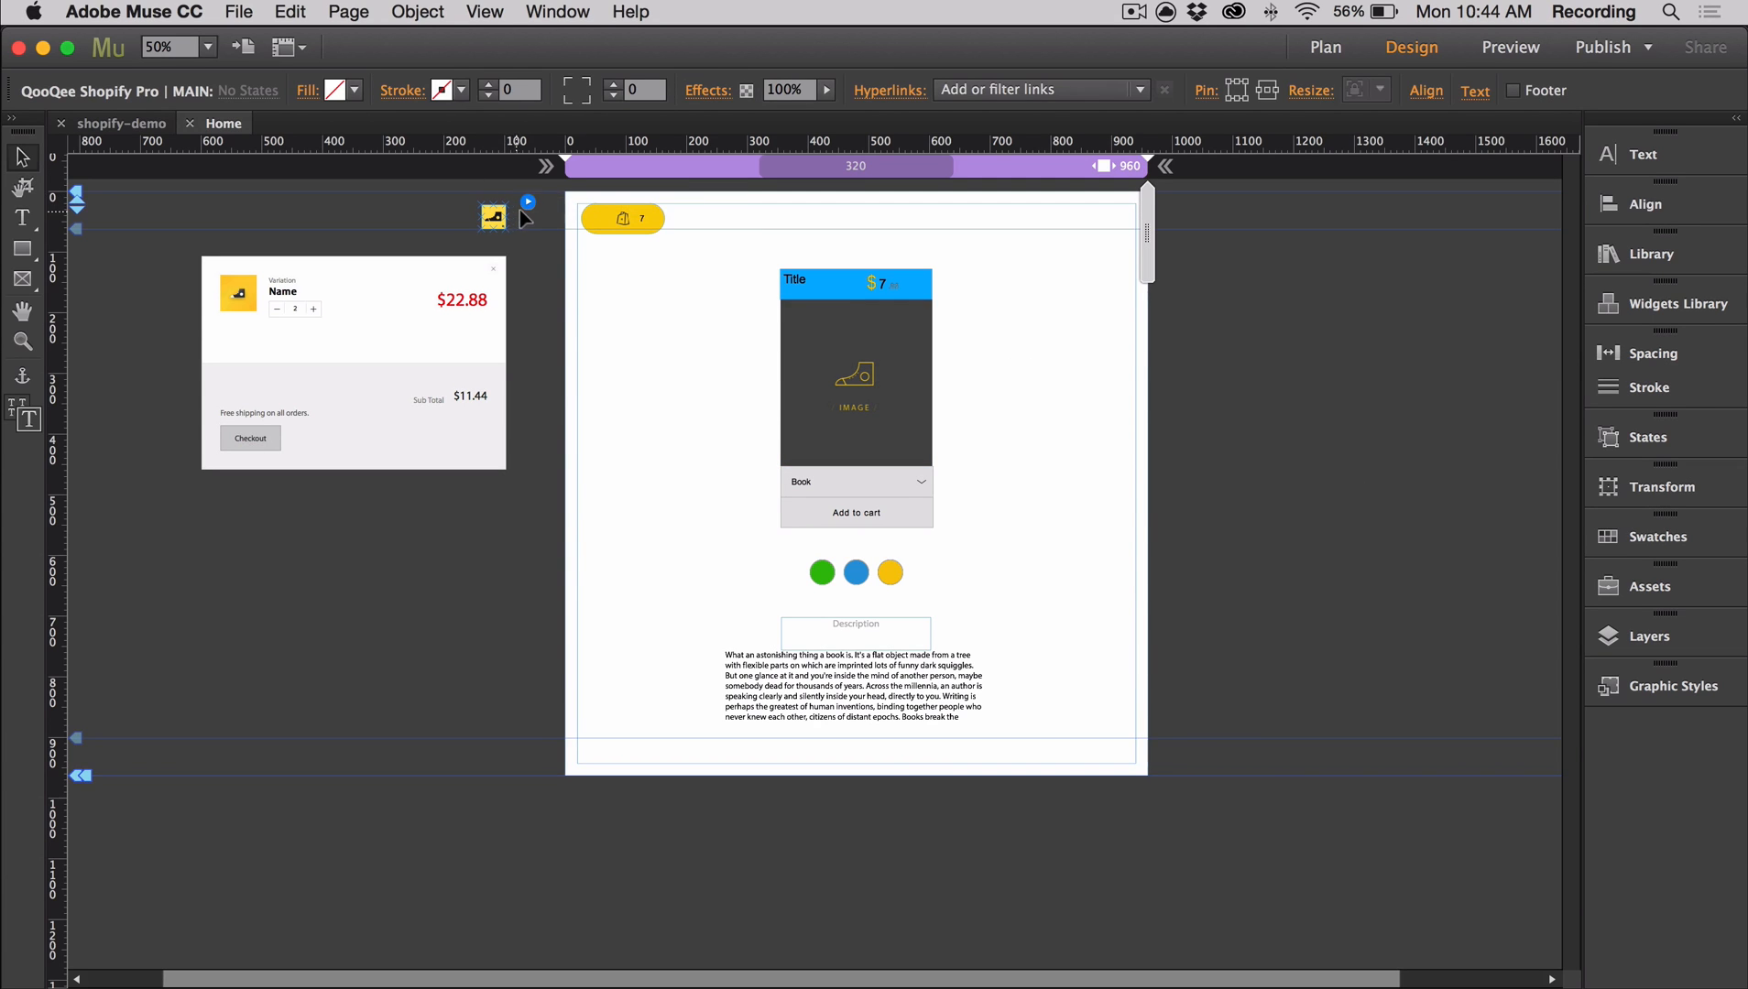
left_click(528, 203)
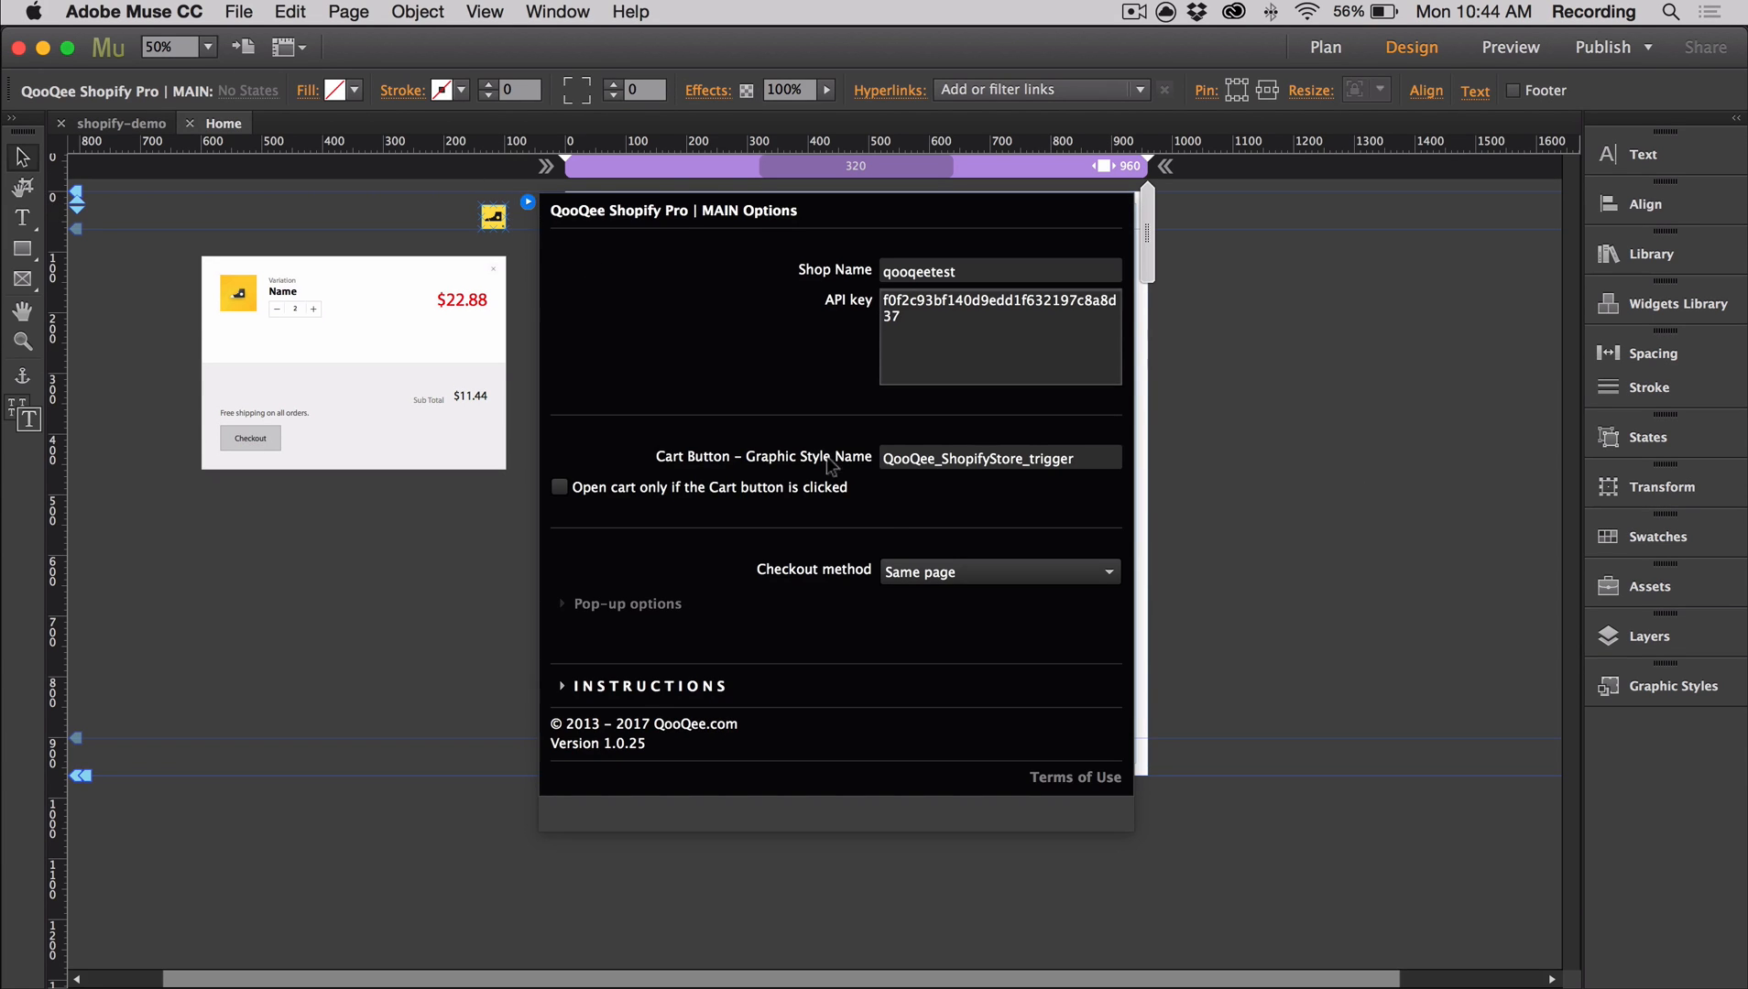
left_click(997, 572)
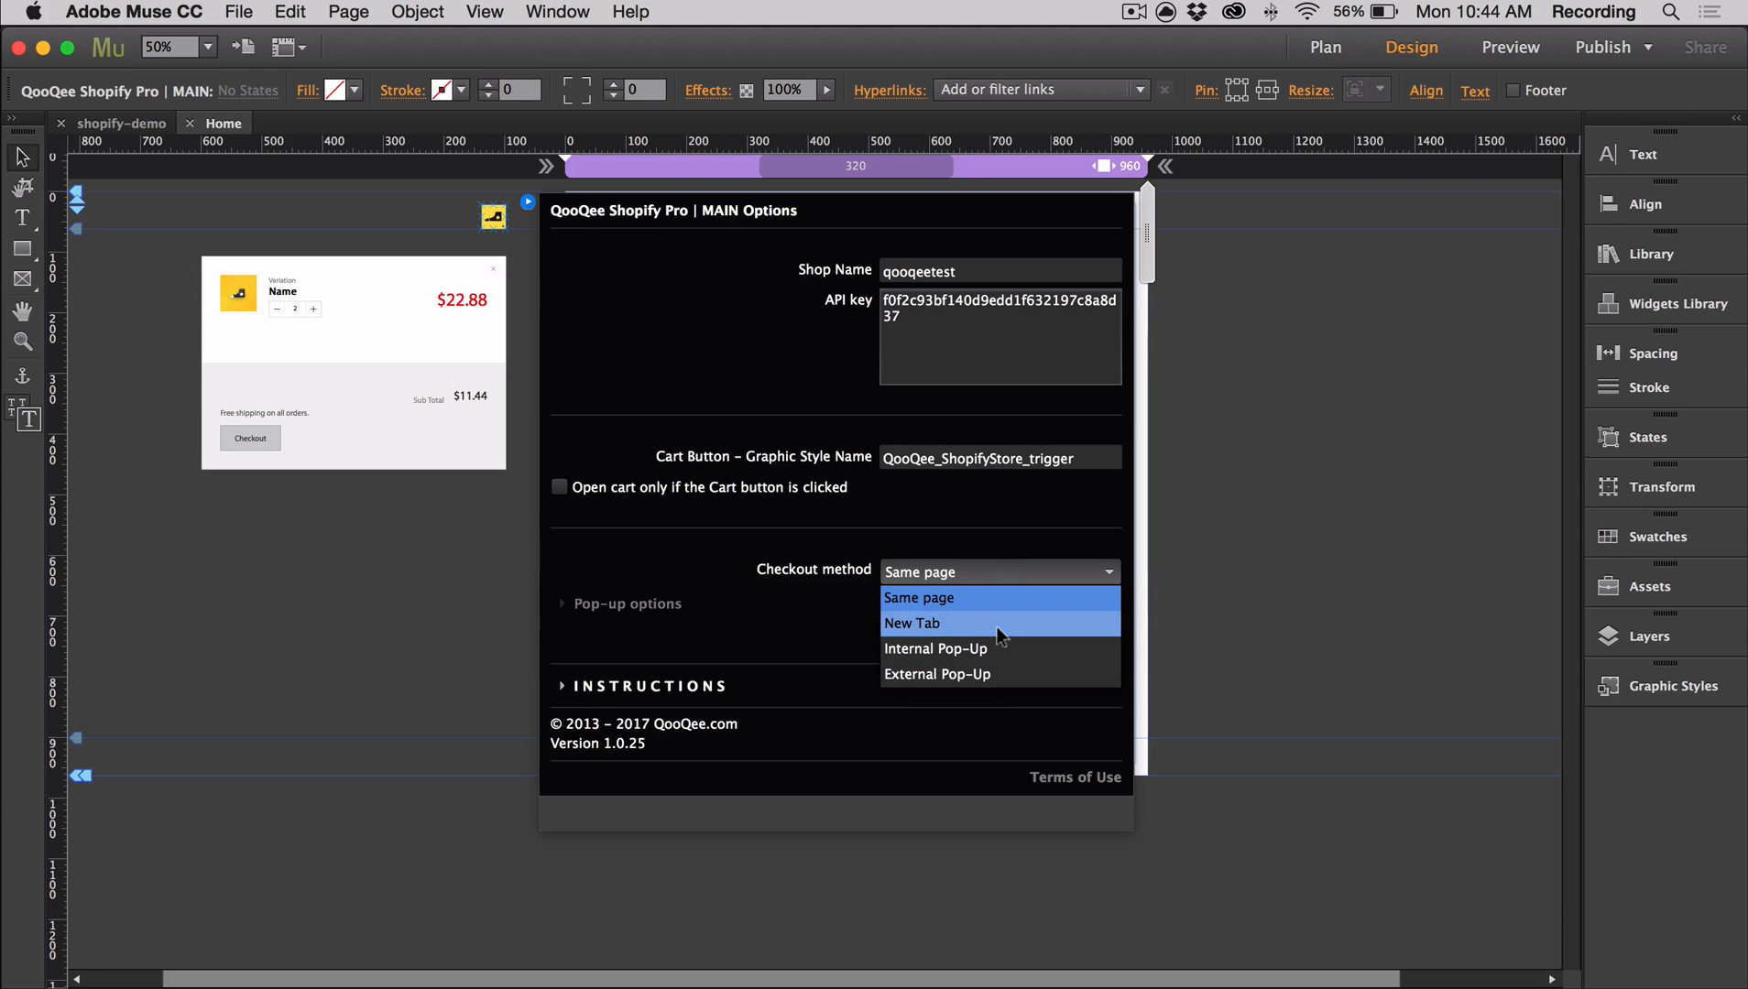
mouse_move(992, 681)
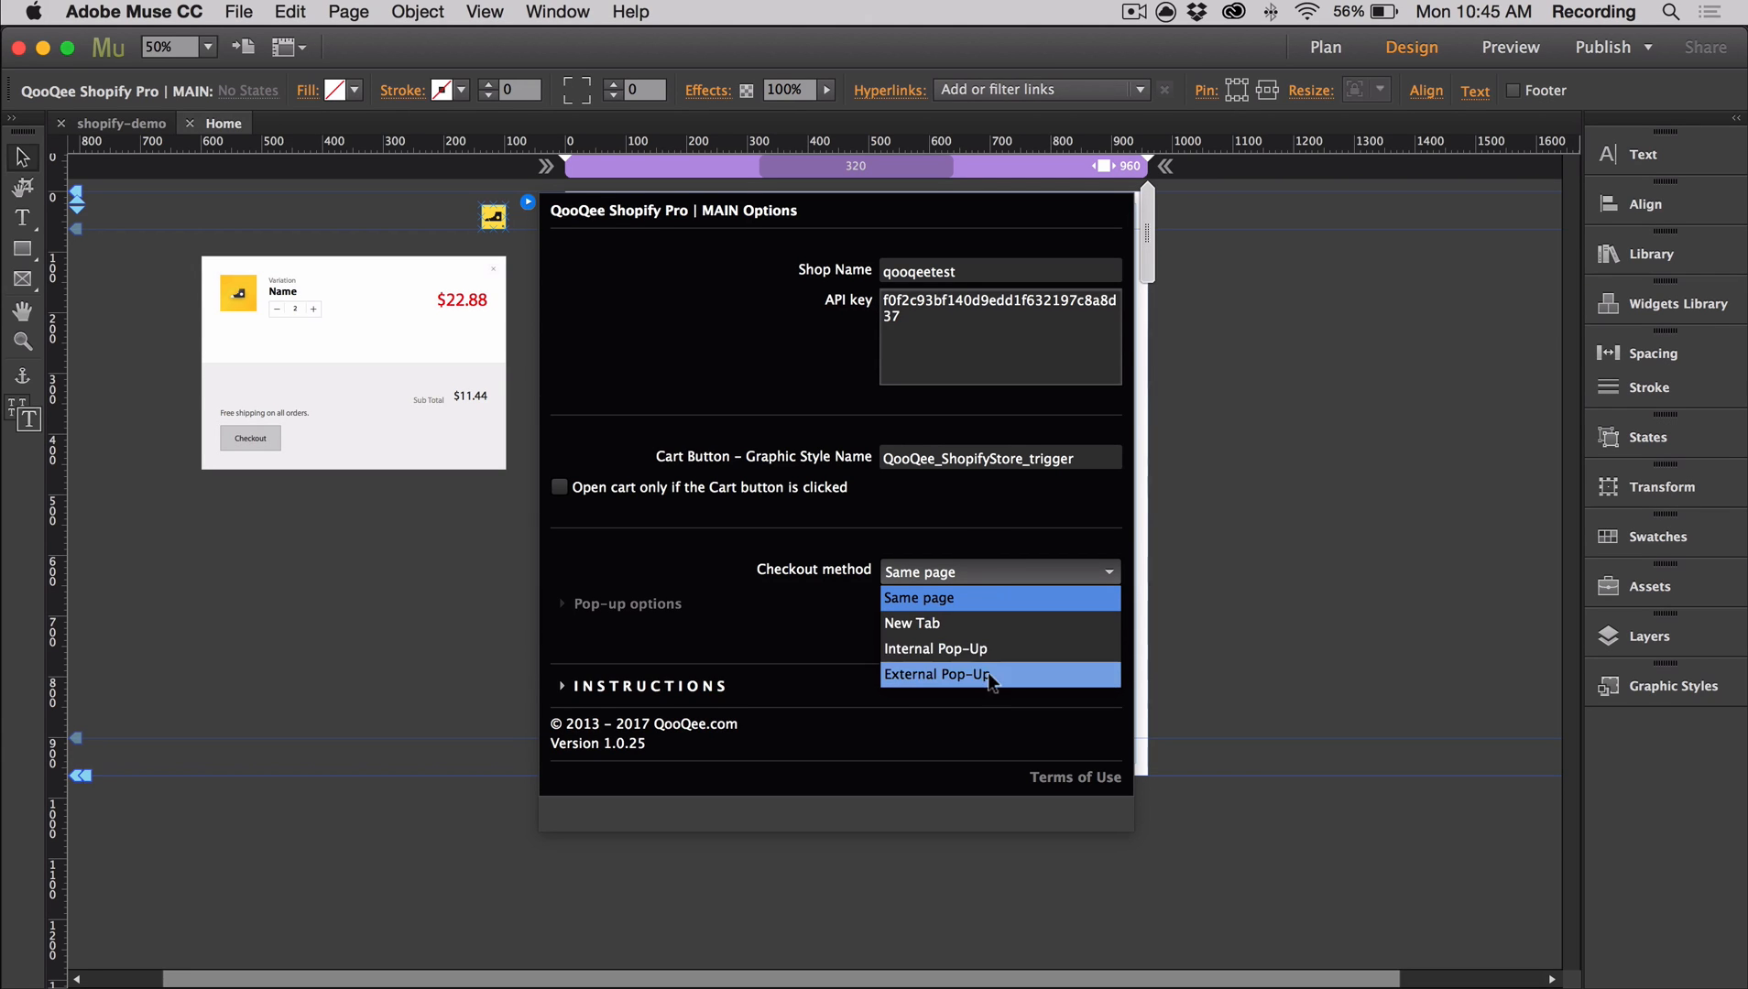
mouse_move(995, 623)
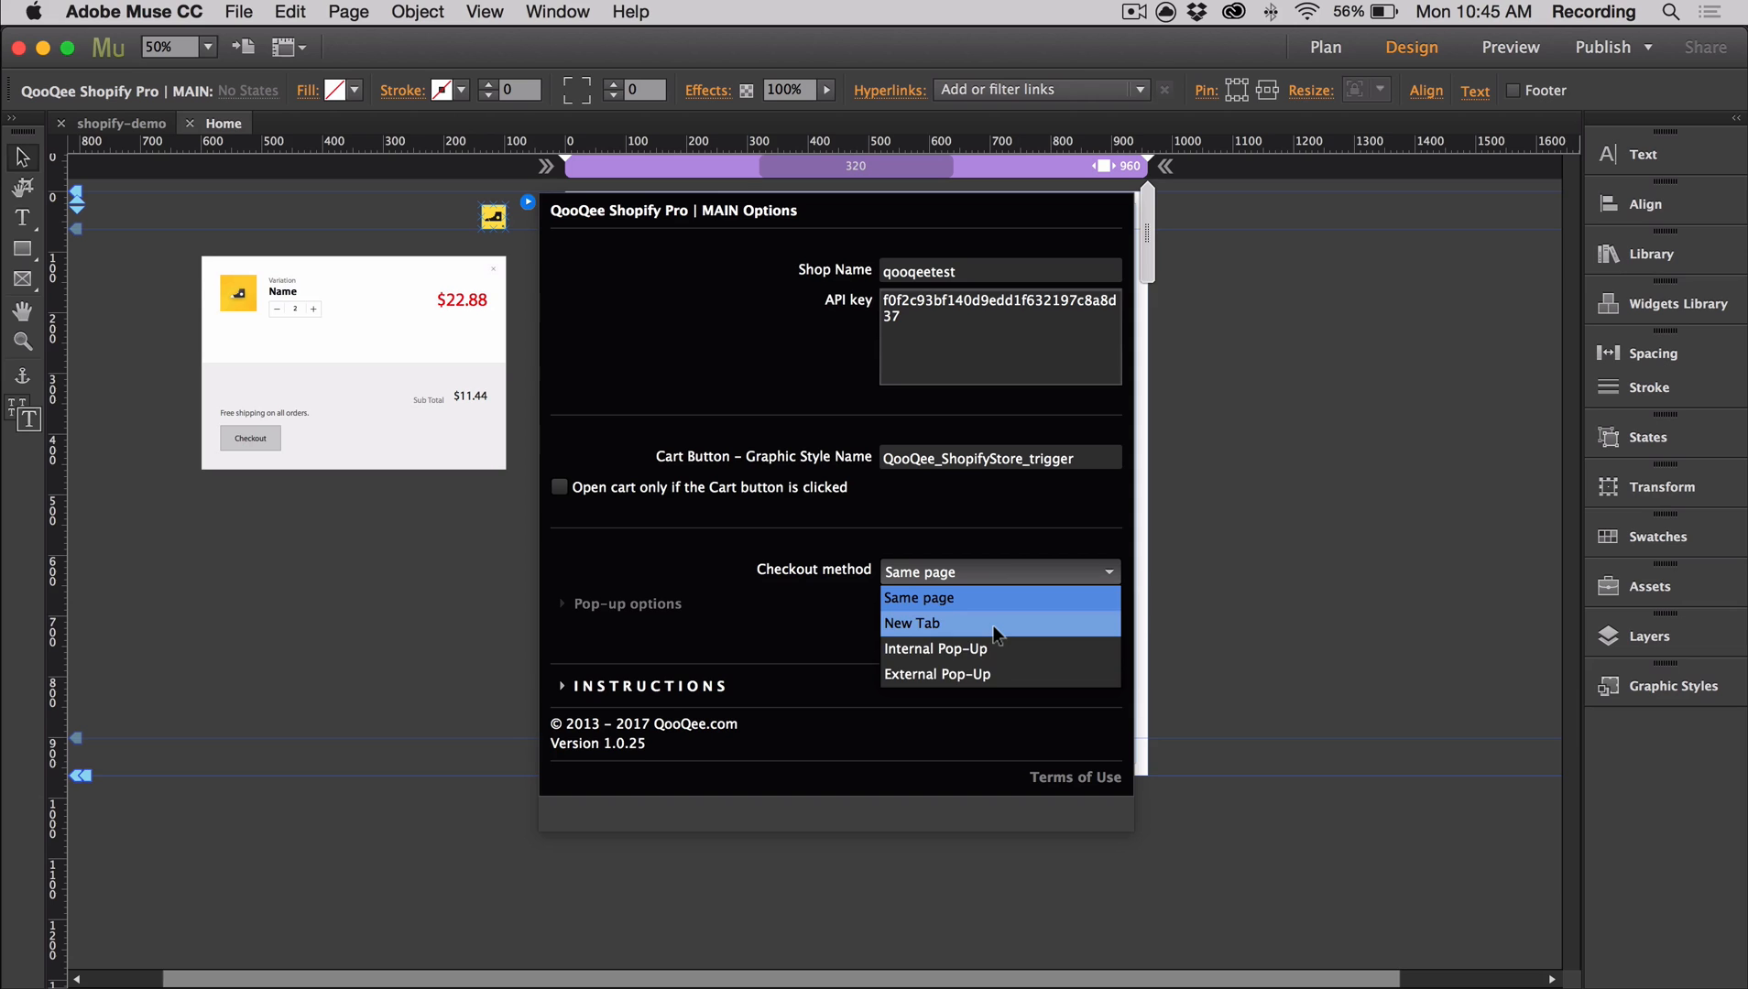
left_click(917, 597)
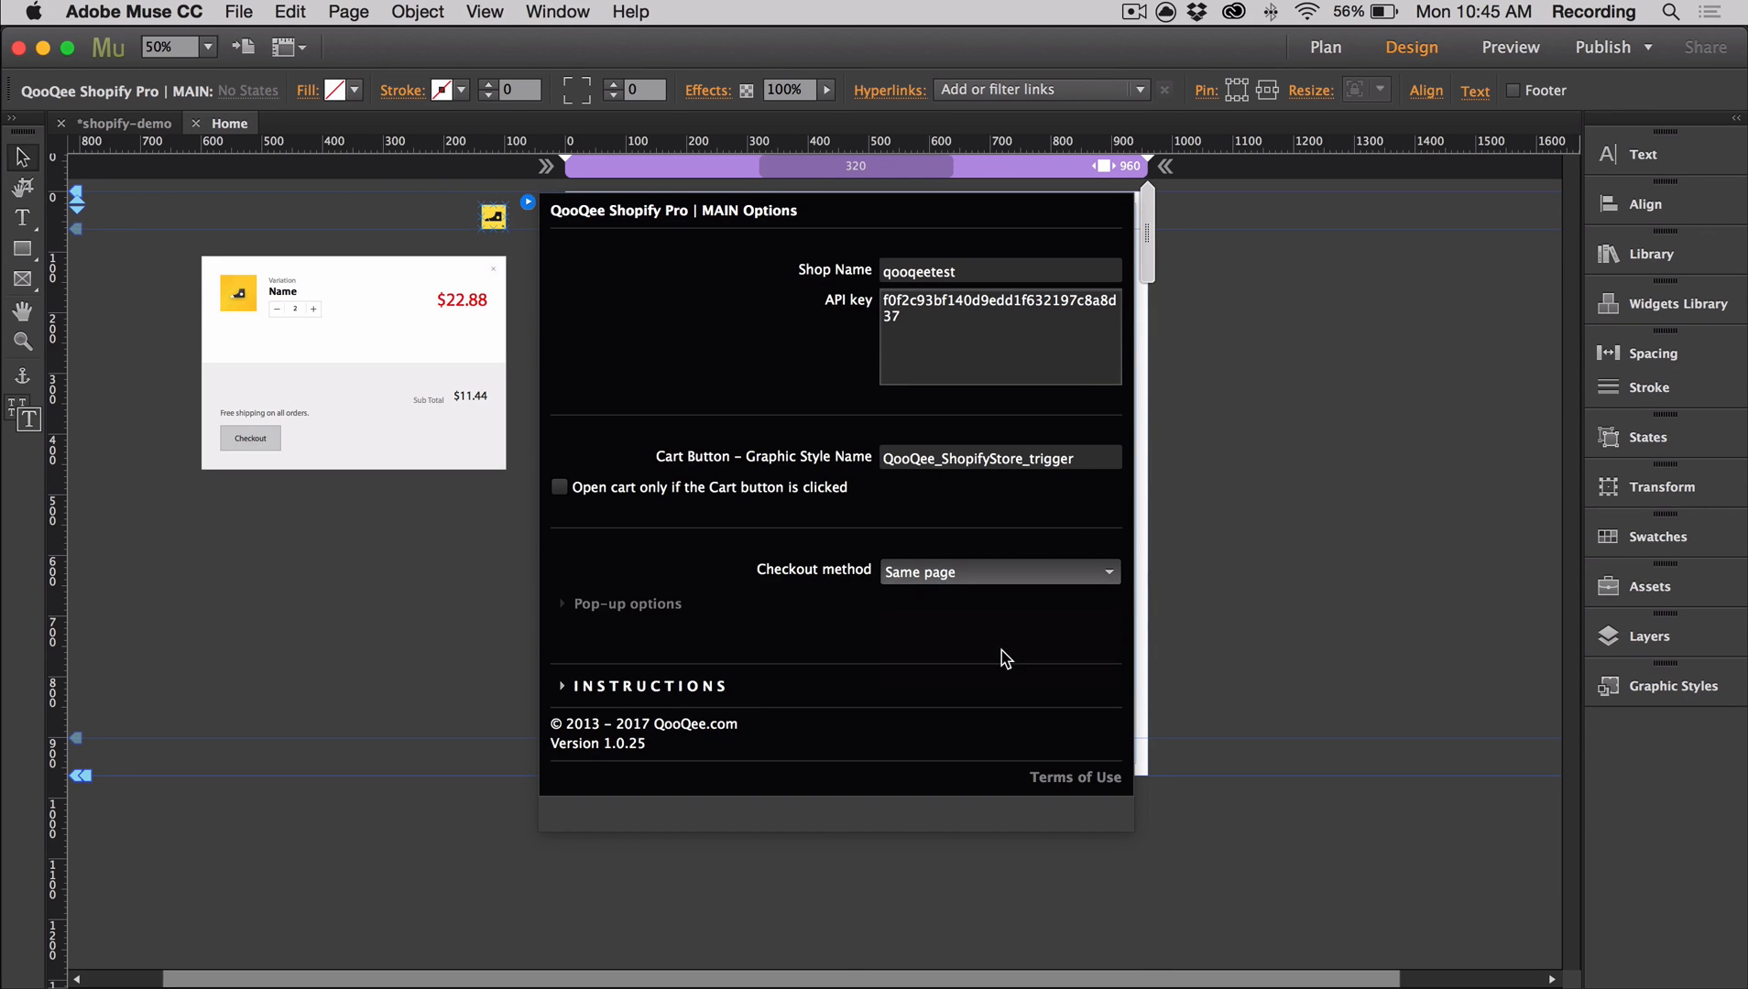
Set checkout to Internal Pop-Up: width 1400, blue border, close button size 30, shadow .5.
left_click(996, 572)
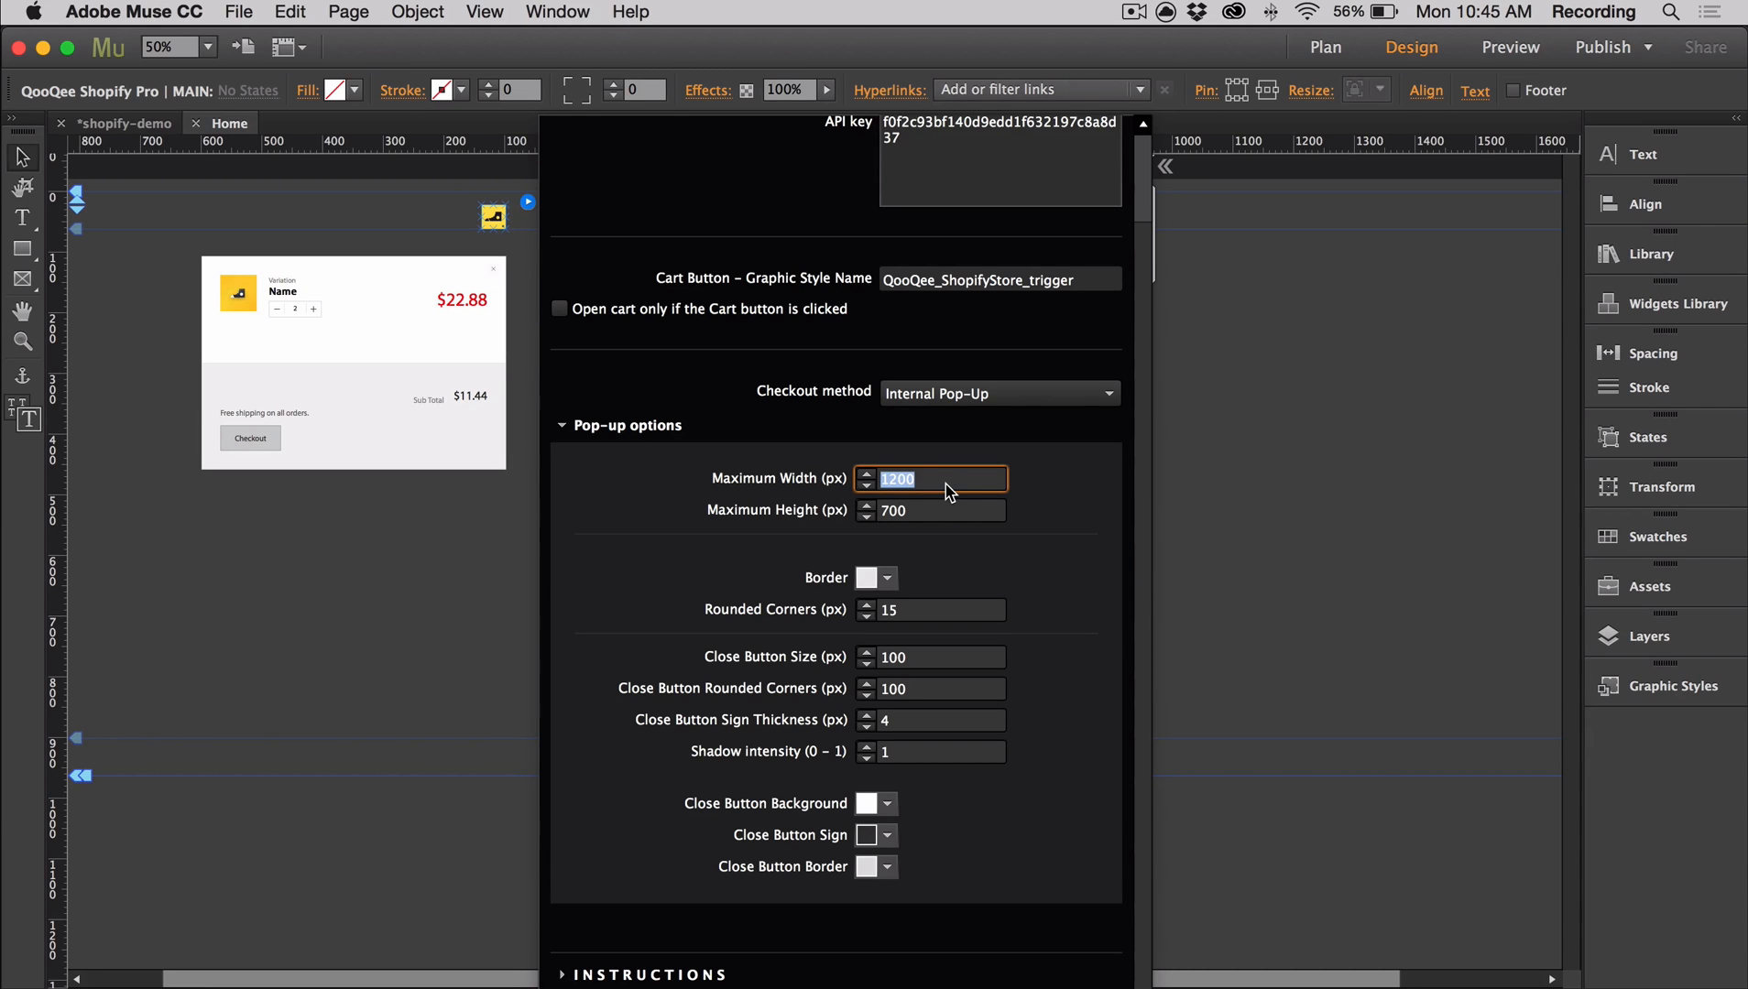
type("1400")
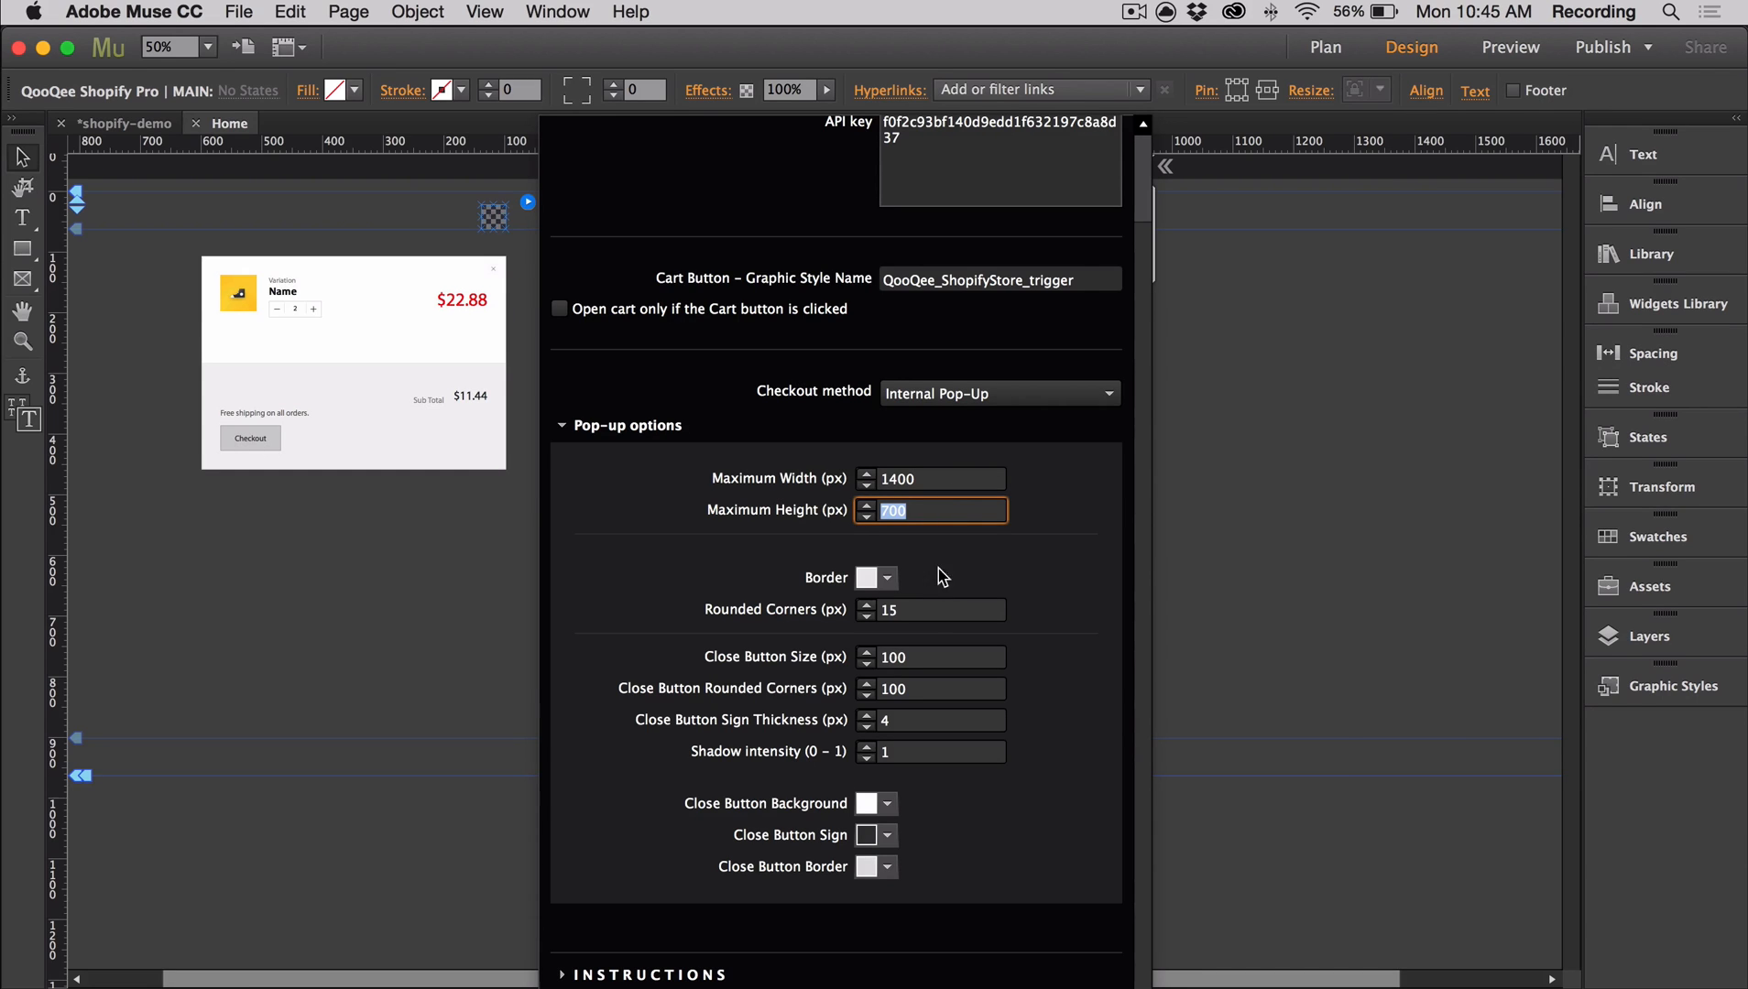
left_click(867, 577)
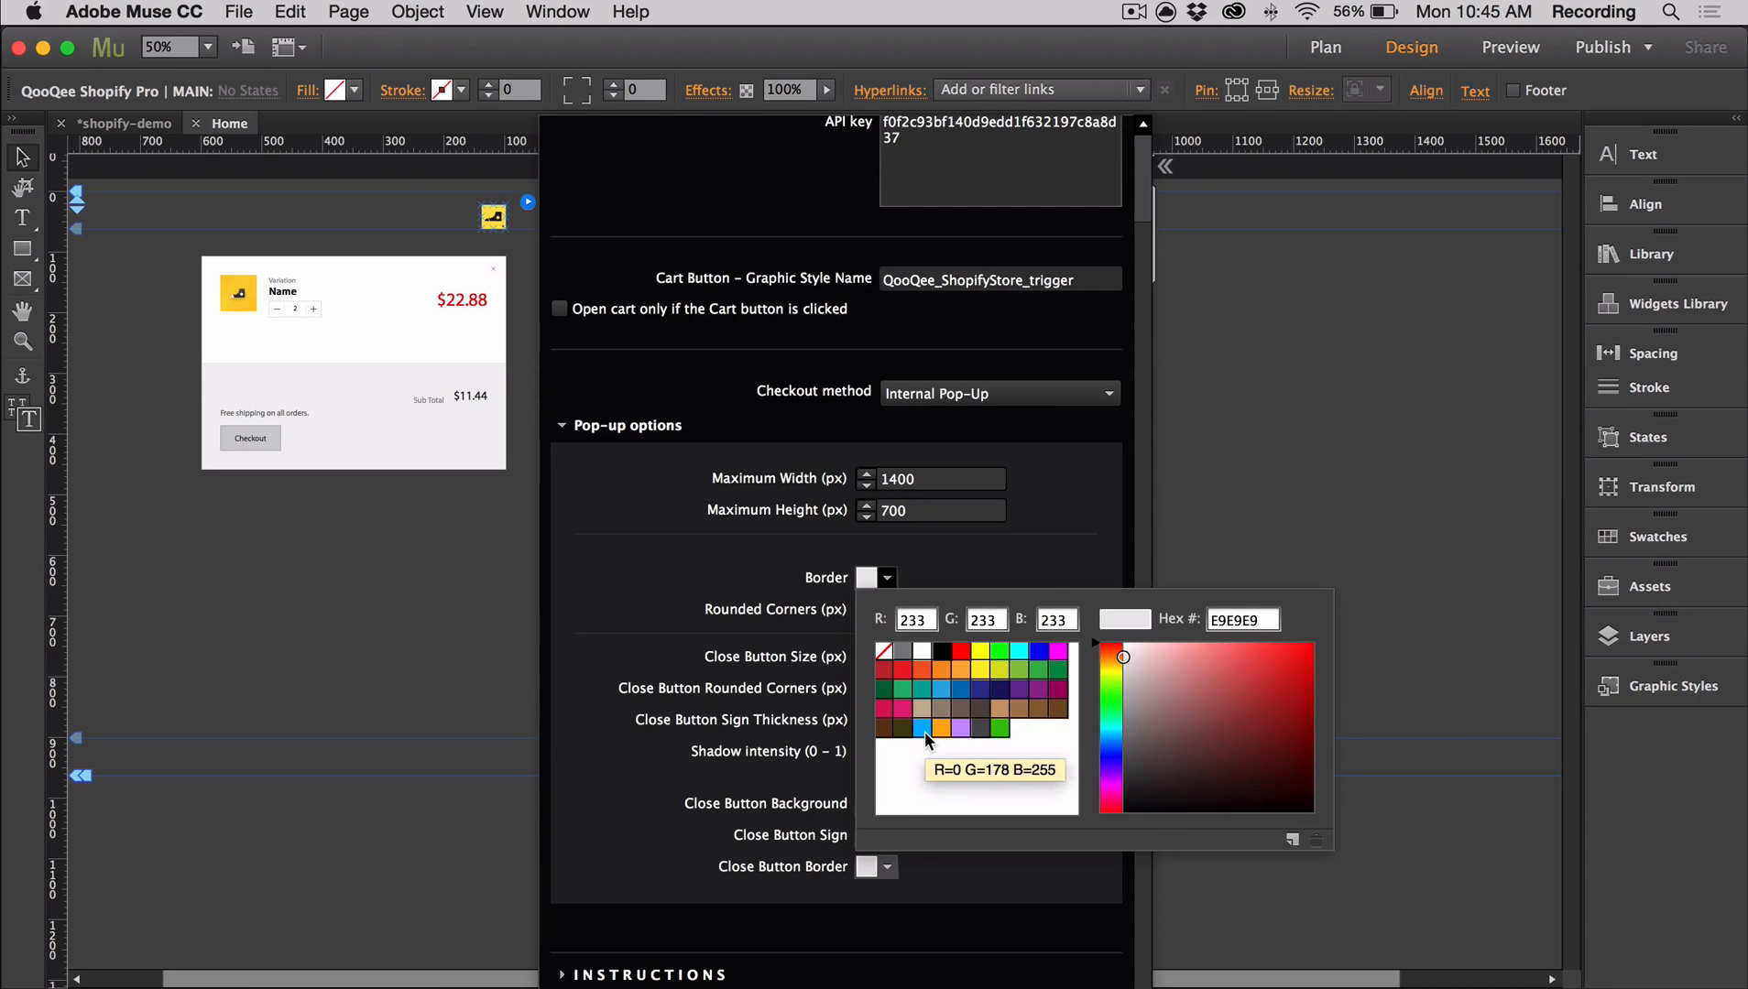
left_click(924, 733)
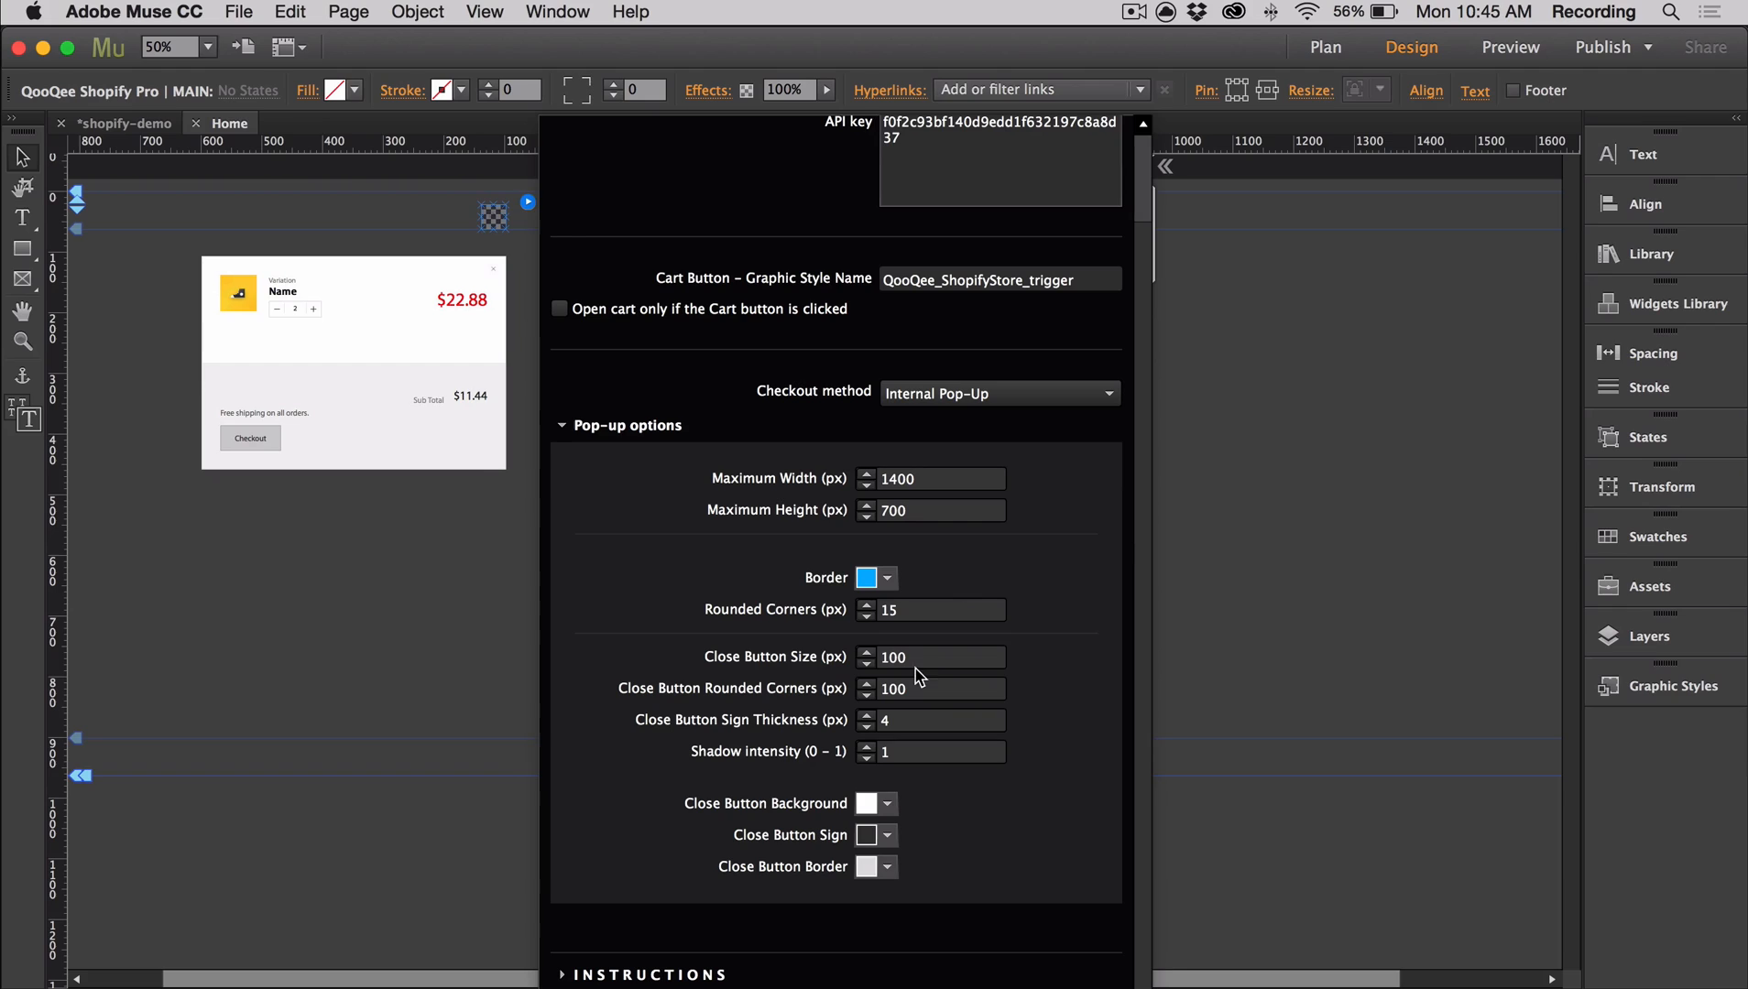
triple_click(930, 658)
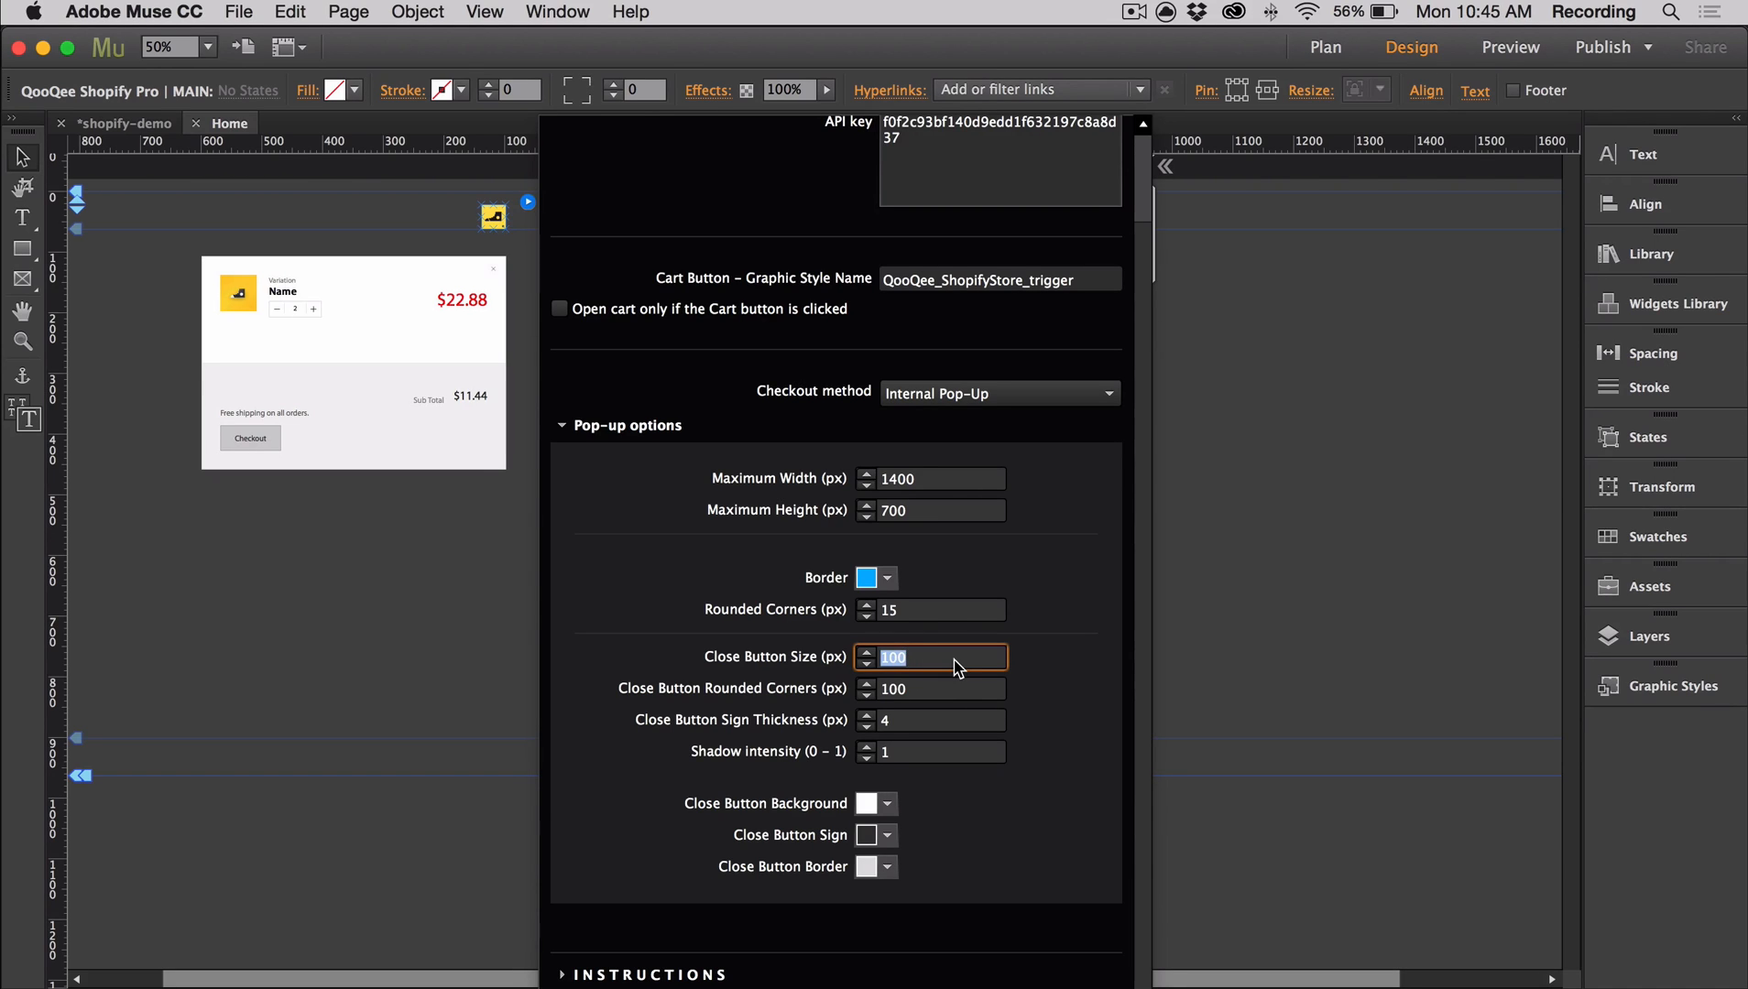
type("30")
left_click(930, 719)
type("5")
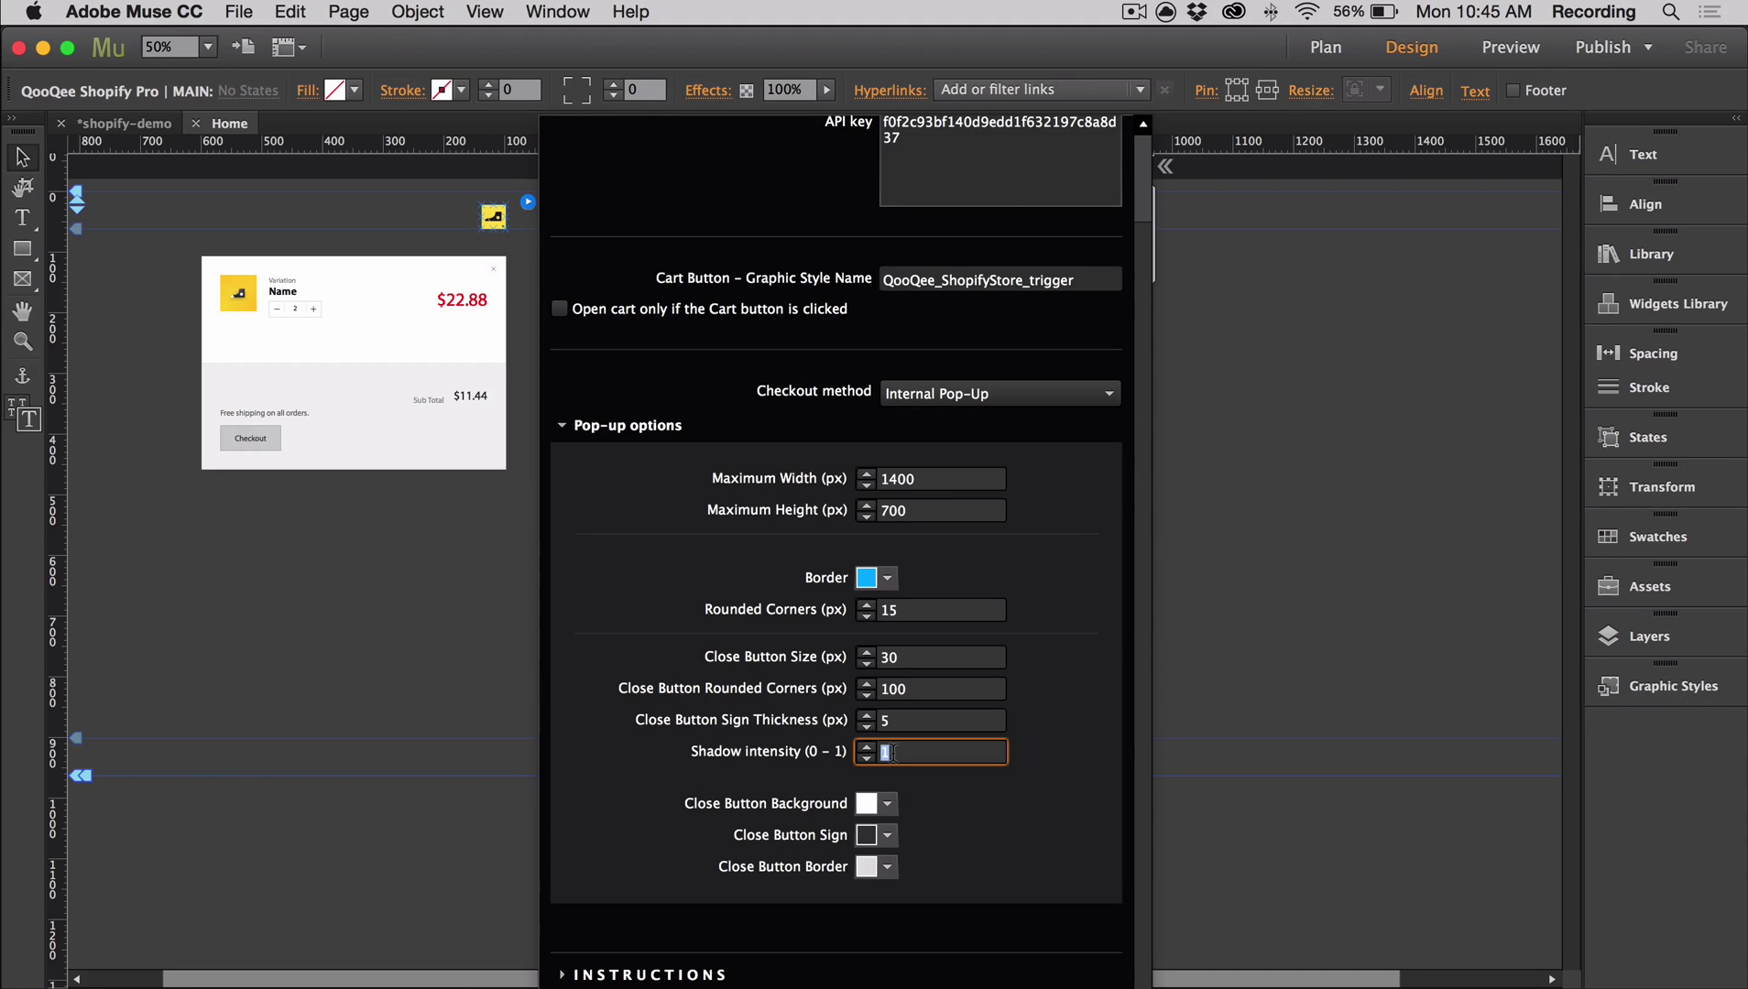
type(".5")
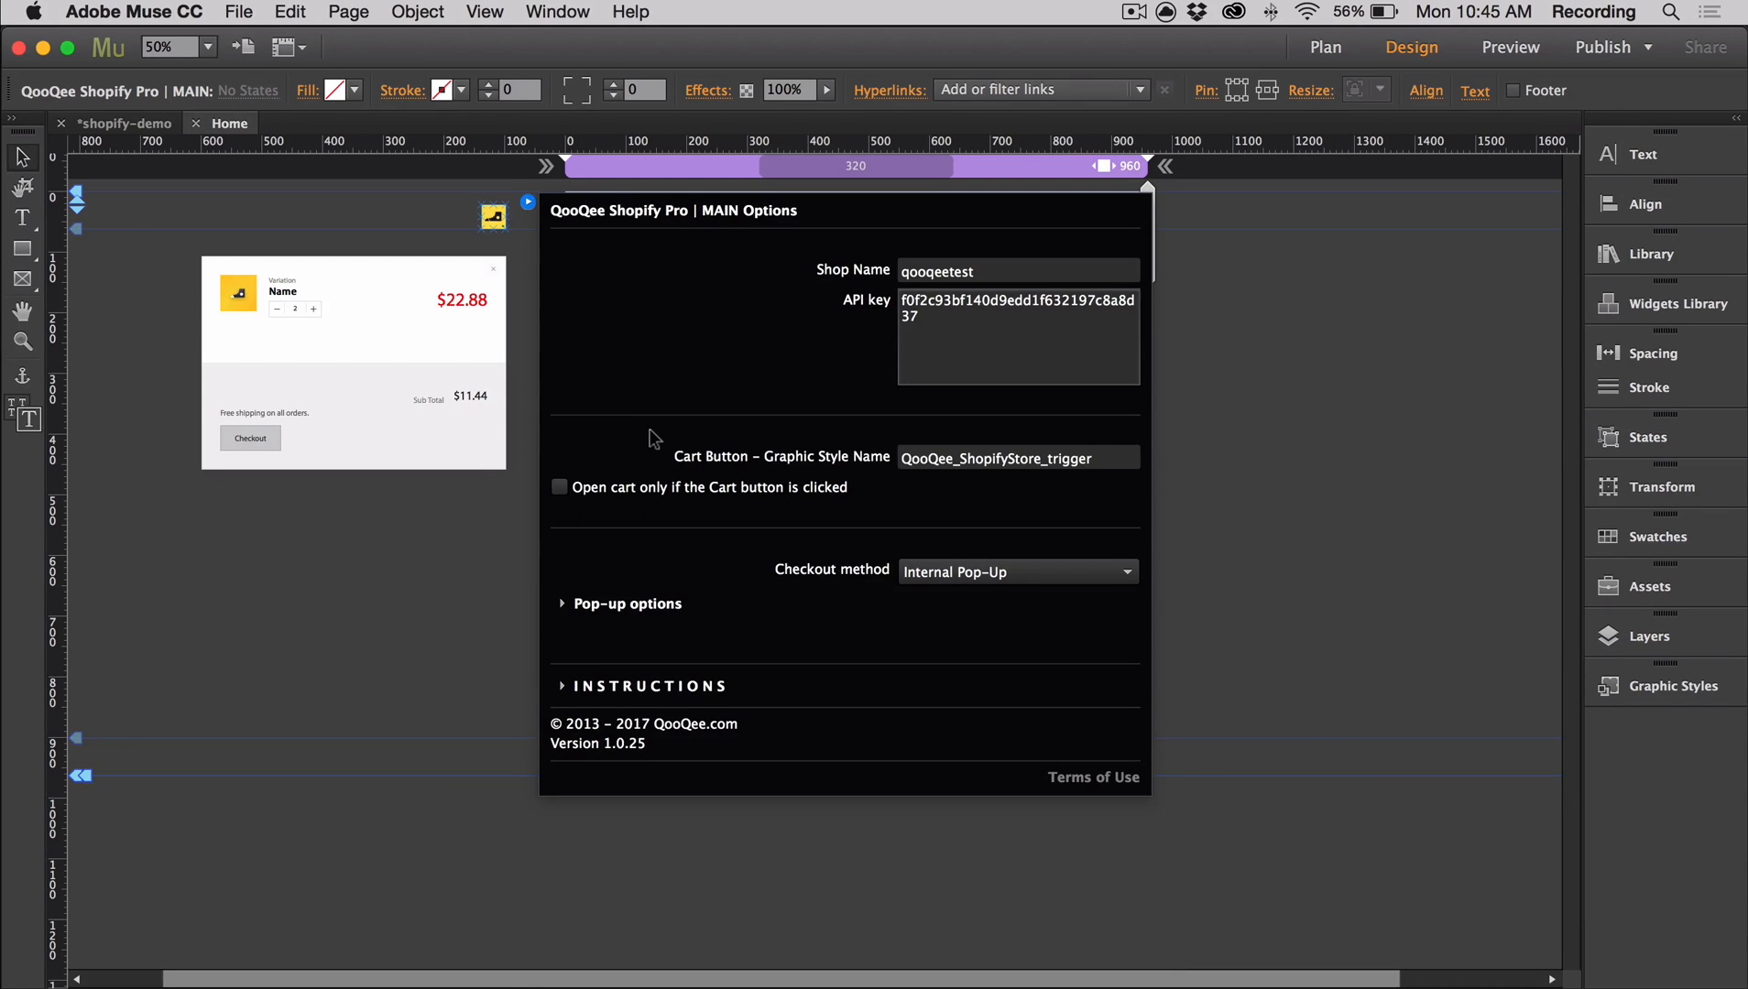
mouse_move(667, 449)
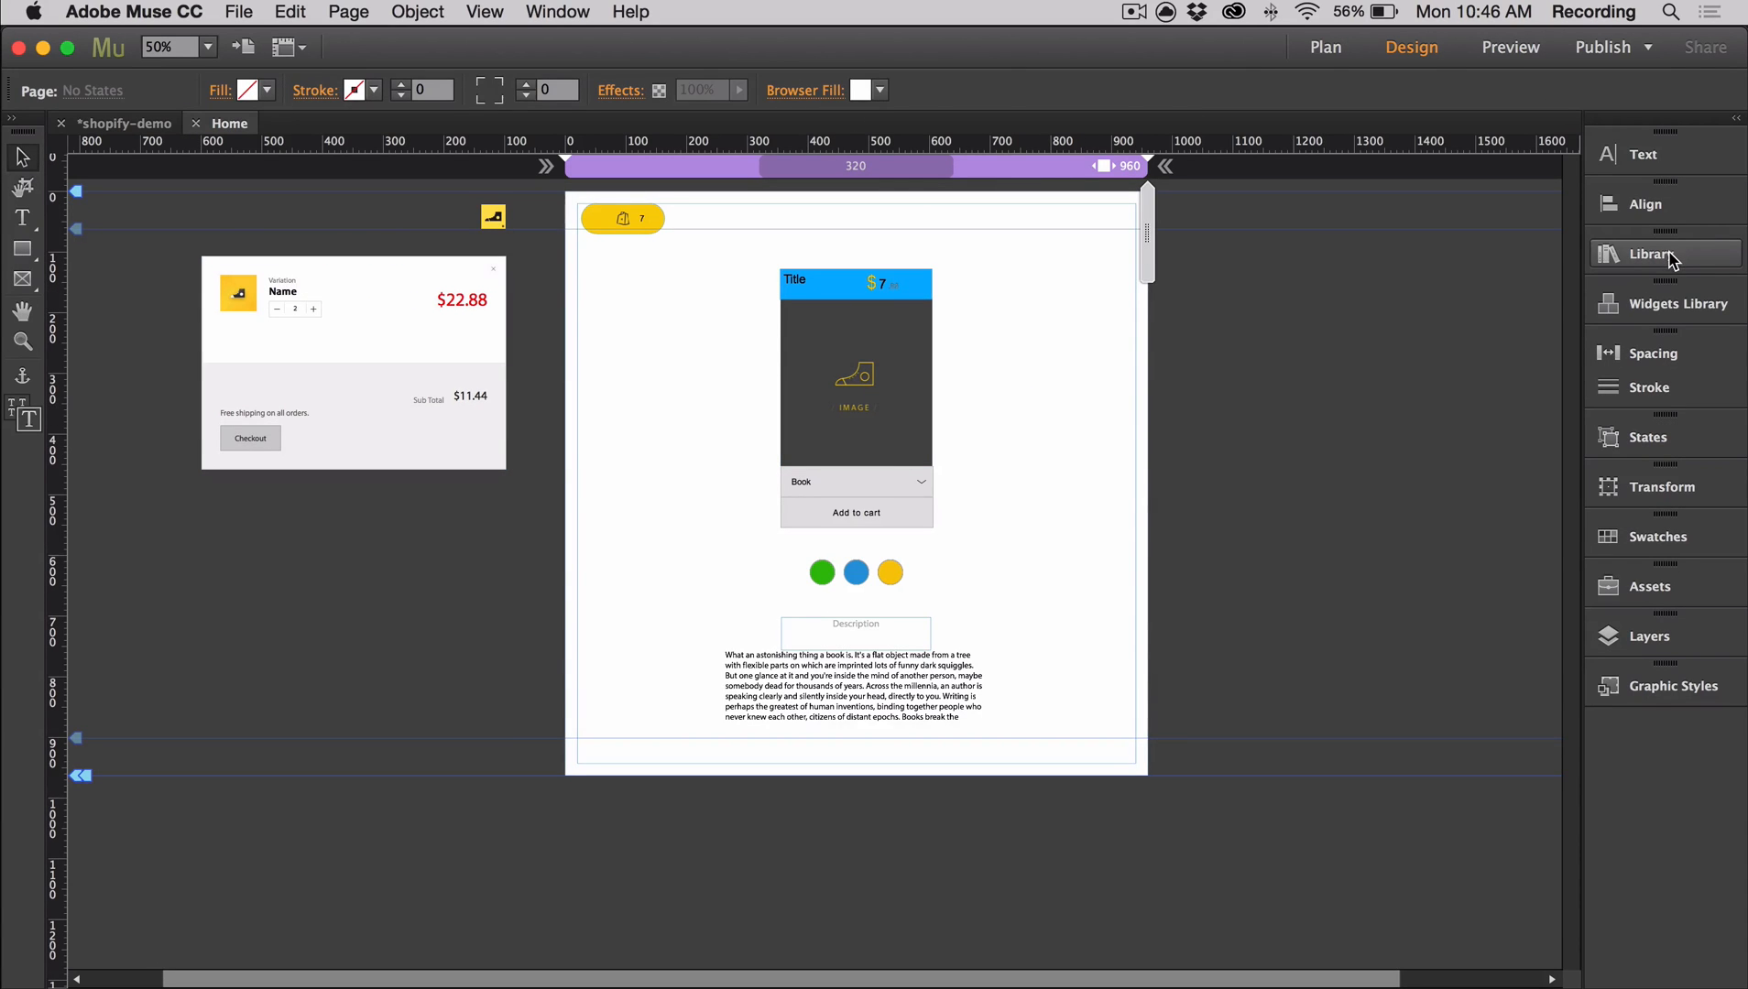
Open the Library panel to get a state button for beside the product card.
left_click(1676, 303)
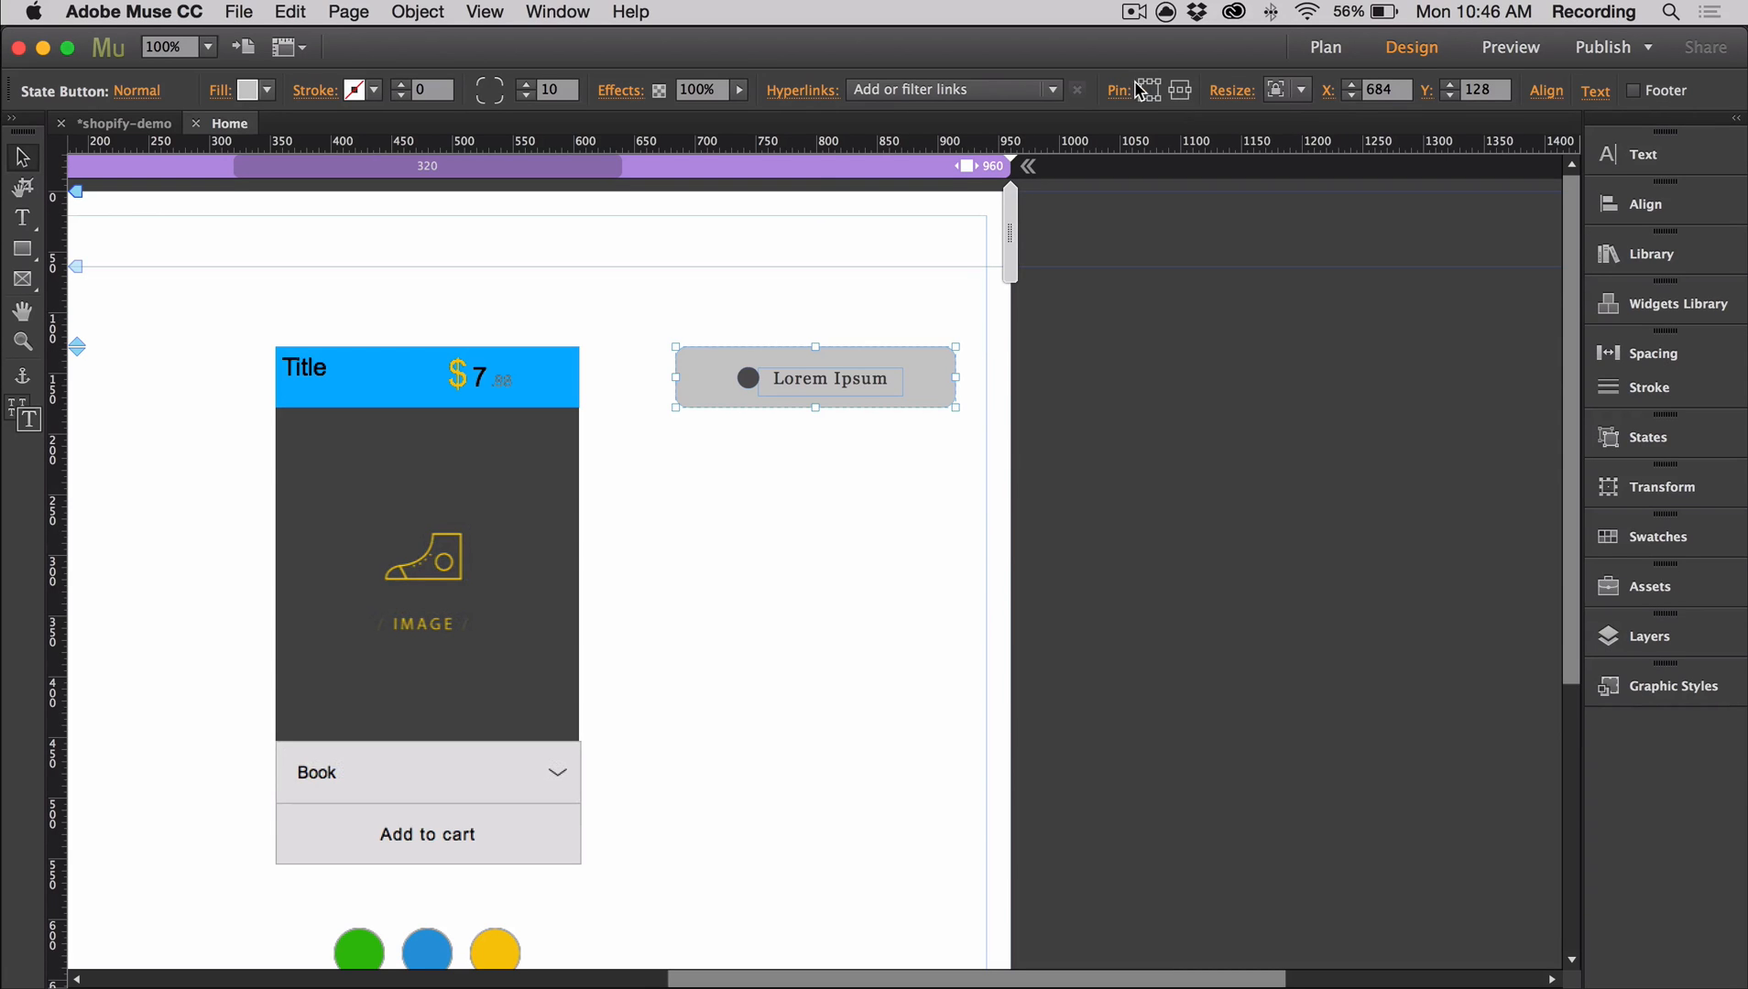
Clear the new button's widget contents and fill it blue.
right_click(814, 380)
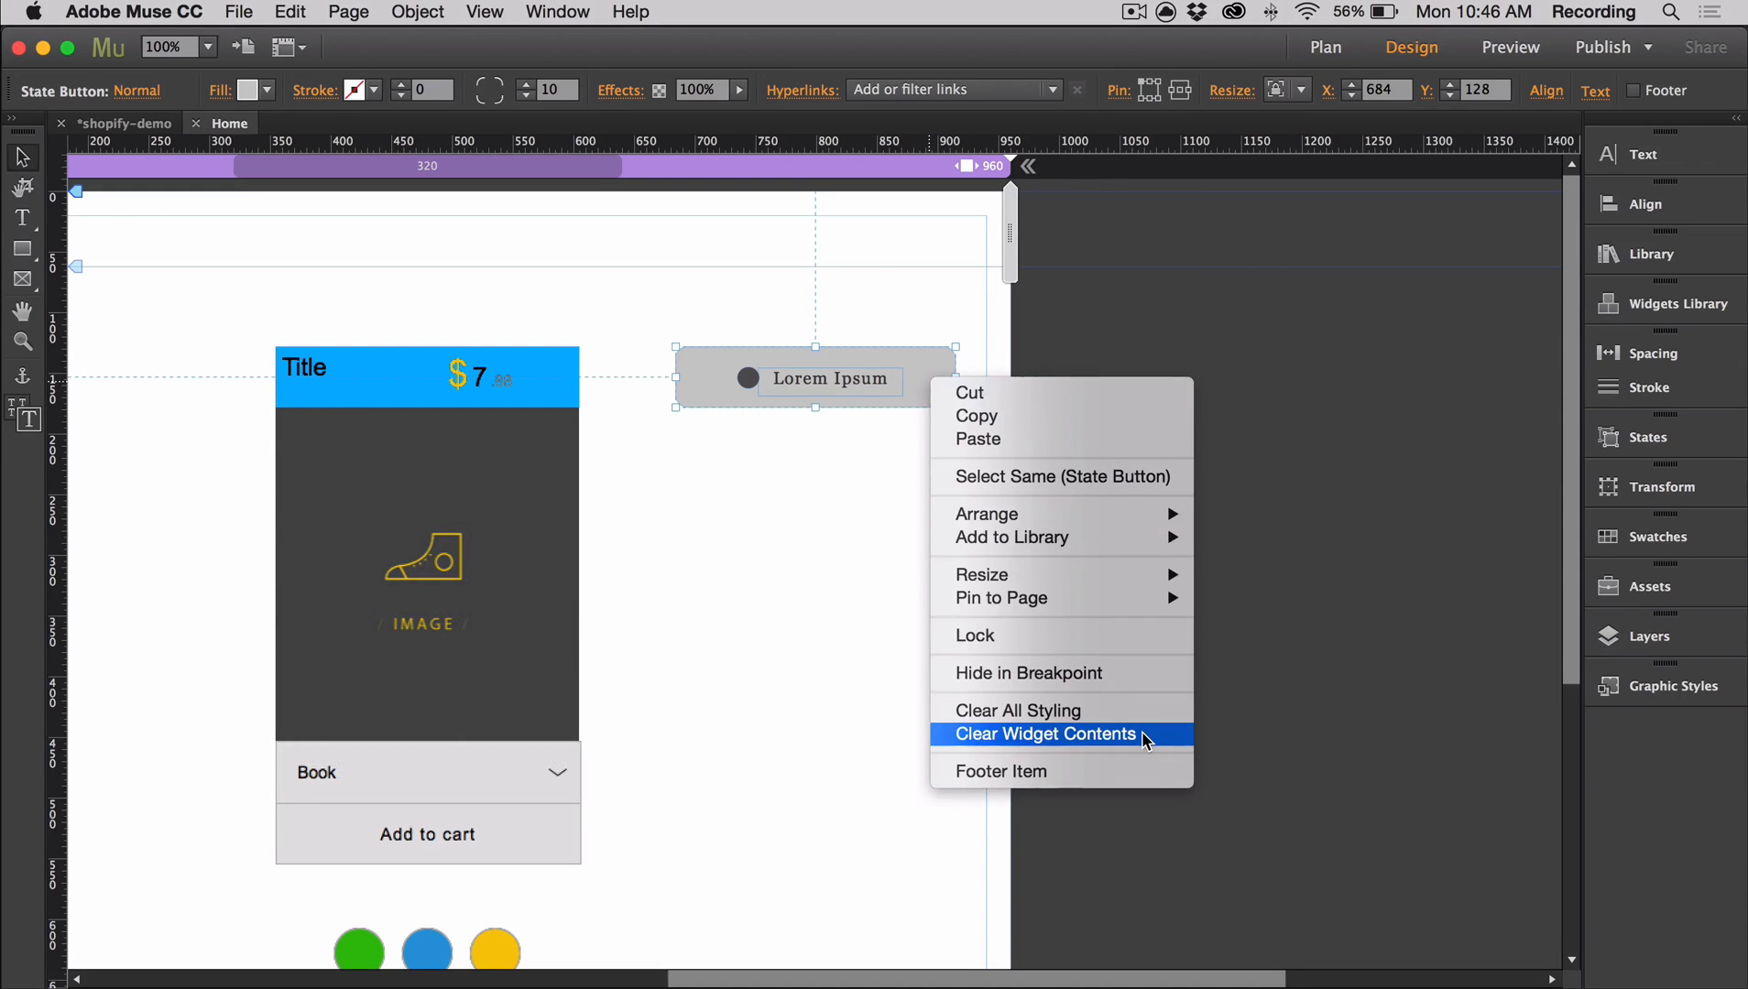
left_click(1042, 733)
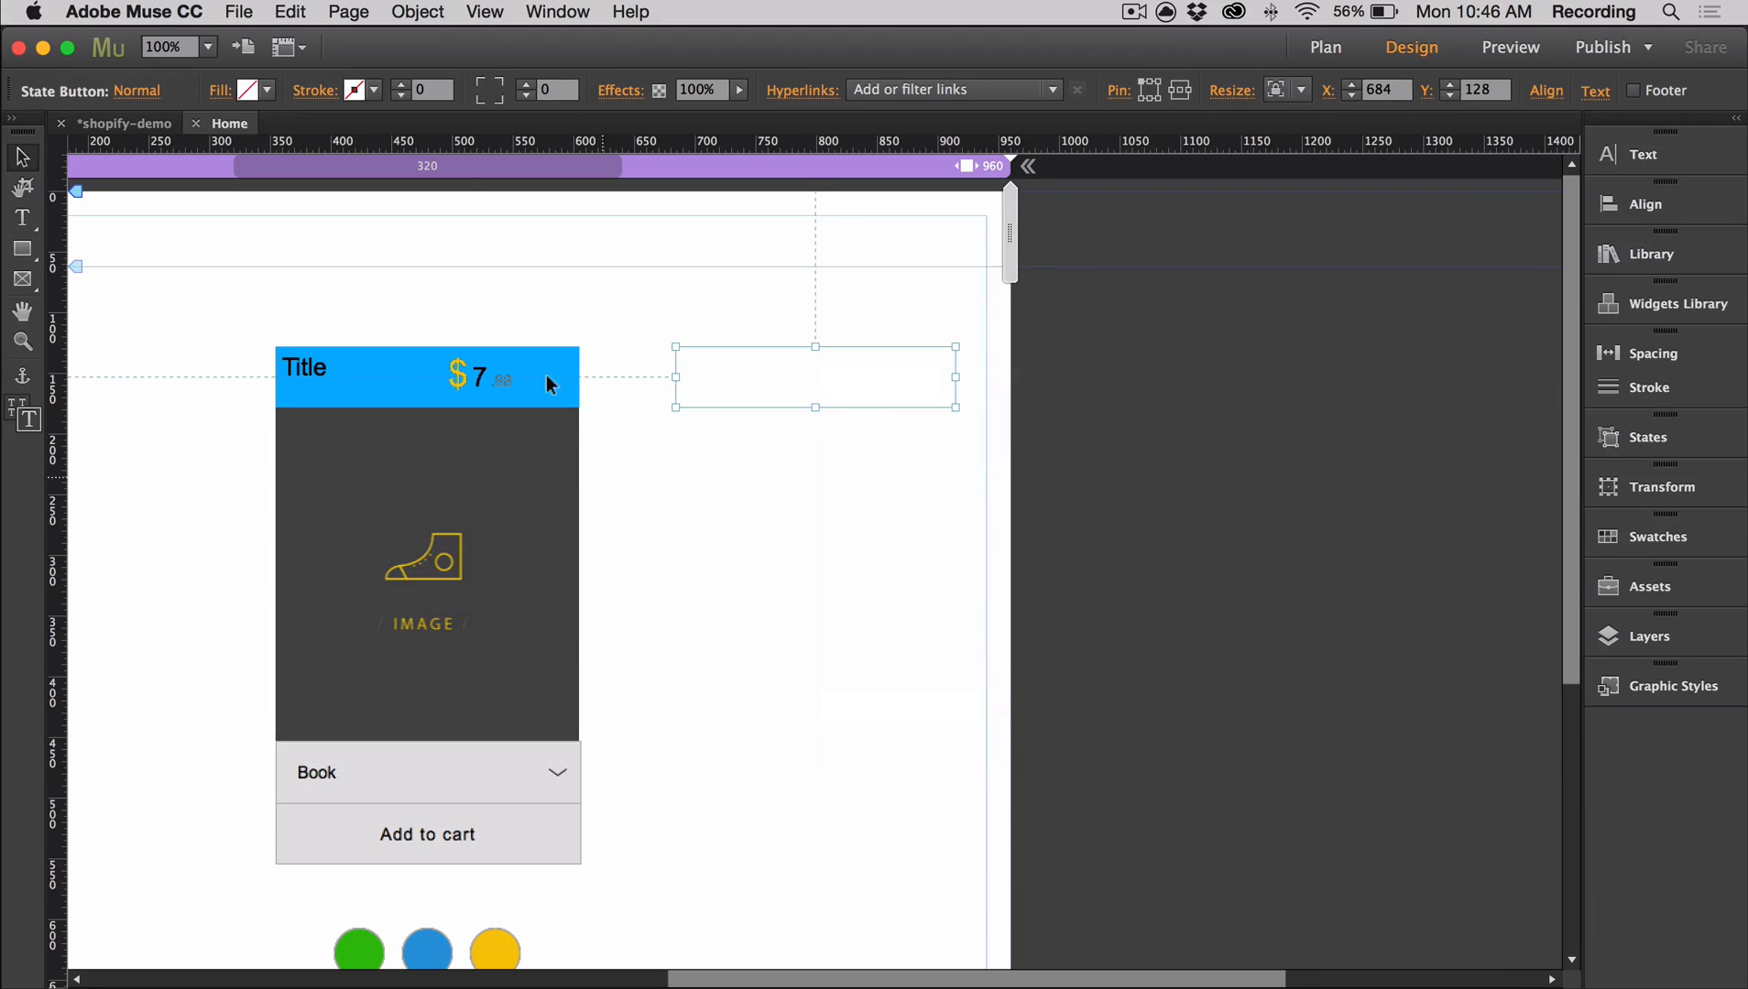
left_click(232, 91)
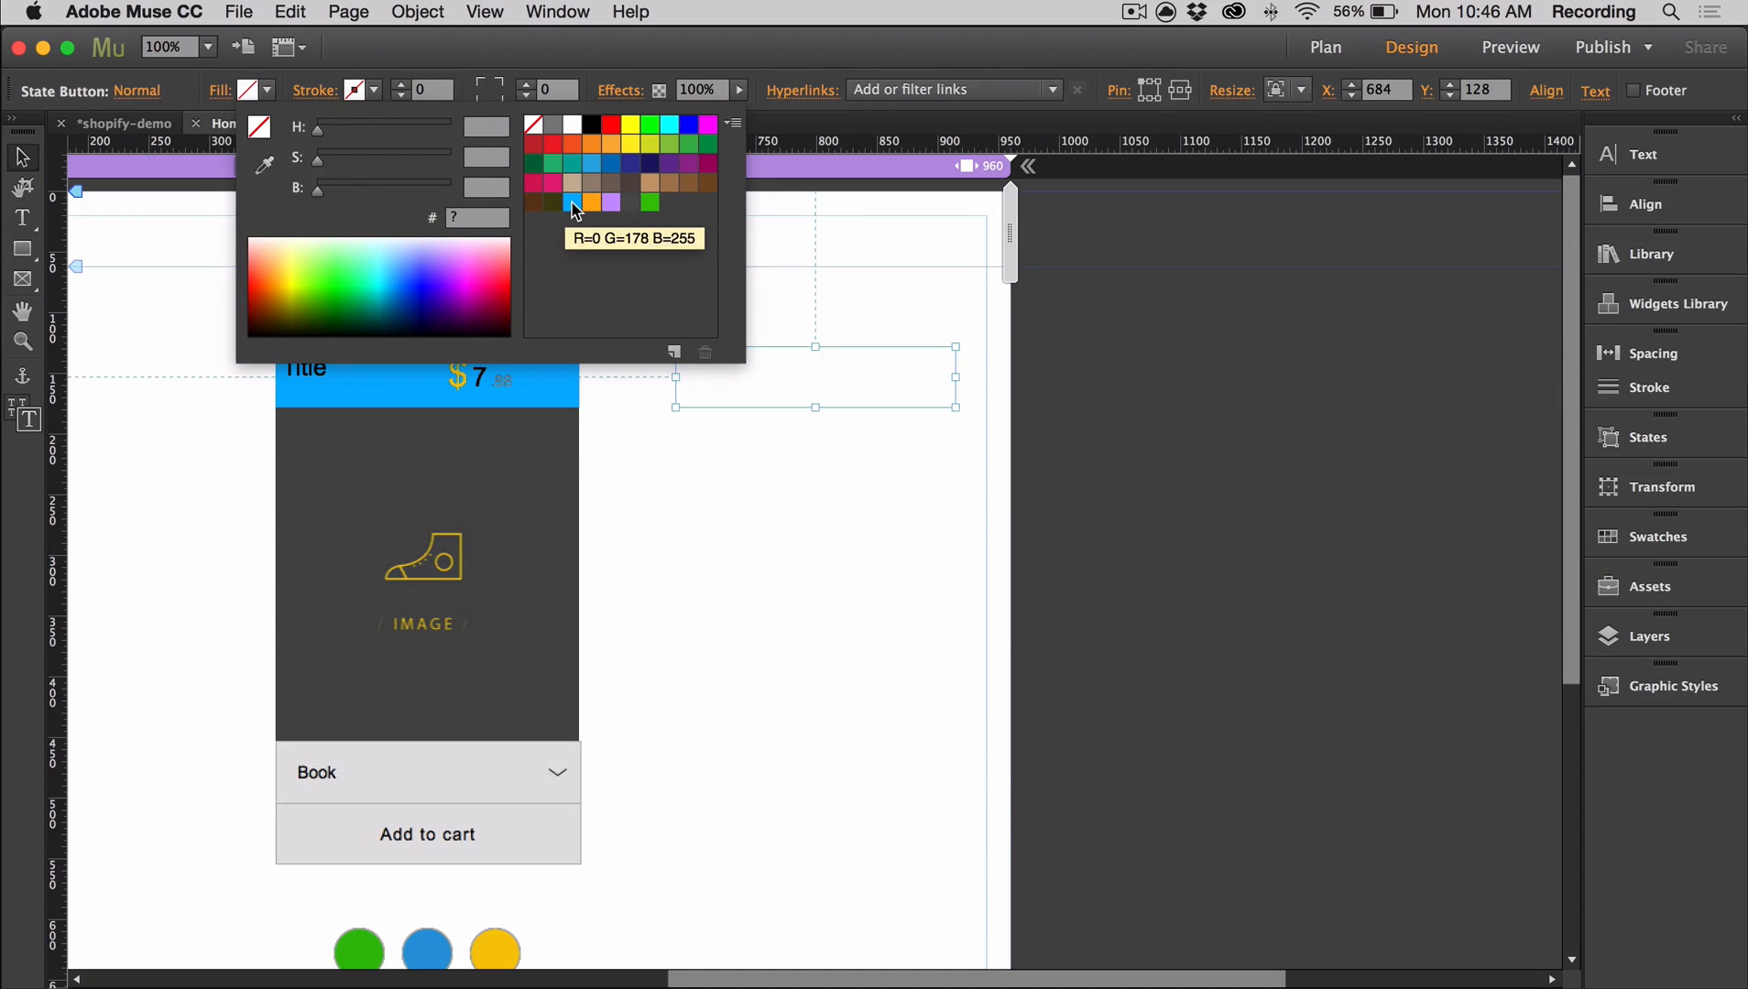
left_click(571, 202)
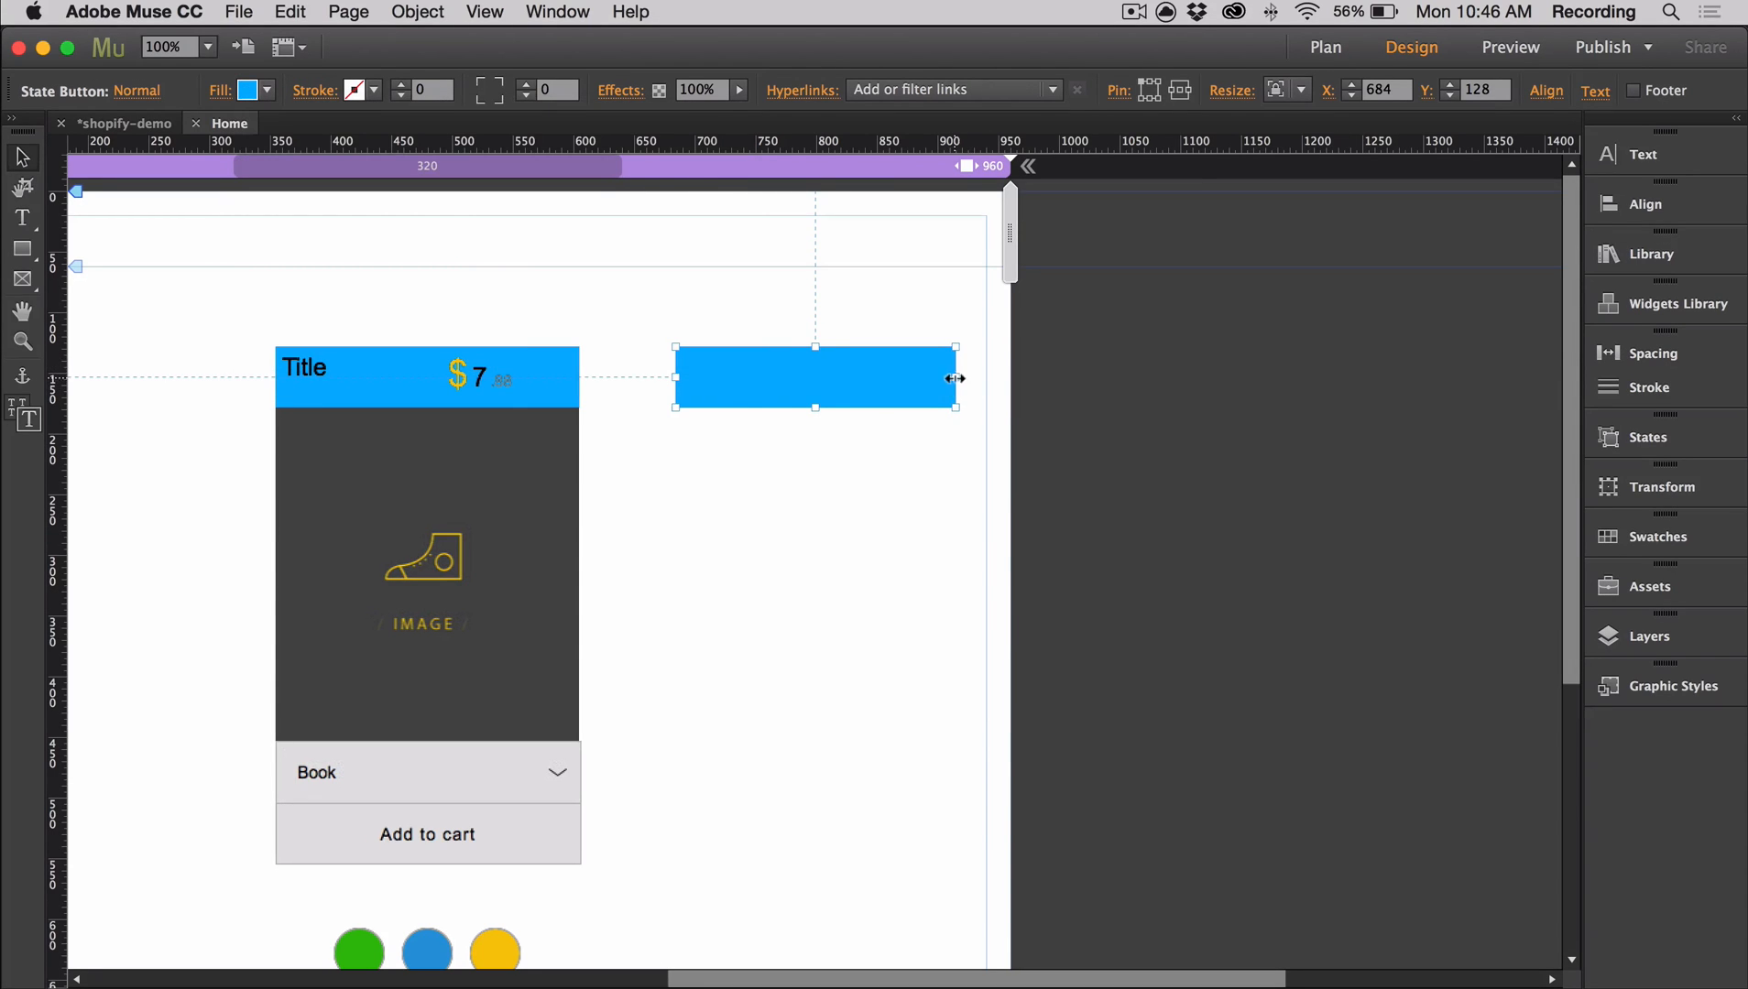
Draw a small rectangle inside the blue button and fill it with the demo-cart.png image.
left_click(694, 447)
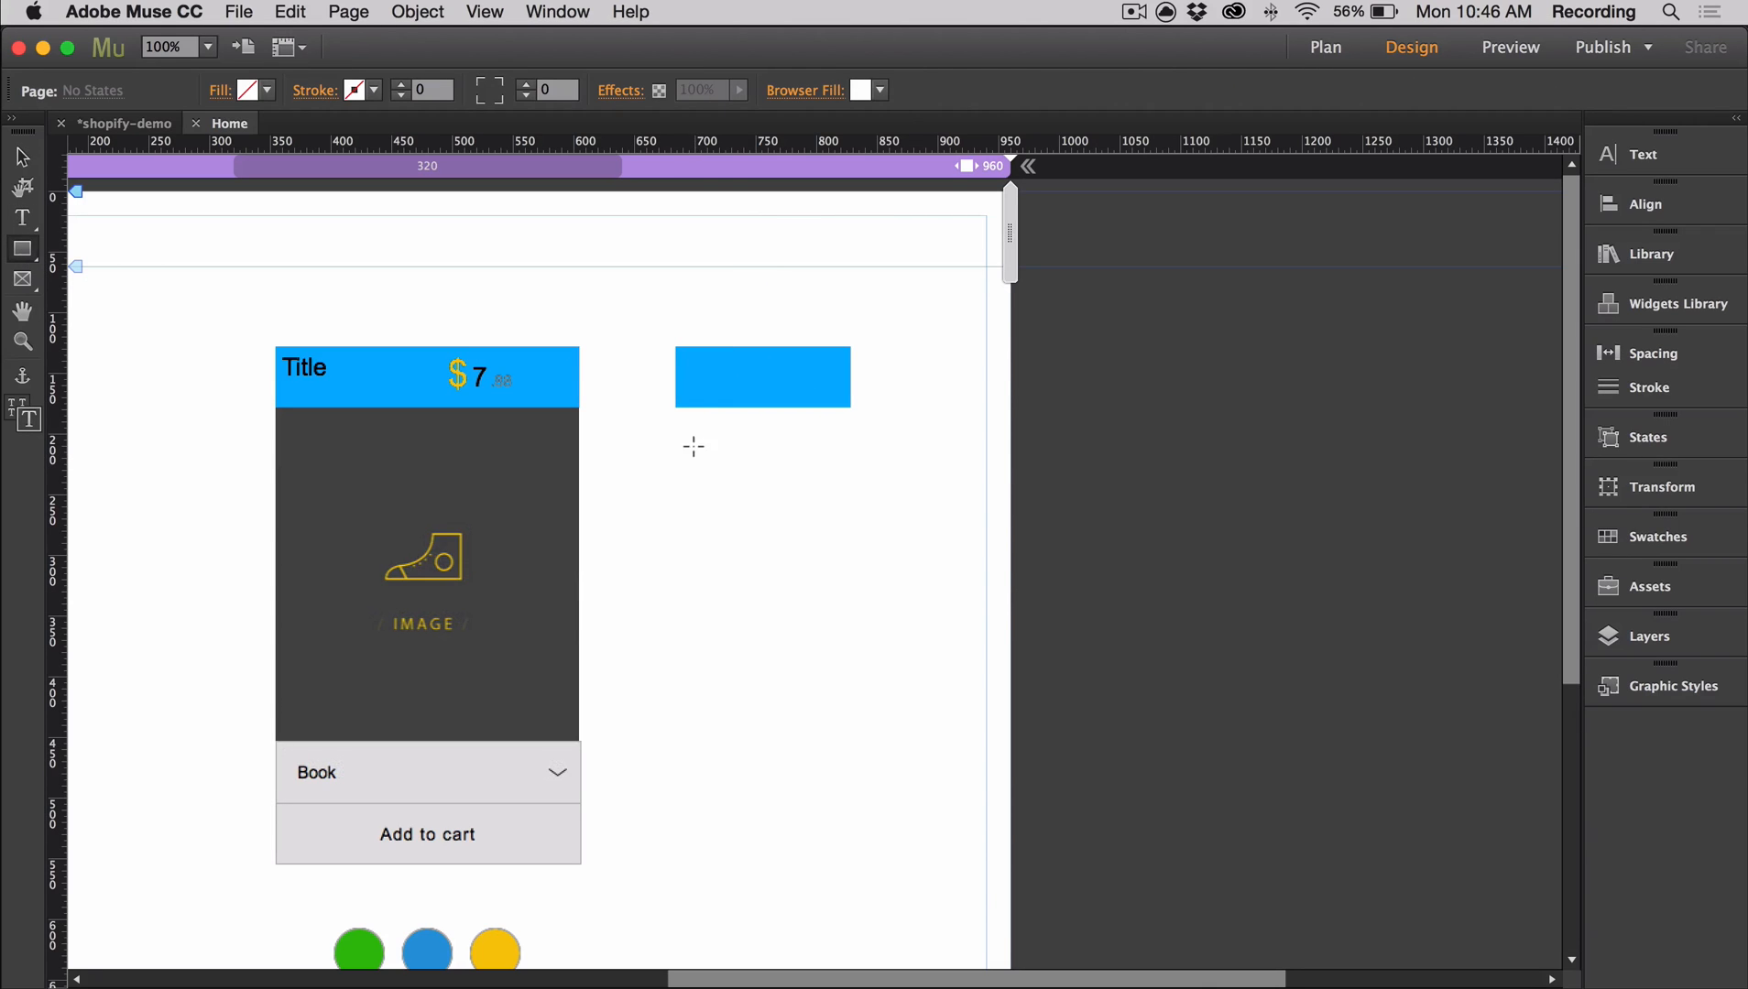
left_click(700, 454)
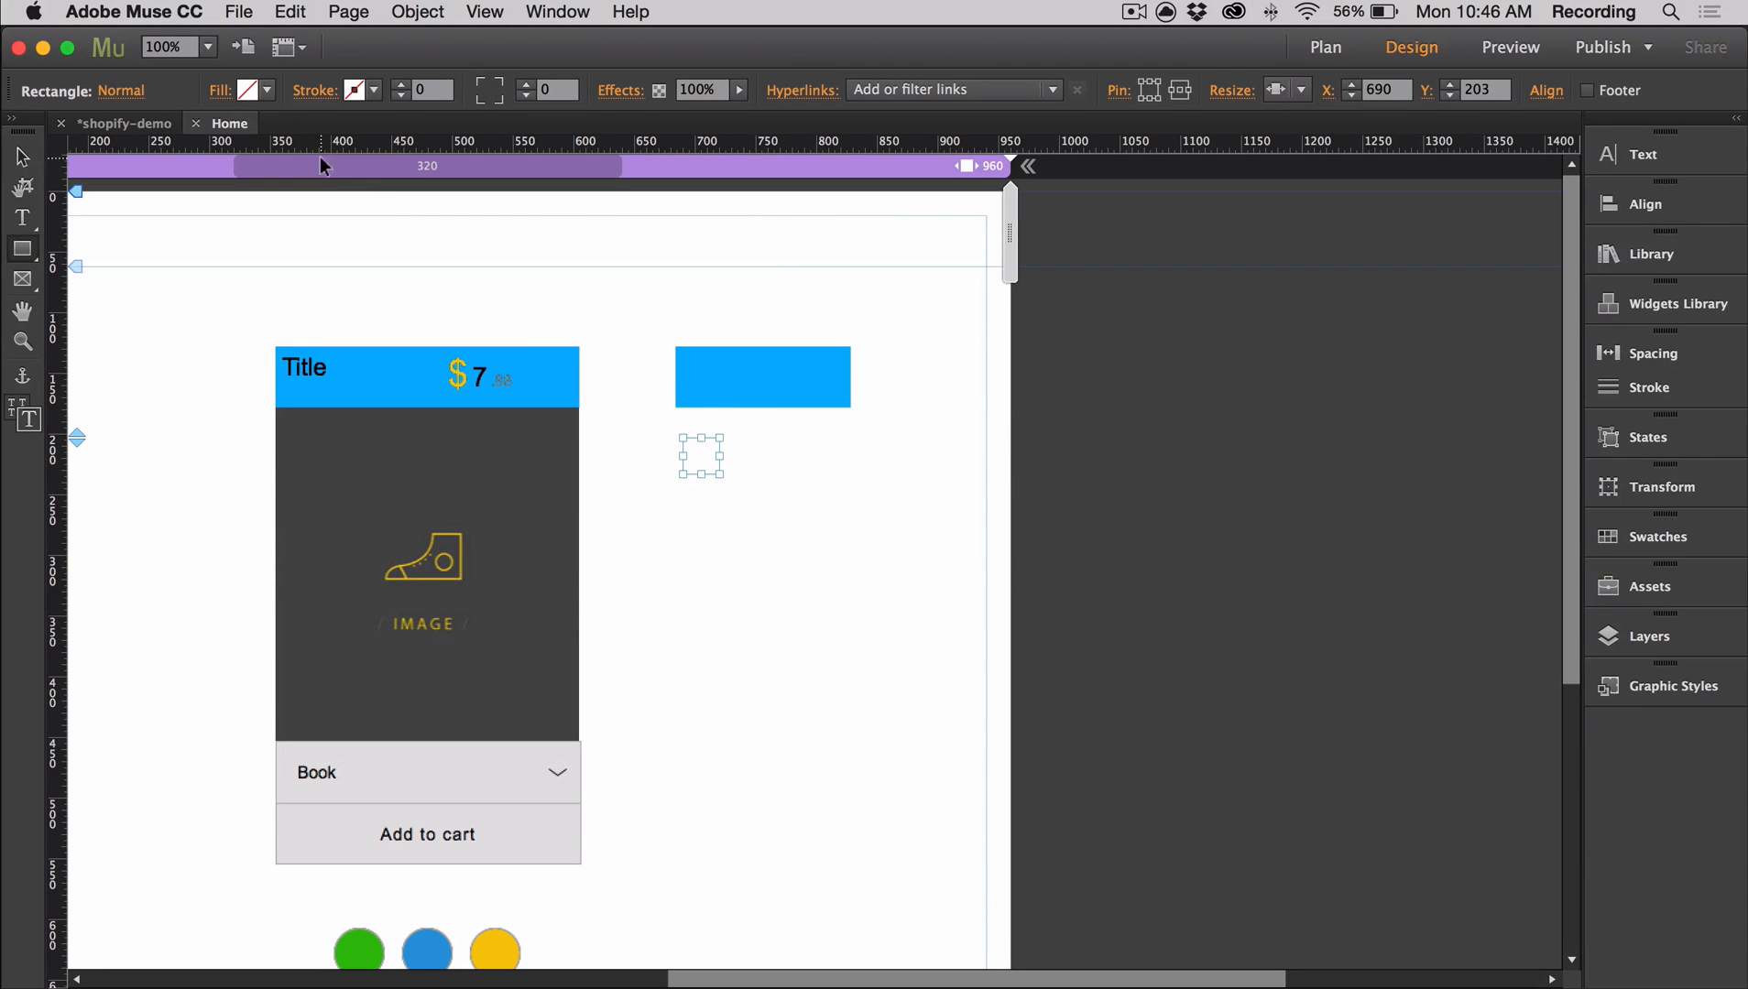
left_click(762, 376)
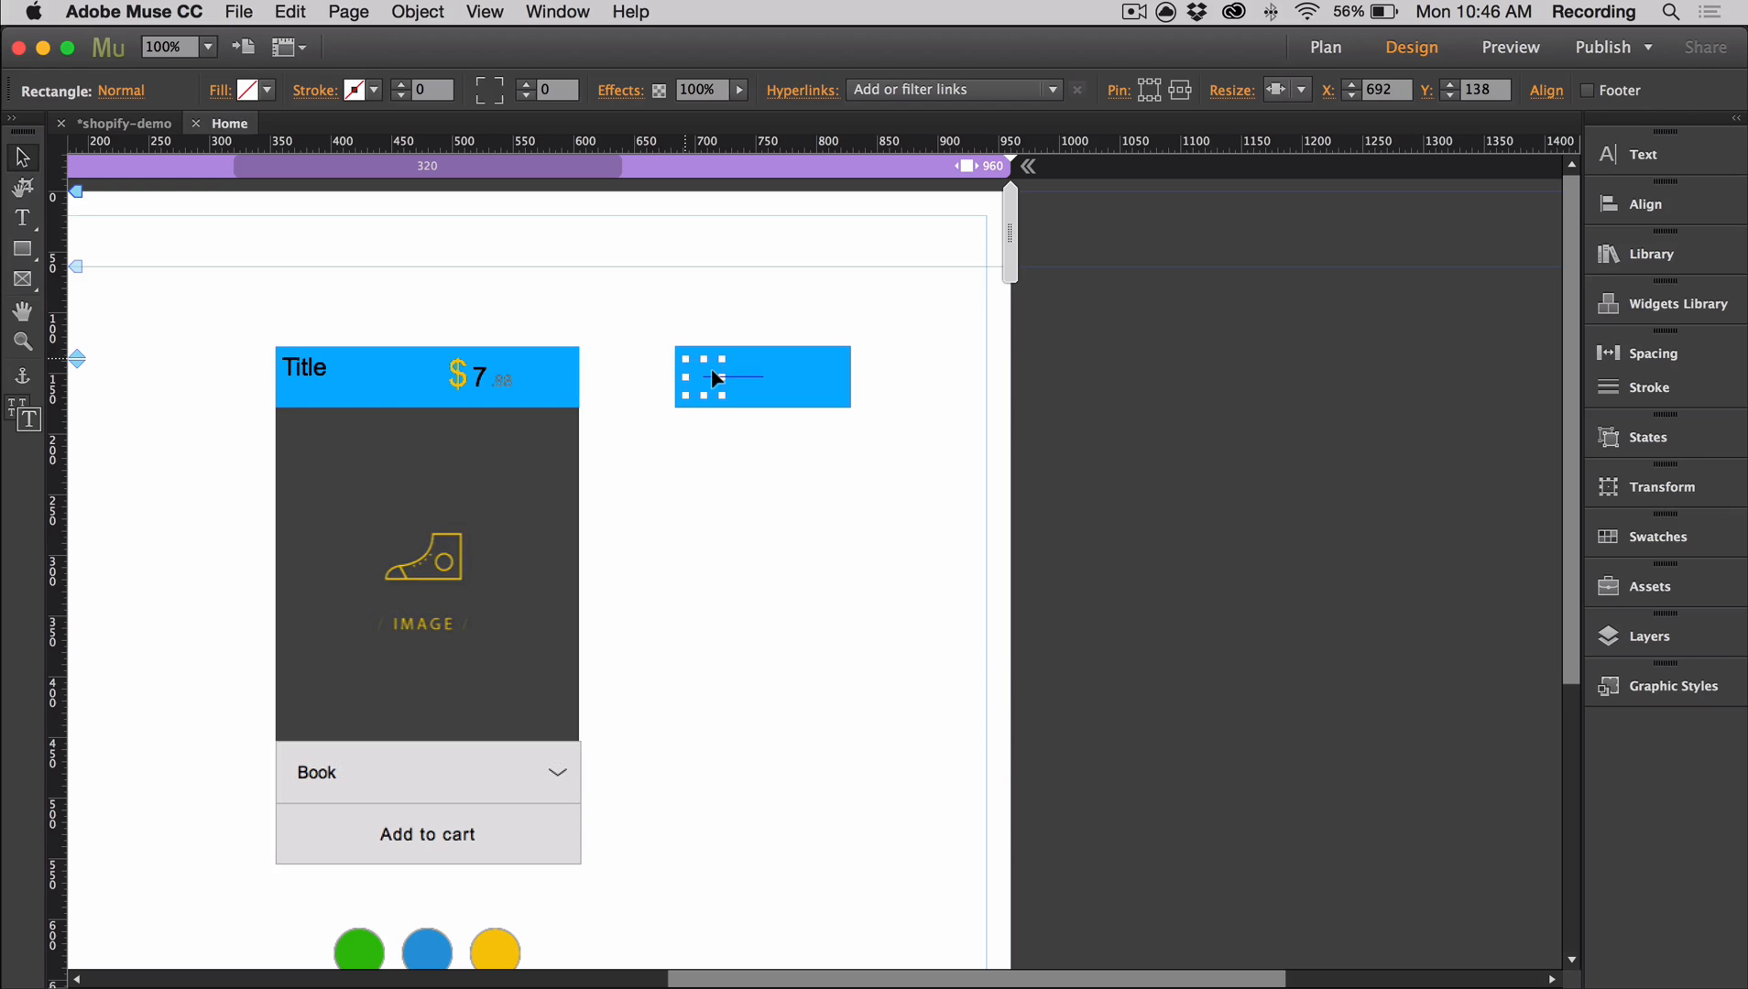
left_click(235, 91)
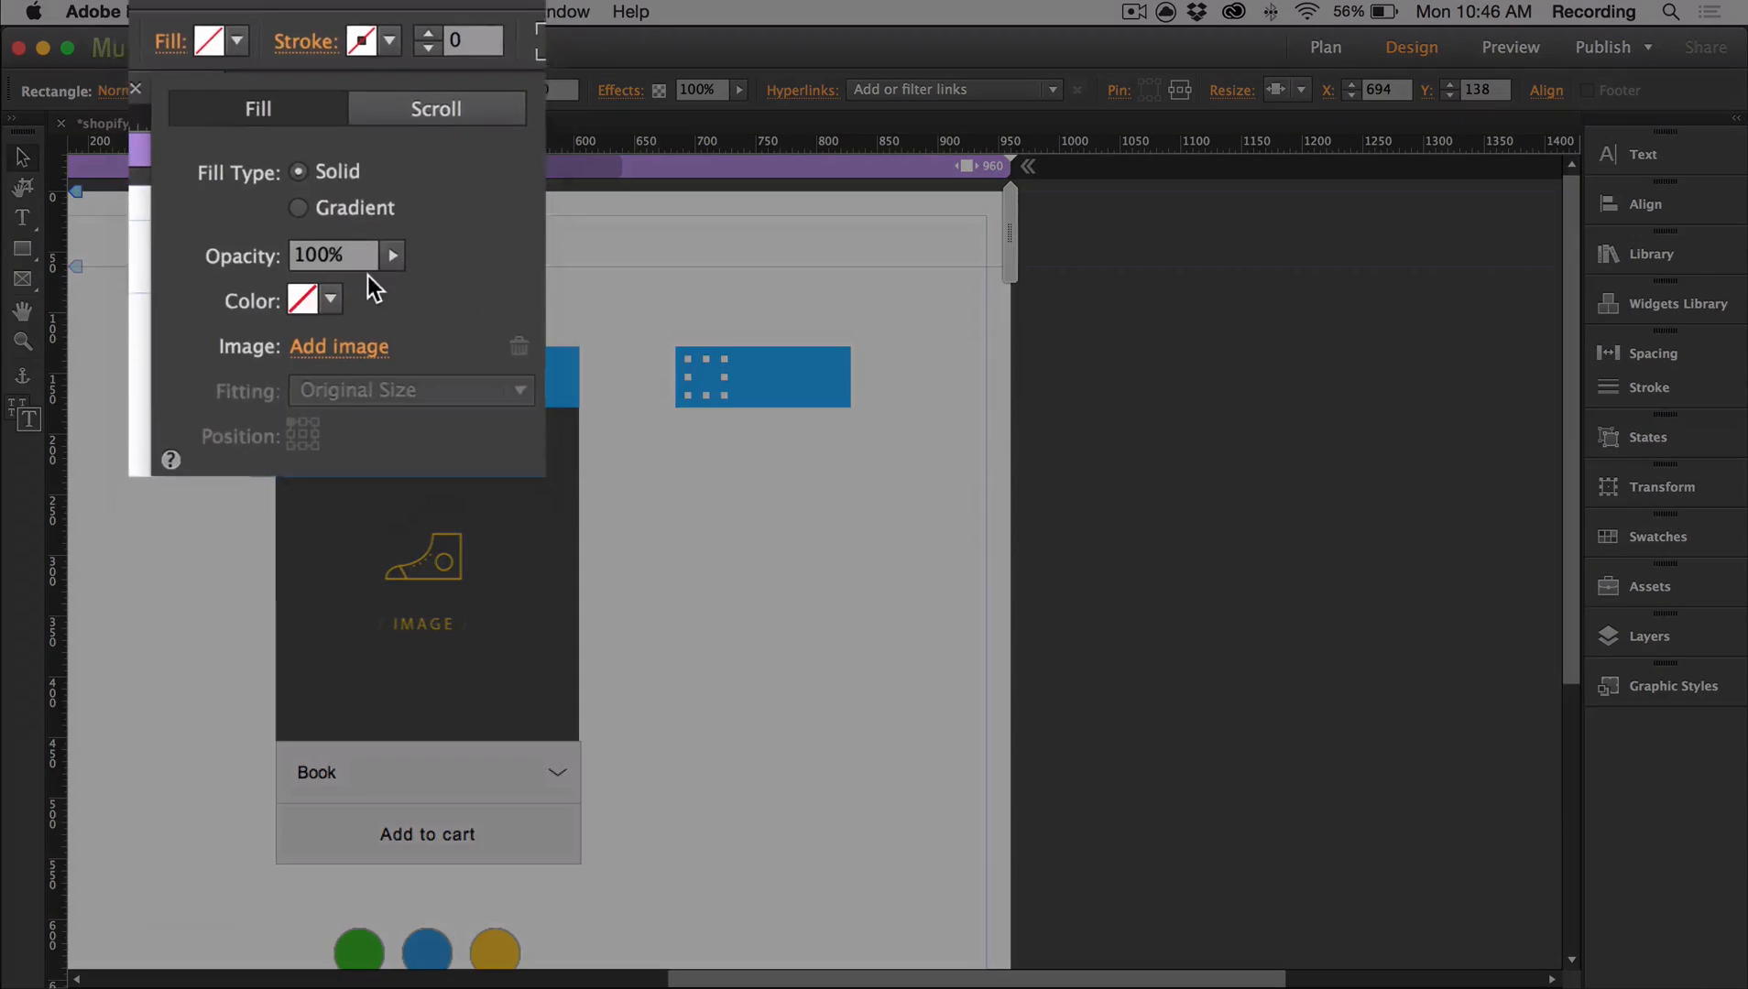
left_click(339, 346)
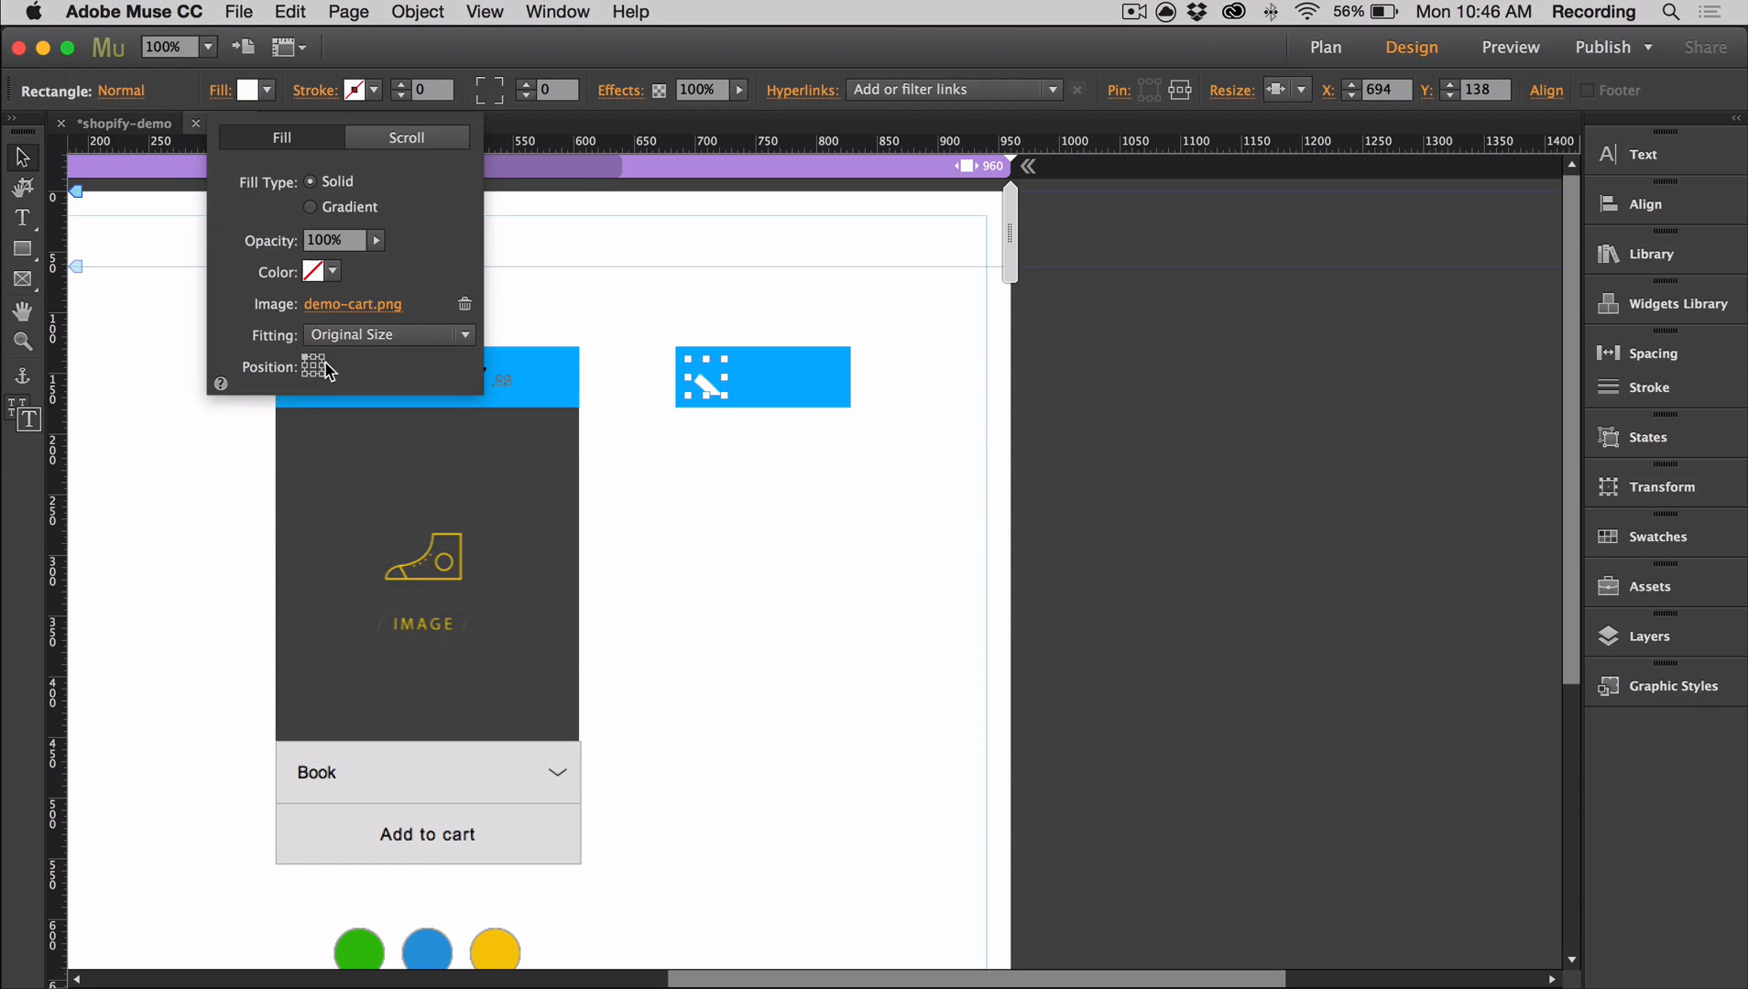
left_click(387, 334)
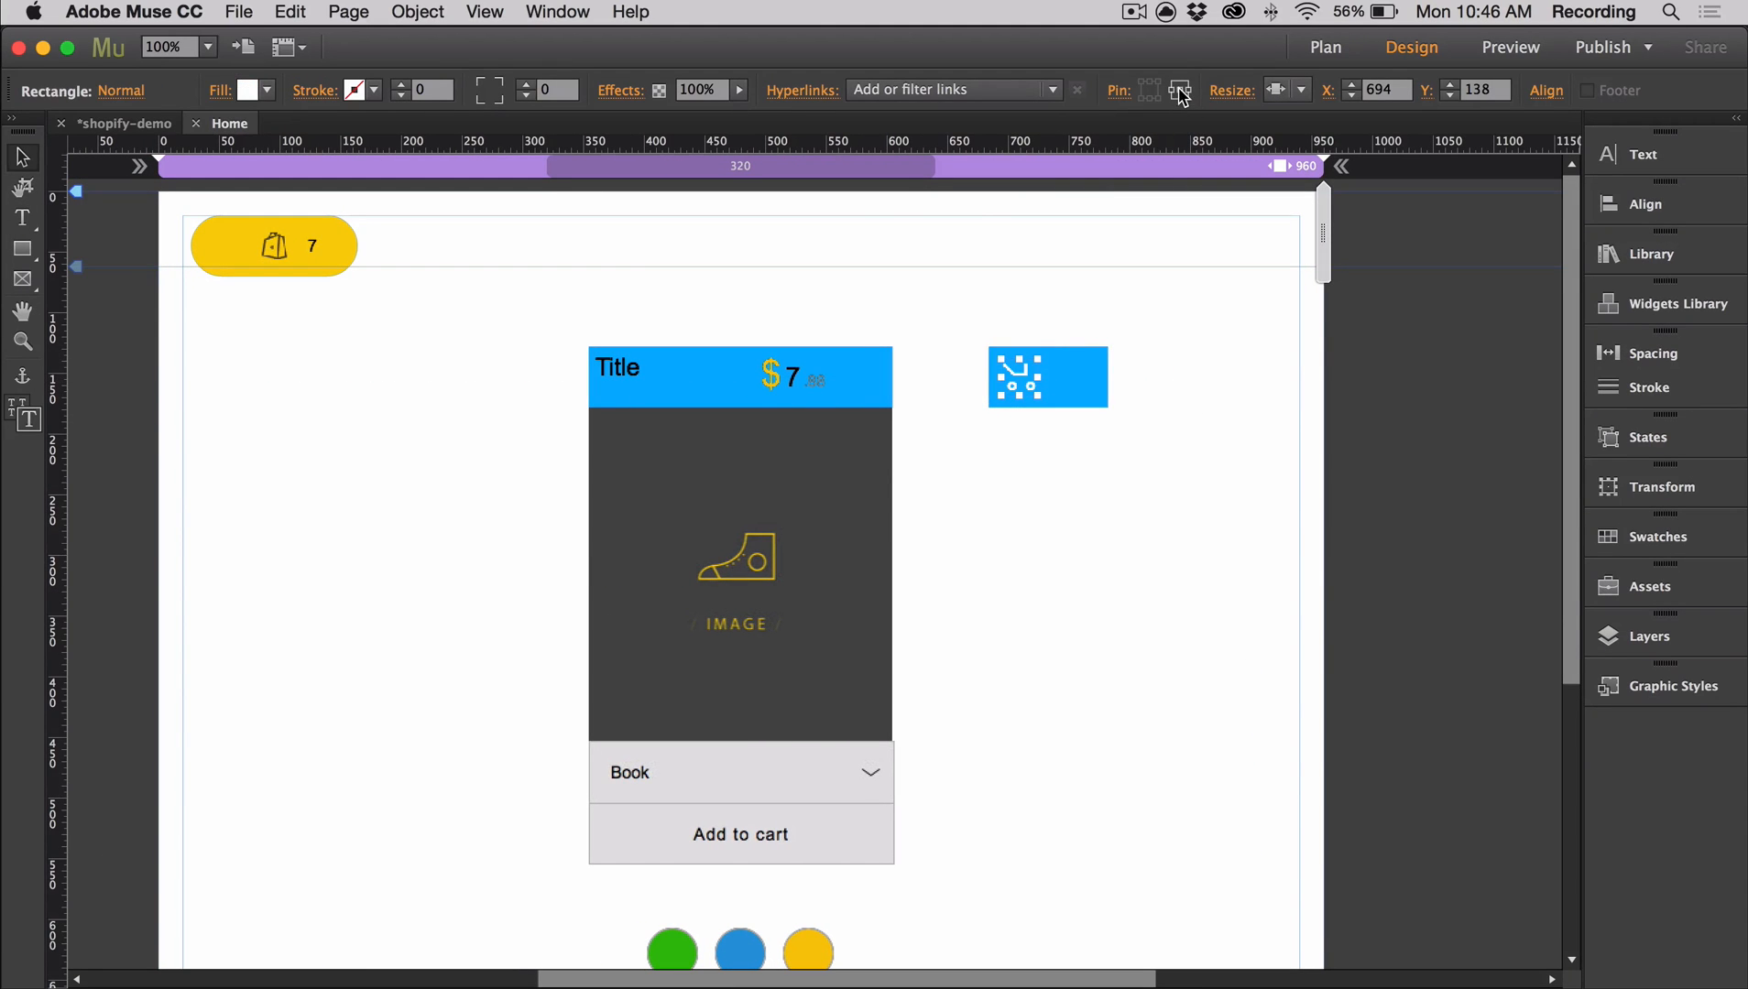
Restyle the cart count 7 inside the blue button as white Myriad Pro Black 14.
left_click(1143, 389)
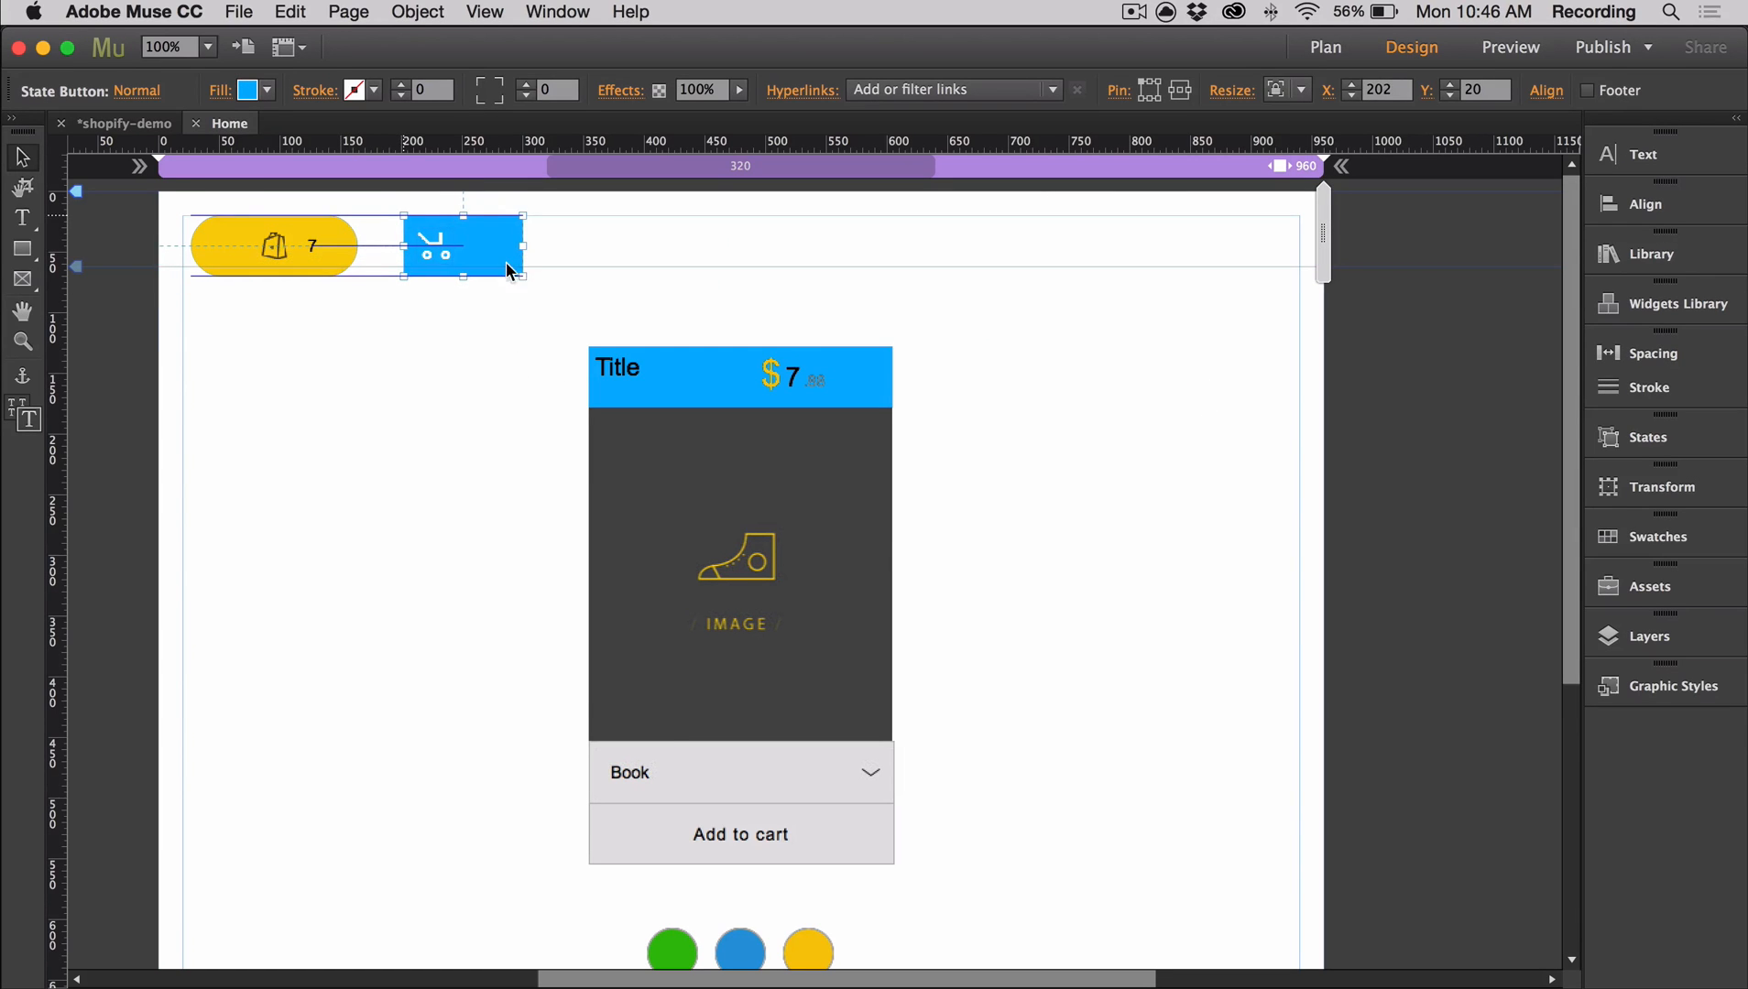
left_click(274, 245)
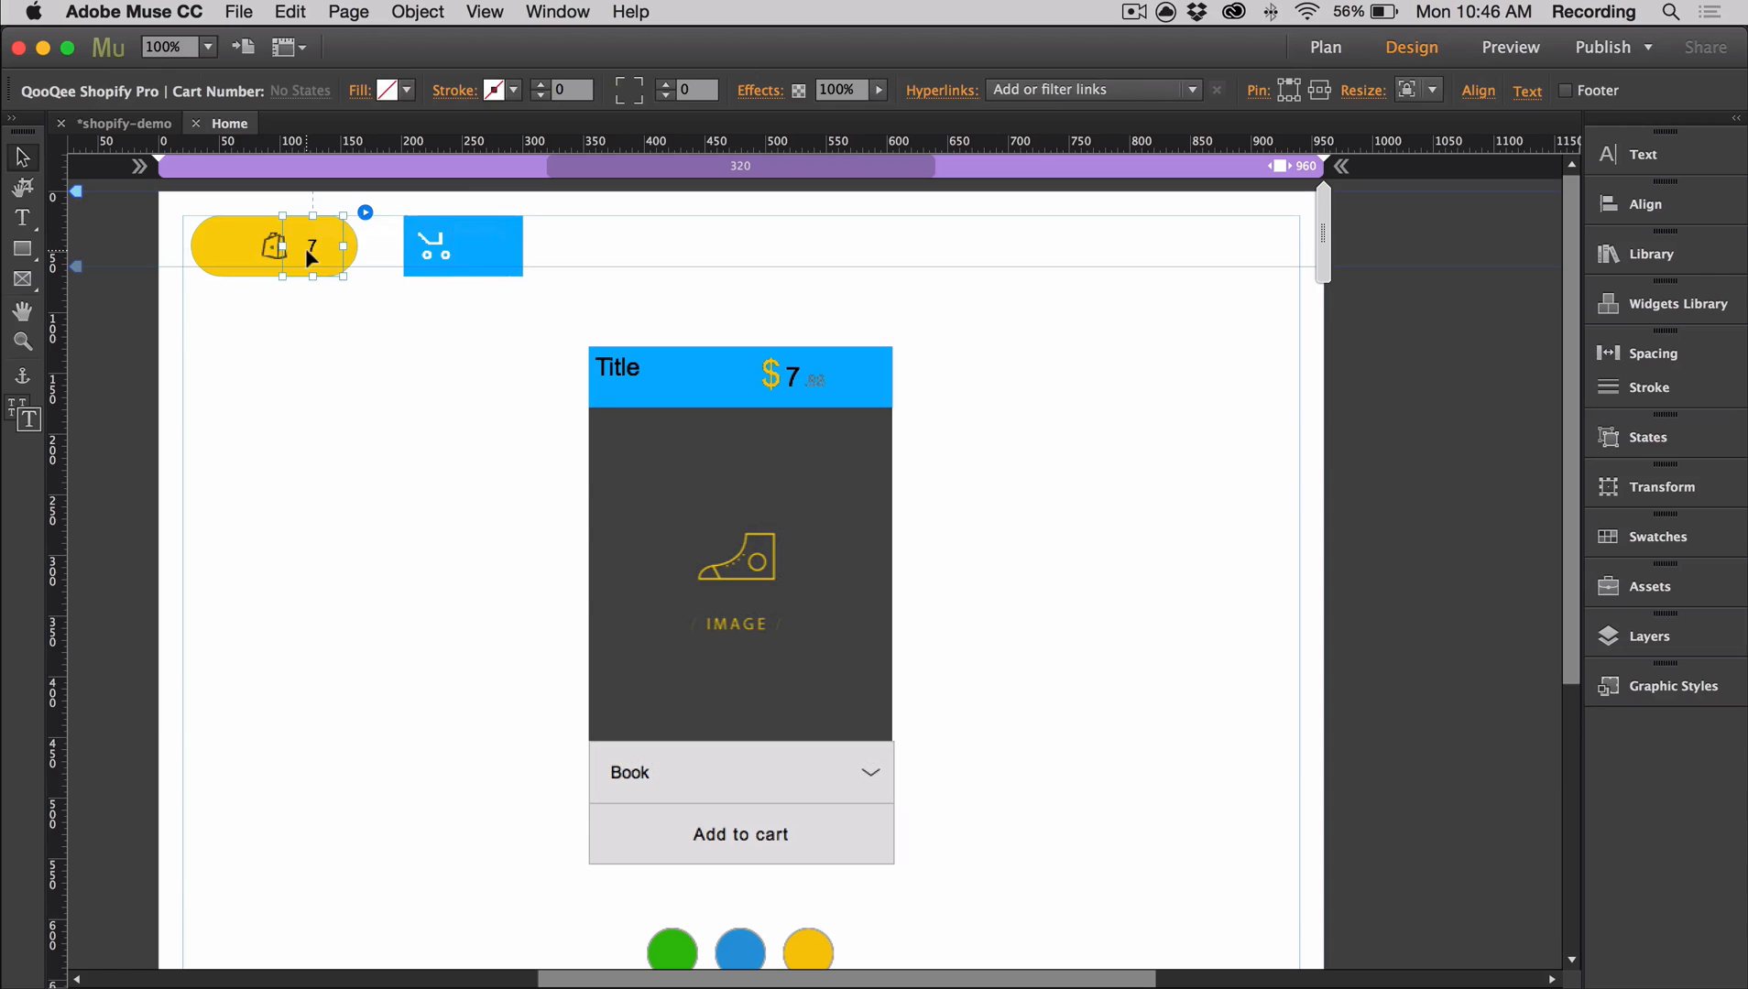
left_click(462, 246)
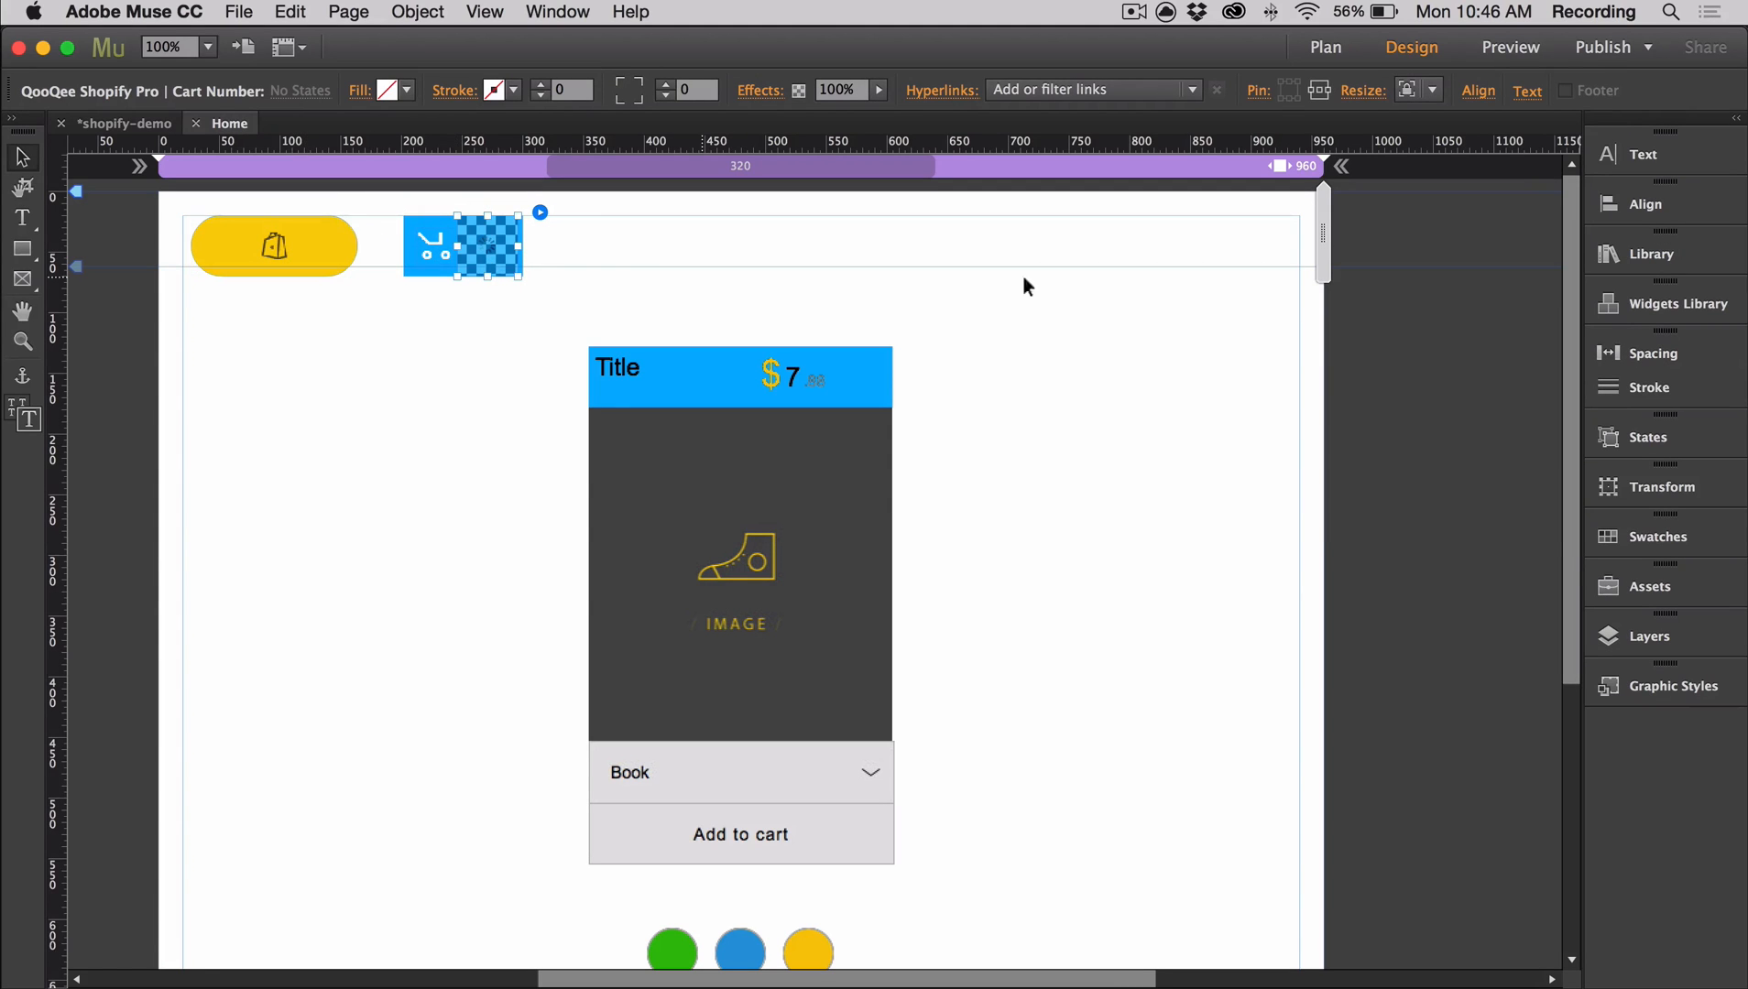
left_click(1502, 213)
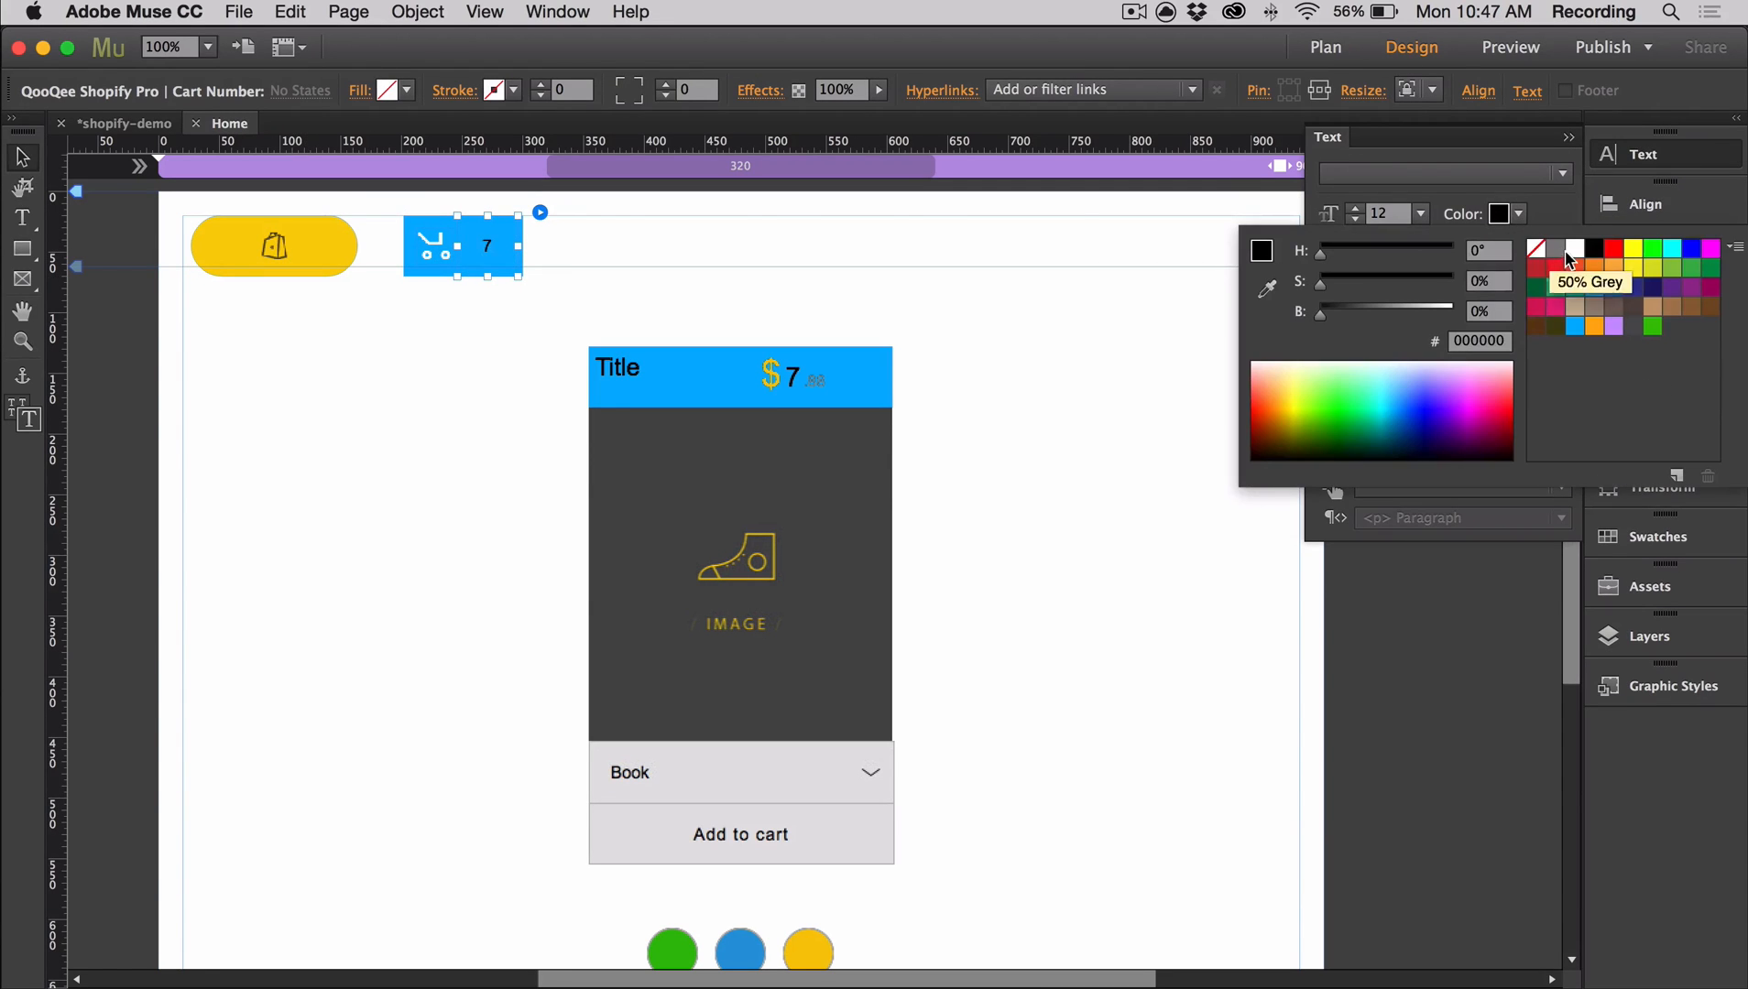
left_click(1575, 250)
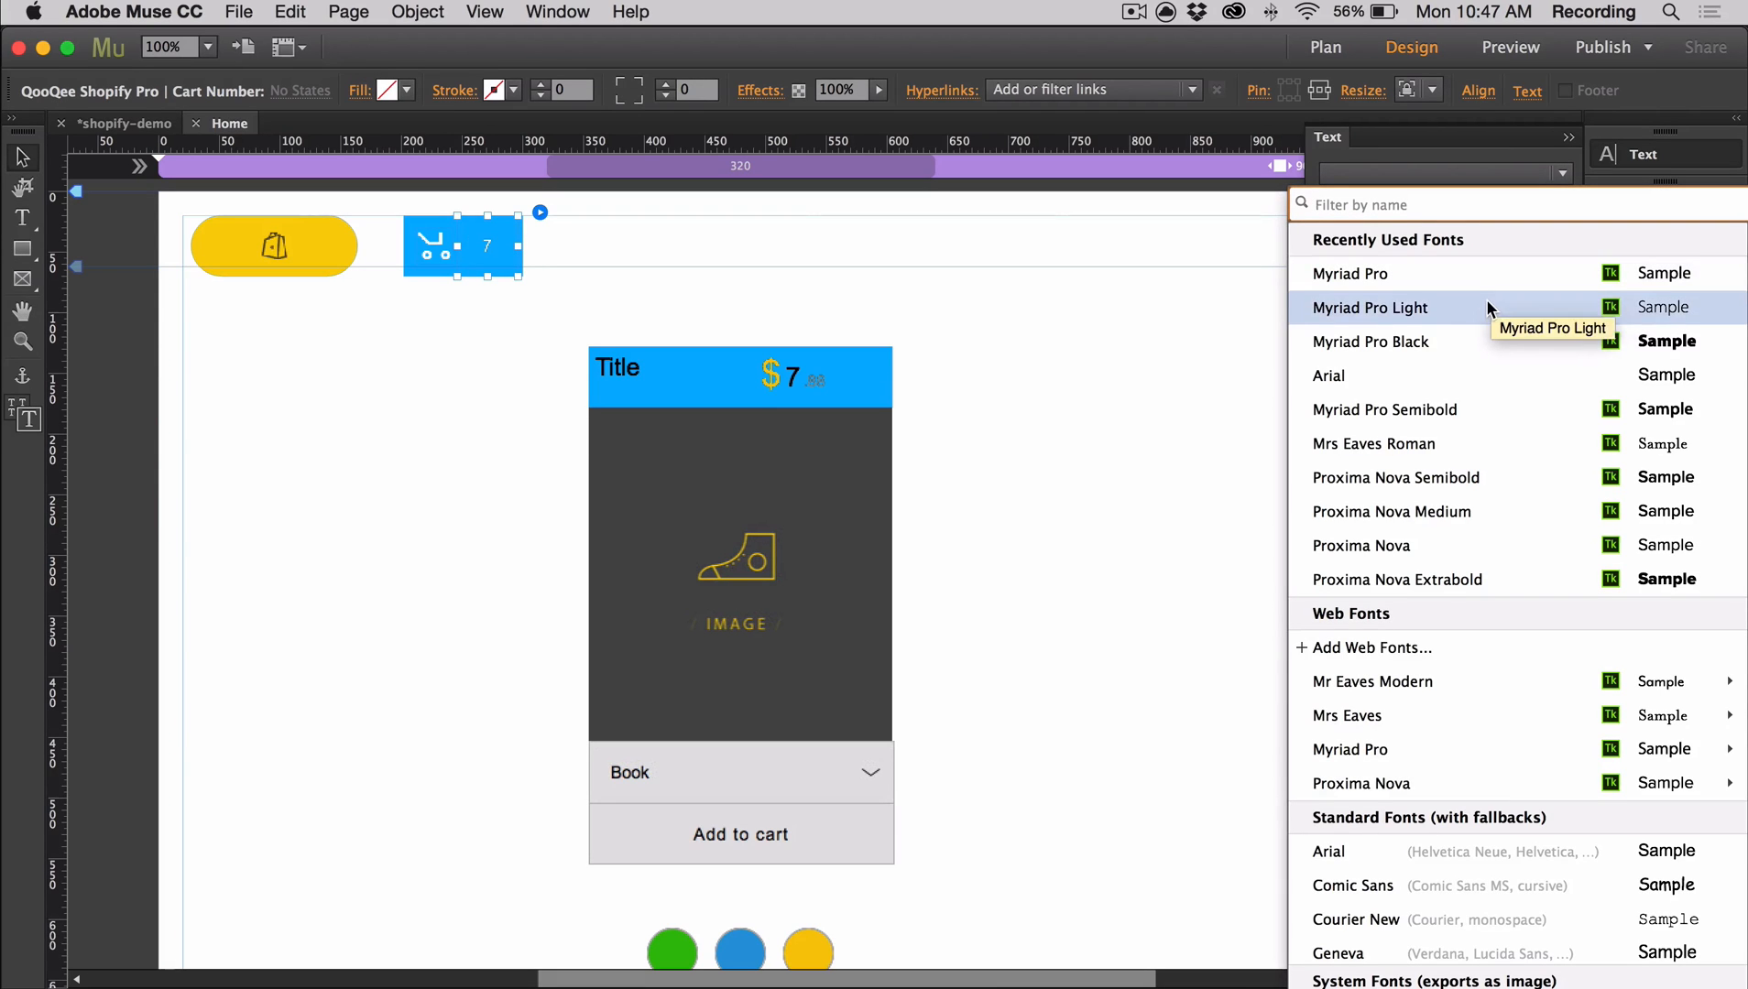
left_click(1369, 342)
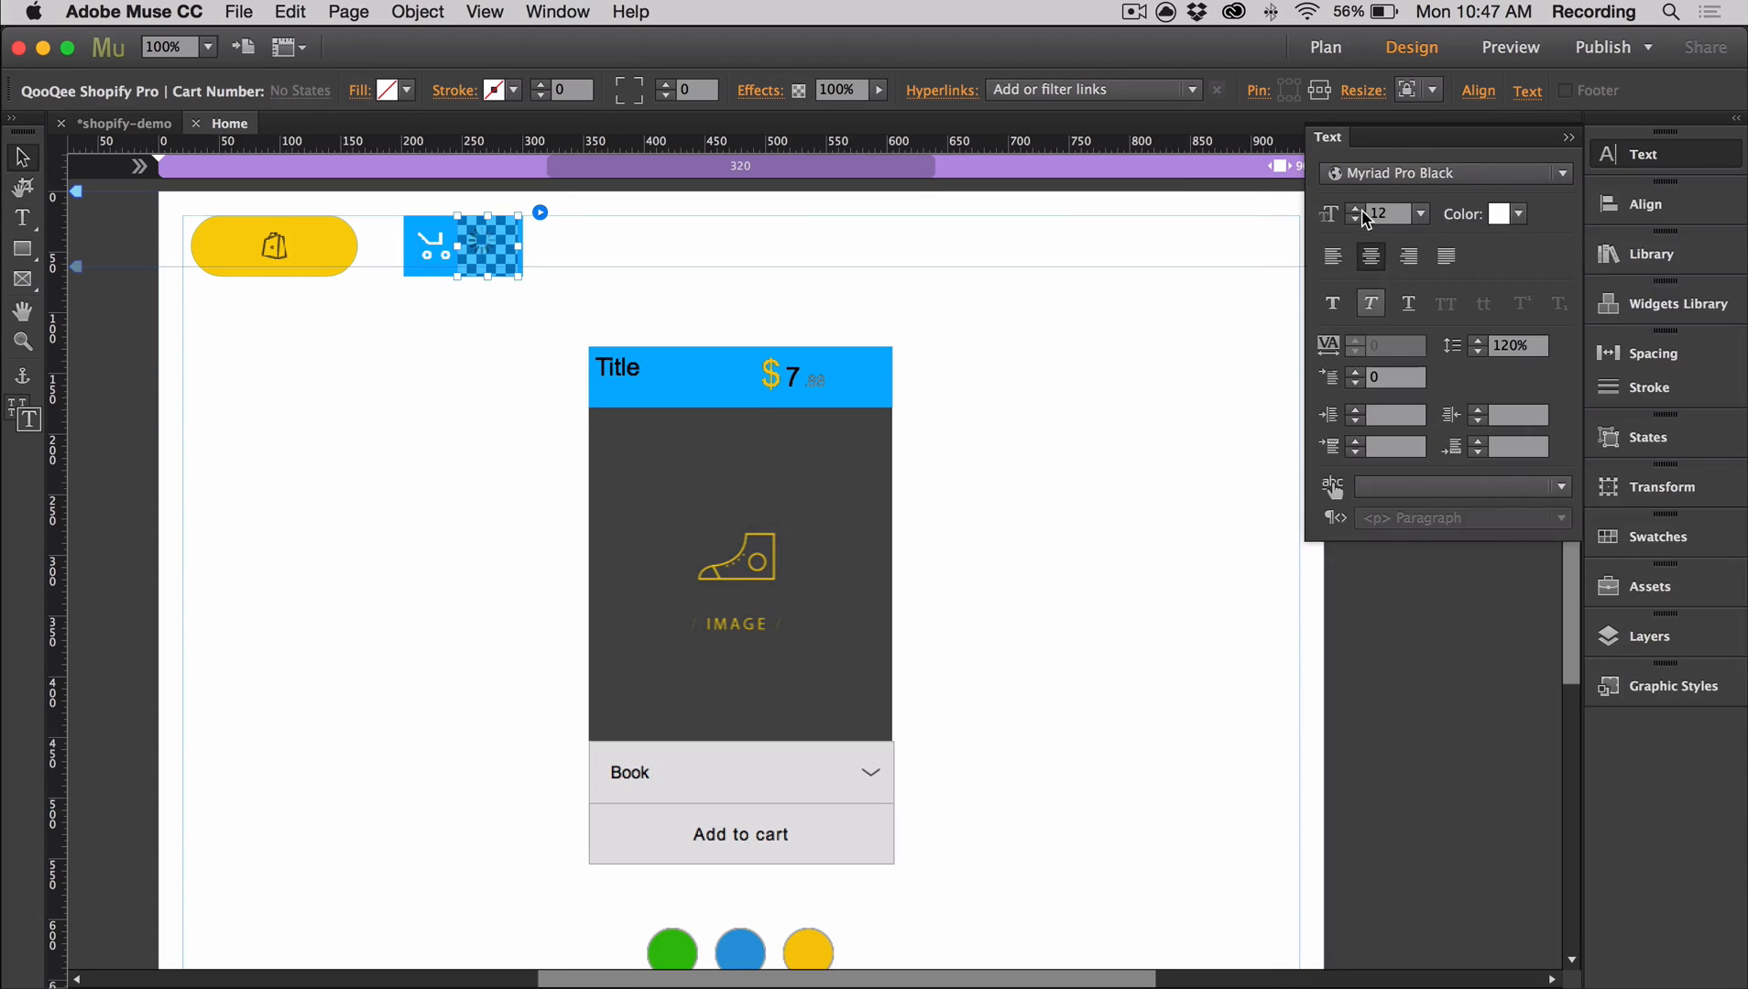
left_click(608, 247)
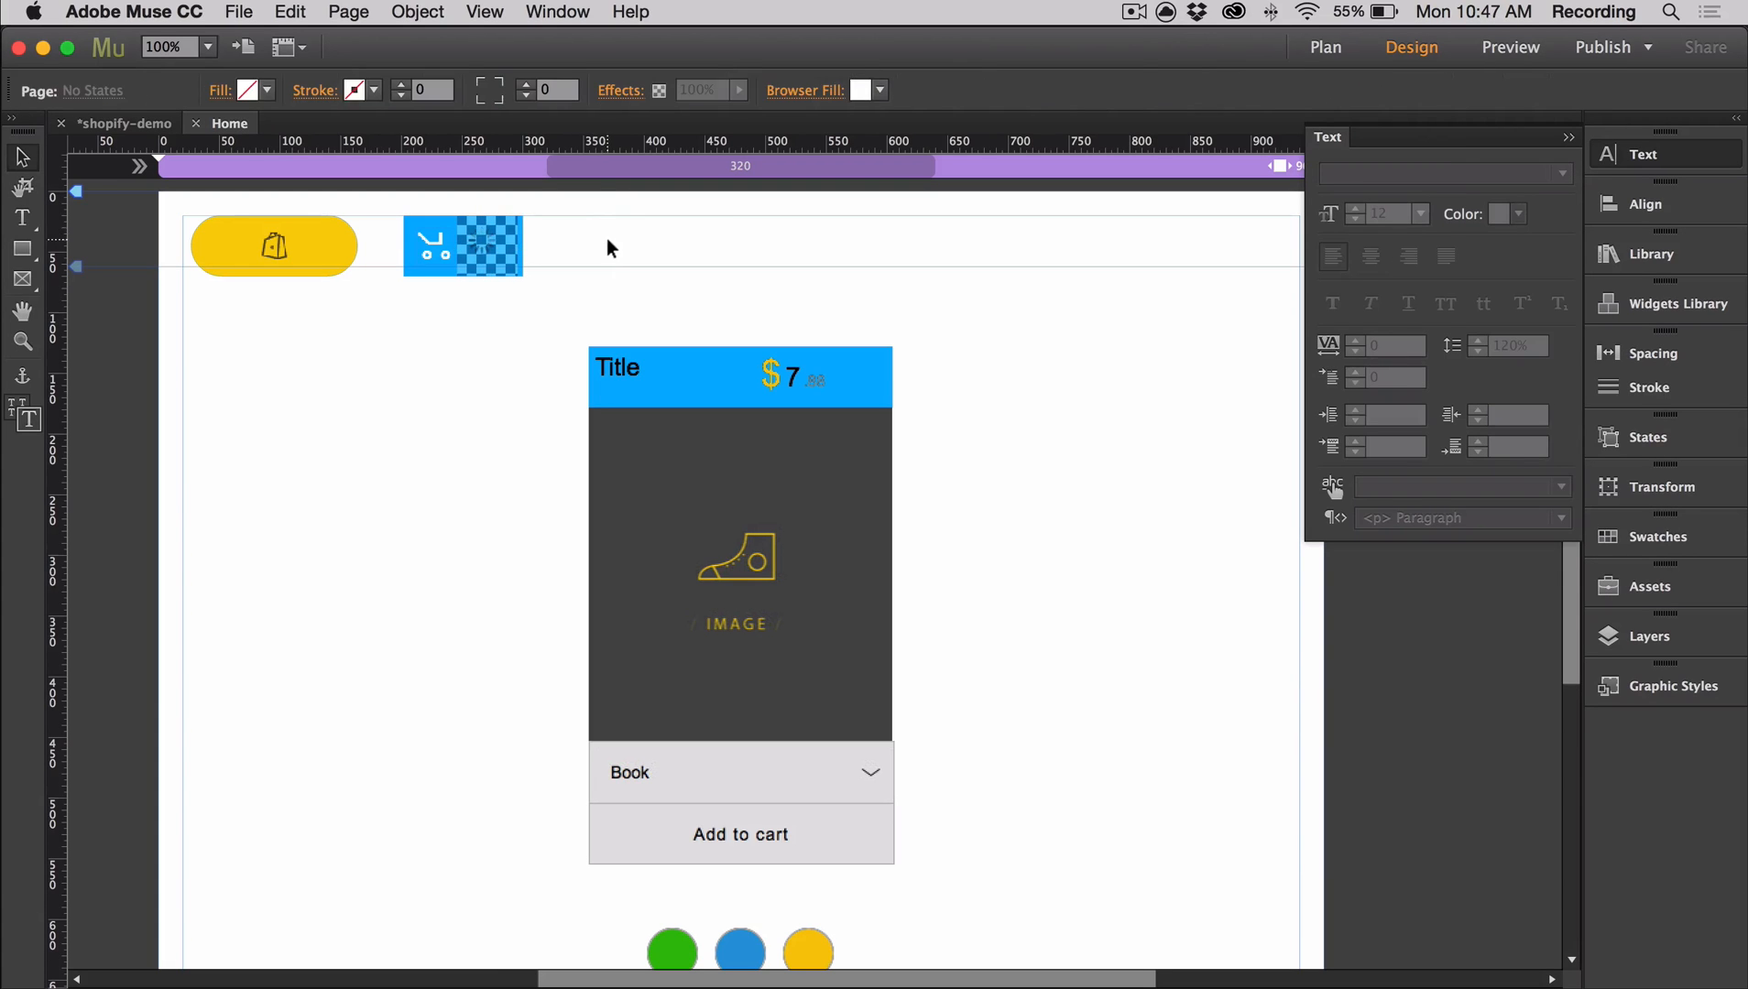
left_click(460, 244)
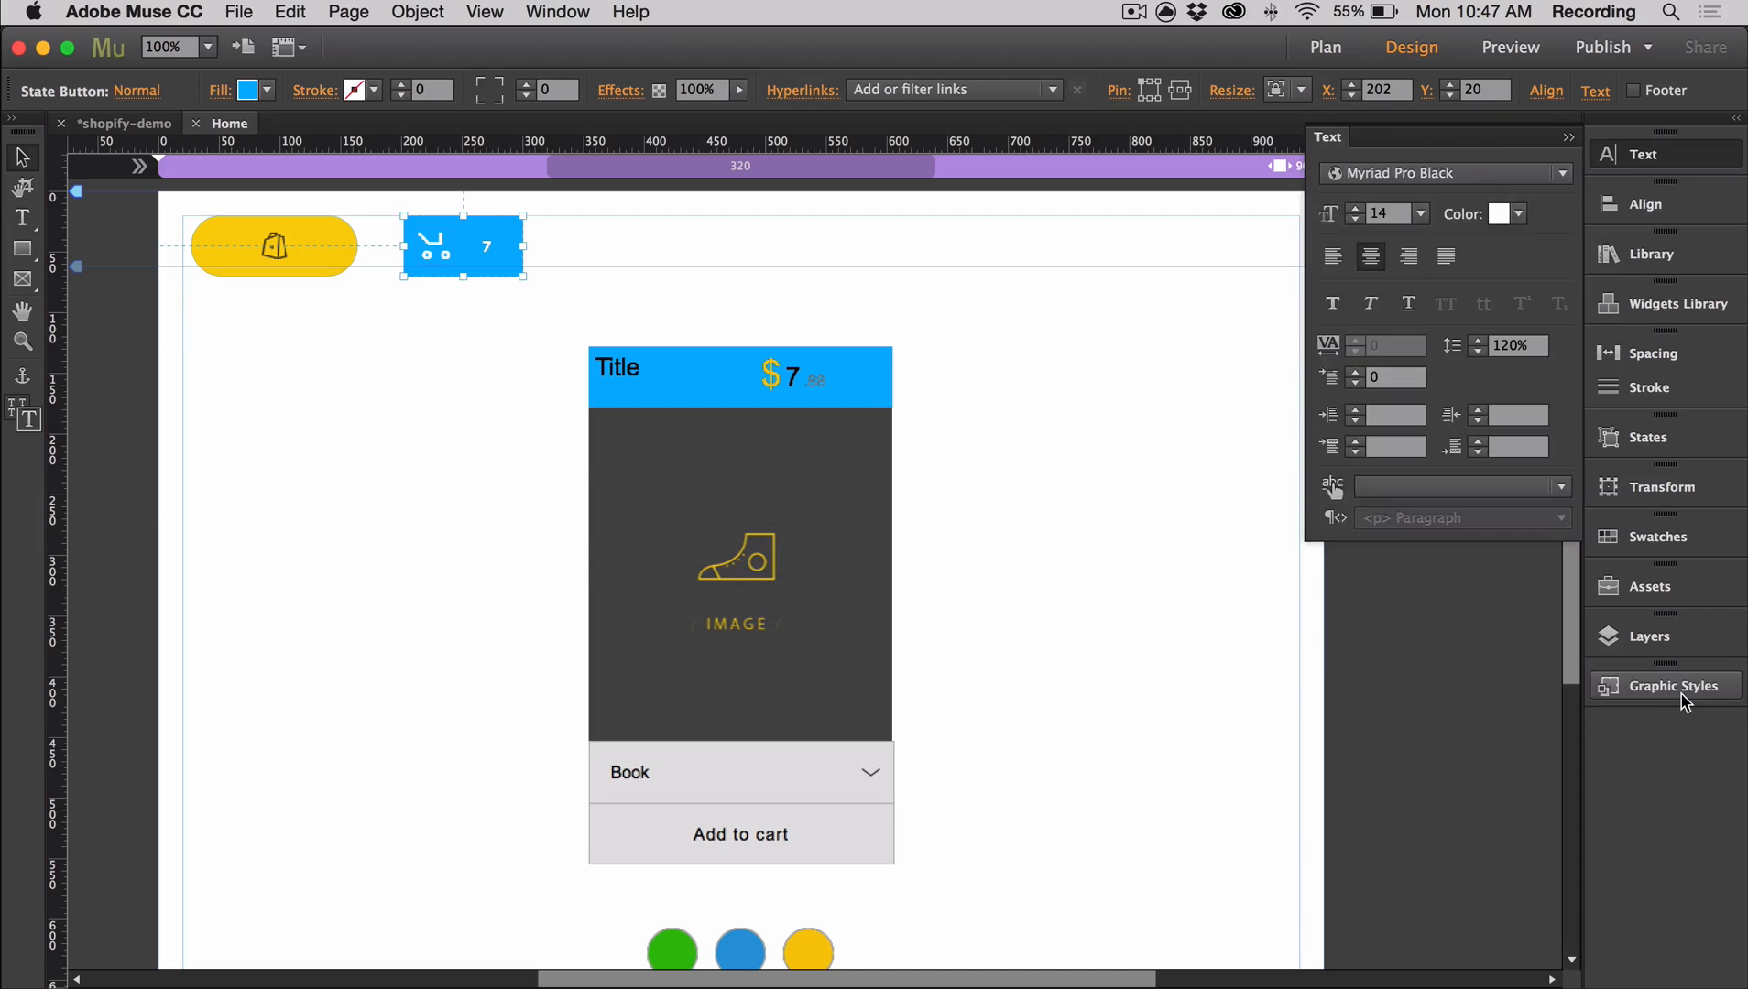
Rename the cart button's graphic style to cartTrigger.
left_click(1672, 685)
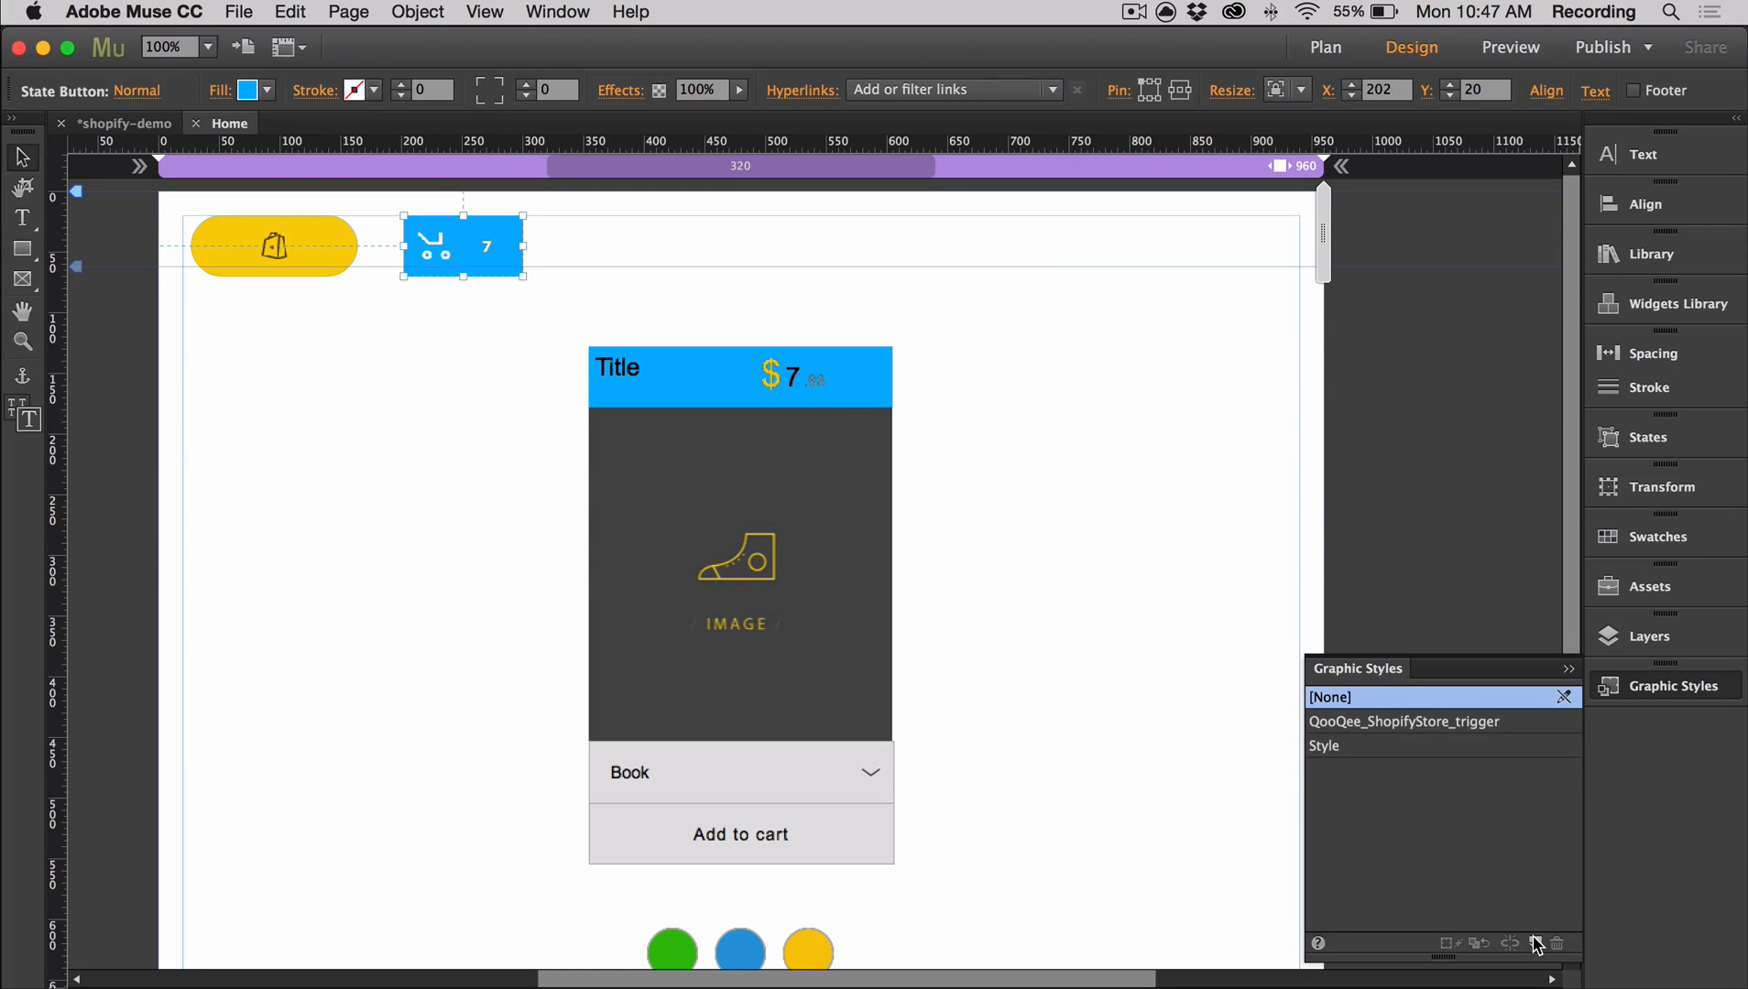
double_click(1325, 745)
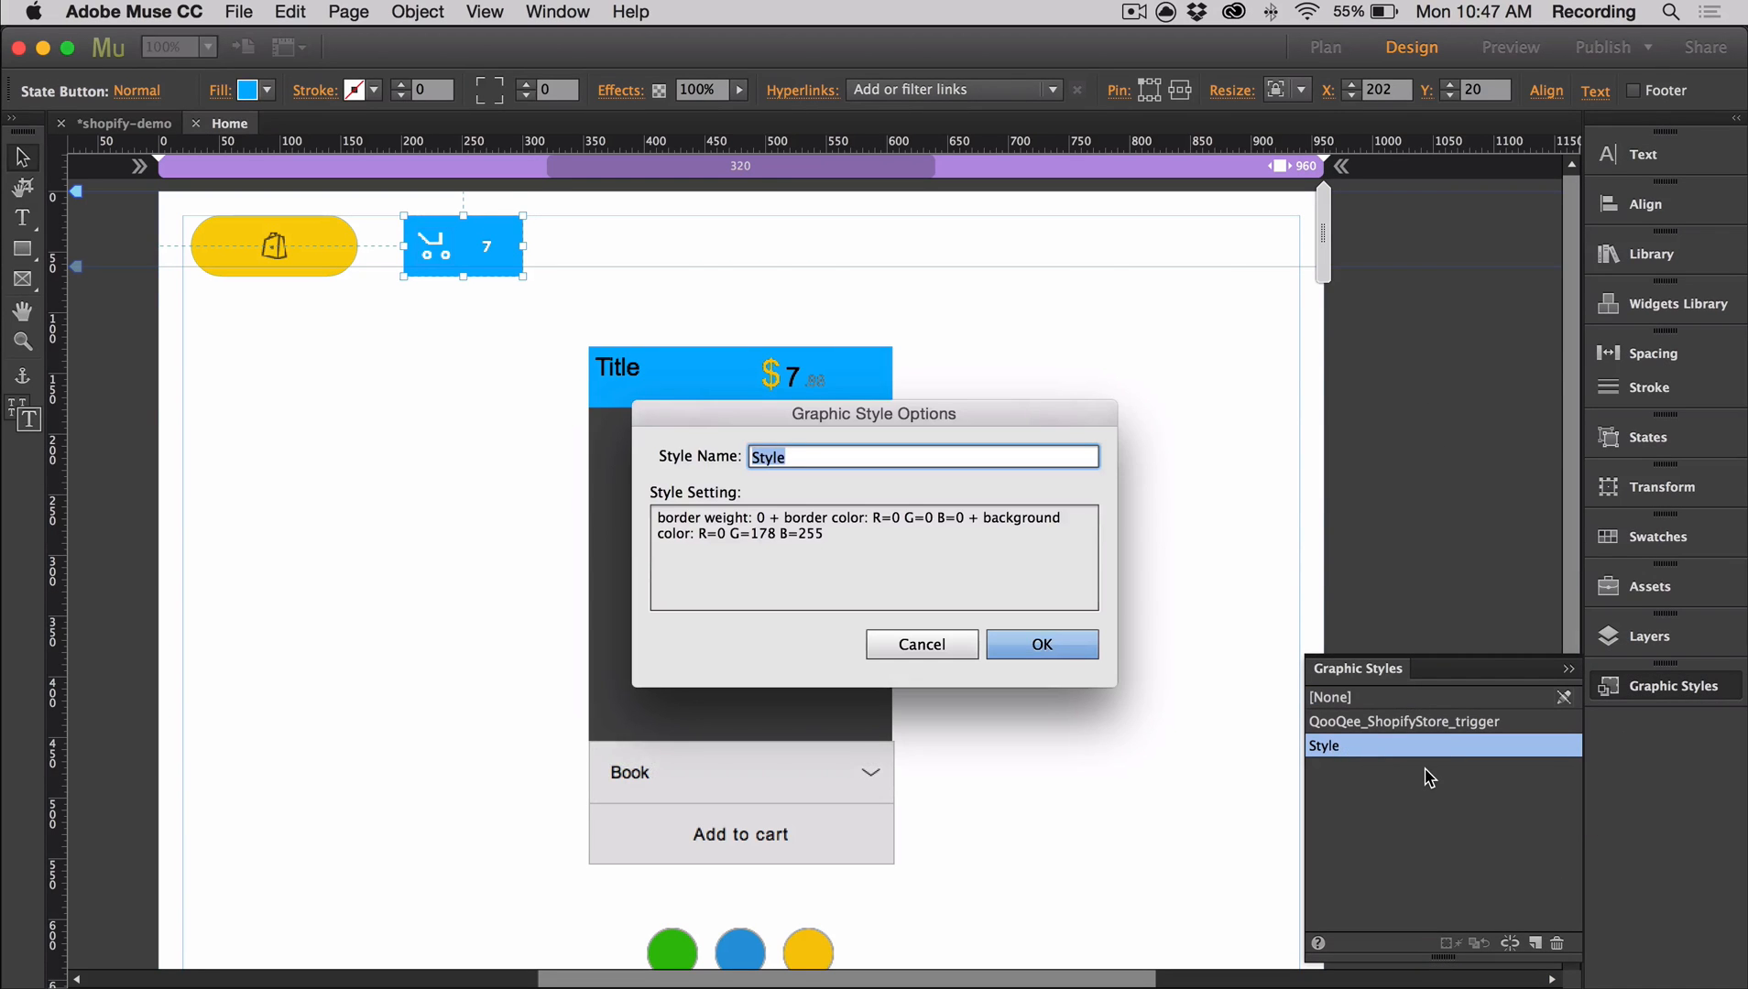
type("cartTrig")
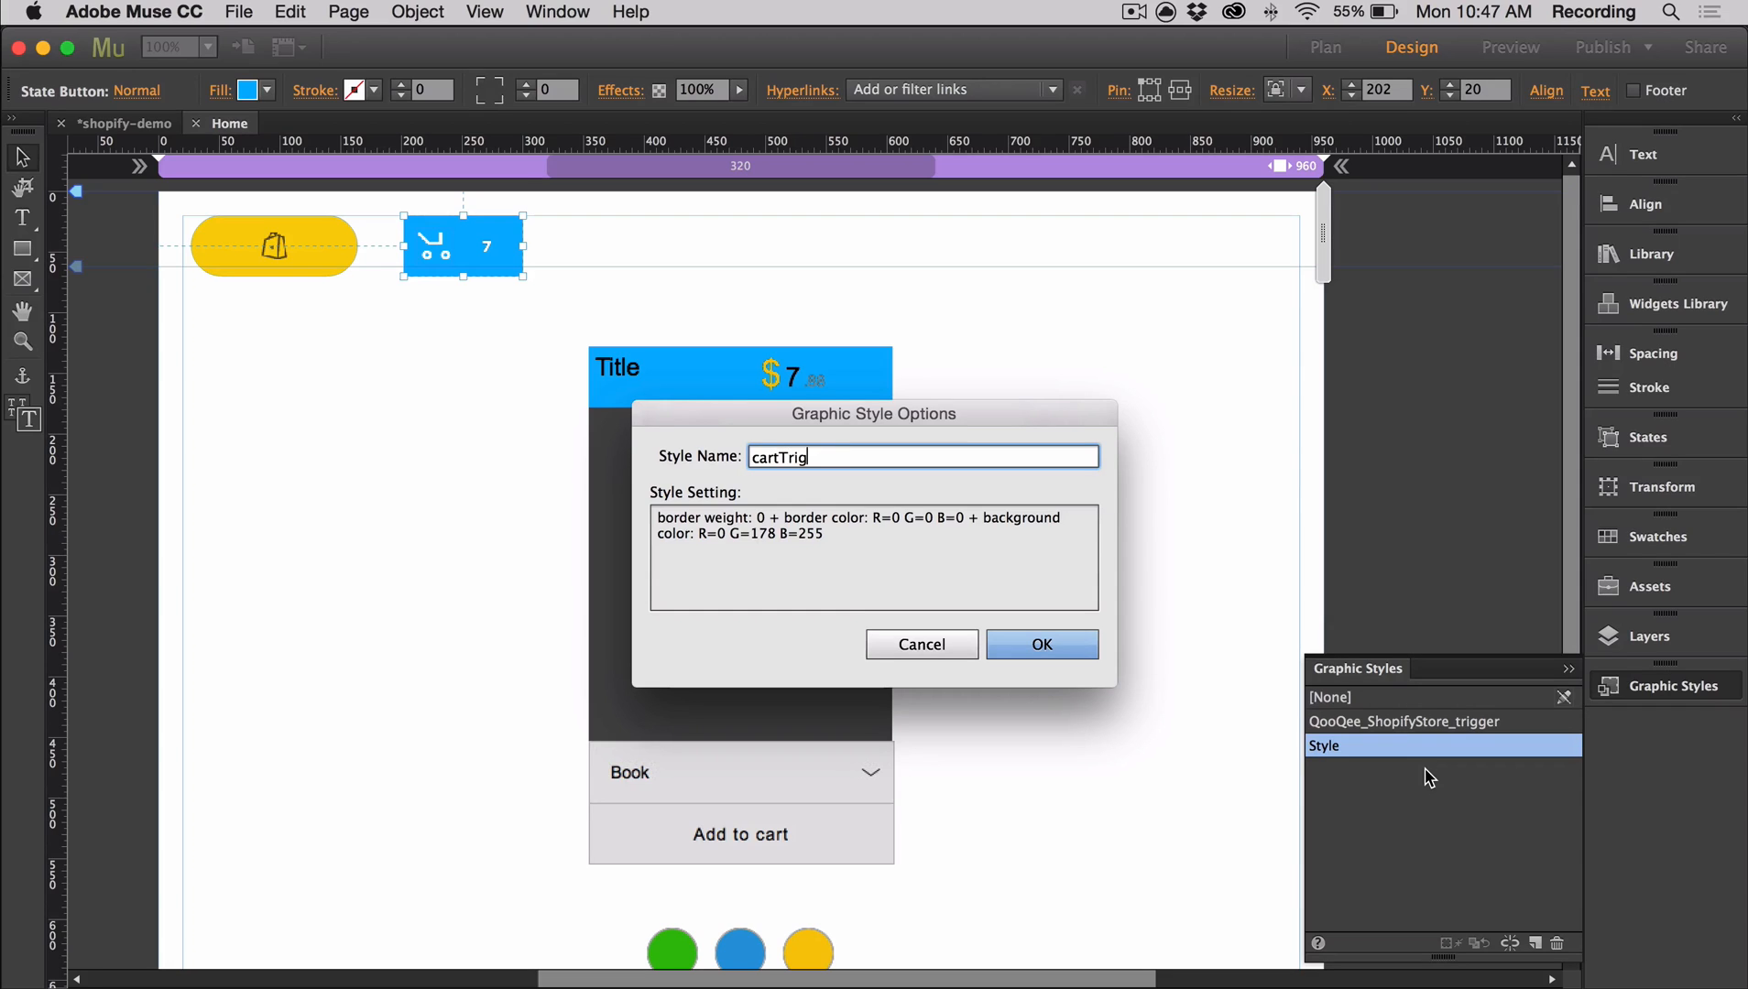
type("ger")
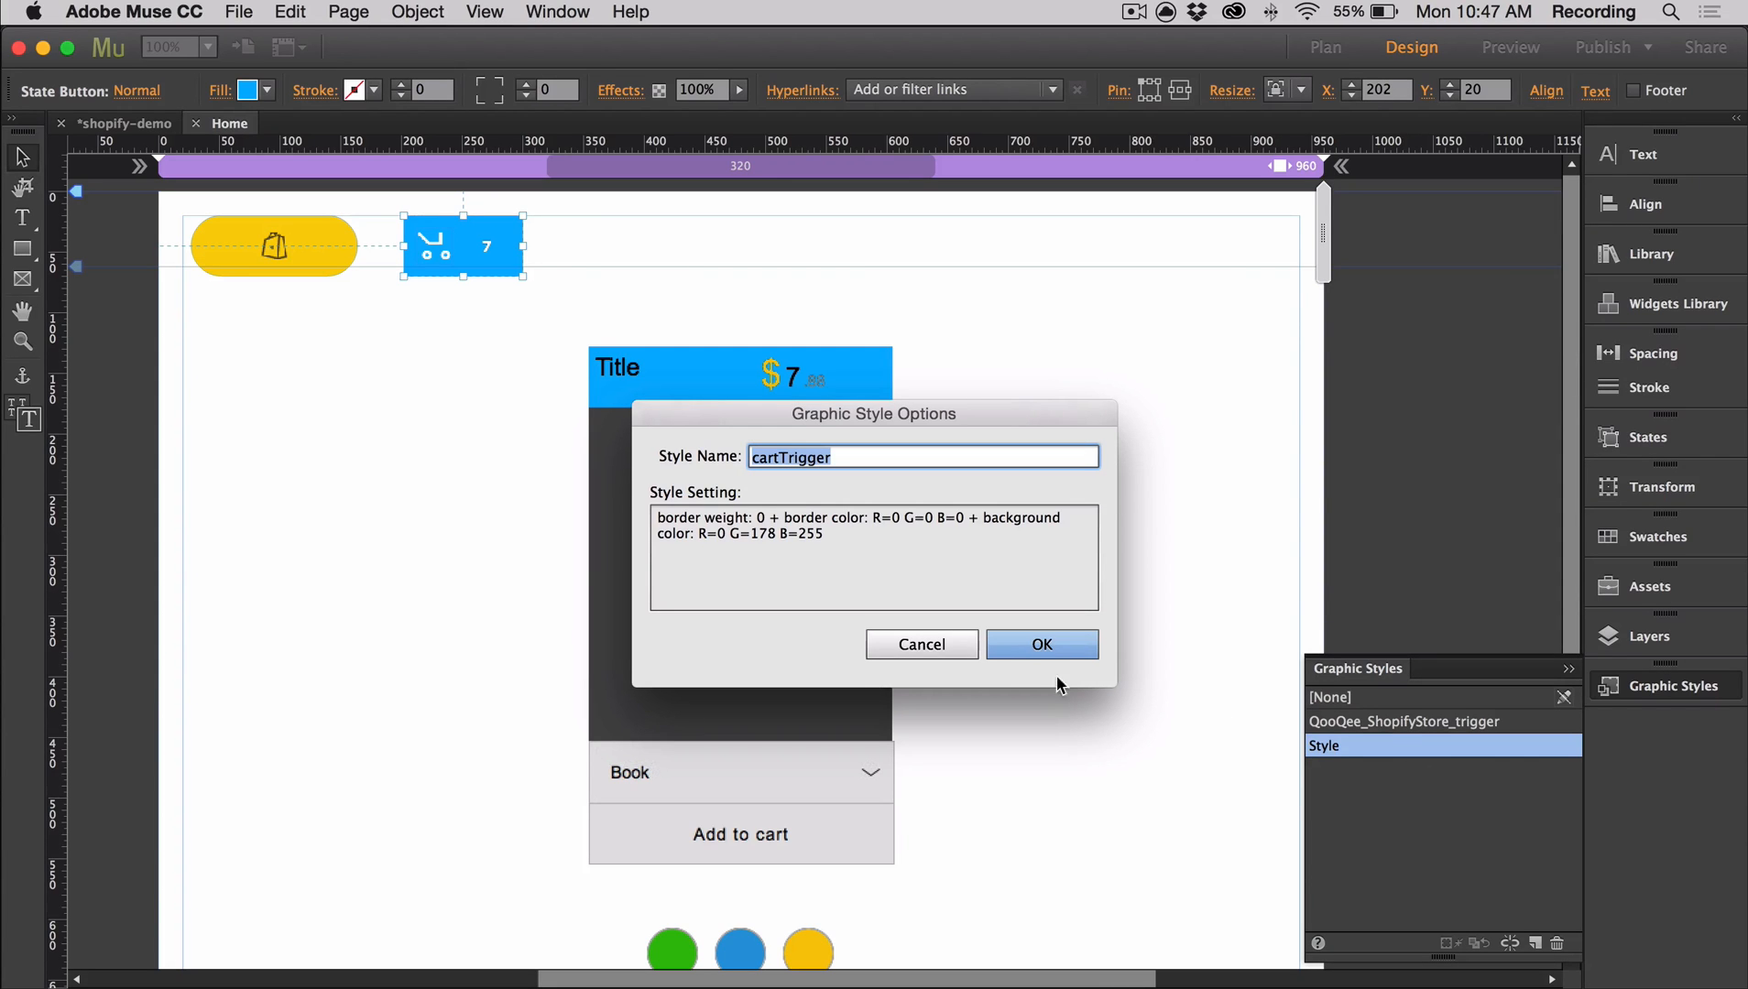
left_click(1042, 644)
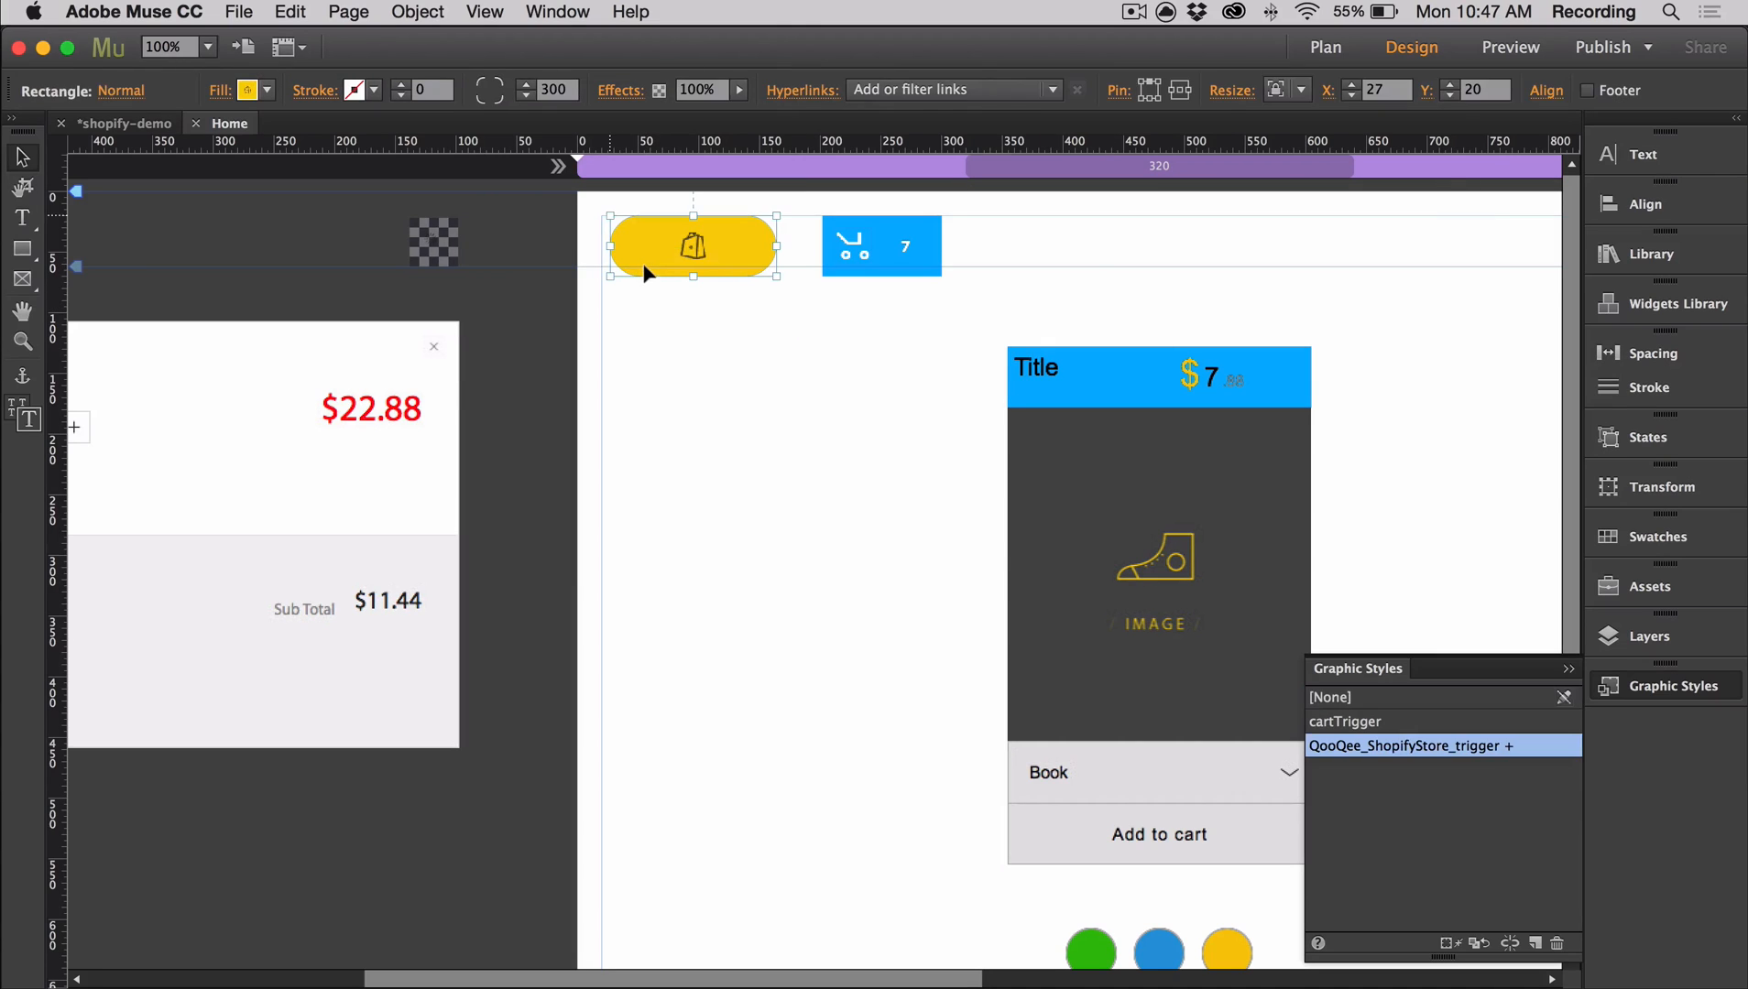
Select the Add to cart button and bring up its fill colours.
left_click(880, 247)
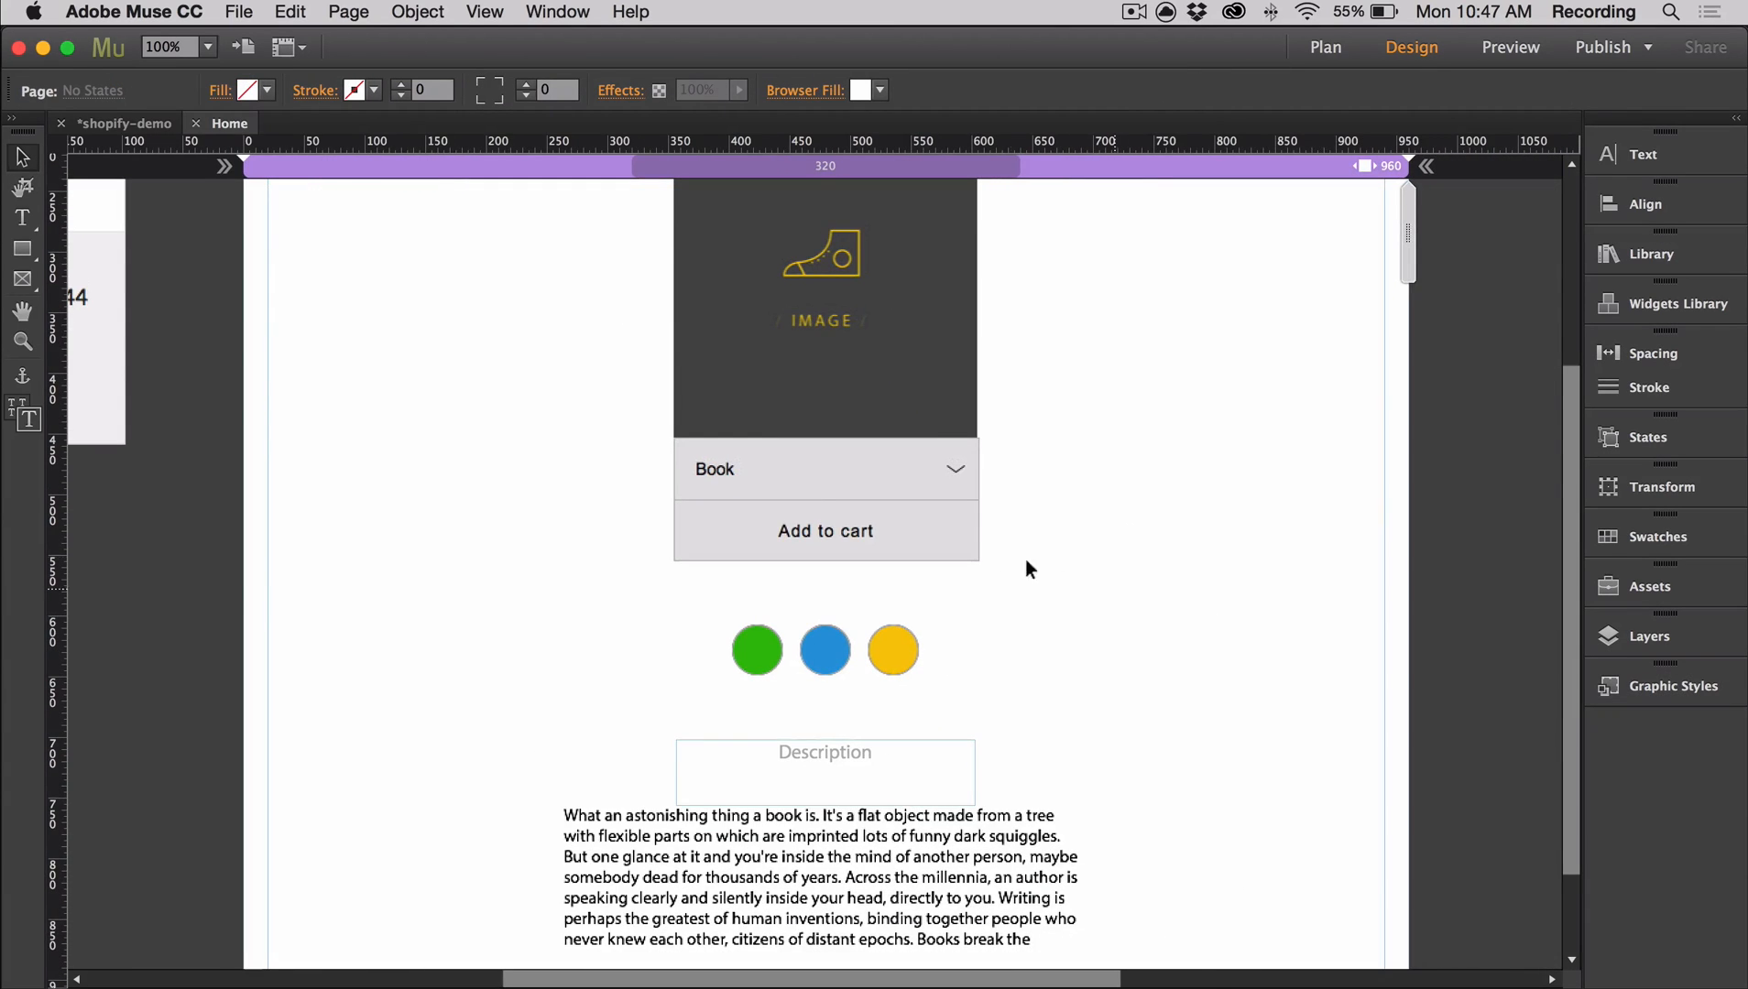
left_click(824, 530)
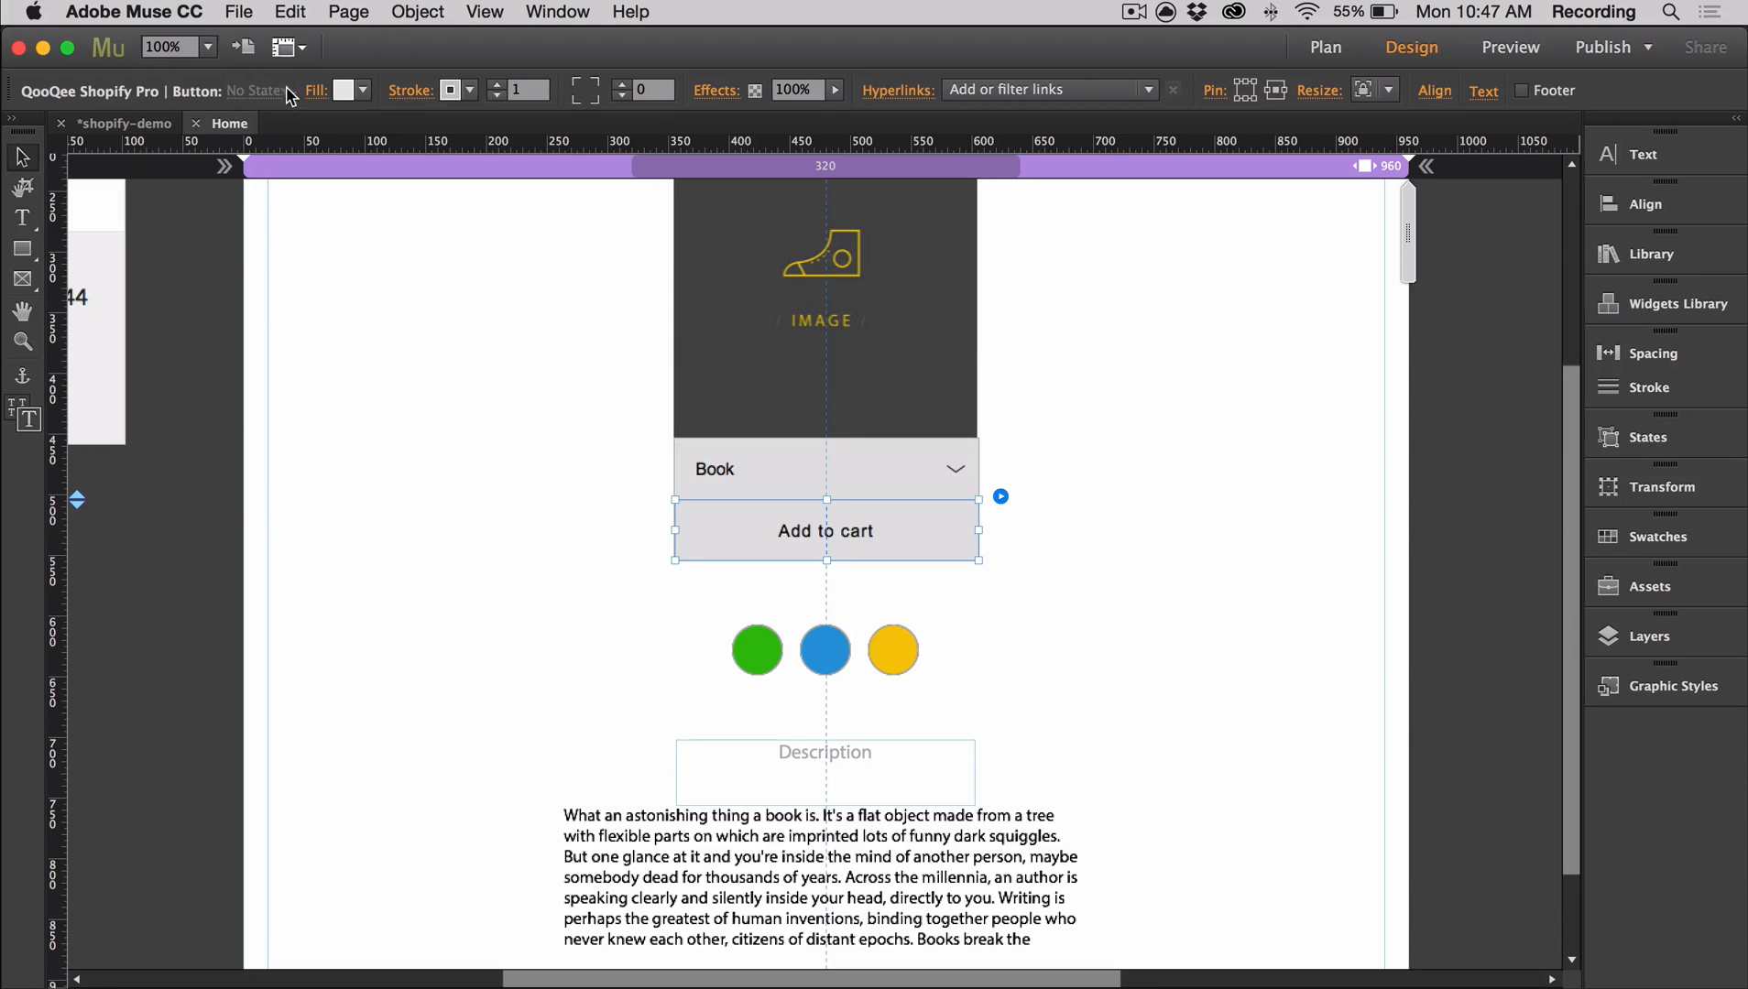
left_click(449, 91)
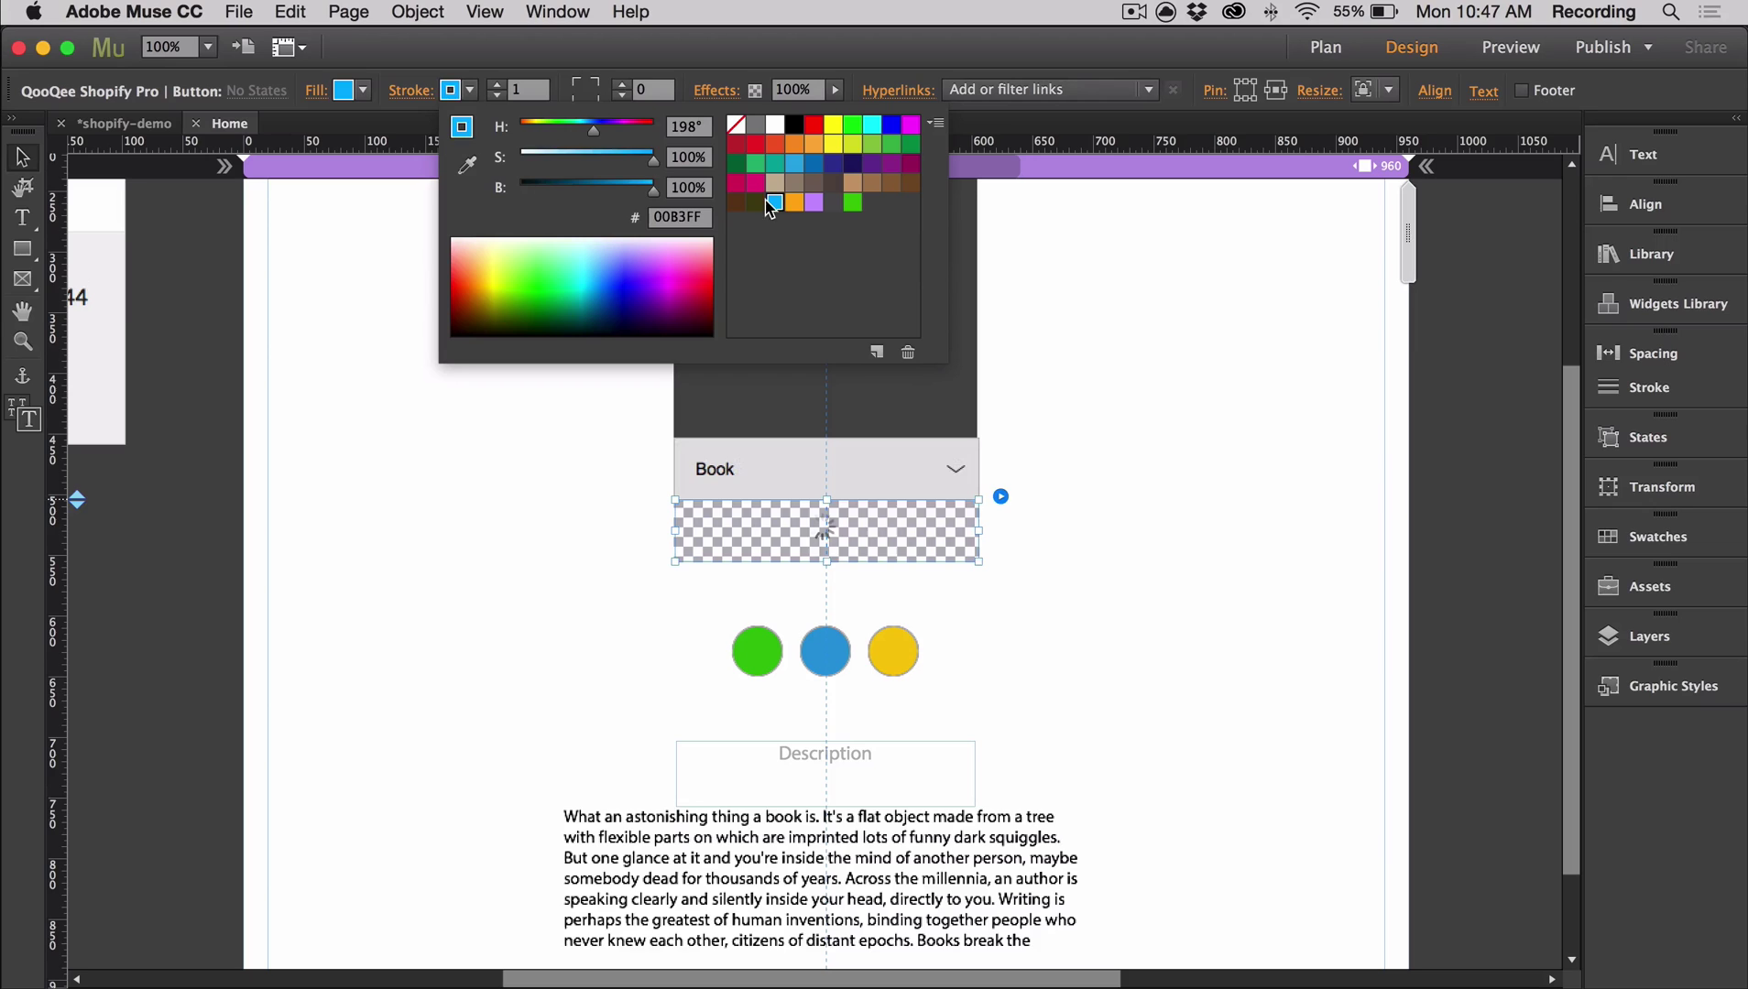
Fill the Add to cart button blue and set its label in Myriad Pro.
left_click(775, 202)
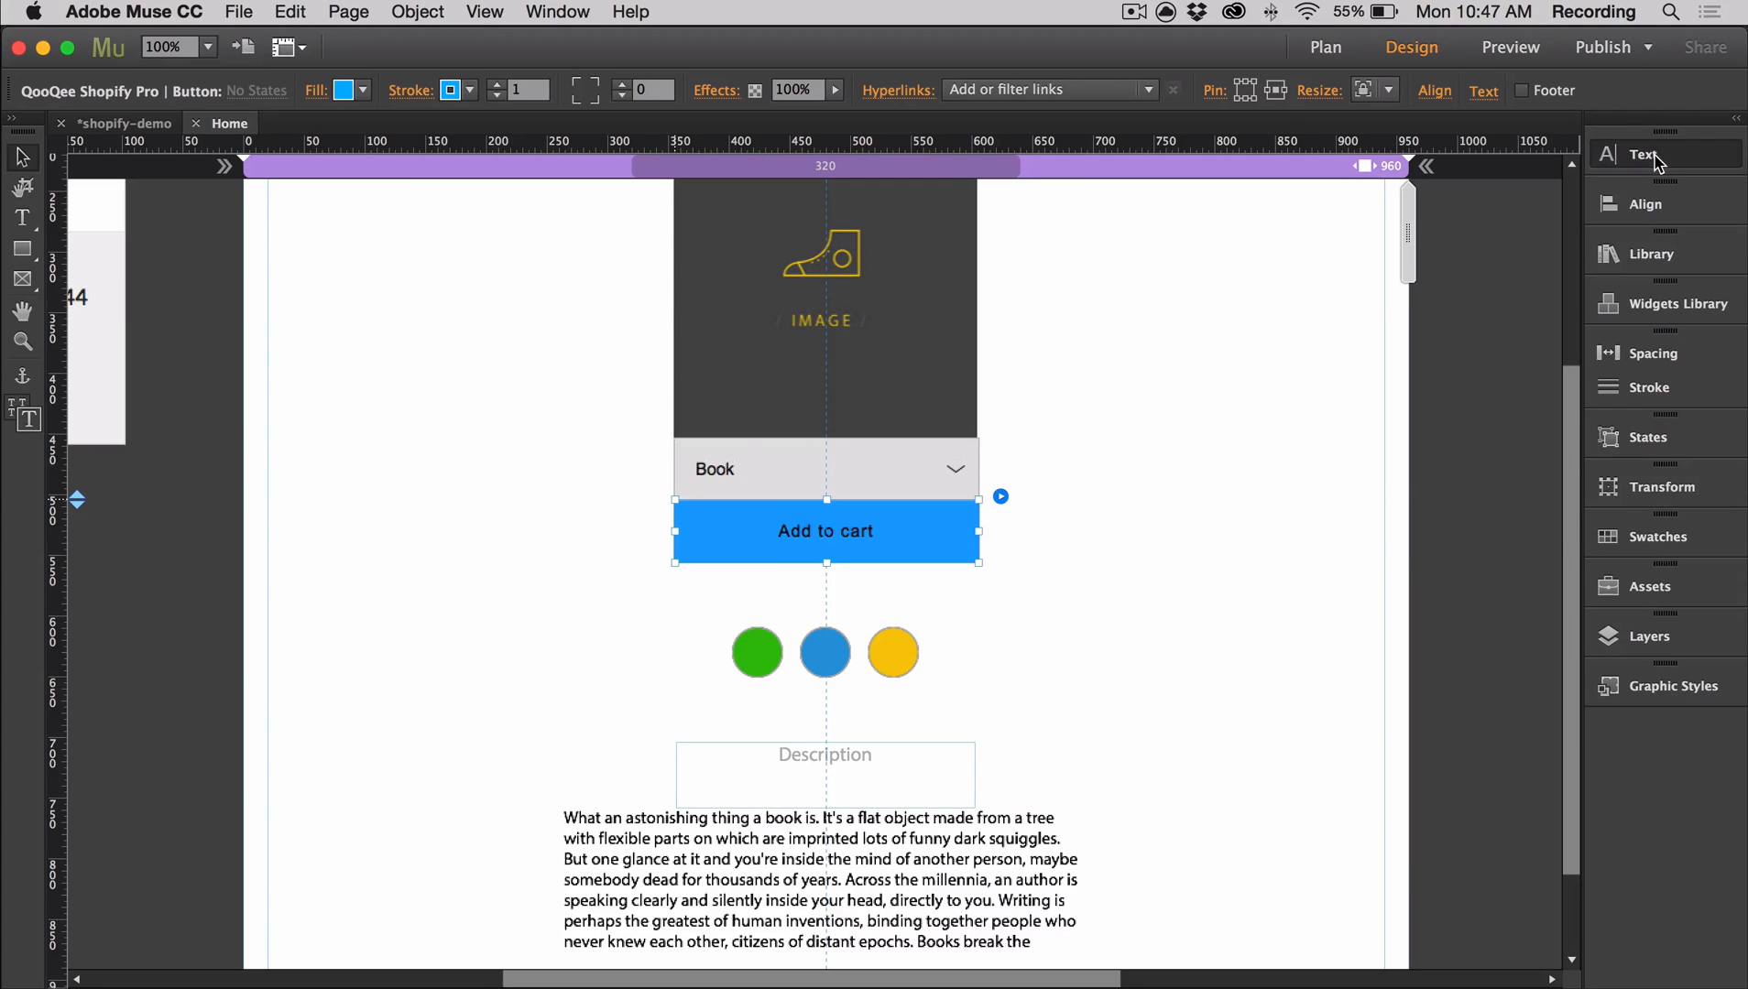
left_click(1645, 154)
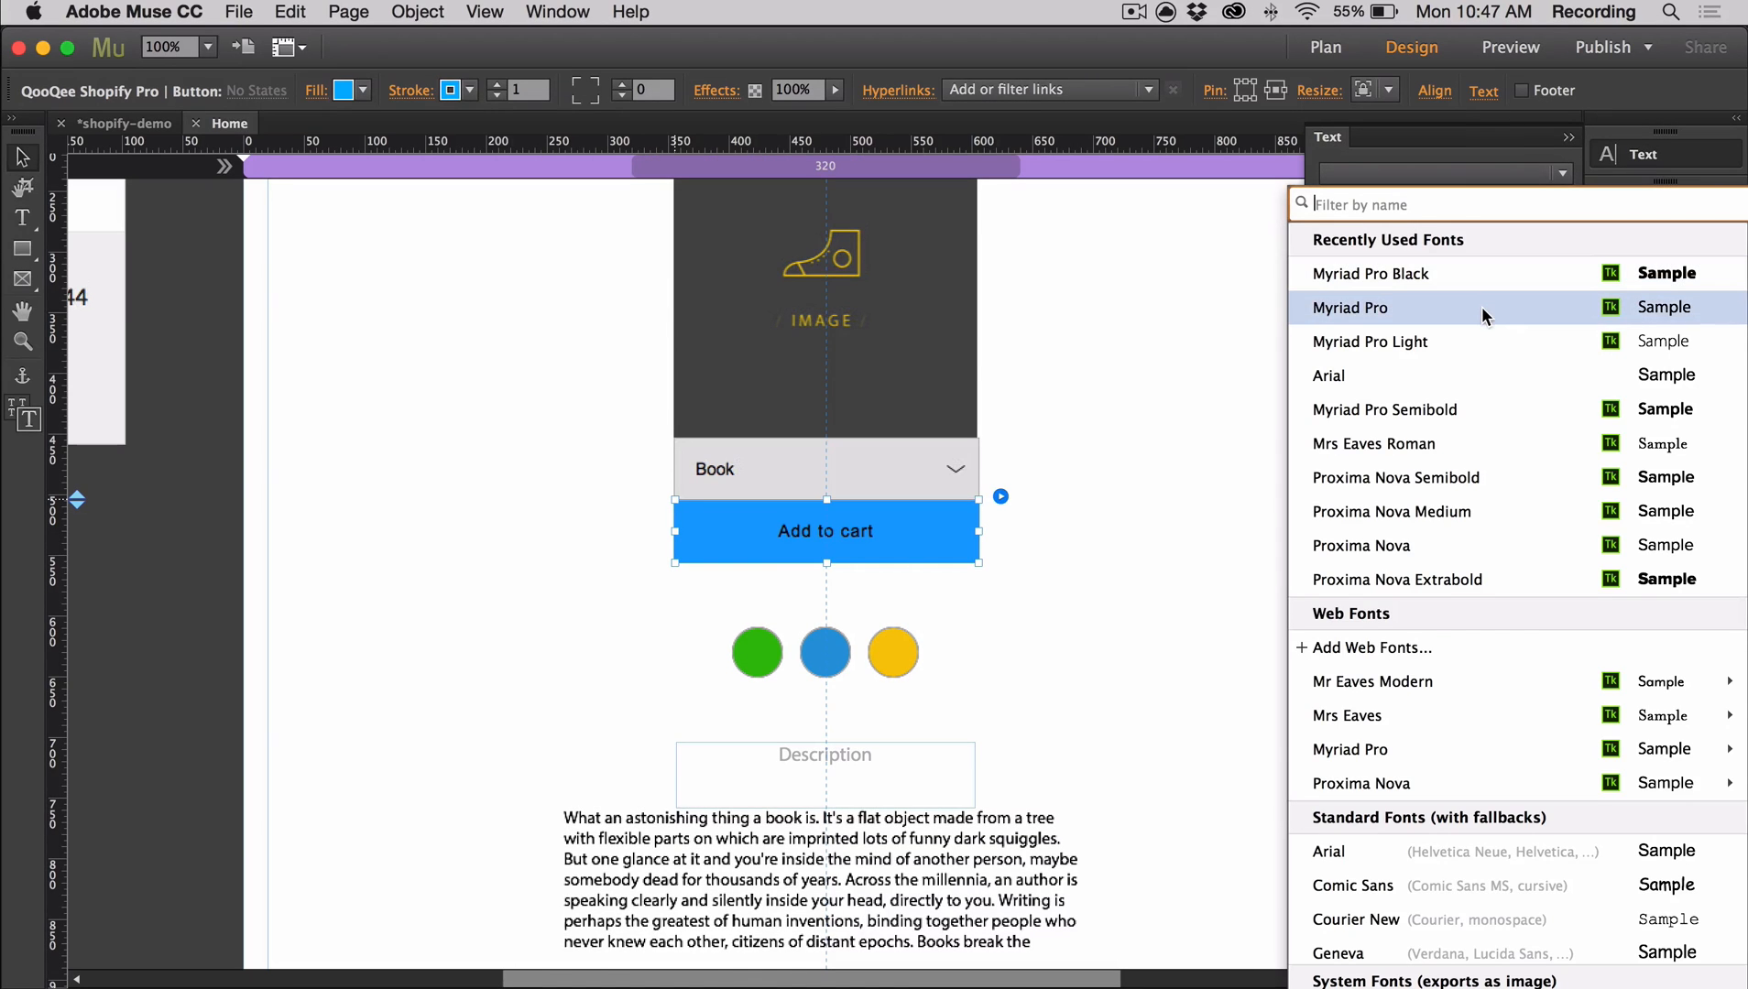
left_click(1350, 308)
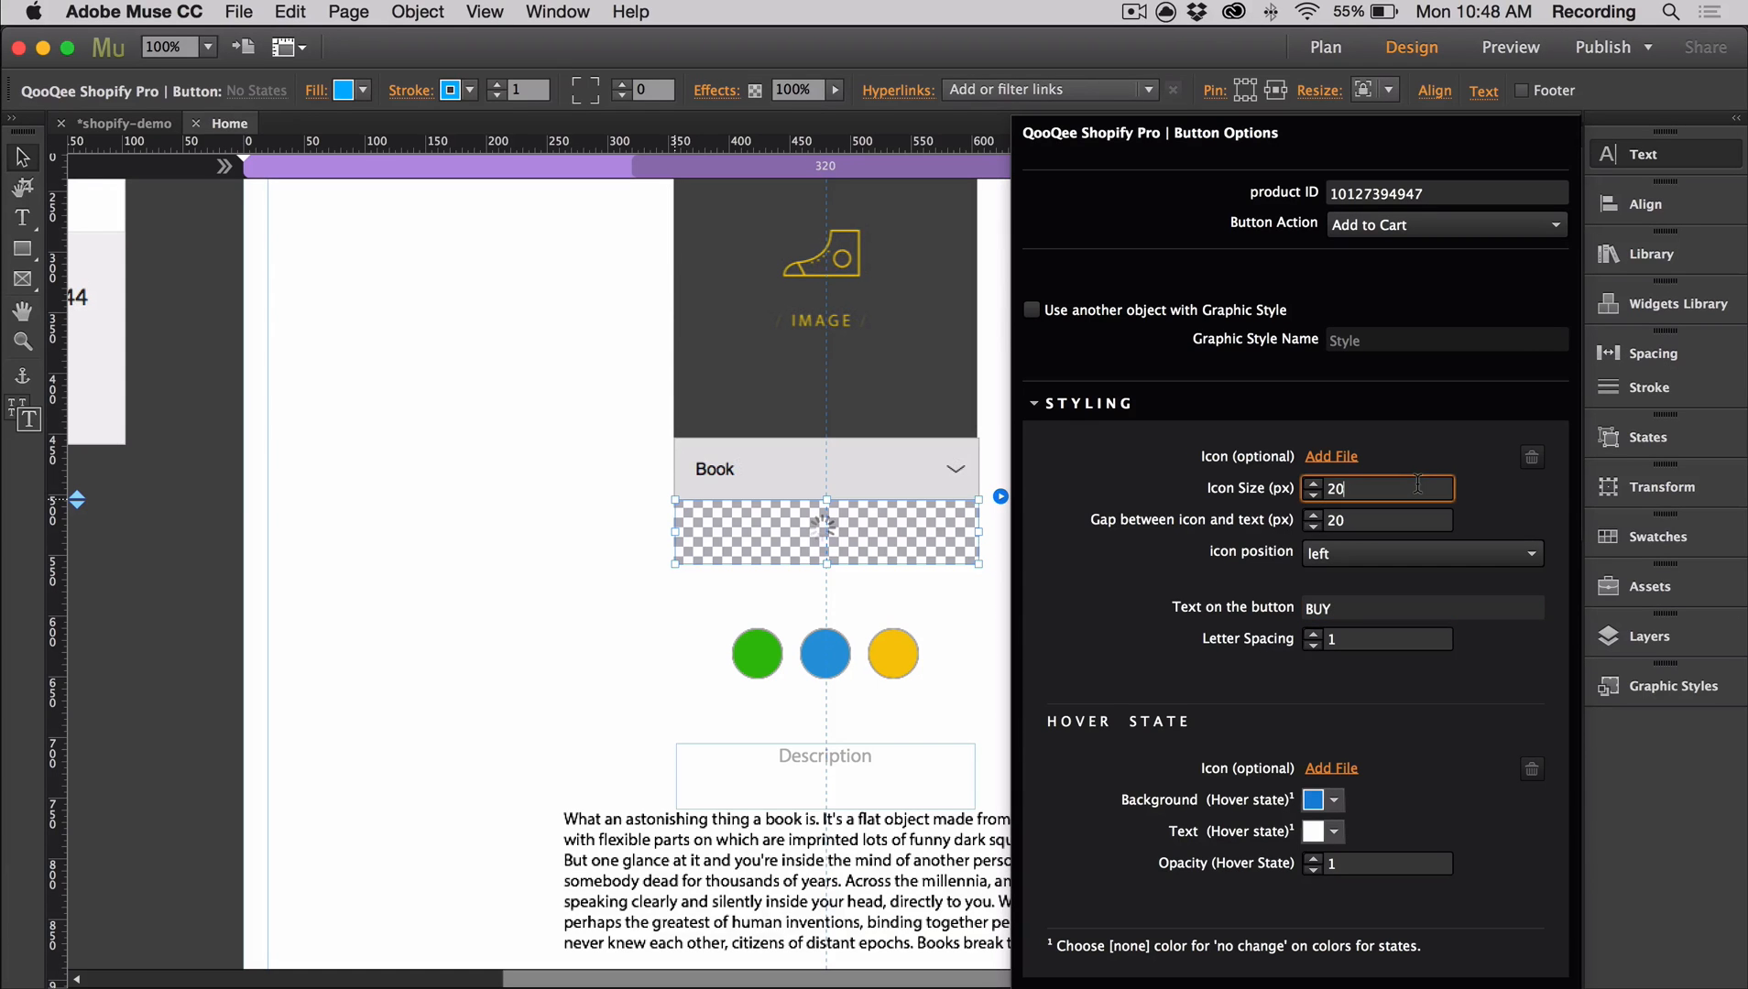
Give the BUY button a demo-cart.png icon and a blue hover background, then review it.
left_click(1332, 455)
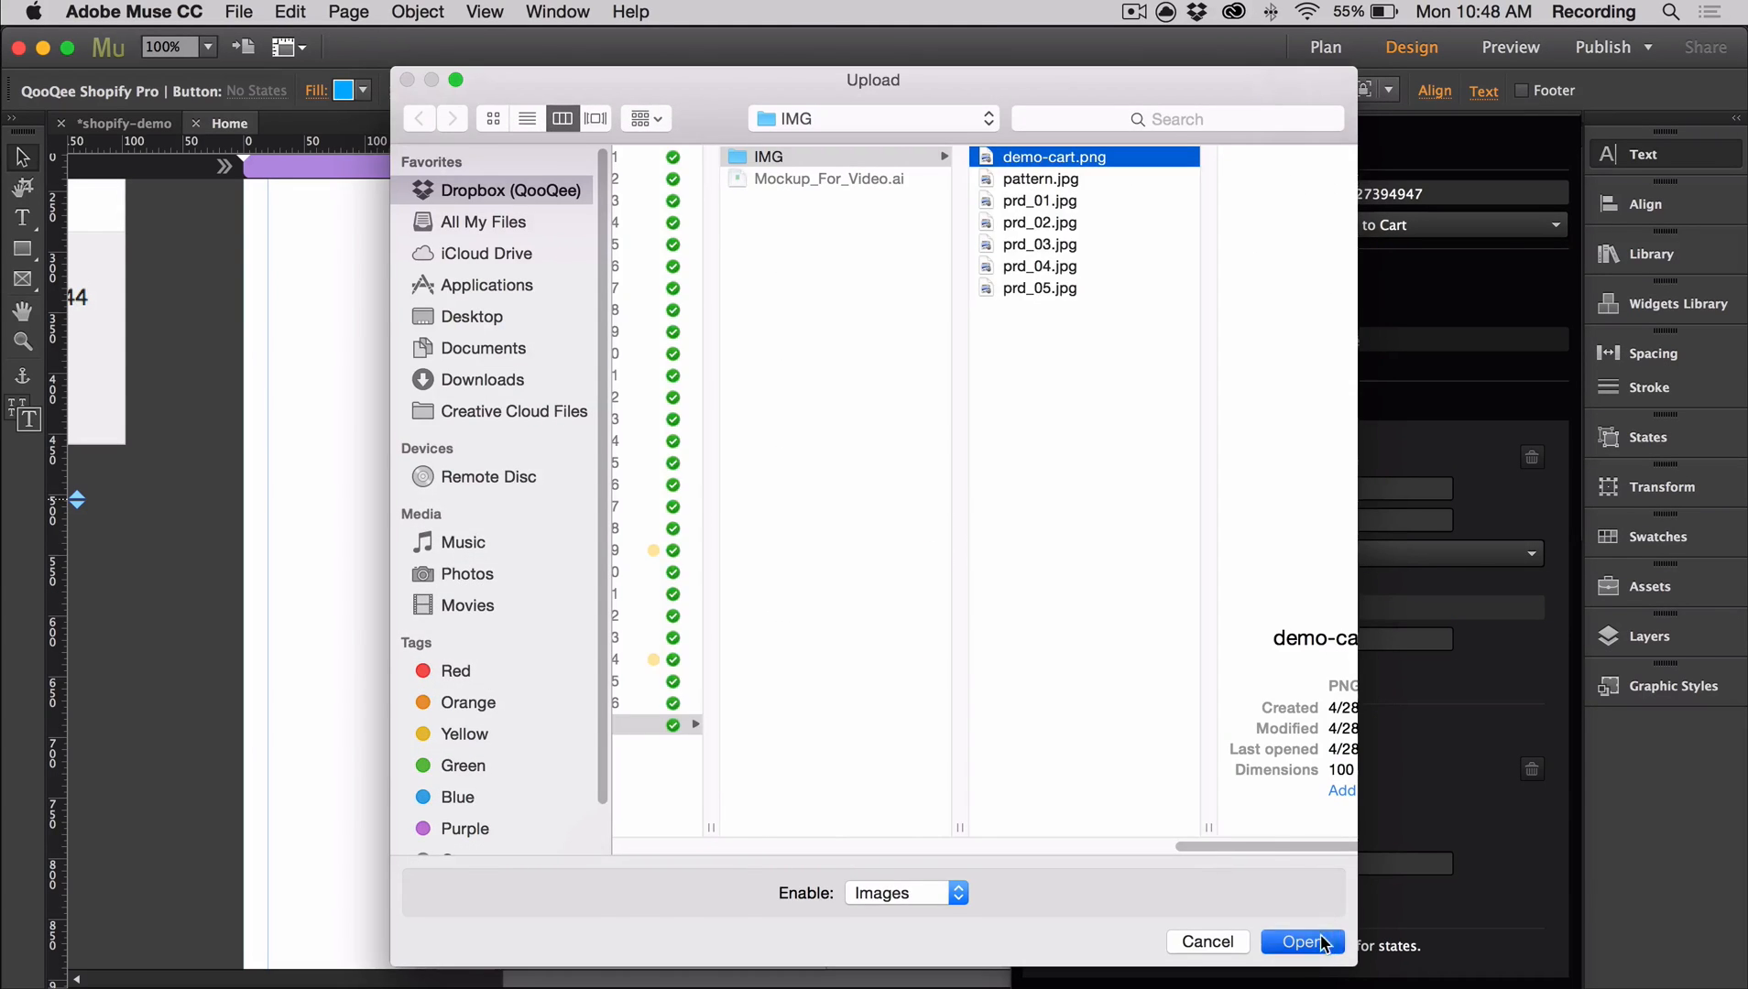
left_click(1301, 942)
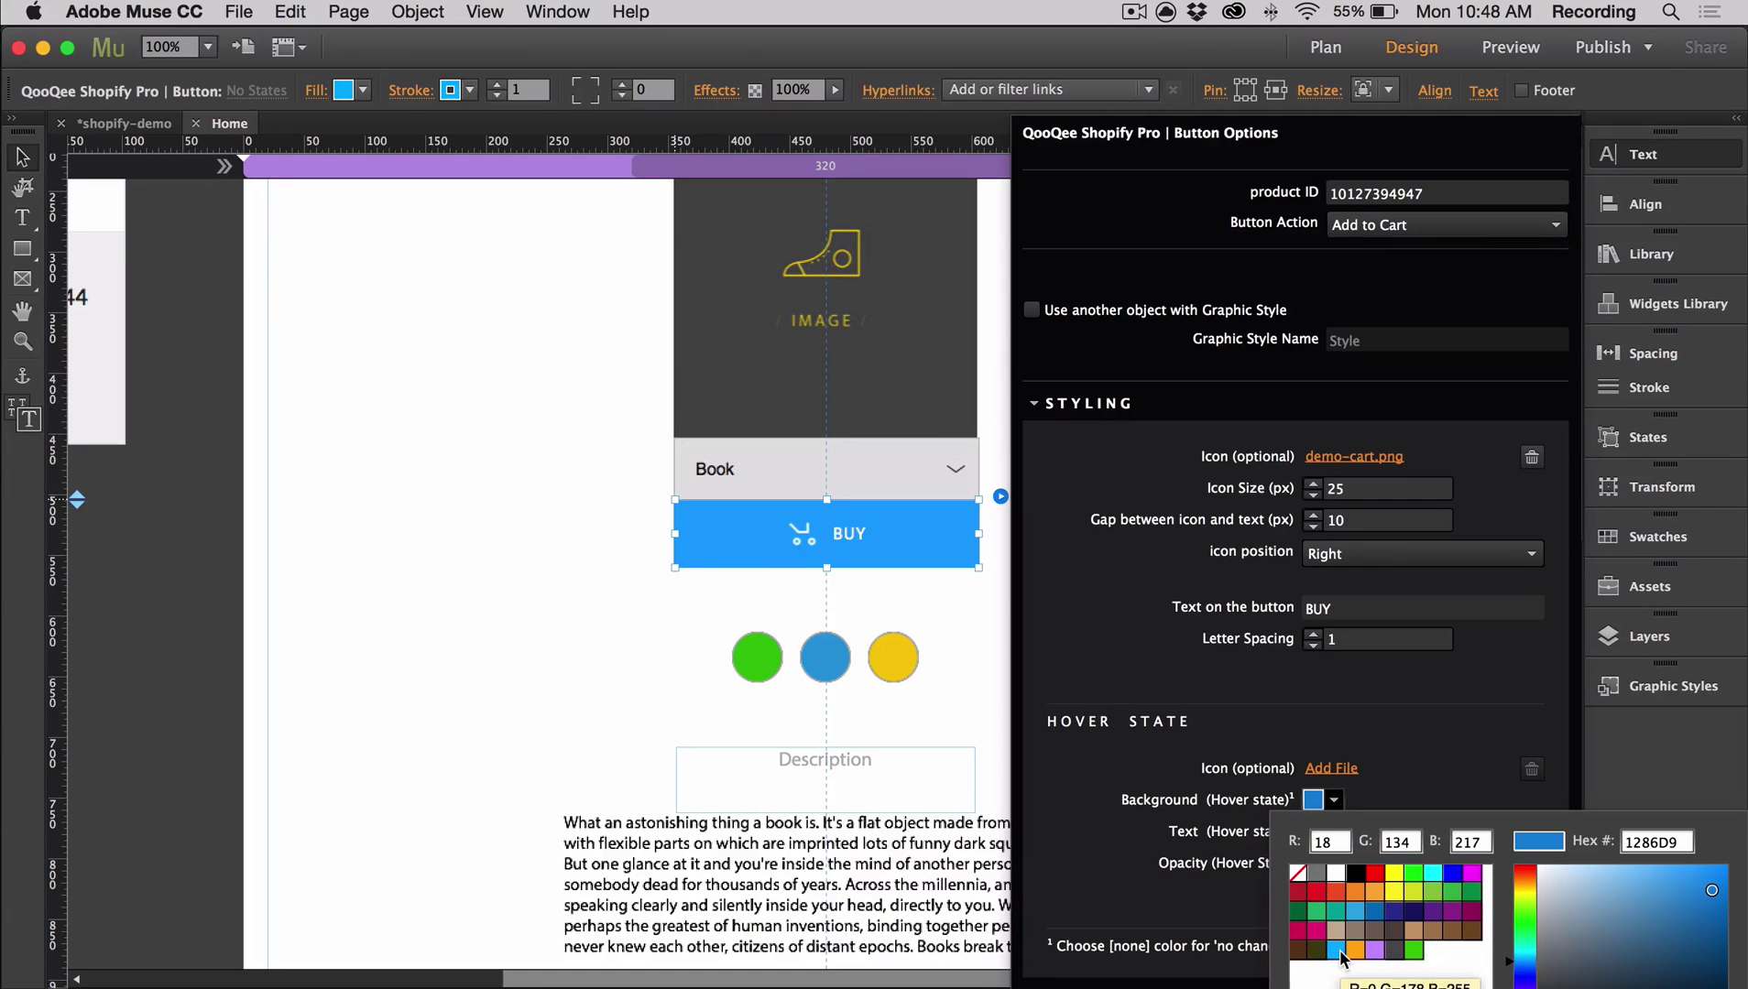
left_click(1340, 952)
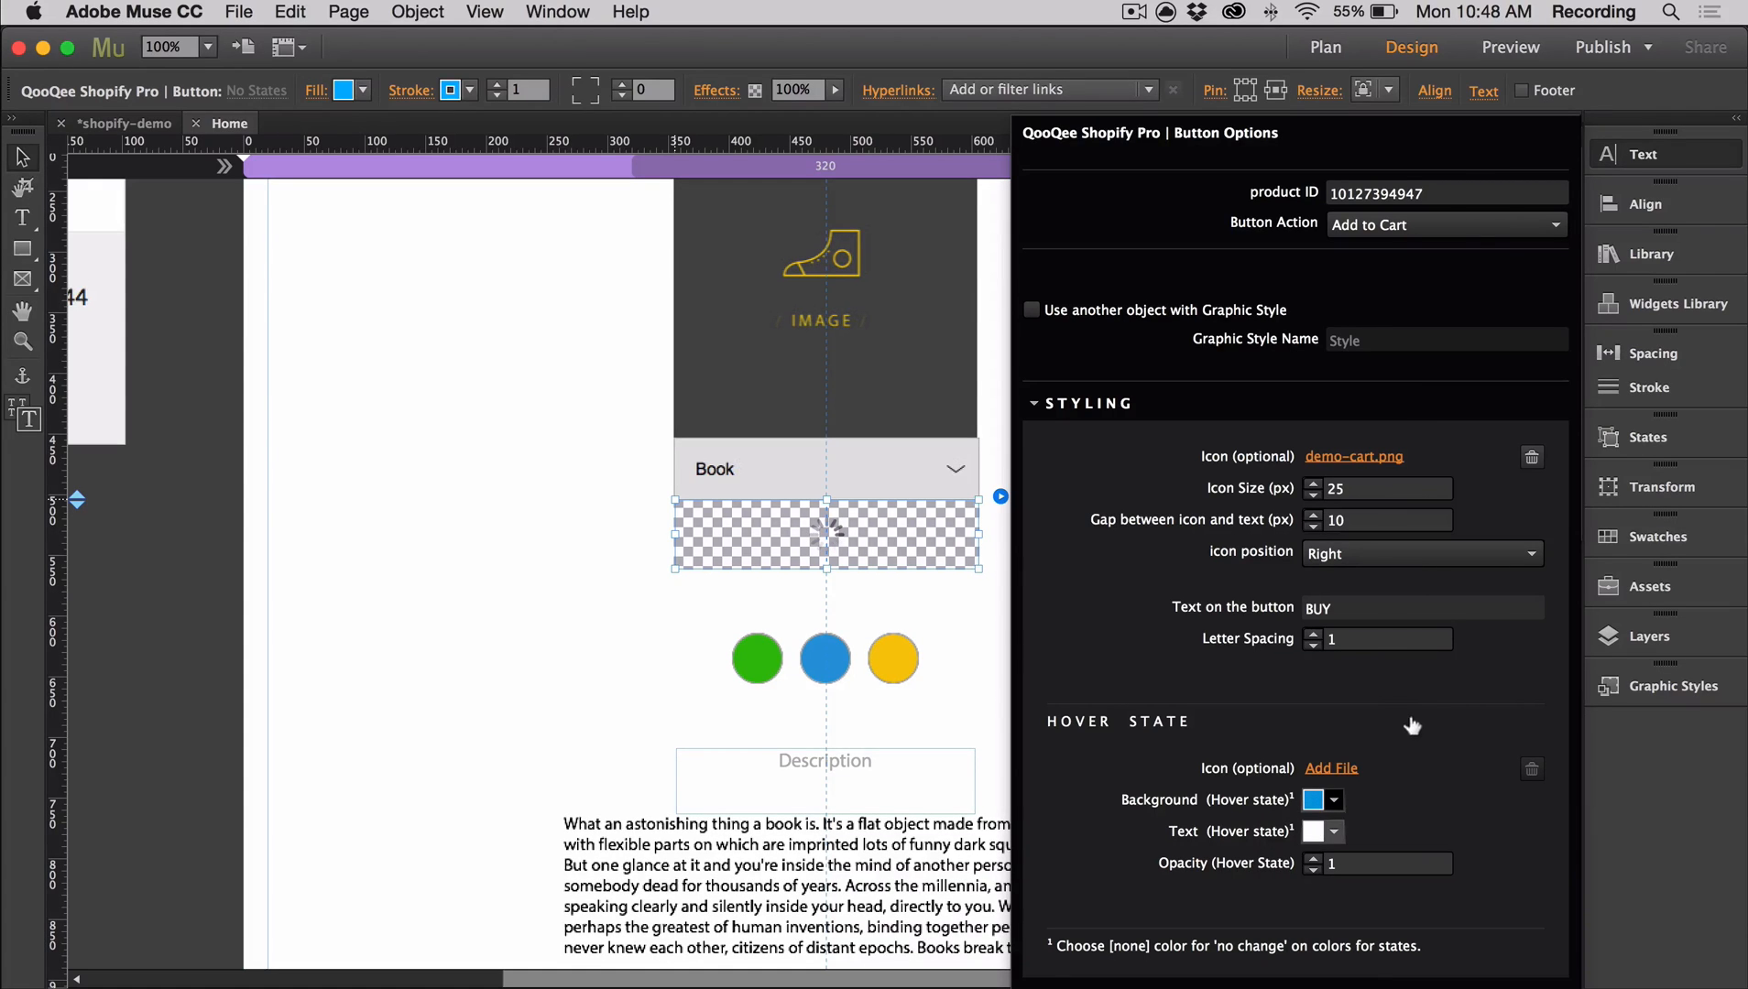
left_click(1321, 831)
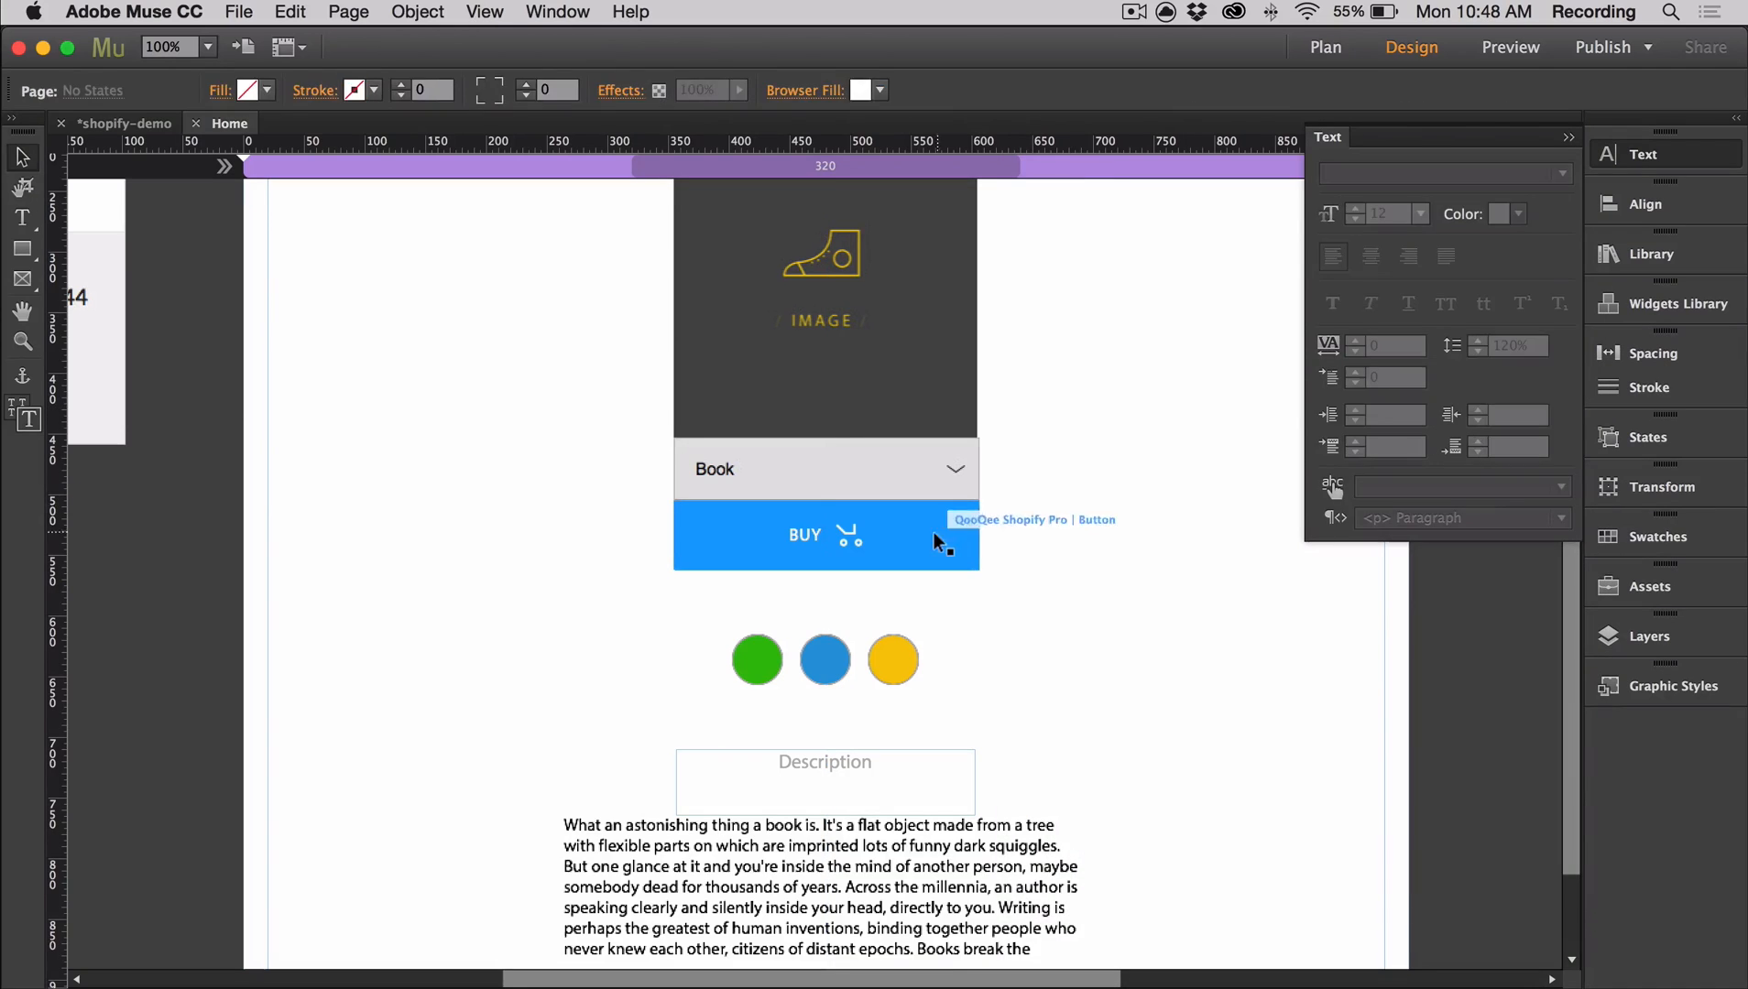
left_click(824, 535)
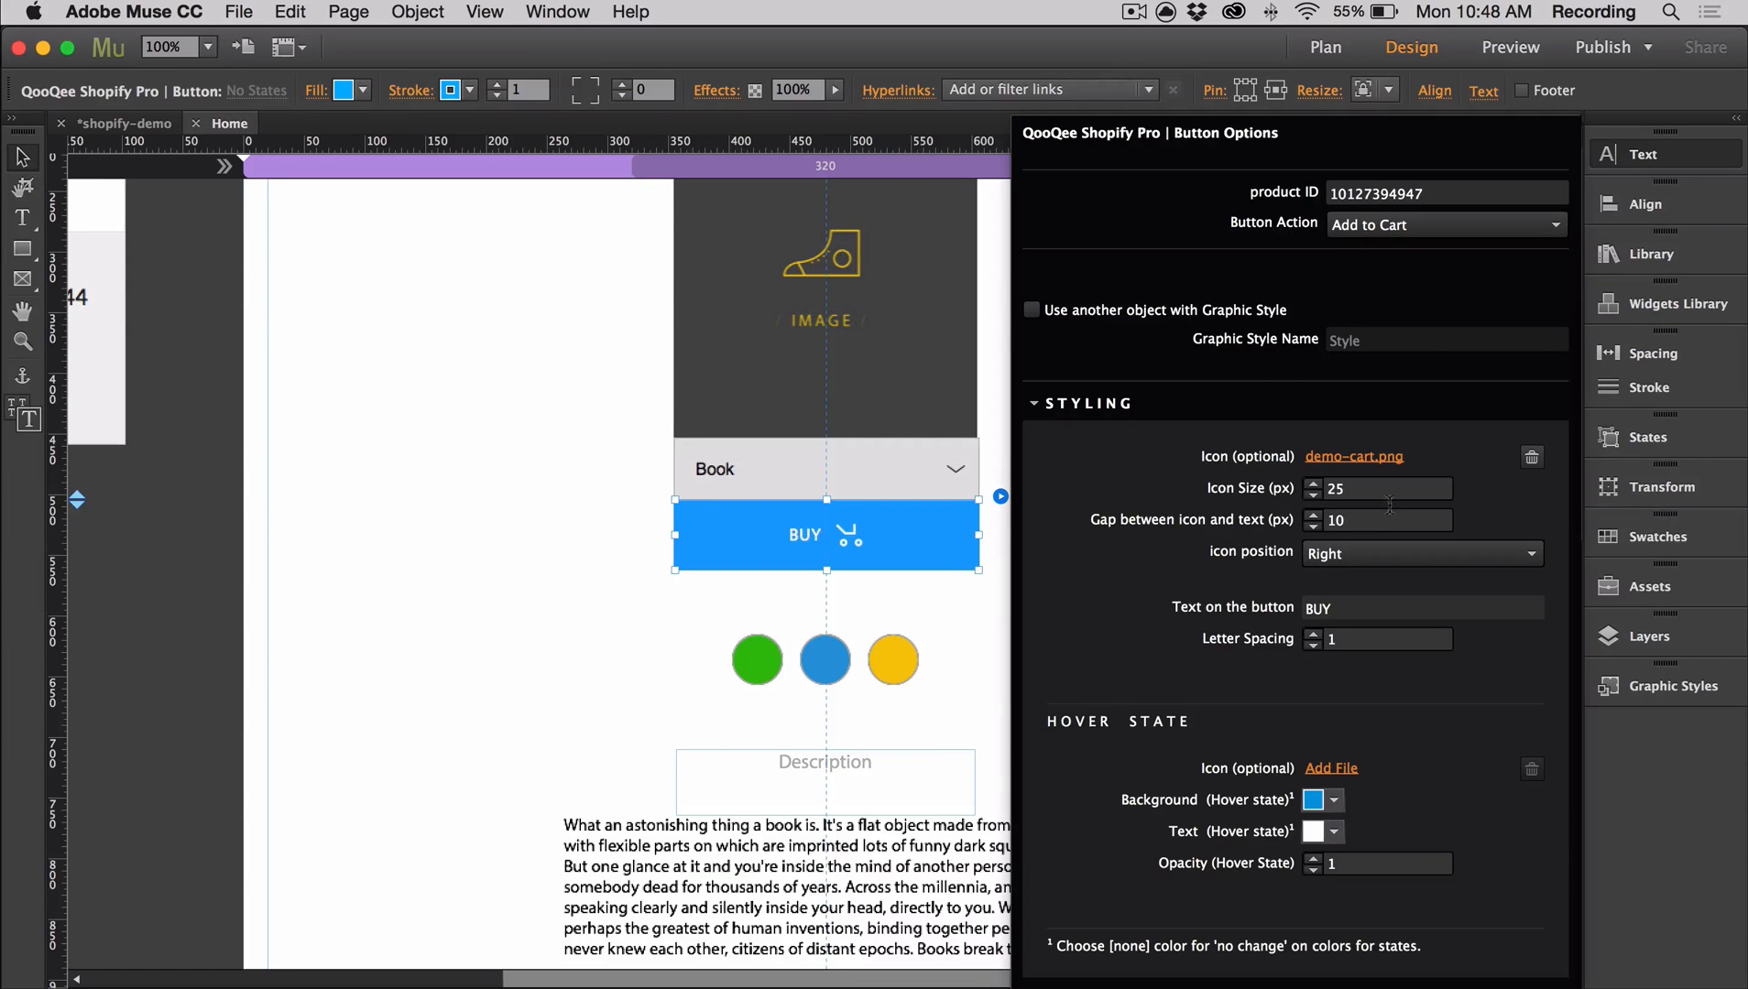
mouse_move(1265, 360)
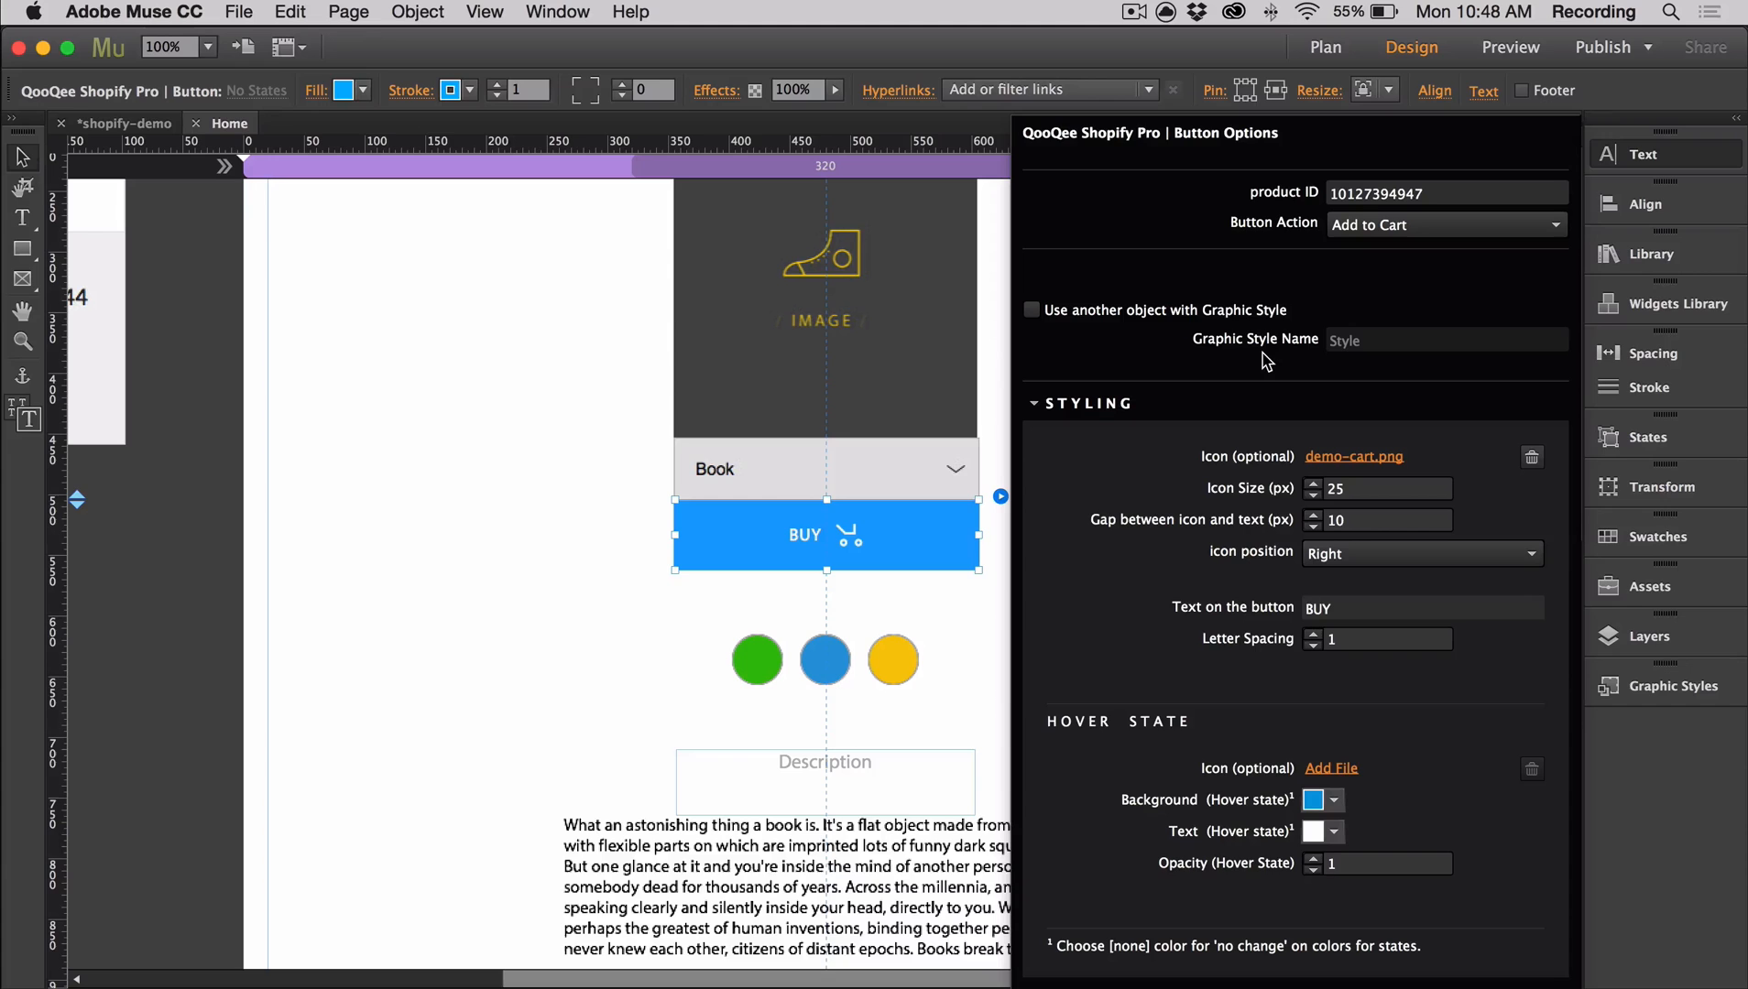
mouse_move(898, 346)
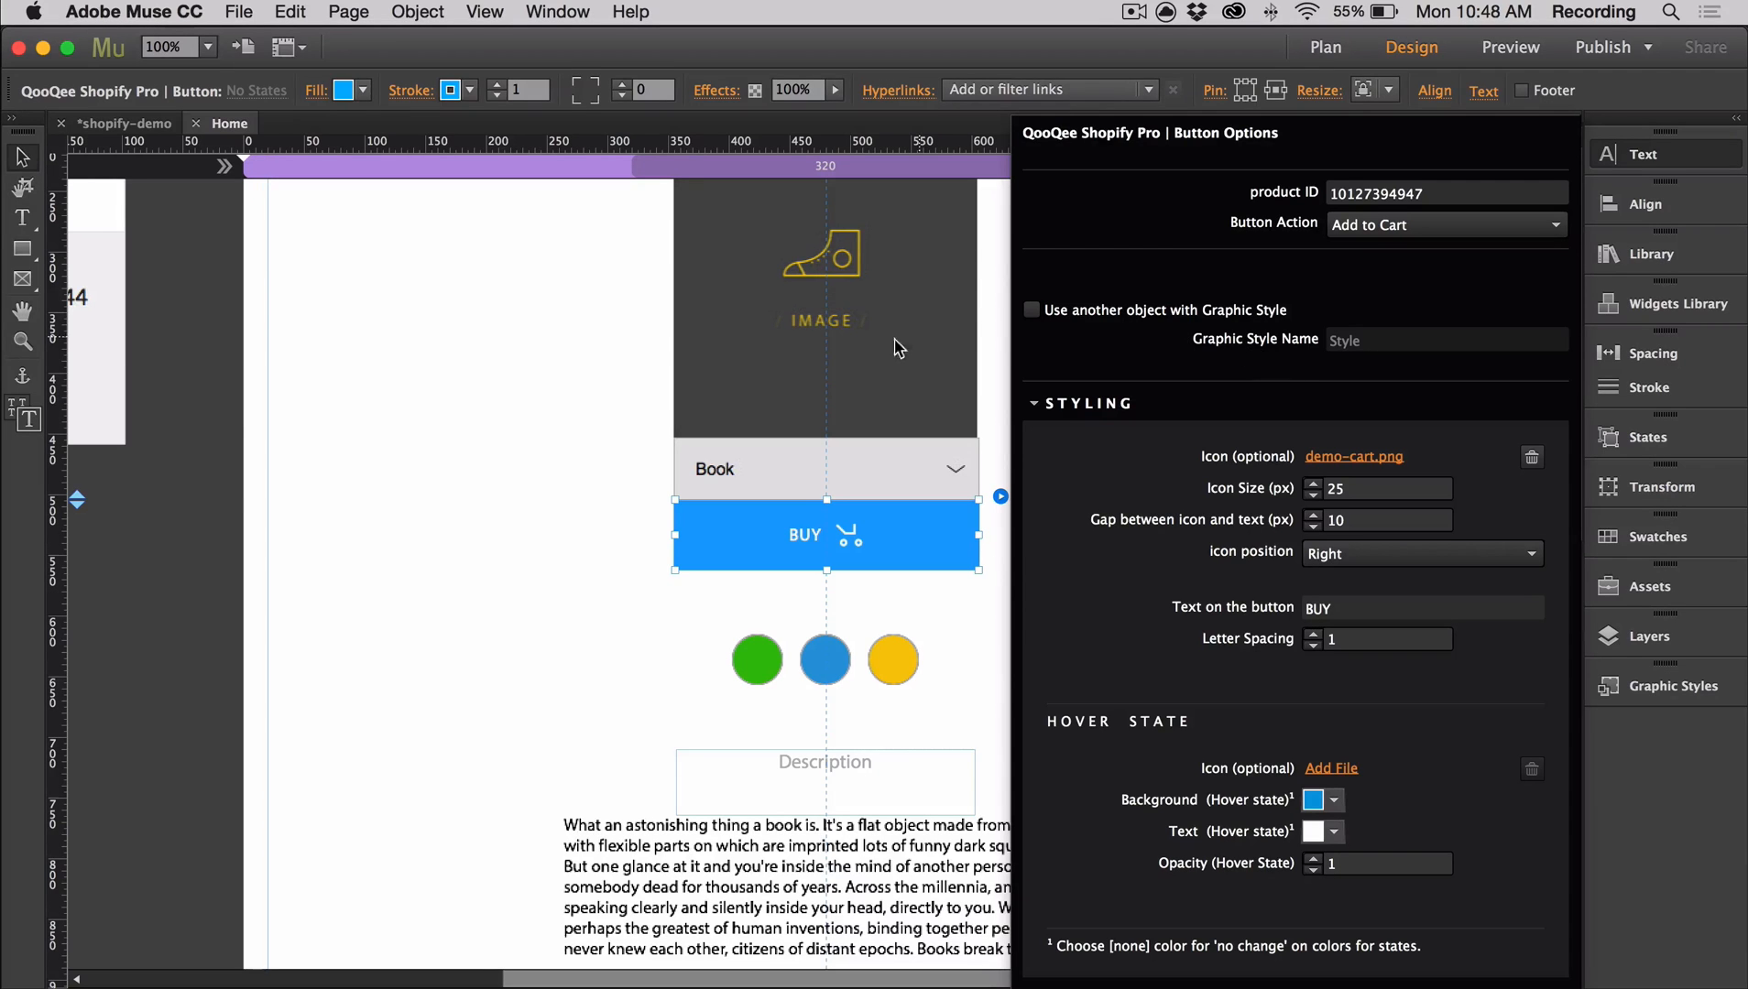
left_click(1045, 676)
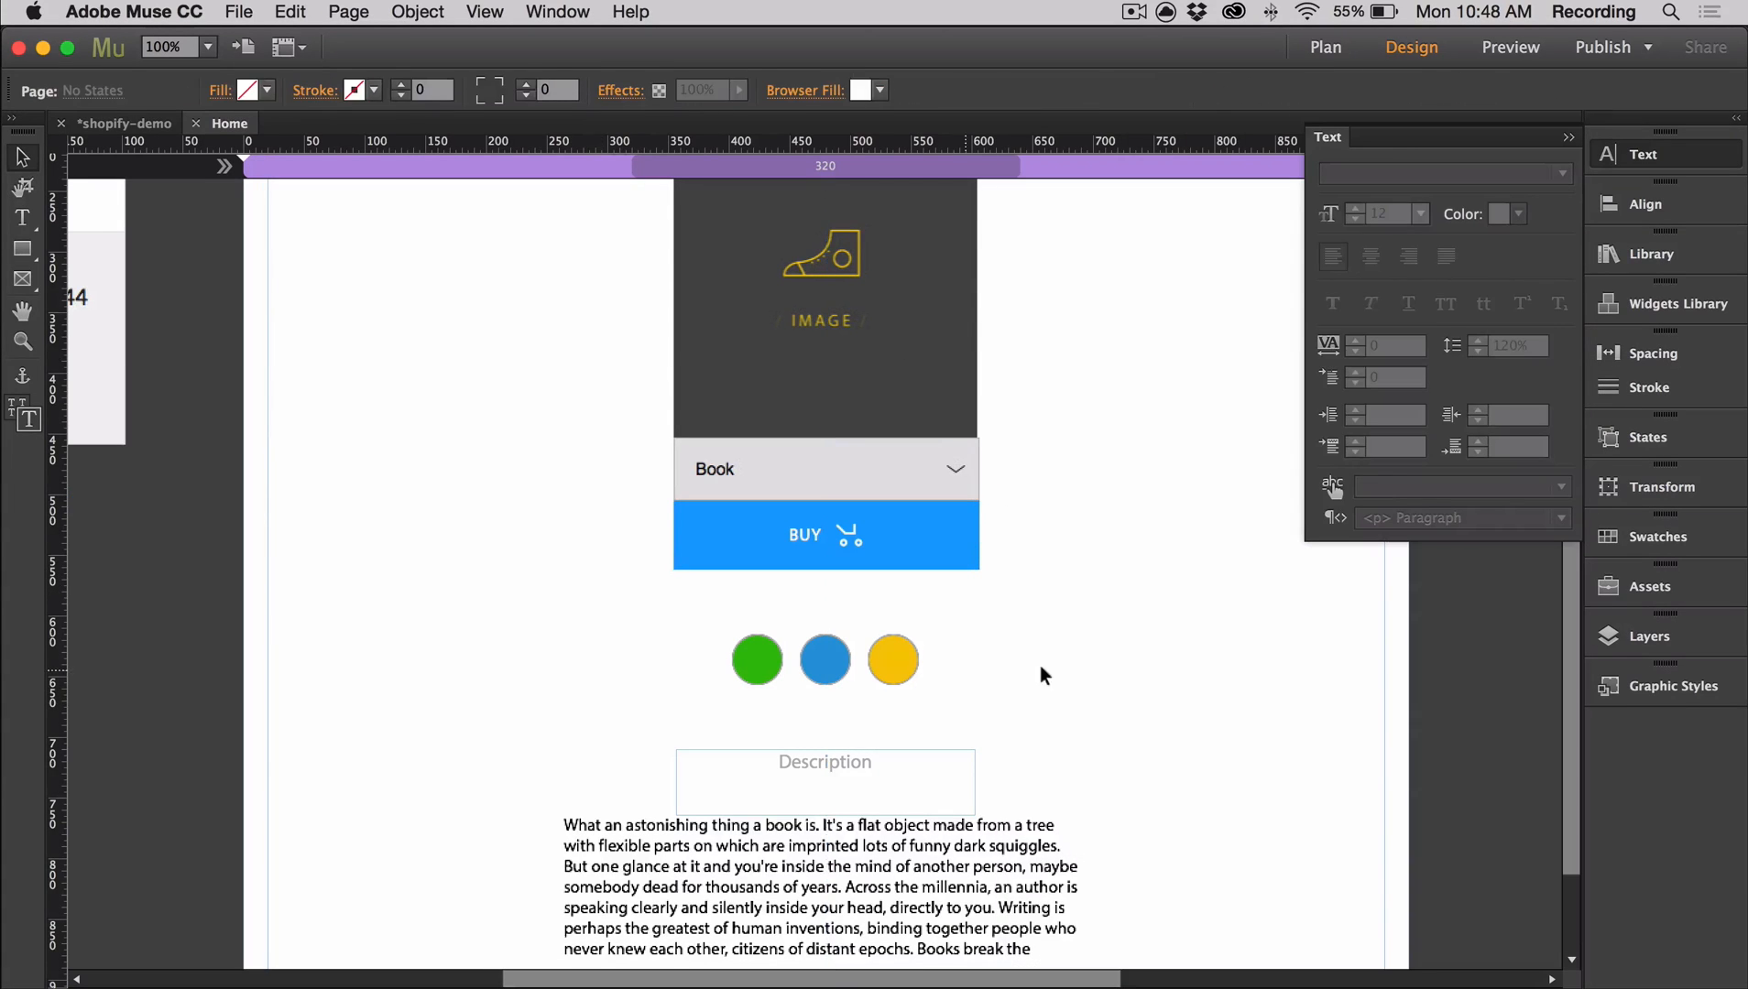
Set the product title and price text to white Myriad Pro.
scroll("down", 3)
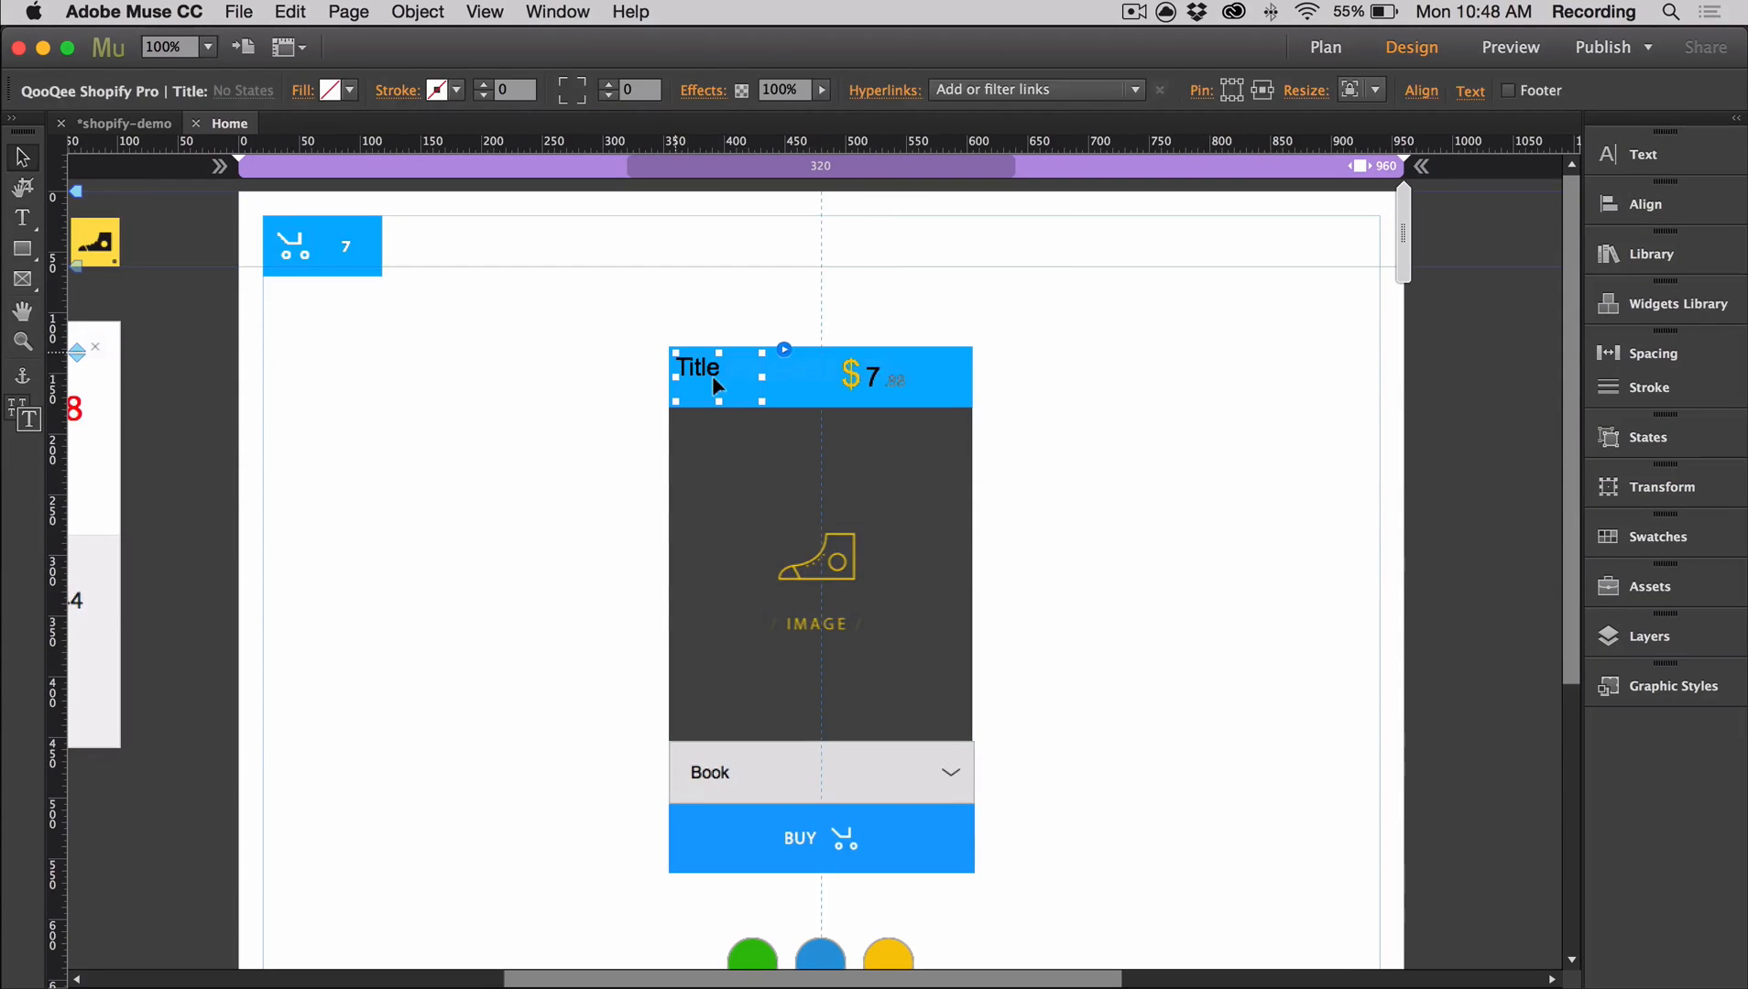
left_click(1643, 154)
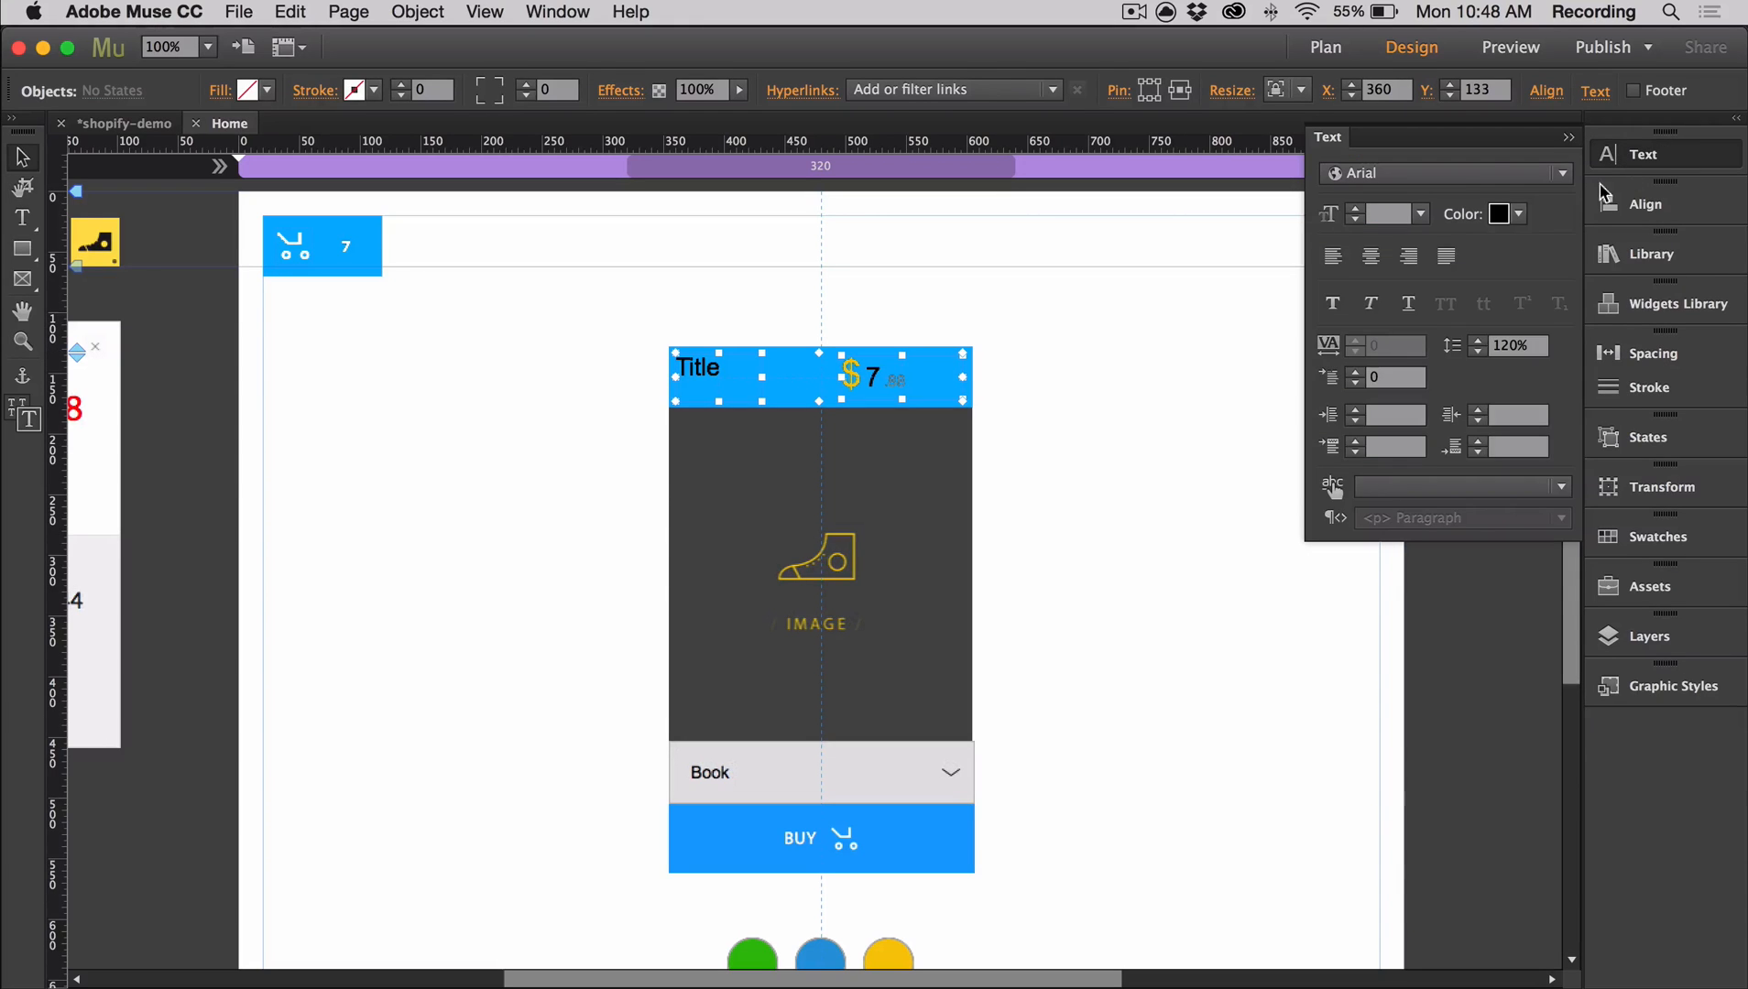
left_click(1506, 214)
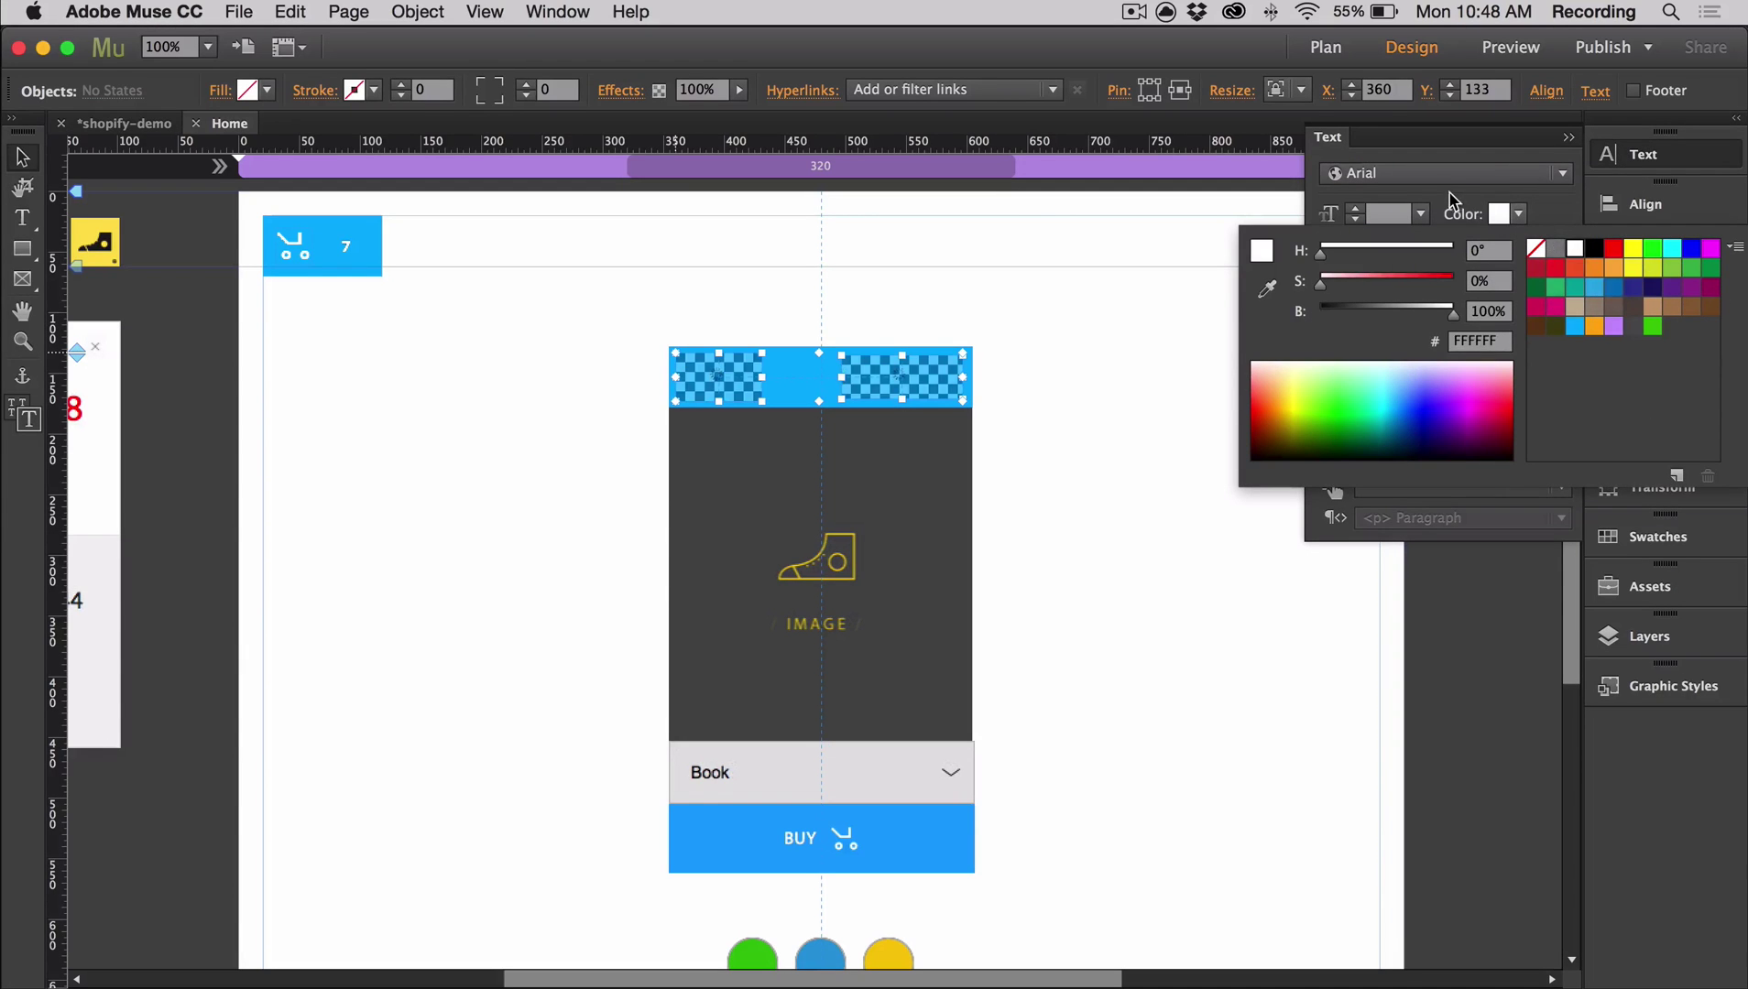
left_click(1438, 173)
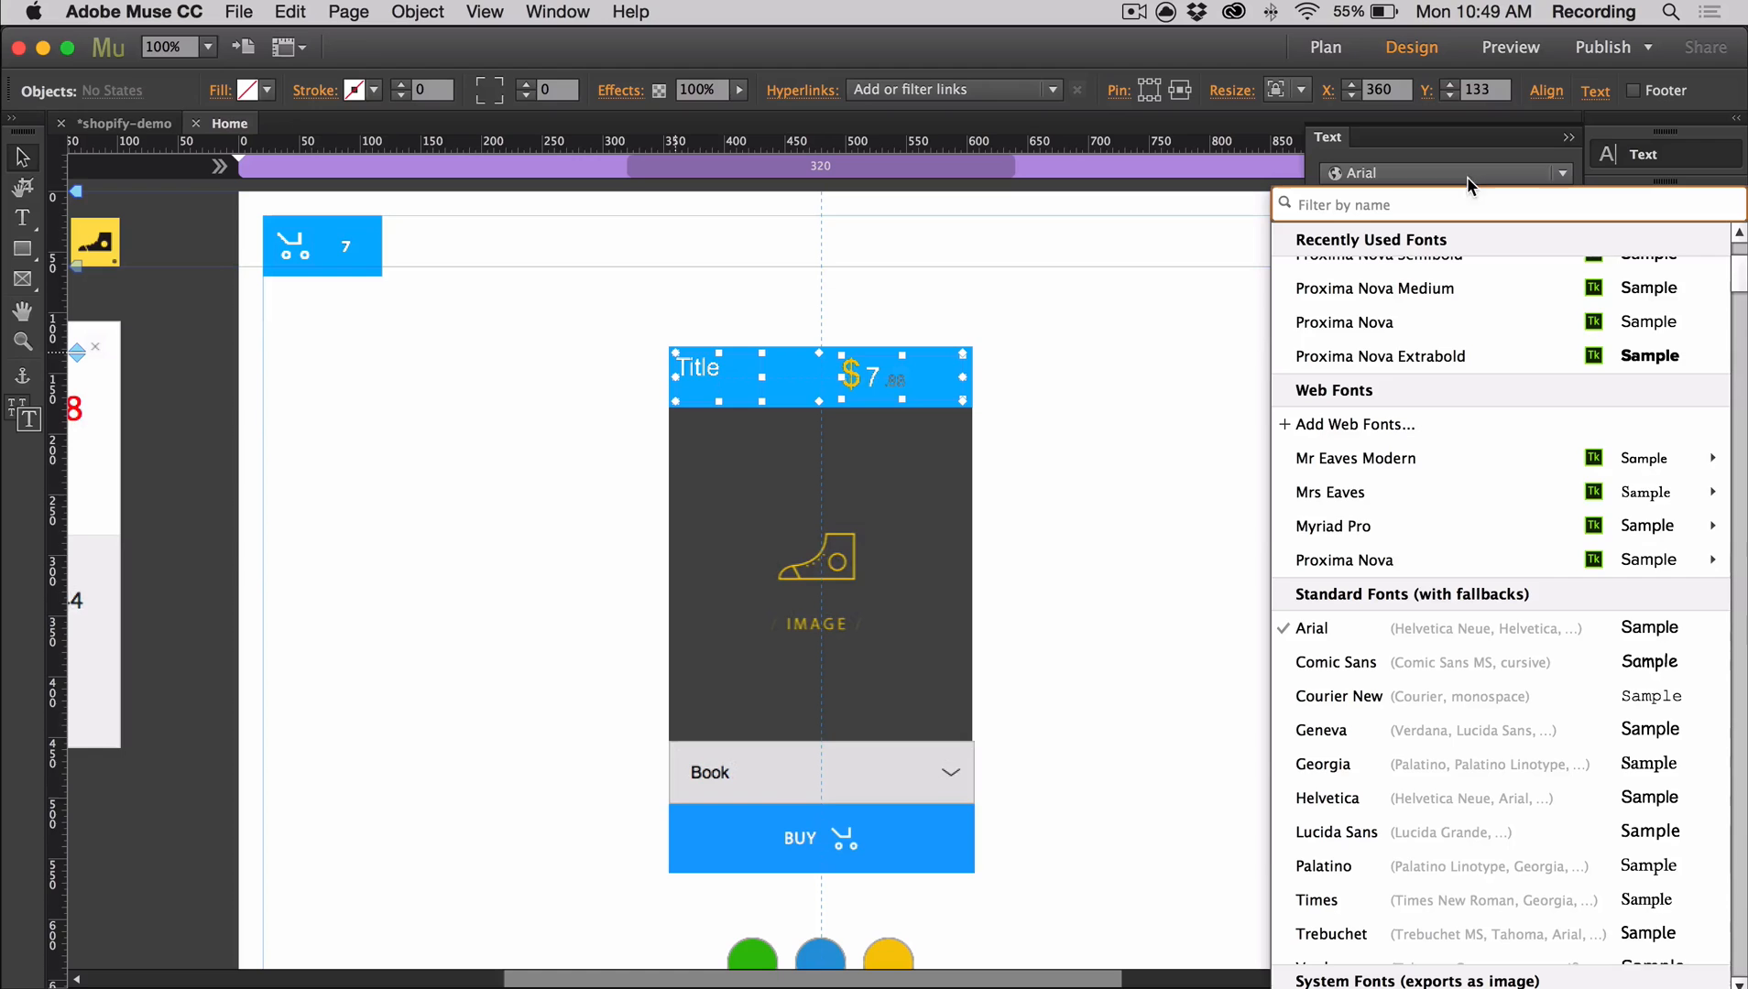
left_click(1333, 526)
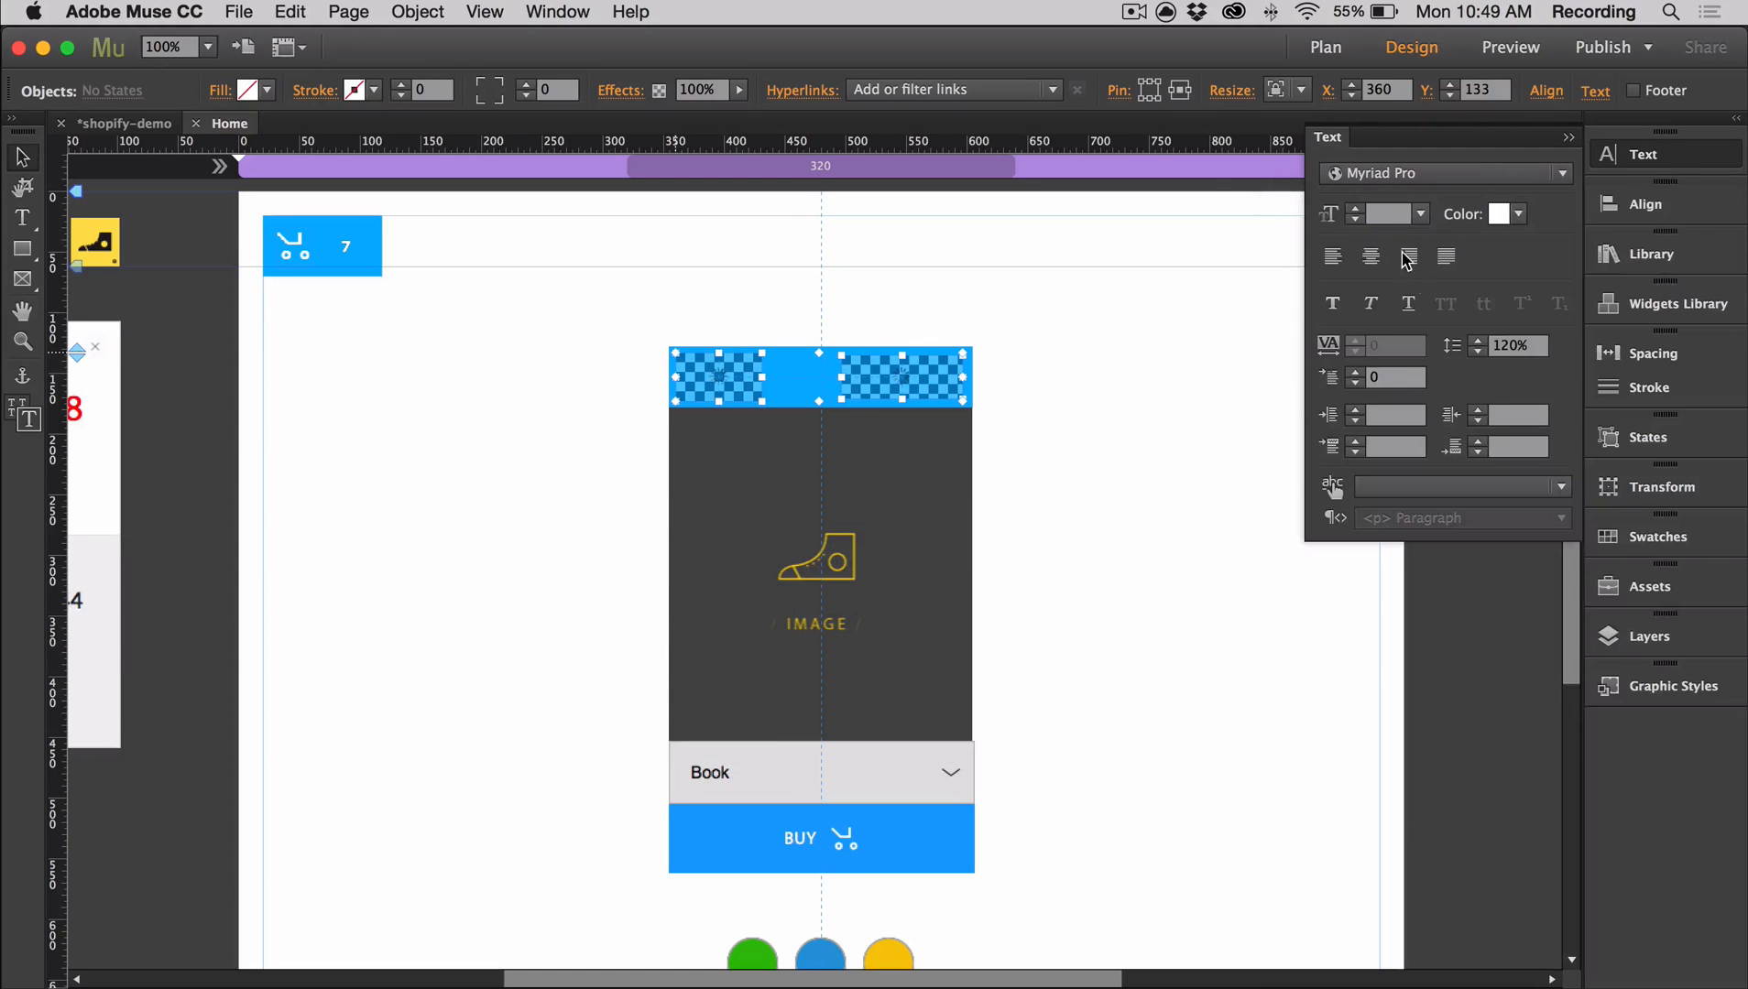
Open the title's widget options and enter the product ID.
left_click(735, 376)
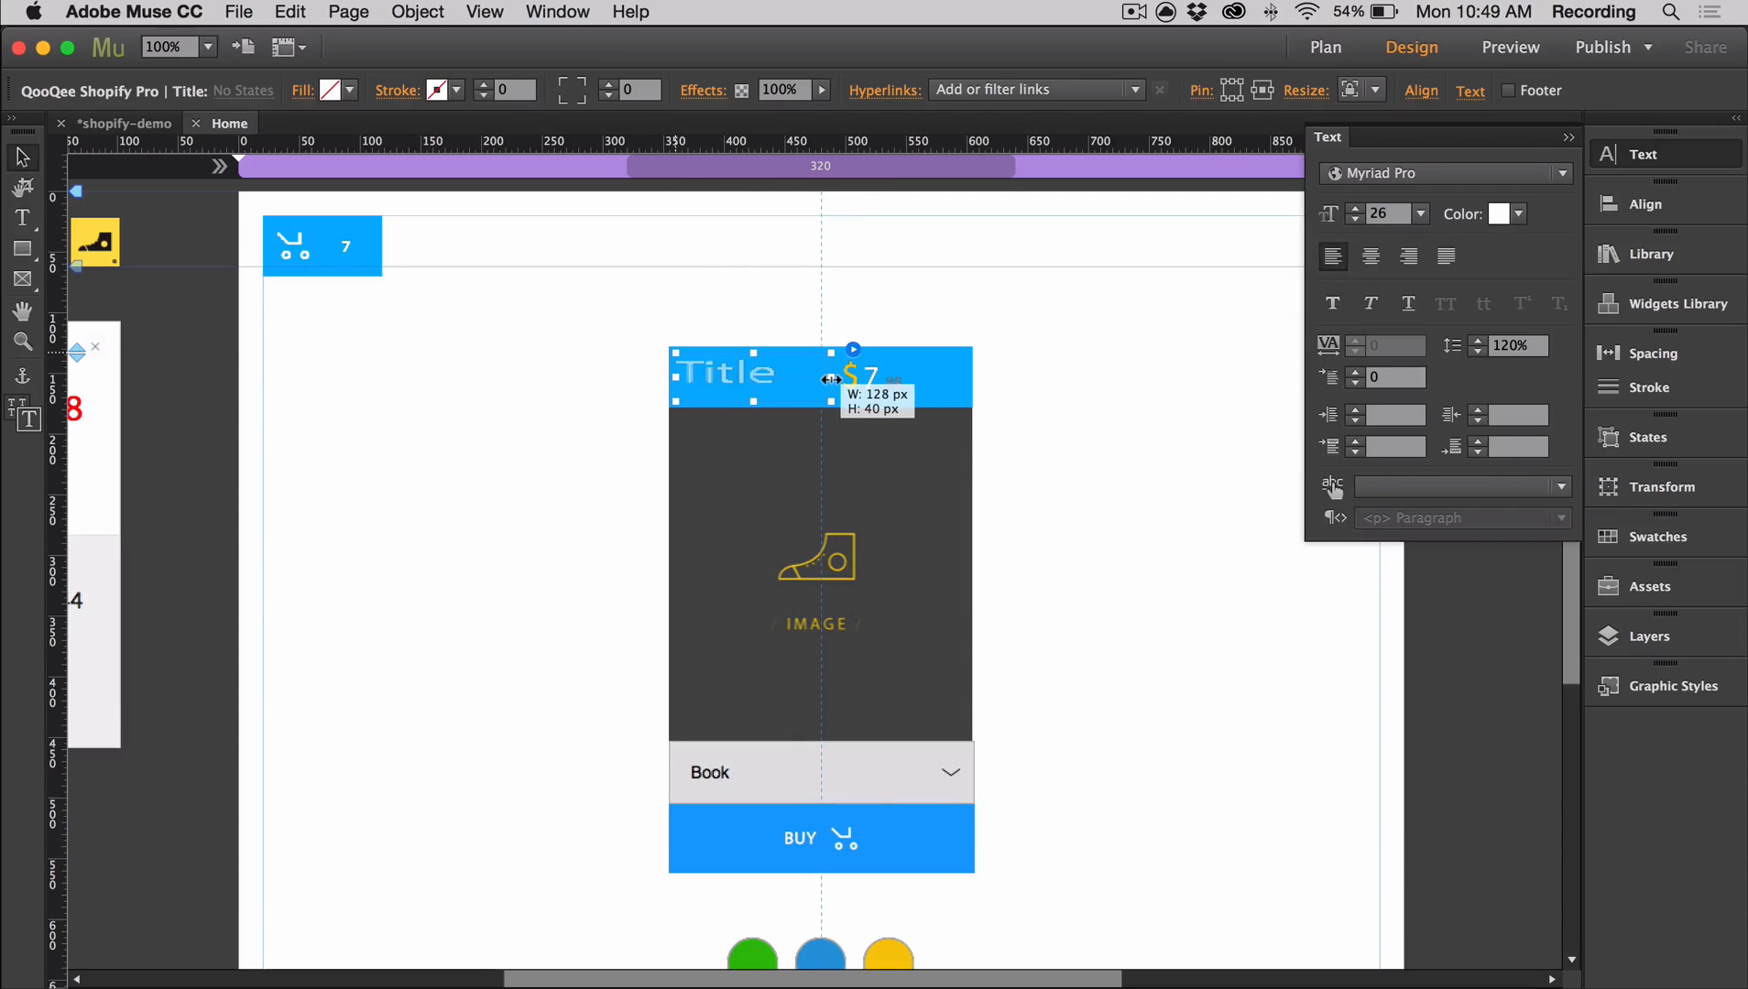
left_click(858, 376)
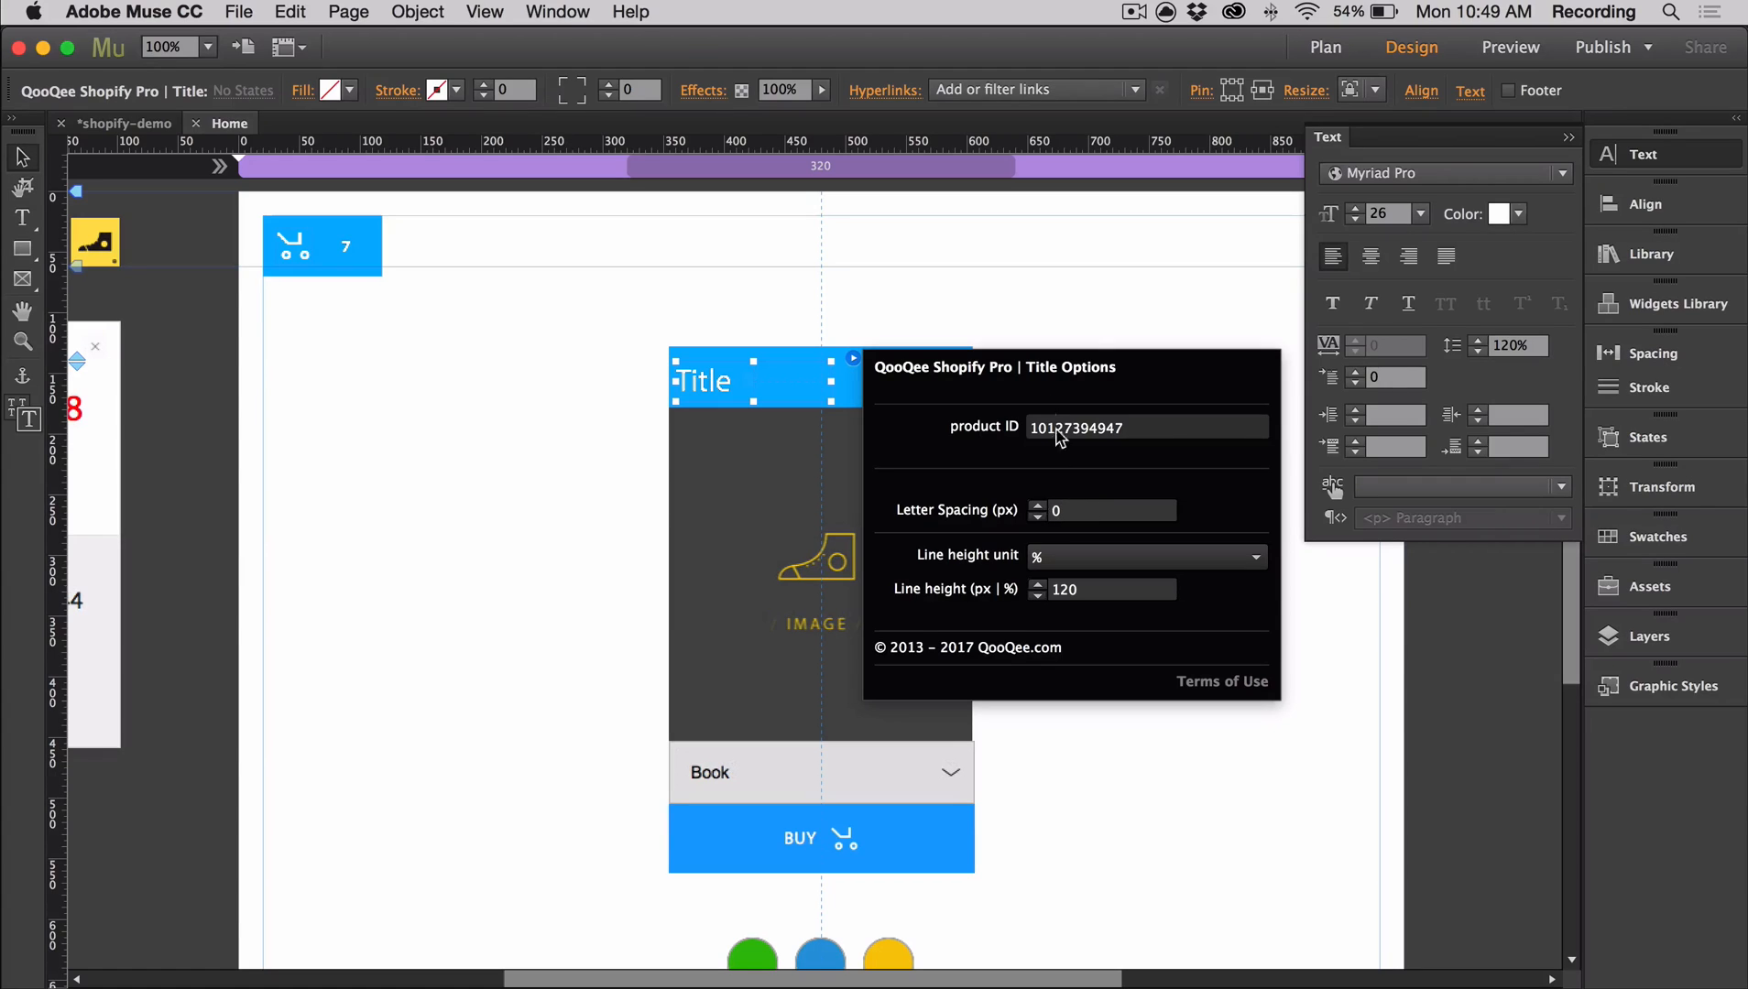
left_click(912, 379)
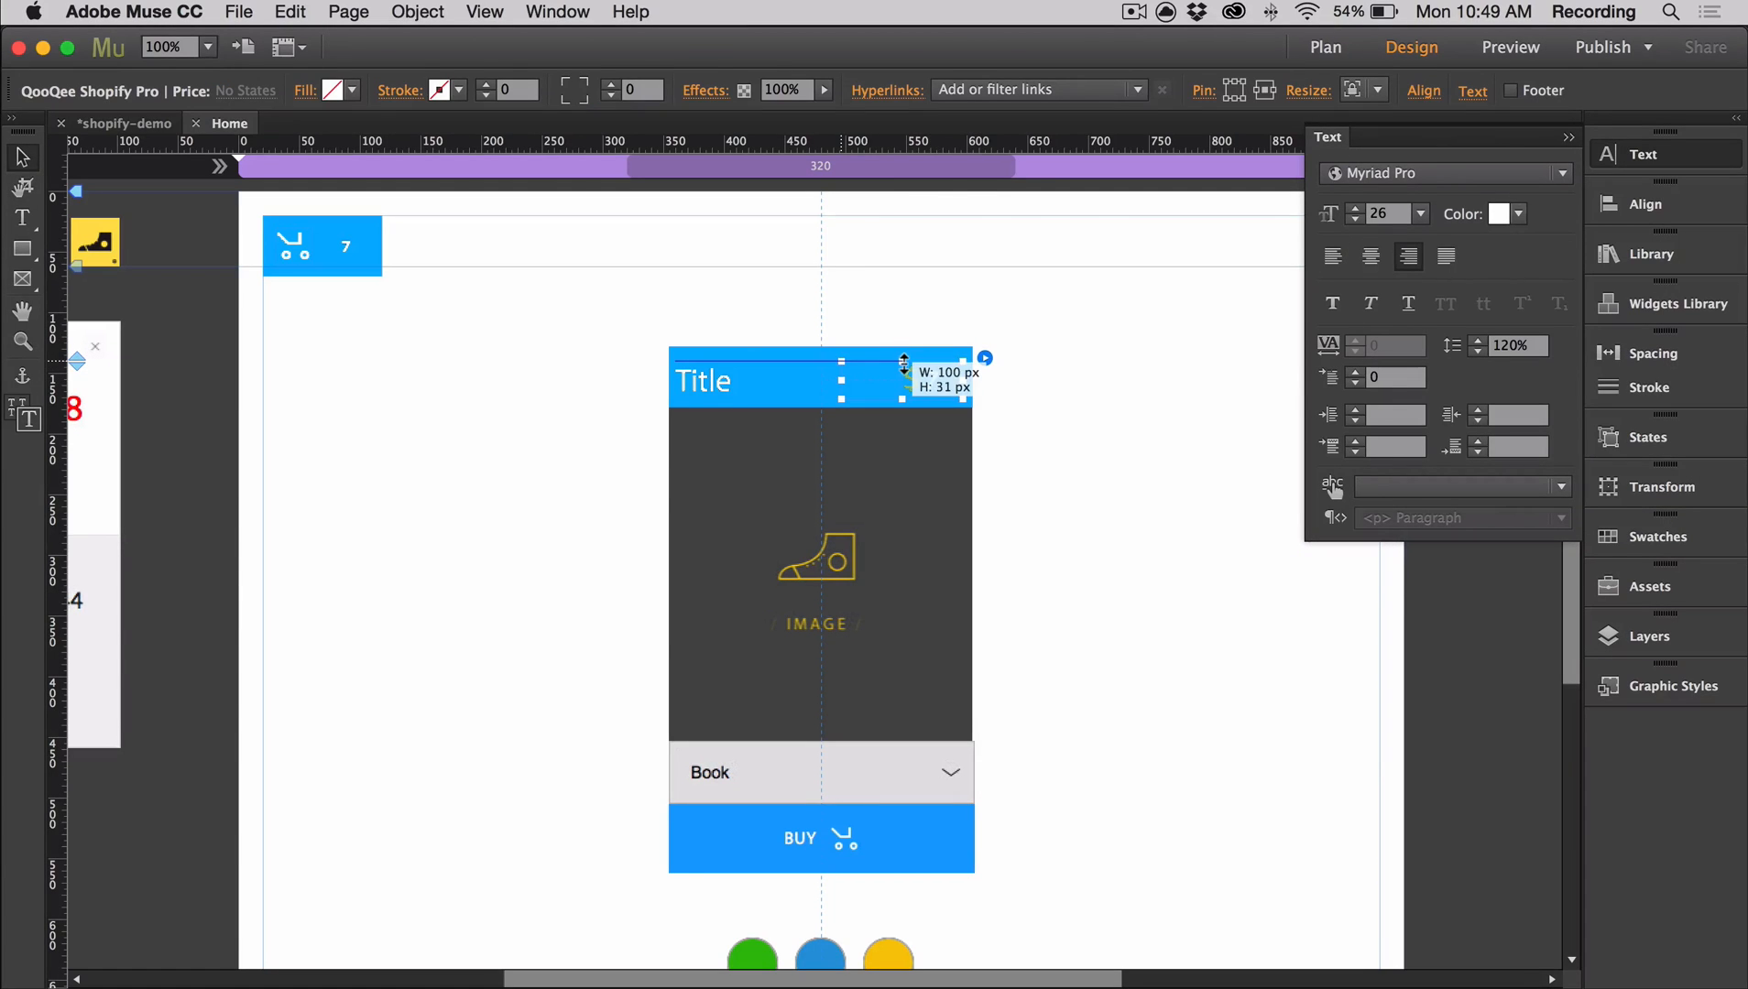
In Price Options, choose a new colour for the currency sign.
left_click(986, 357)
type("1")
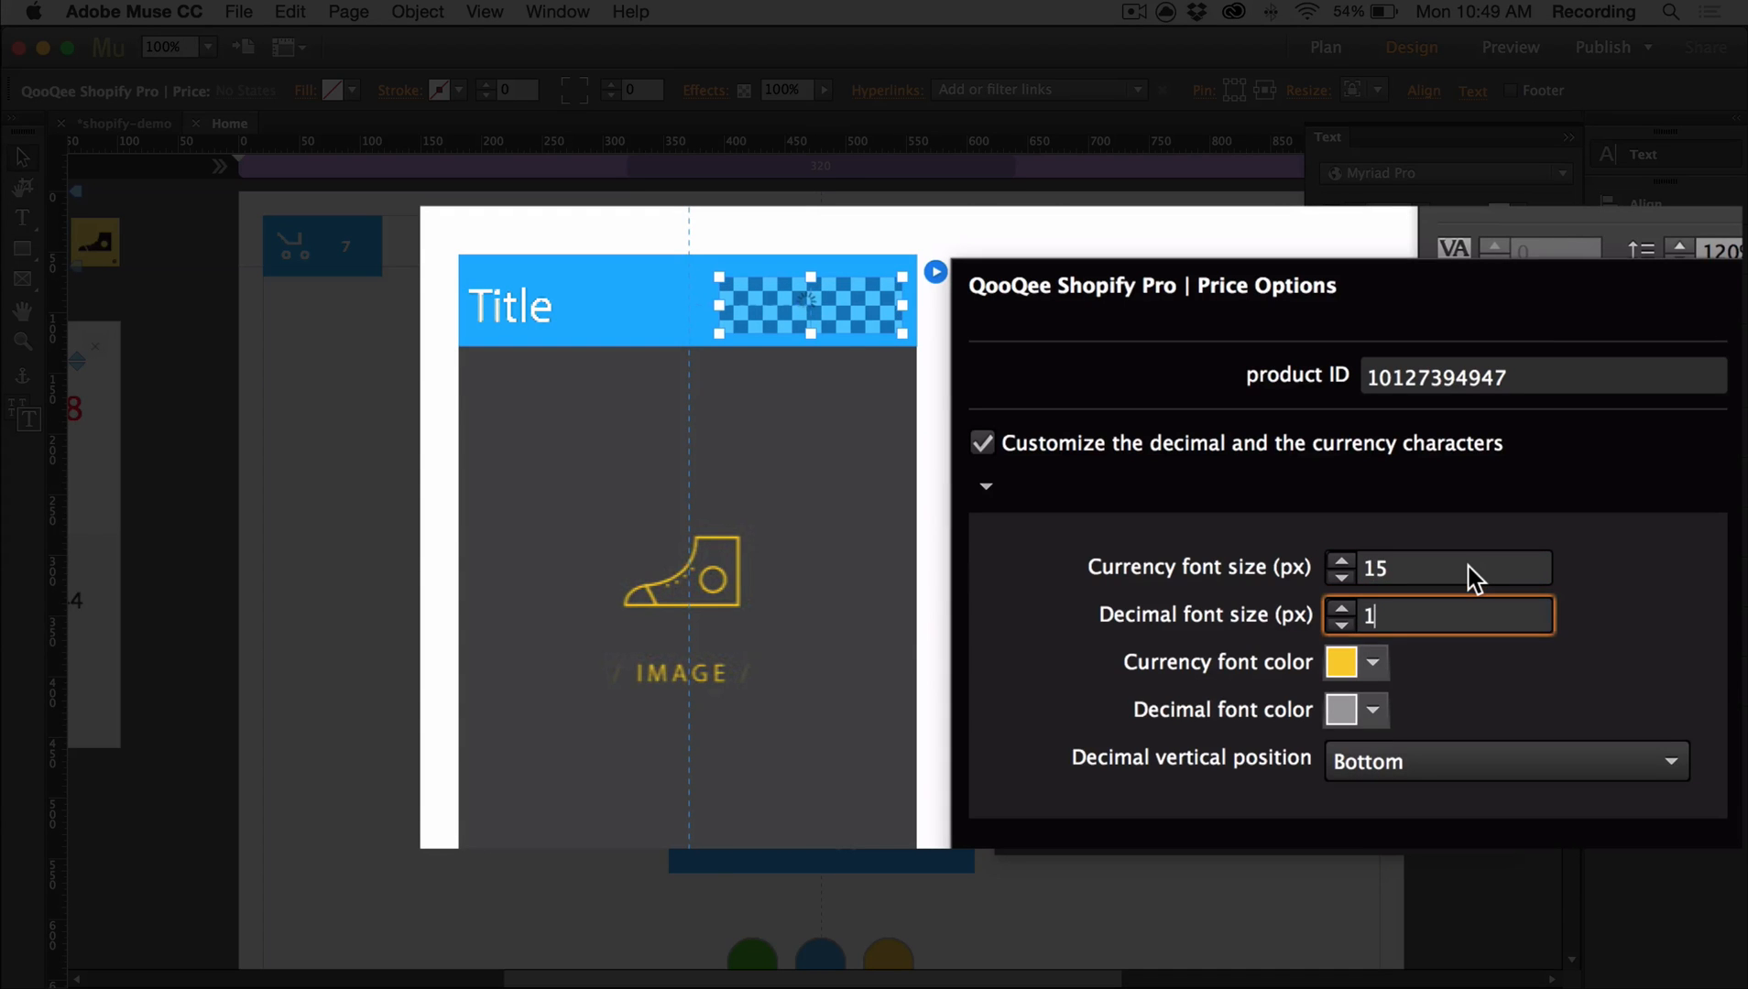
left_click(1372, 710)
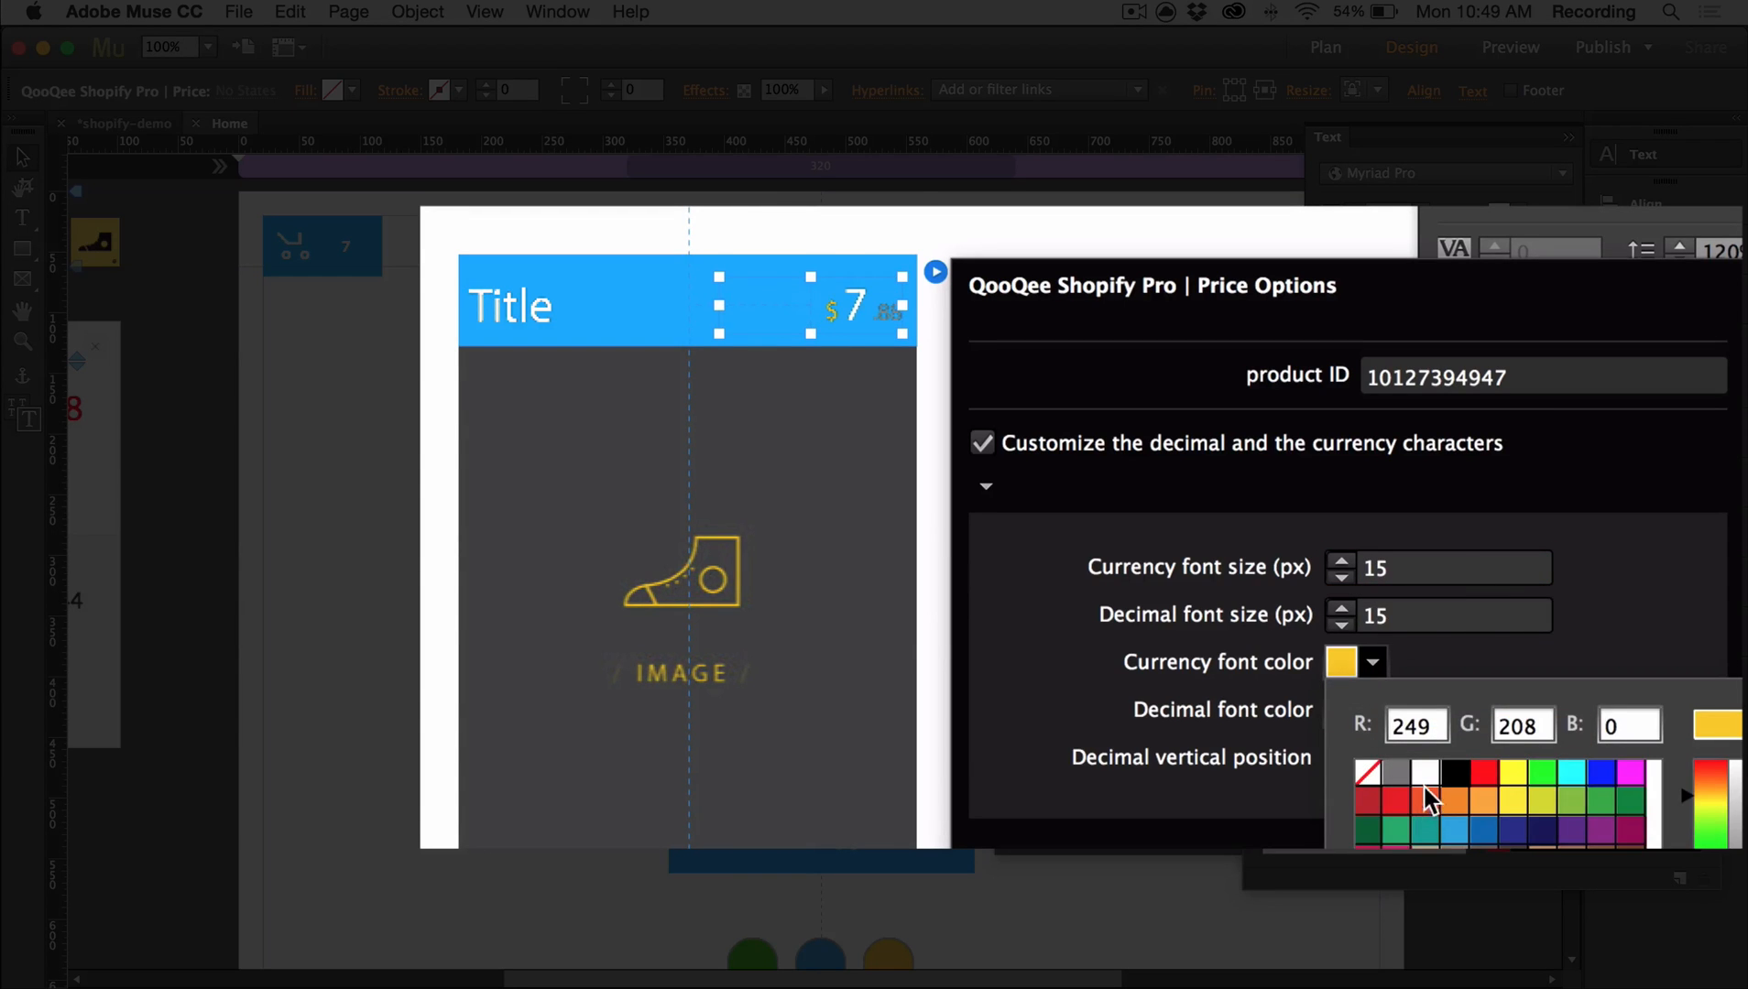
left_click(1421, 792)
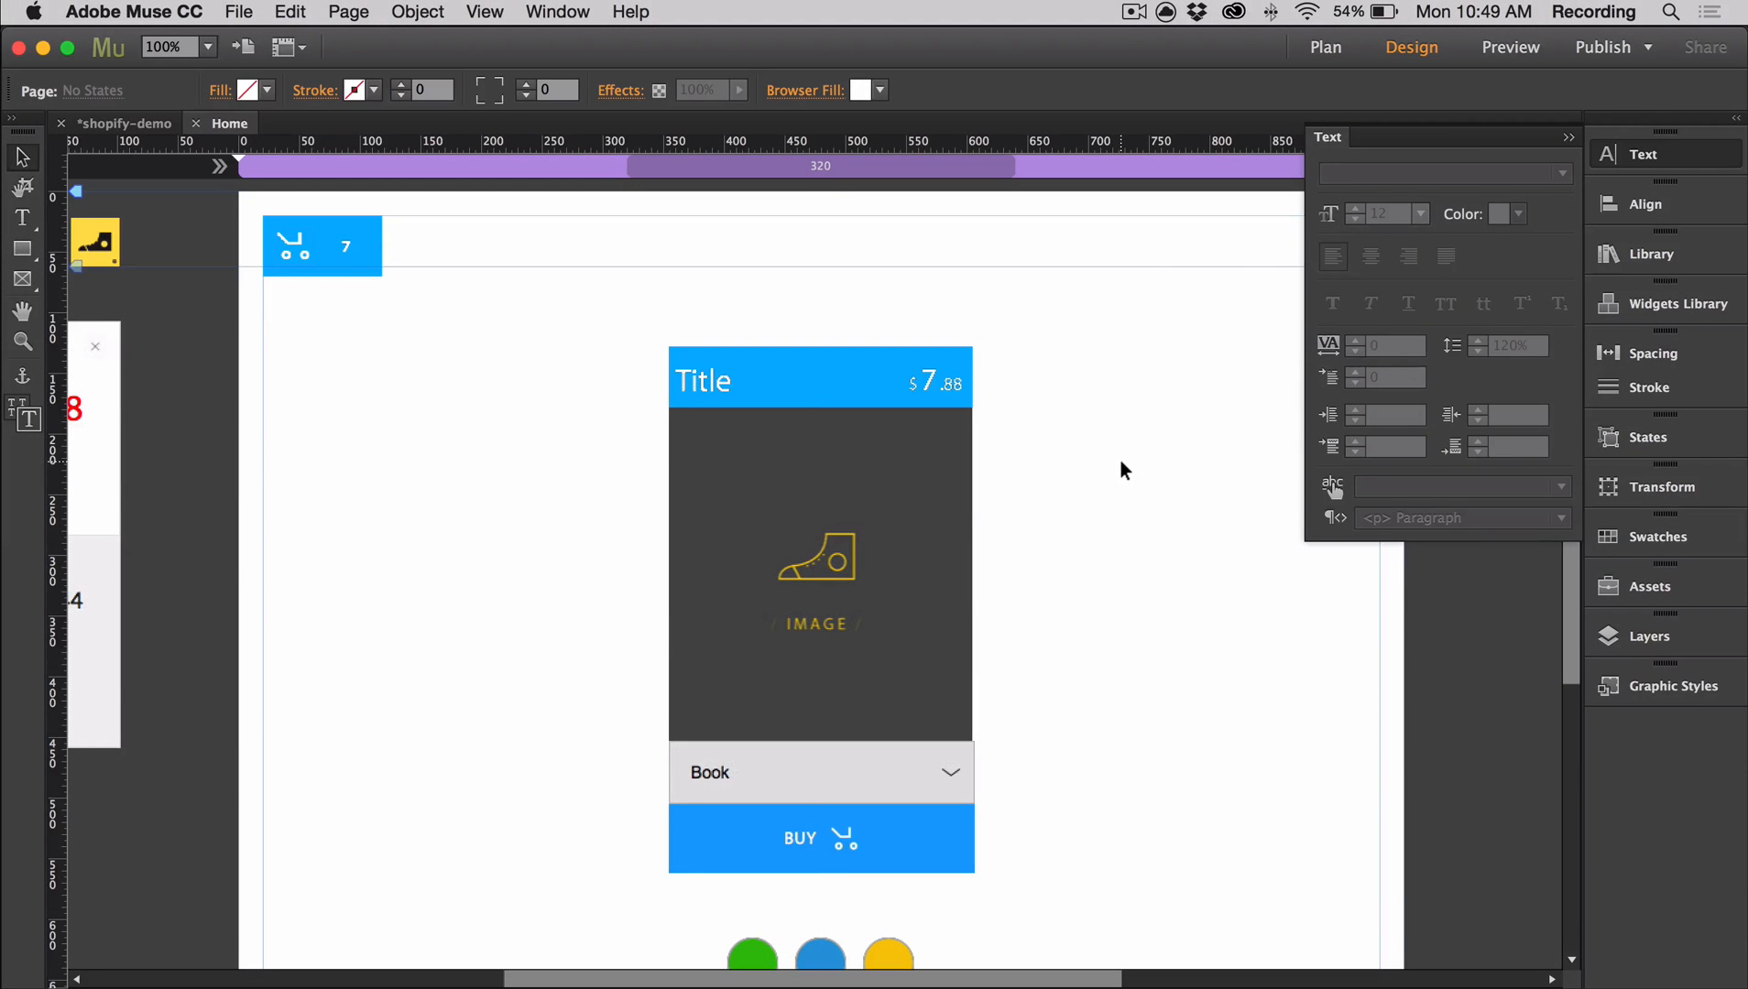
Scroll through the Book product's page in the Shopify admin.
scroll("down", 3)
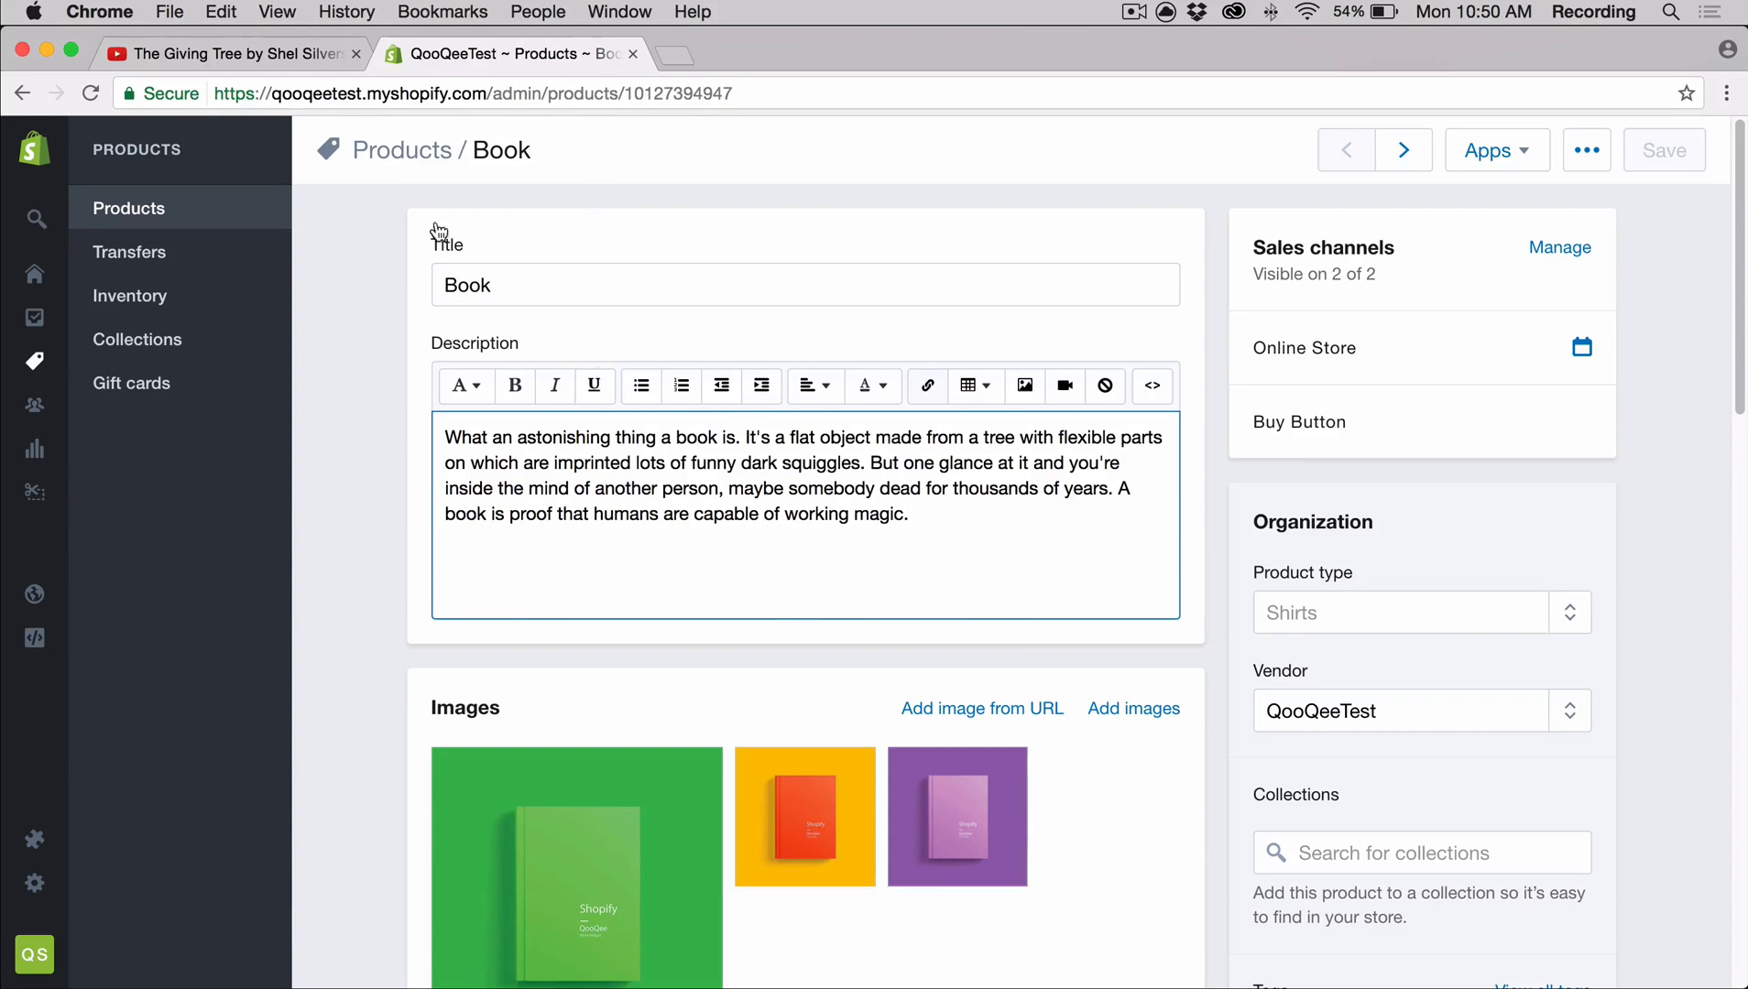
Copy the Giving Tree video's embed code from the YouTube tab.
left_click(232, 52)
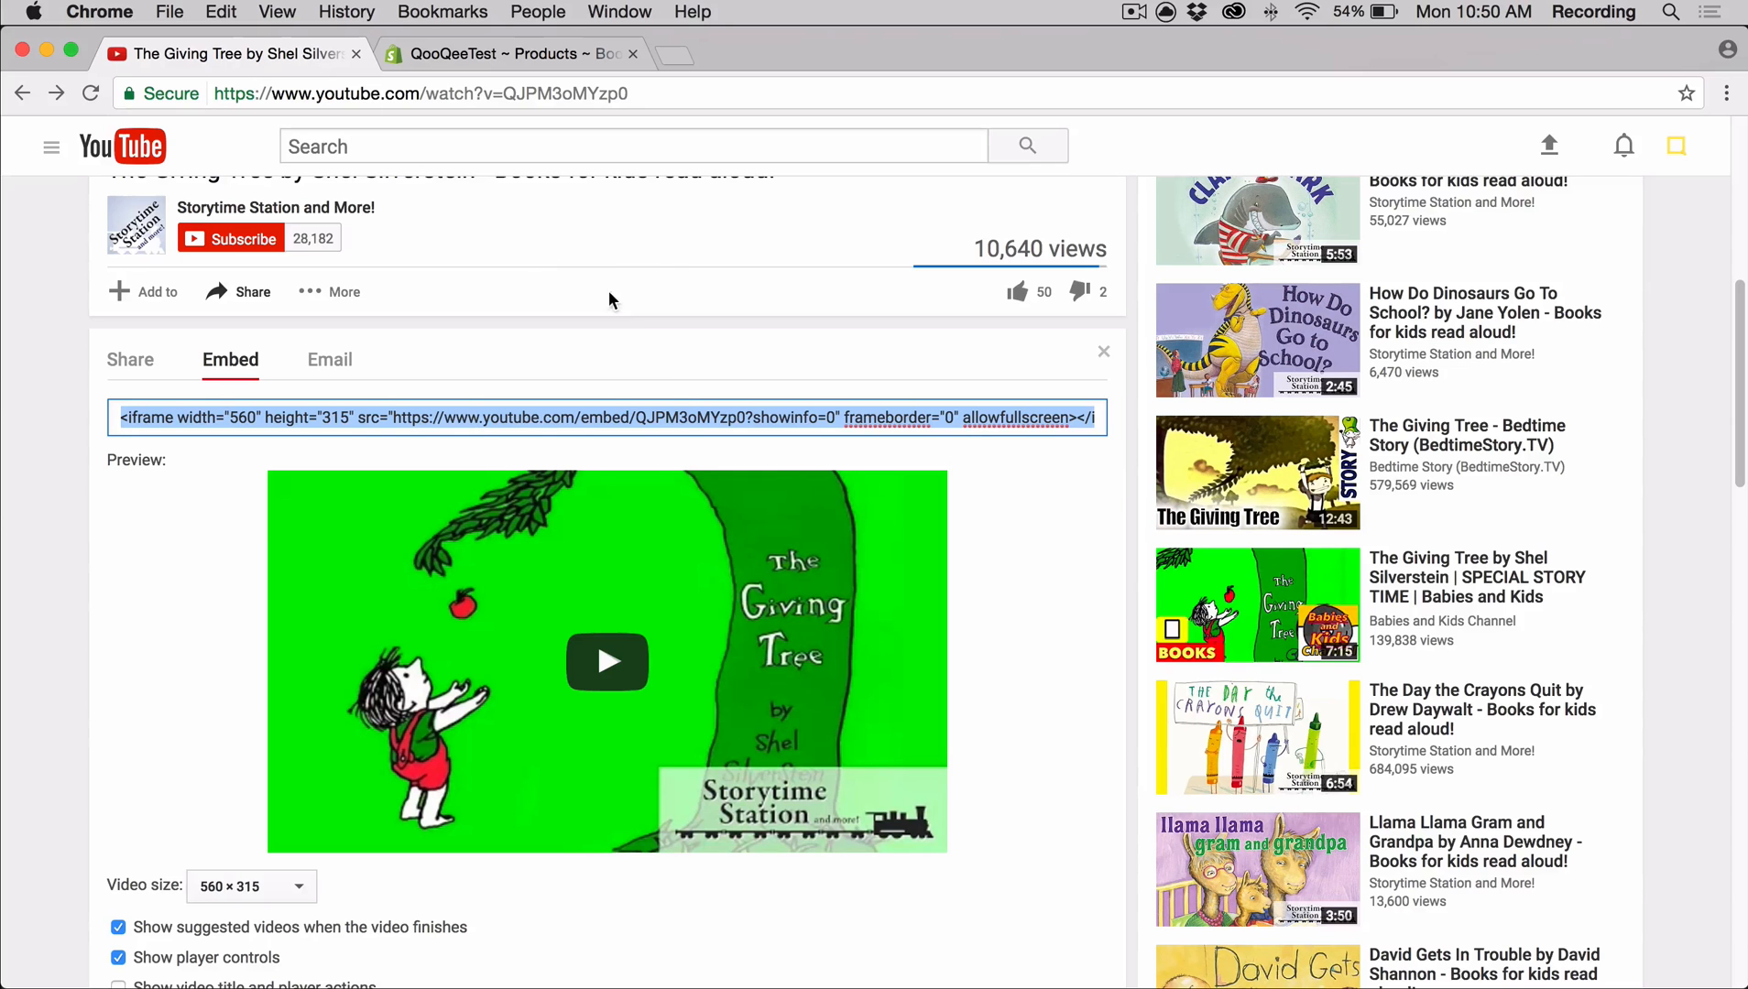
right_click(610, 418)
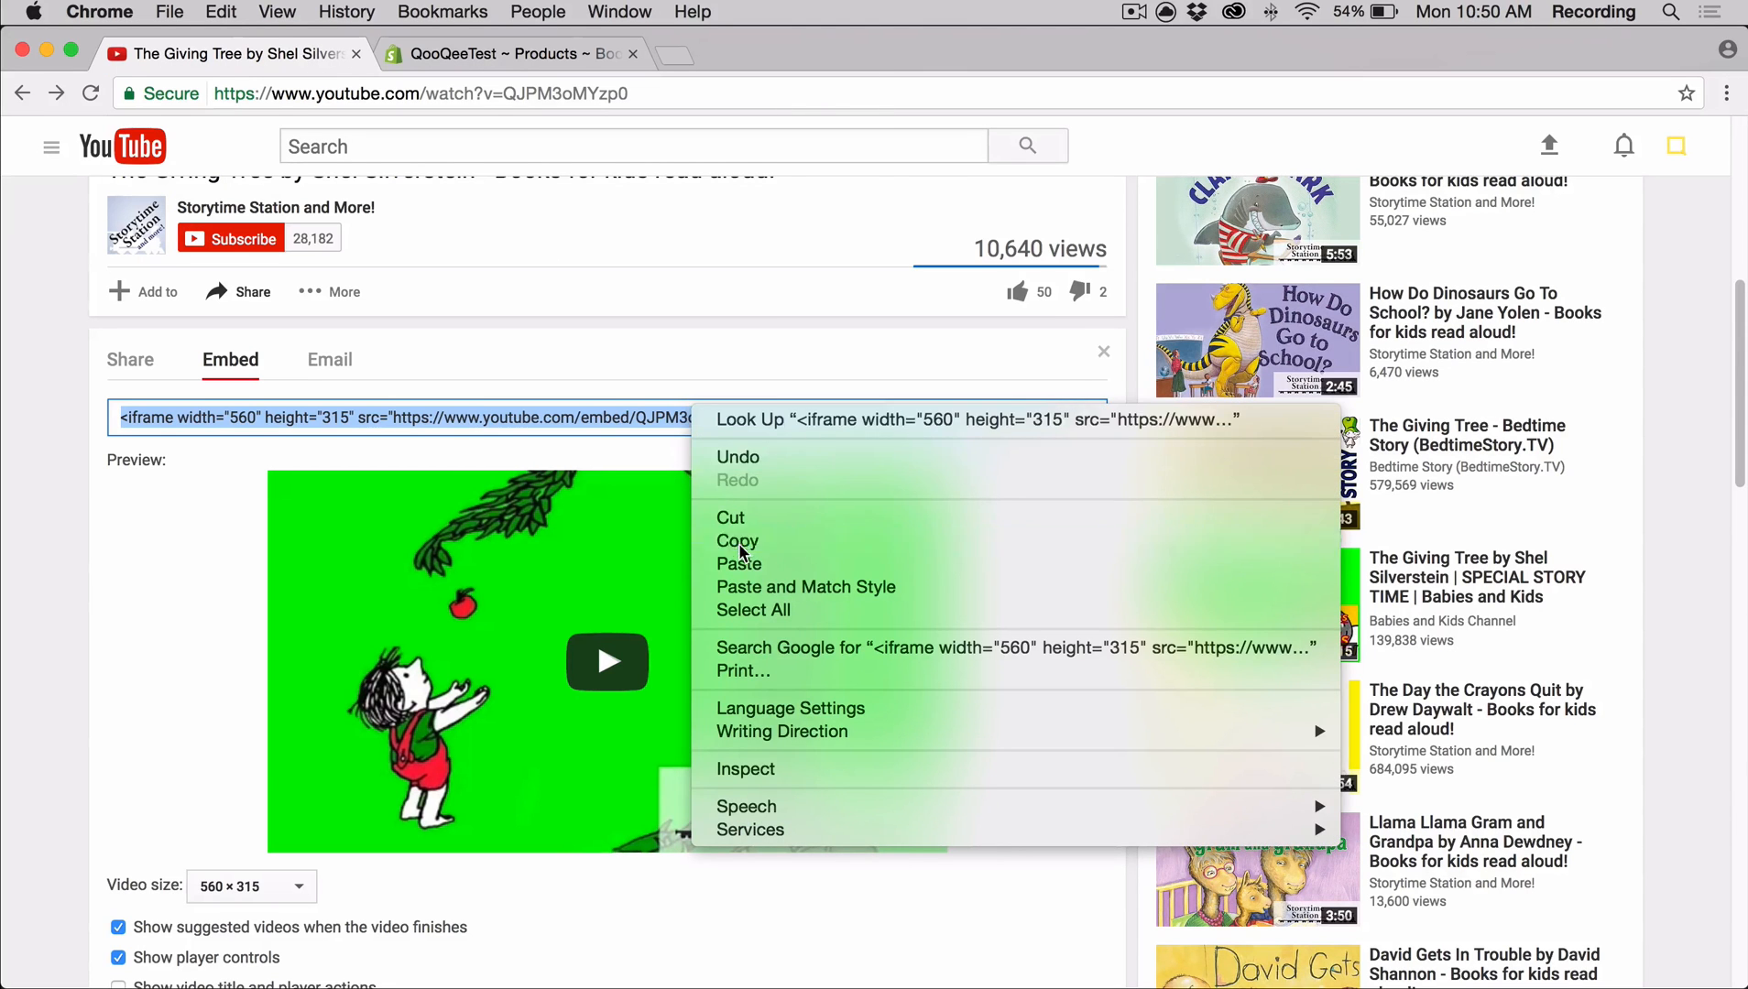
left_click(514, 52)
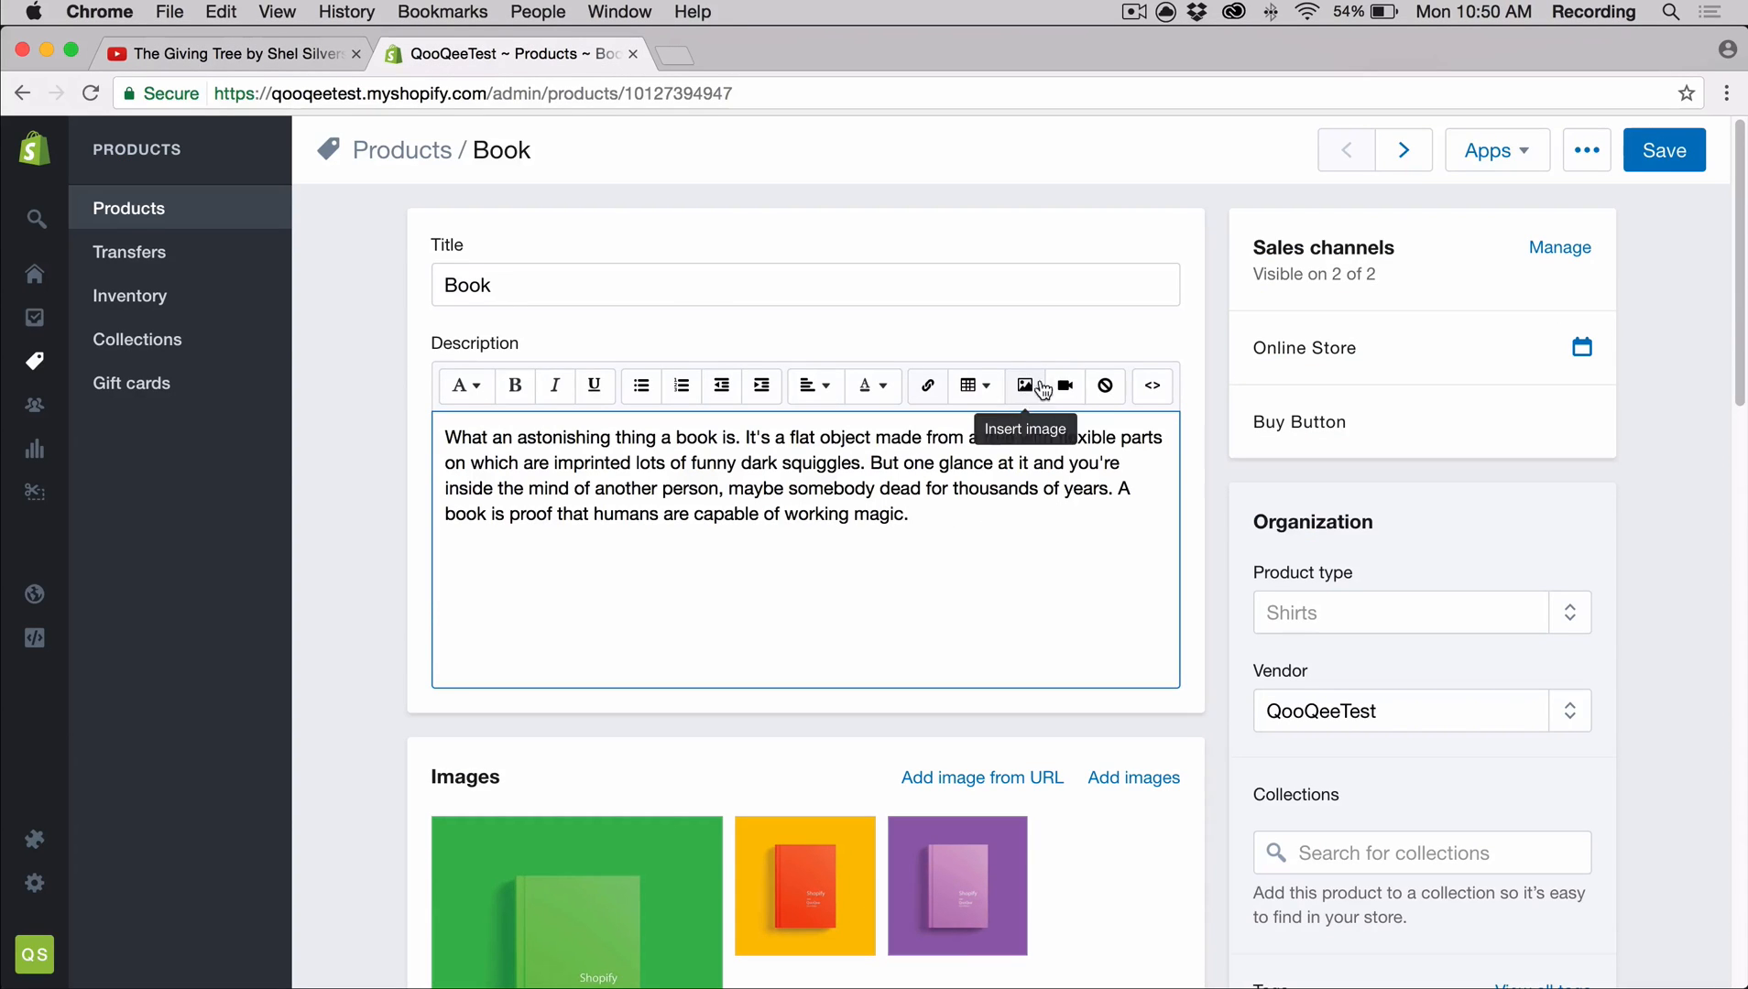
Embed the Giving Tree video and link 'flat object' to open in a new window.
left_click(1064, 385)
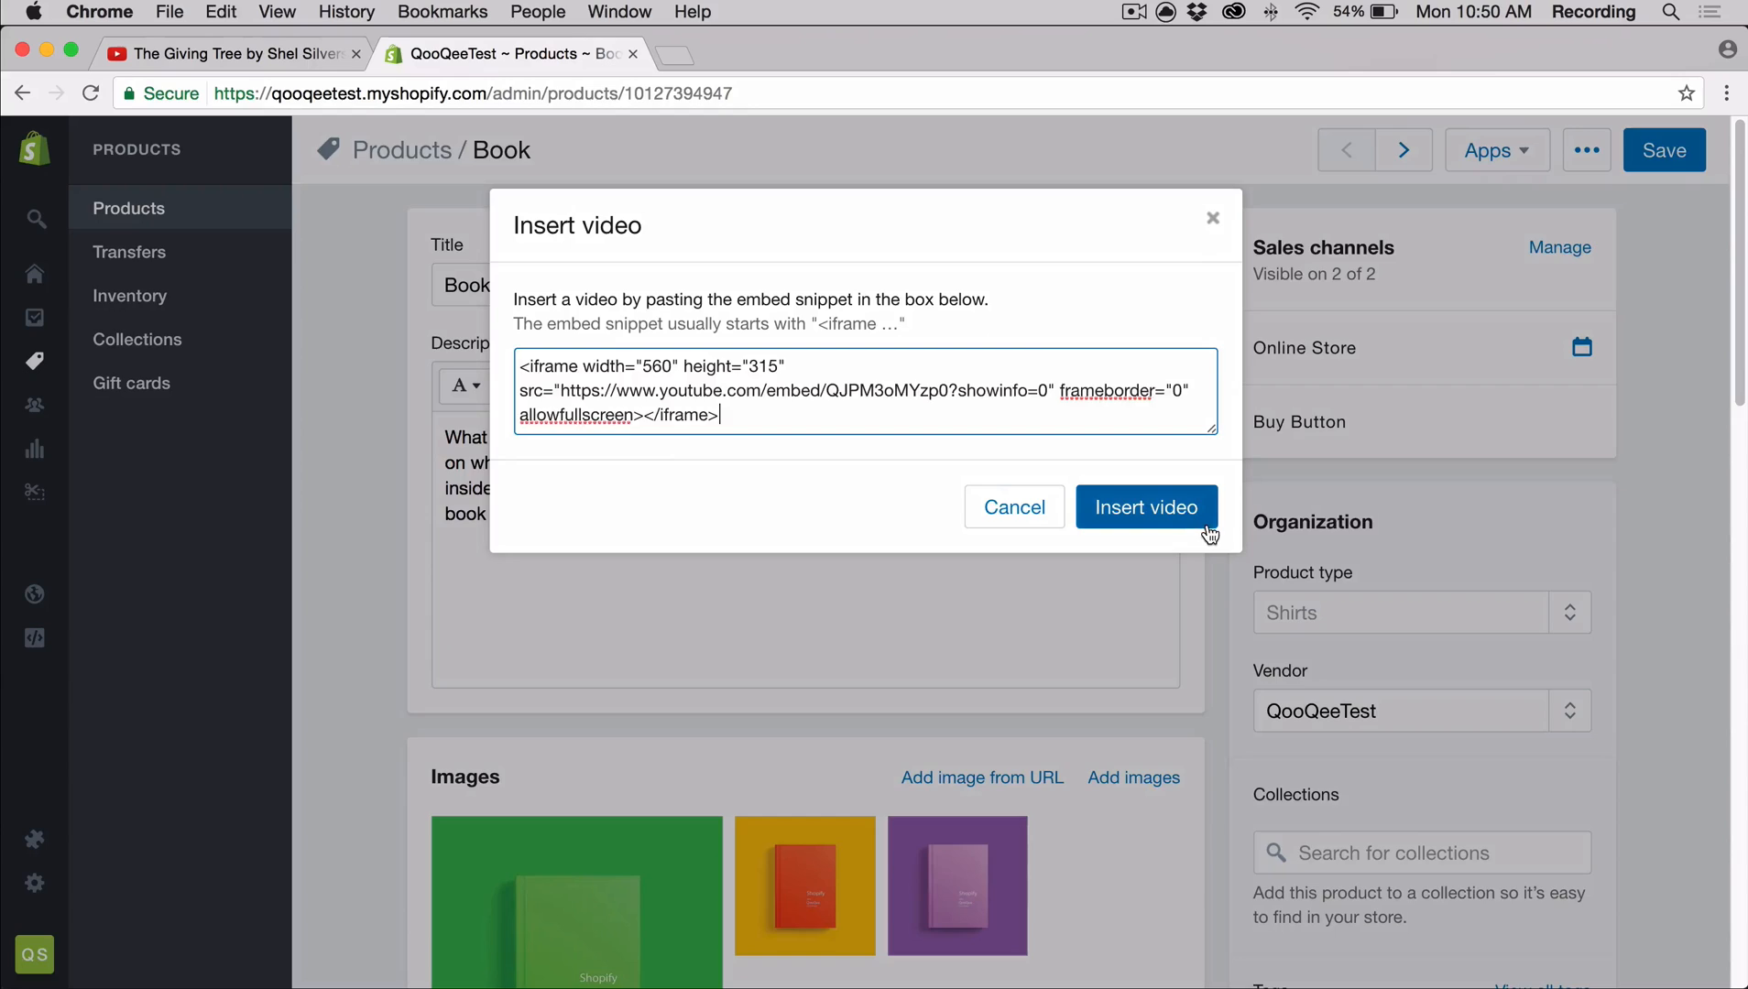
left_click(1146, 506)
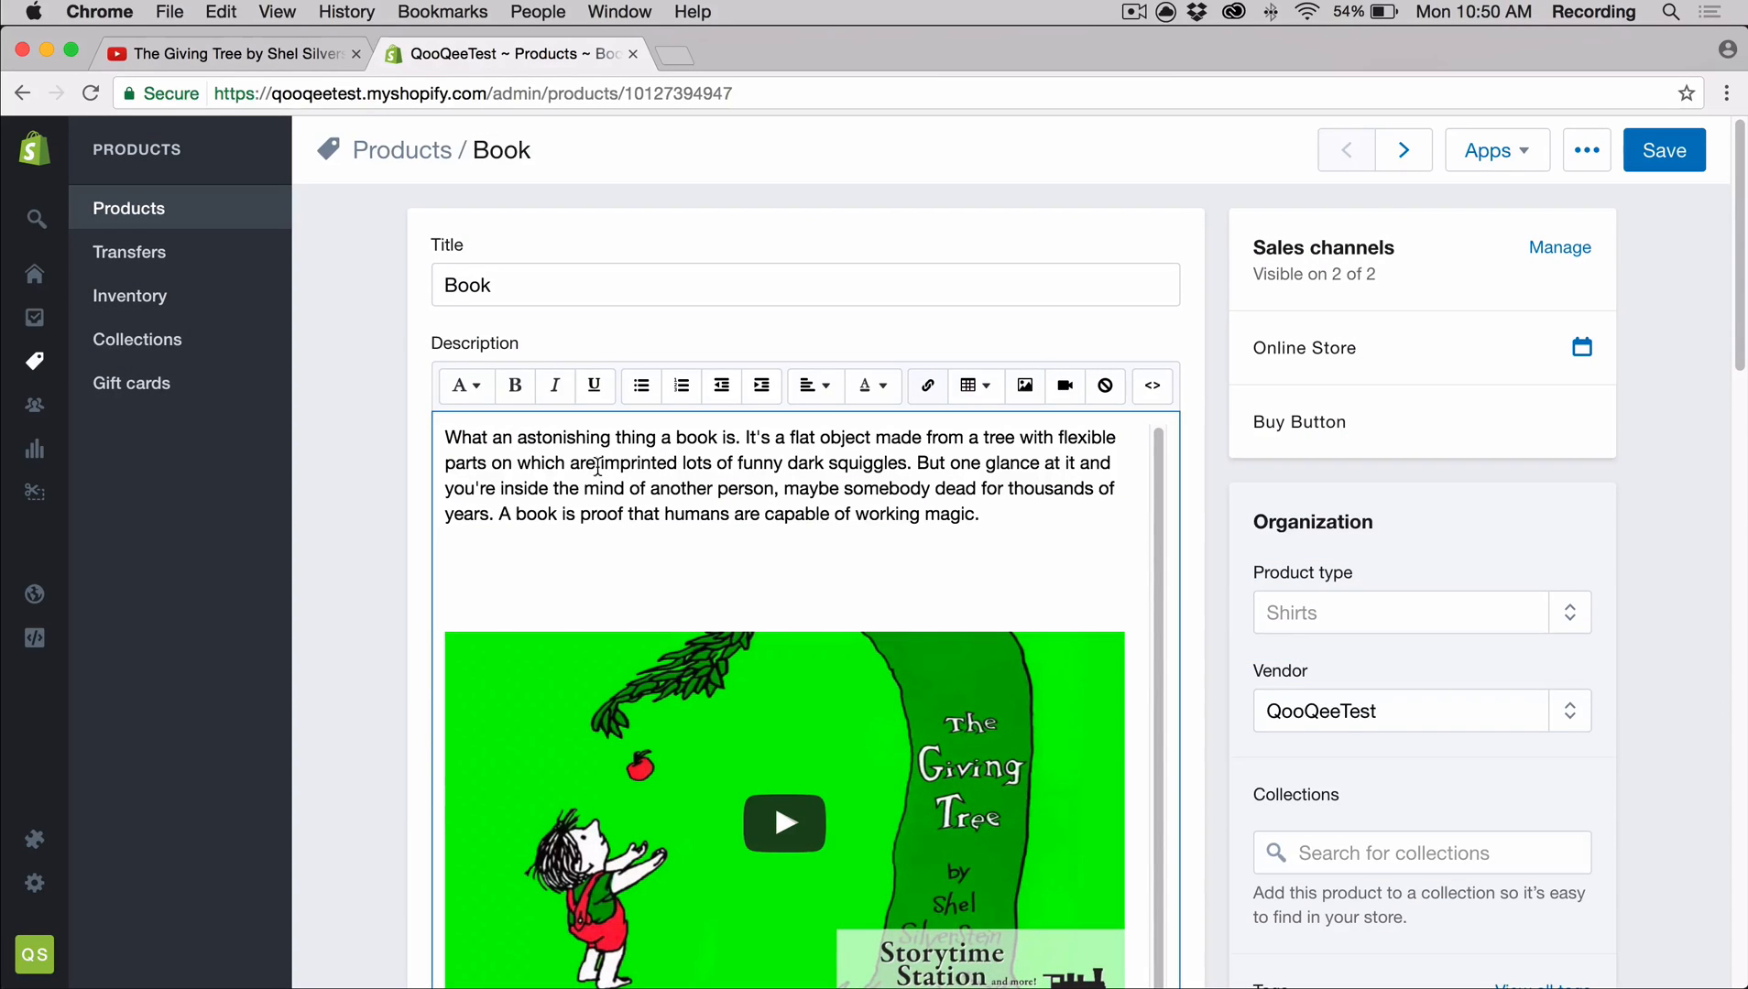
mouse_move(554, 386)
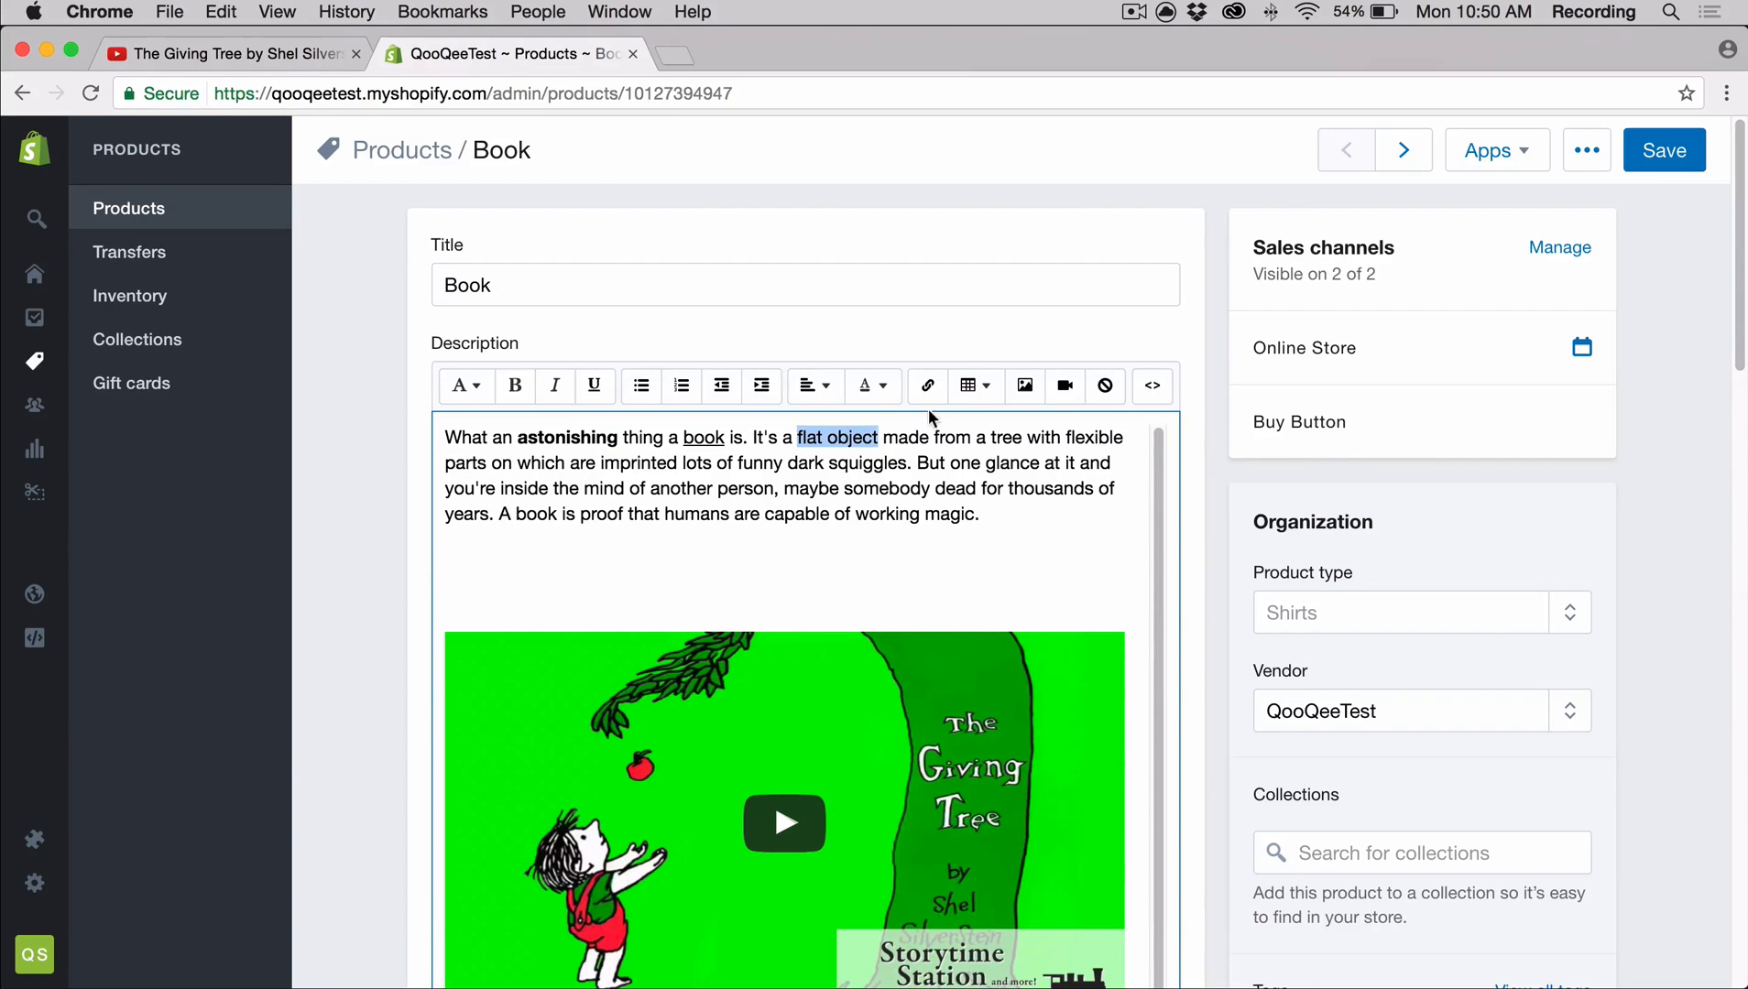
left_click(926, 385)
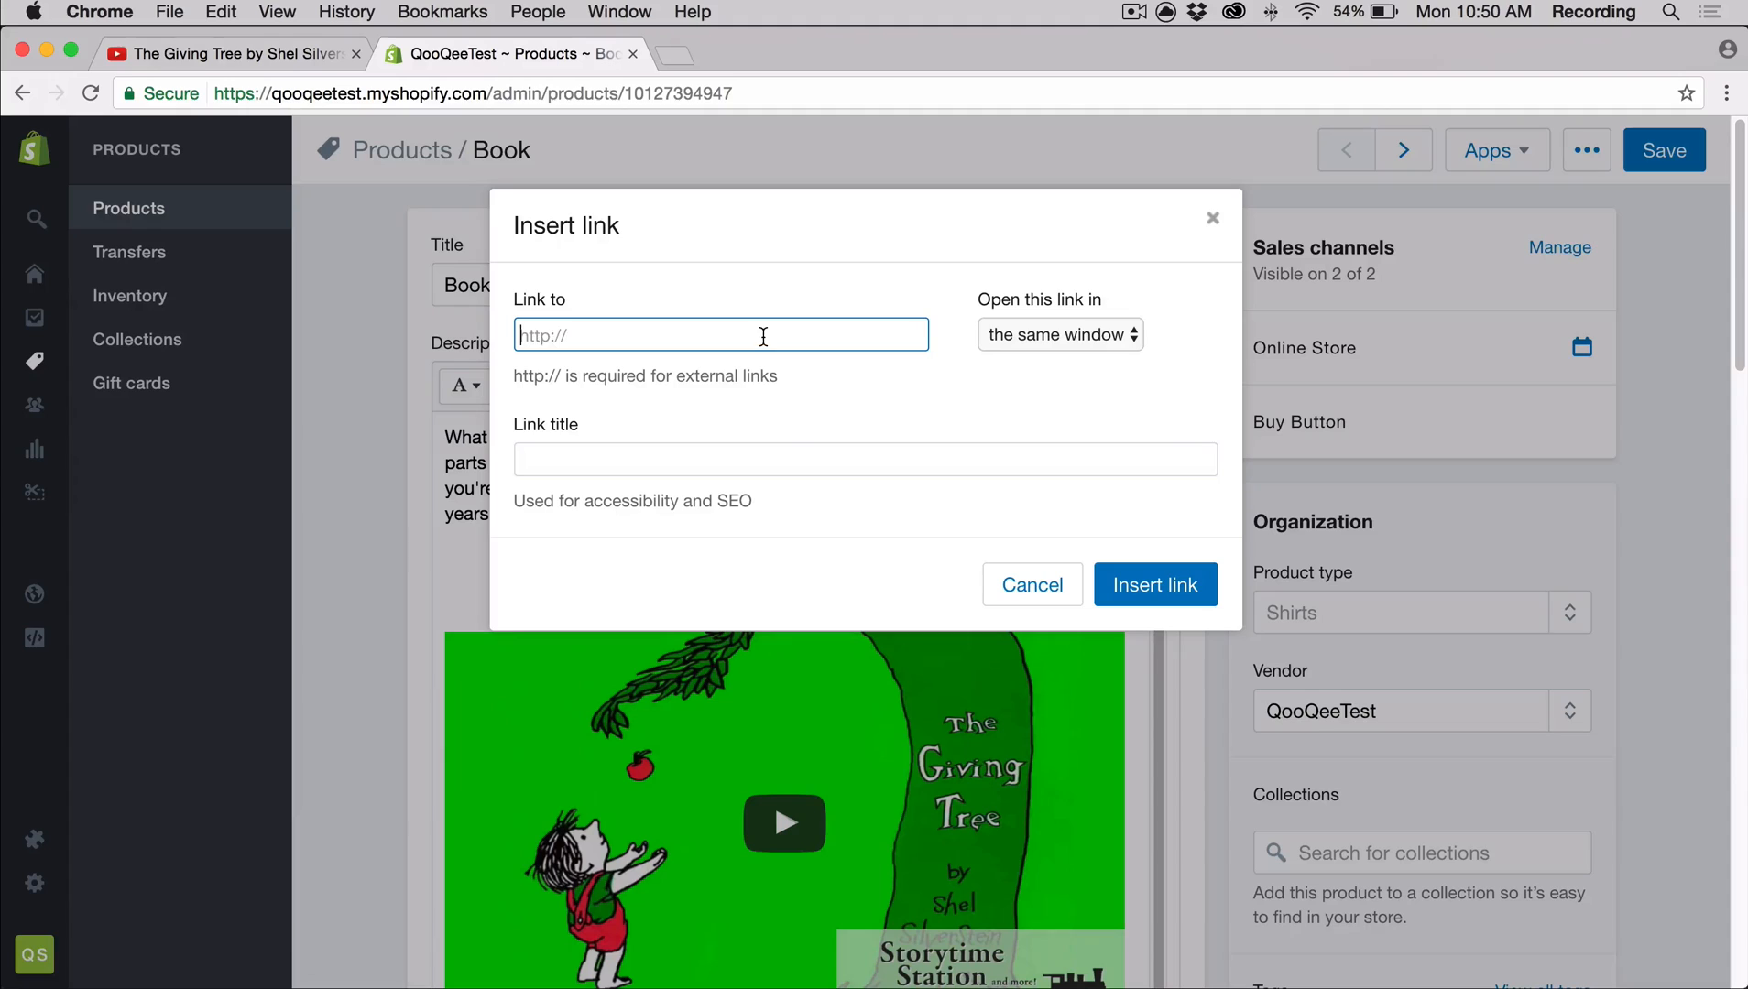
left_click(1058, 335)
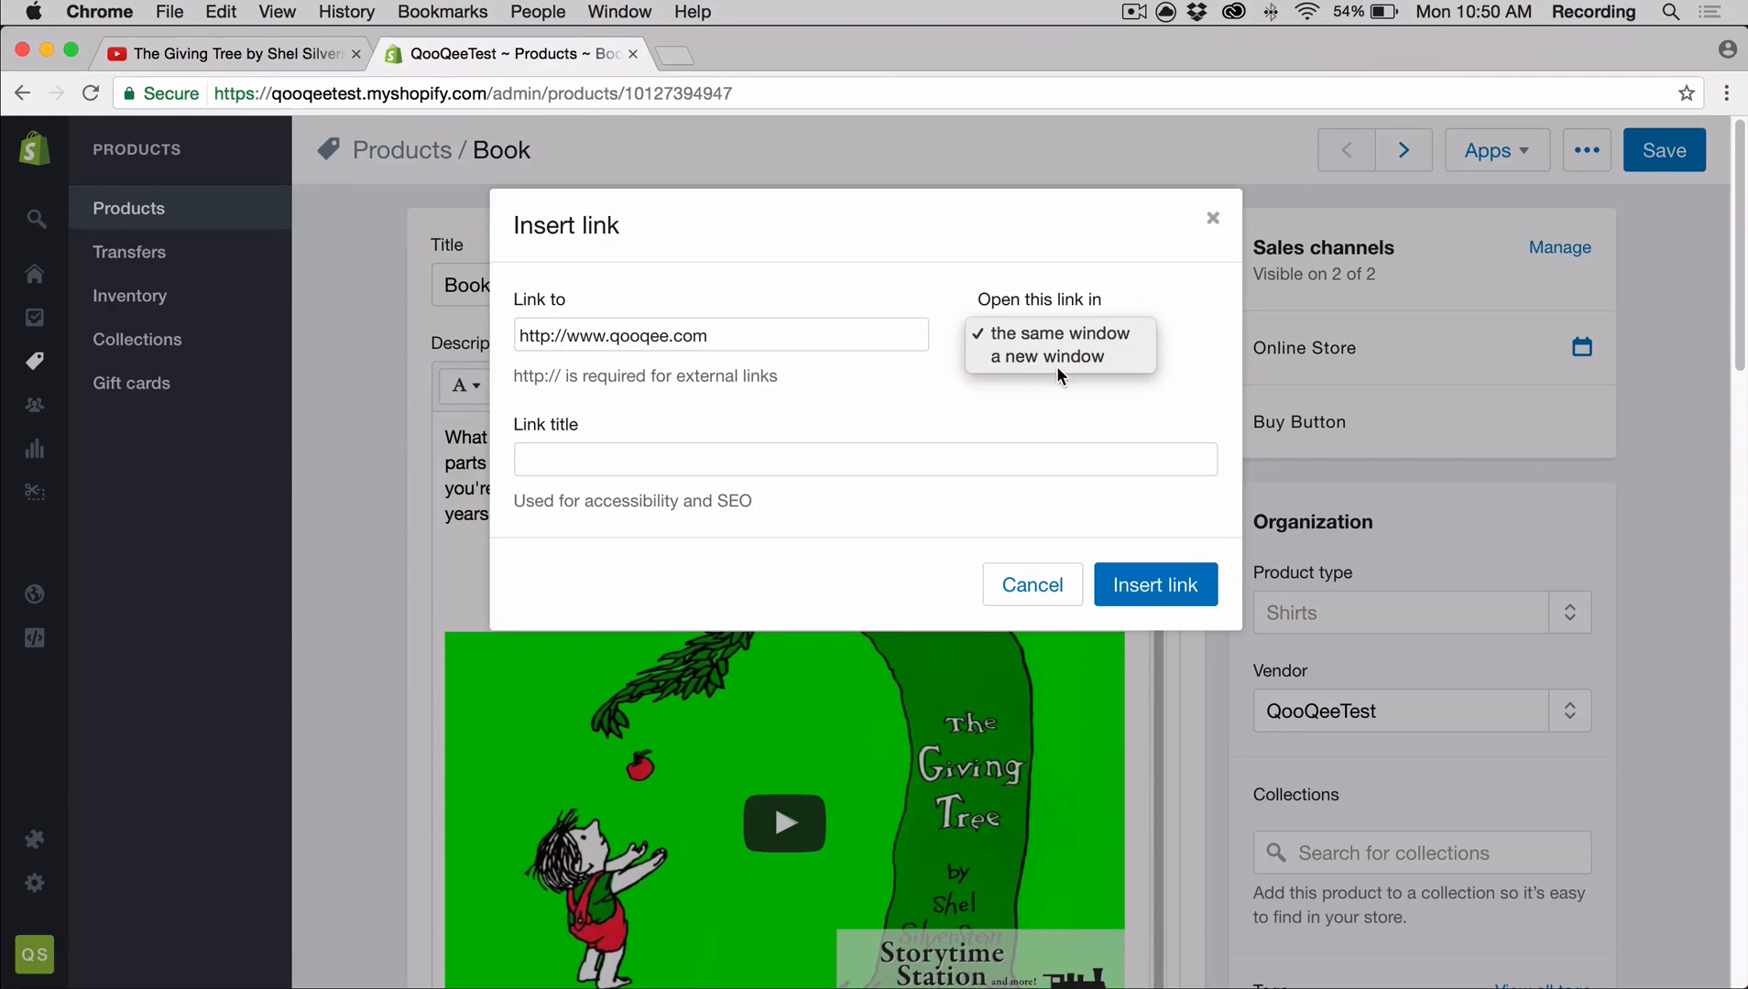
left_click(1156, 584)
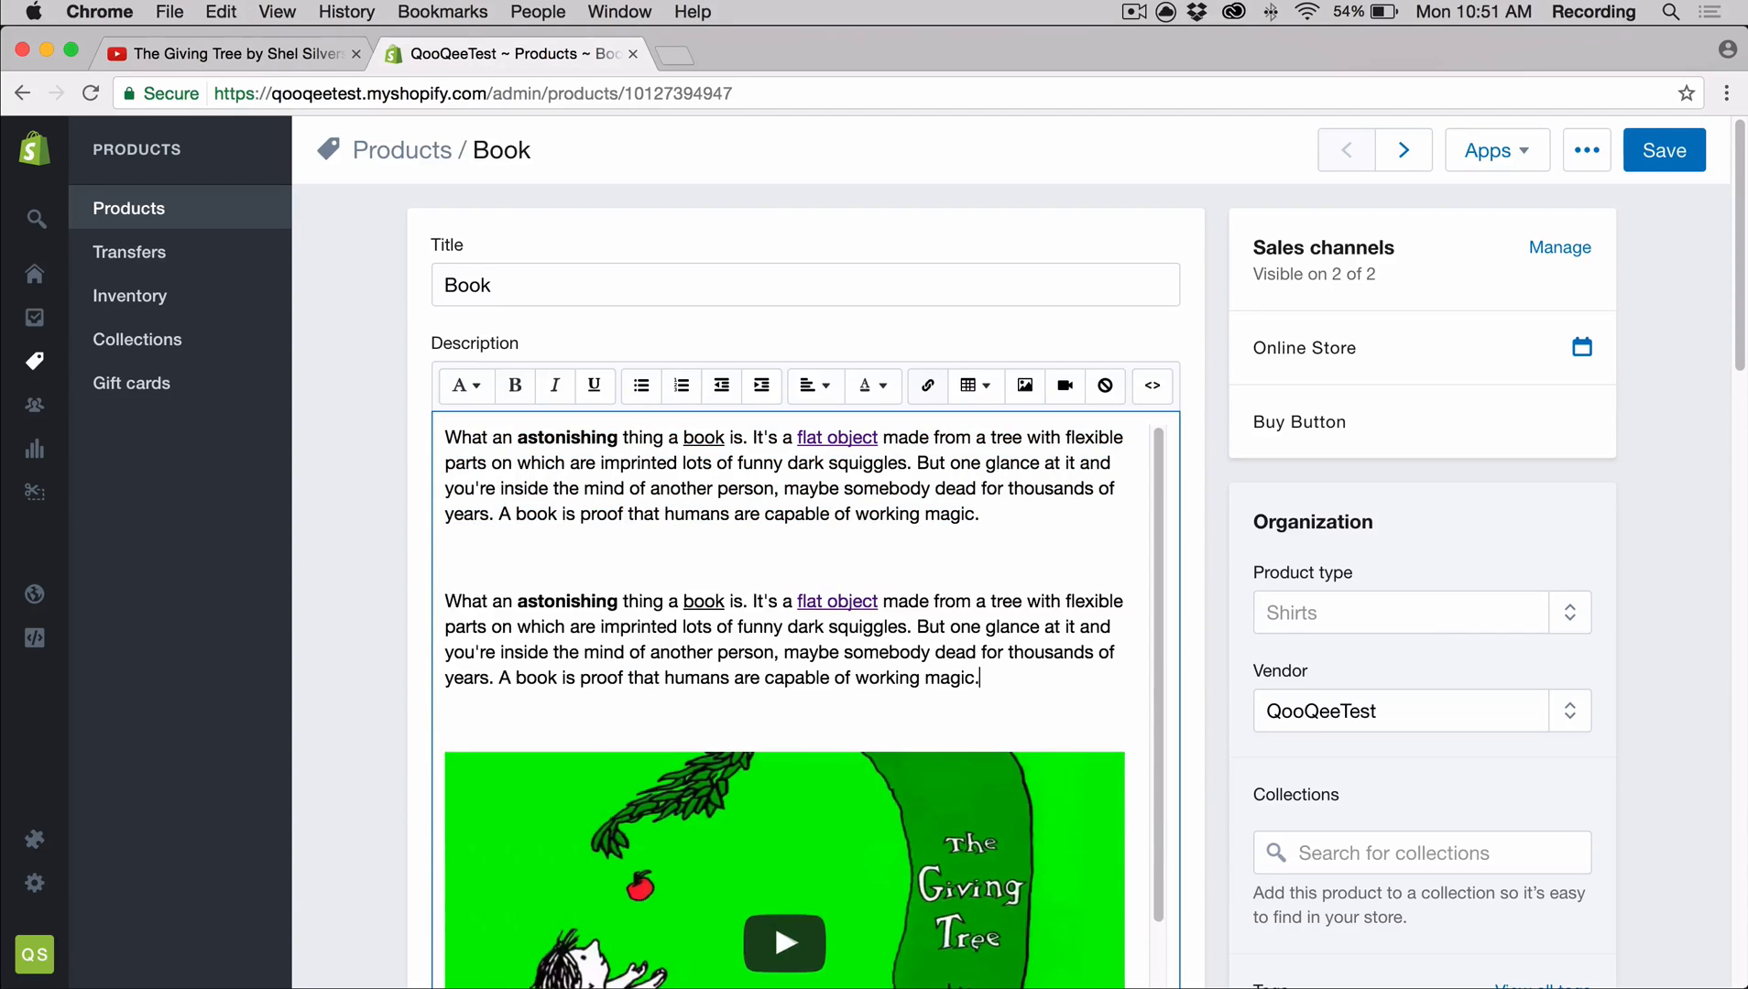
left_click(1664, 149)
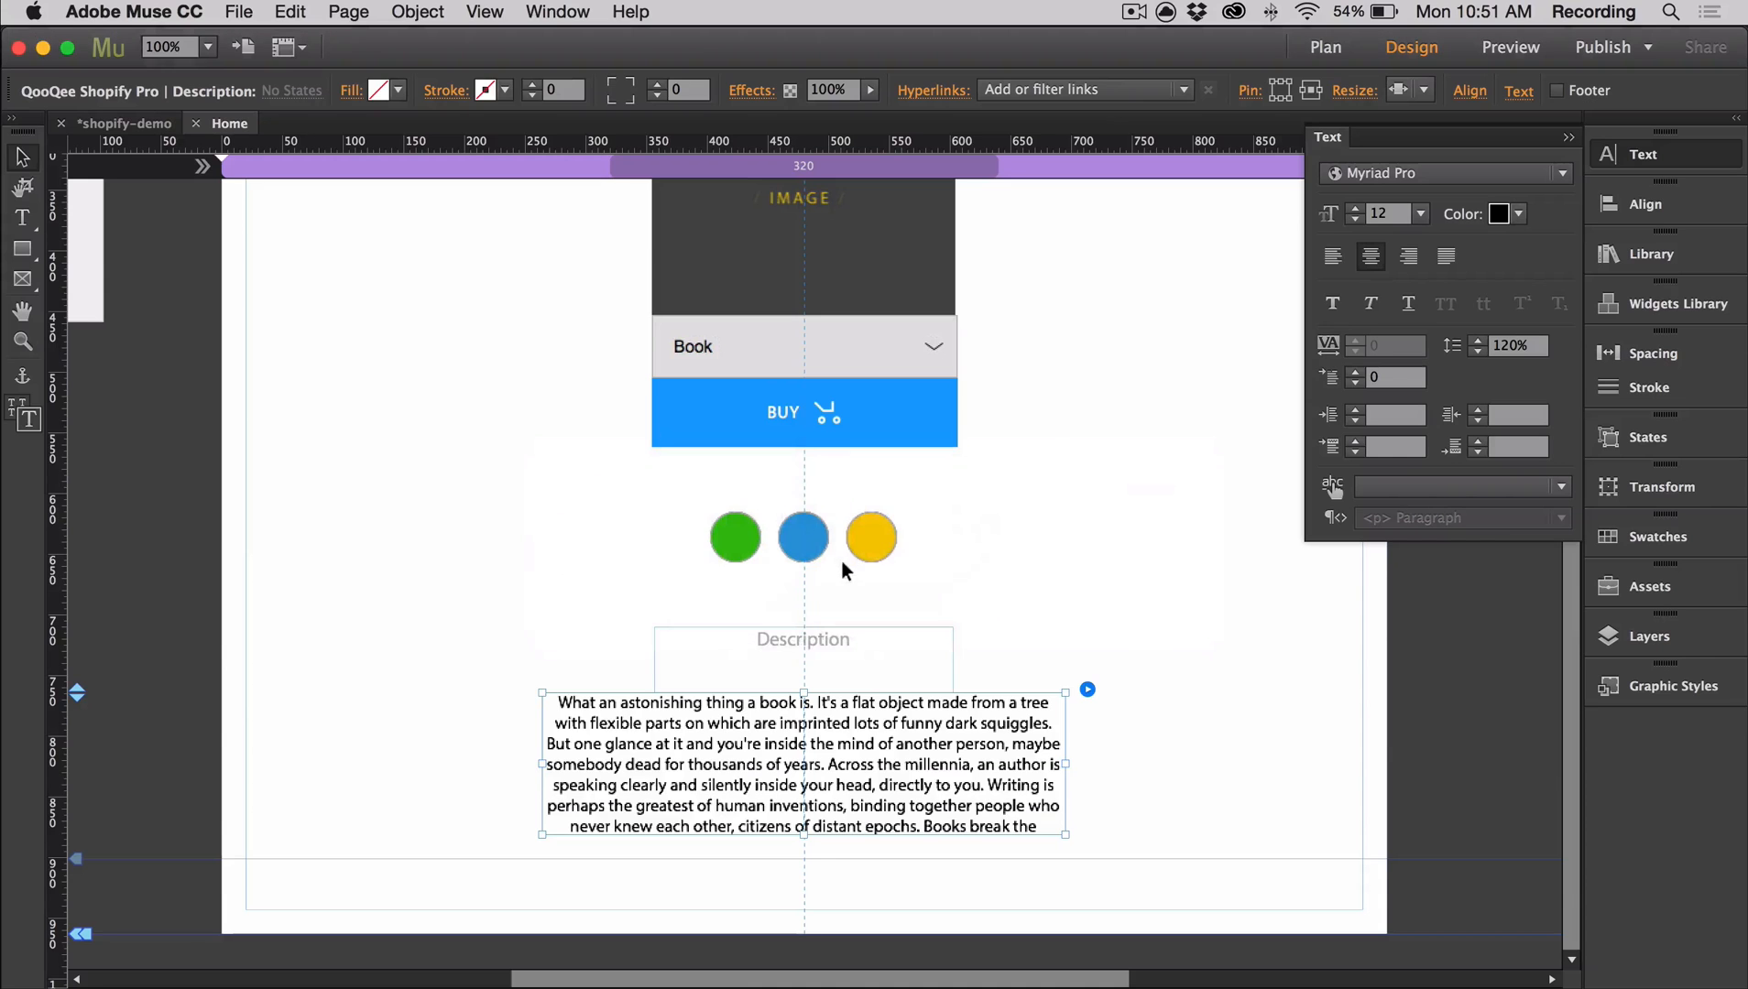
left_click(1510, 47)
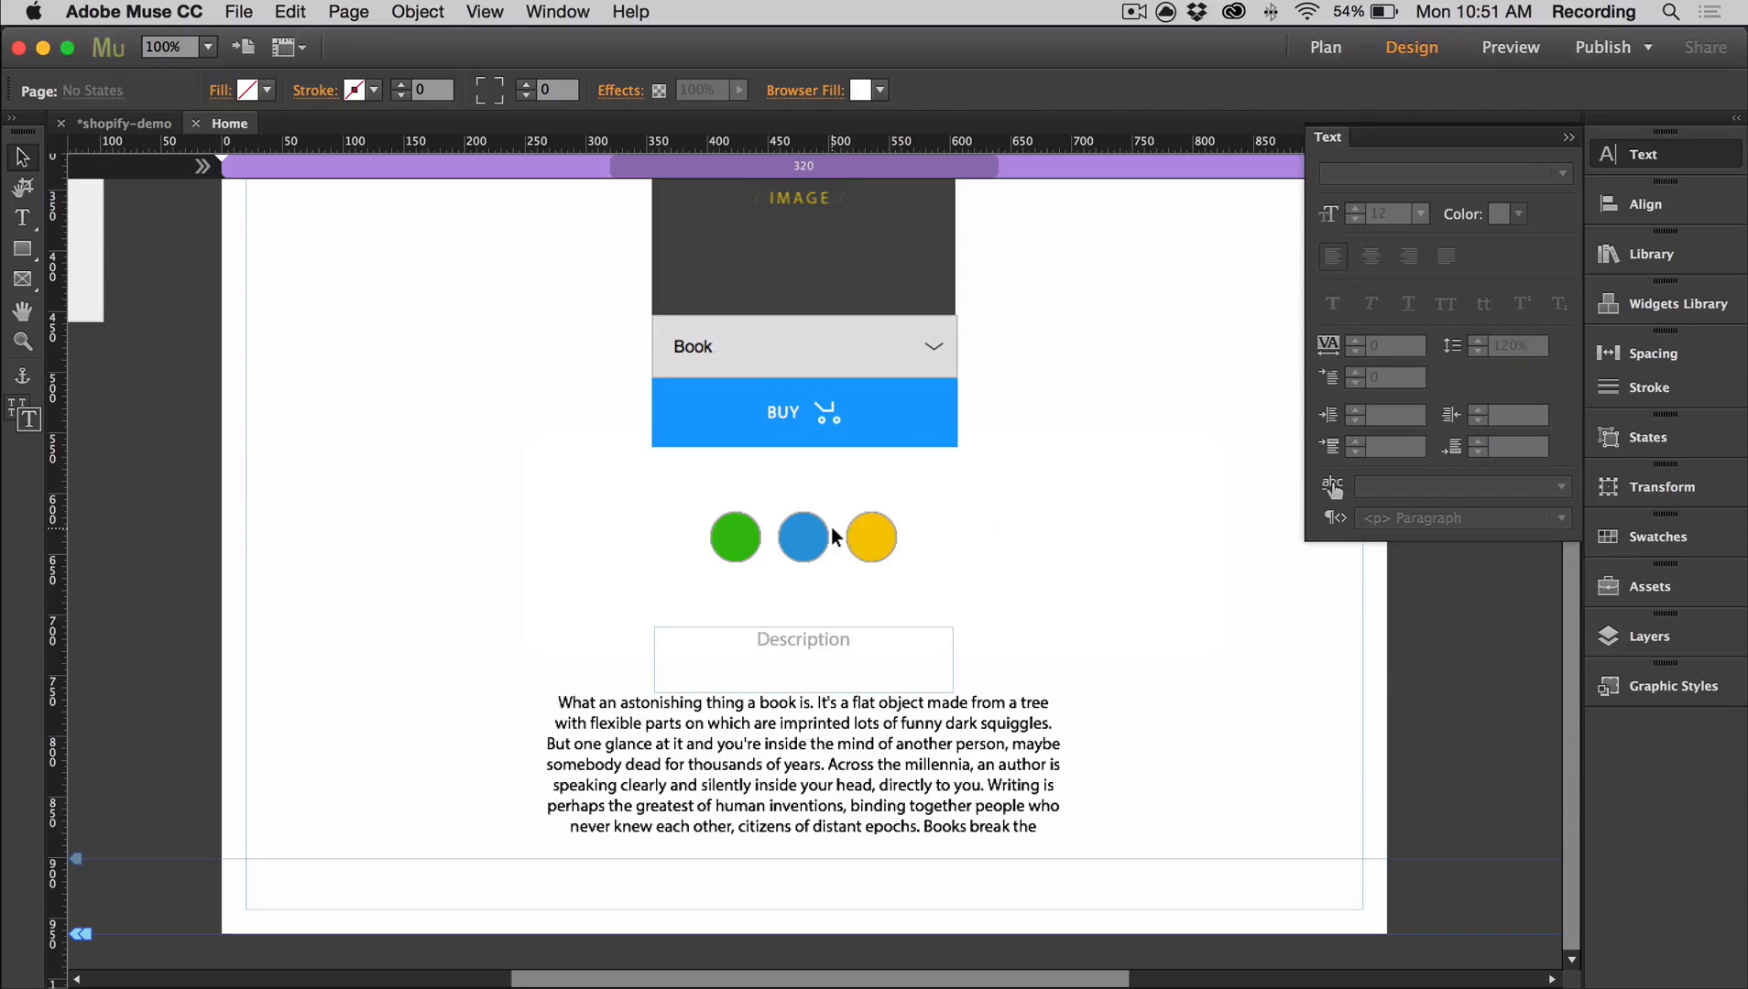
scroll("up", 3)
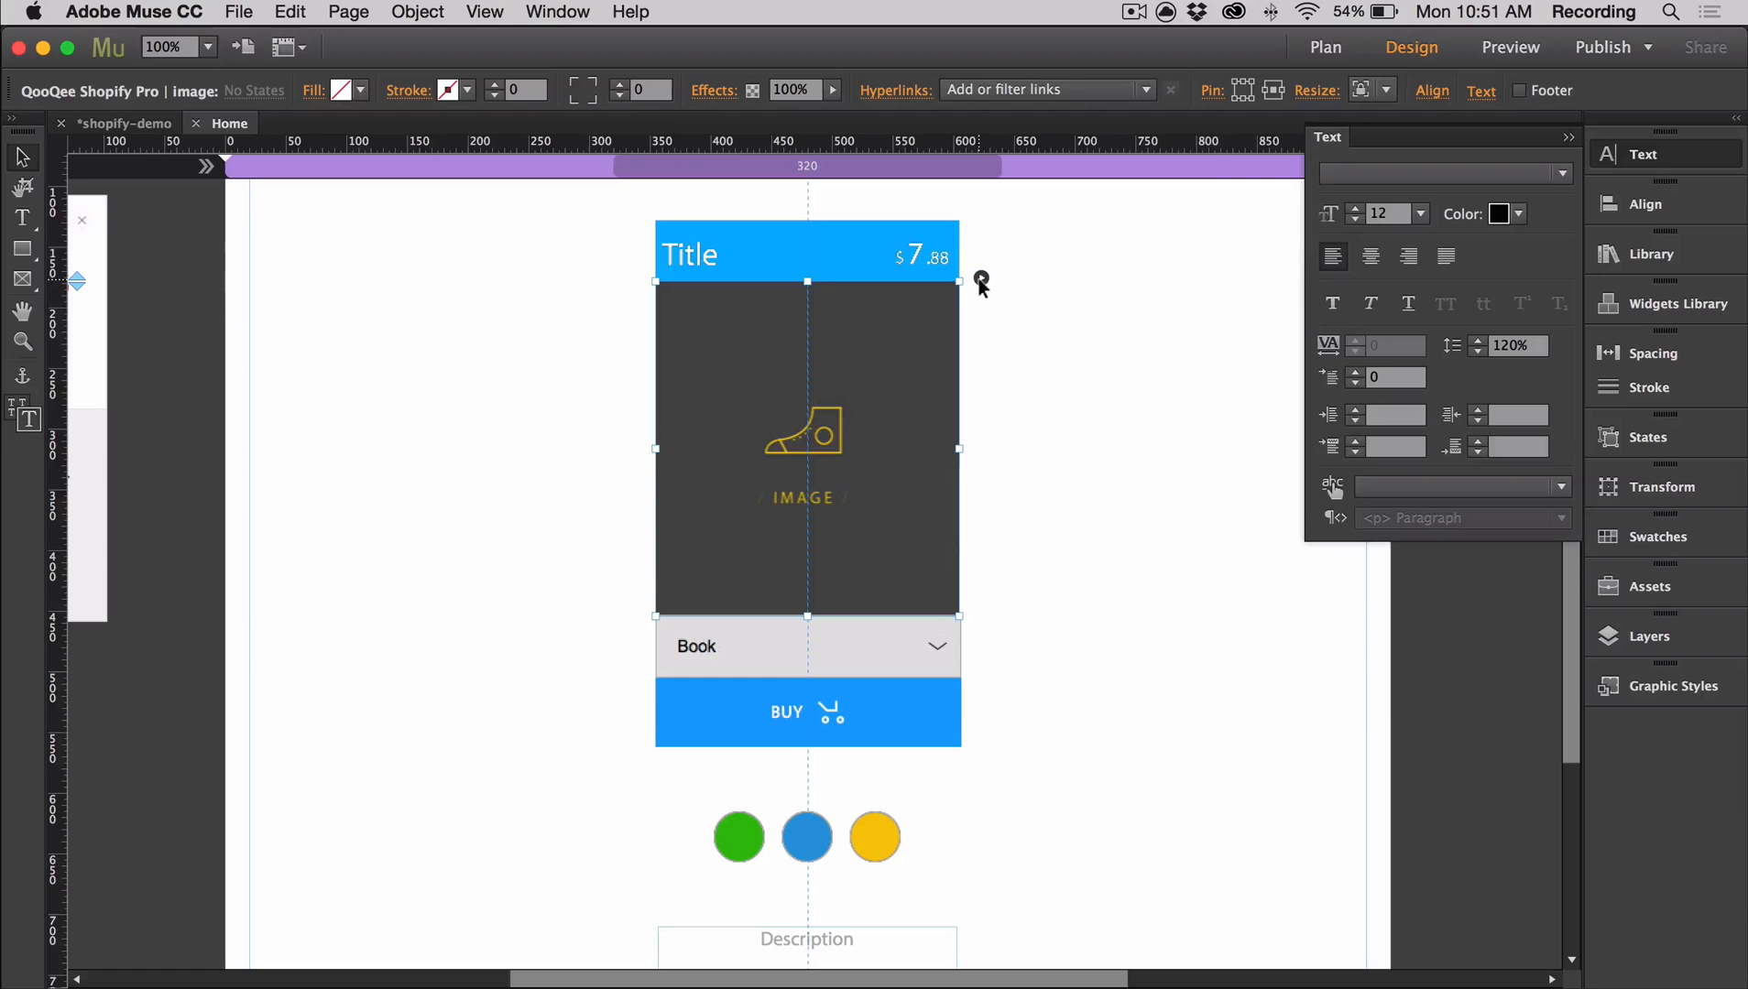
Make the product image responsive-width, fully centered, with alt text 'QooQee Books'.
left_click(980, 277)
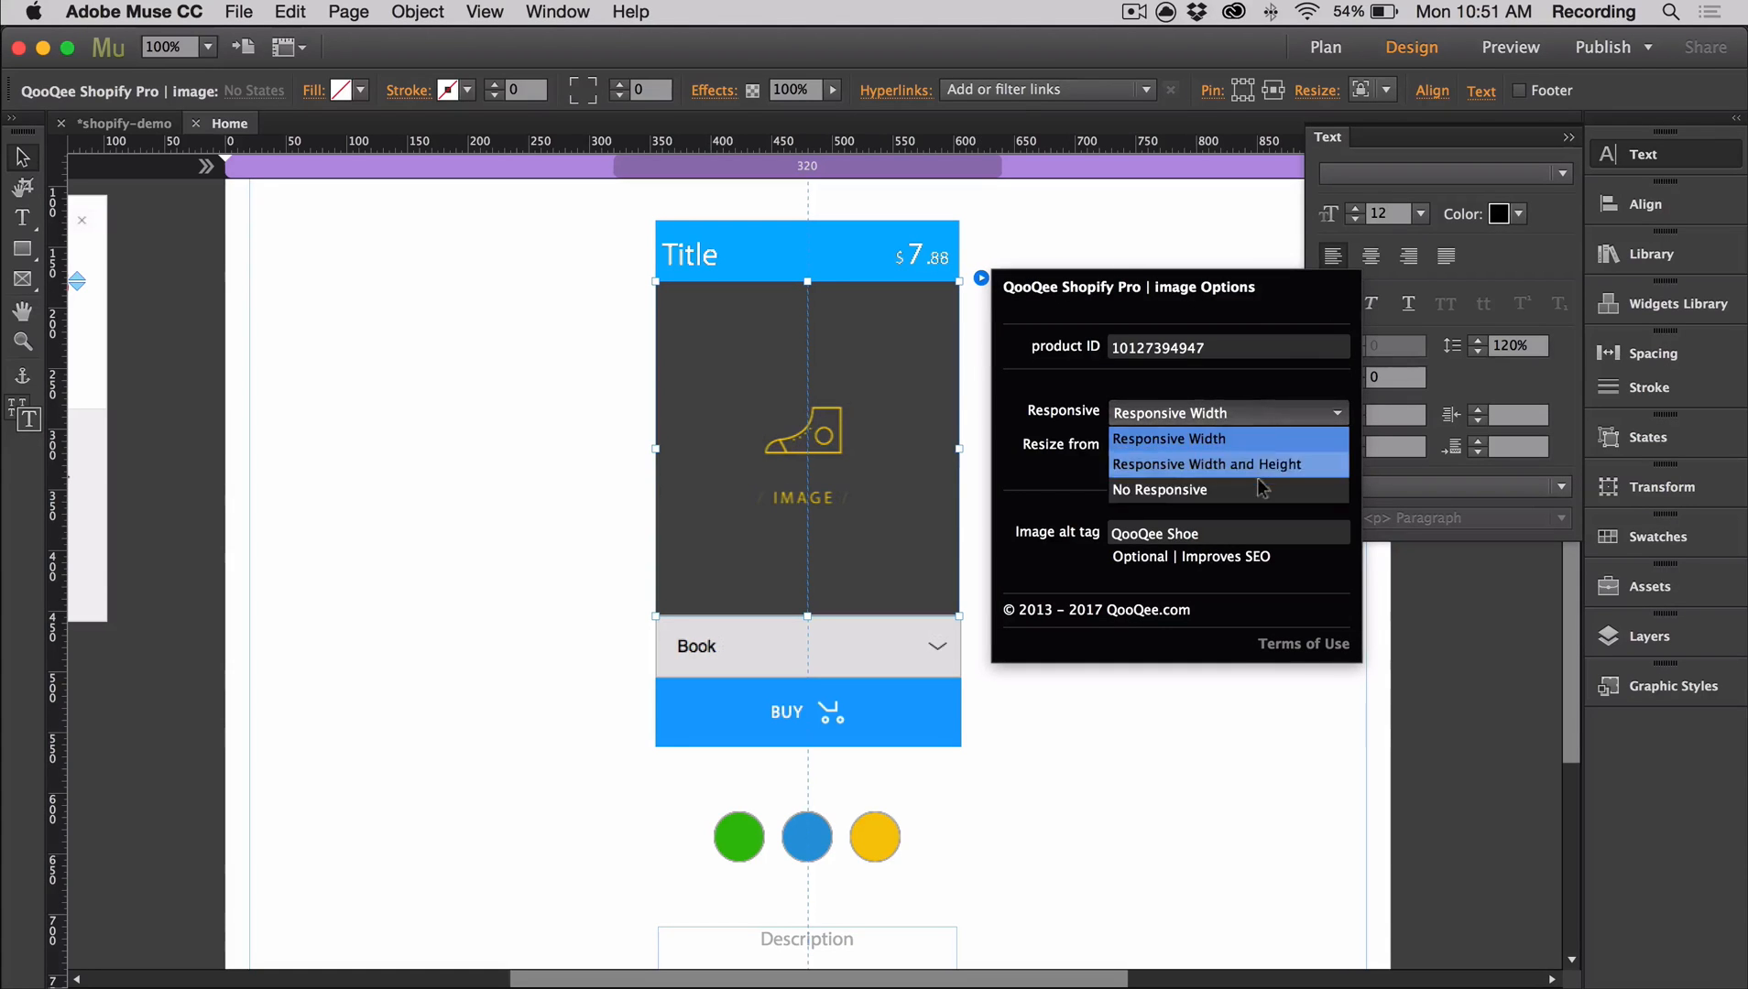
mouse_move(1248, 397)
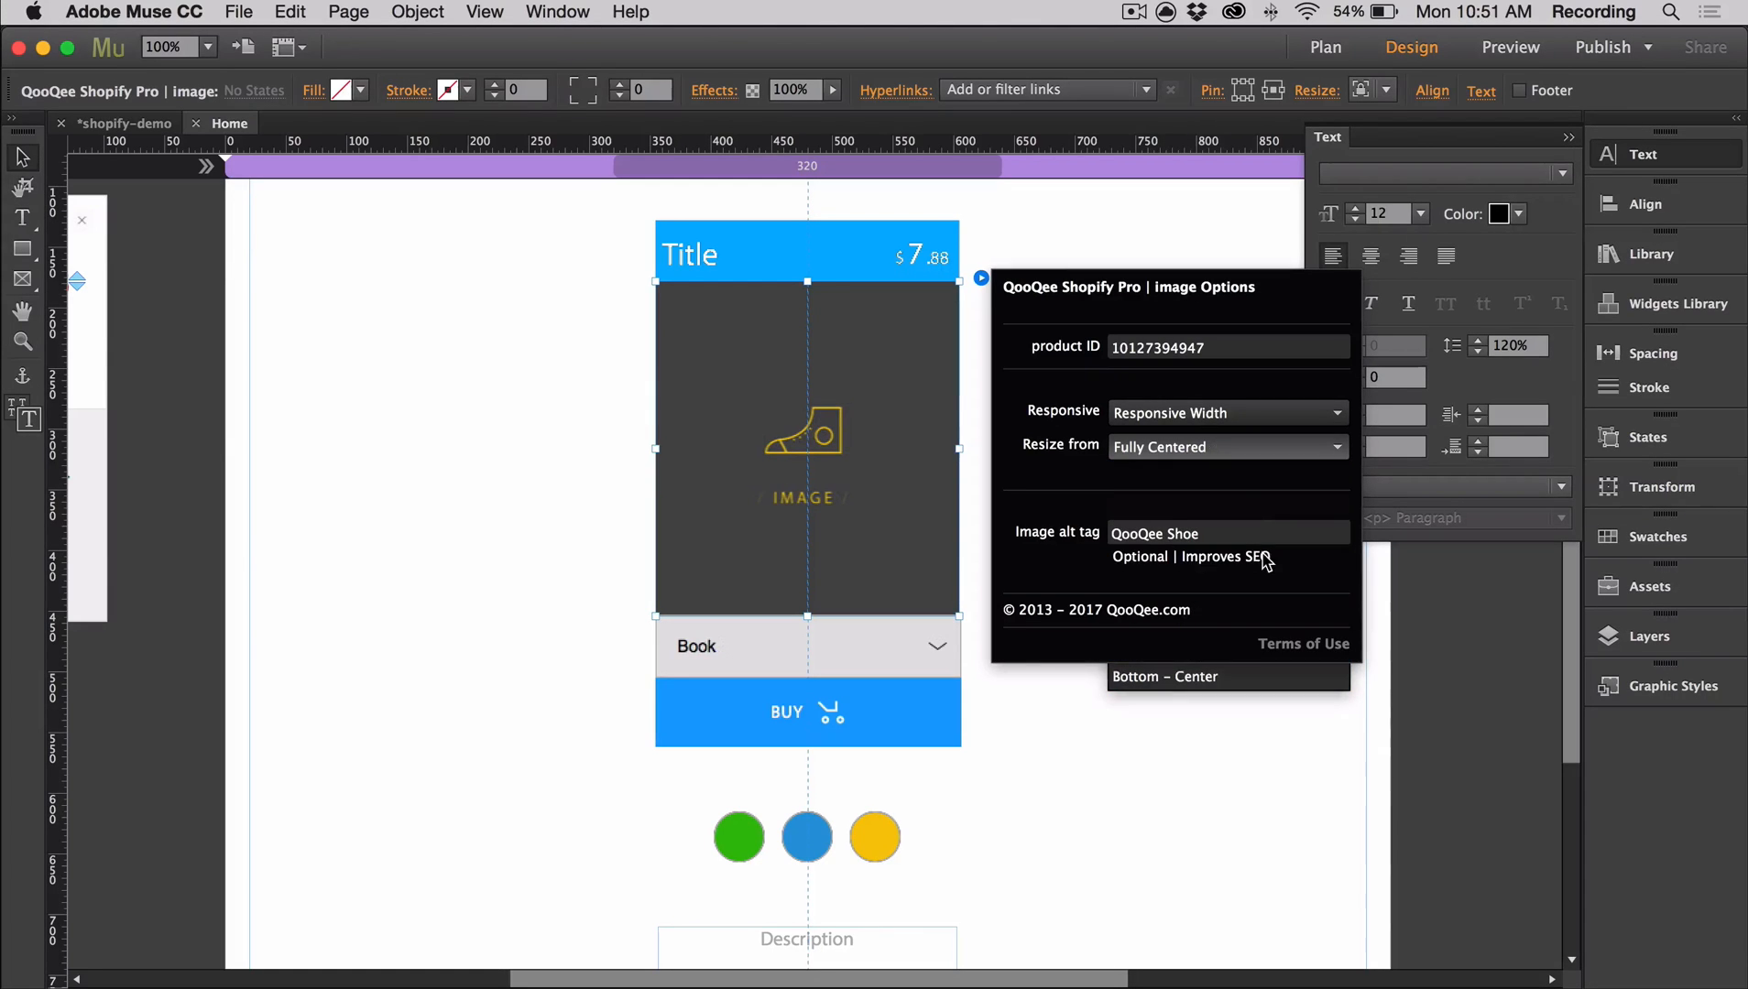
left_click(1227, 532)
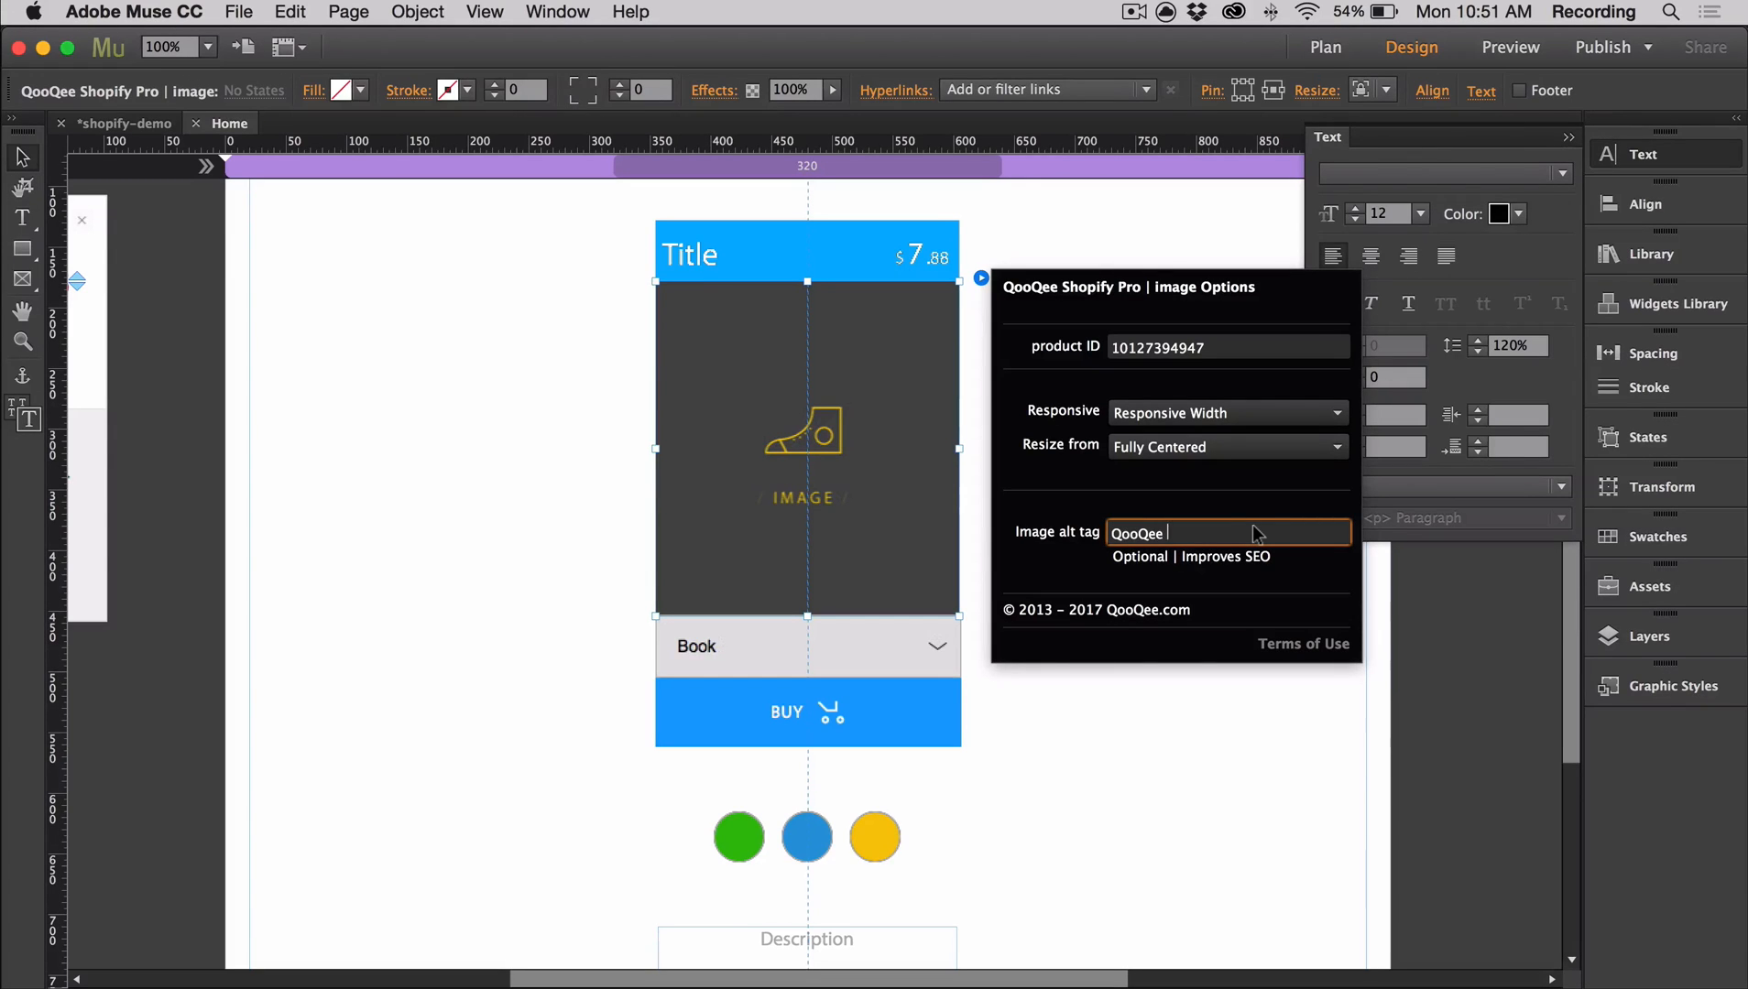
type("Books")
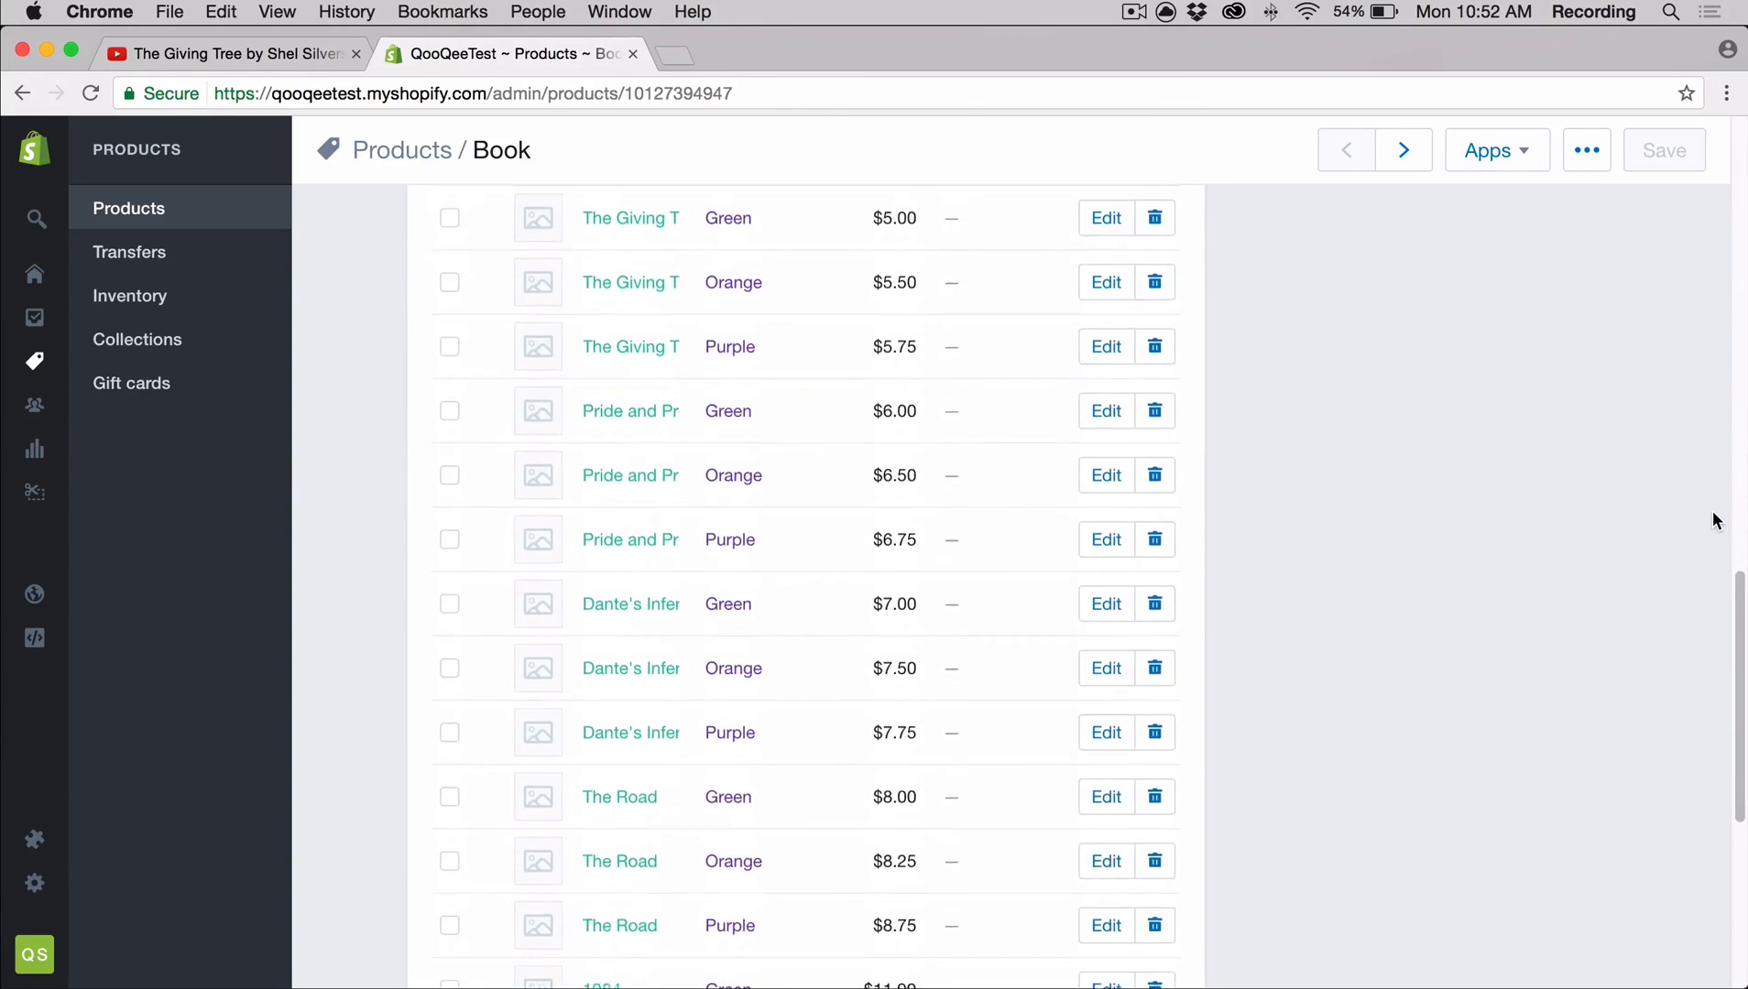
Apply the green book cover image to the Green variants.
scroll("down", 3)
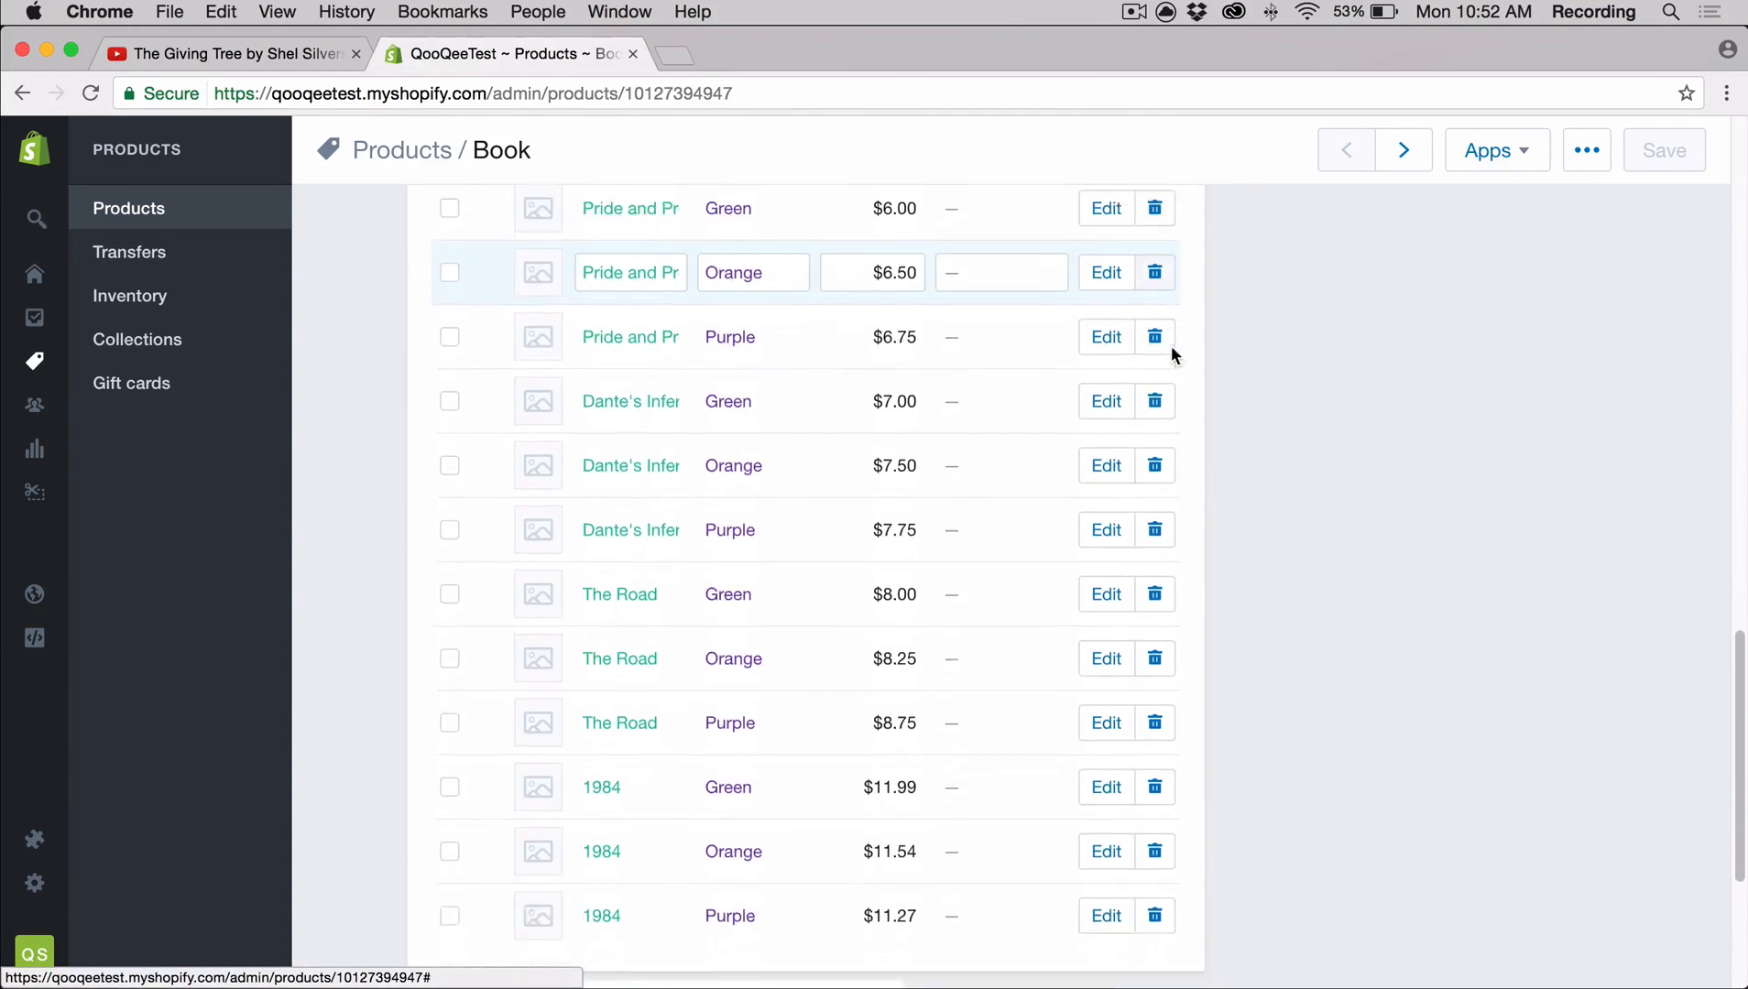
scroll("up", 3)
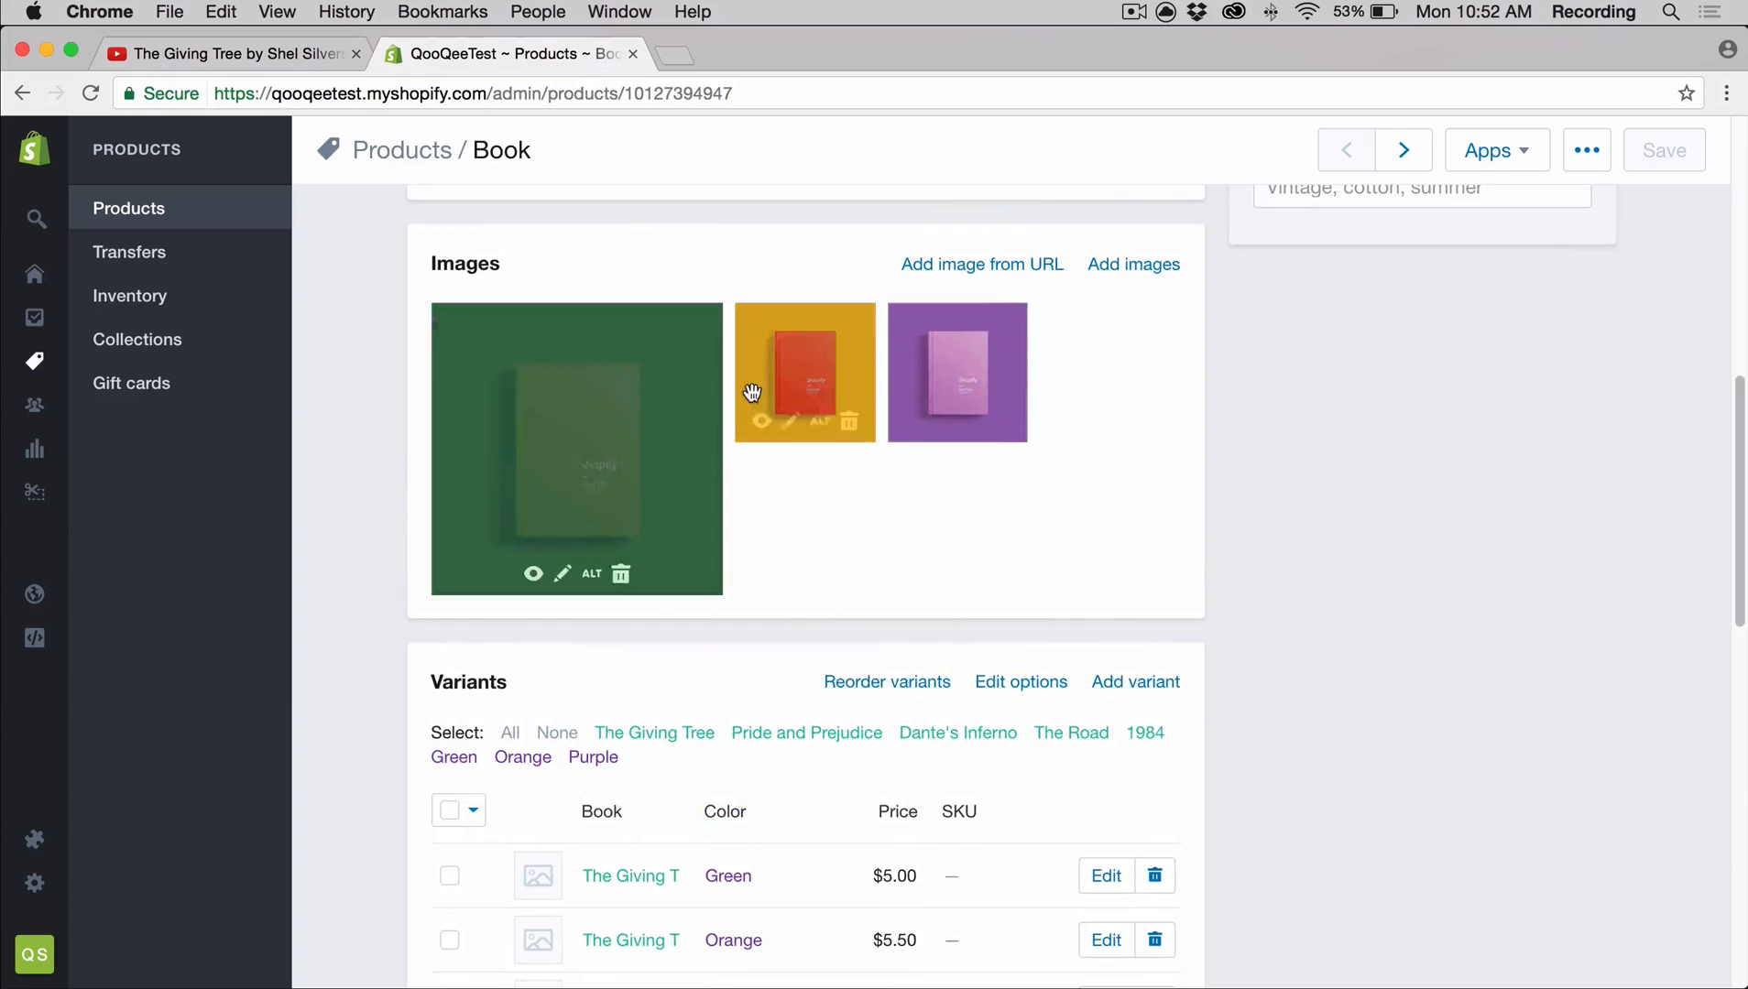
scroll("down", 3)
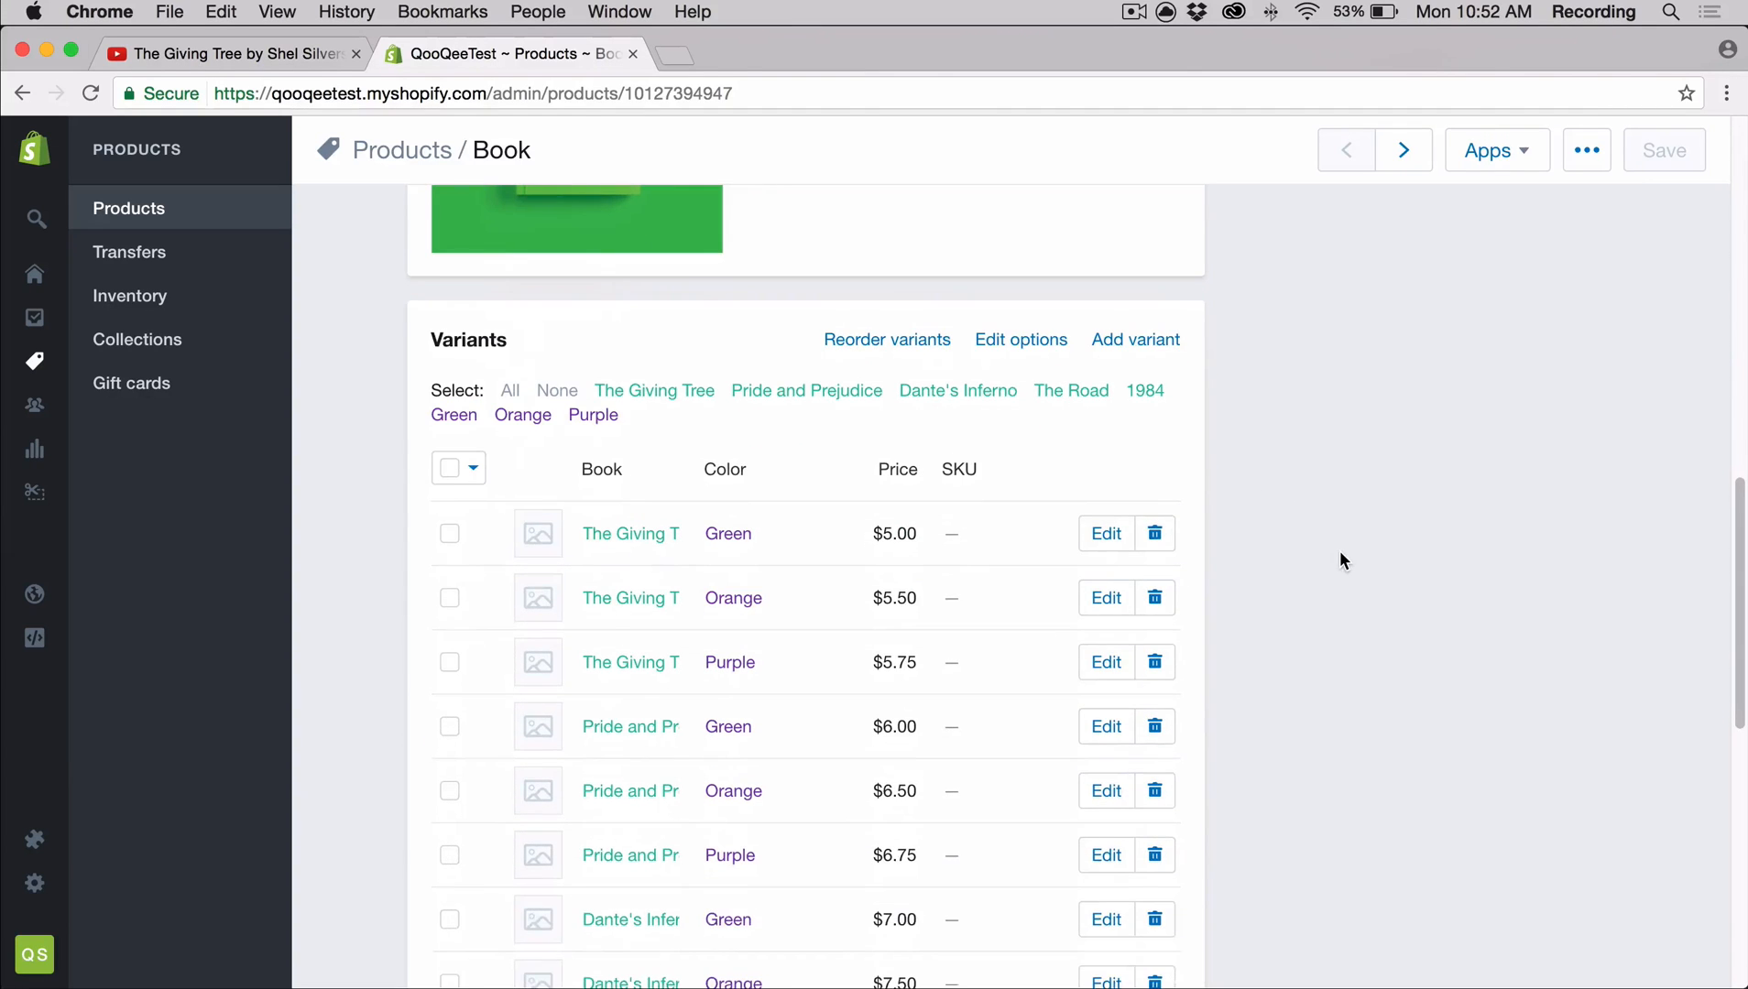
mouse_move(1362, 569)
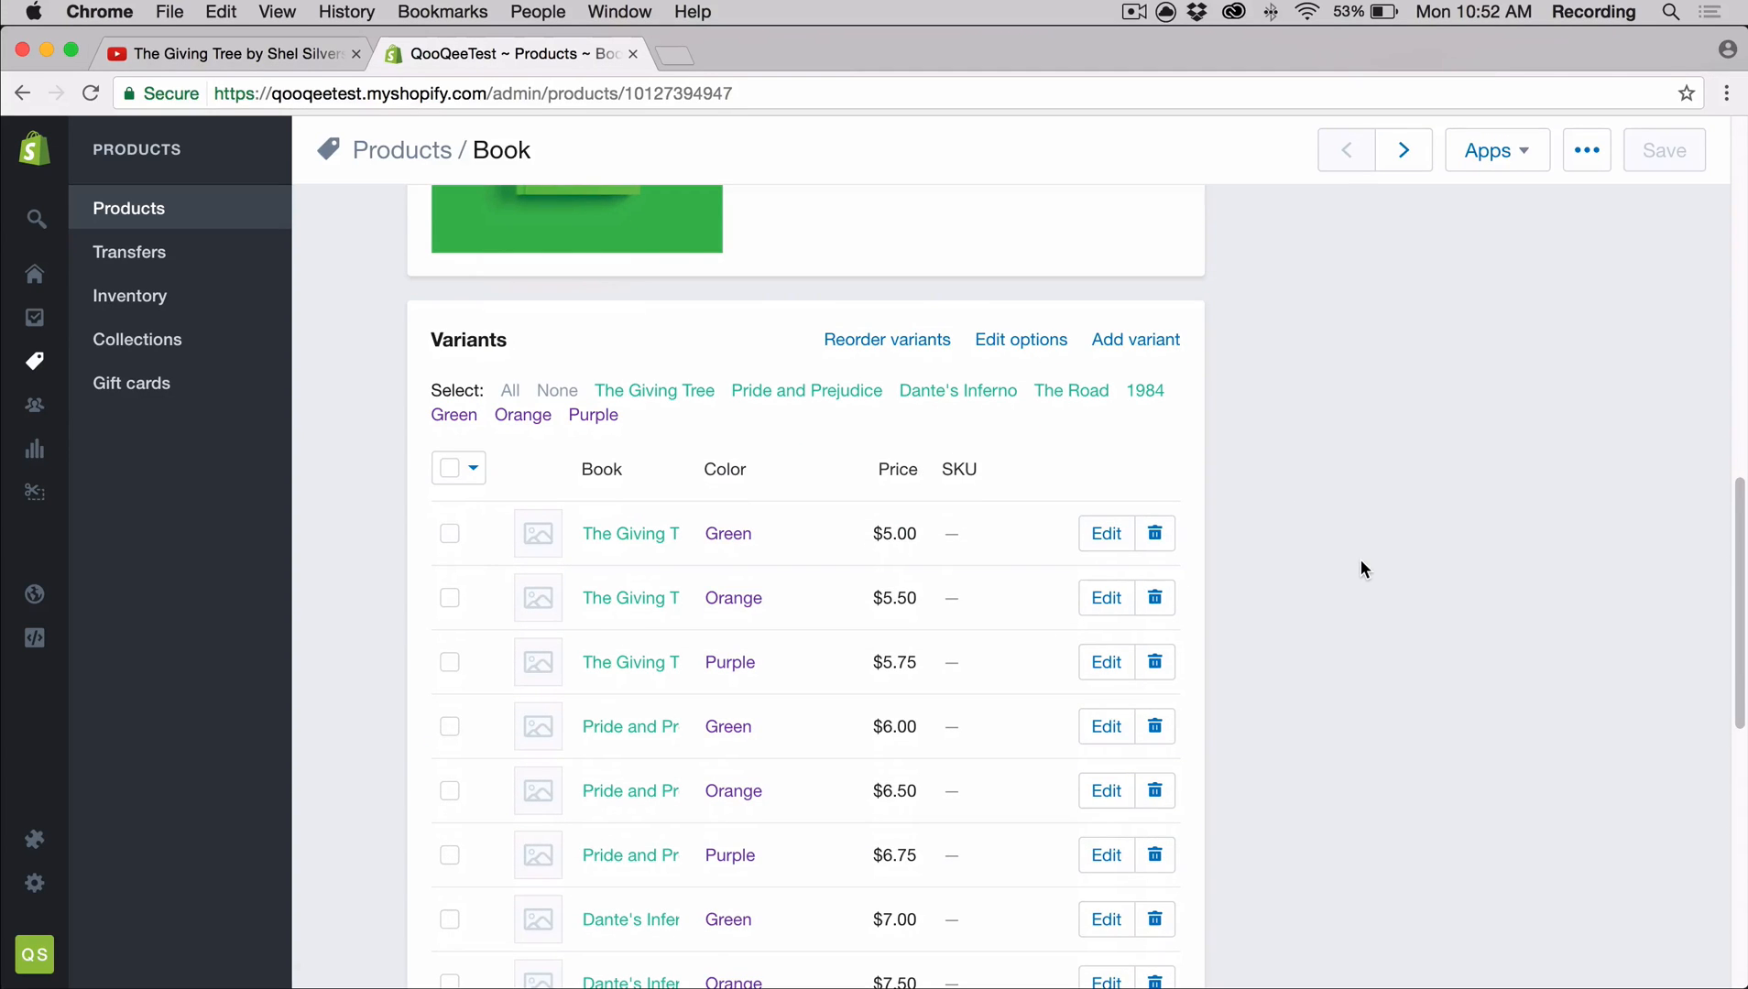
mouse_move(1209, 567)
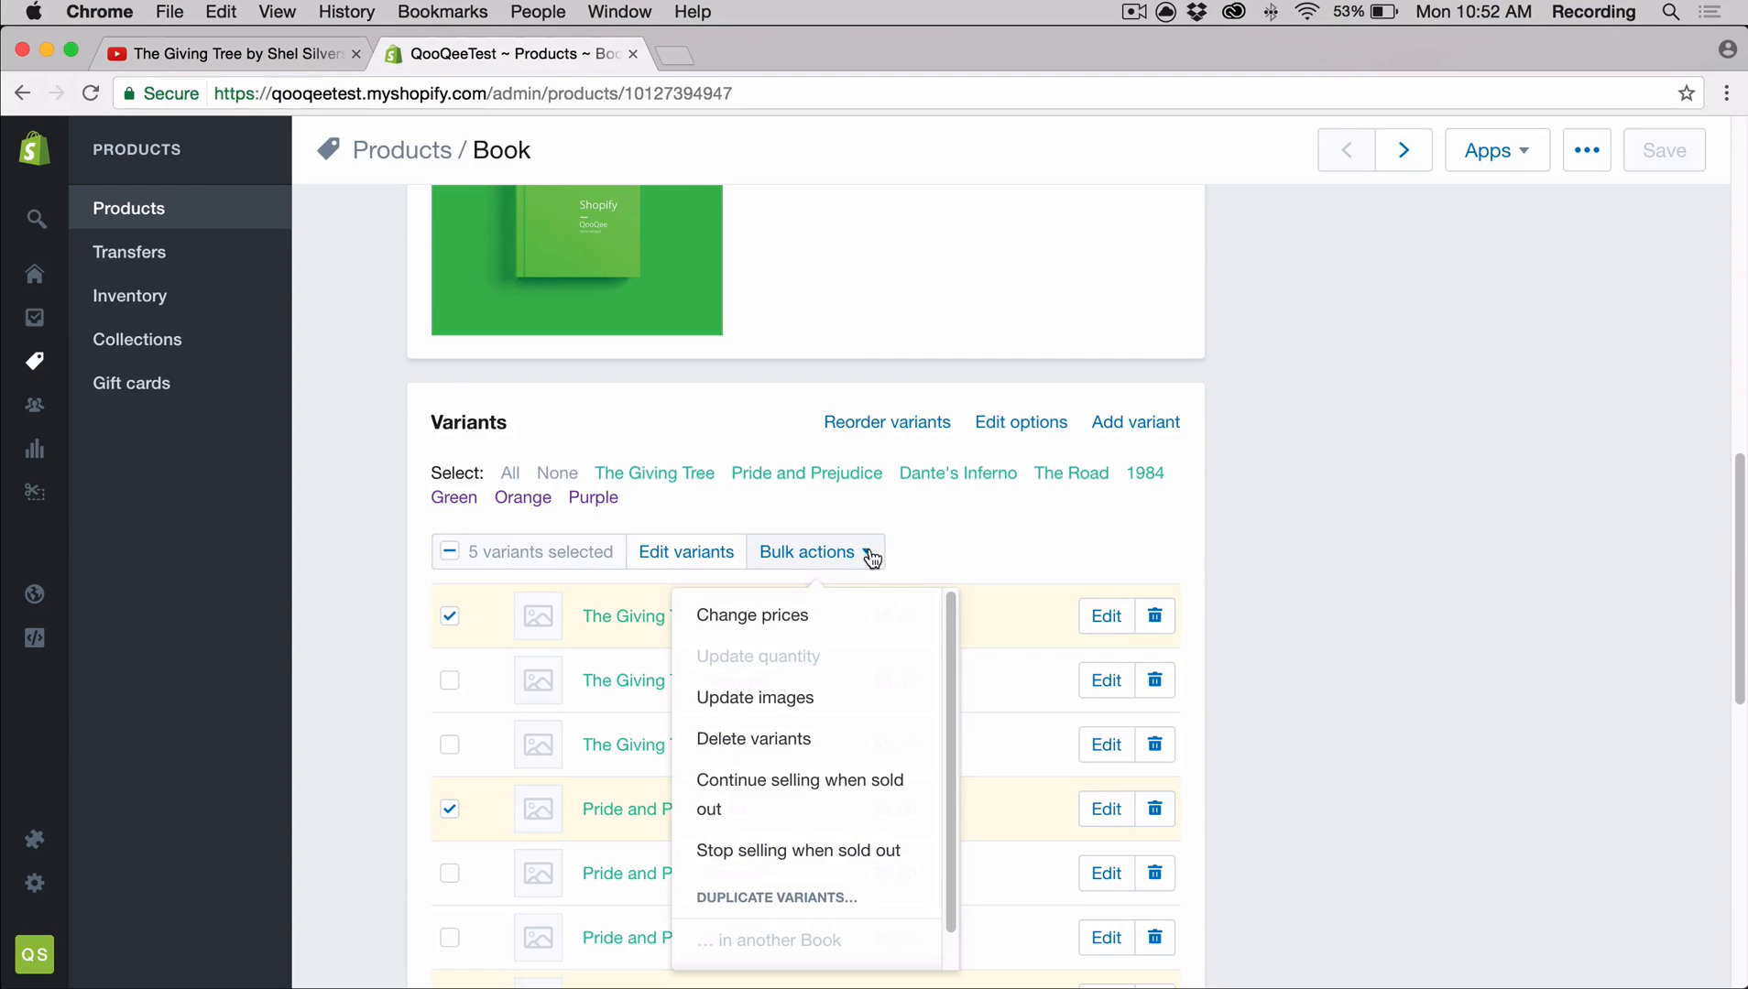
mouse_move(825, 584)
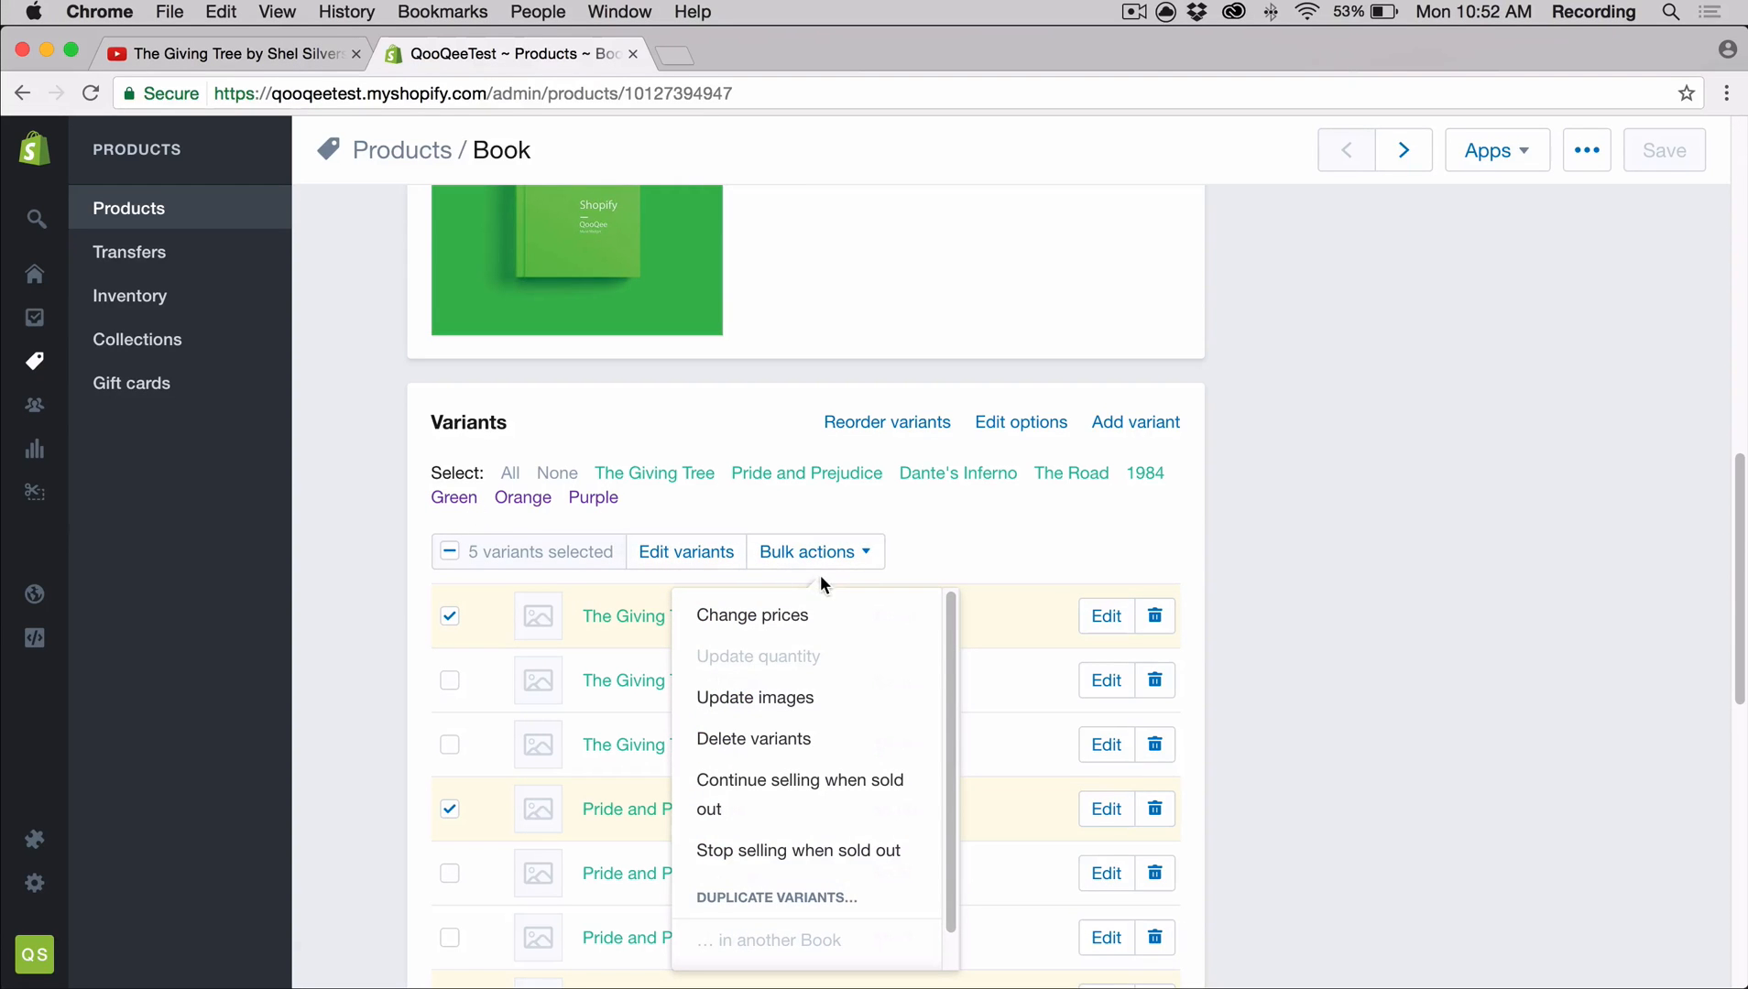
left_click(755, 697)
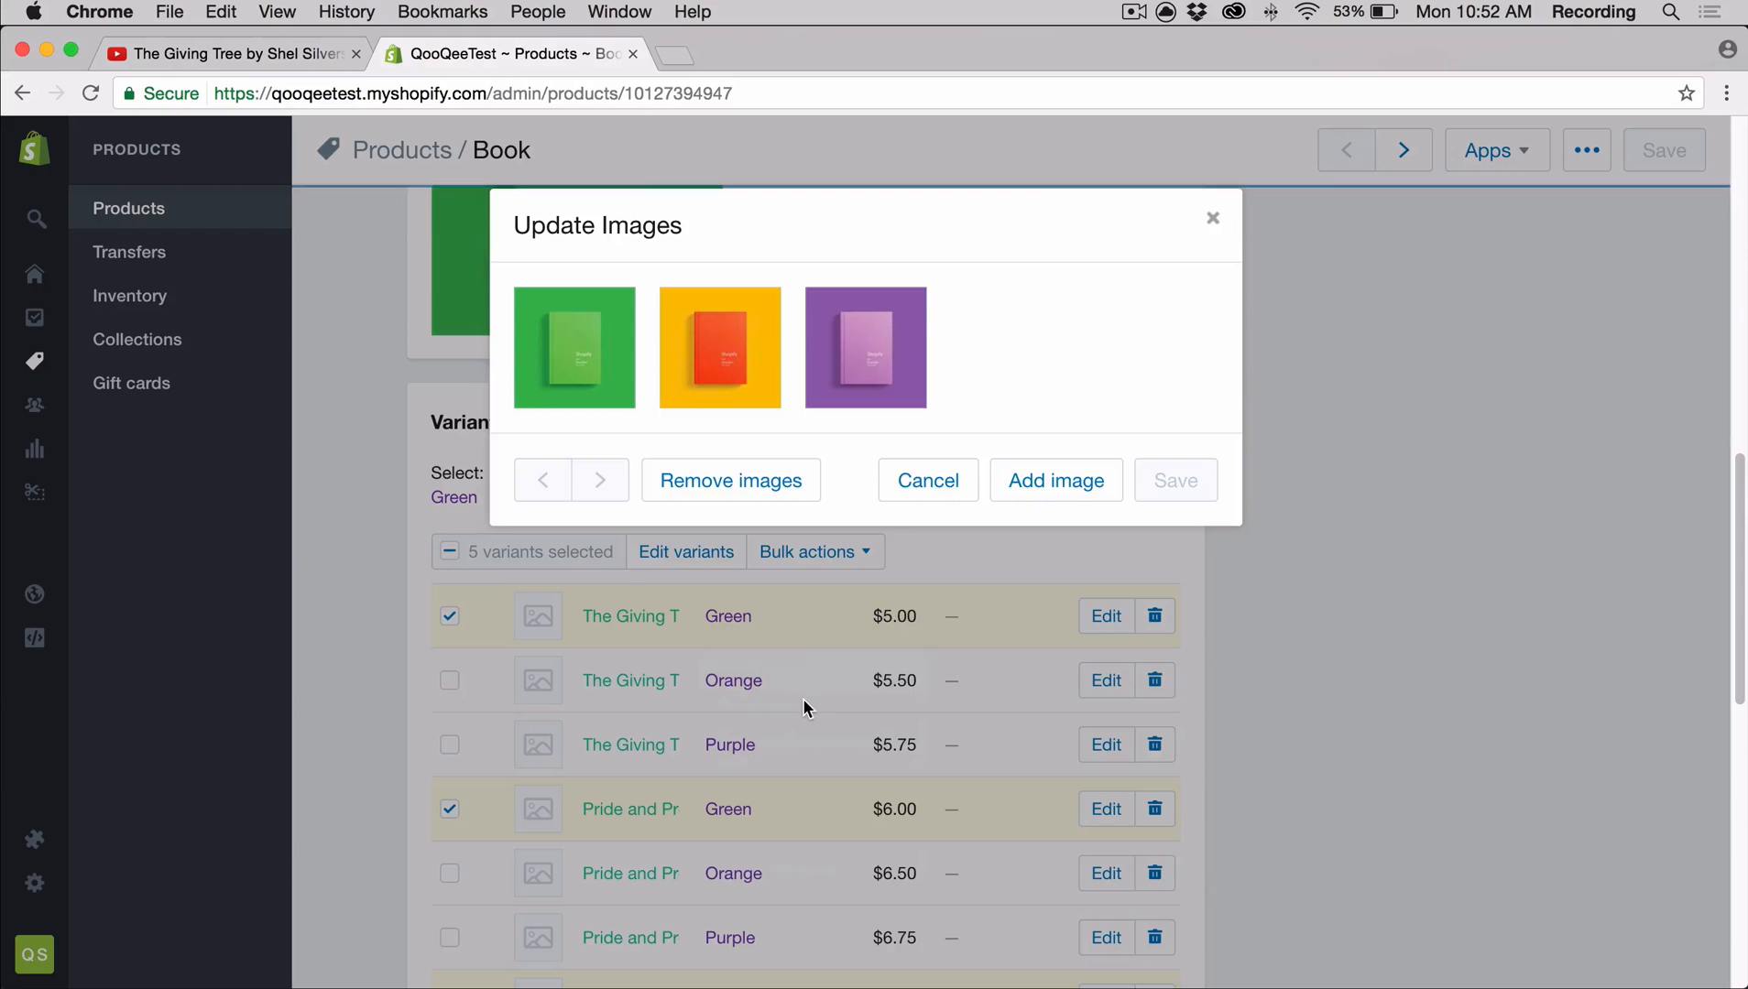
left_click(573, 347)
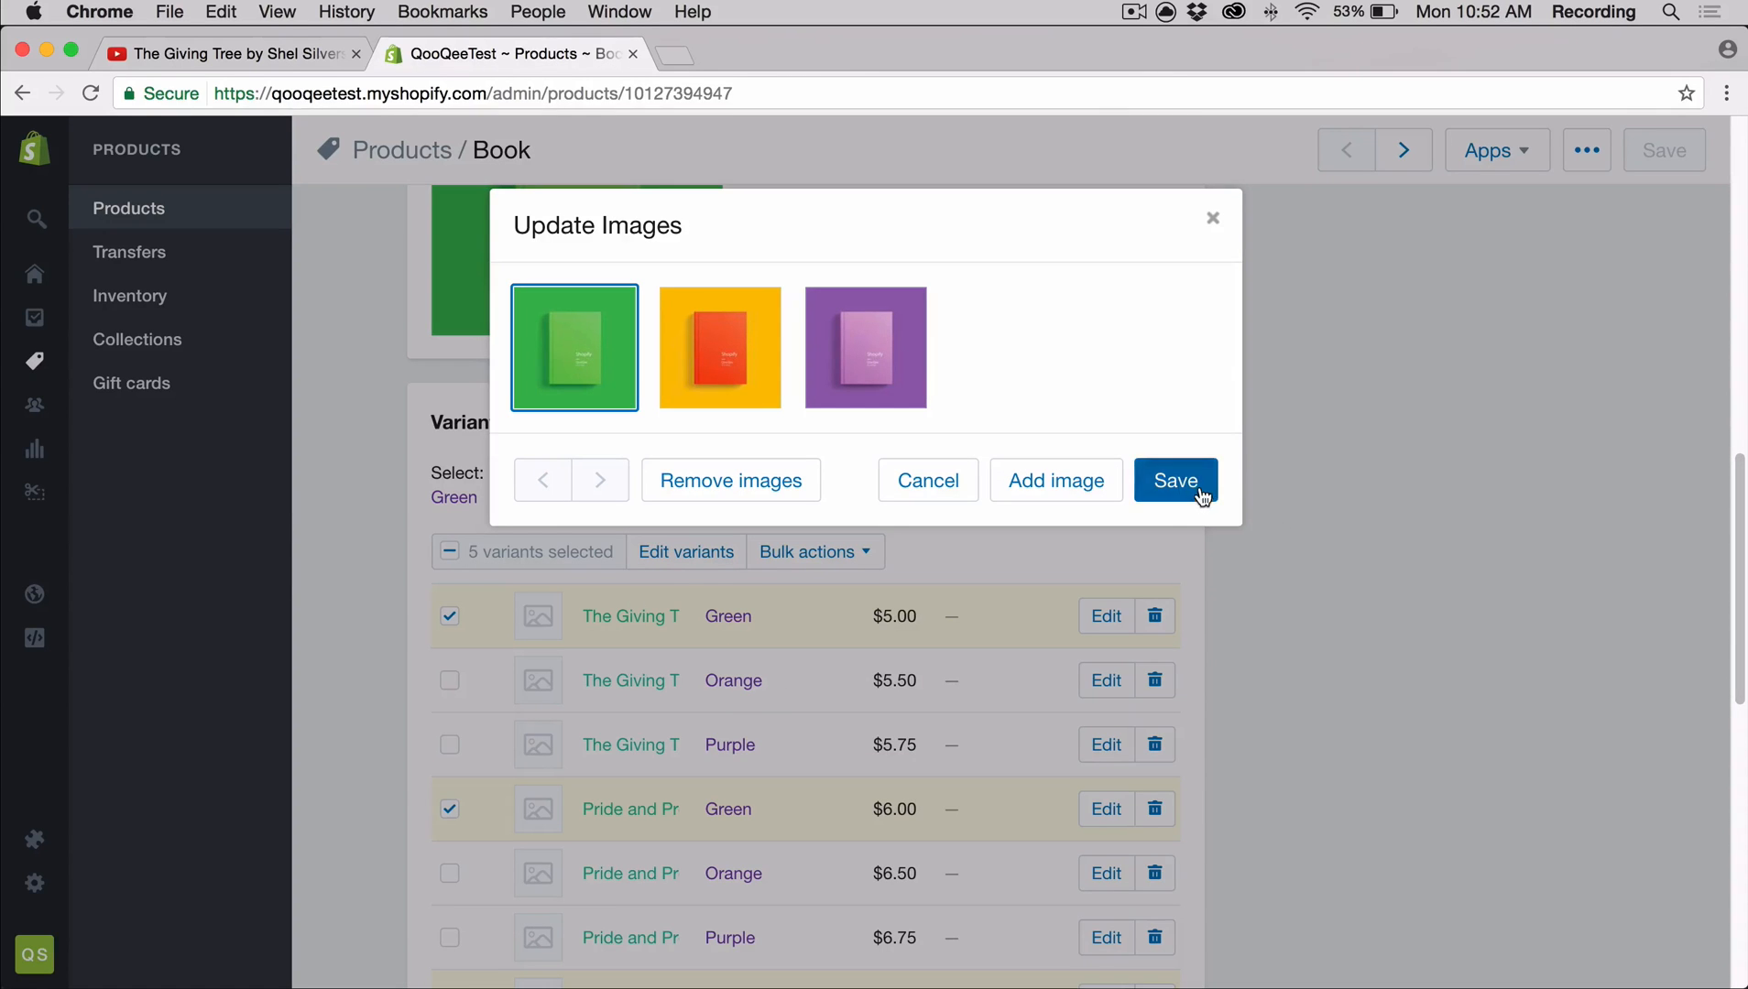
left_click(1173, 480)
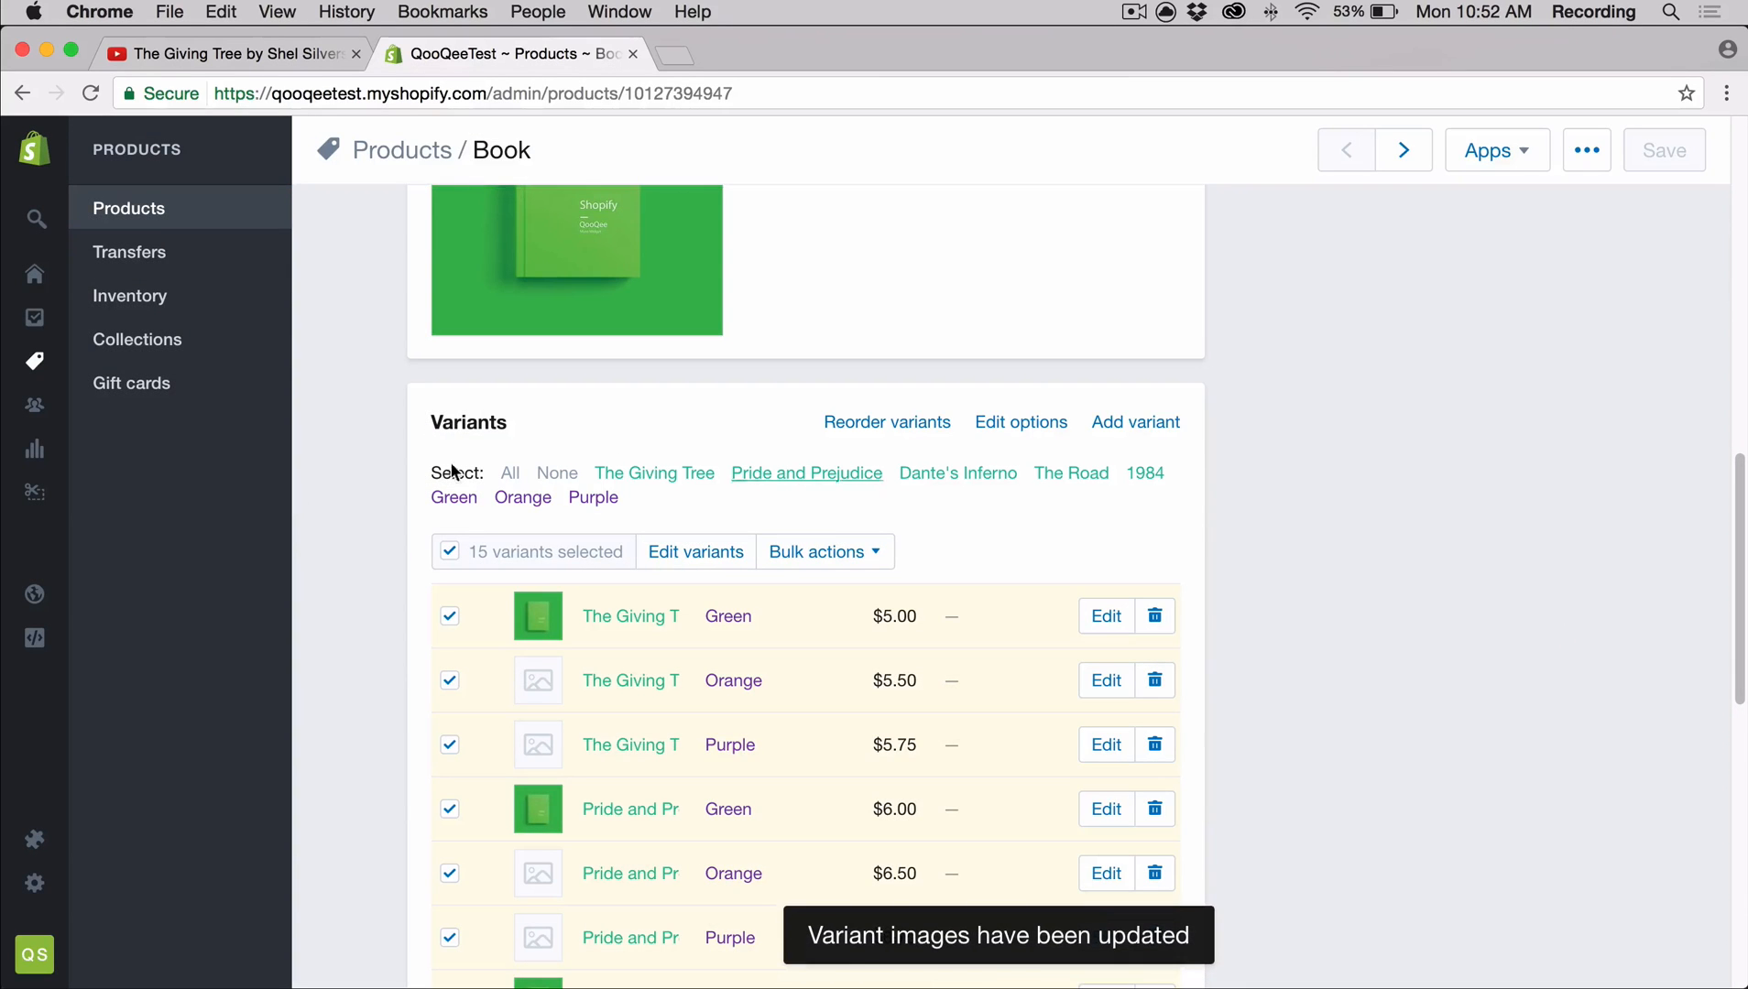
Select the Orange variants and open their bulk actions.
left_click(521, 497)
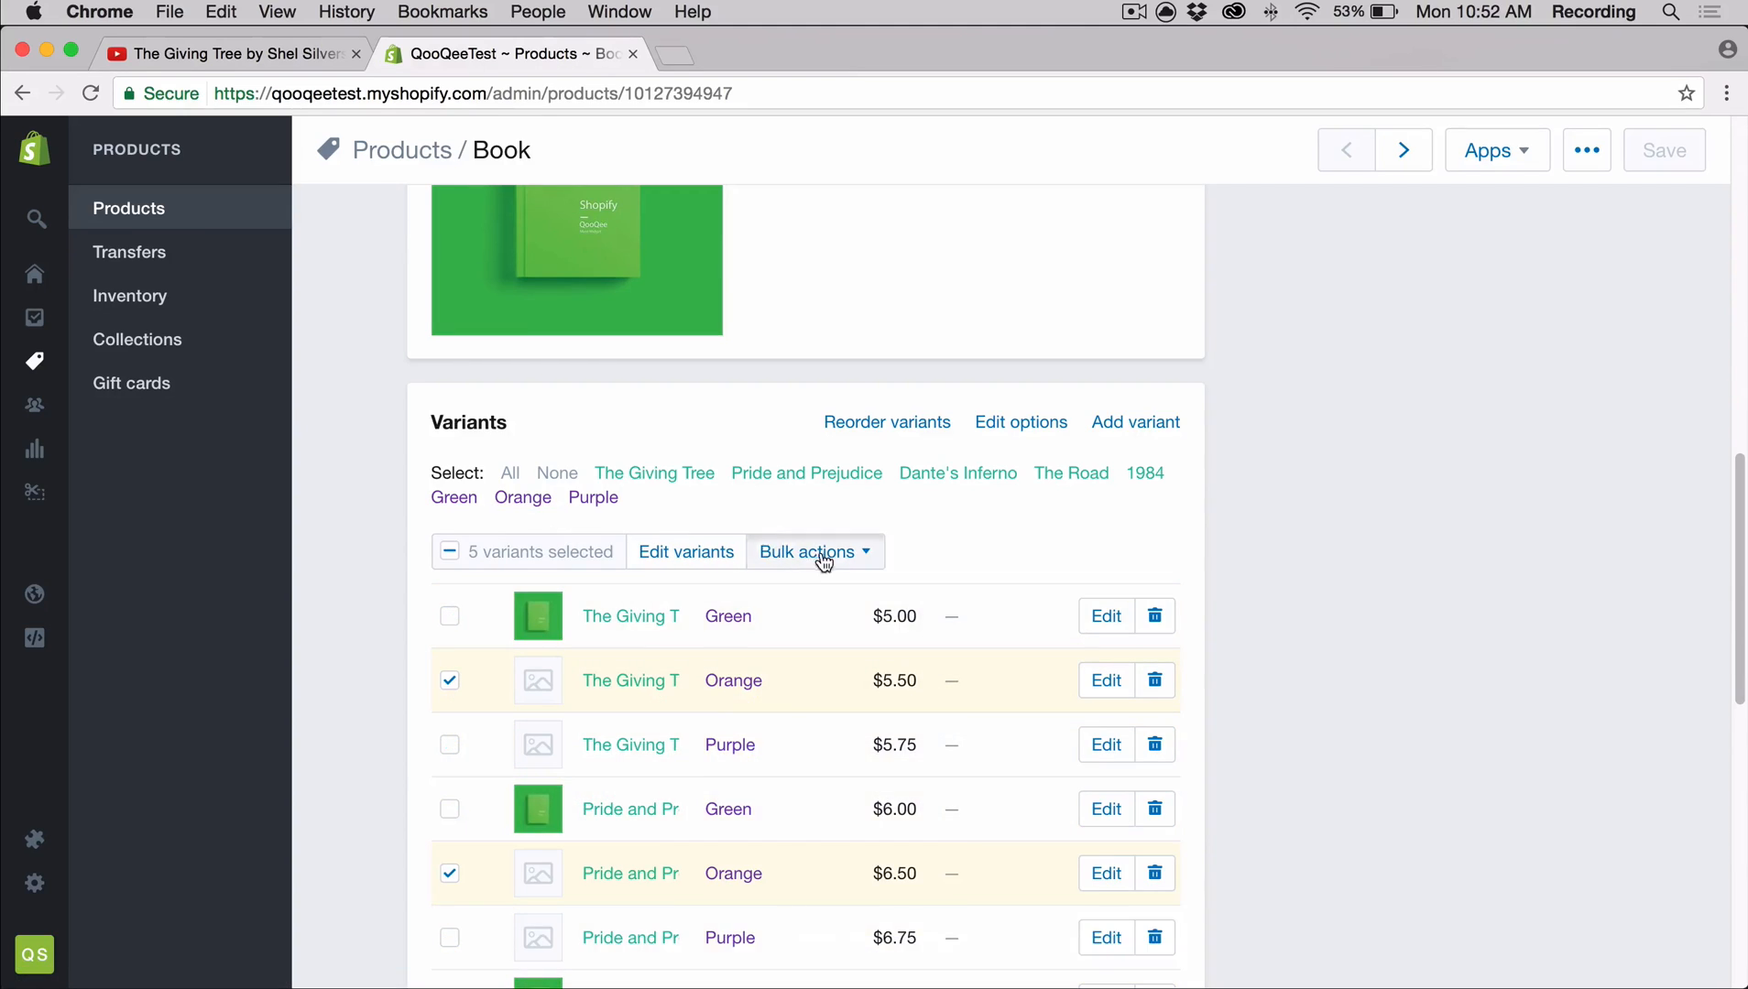
left_click(813, 551)
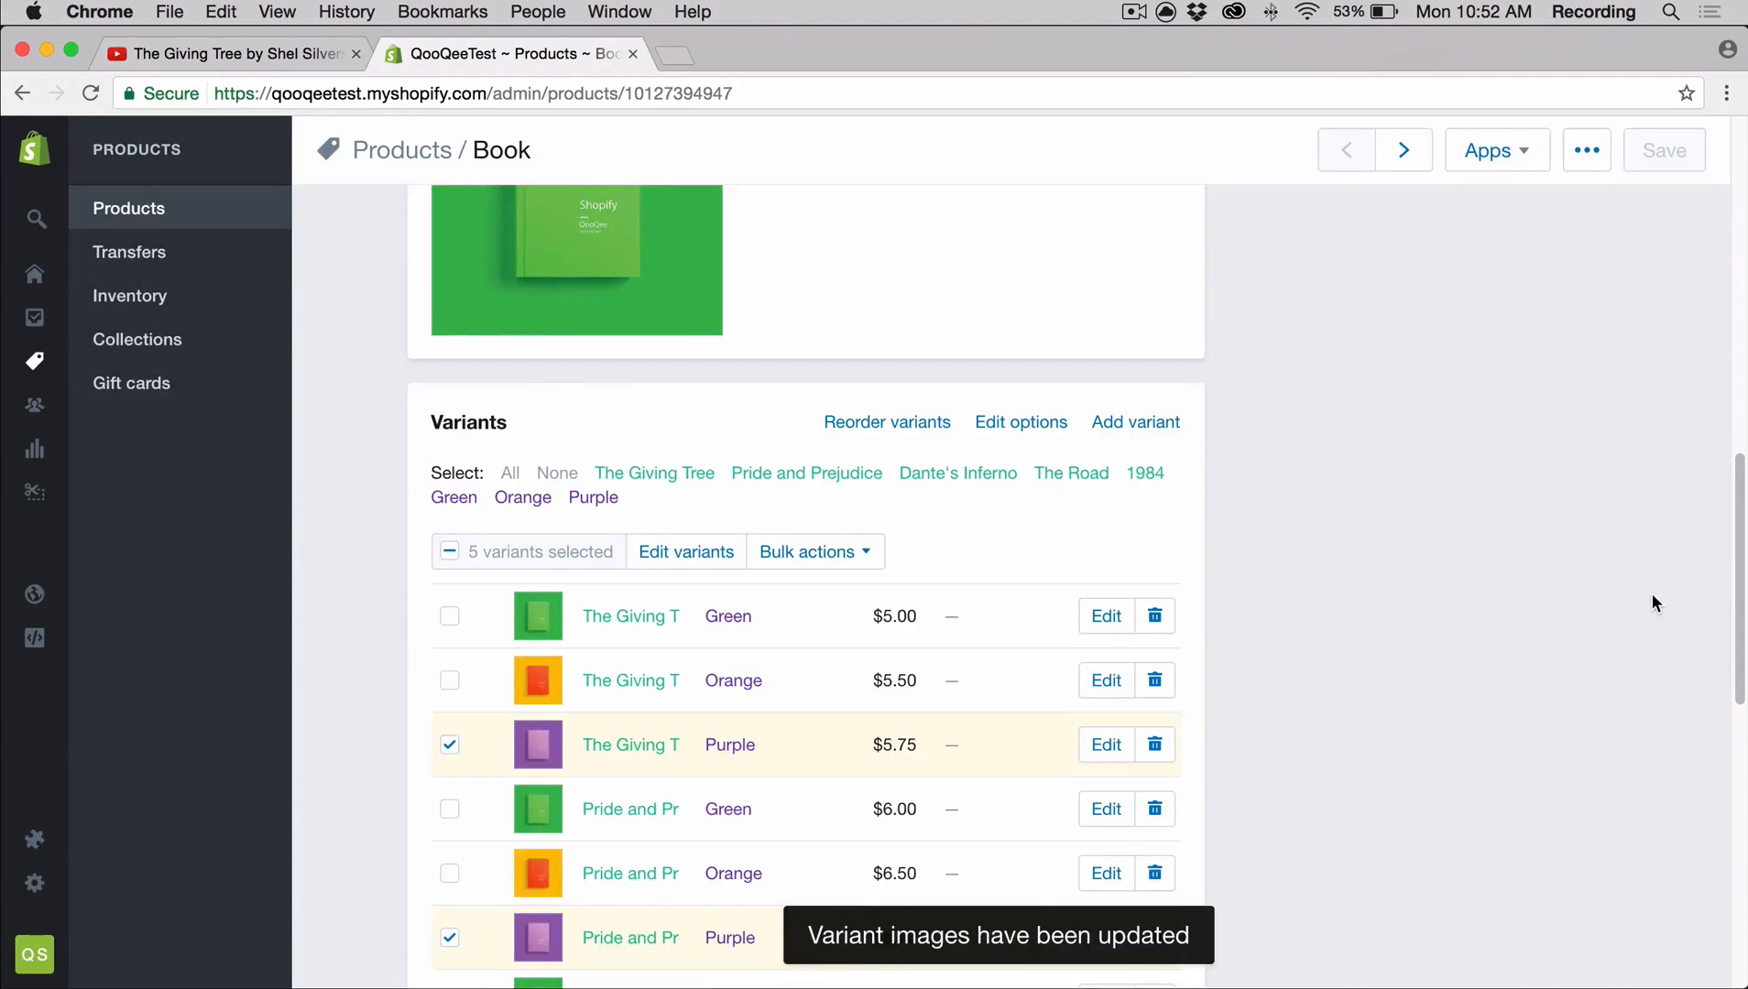
left_click(792, 545)
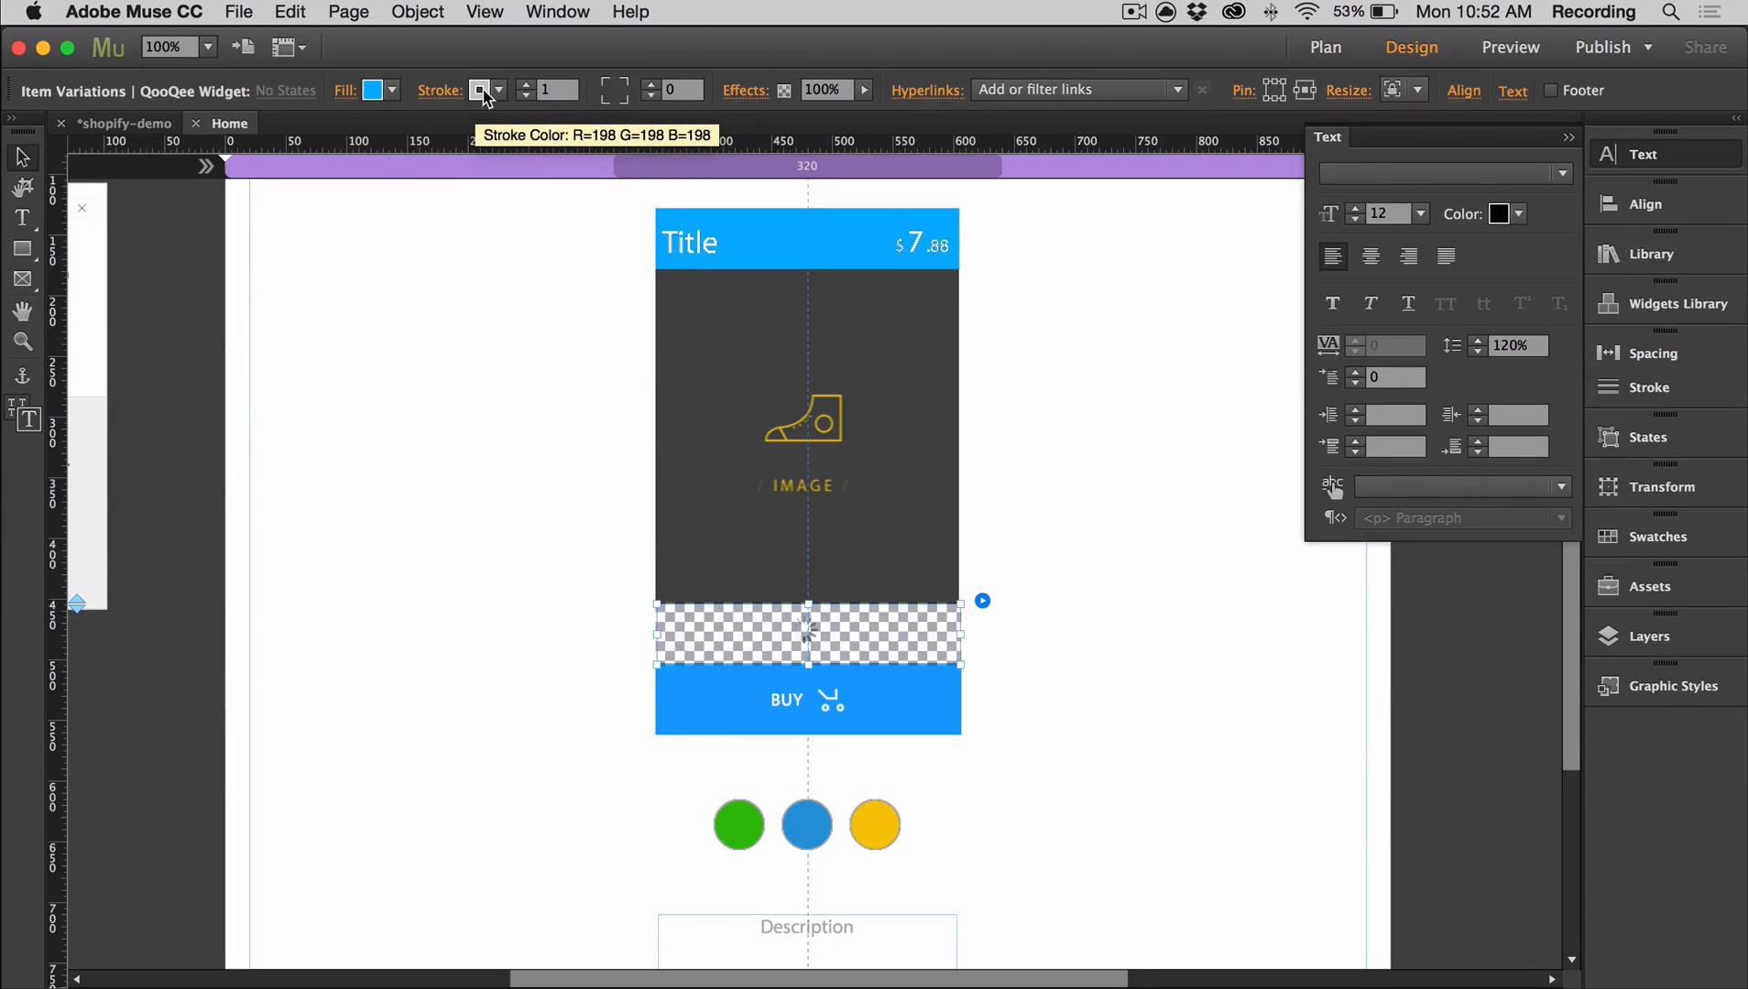
Give the Book variant dropdown a white arrow and a blue separator line.
left_click(479, 91)
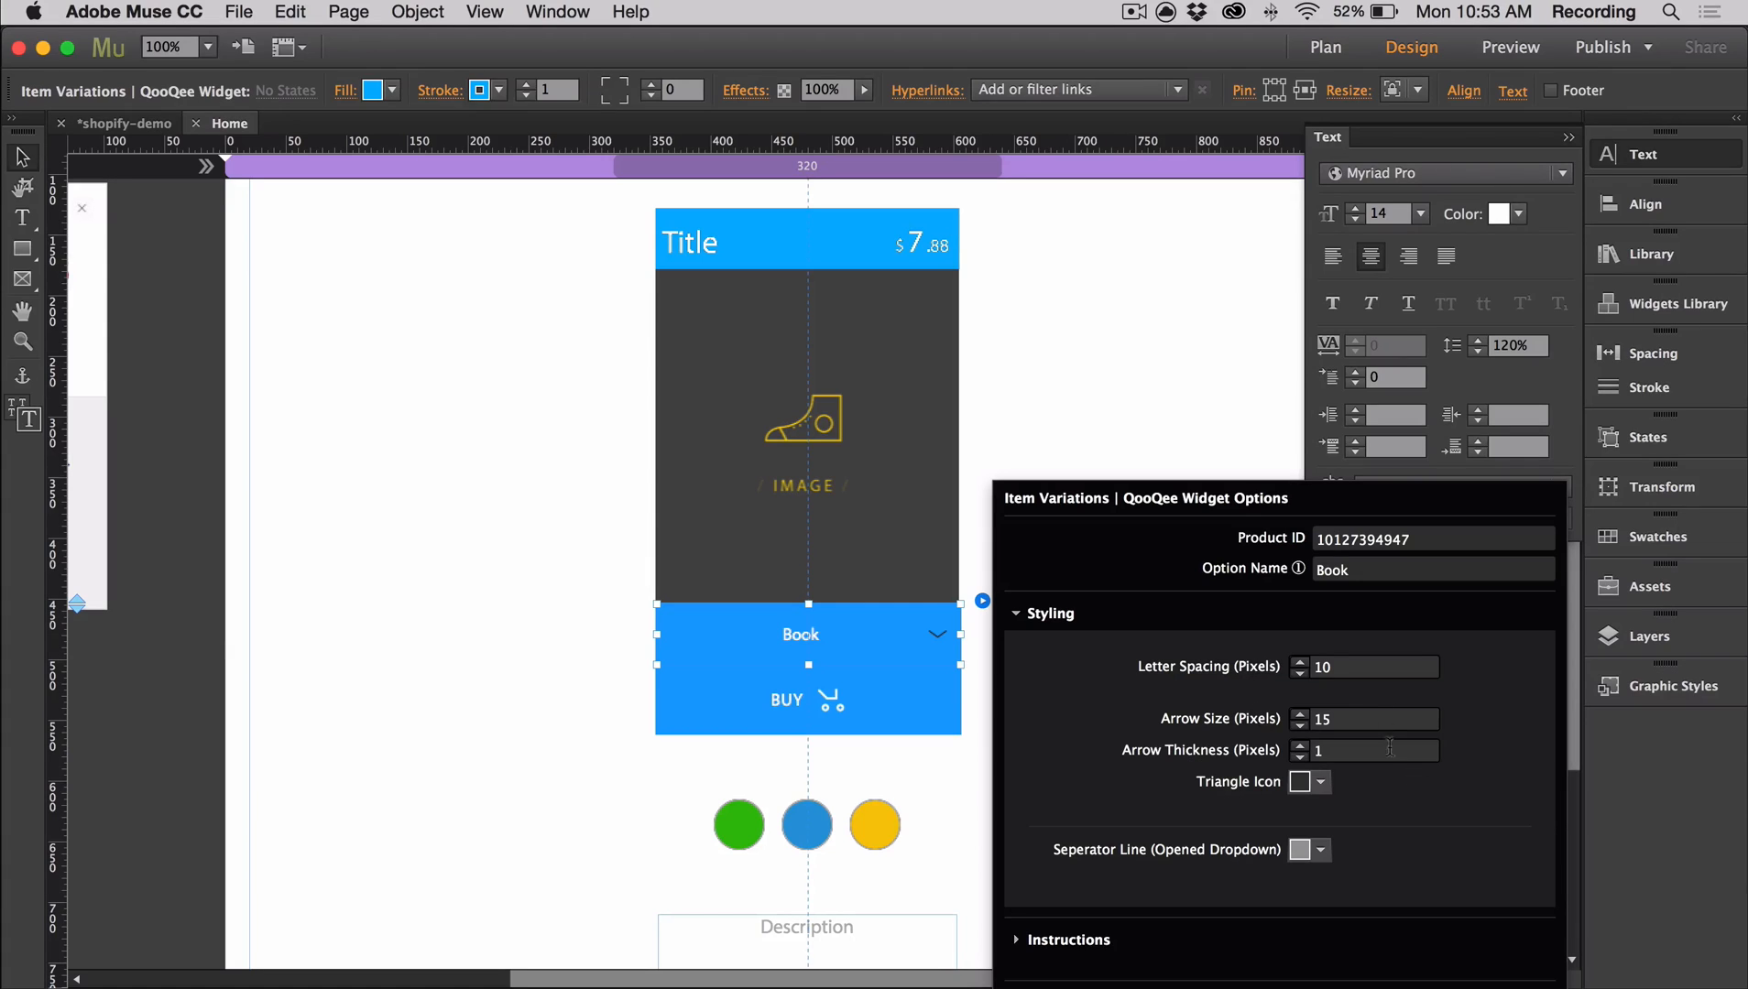
left_click(1320, 782)
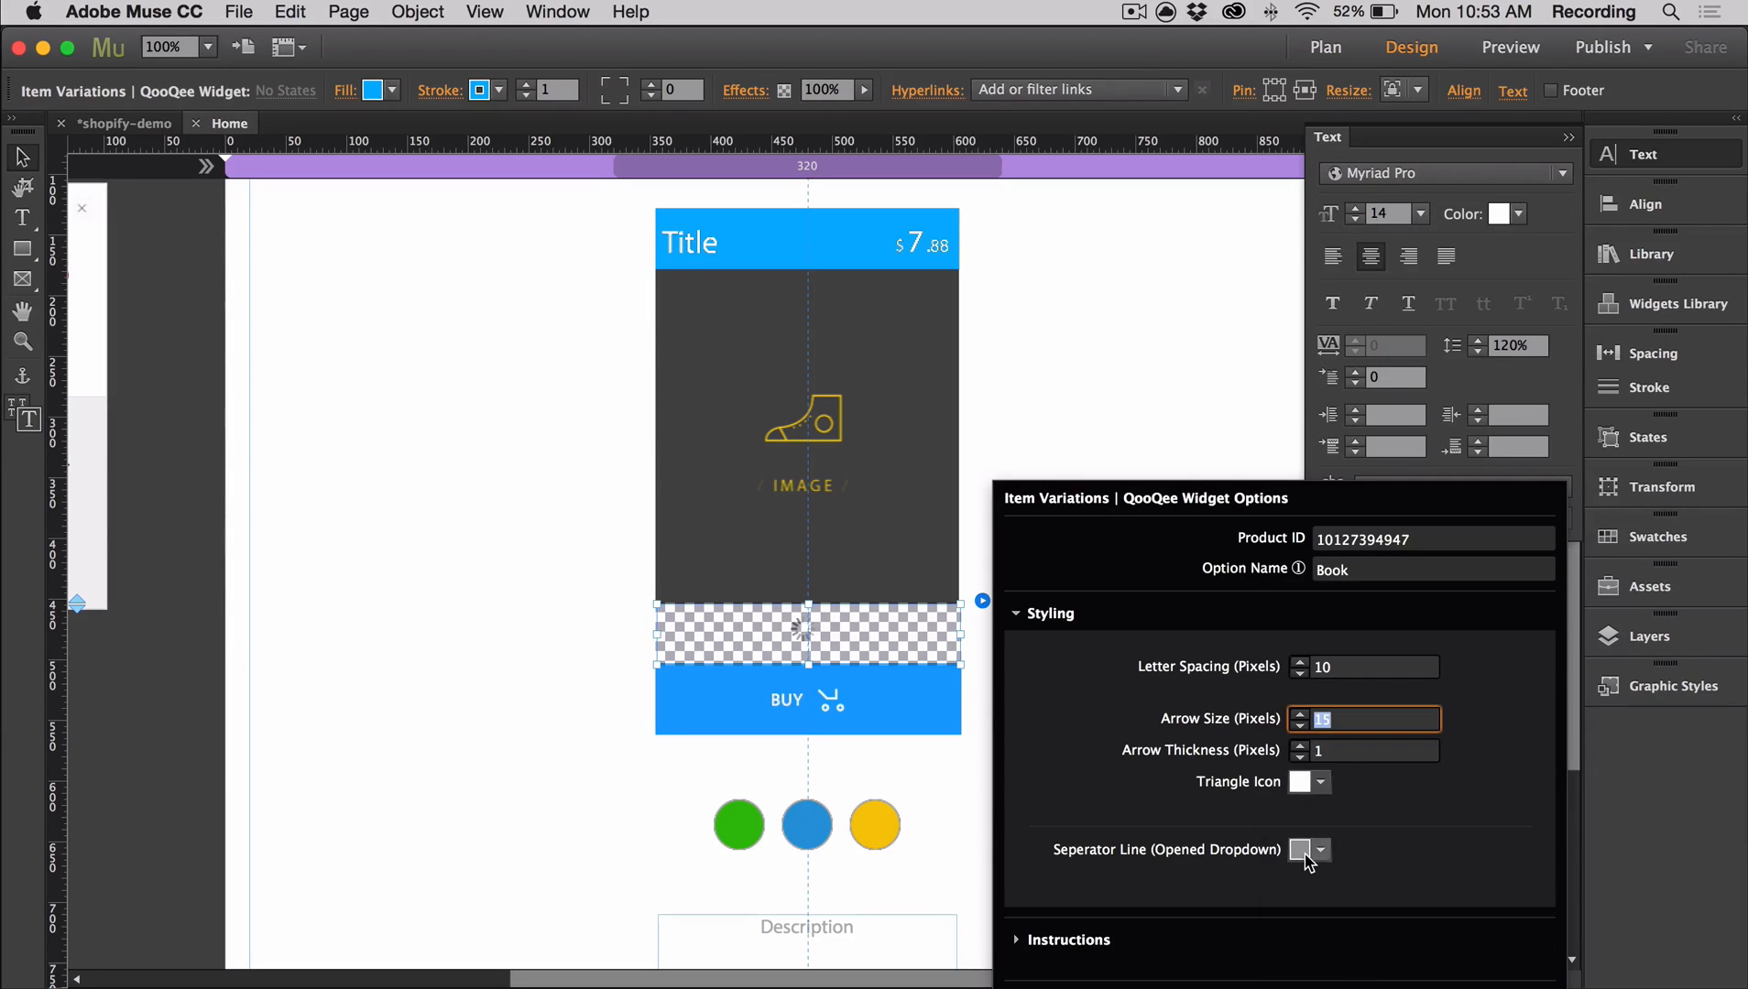
left_click(1300, 851)
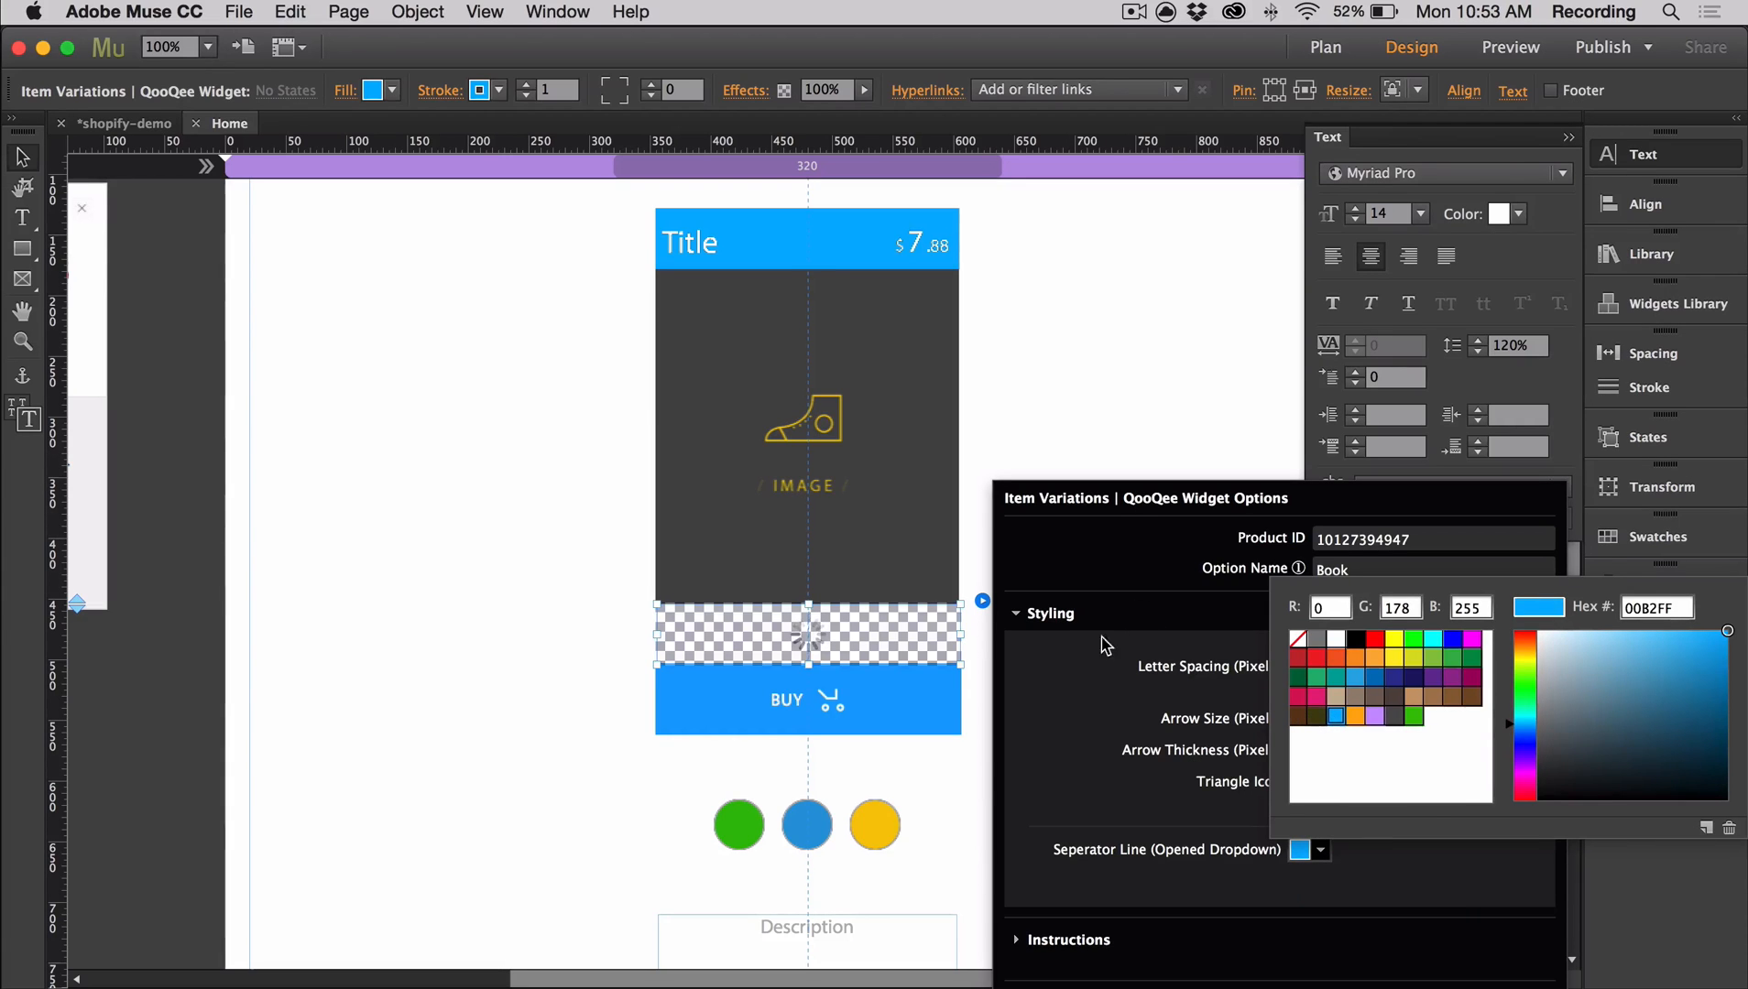
left_click(1045, 726)
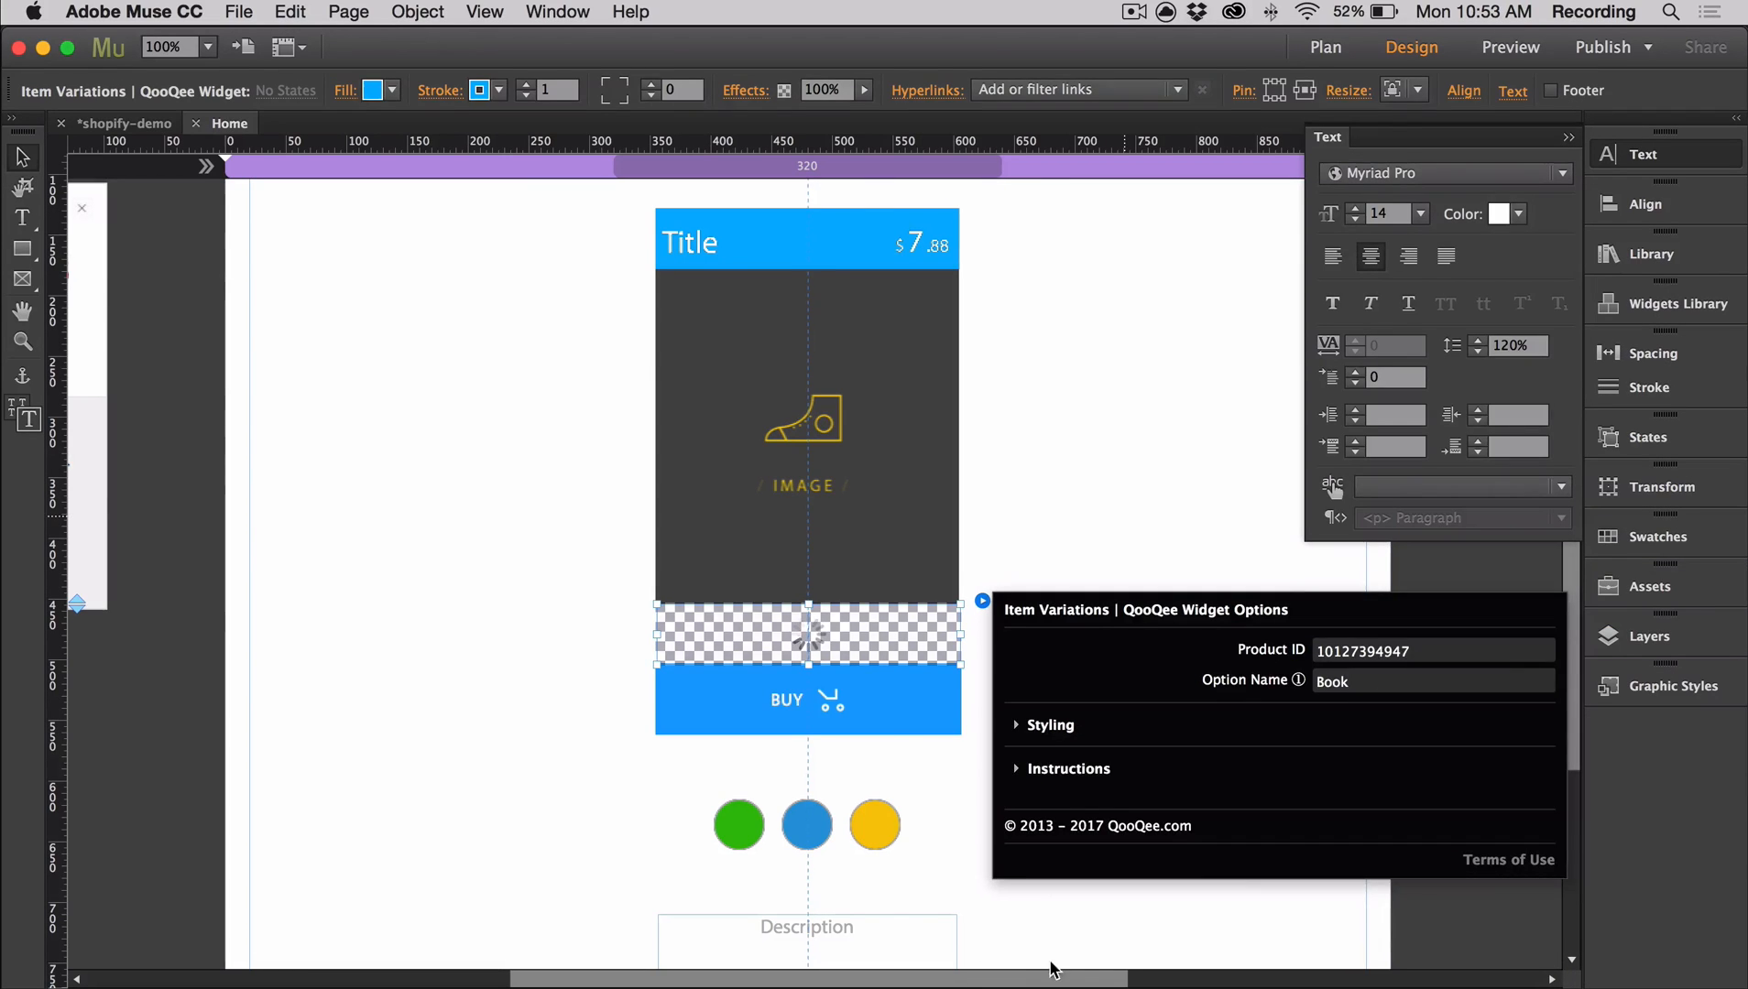
left_click(806, 701)
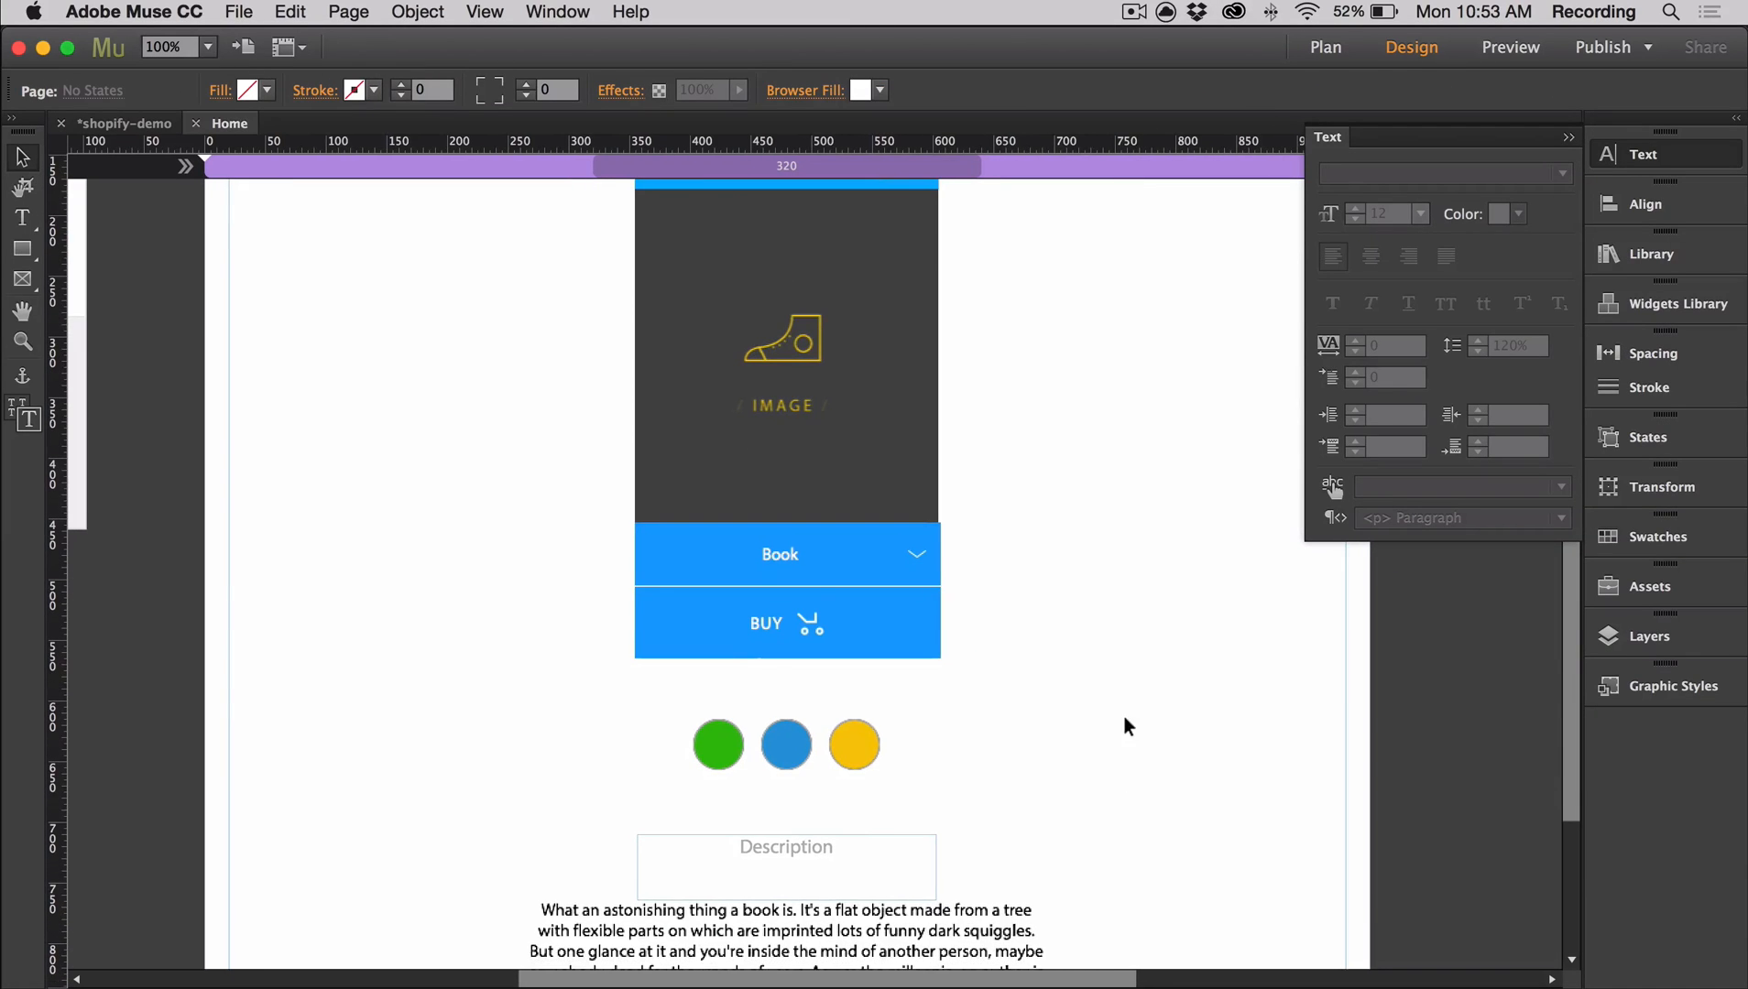
Fill the middle circle with orange.
left_click(718, 744)
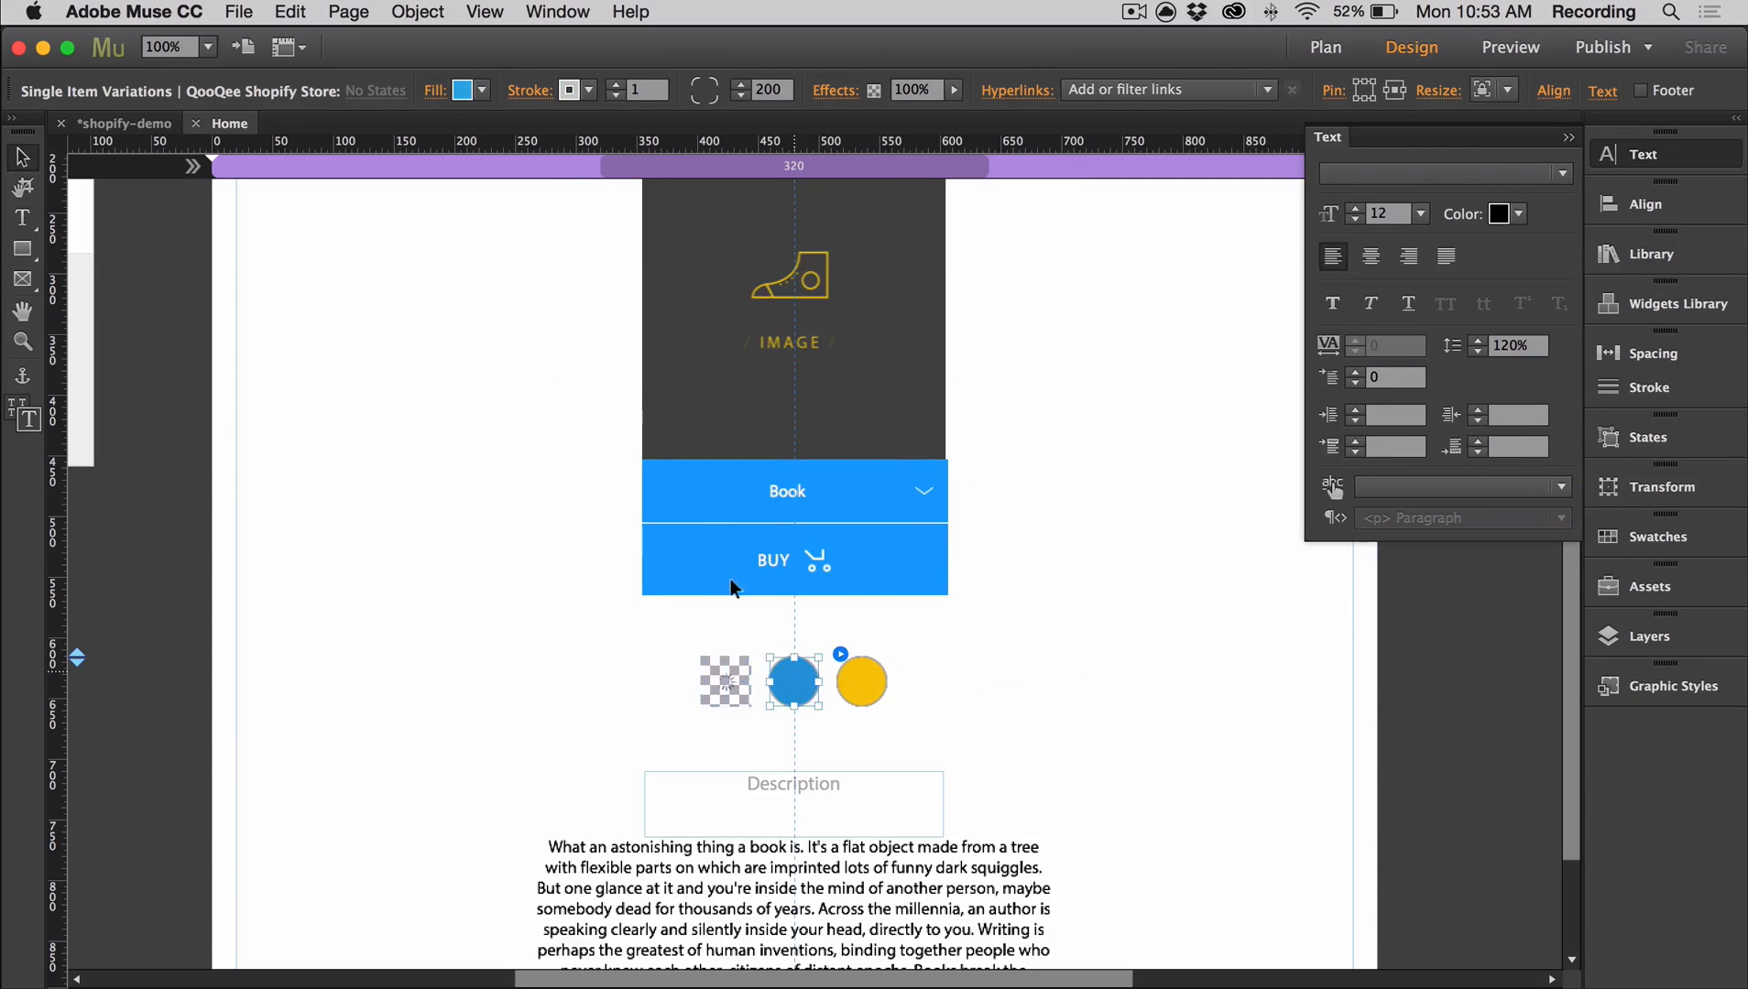
left_click(462, 88)
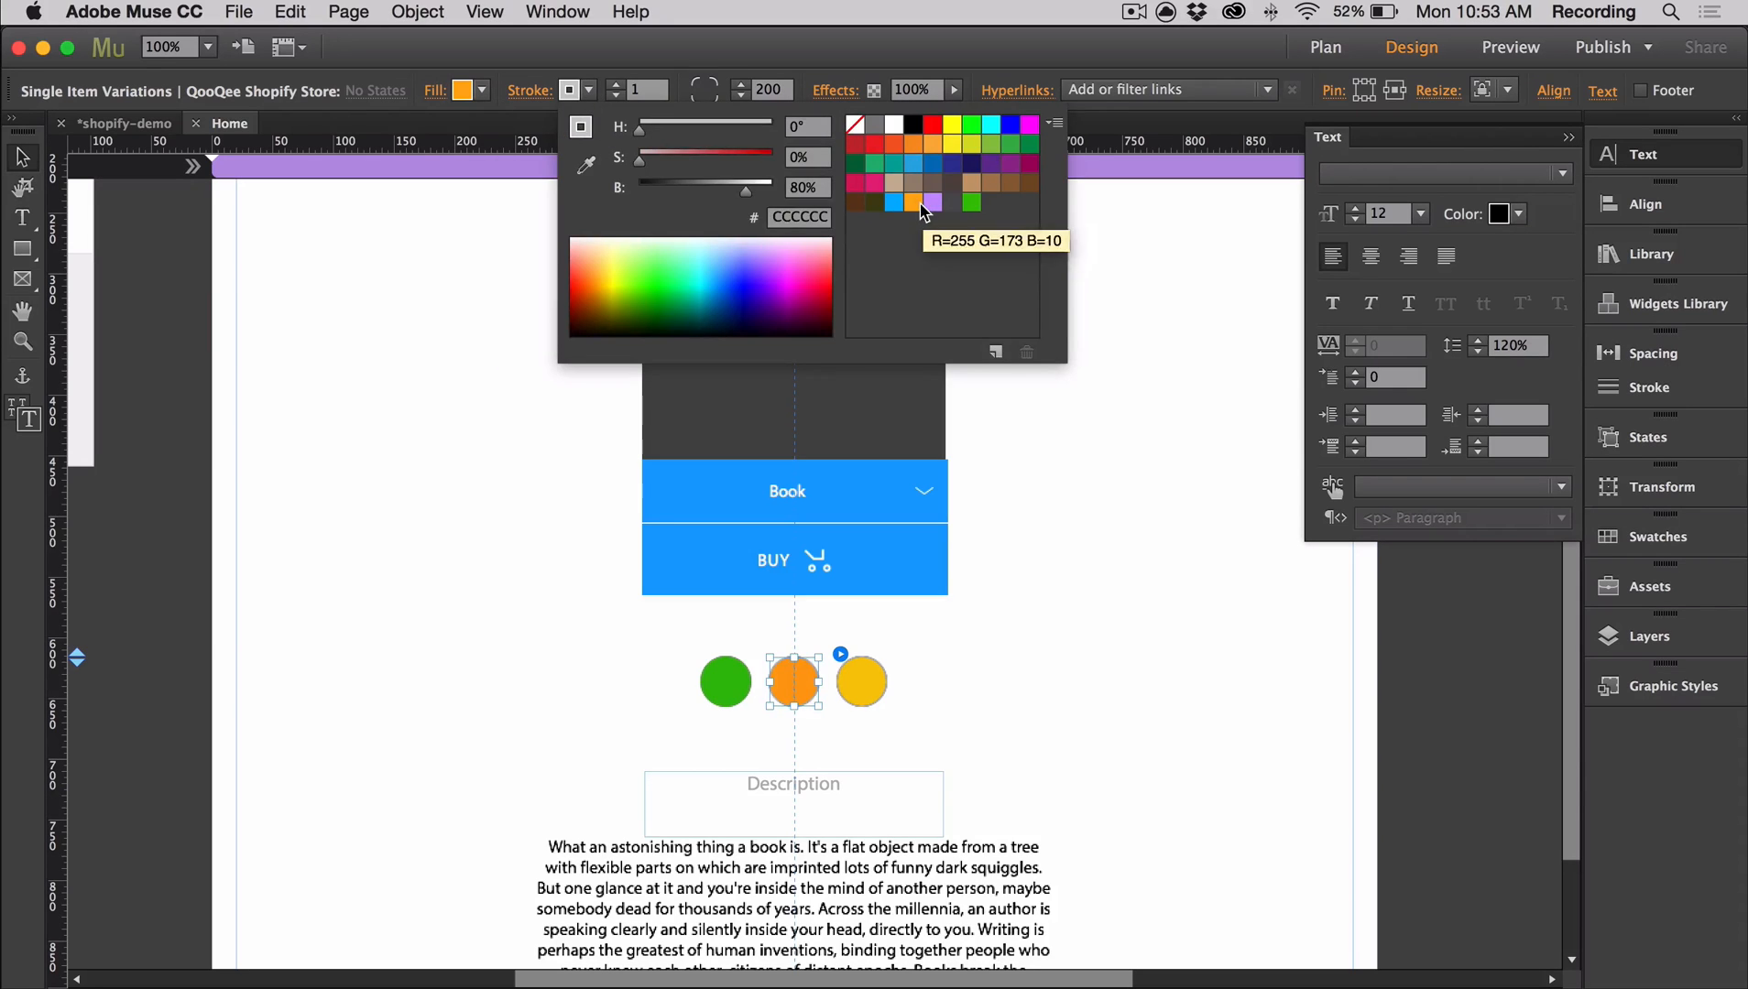
left_click(931, 202)
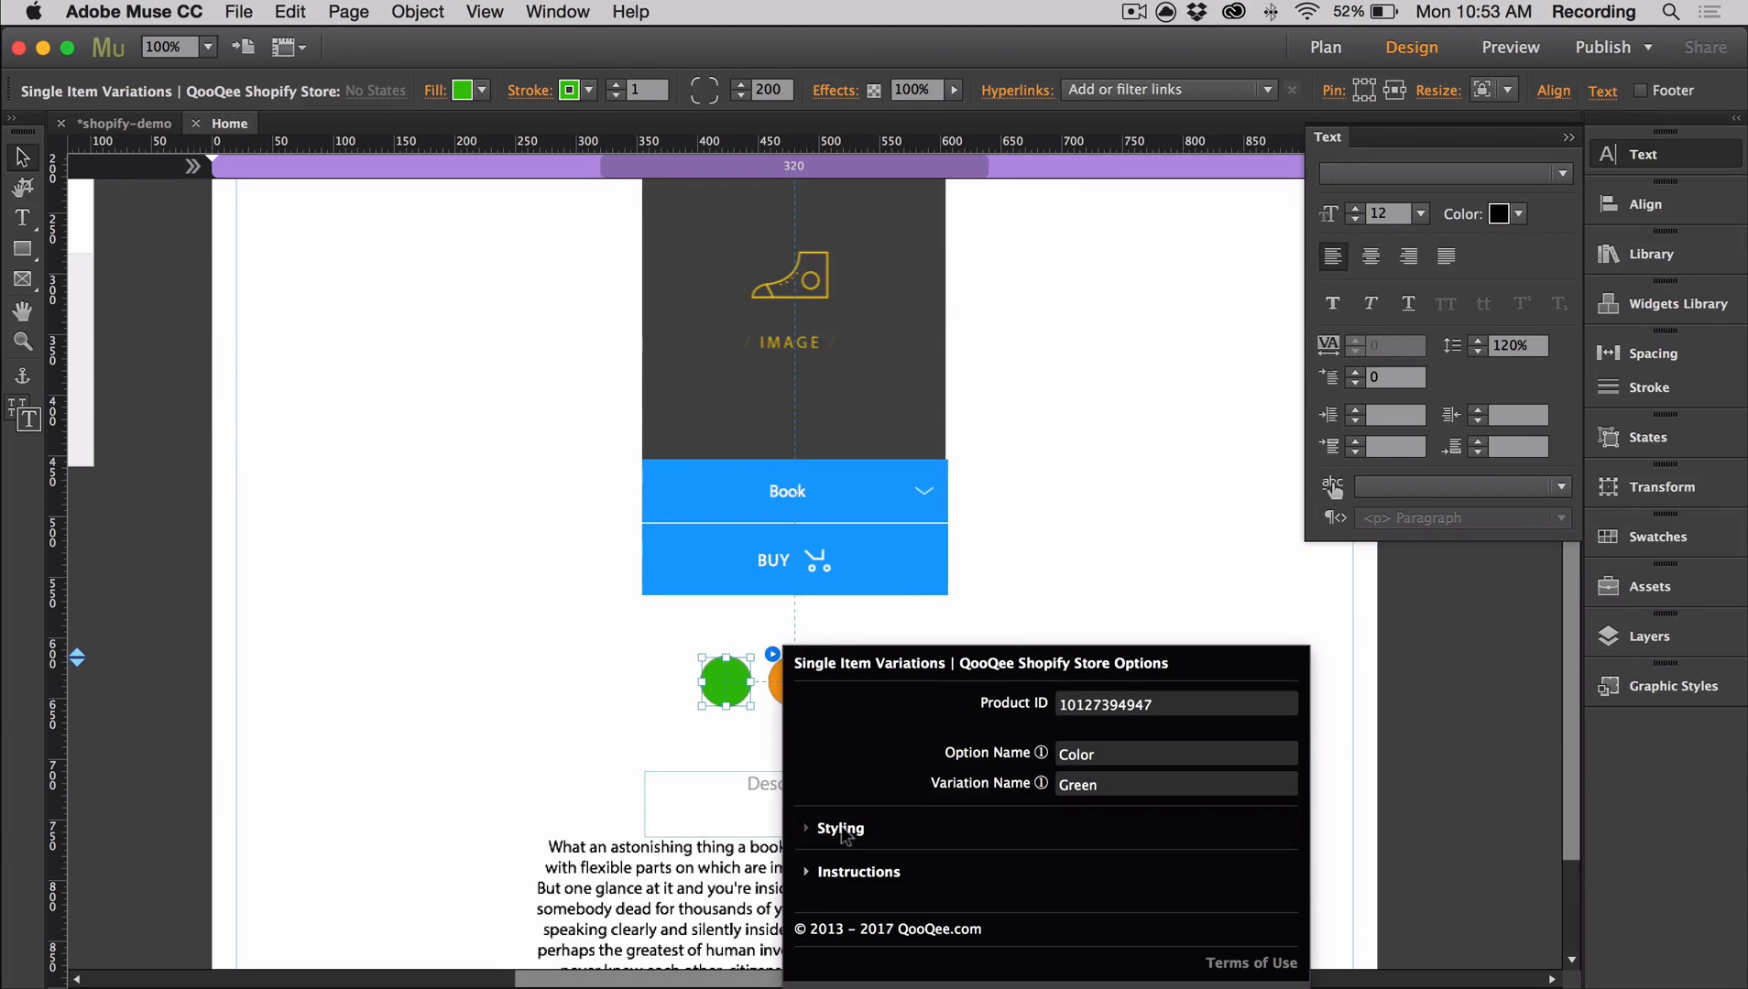
Set the green swatch's hovered border scale to 1.3.
left_click(837, 828)
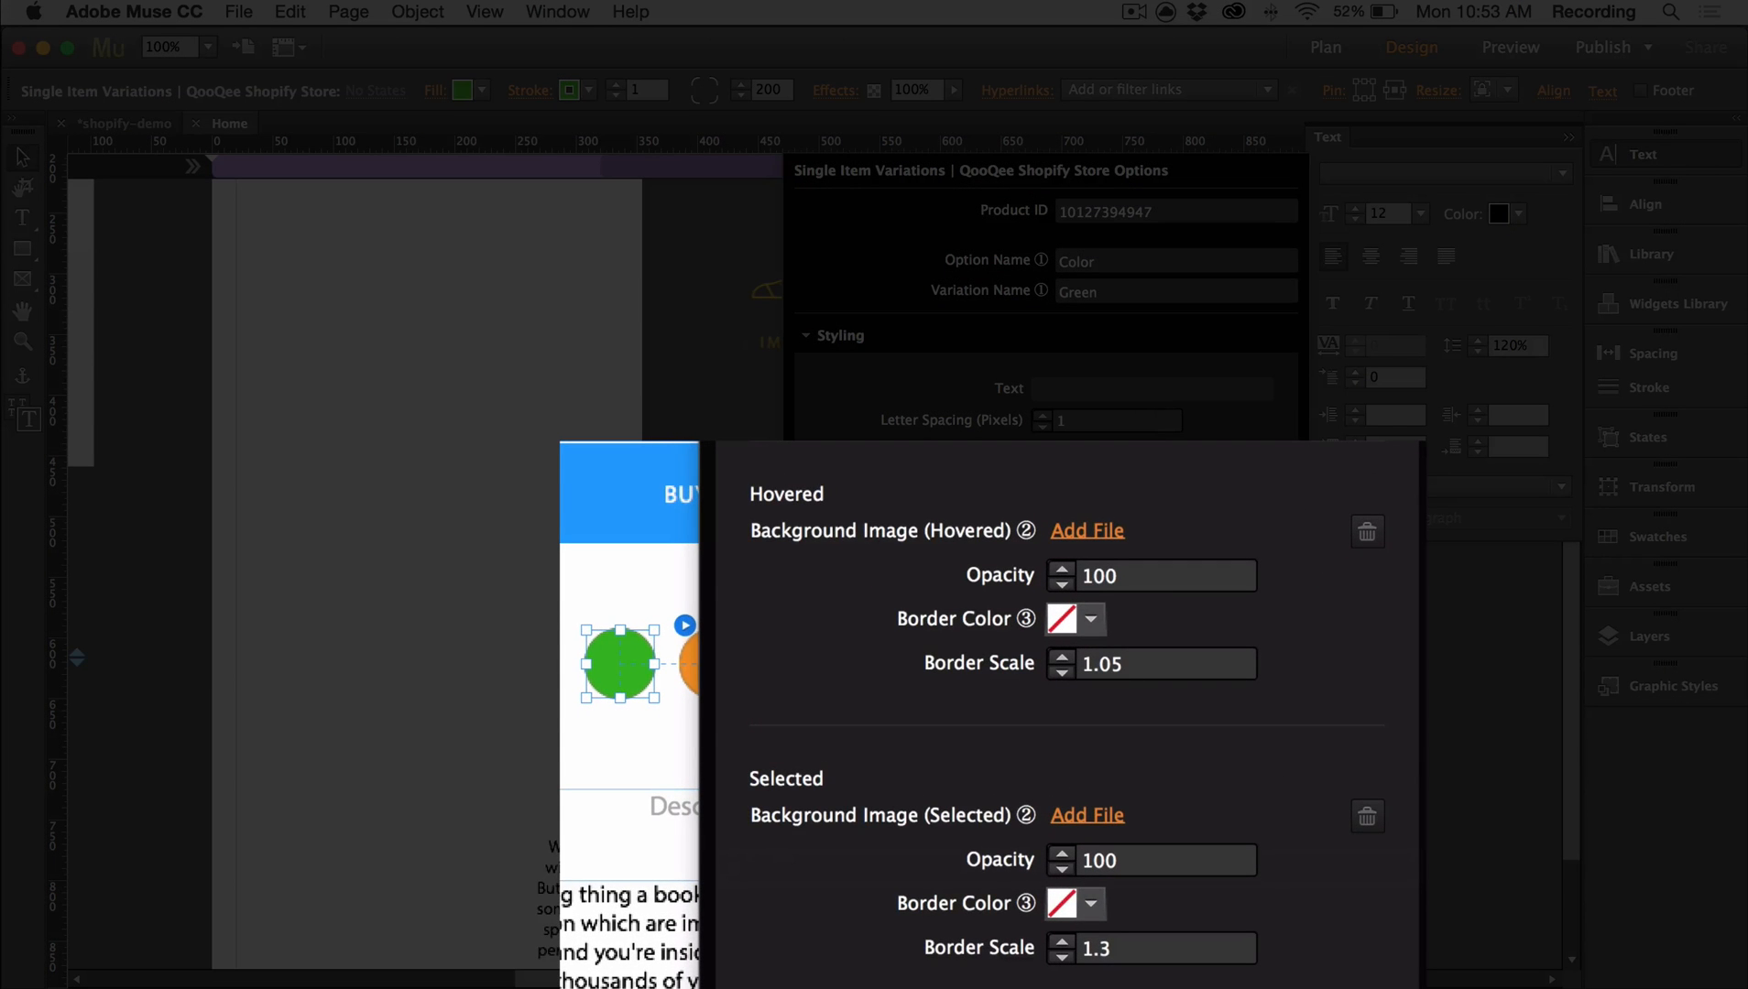
left_click(1148, 664)
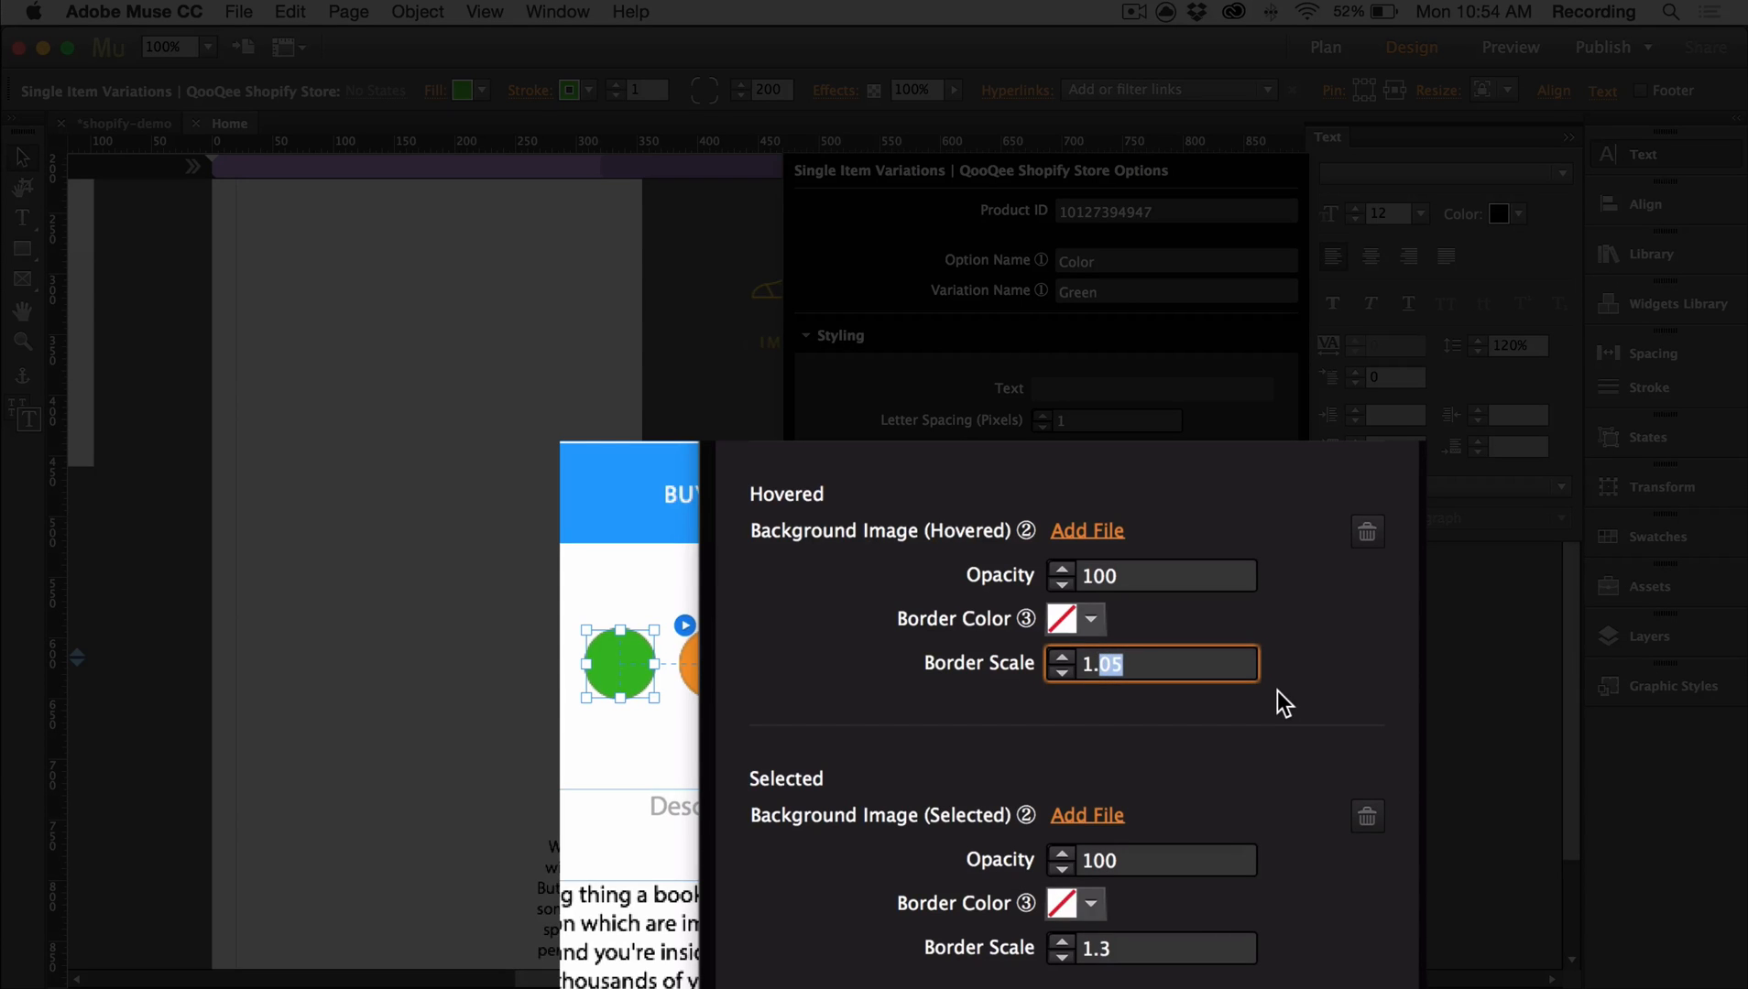
type("1.3")
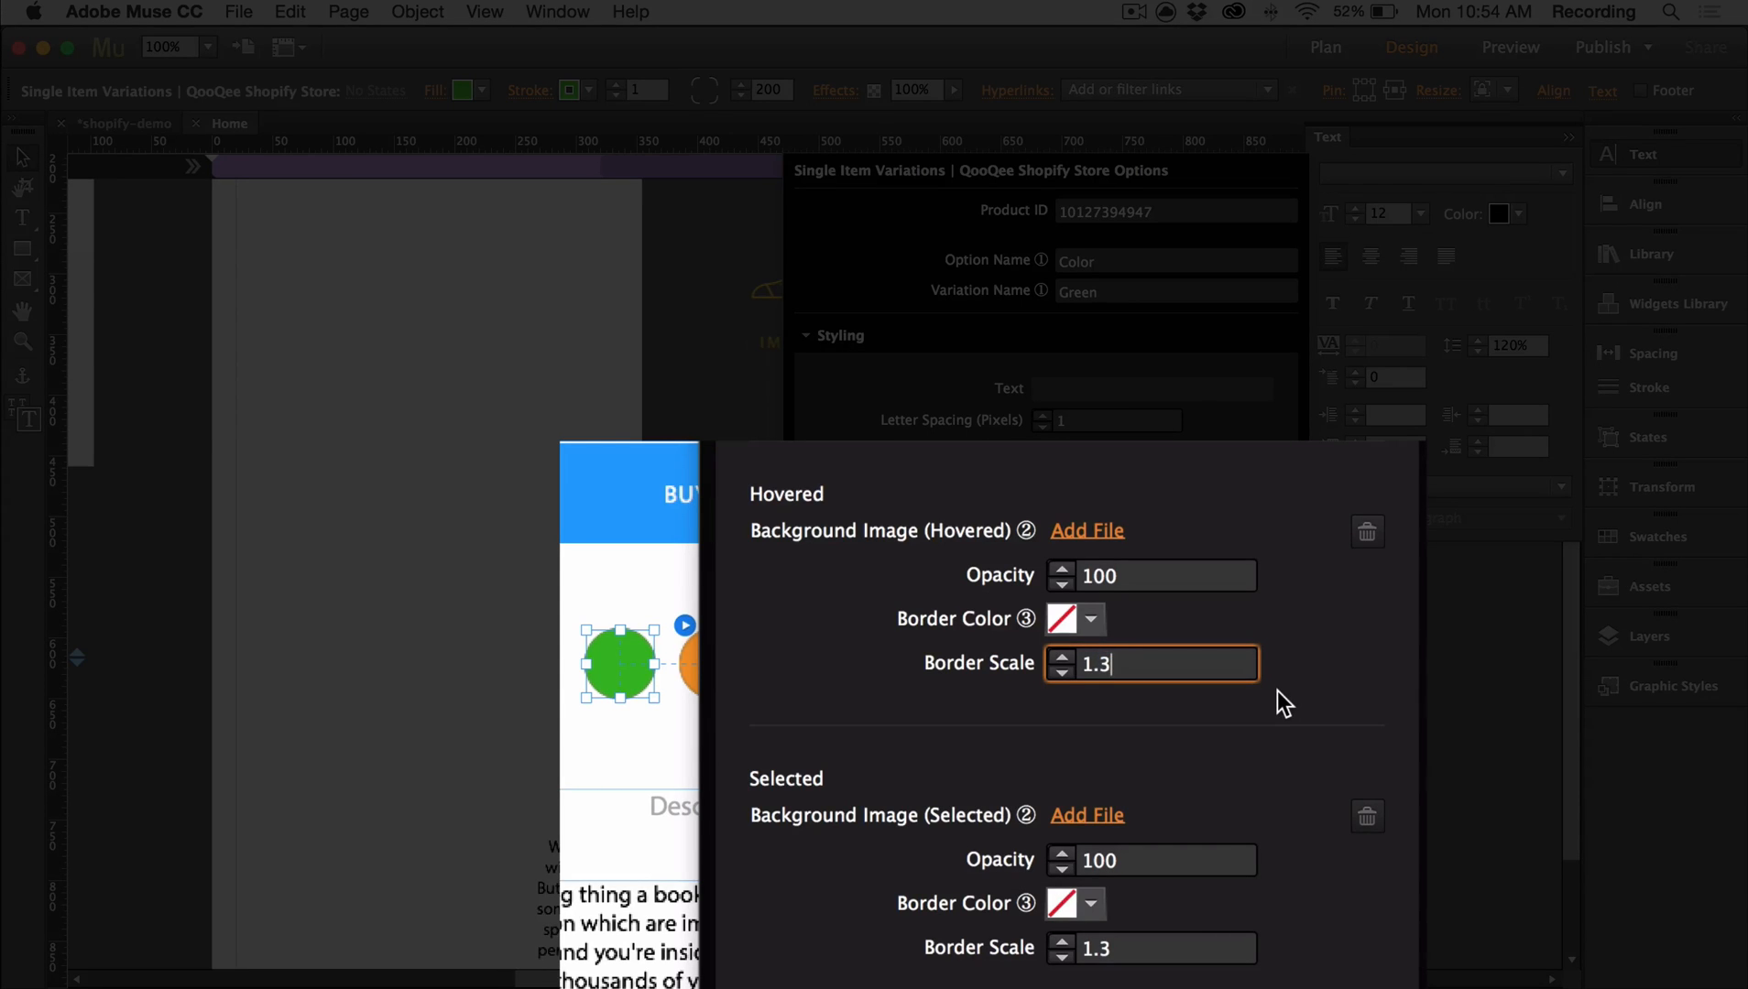
left_click(1151, 948)
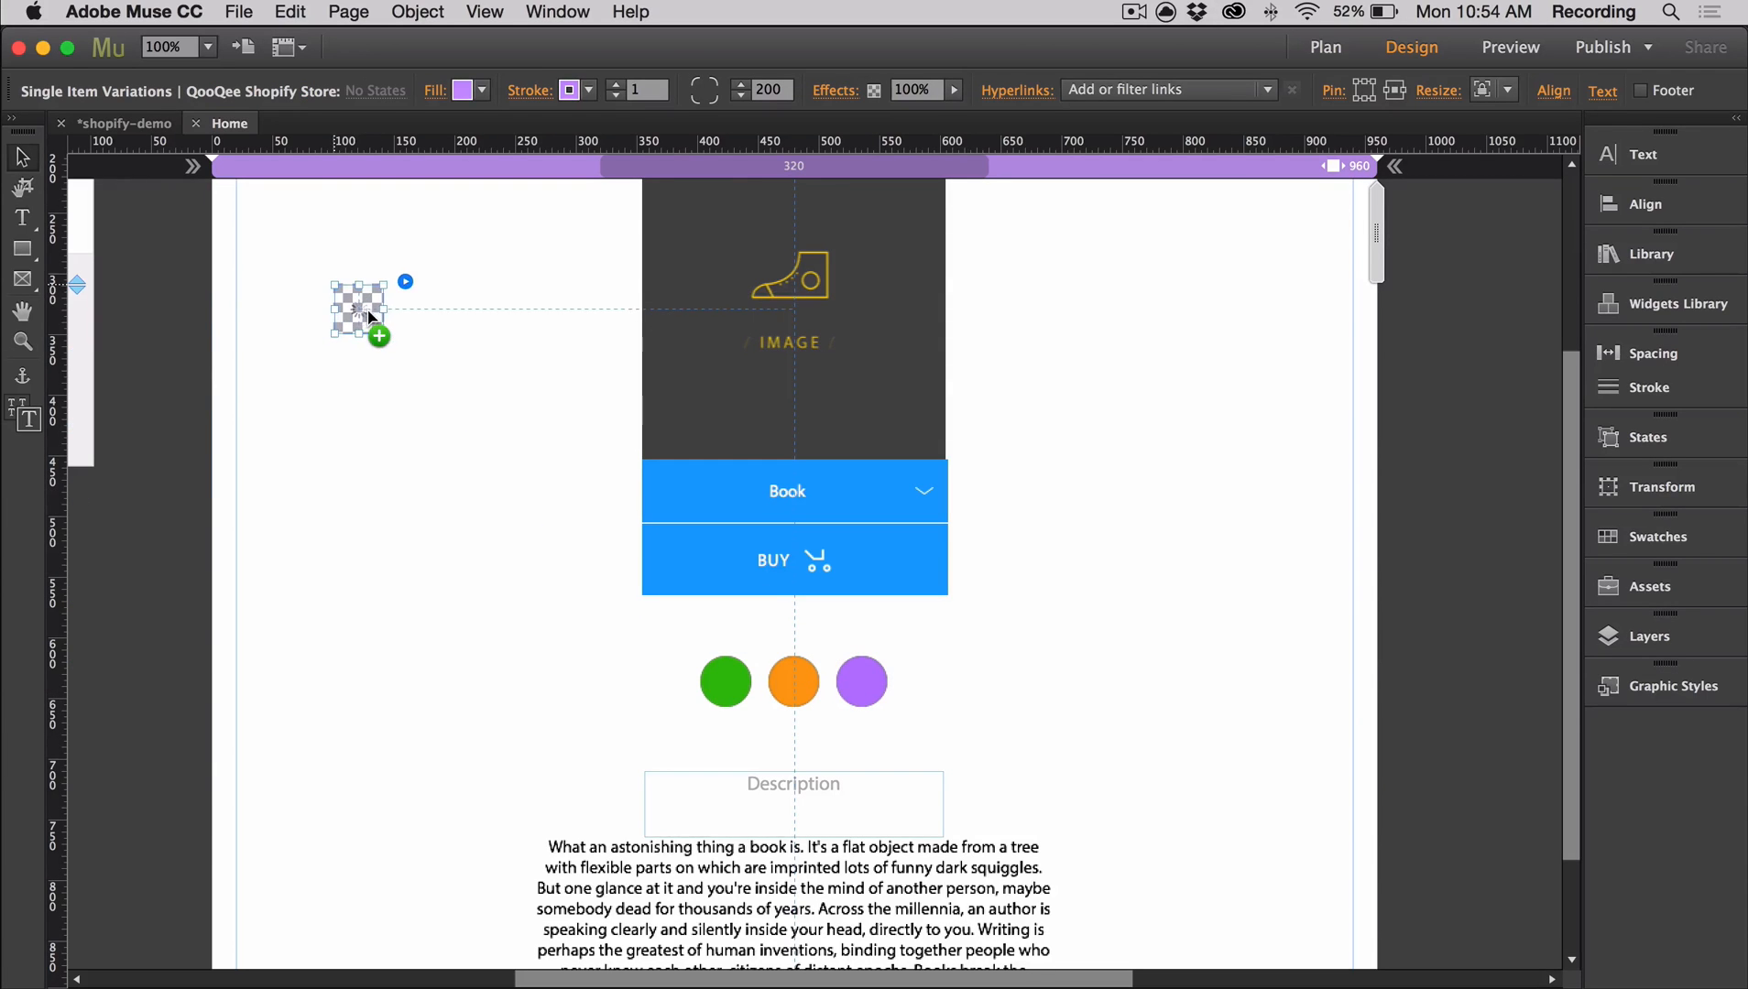
Duplicate a swatch into the margin and widen the copy into a rectangle.
left_click_drag(359, 312, 369, 290)
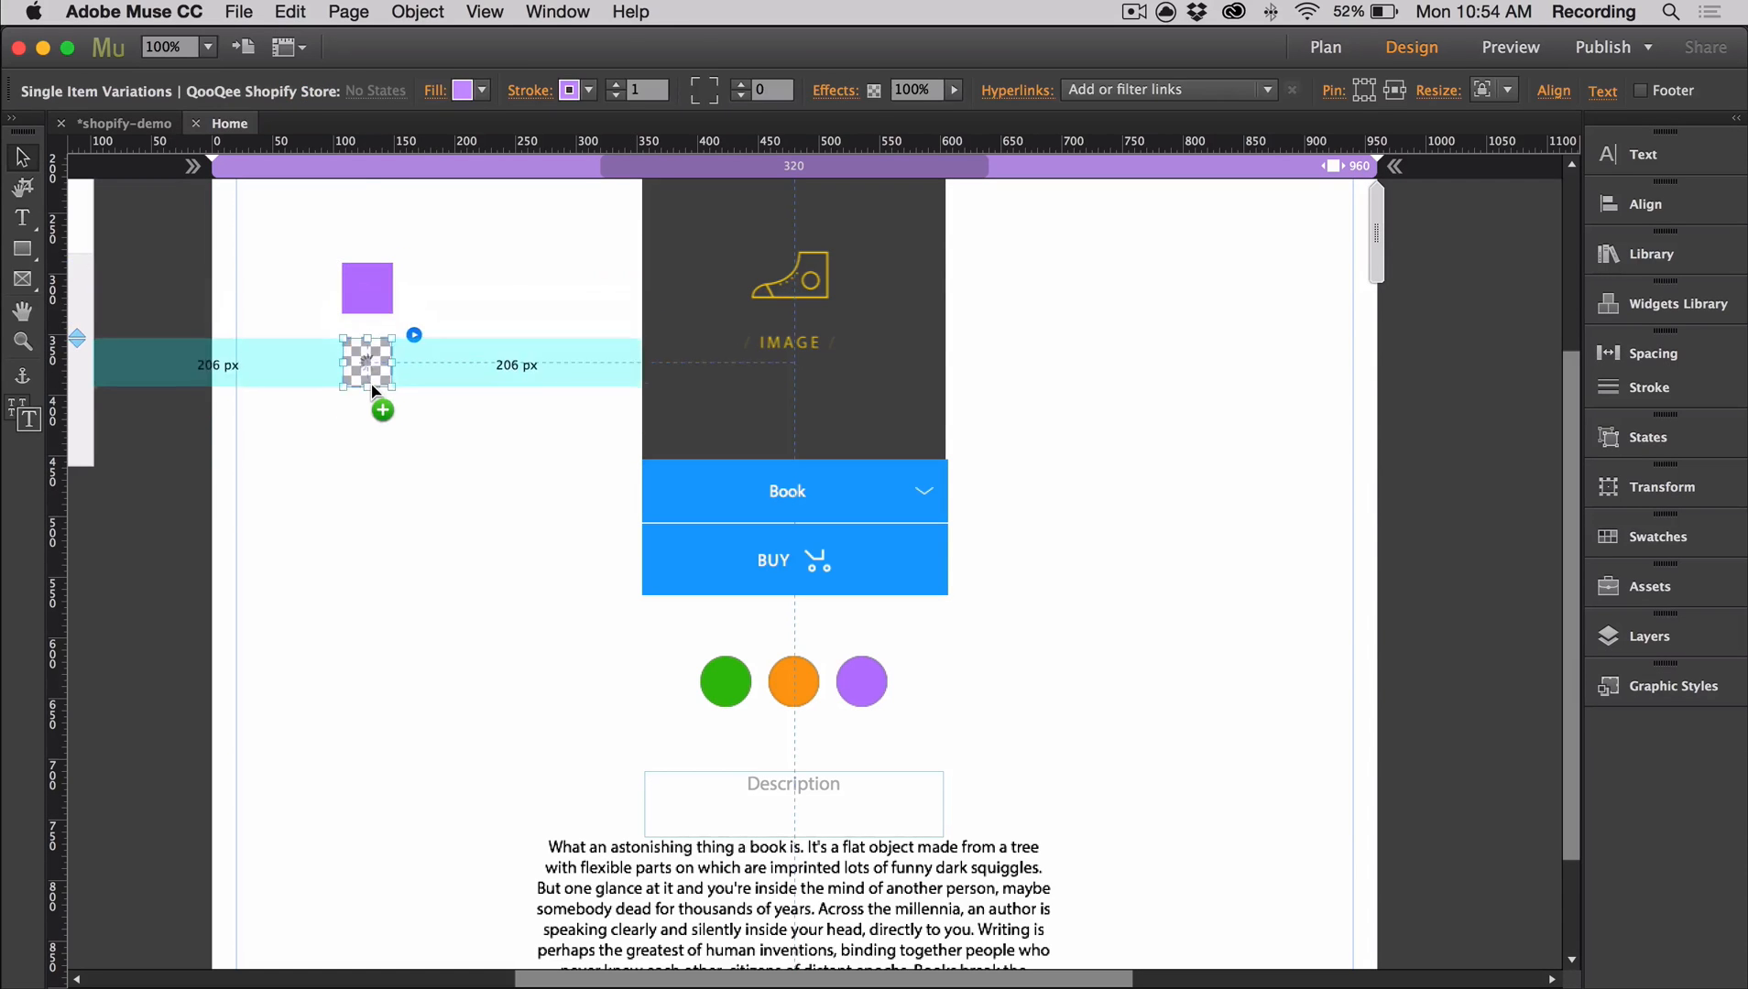
left_click_drag(387, 365, 444, 384)
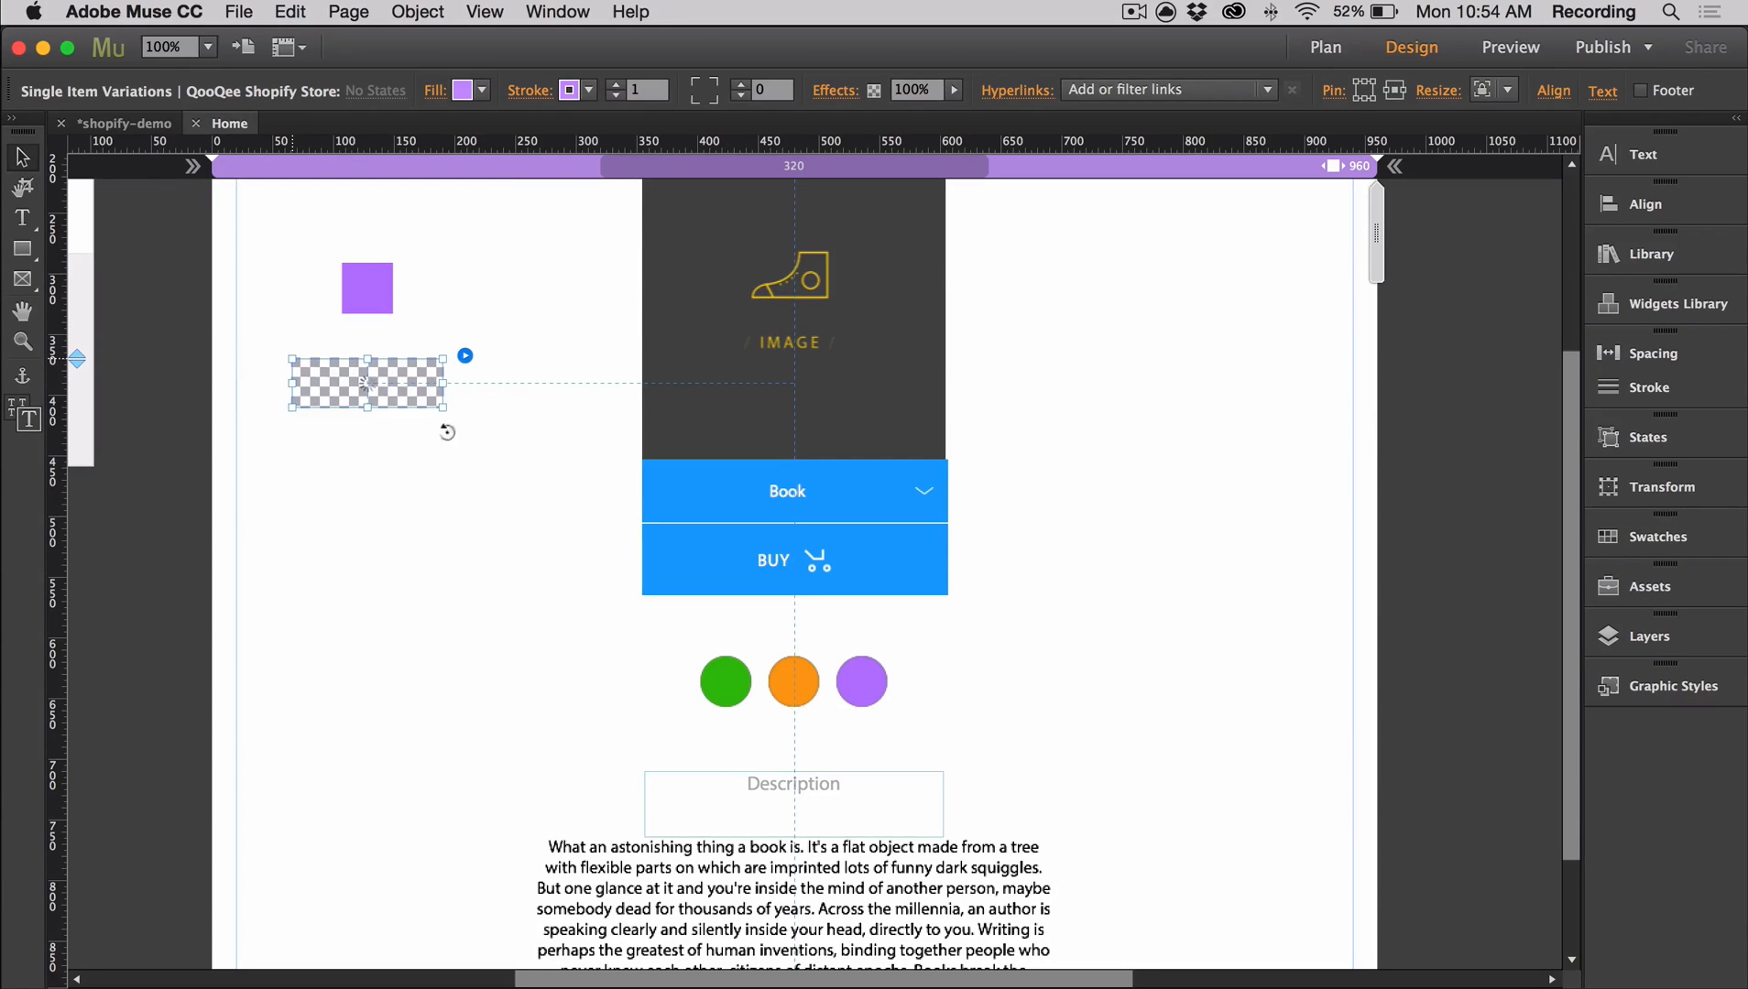
left_click(482, 495)
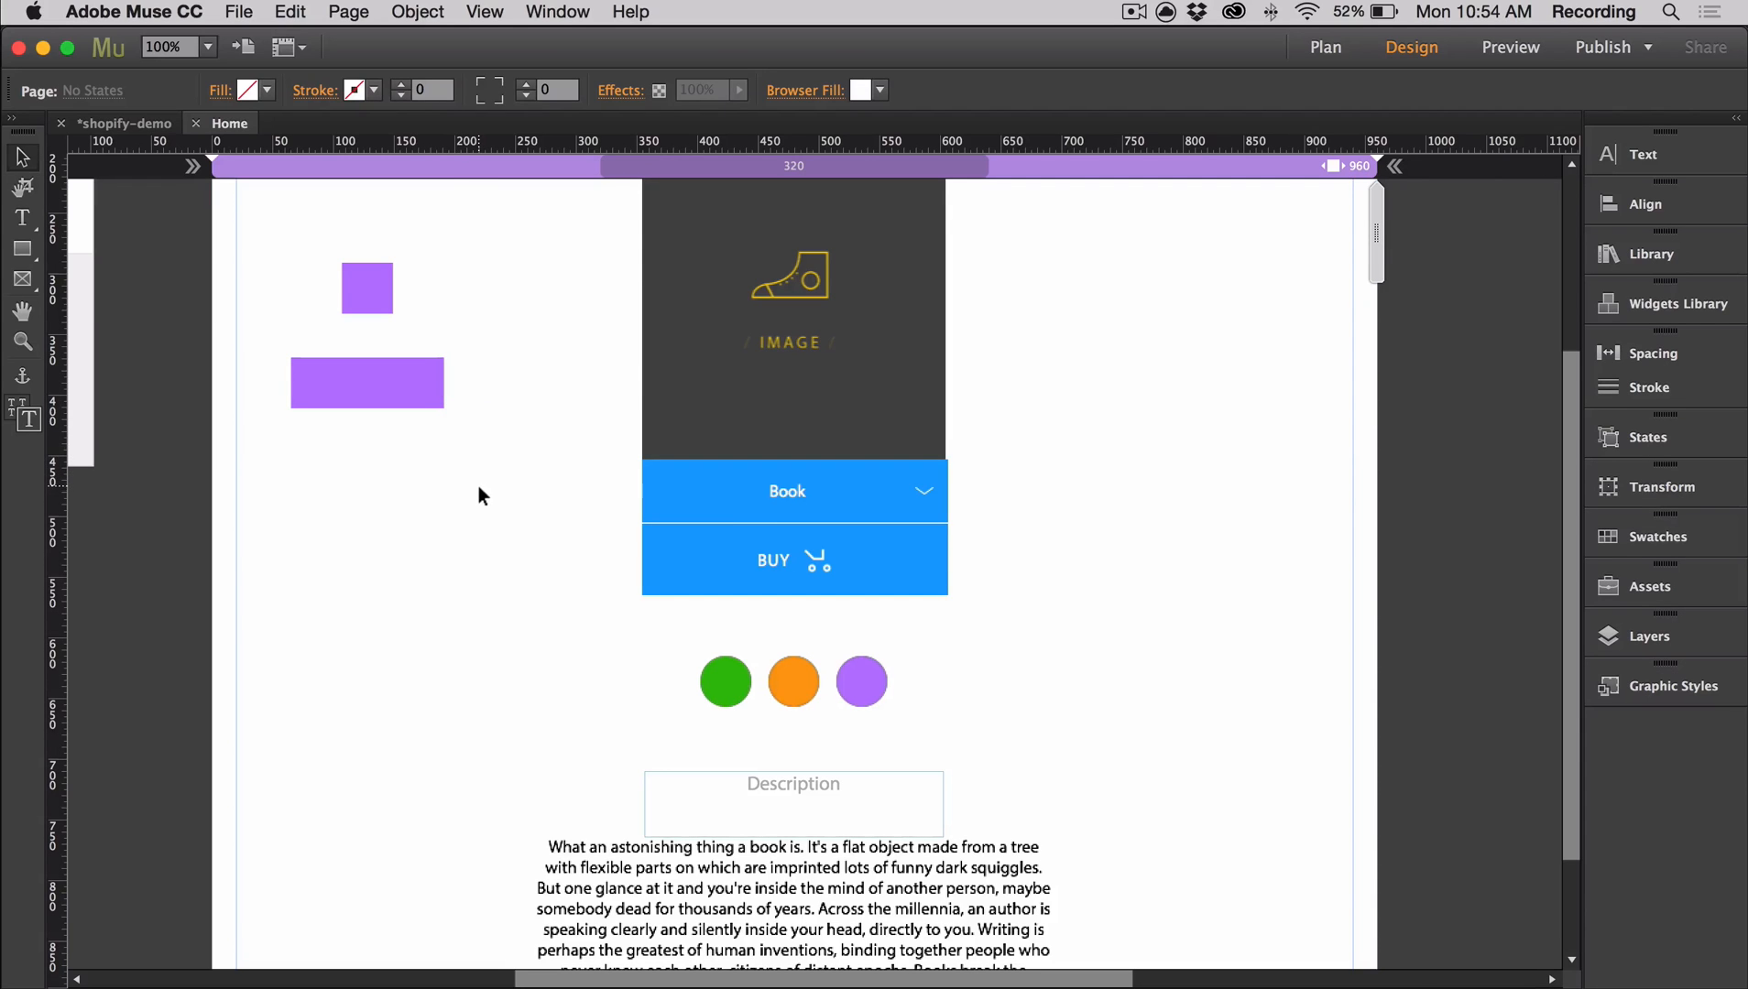
mouse_move(396, 396)
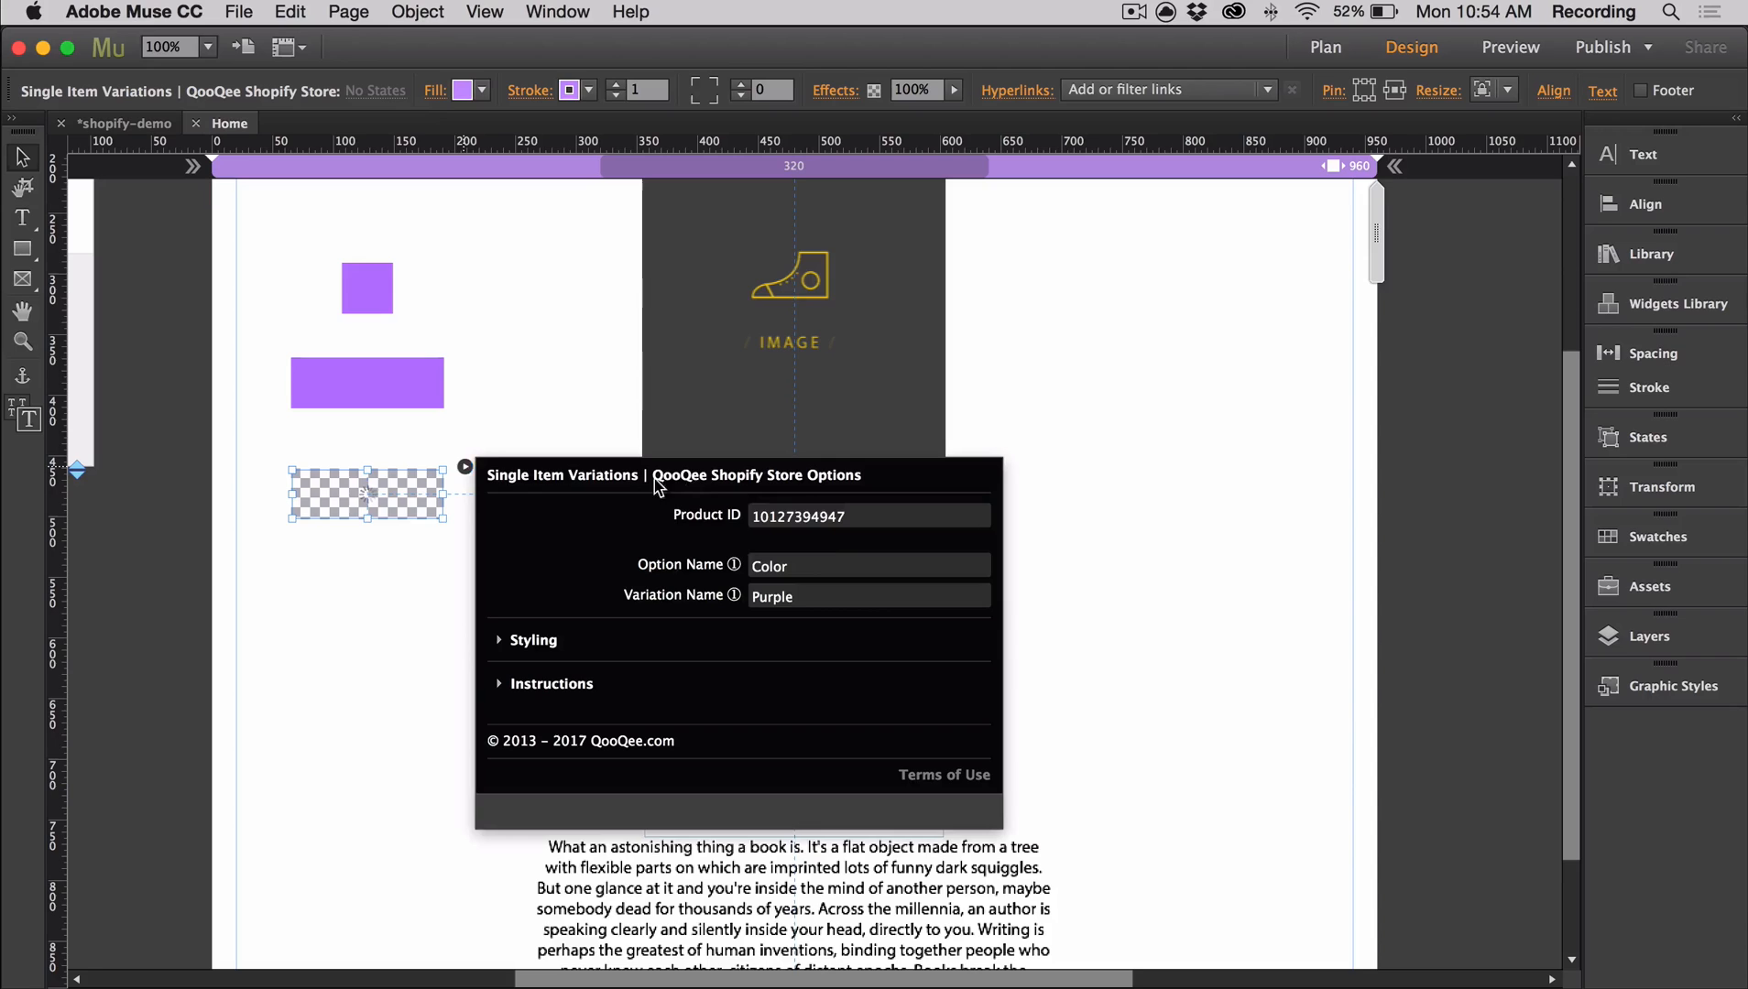
Set the Purple variation button's font to Myriad Pro.
left_click(533, 639)
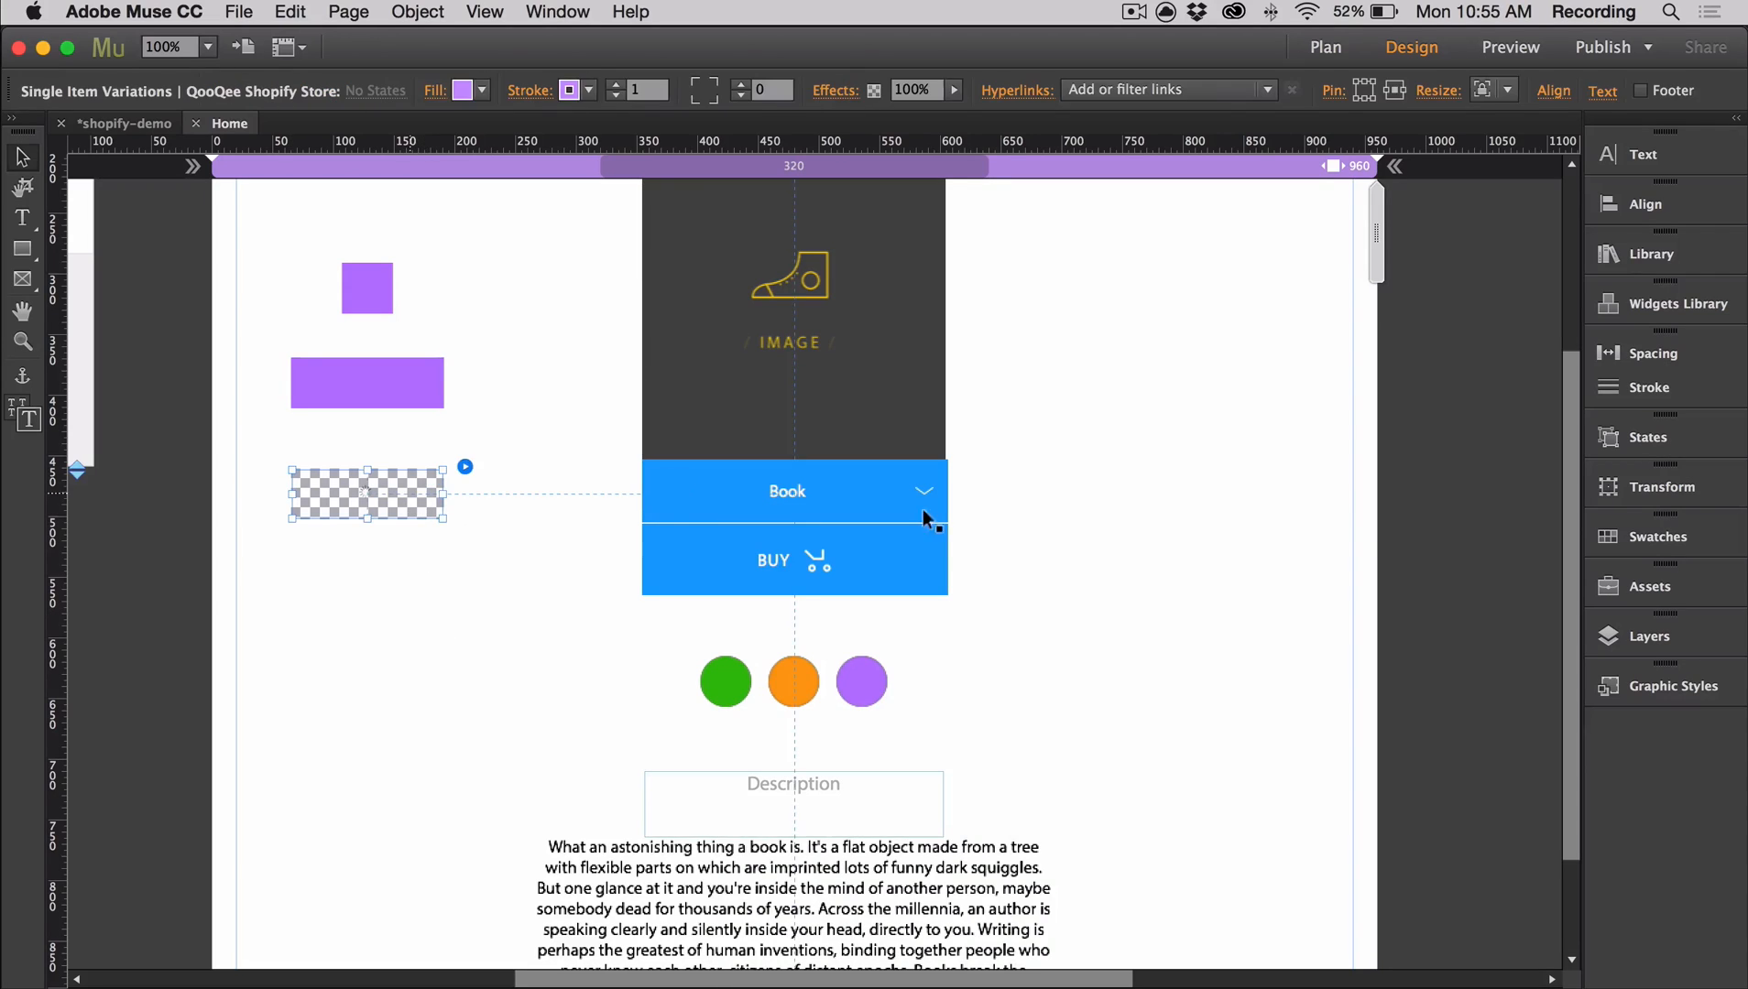
left_click(1643, 154)
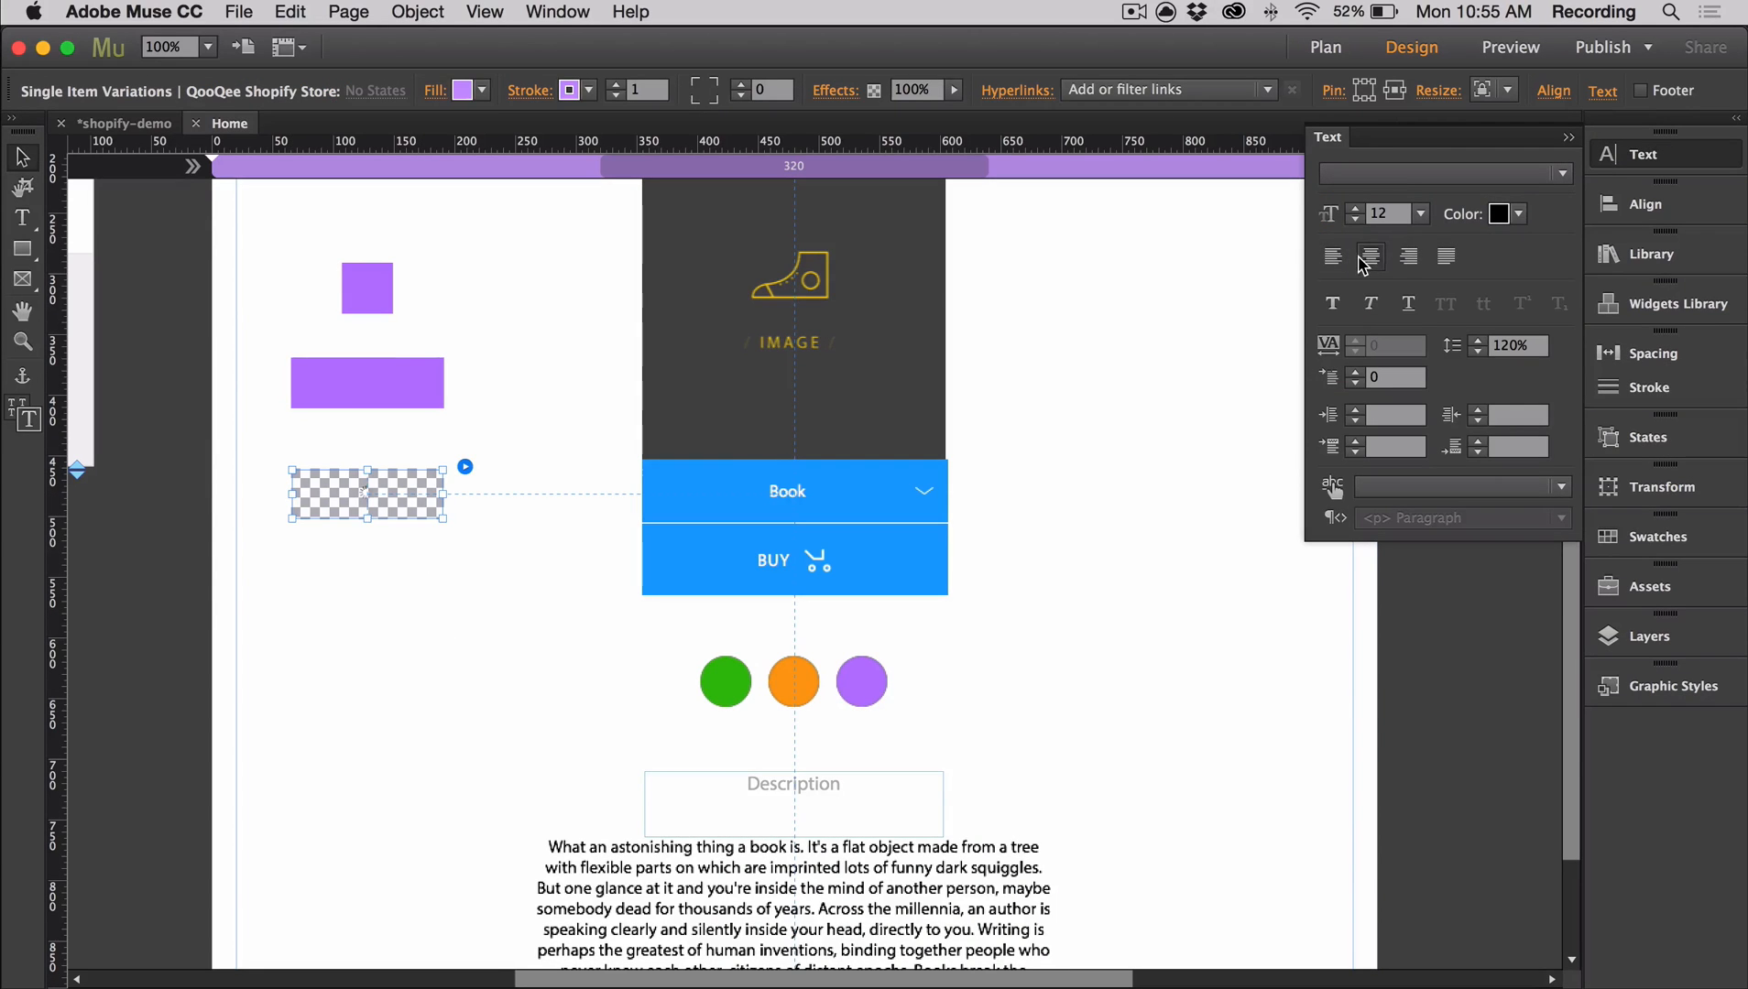
left_click(1439, 173)
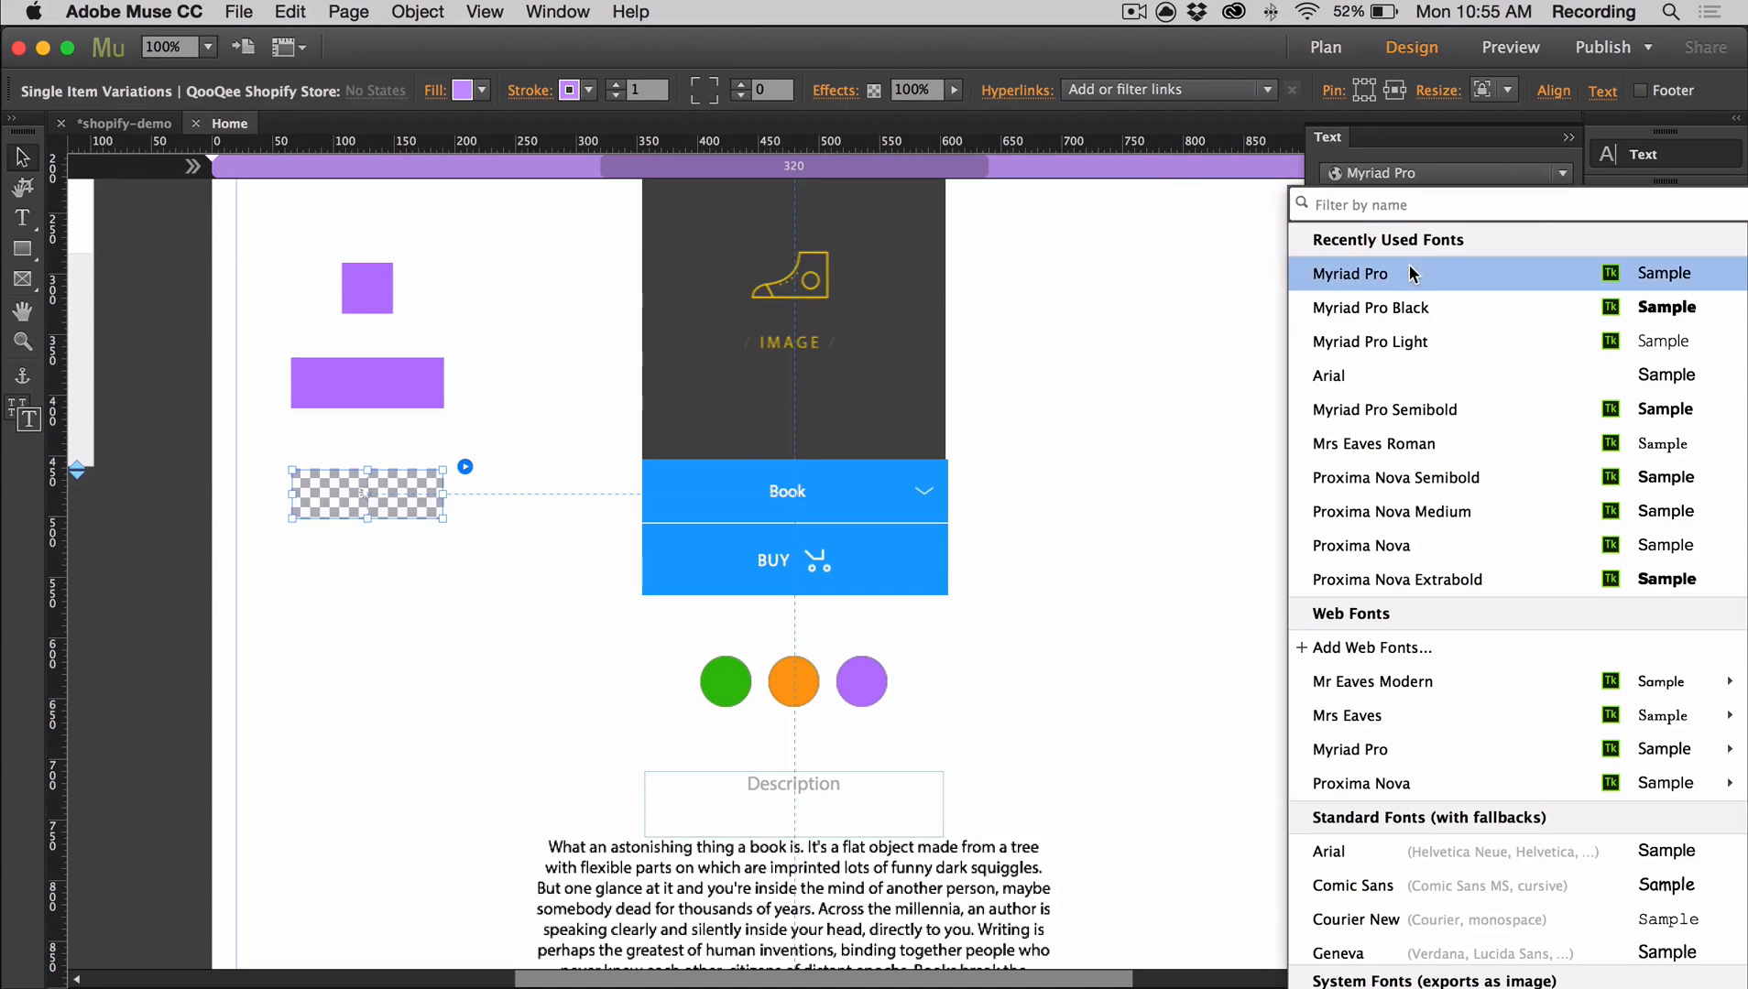
left_click(1504, 212)
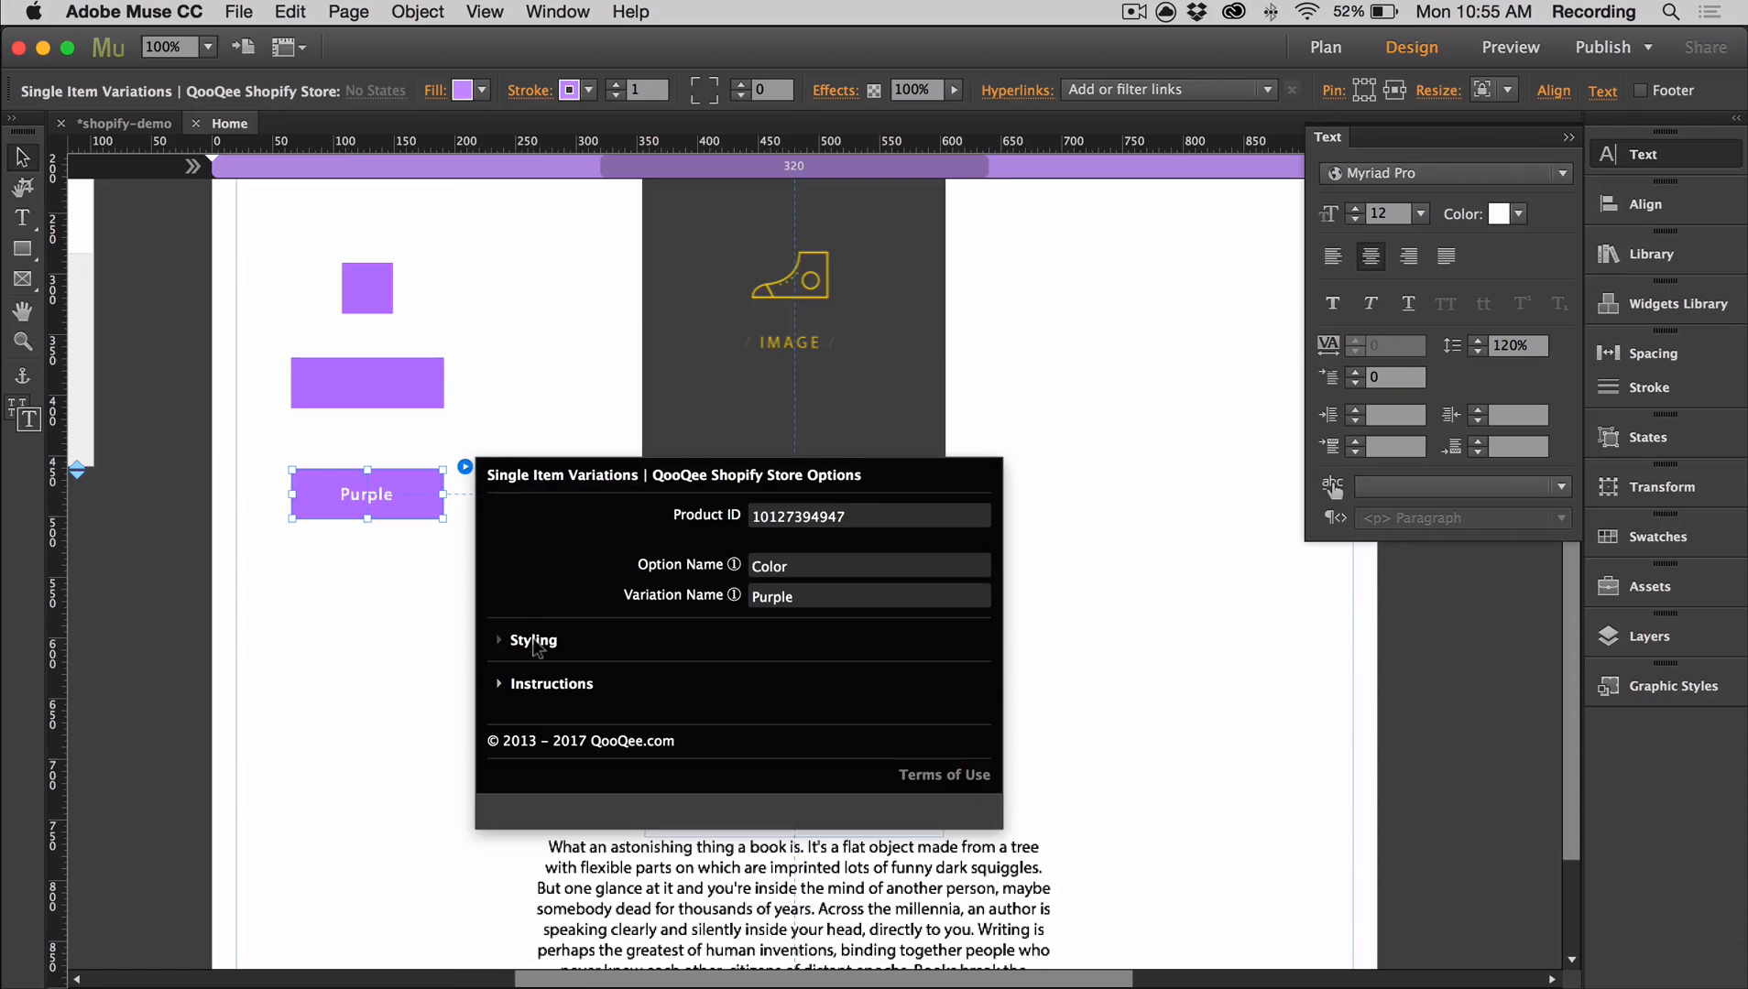
left_click(533, 639)
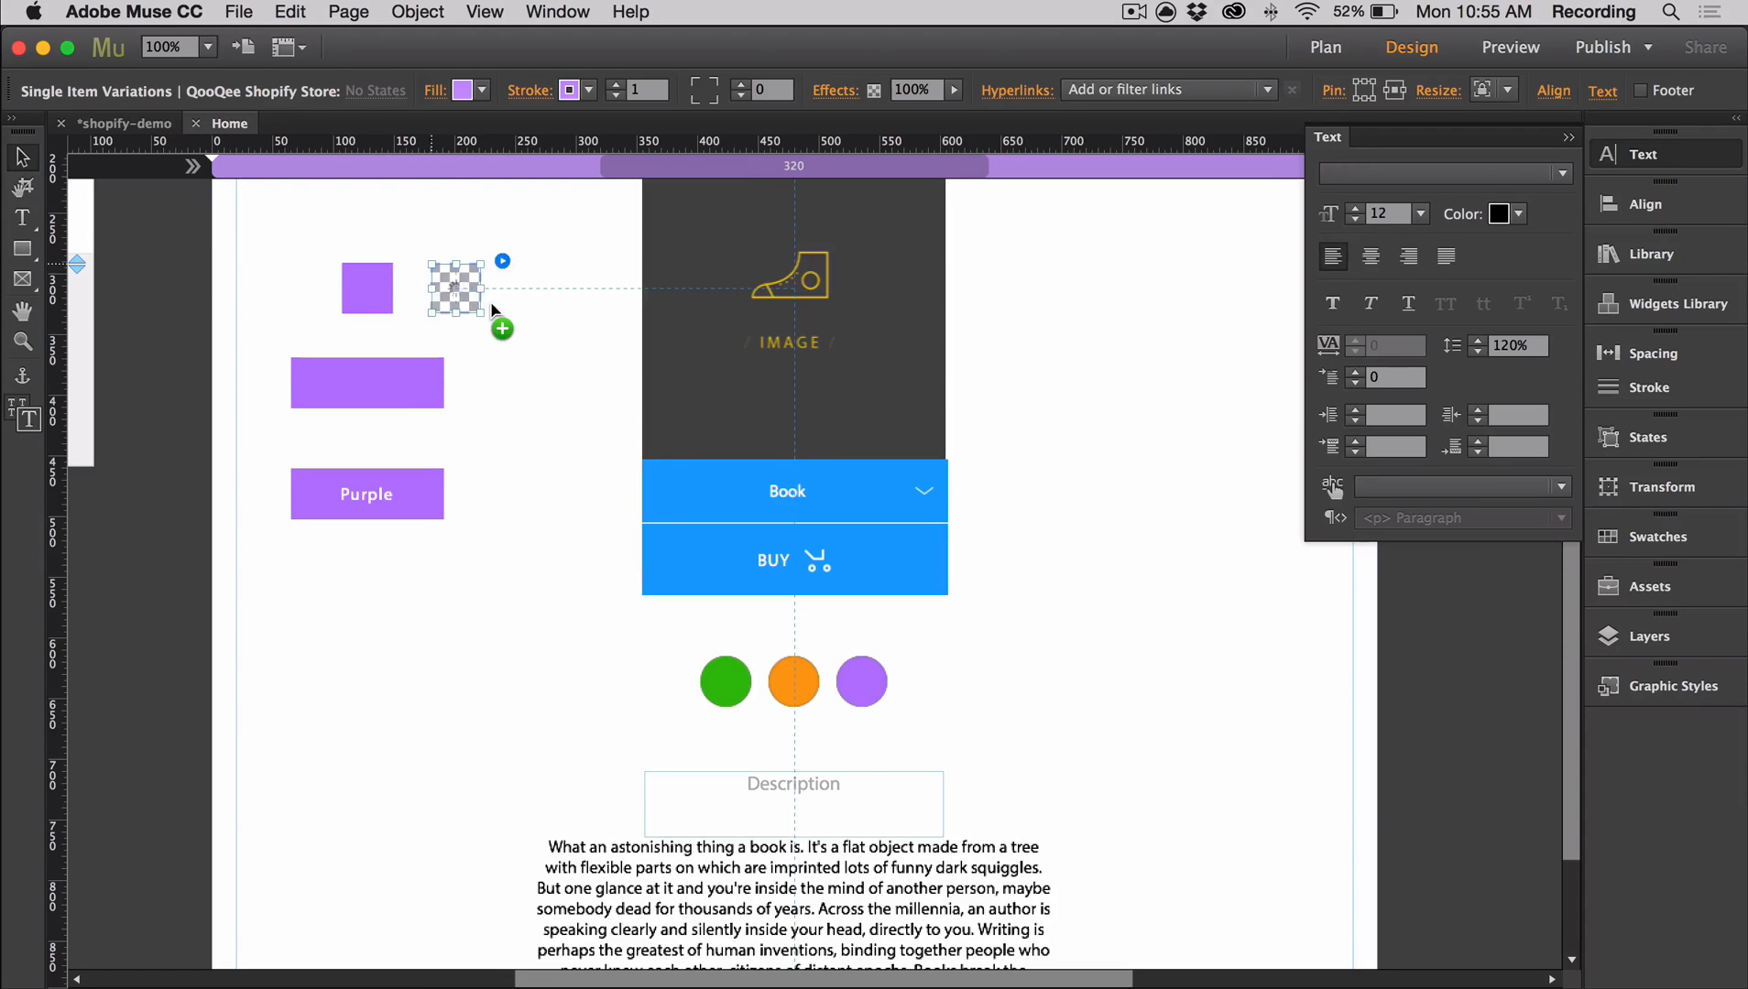
Place a new variation swatch and upload pattern.jpg as its image.
left_click_drag(455, 287, 524, 293)
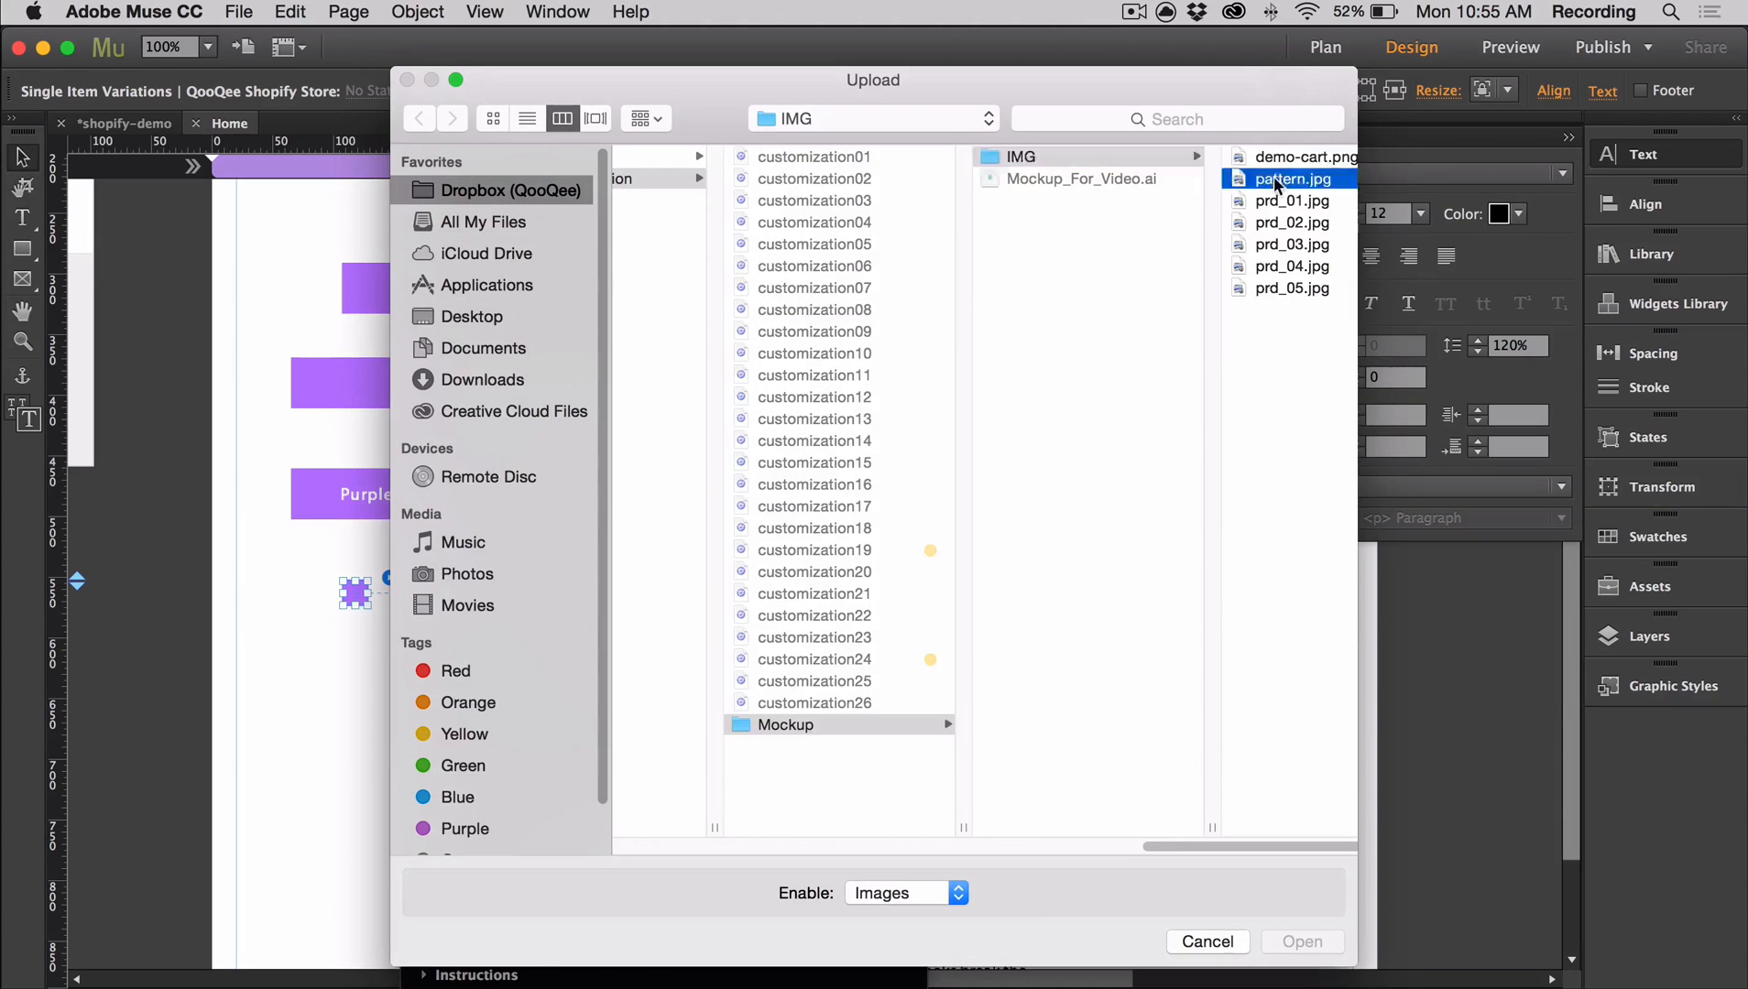
left_click(1301, 942)
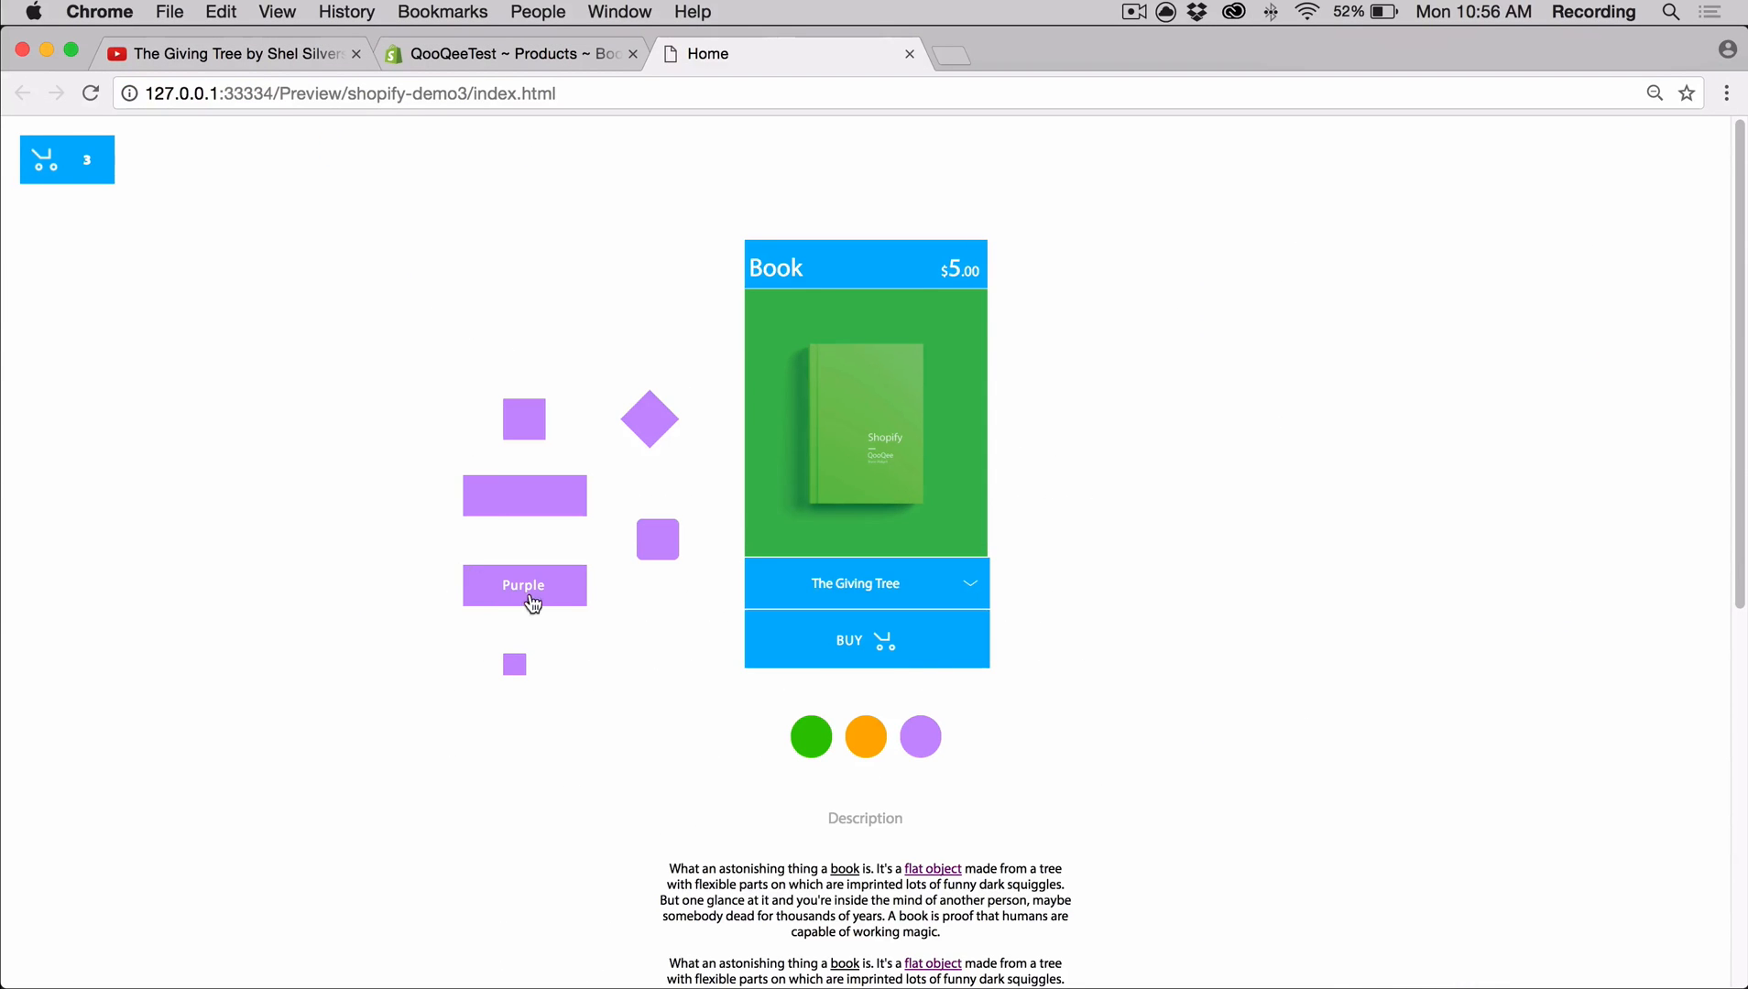
mouse_move(658, 540)
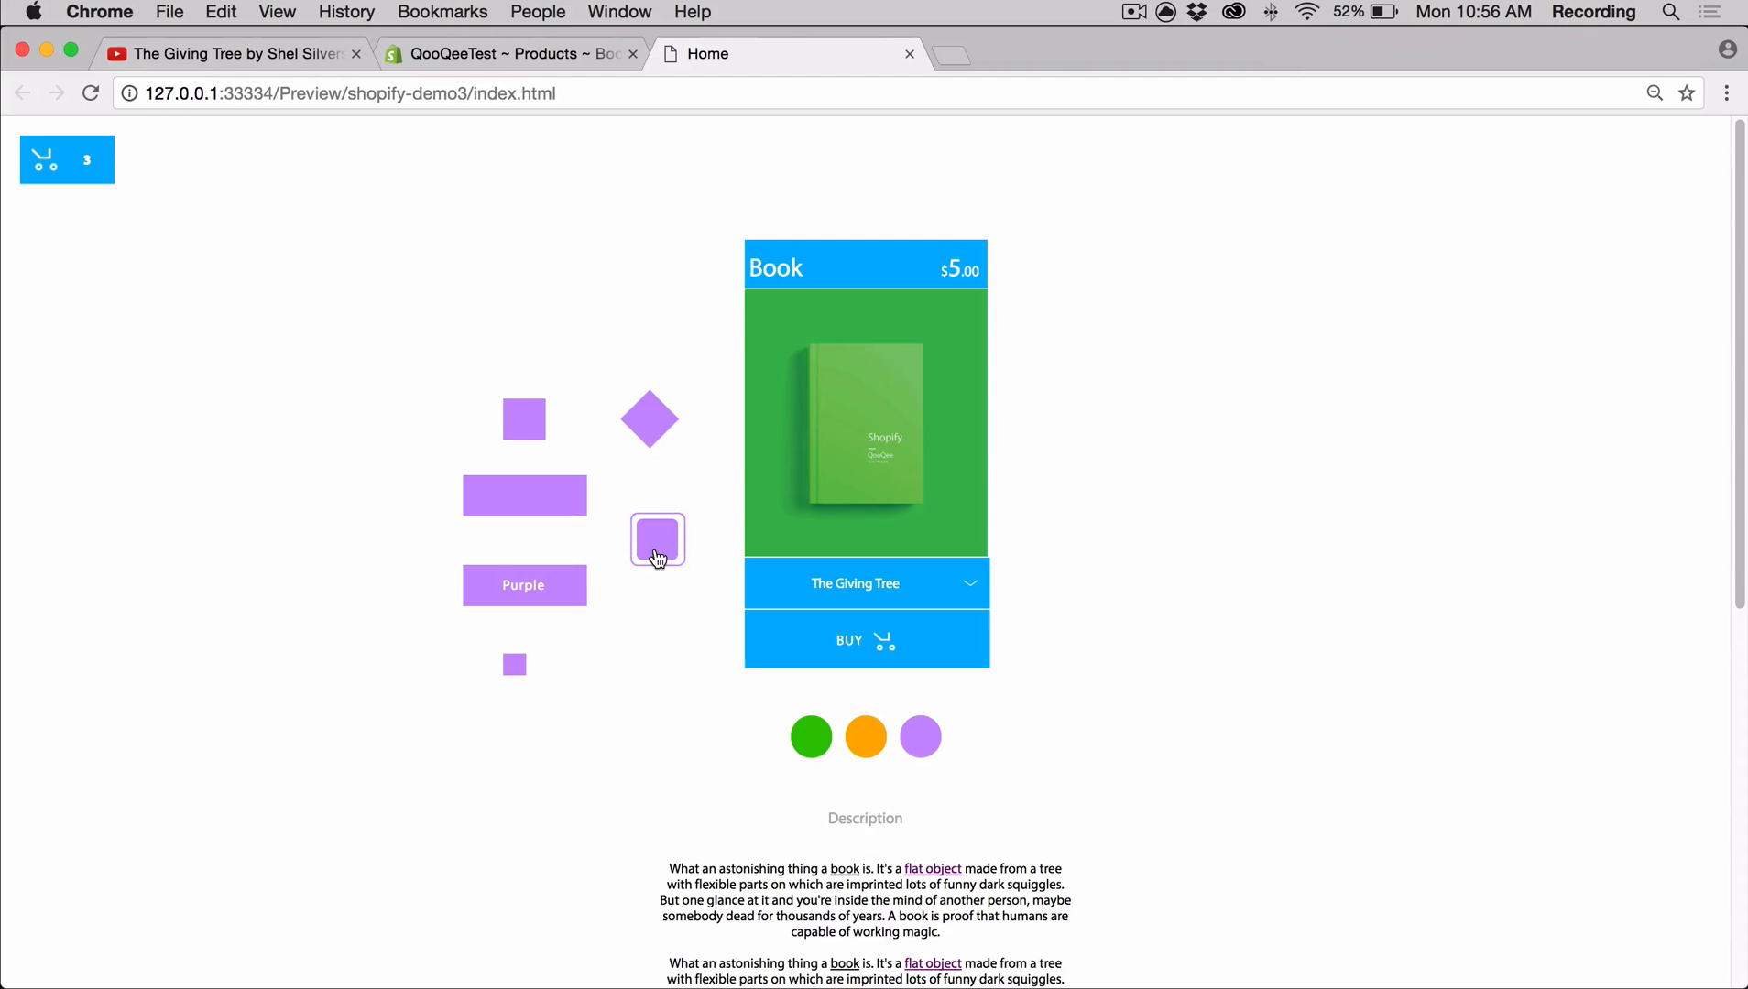
mouse_move(662, 470)
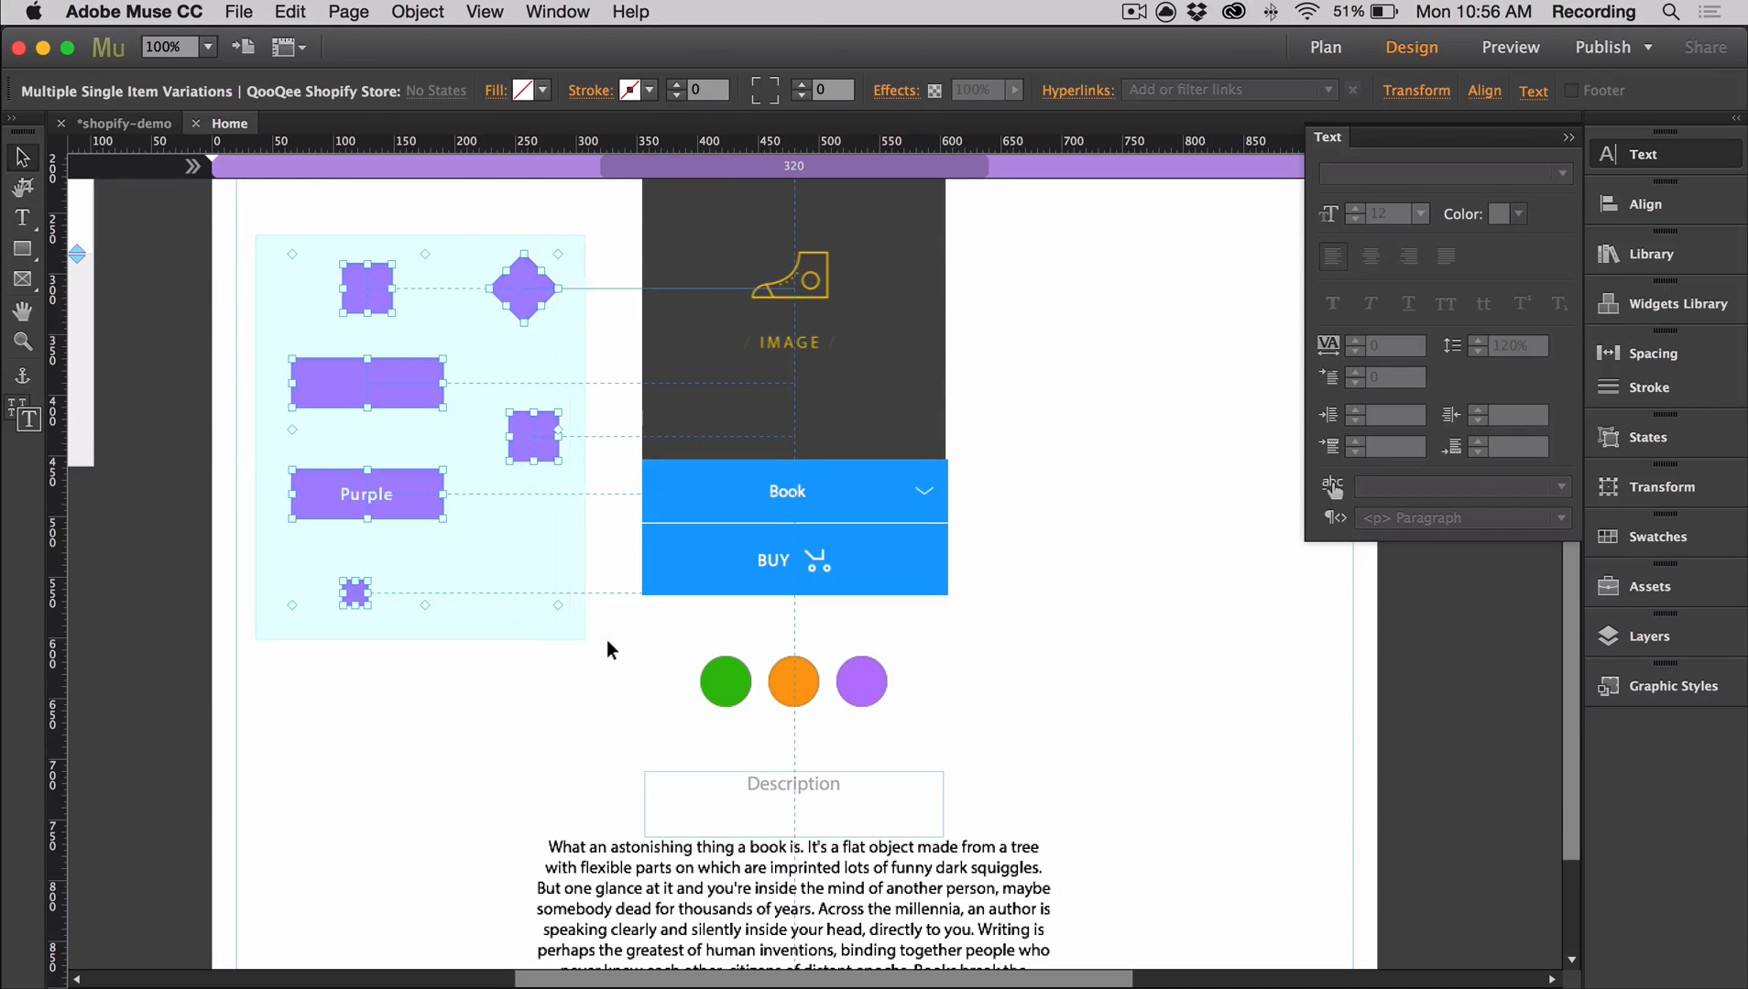
Try the purple variation swatches in the Chrome preview and return to Muse.
left_click(1234, 829)
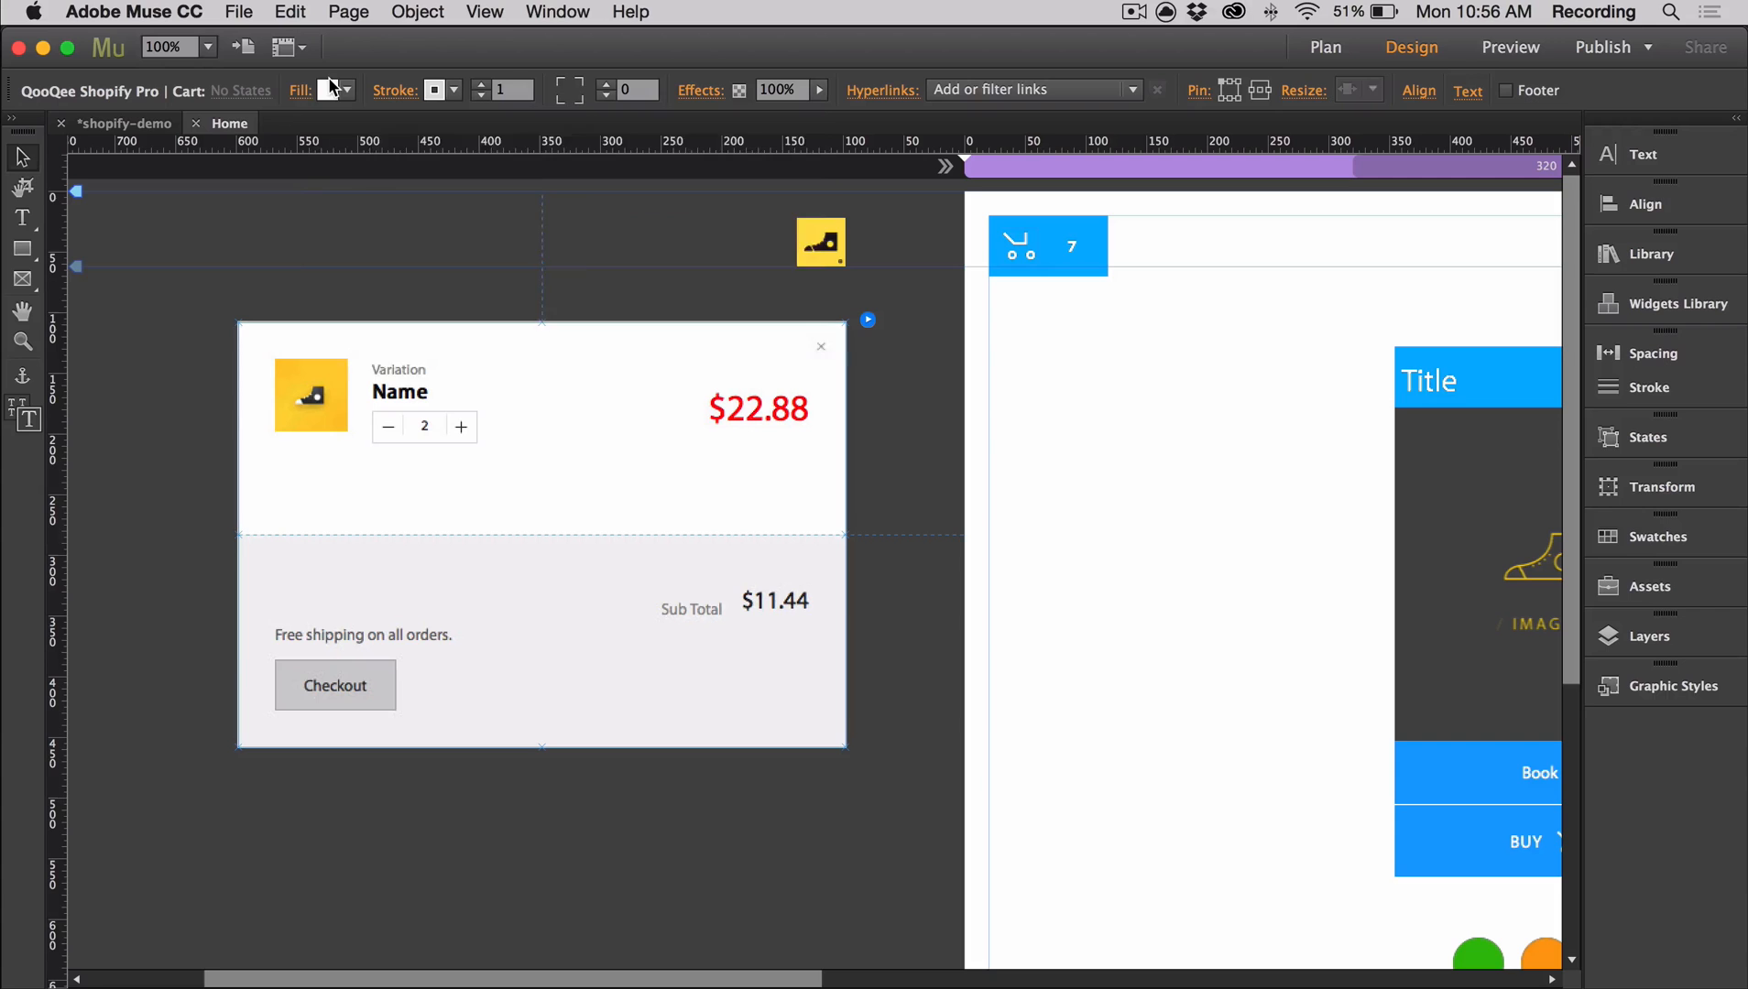
Set the cart fill, bottom section background and separator colour to dark grey.
left_click(348, 90)
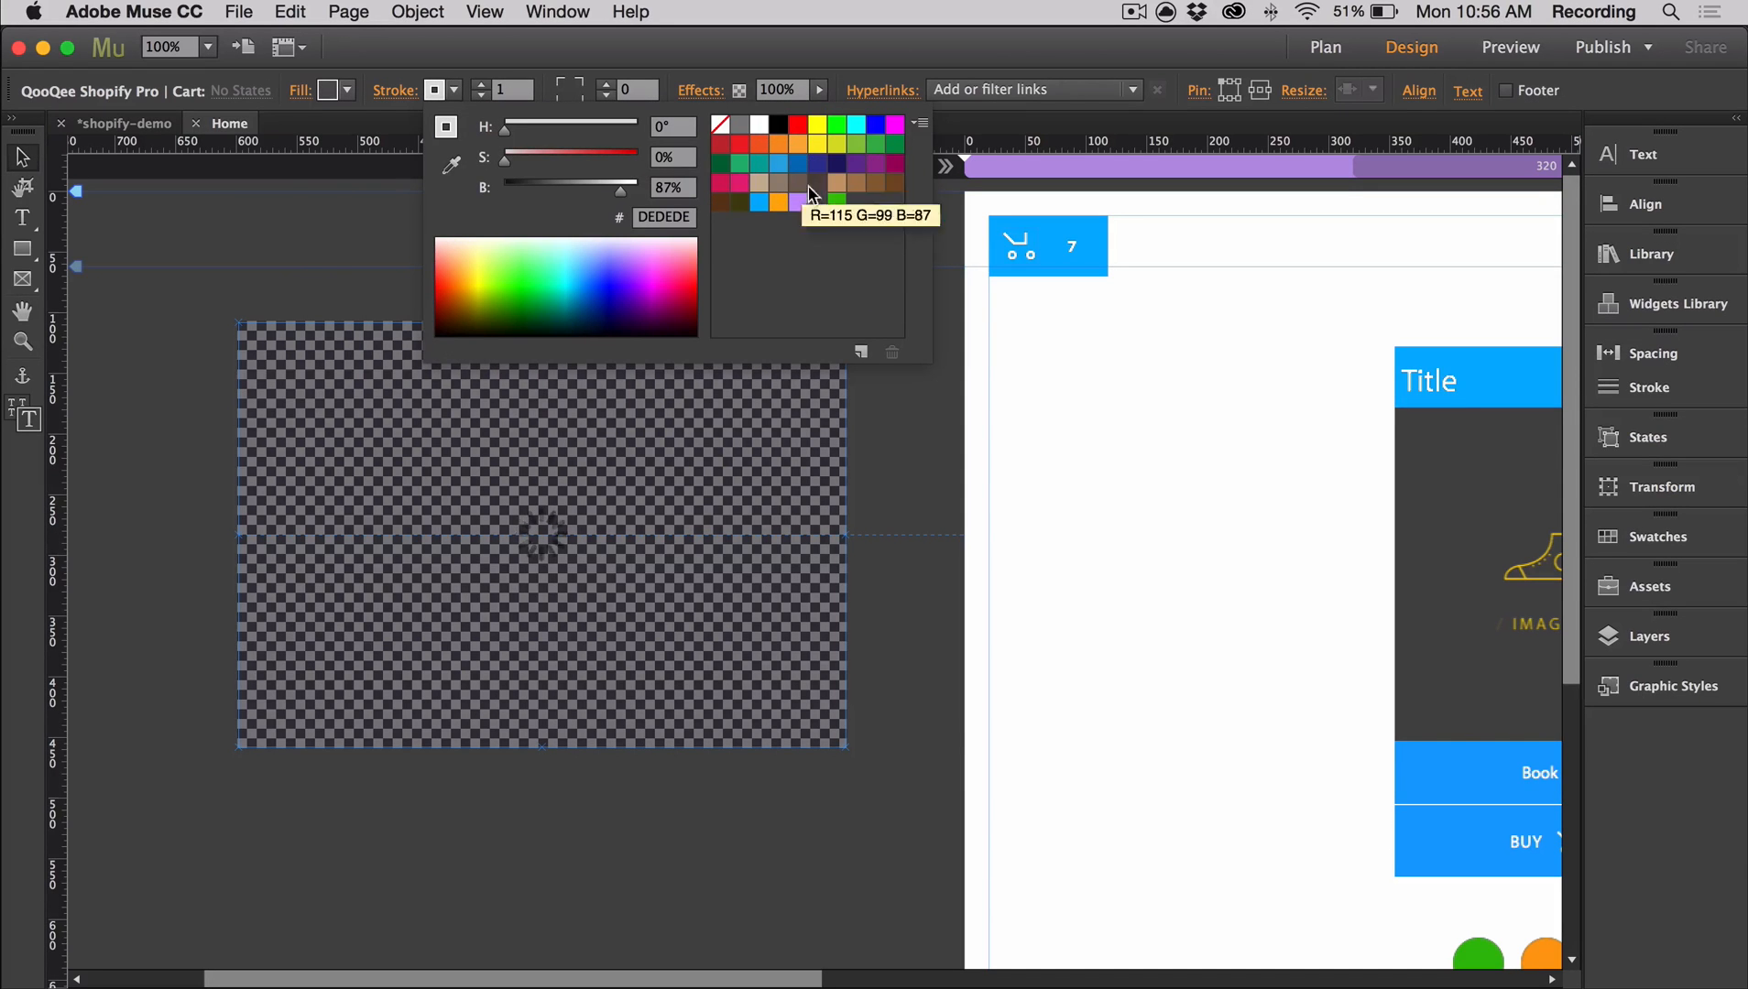
left_click_drag(620, 187, 546, 187)
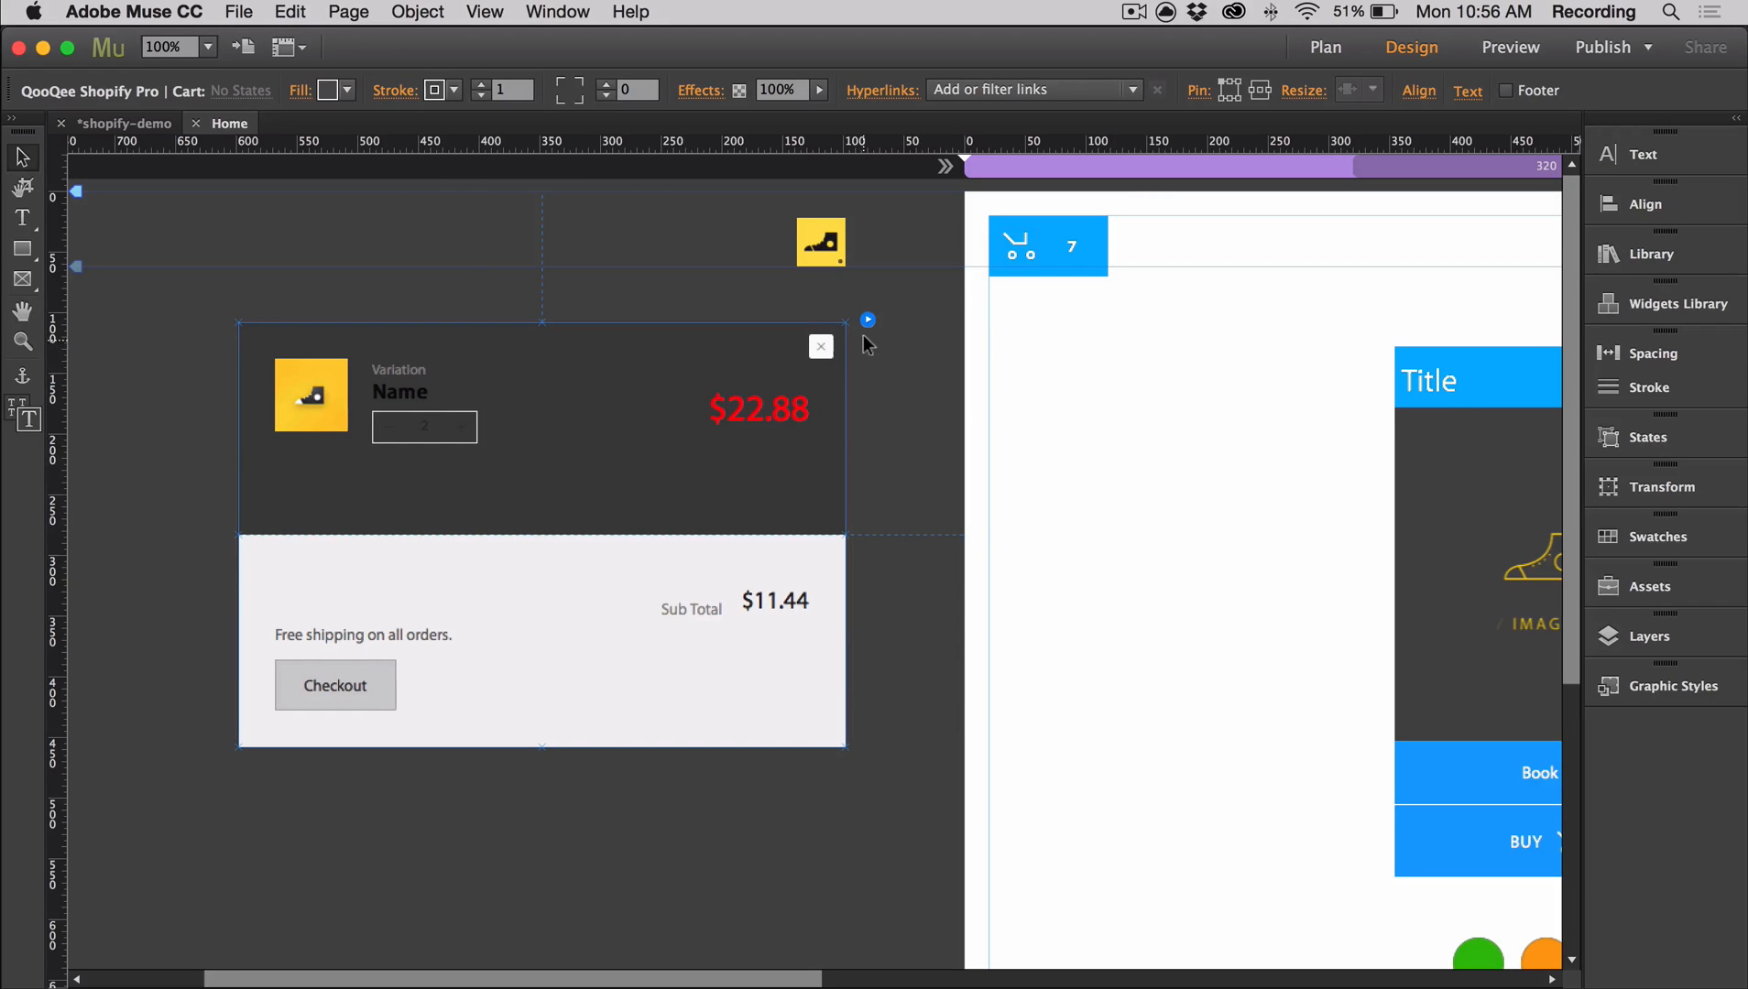
left_click(868, 320)
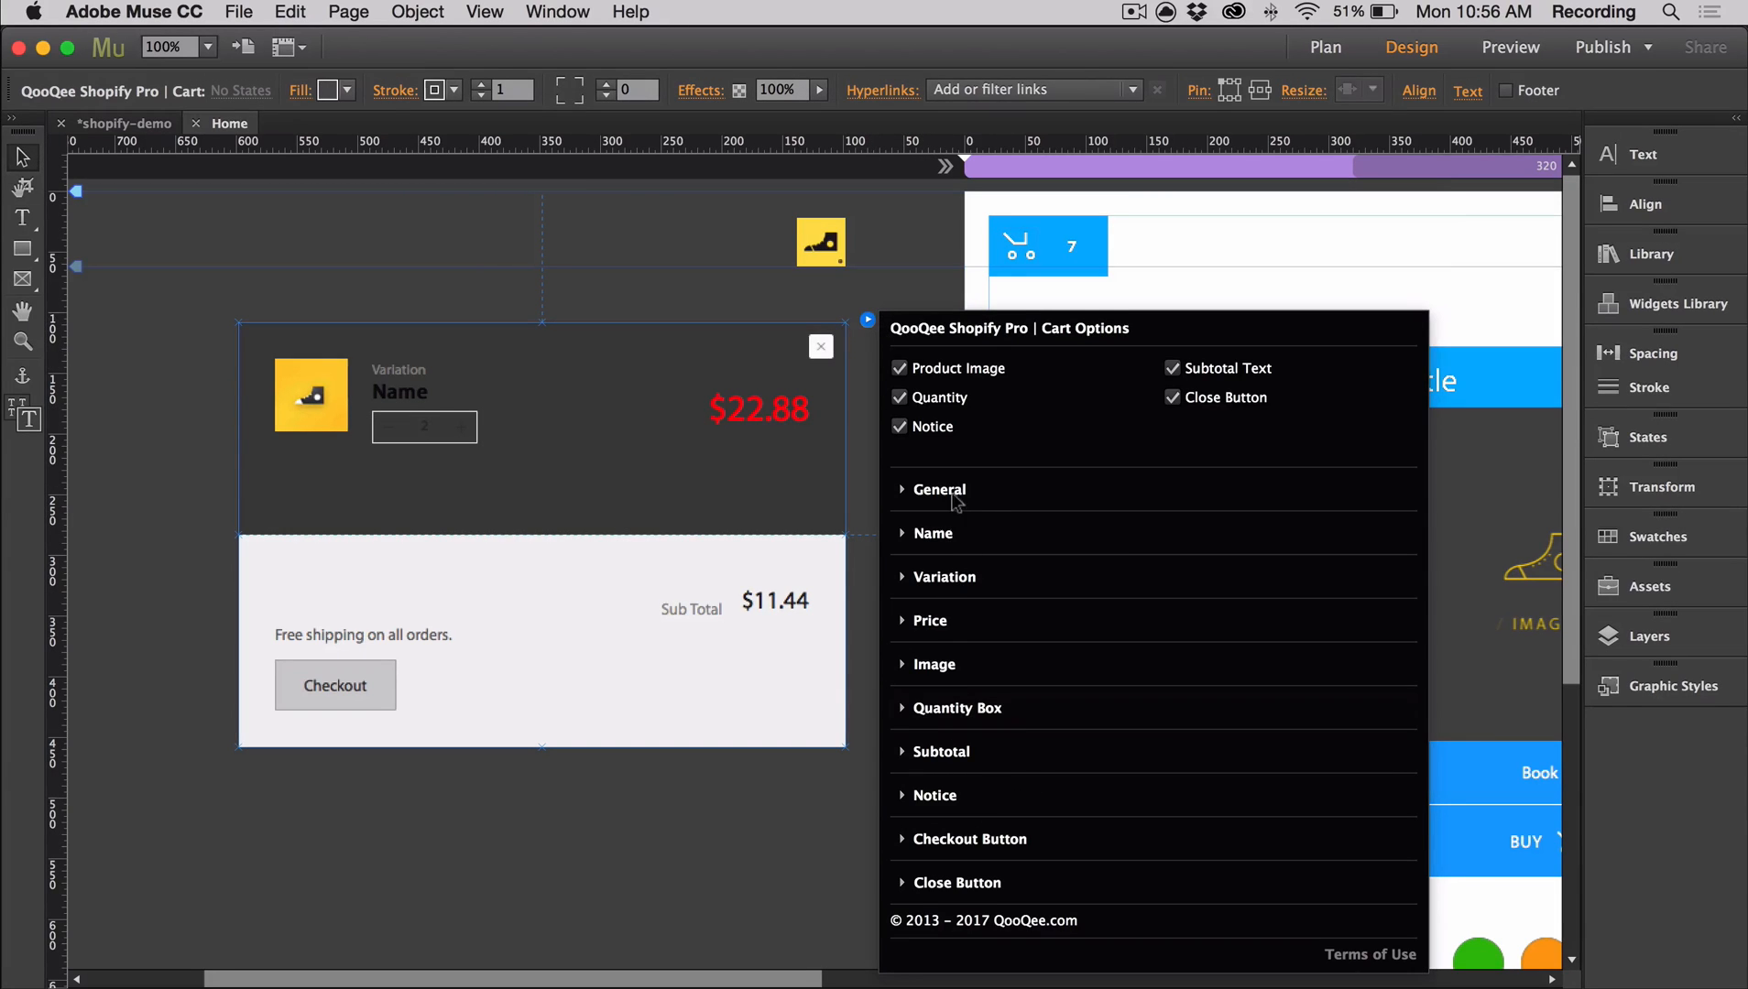
left_click(937, 490)
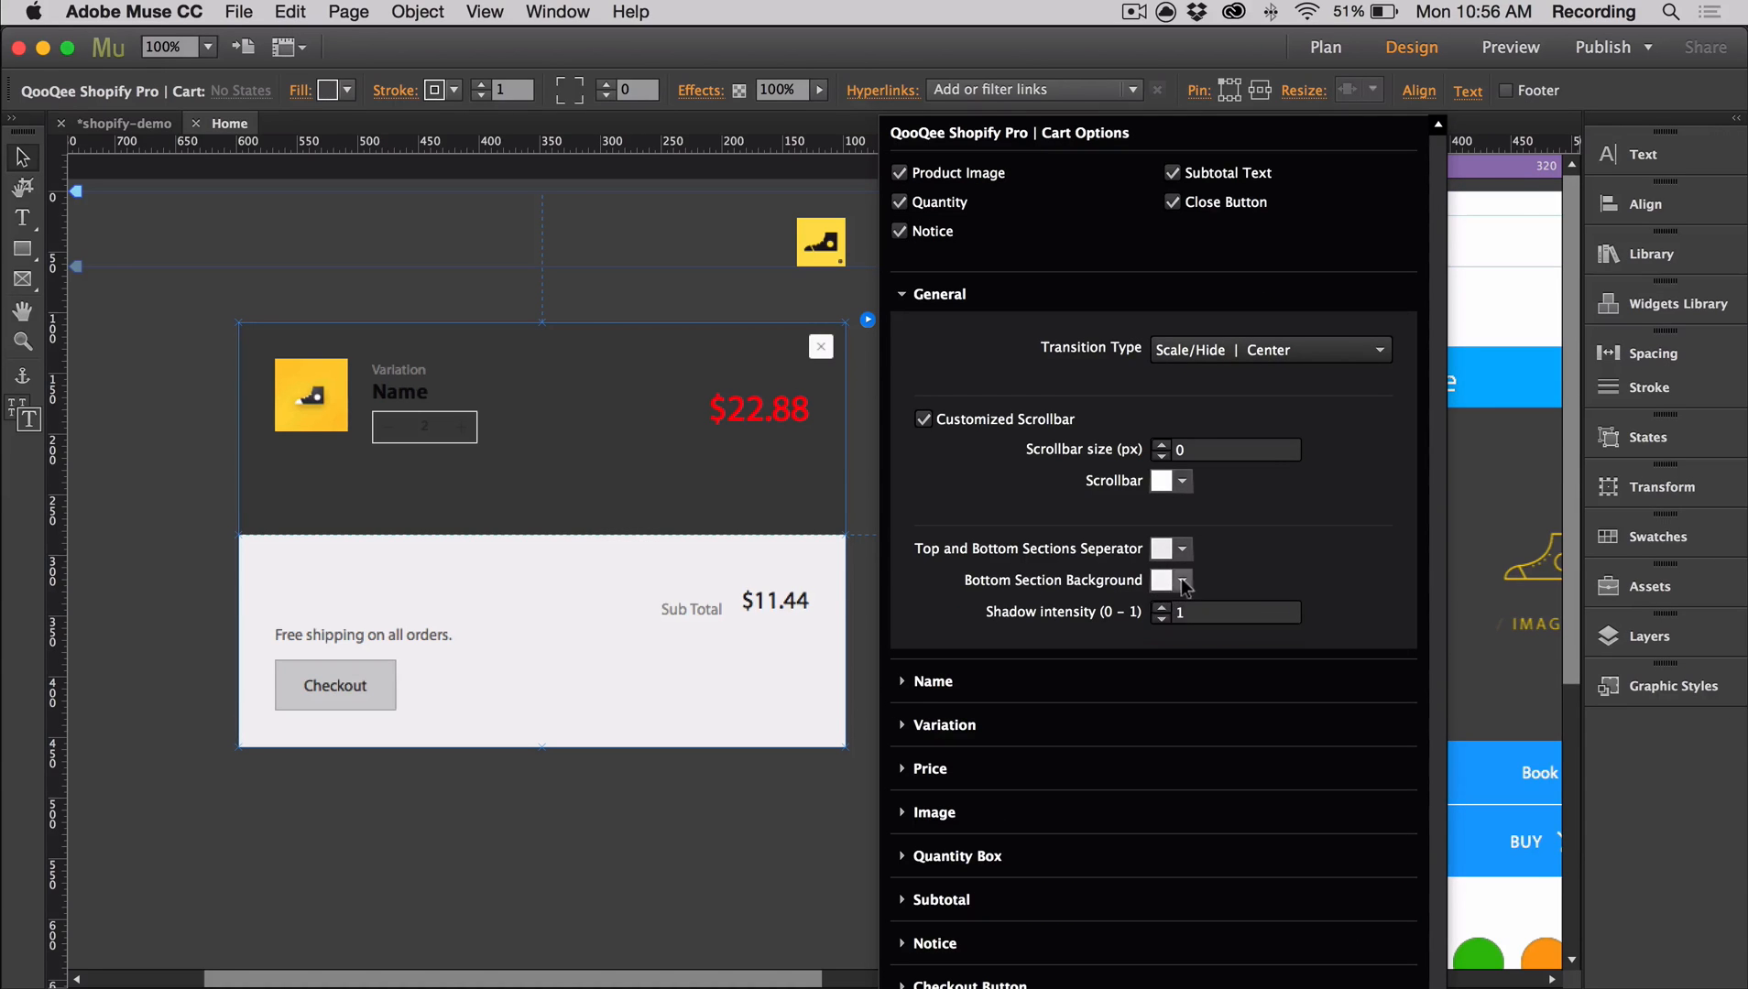
left_click(1185, 579)
type("4F4F4F")
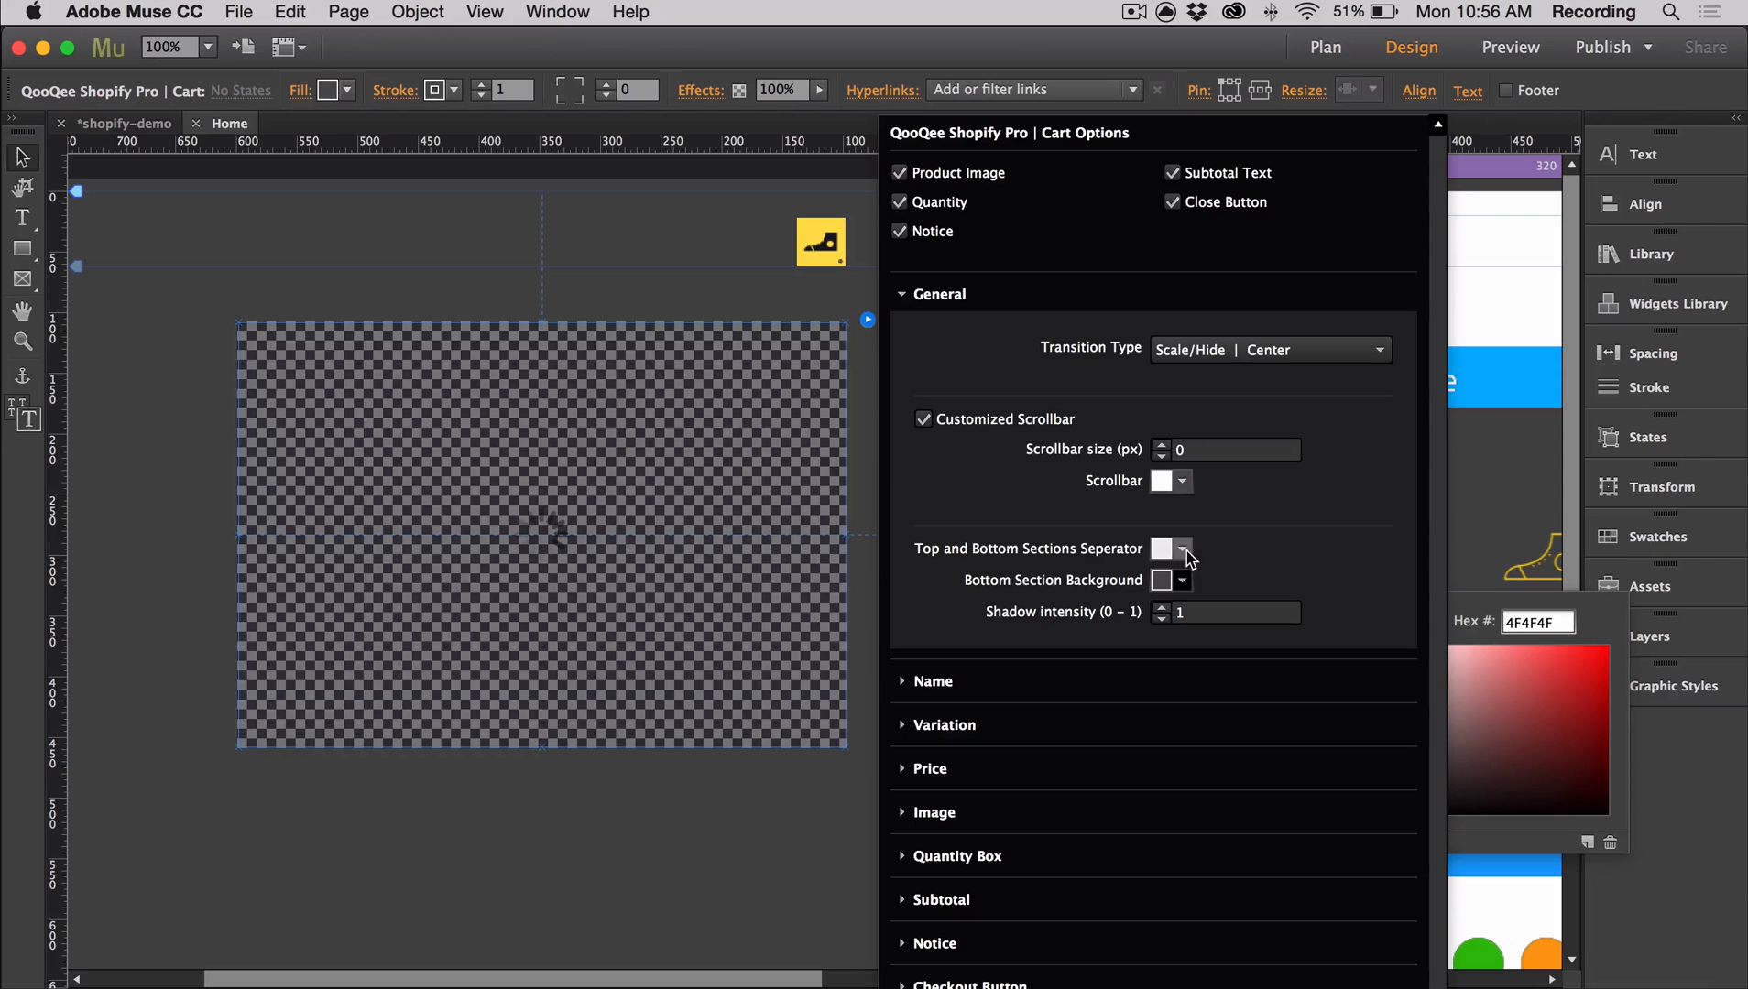
left_click(1187, 548)
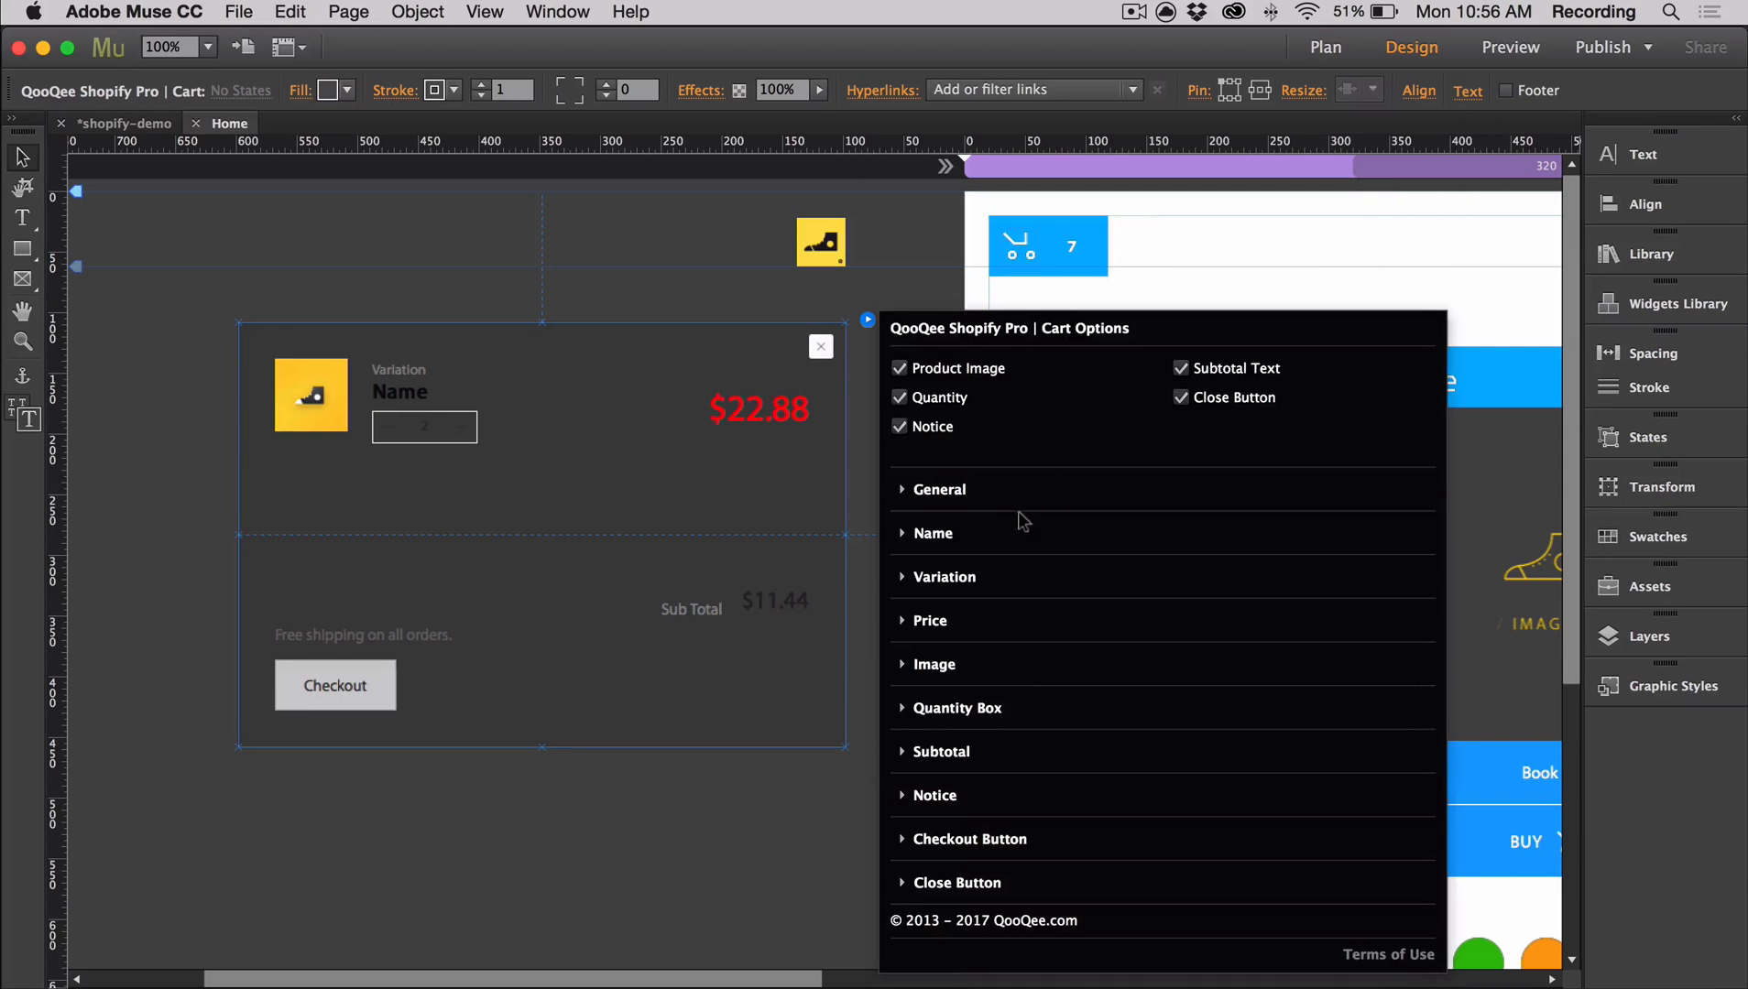
mouse_move(992, 715)
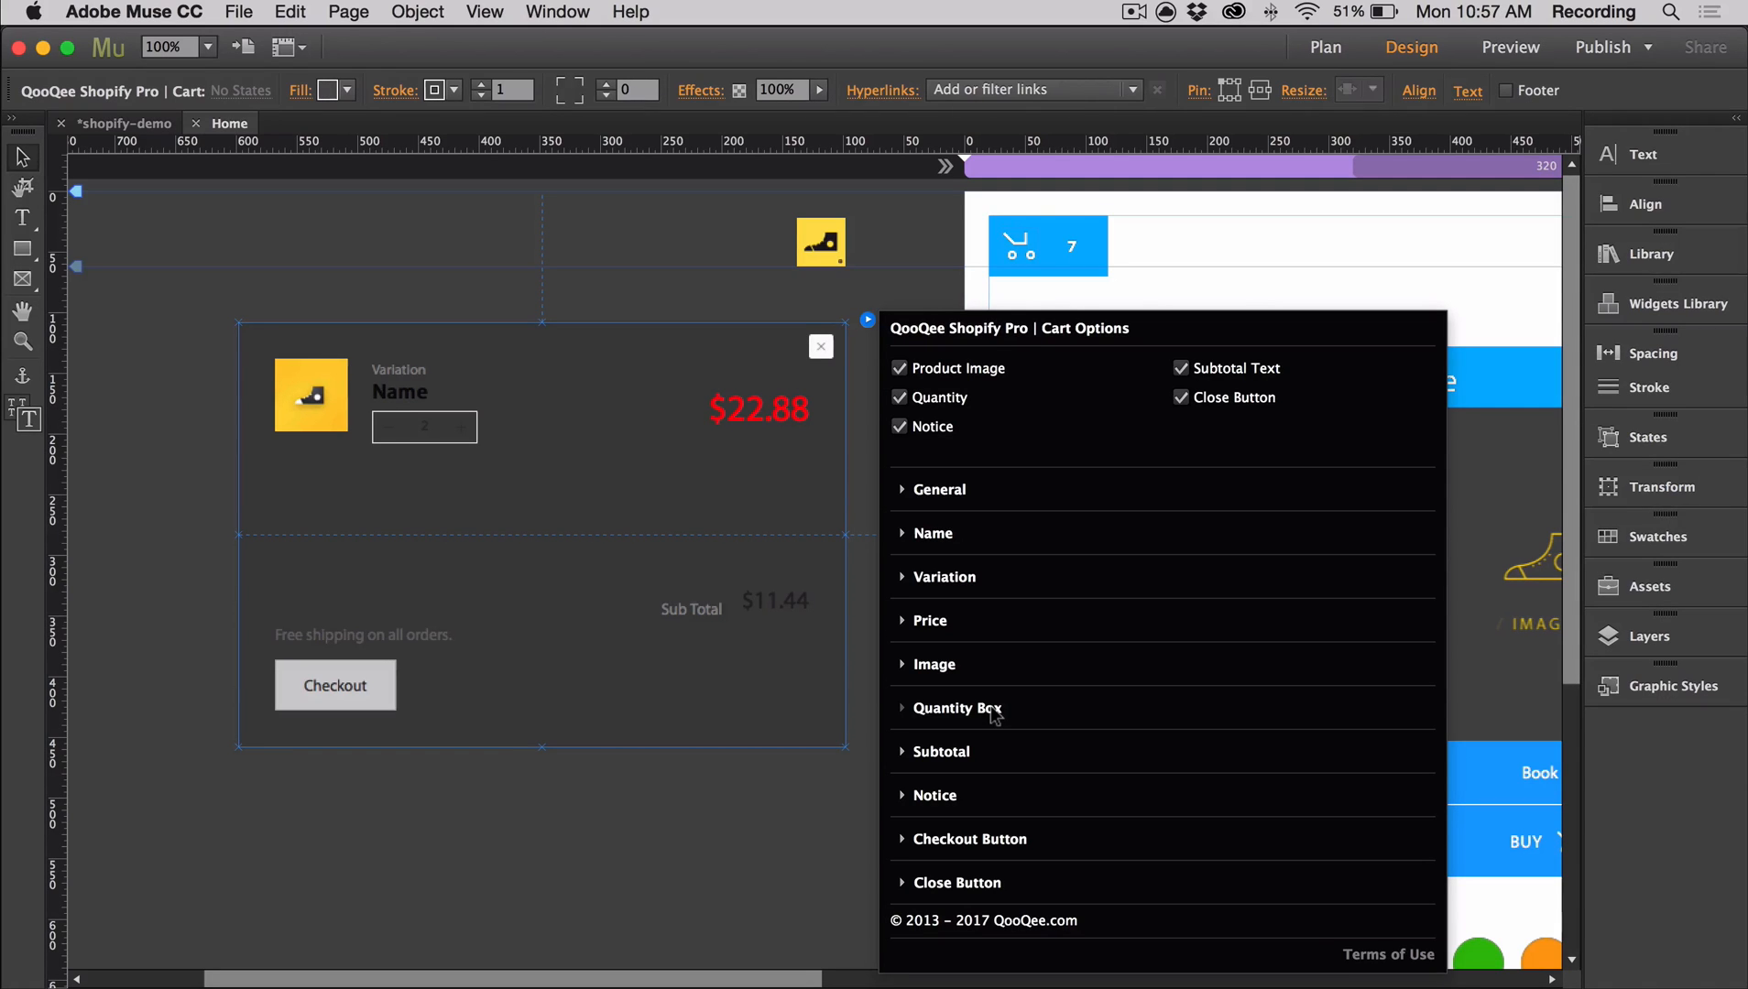
mouse_move(952, 796)
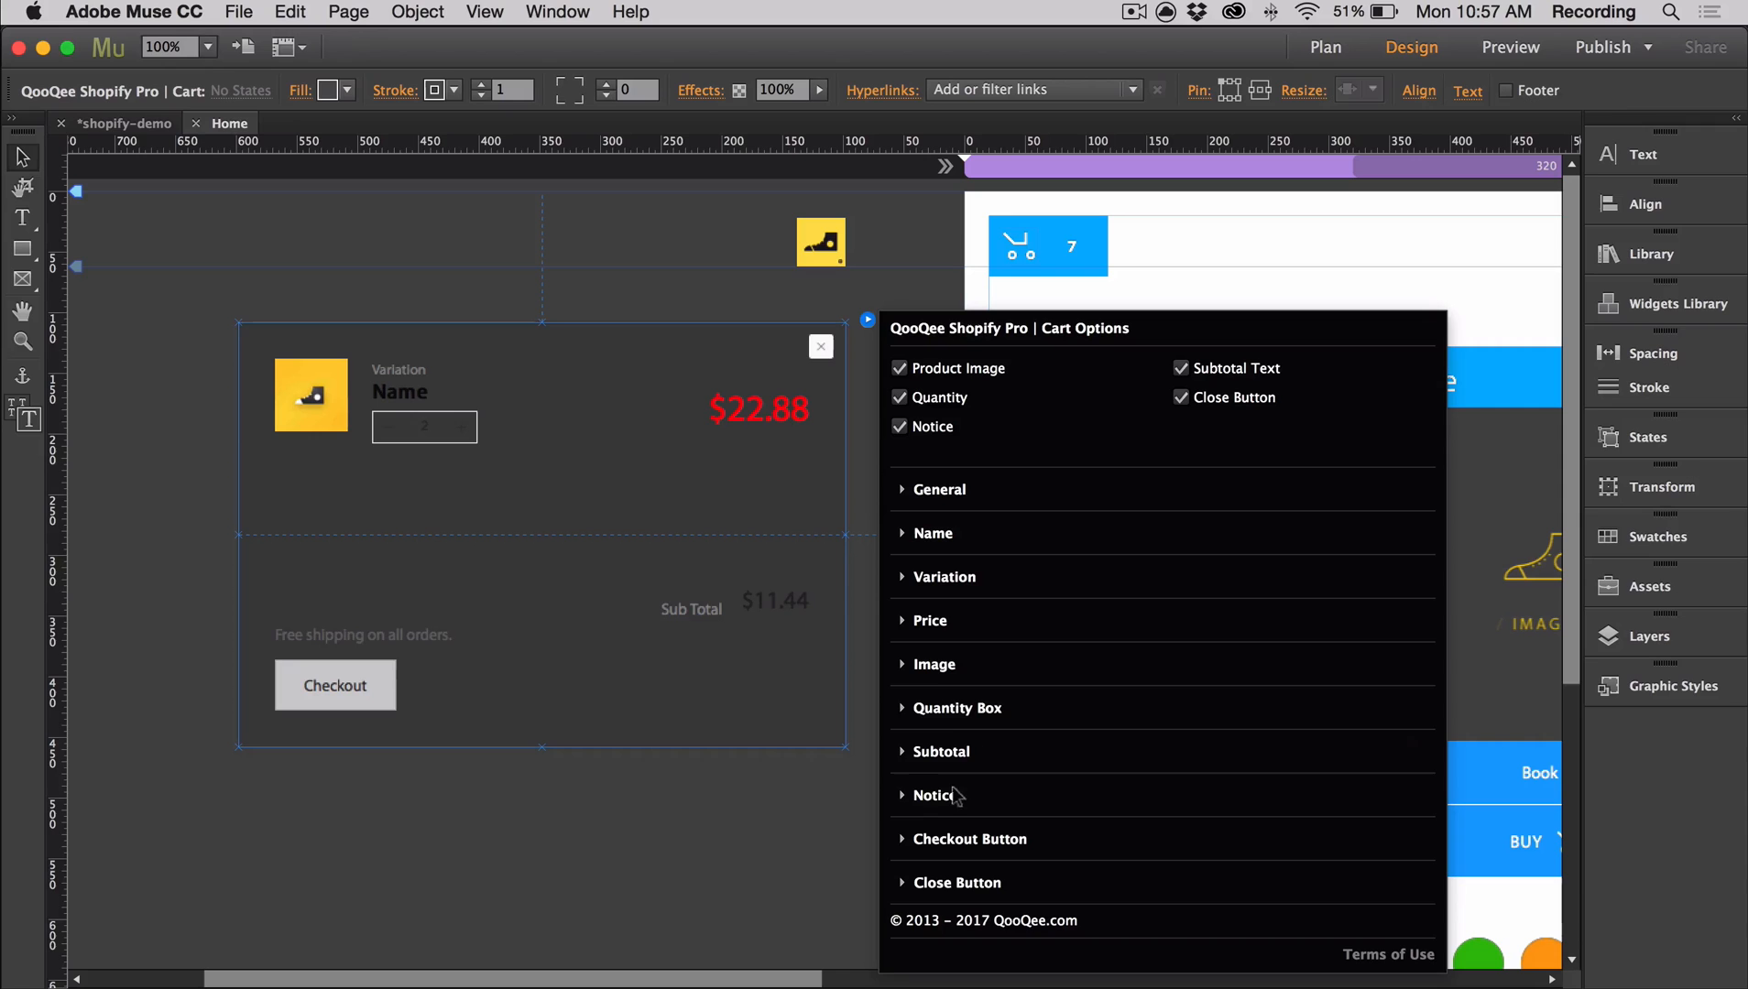
Set the font colour of the cart's Price and Name text to White.
left_click(928, 620)
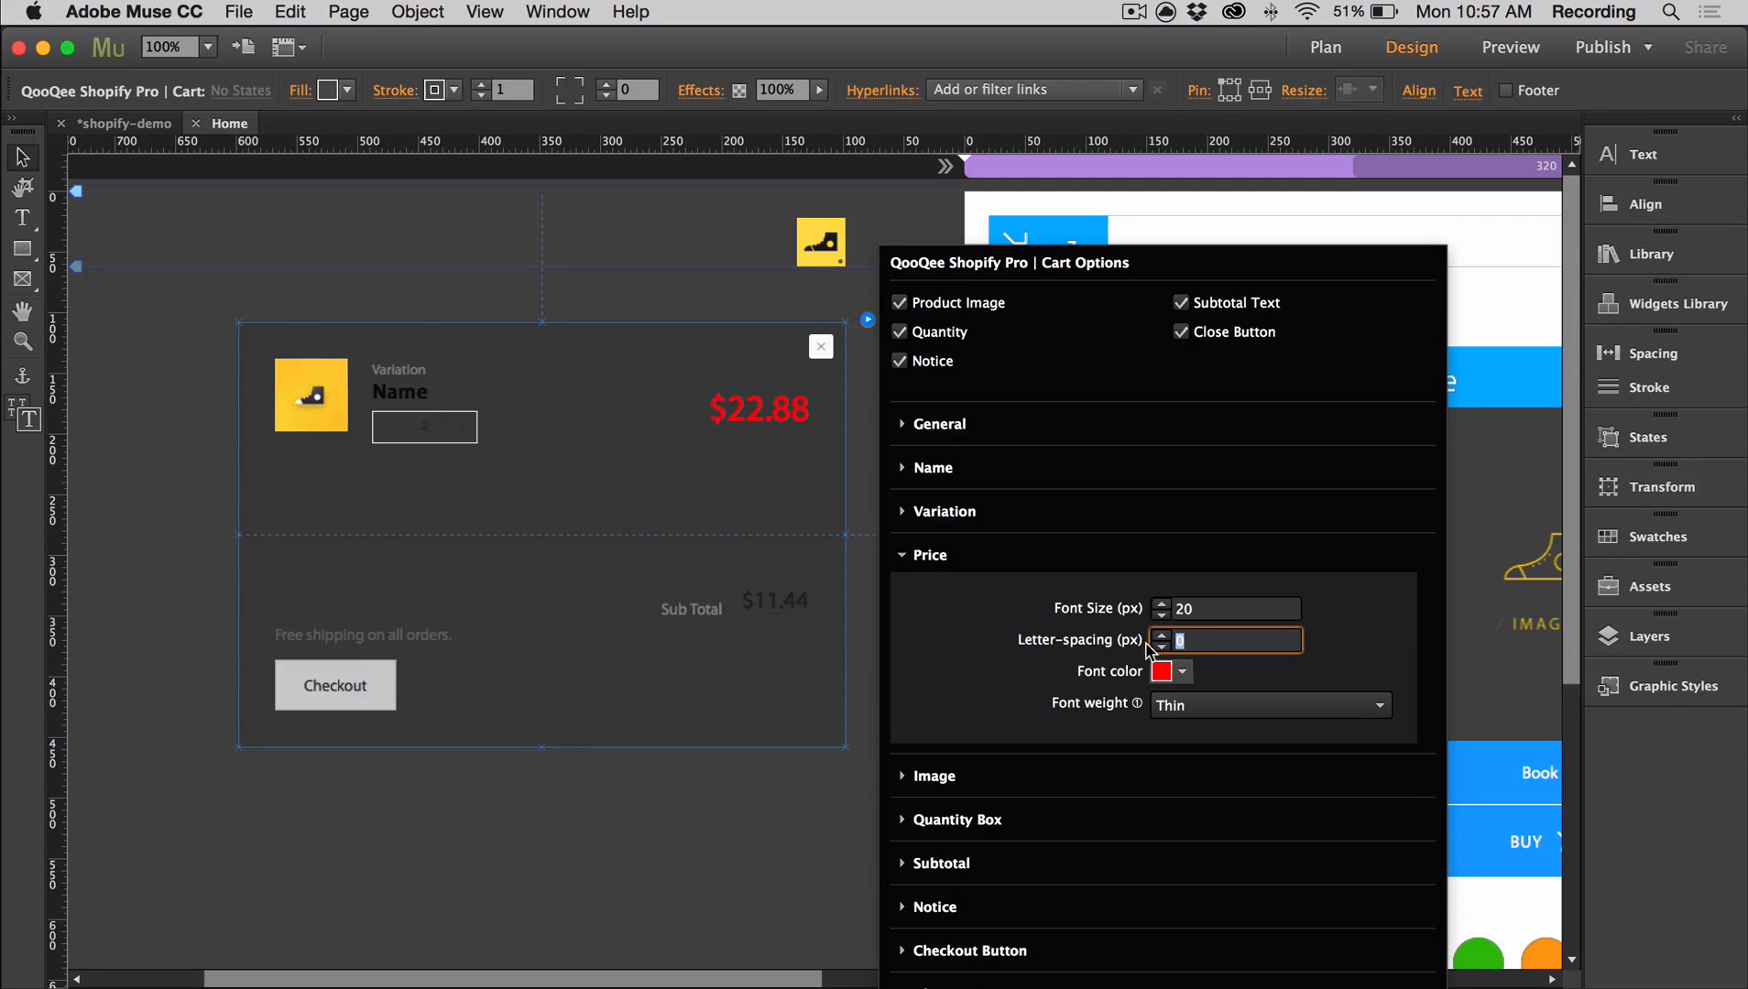
left_click(1187, 672)
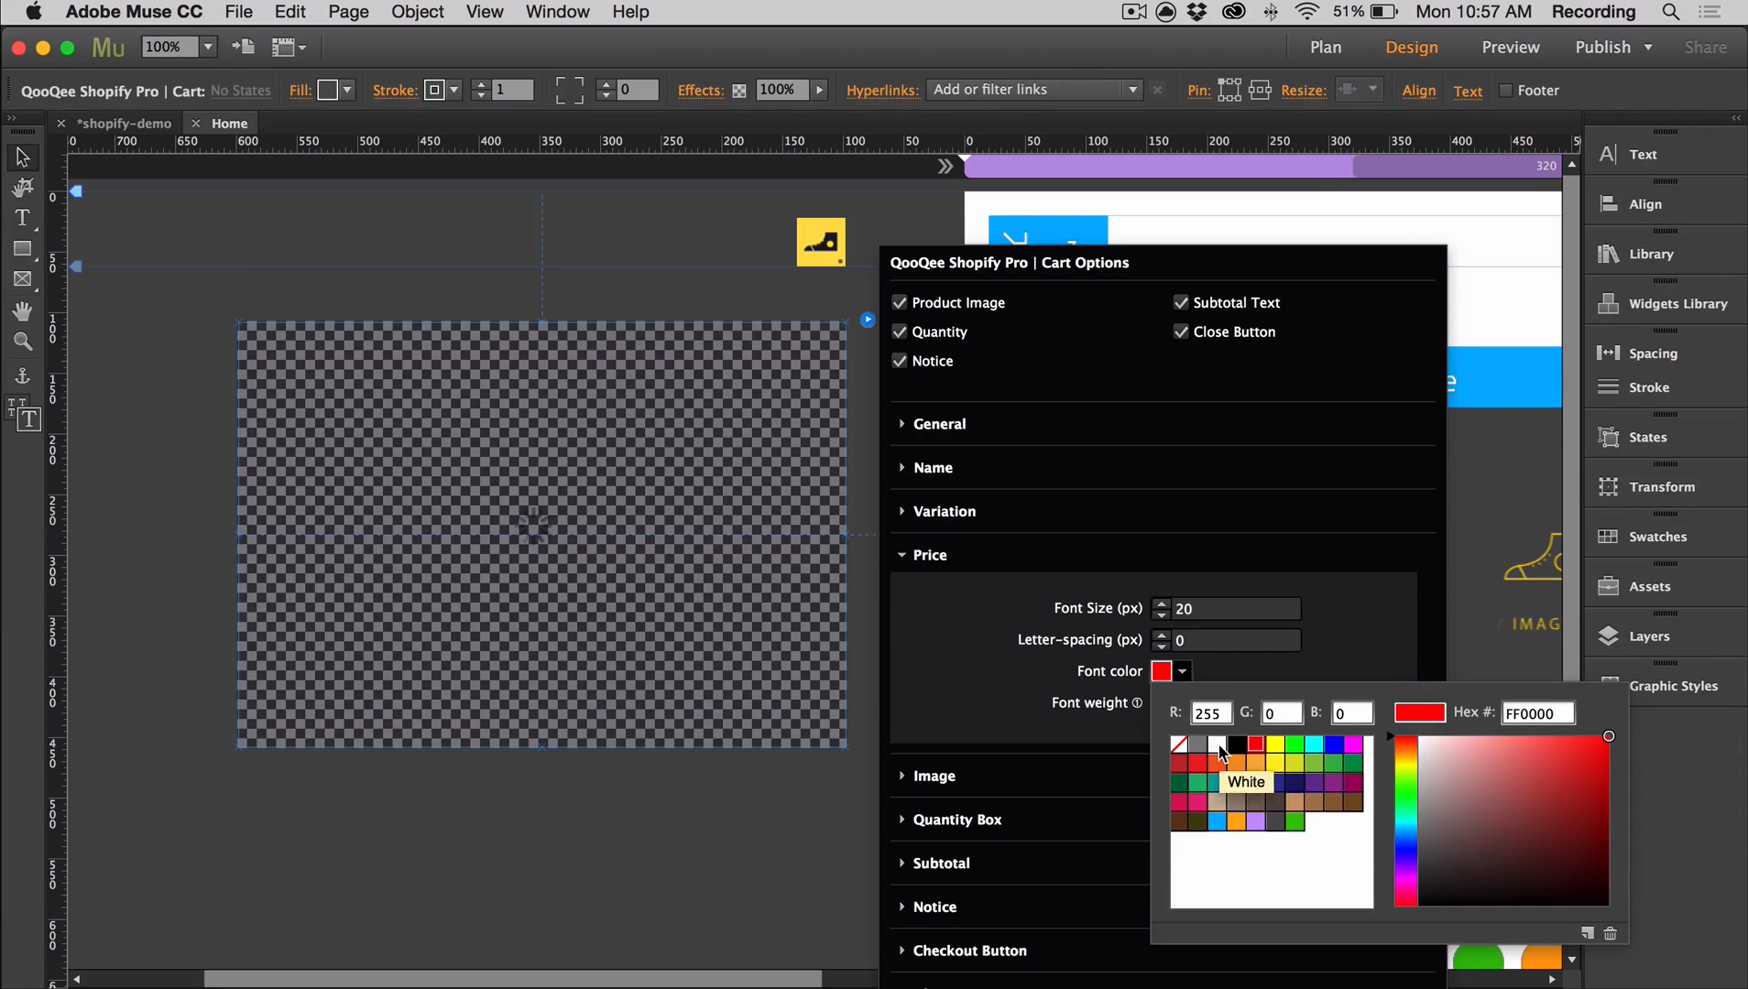
left_click(1206, 747)
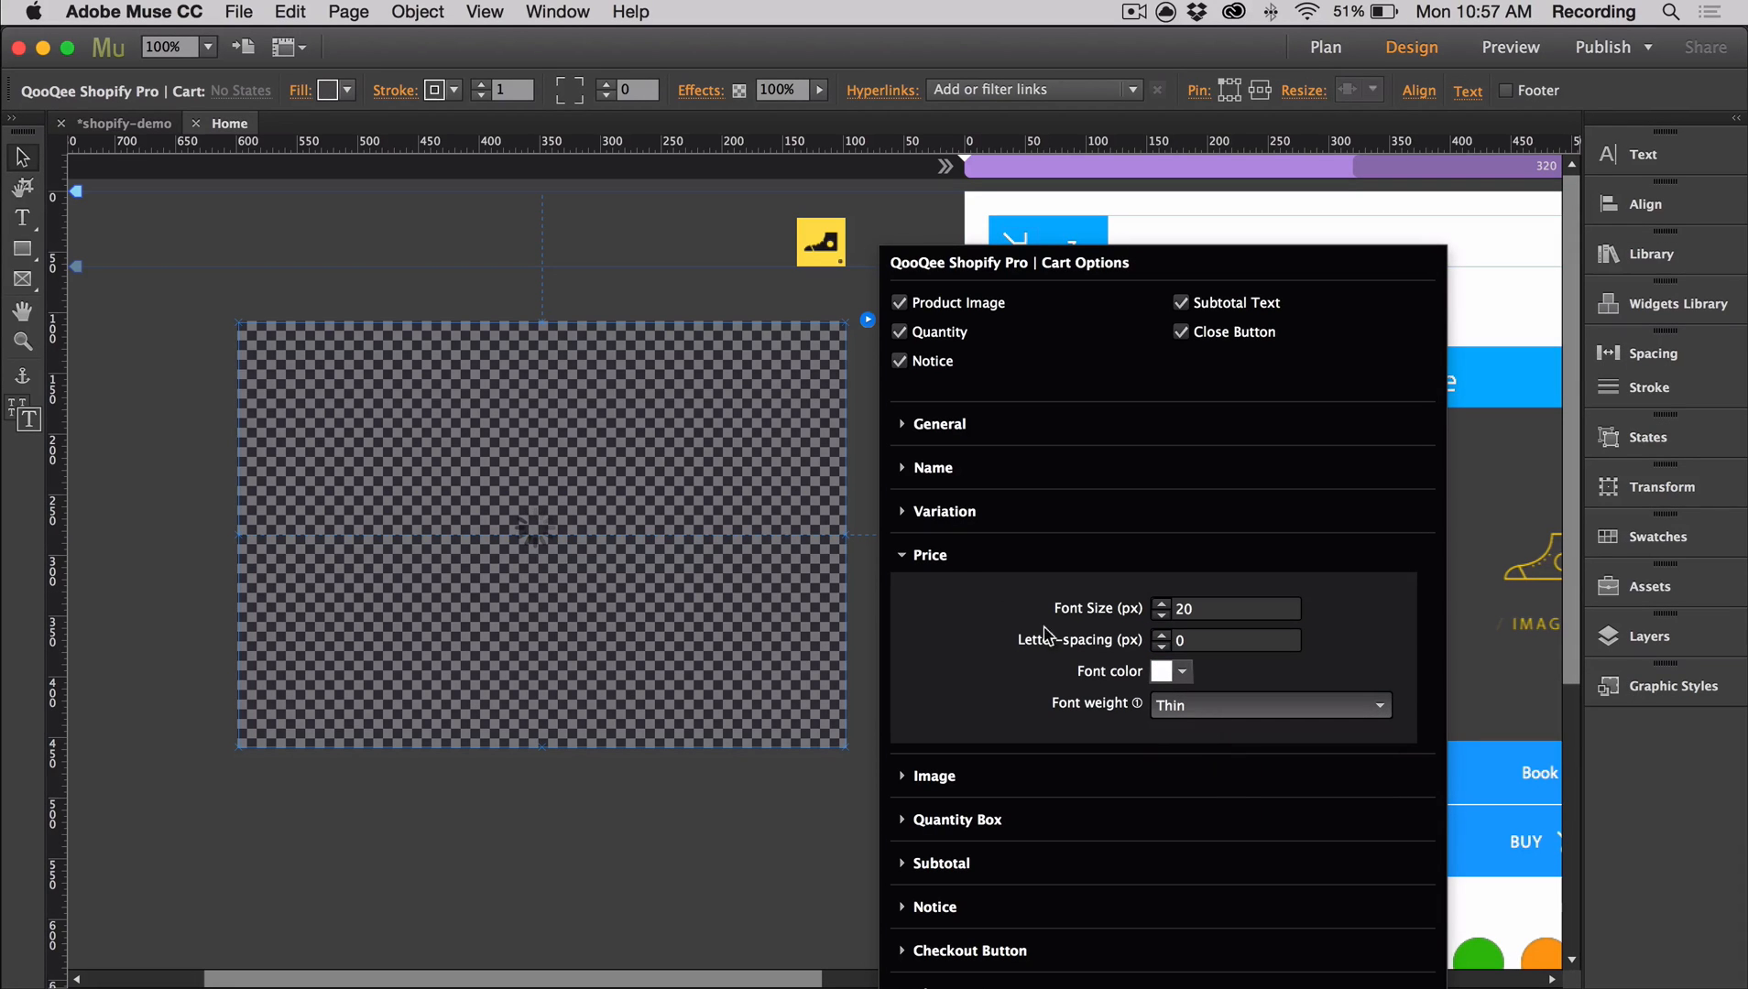
left_click(926, 555)
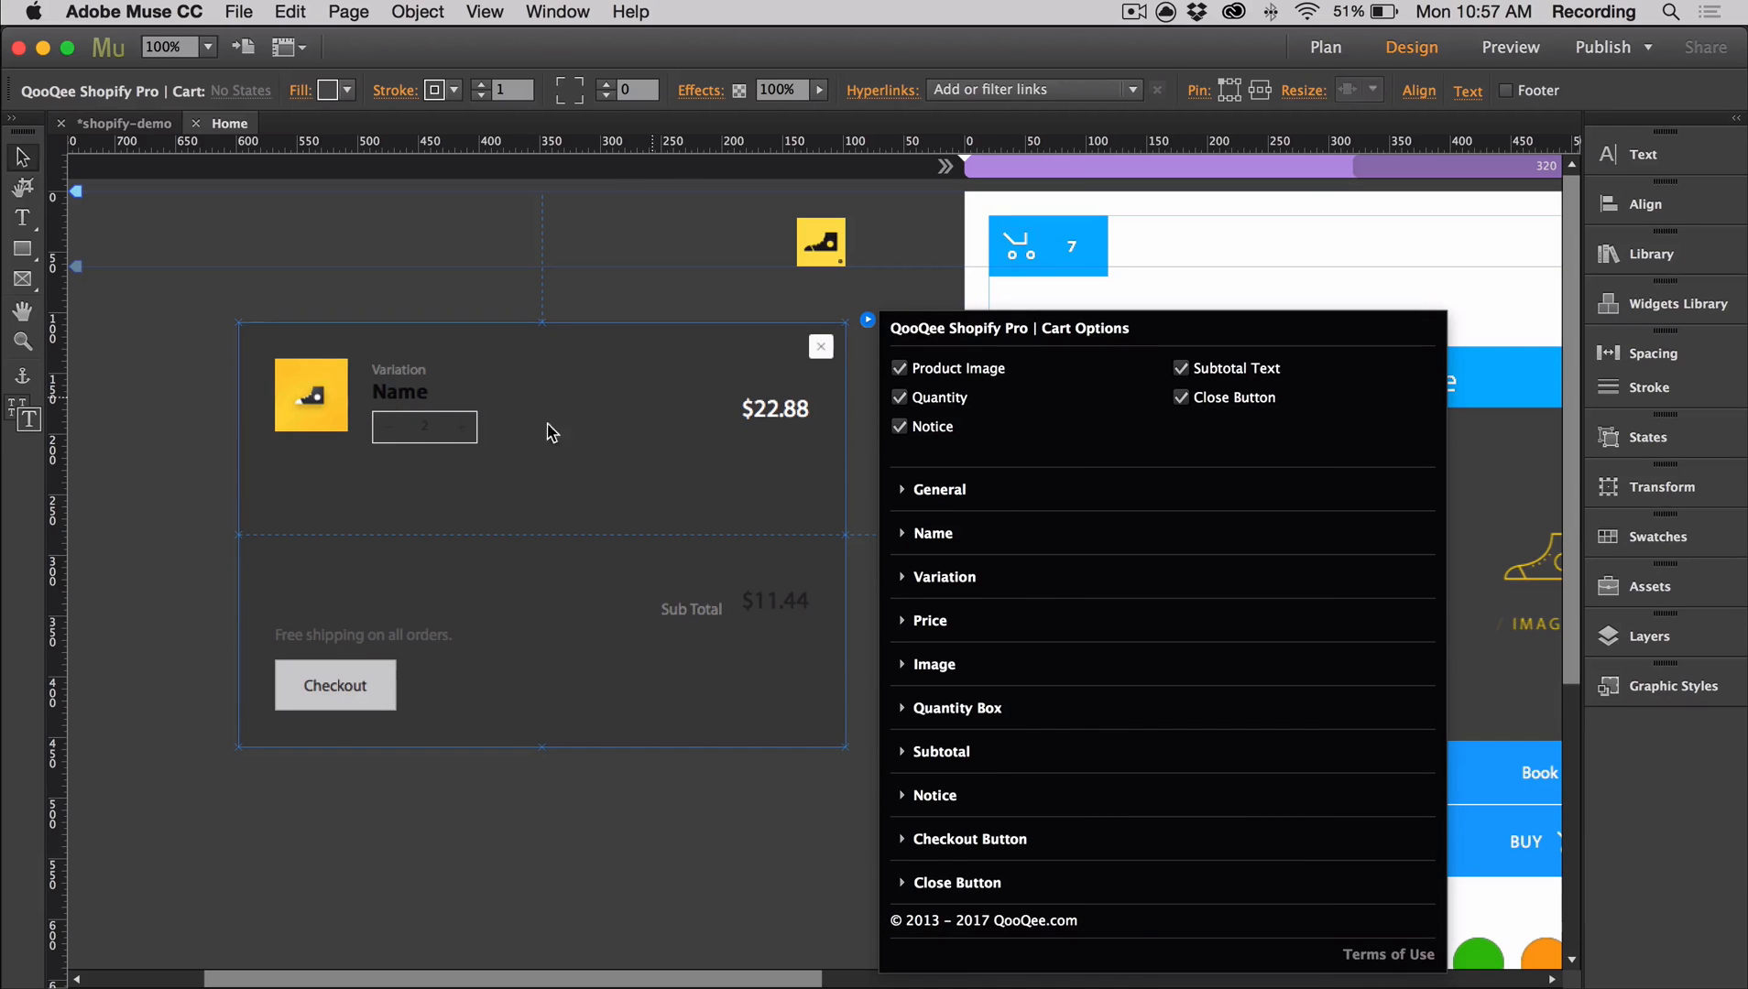
mouse_move(947, 540)
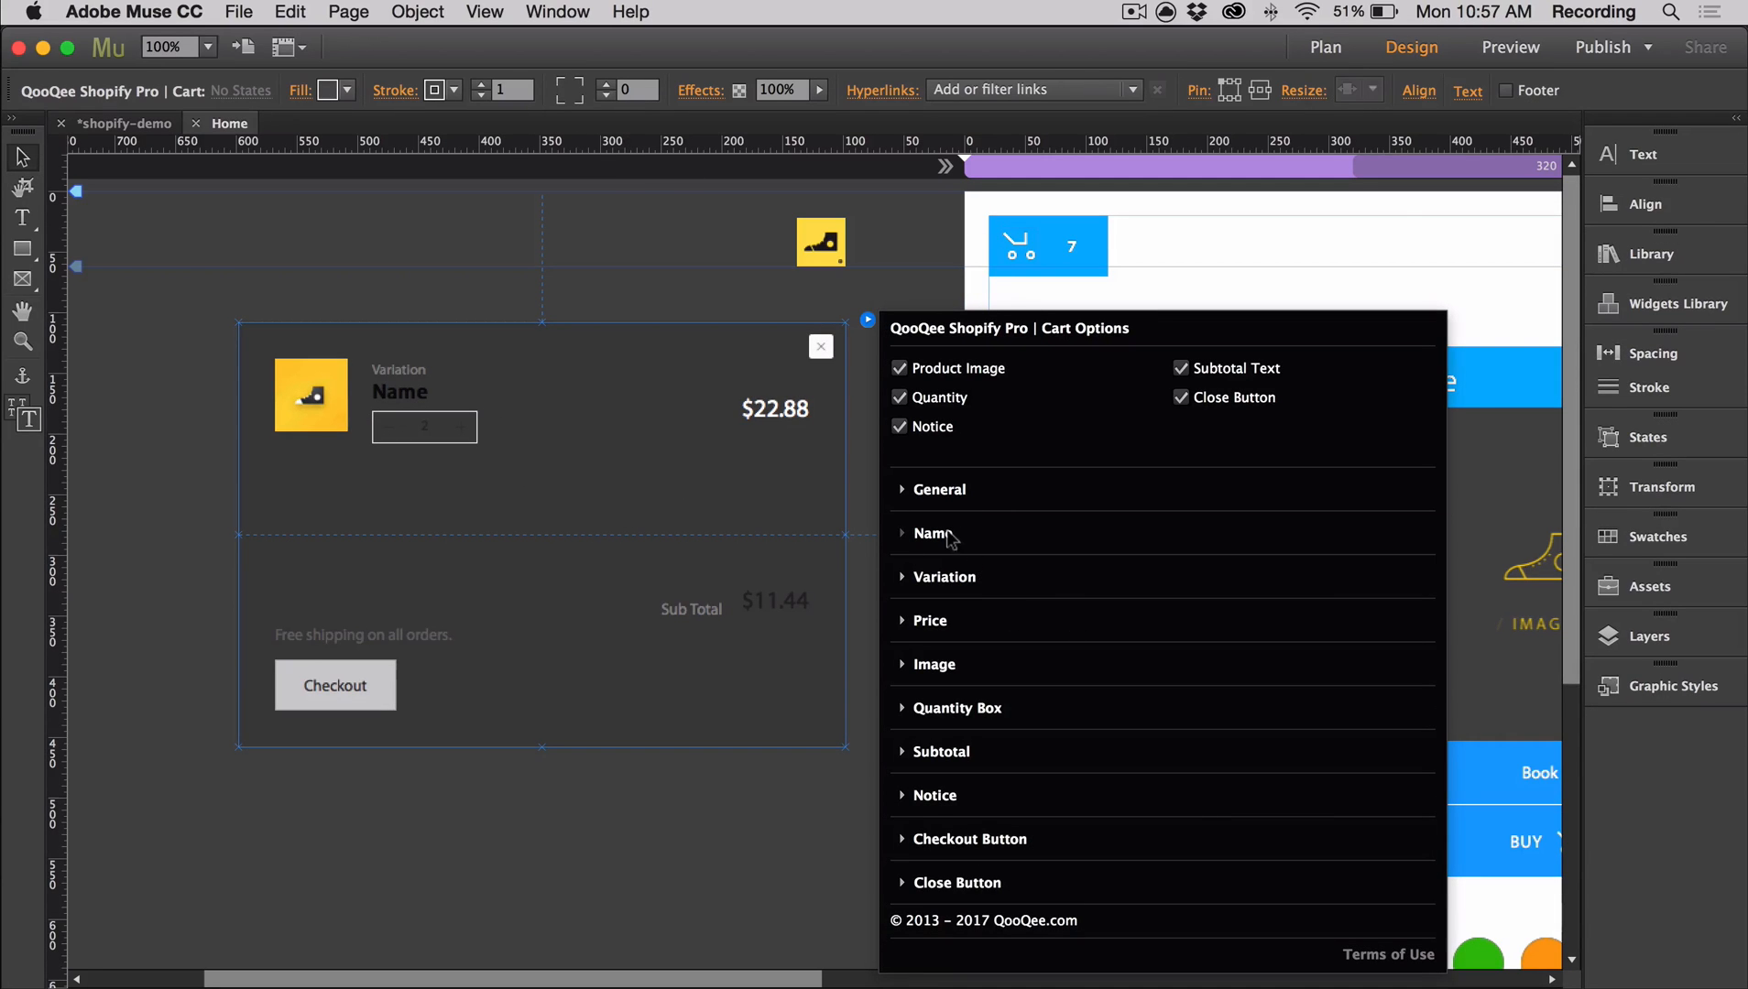
left_click(931, 535)
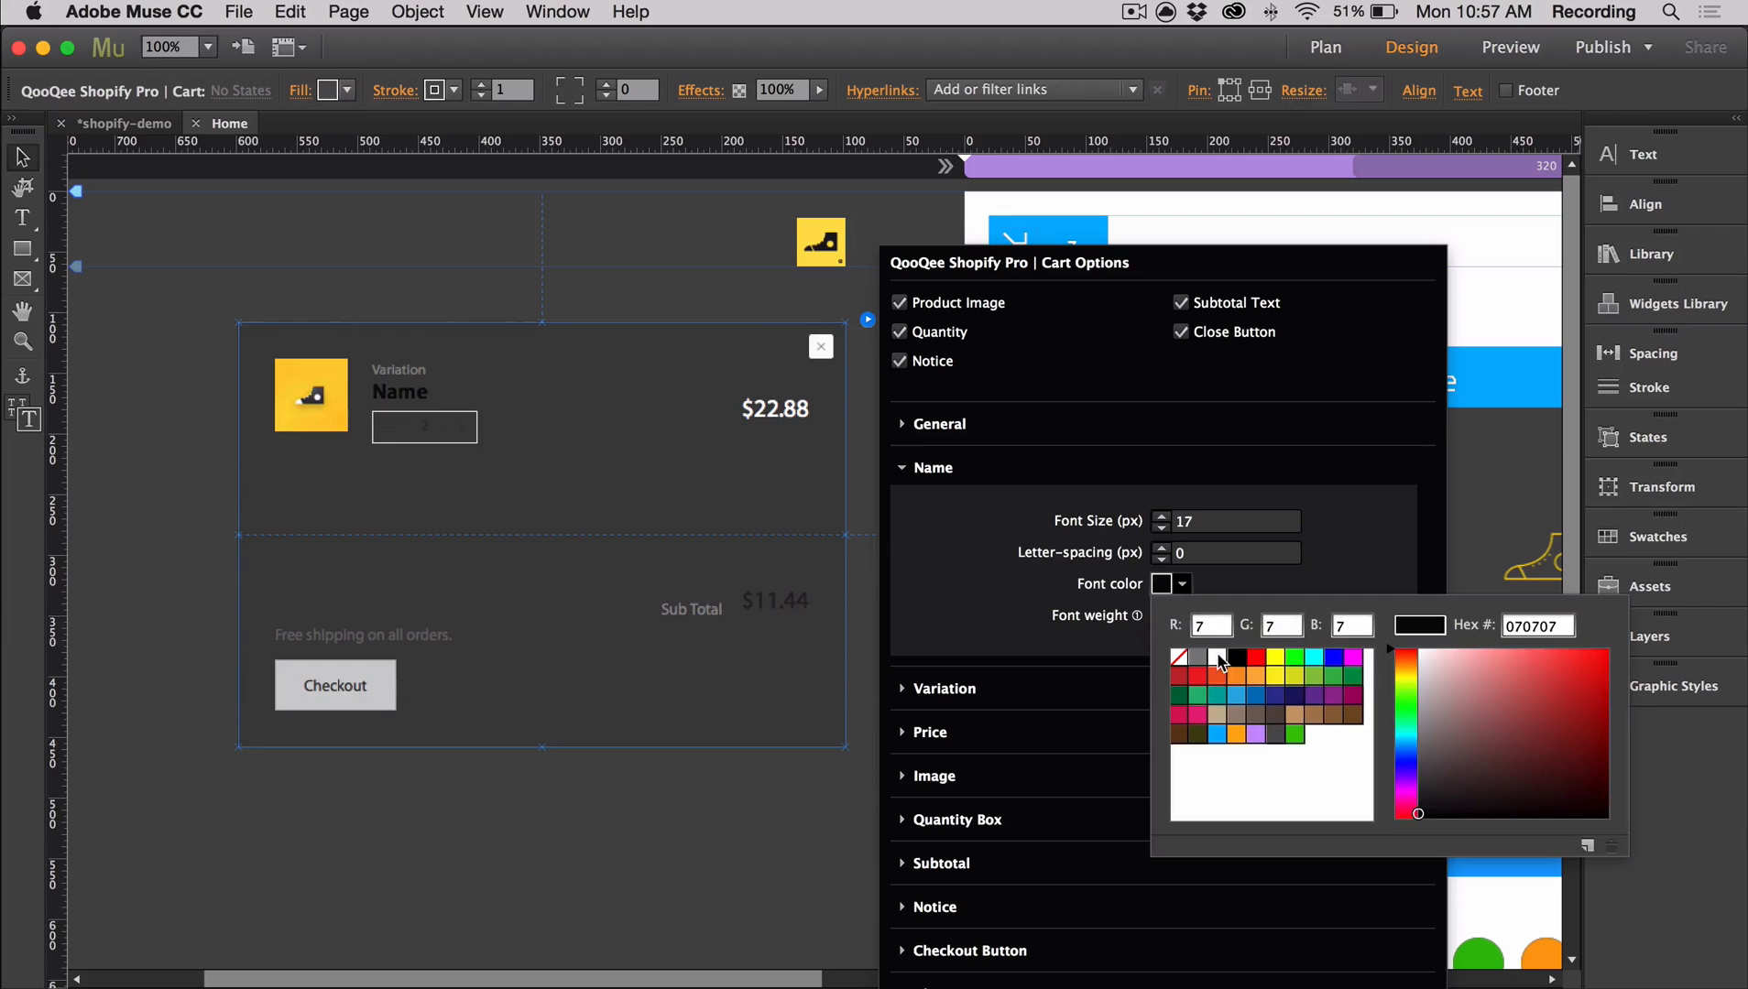
left_click(942, 512)
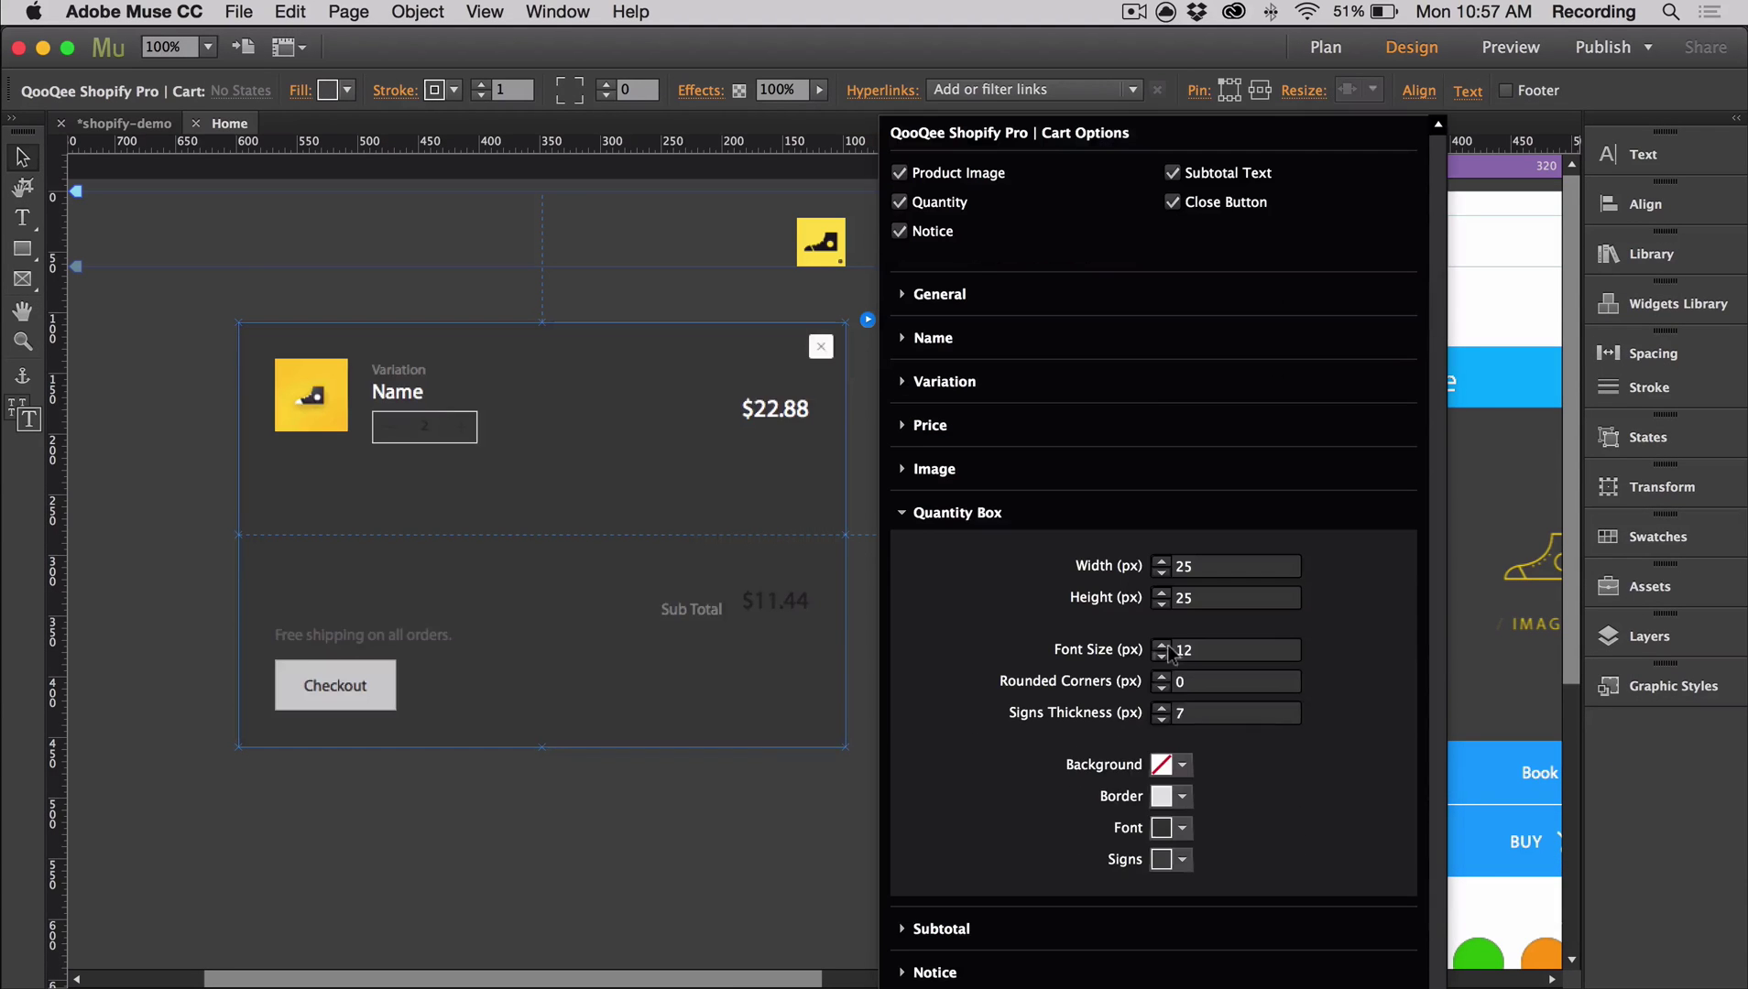
mouse_move(1142, 700)
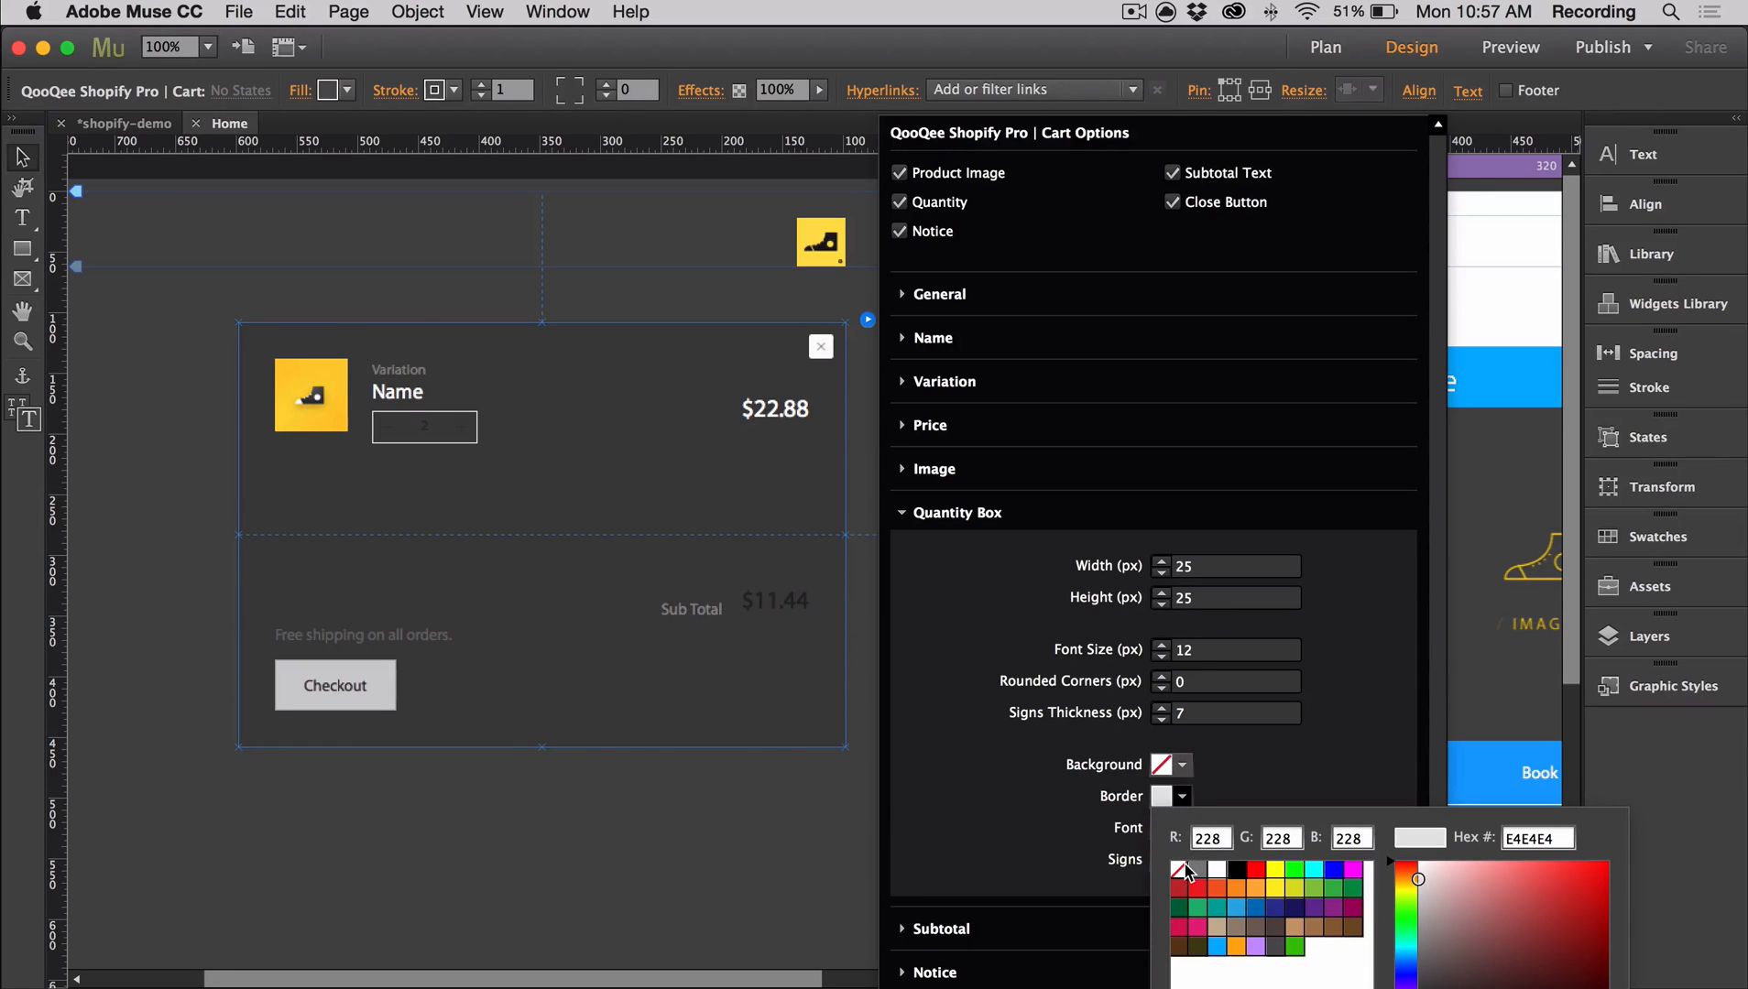
Give the quantity box no border, grey font and signs, and signs thickness 10.
left_click(1192, 870)
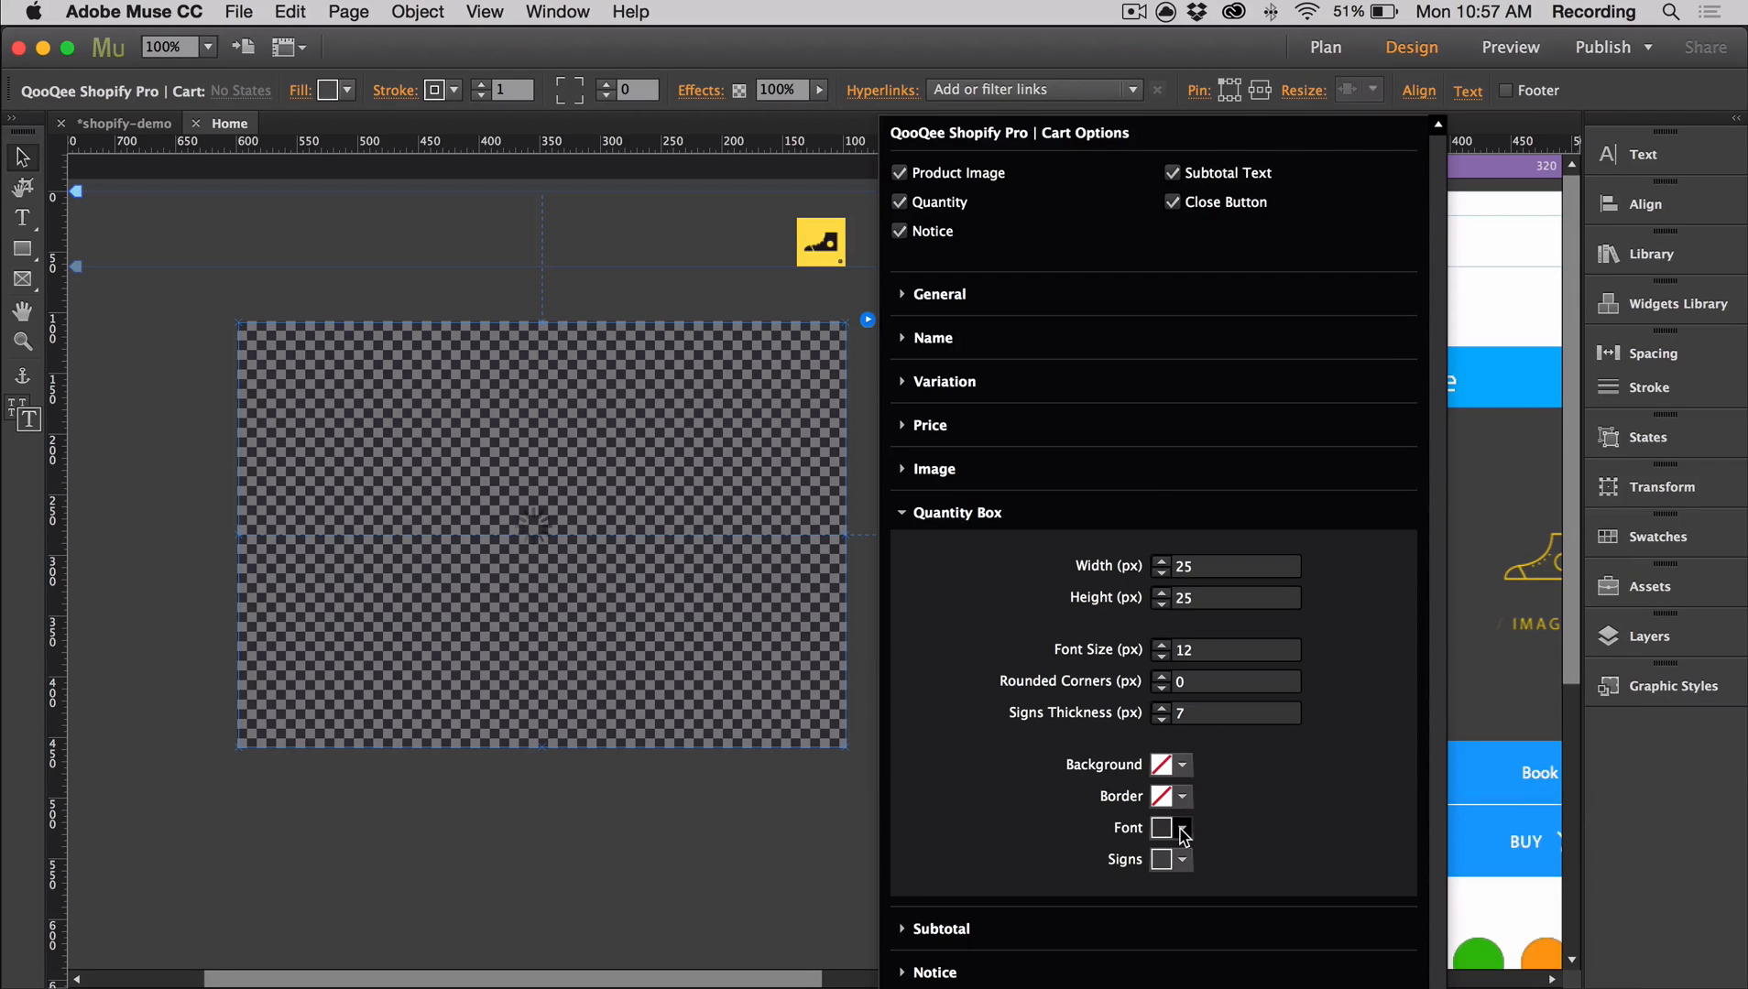
left_click(1183, 828)
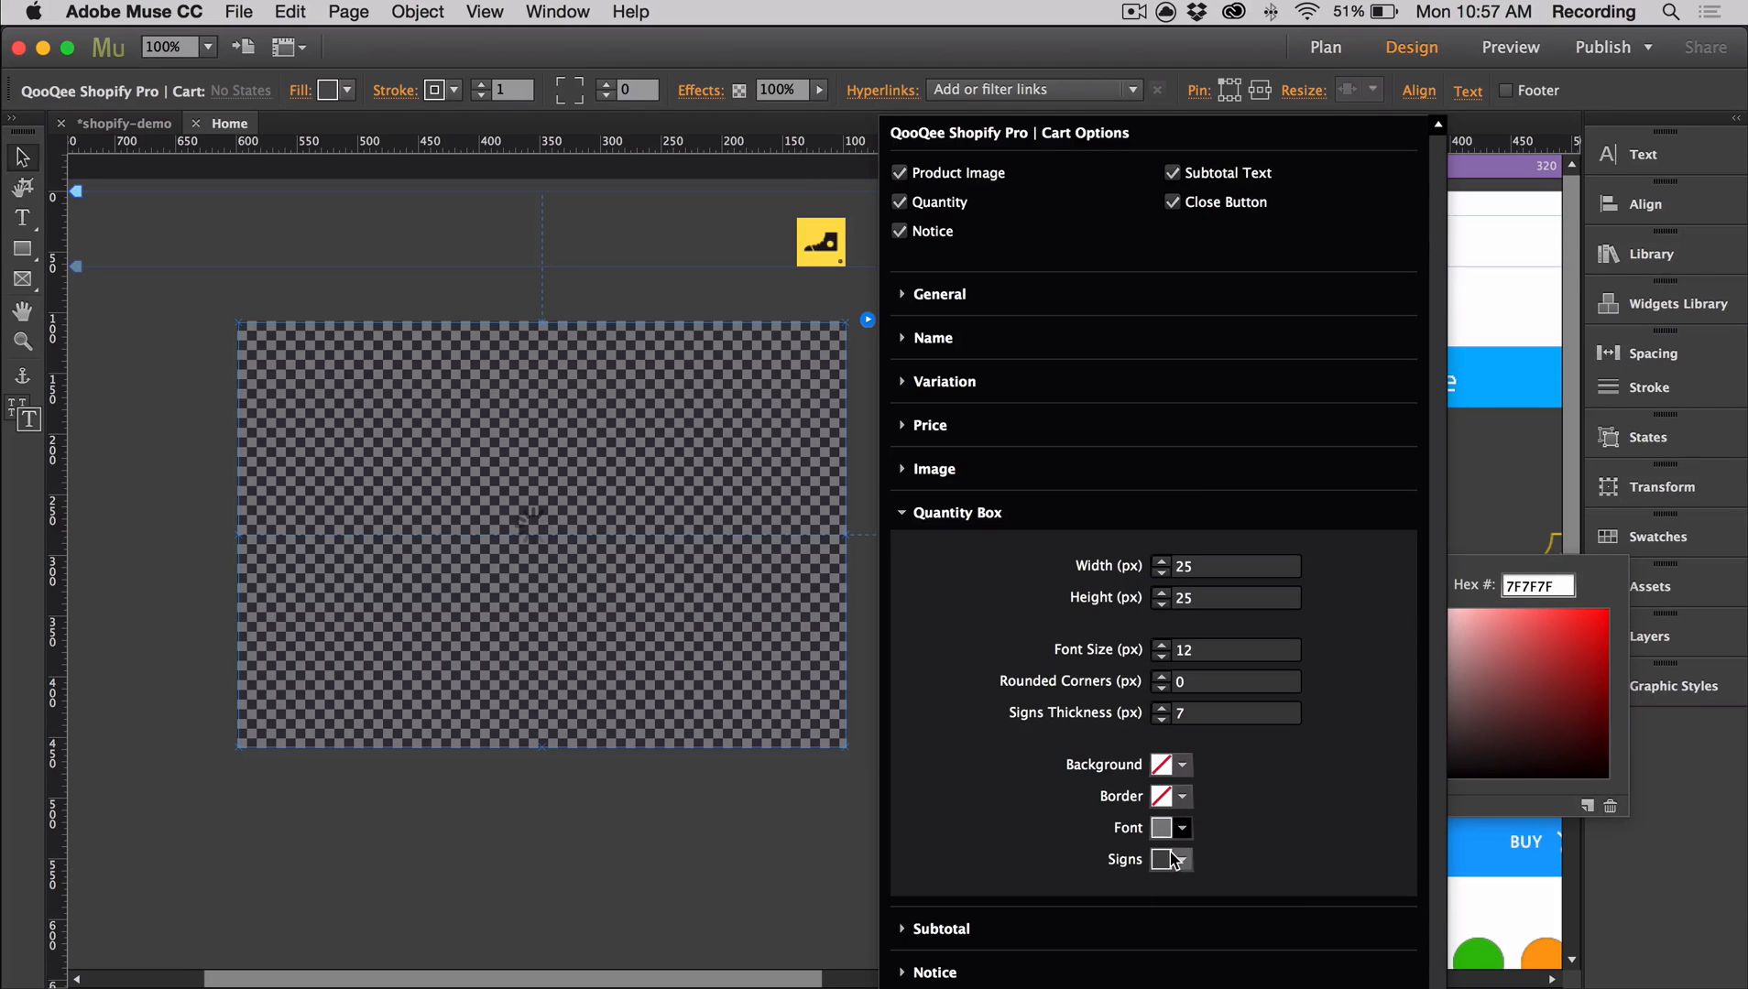
left_click(1171, 859)
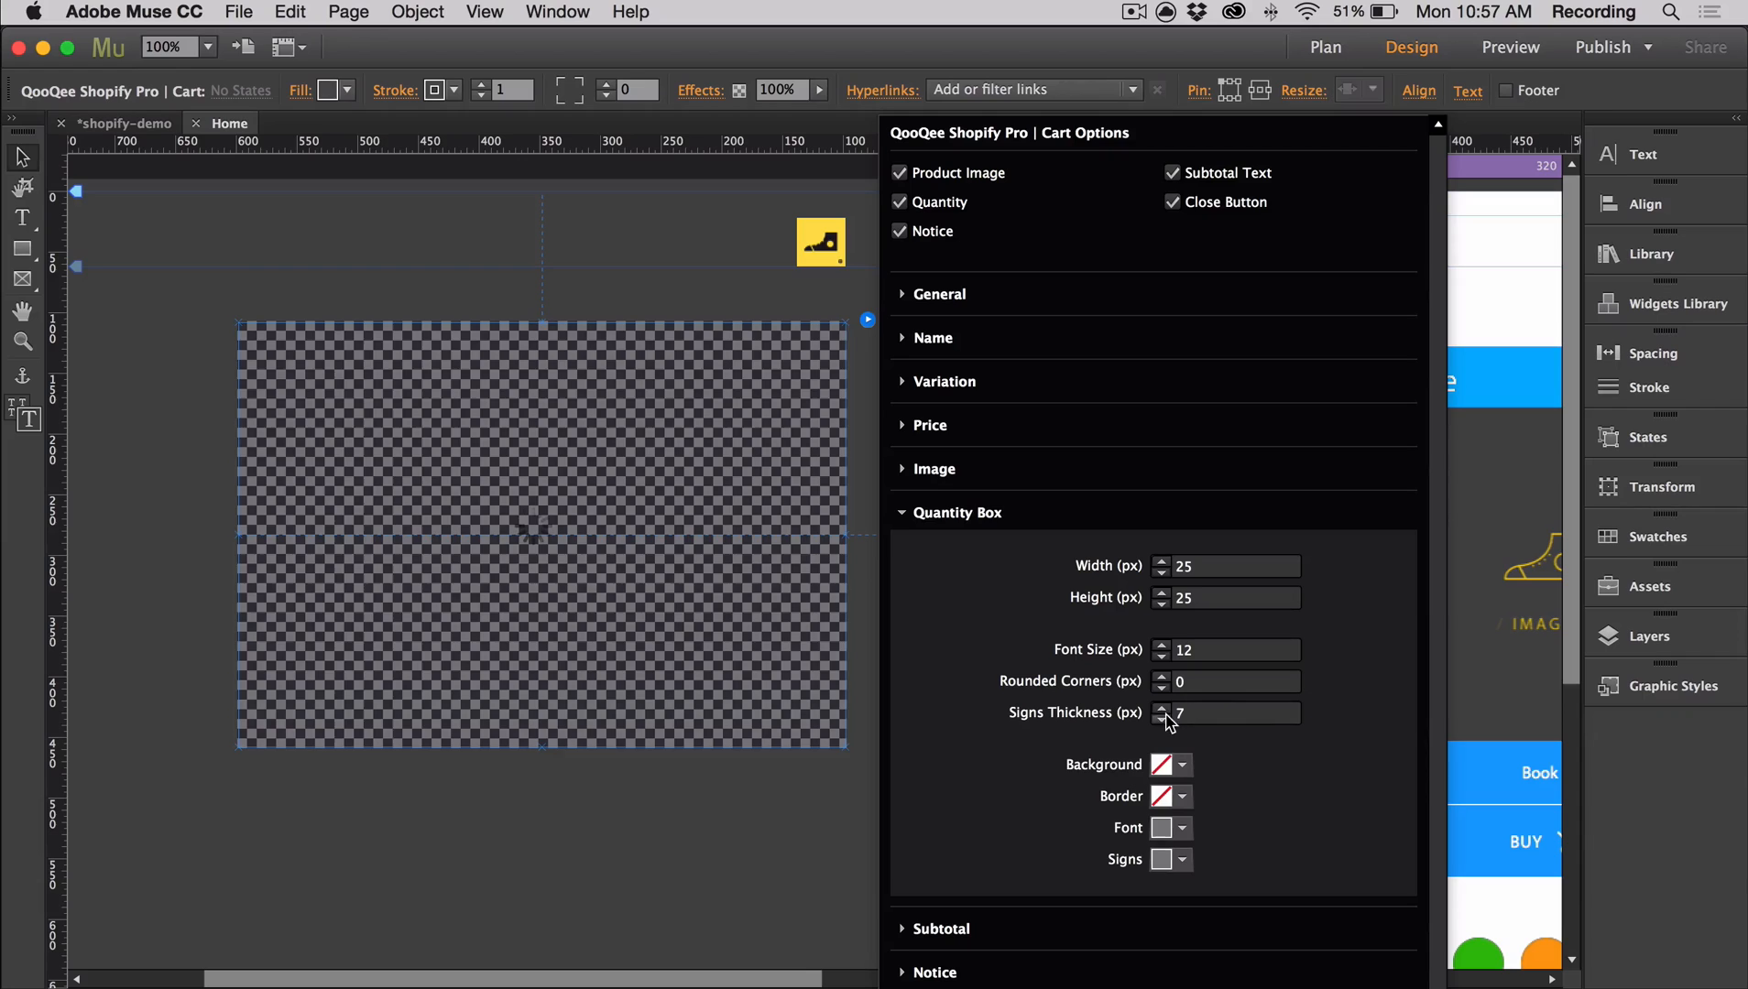
left_click(1161, 707)
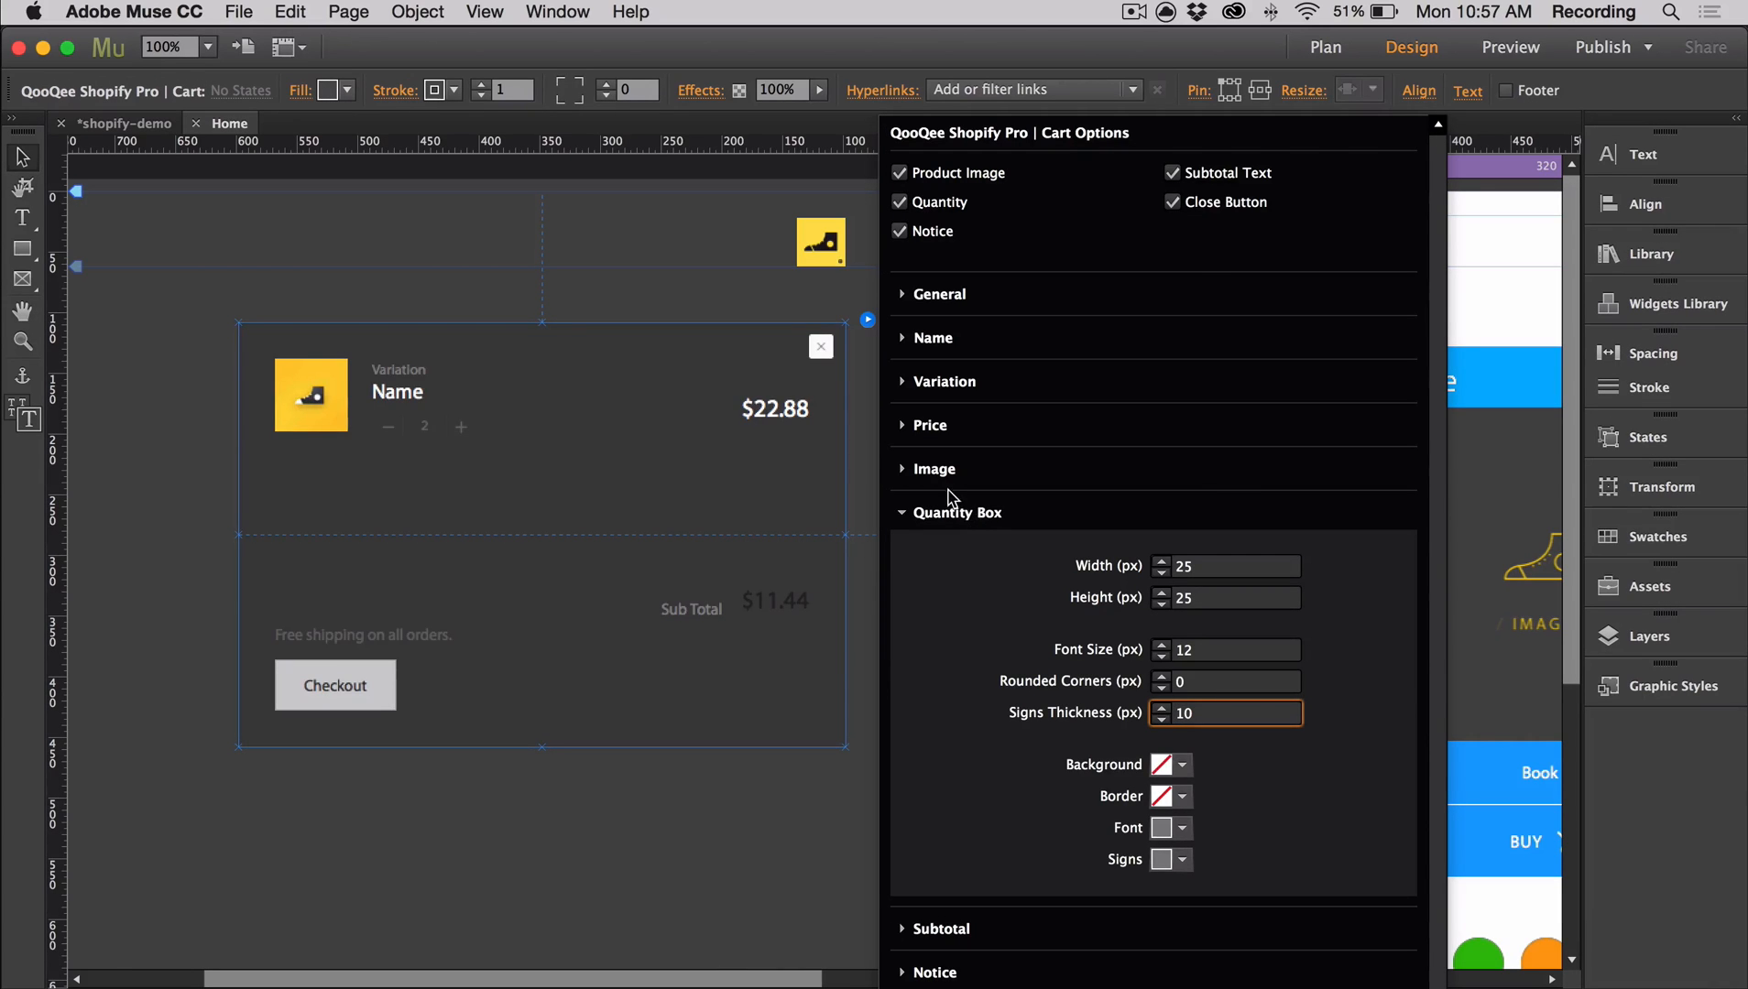
left_click(956, 512)
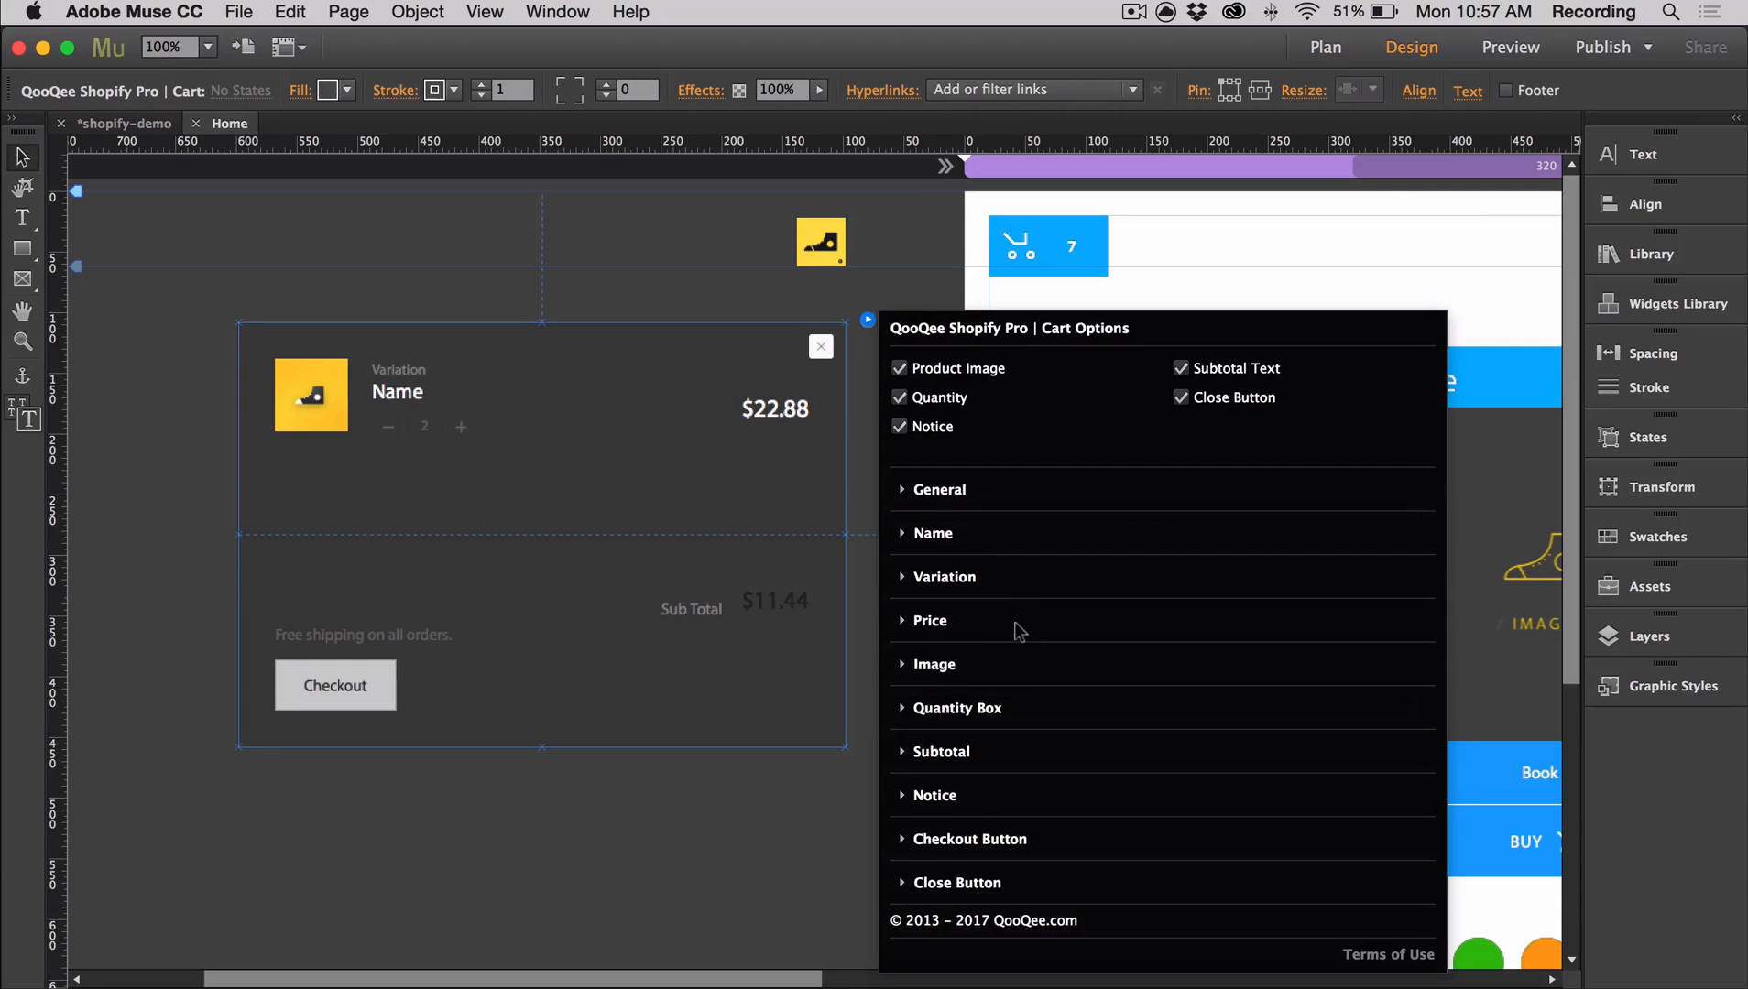
left_click(940, 751)
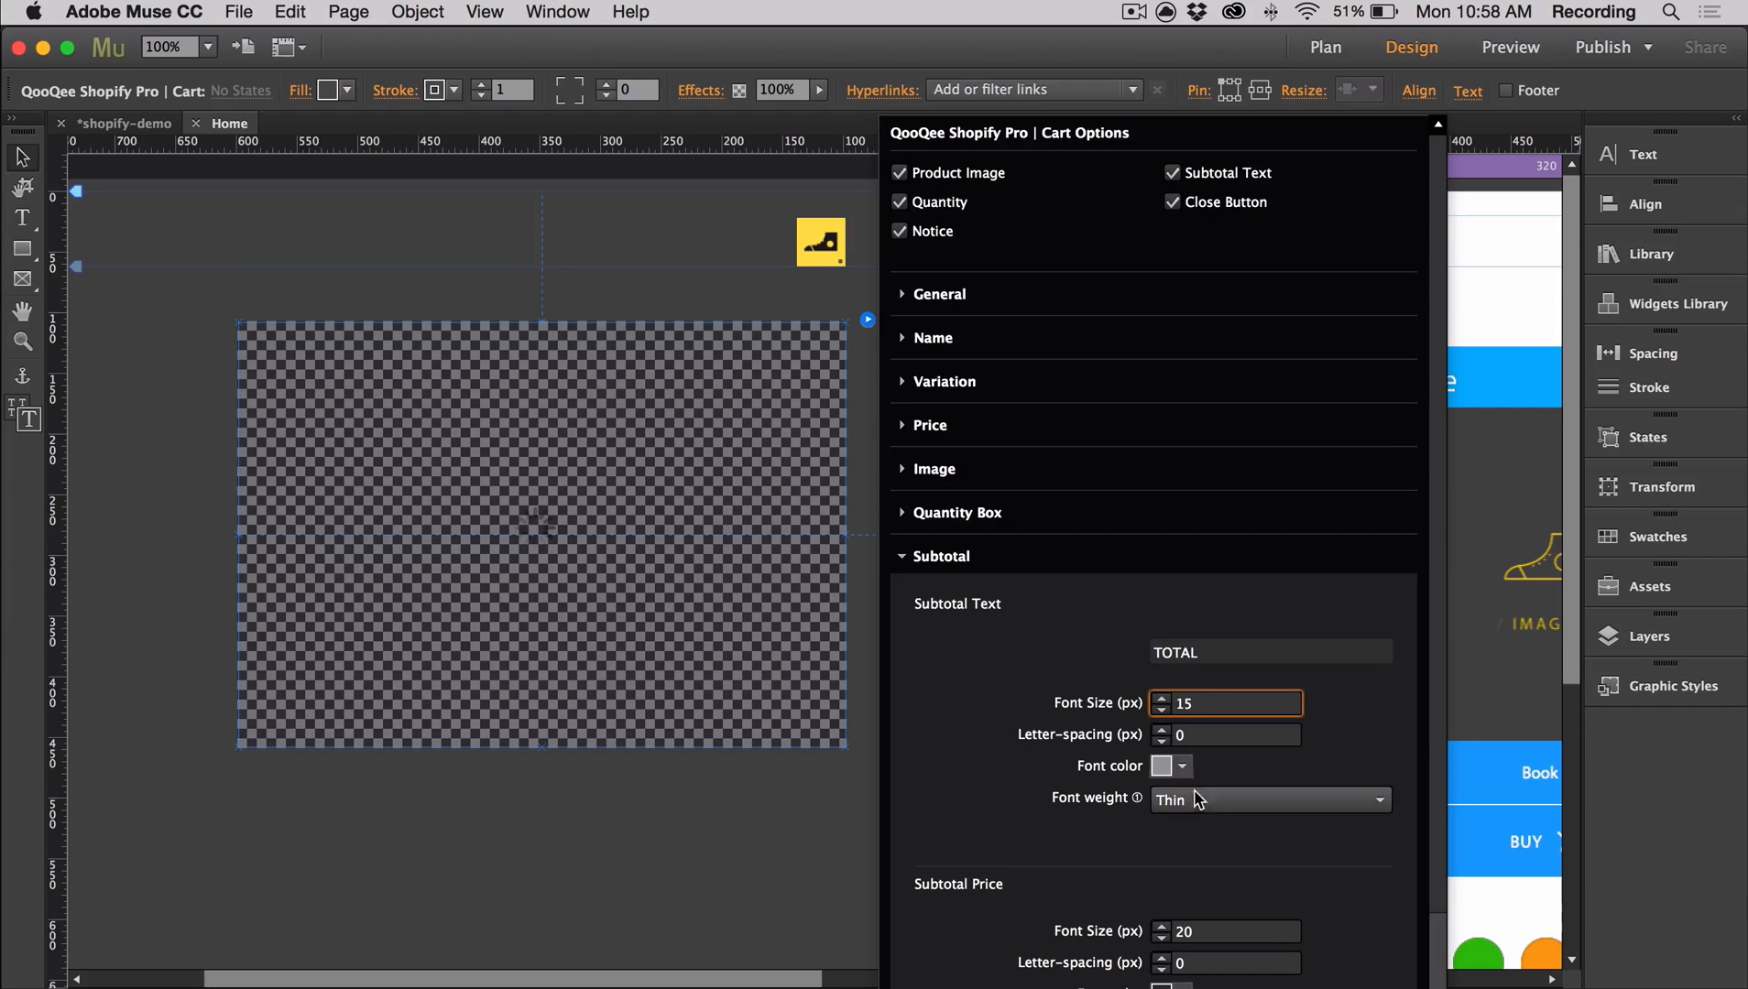
Set the notices to 'Free shipping now' and 'Empty cart :(' with 14 px font.
left_click(1165, 766)
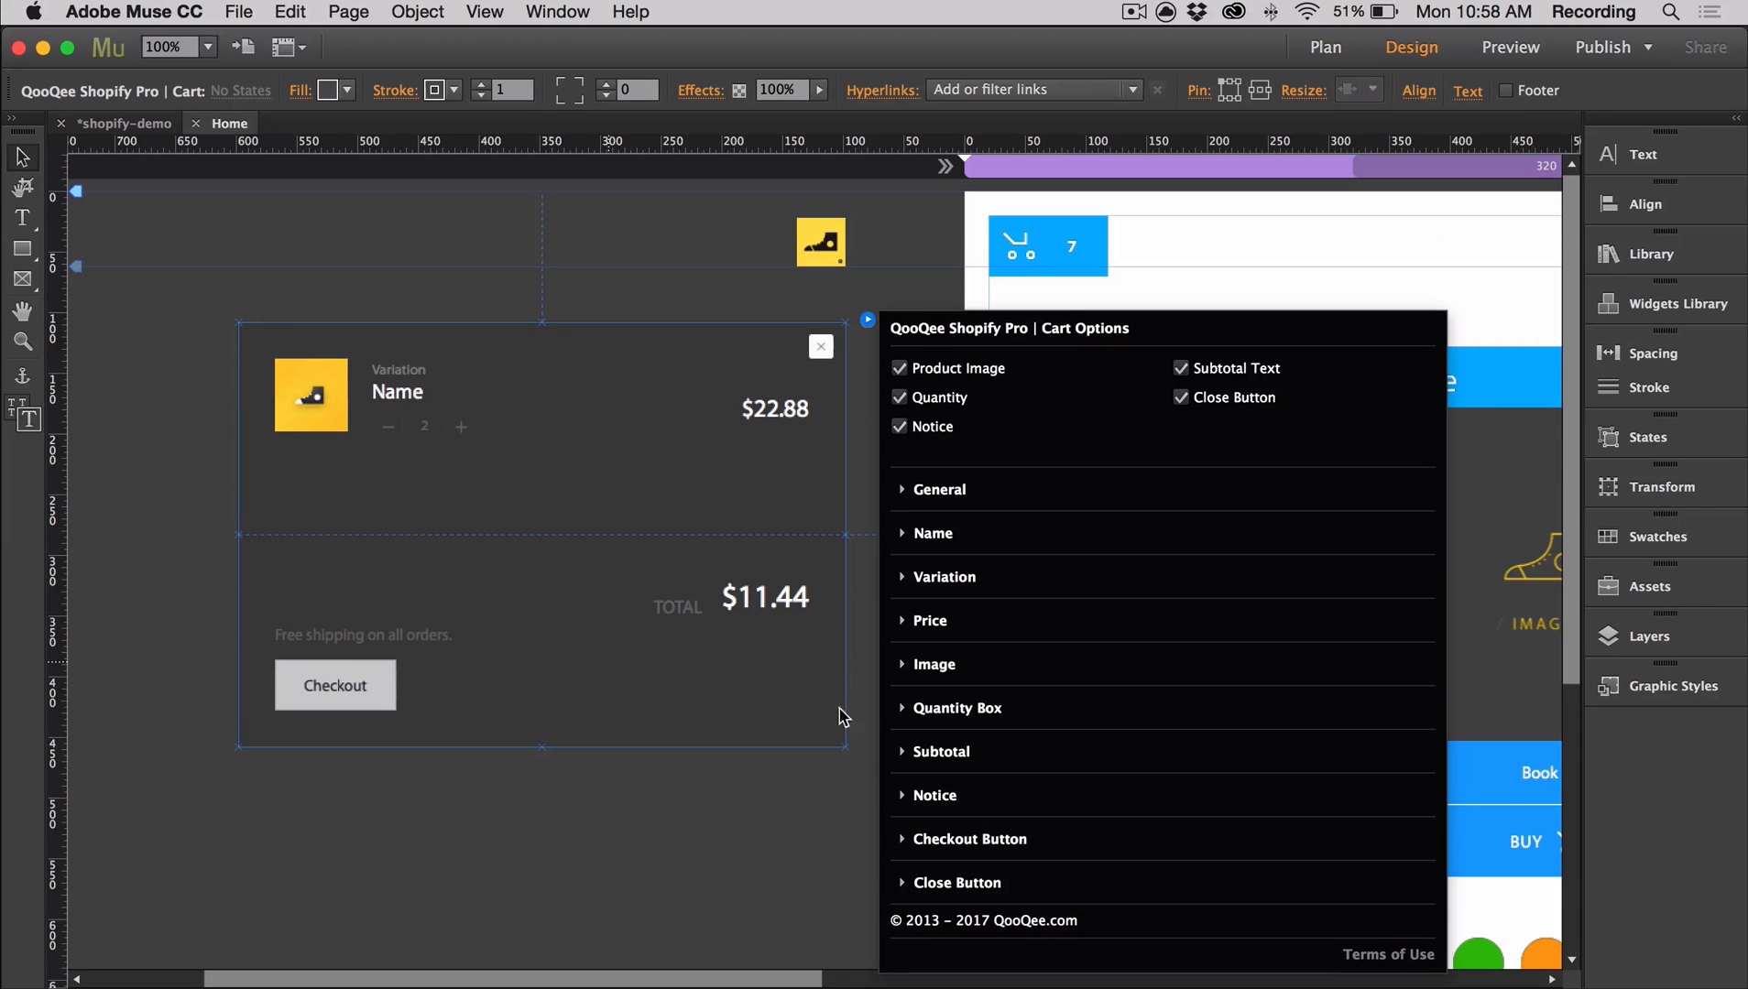
left_click(932, 794)
type("Empty")
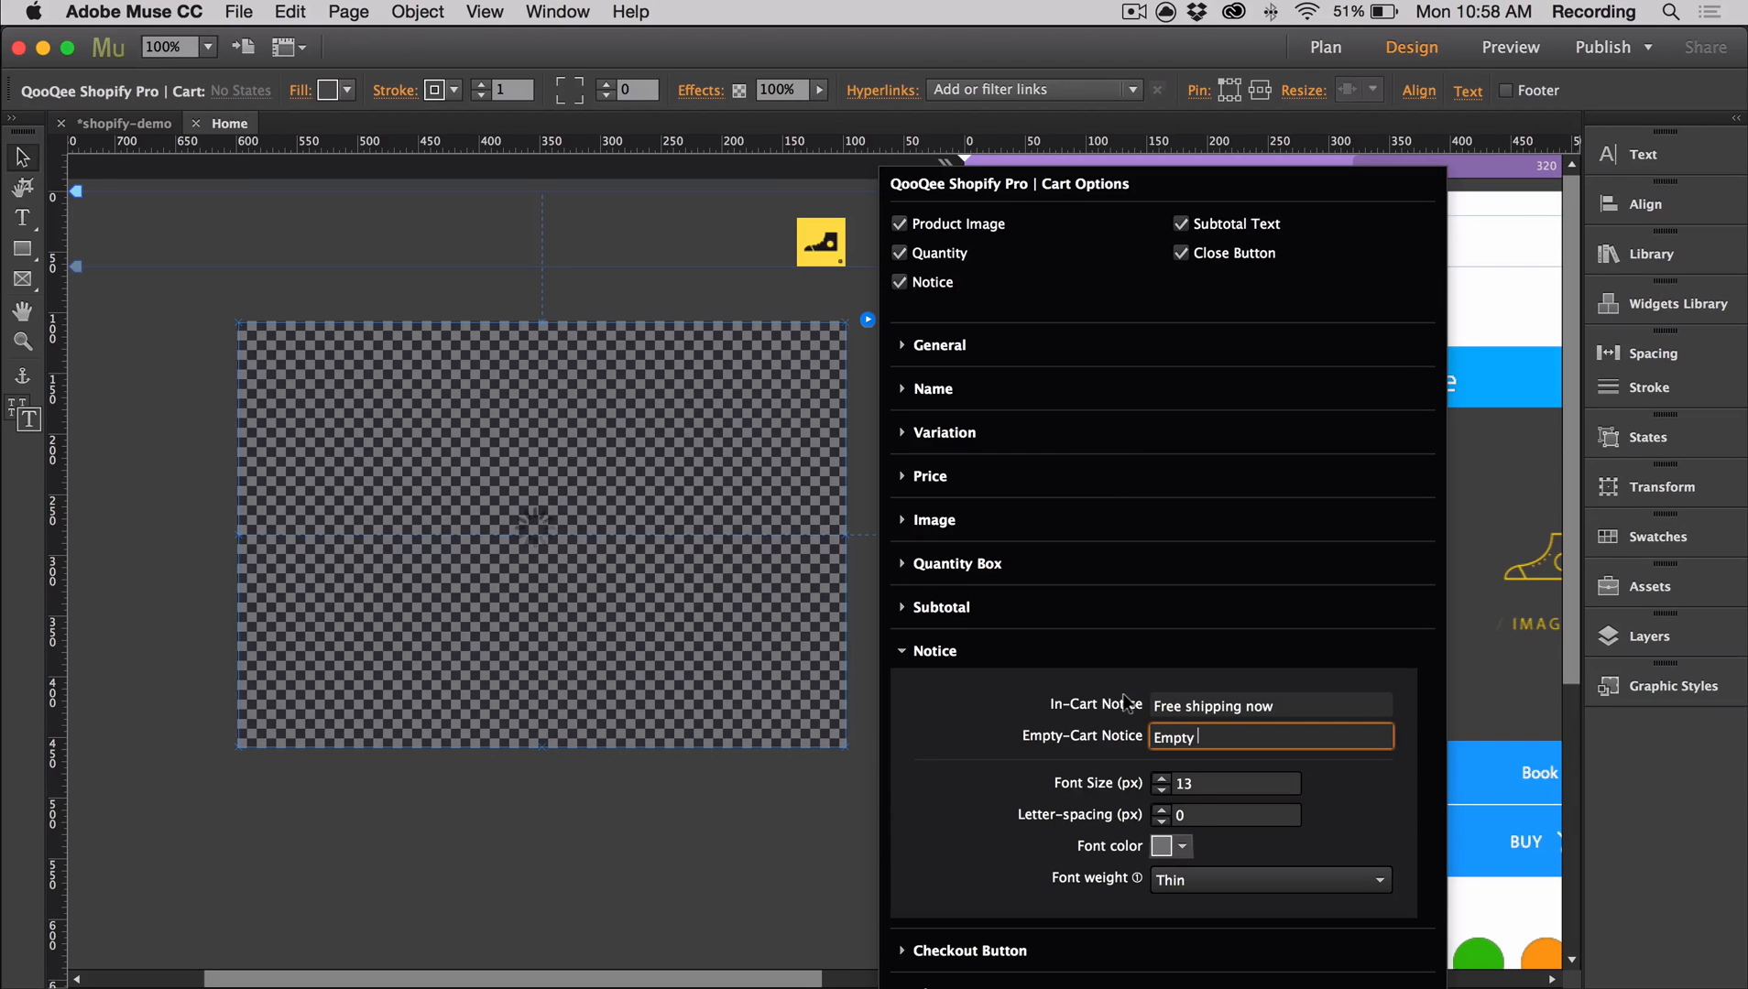
type("cart :(")
left_click(1226, 784)
type("15")
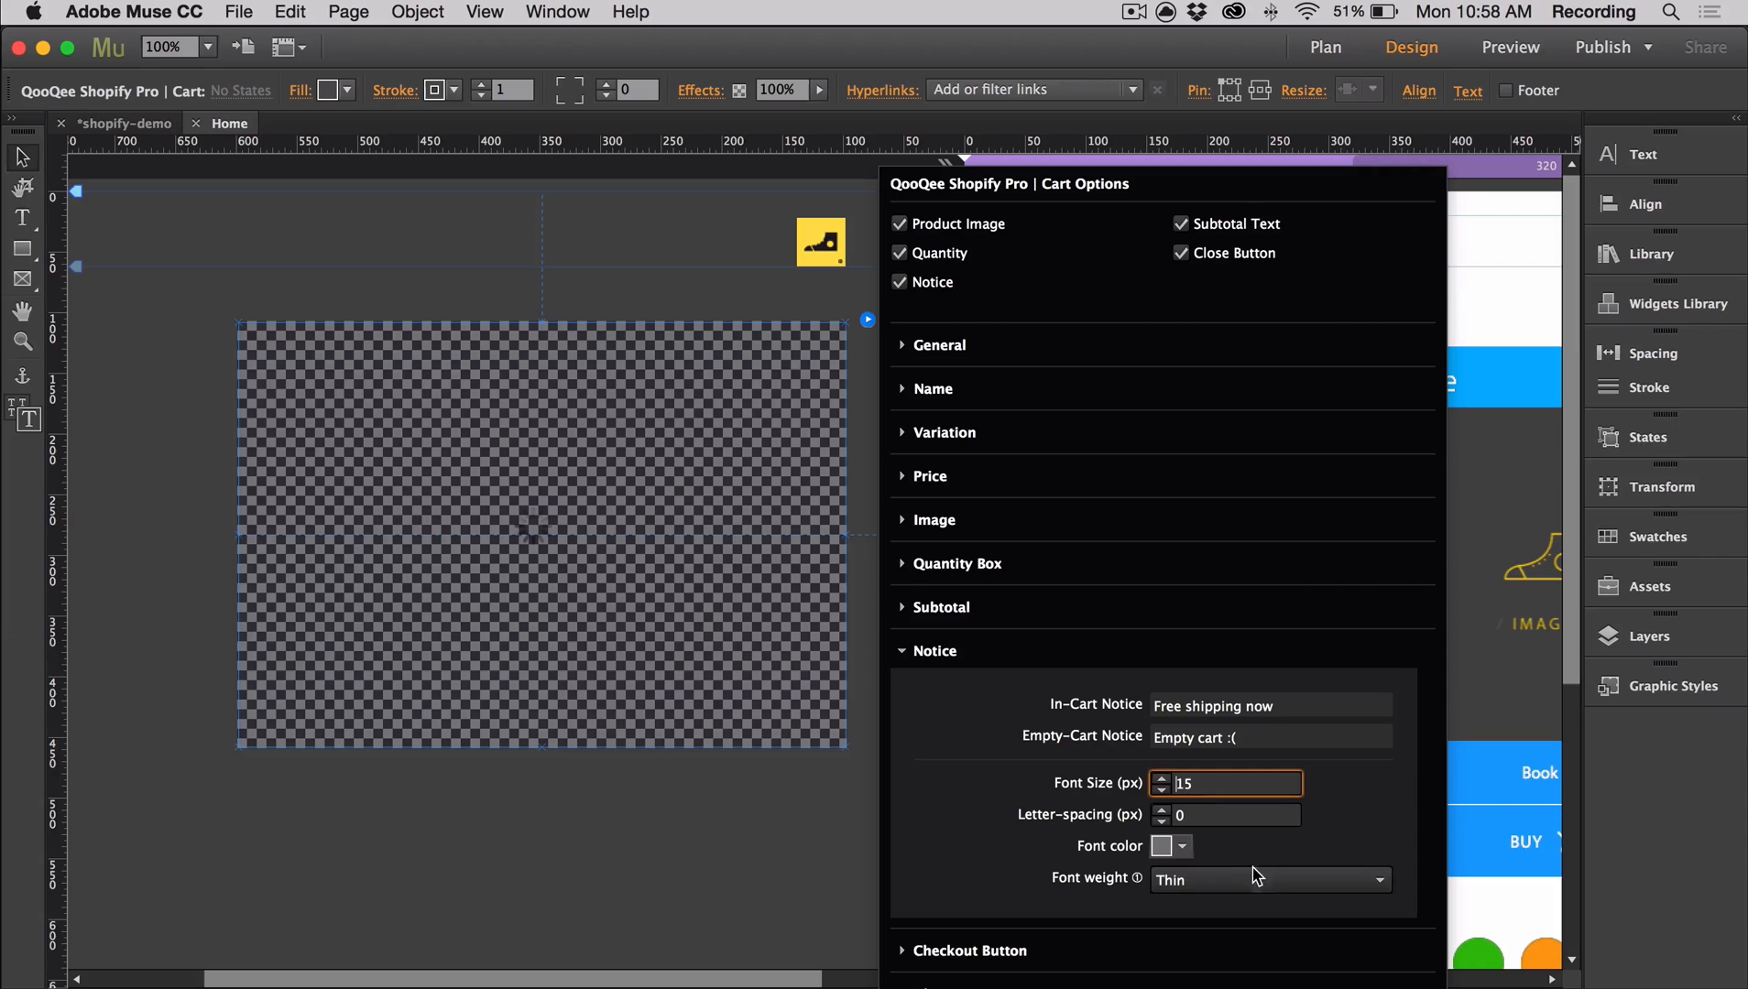
left_click(1161, 789)
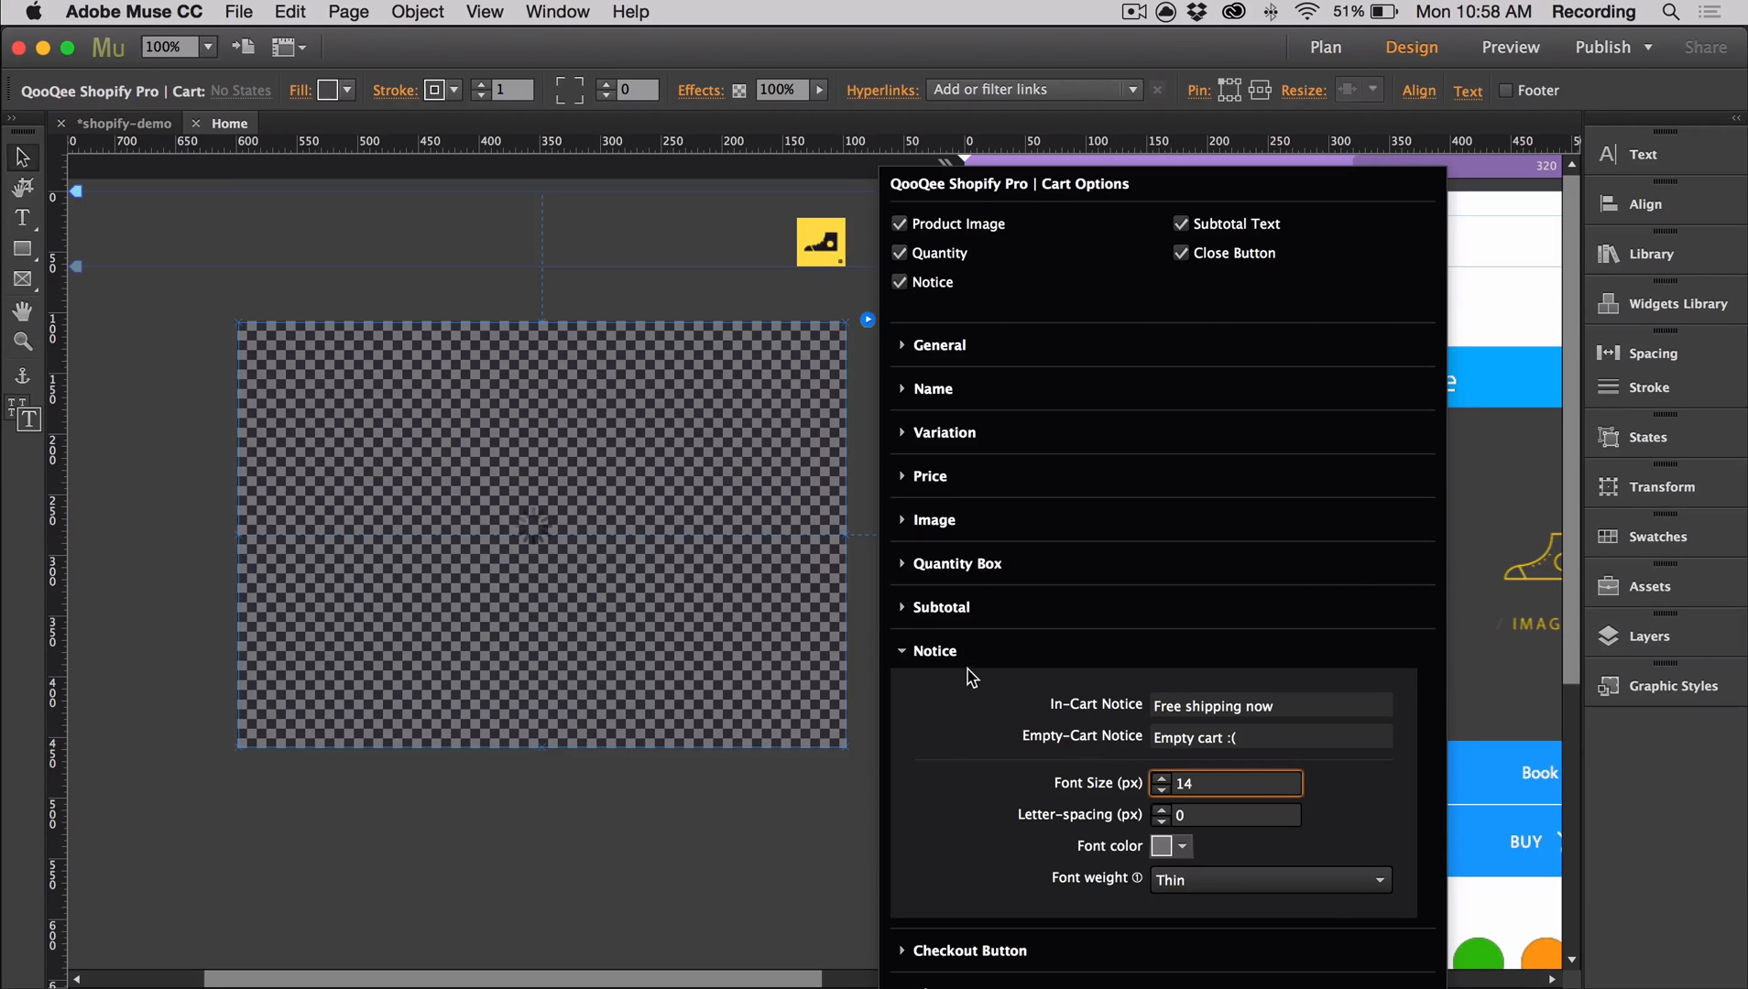
left_click(934, 651)
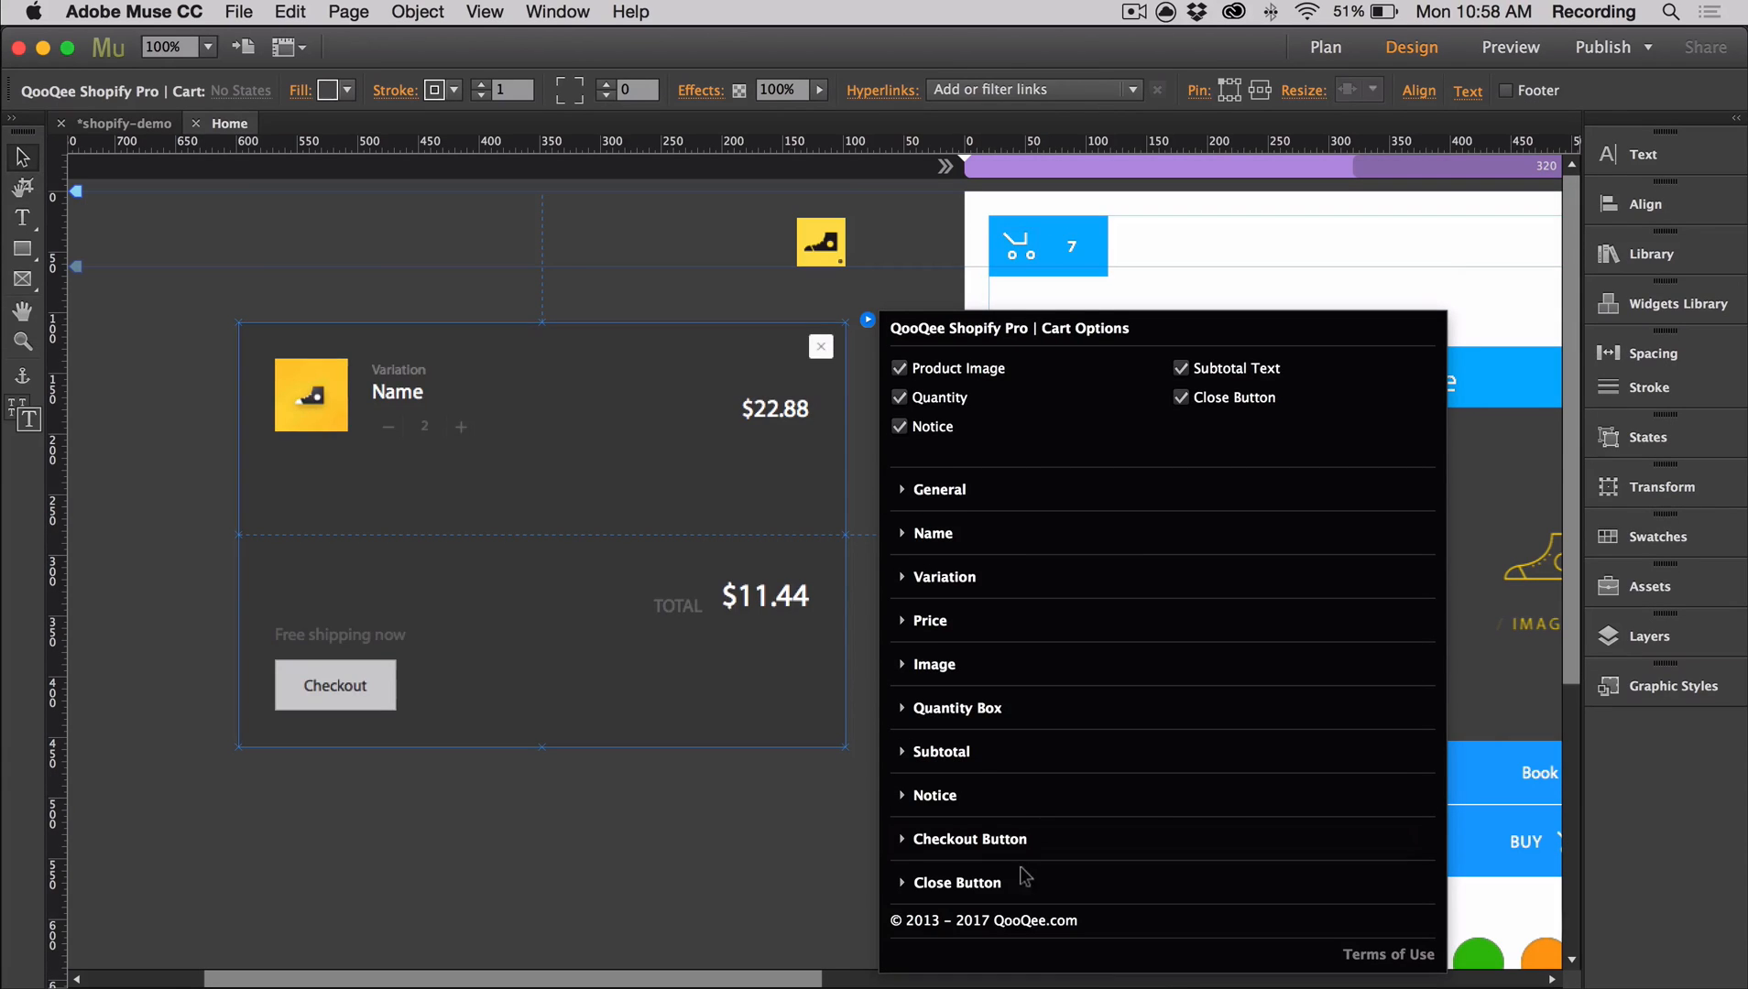
Make the Checkout button's background and border blue 00B2FF and set its font colour.
left_click(970, 839)
type("200")
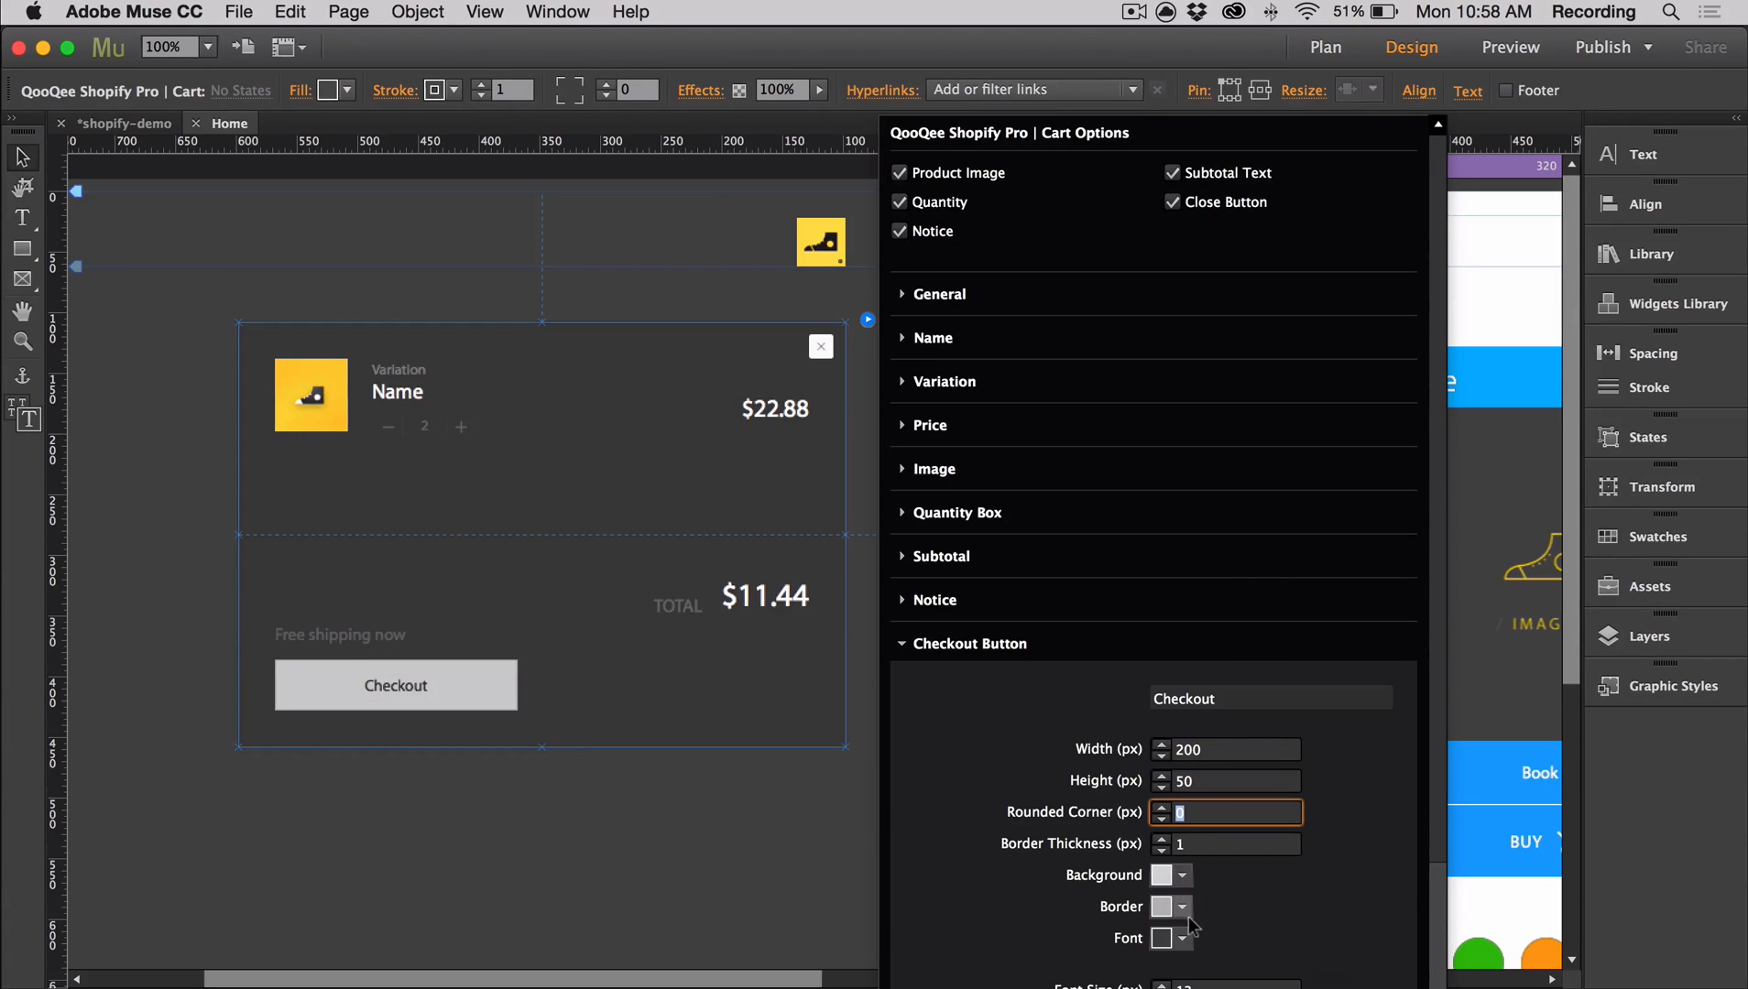
left_click(1187, 875)
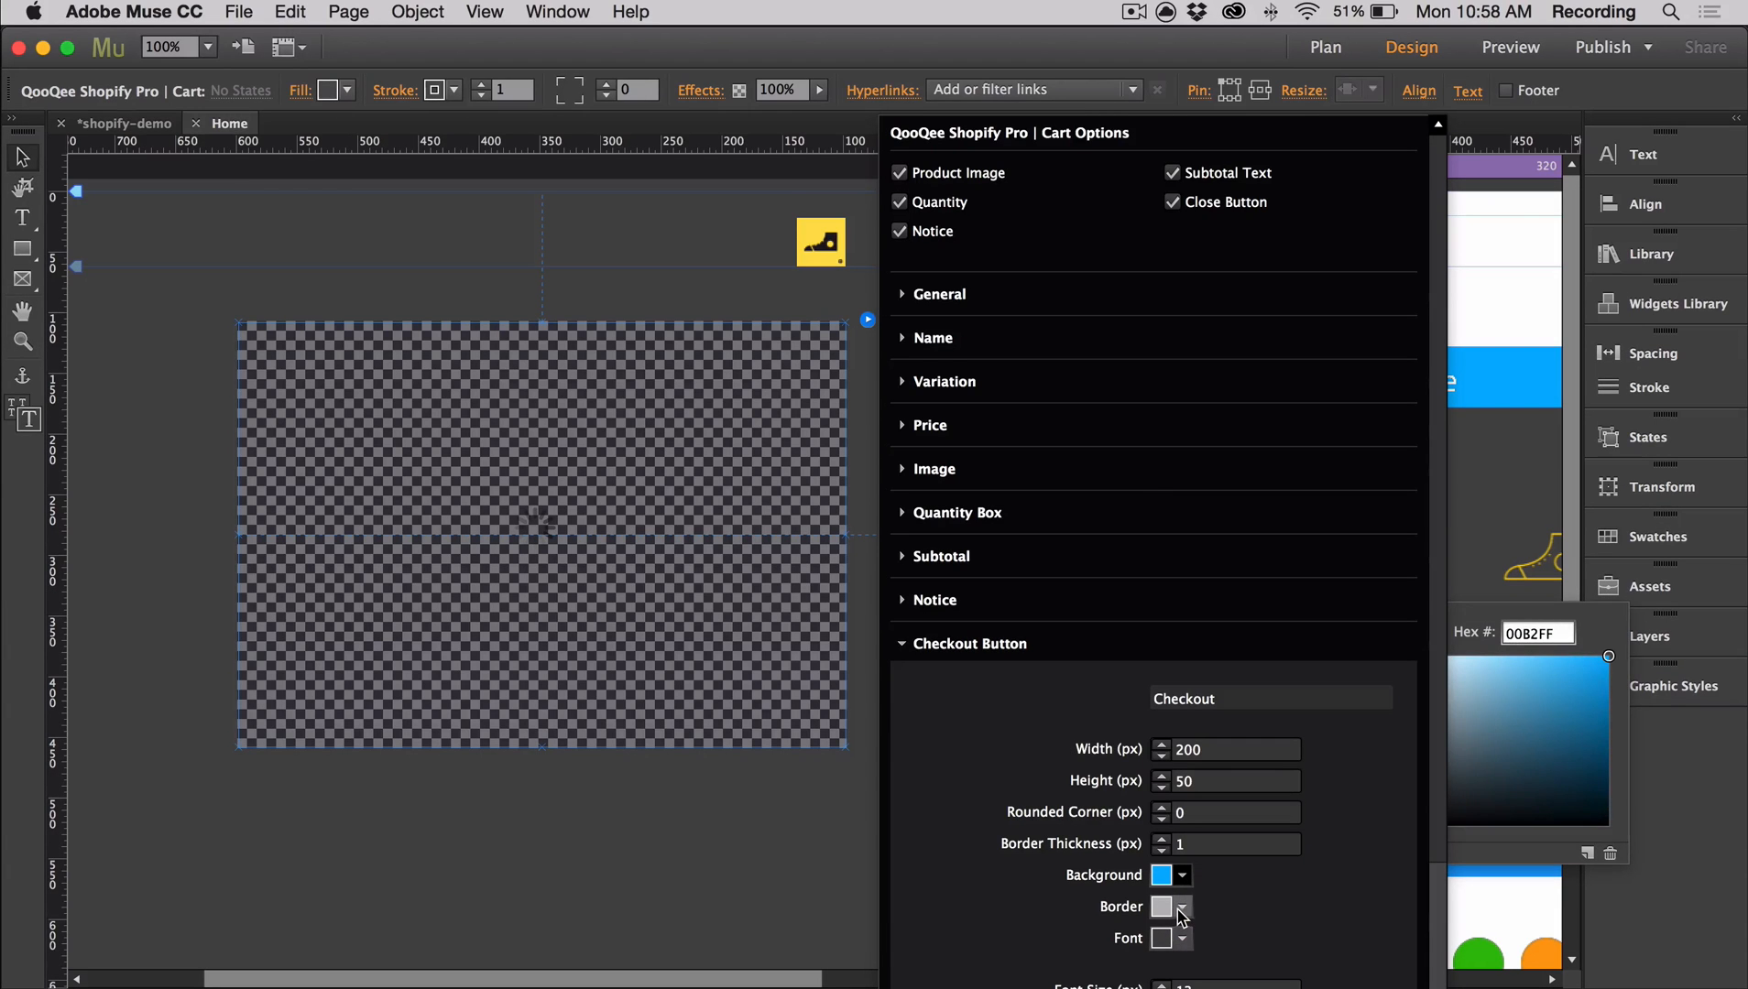
left_click(1185, 906)
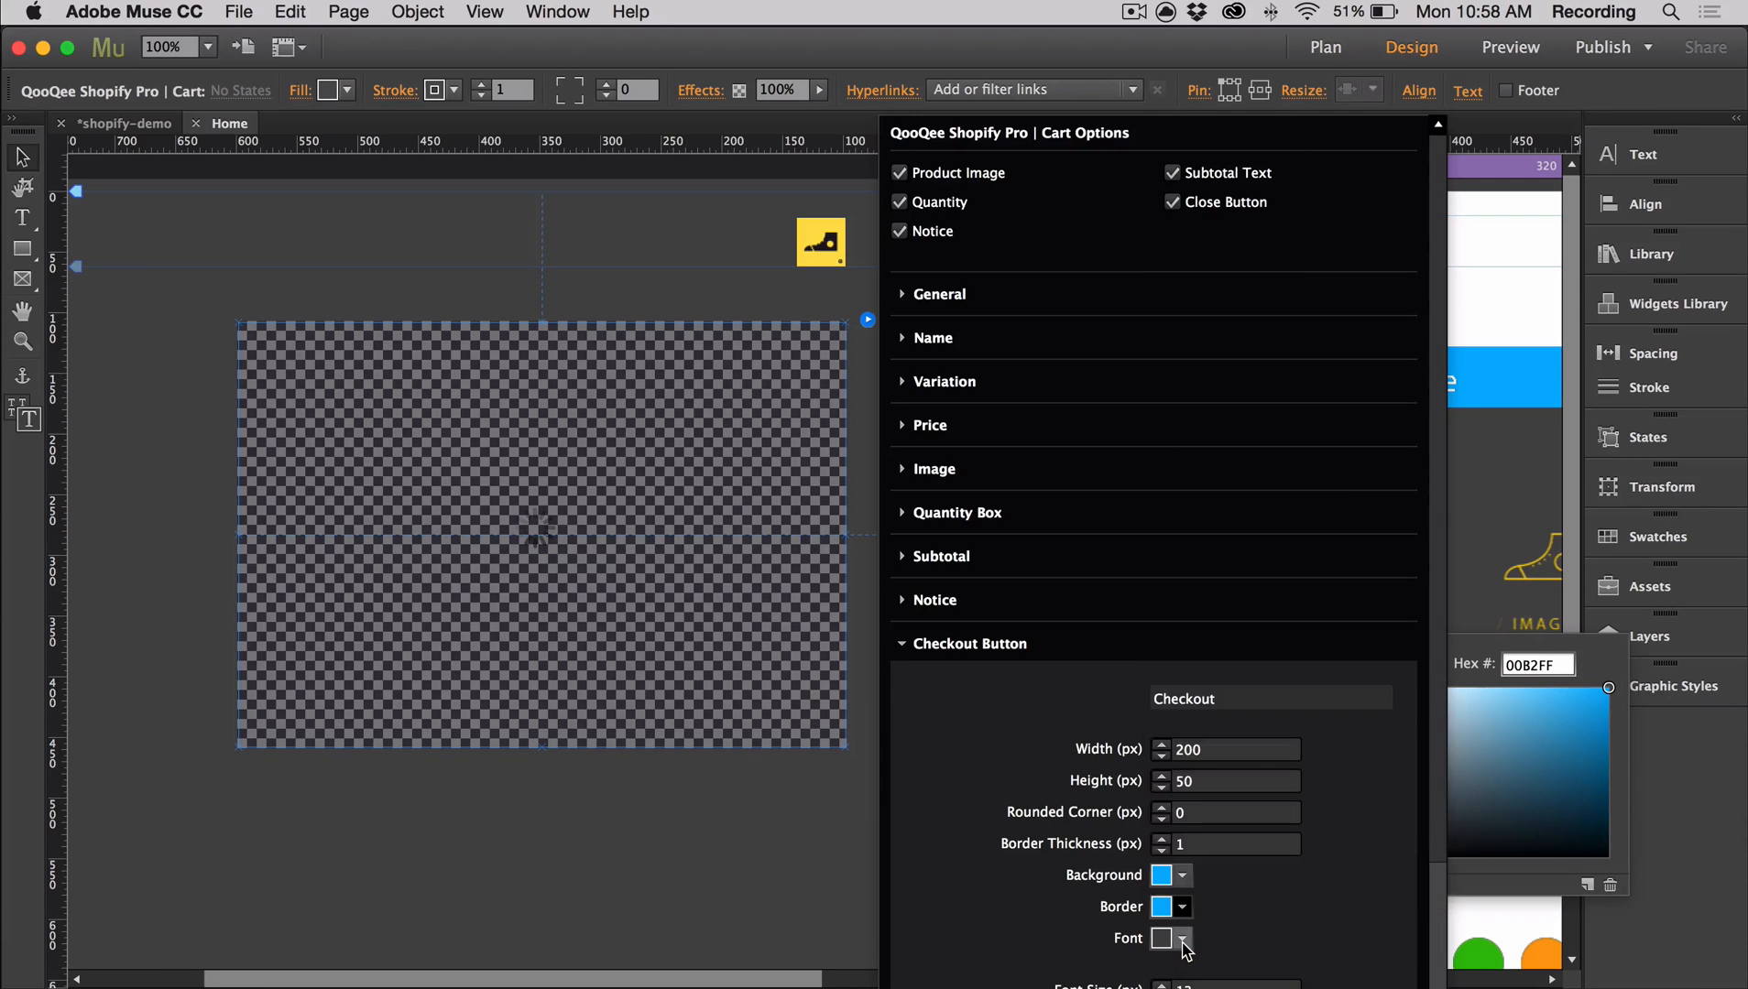
left_click(1183, 937)
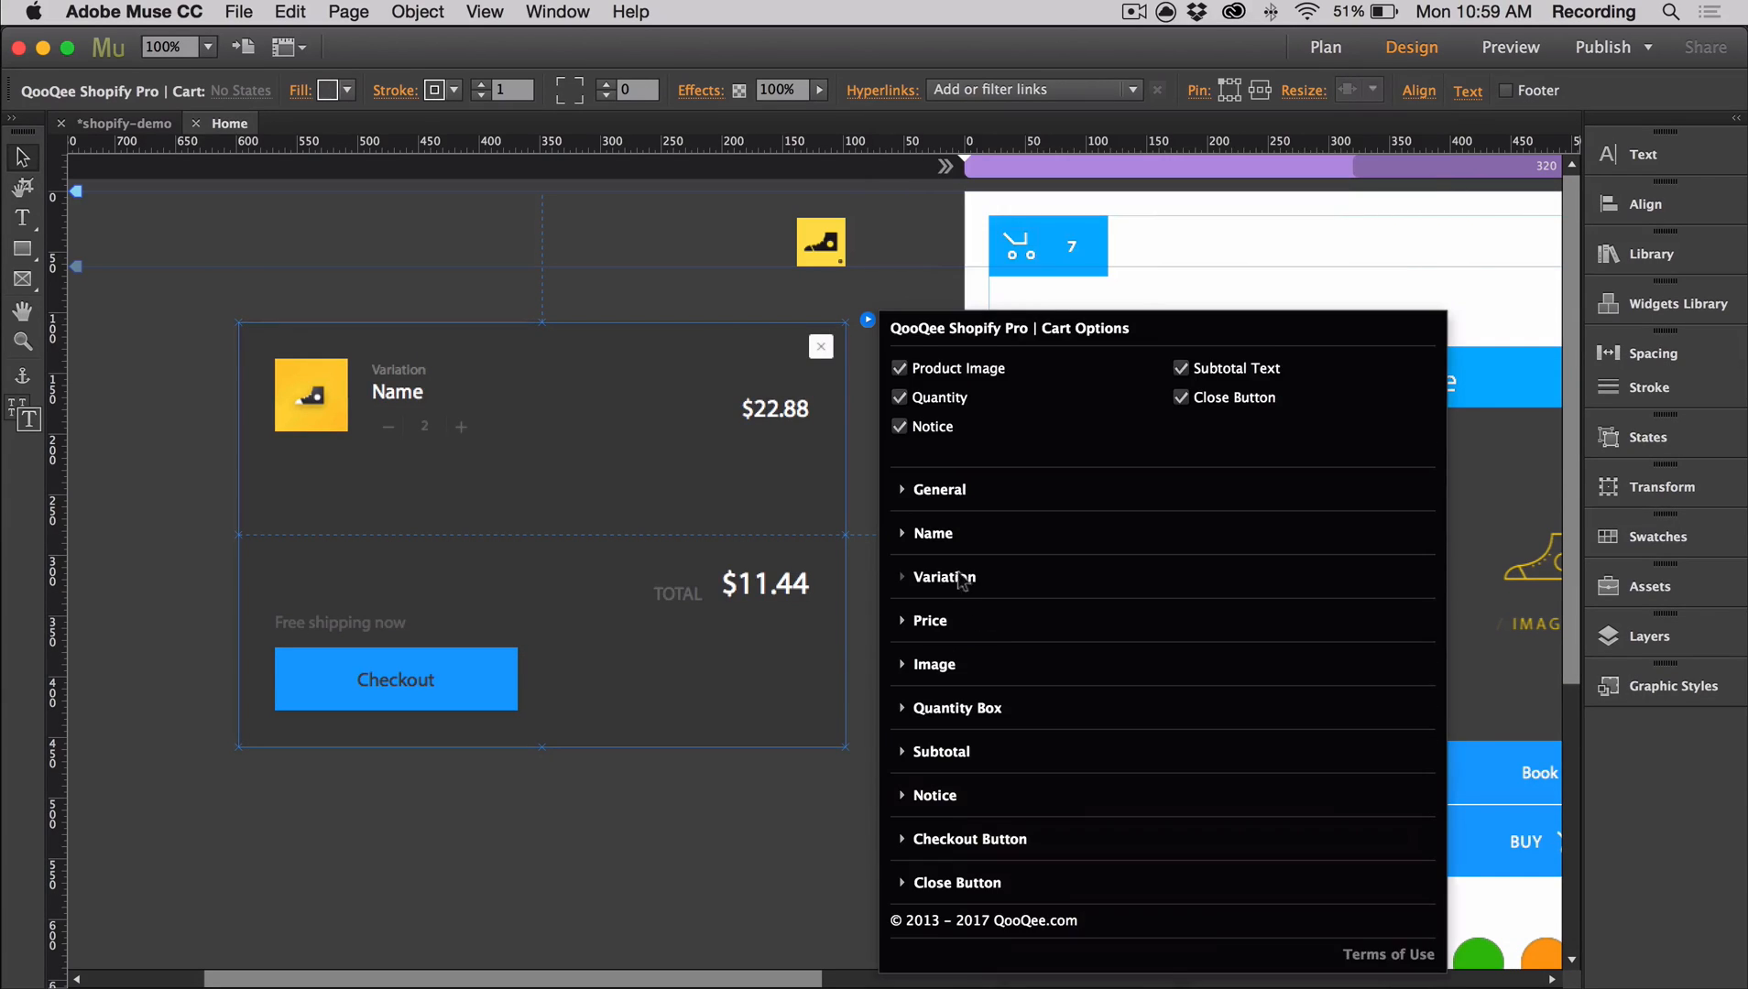
Set the product image's Rounded Corners to 30.
left_click(932, 665)
type("30")
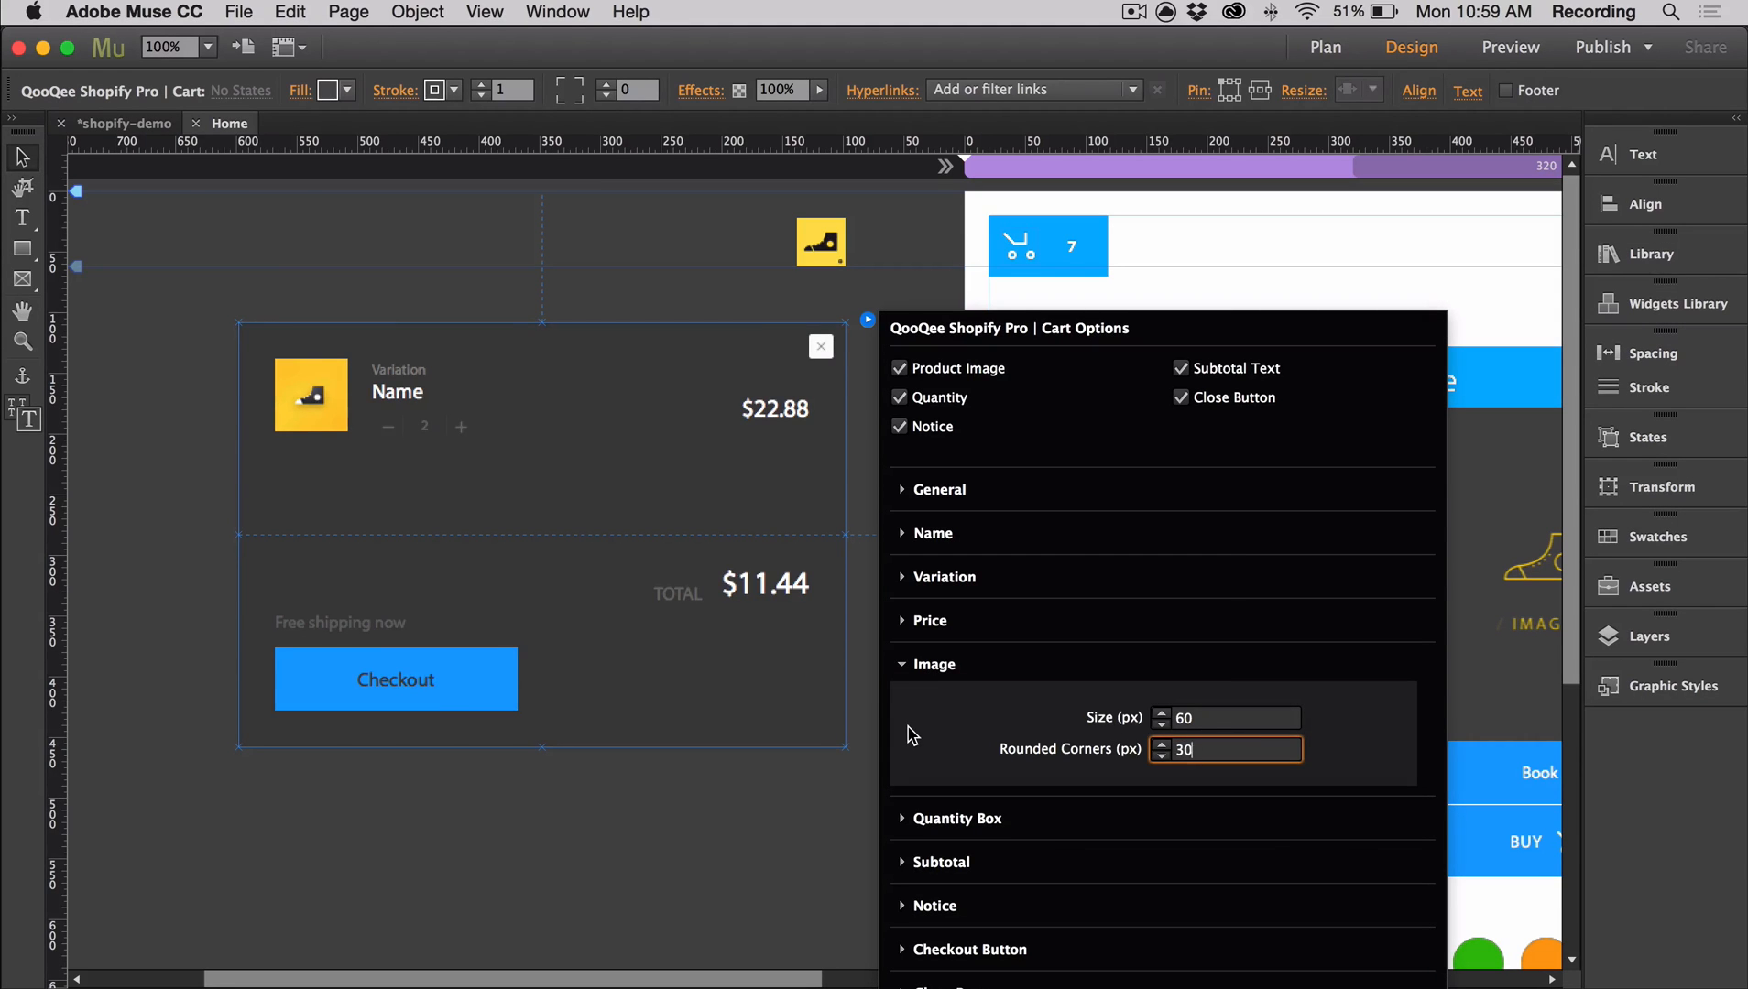
left_click(933, 665)
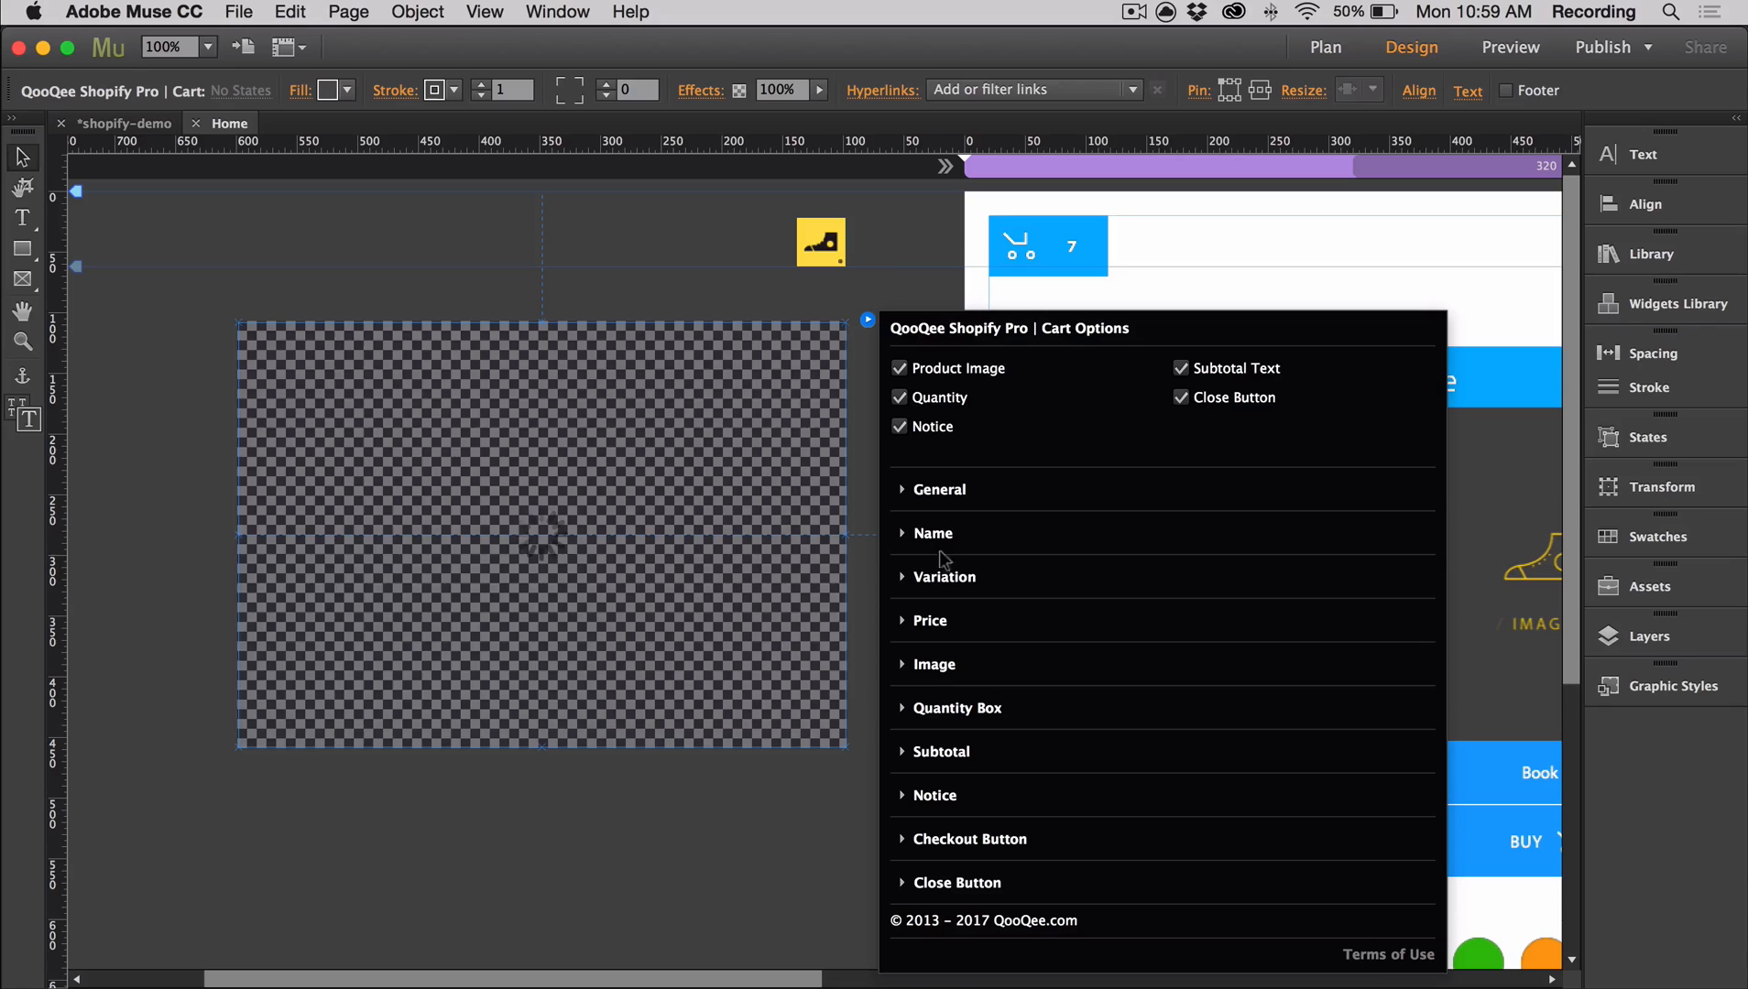
left_click(966, 882)
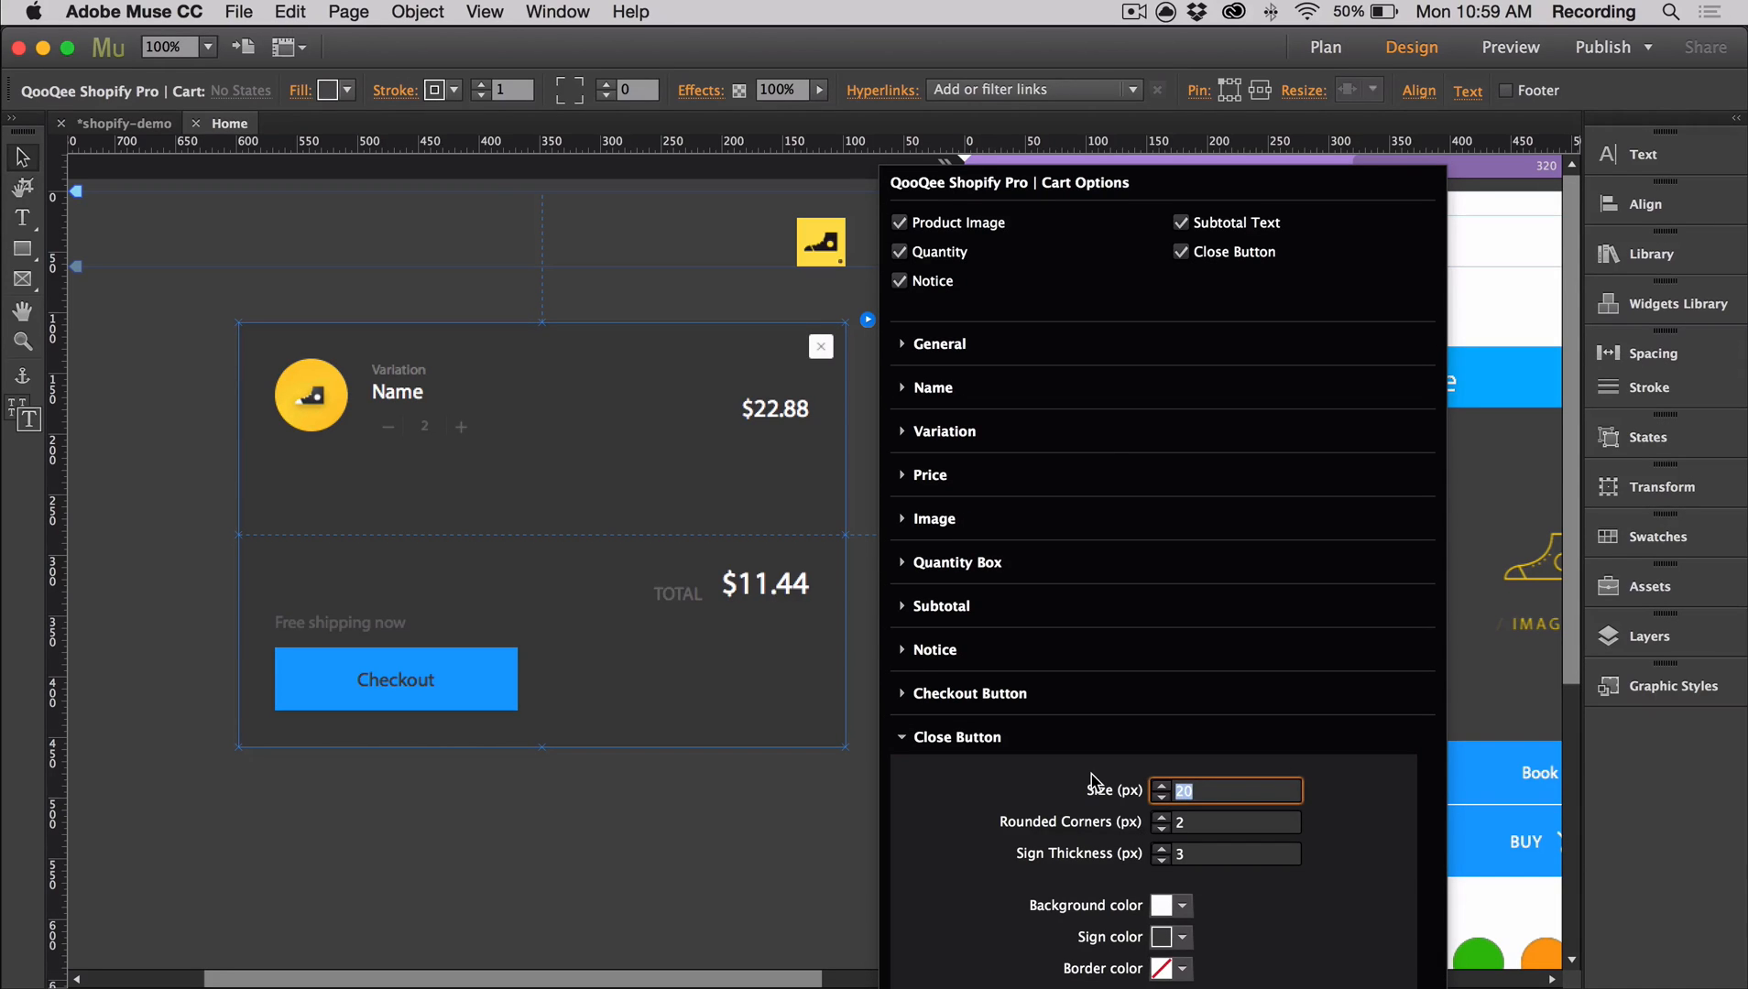
Give the close button size 30, rounded corners 100, sign thickness 5, dark background, grey sign.
left_click(1165, 906)
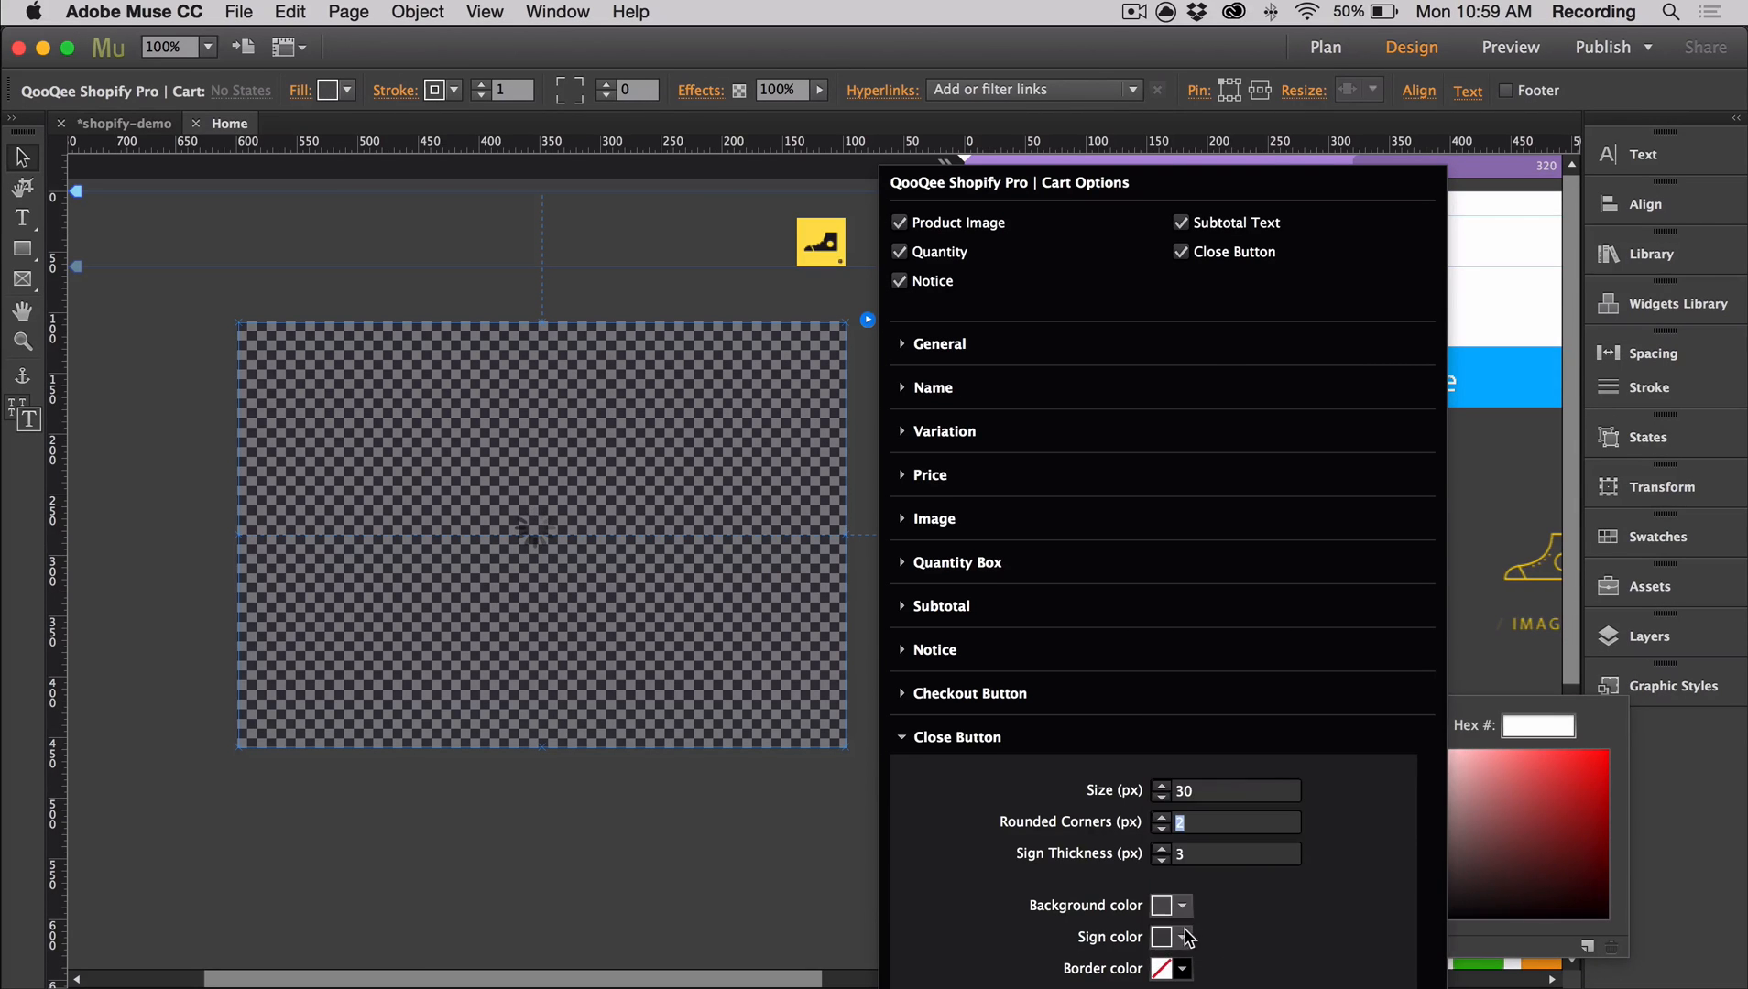
left_click(1181, 937)
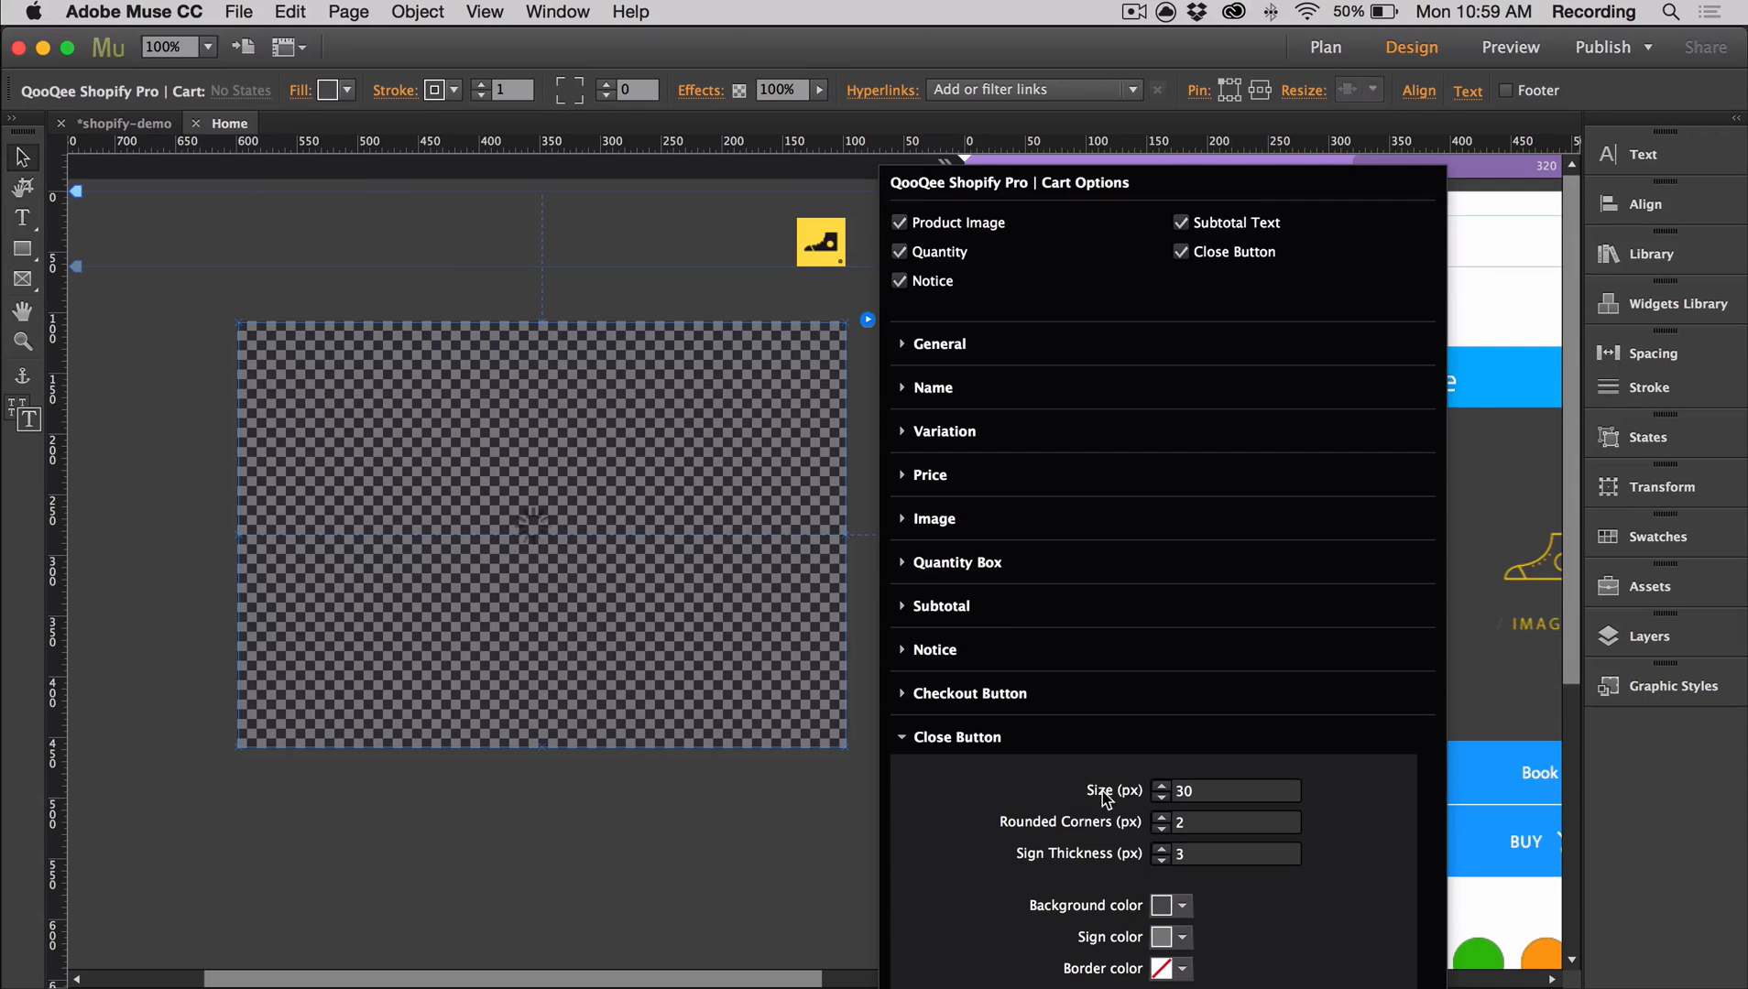
left_click(1225, 821)
type("100")
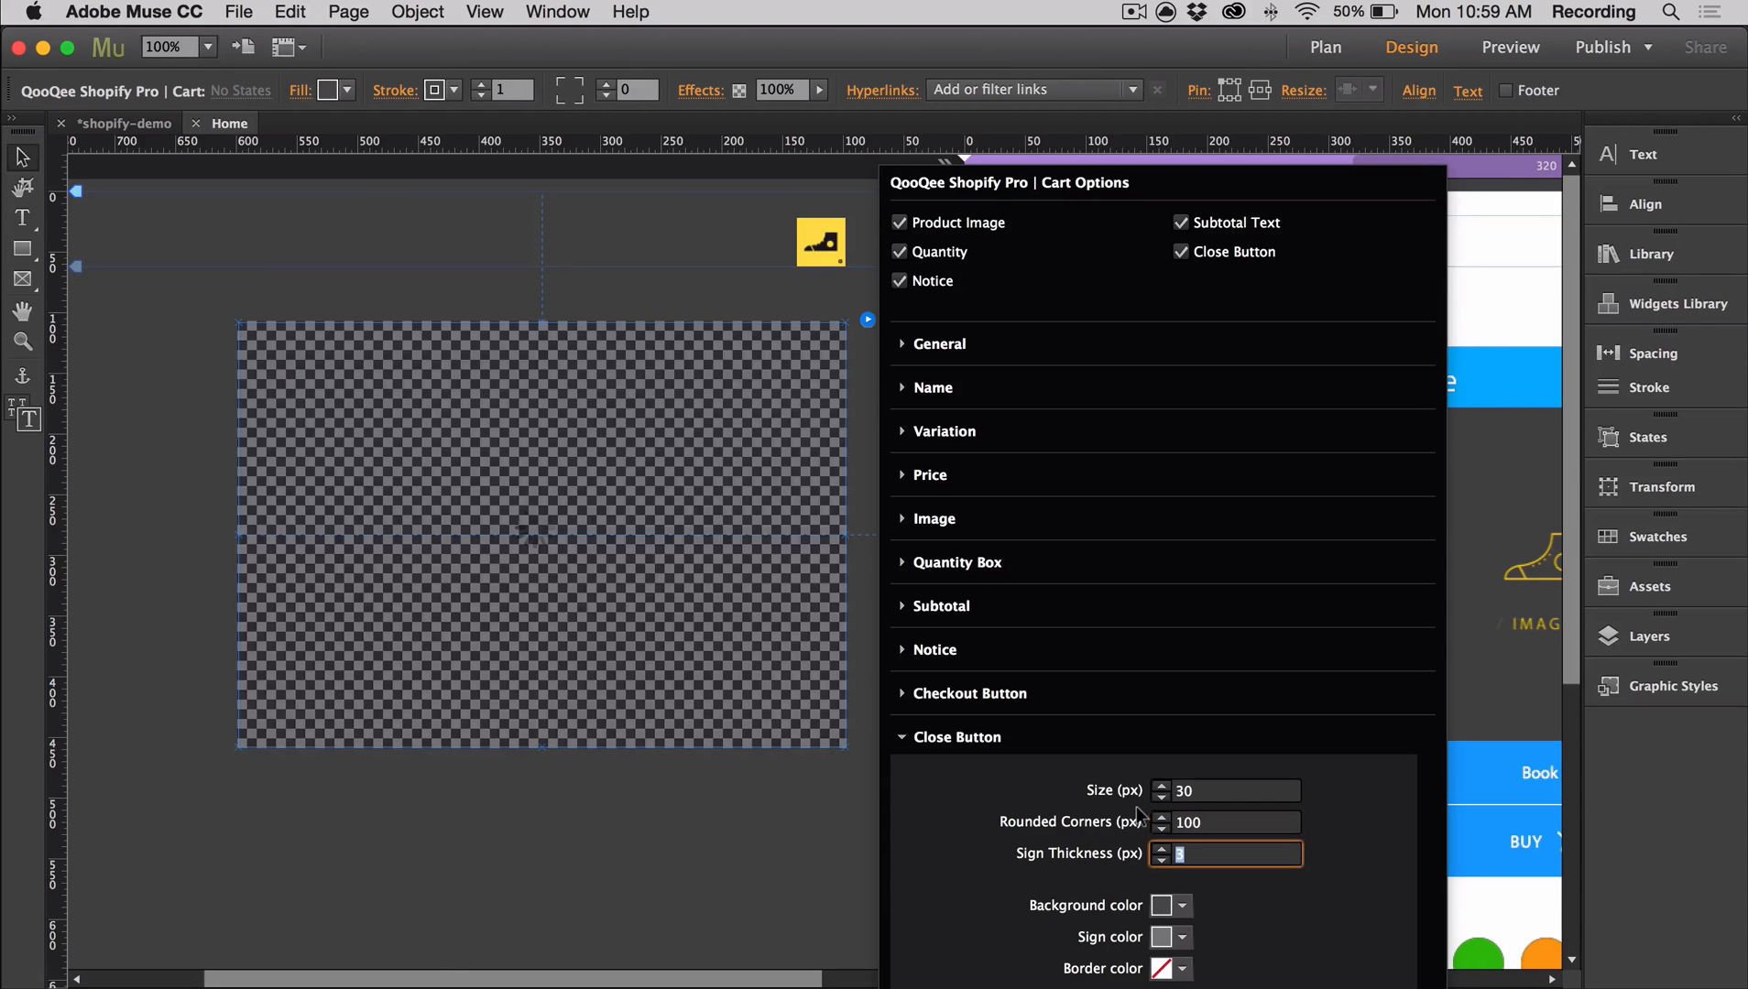
type("5")
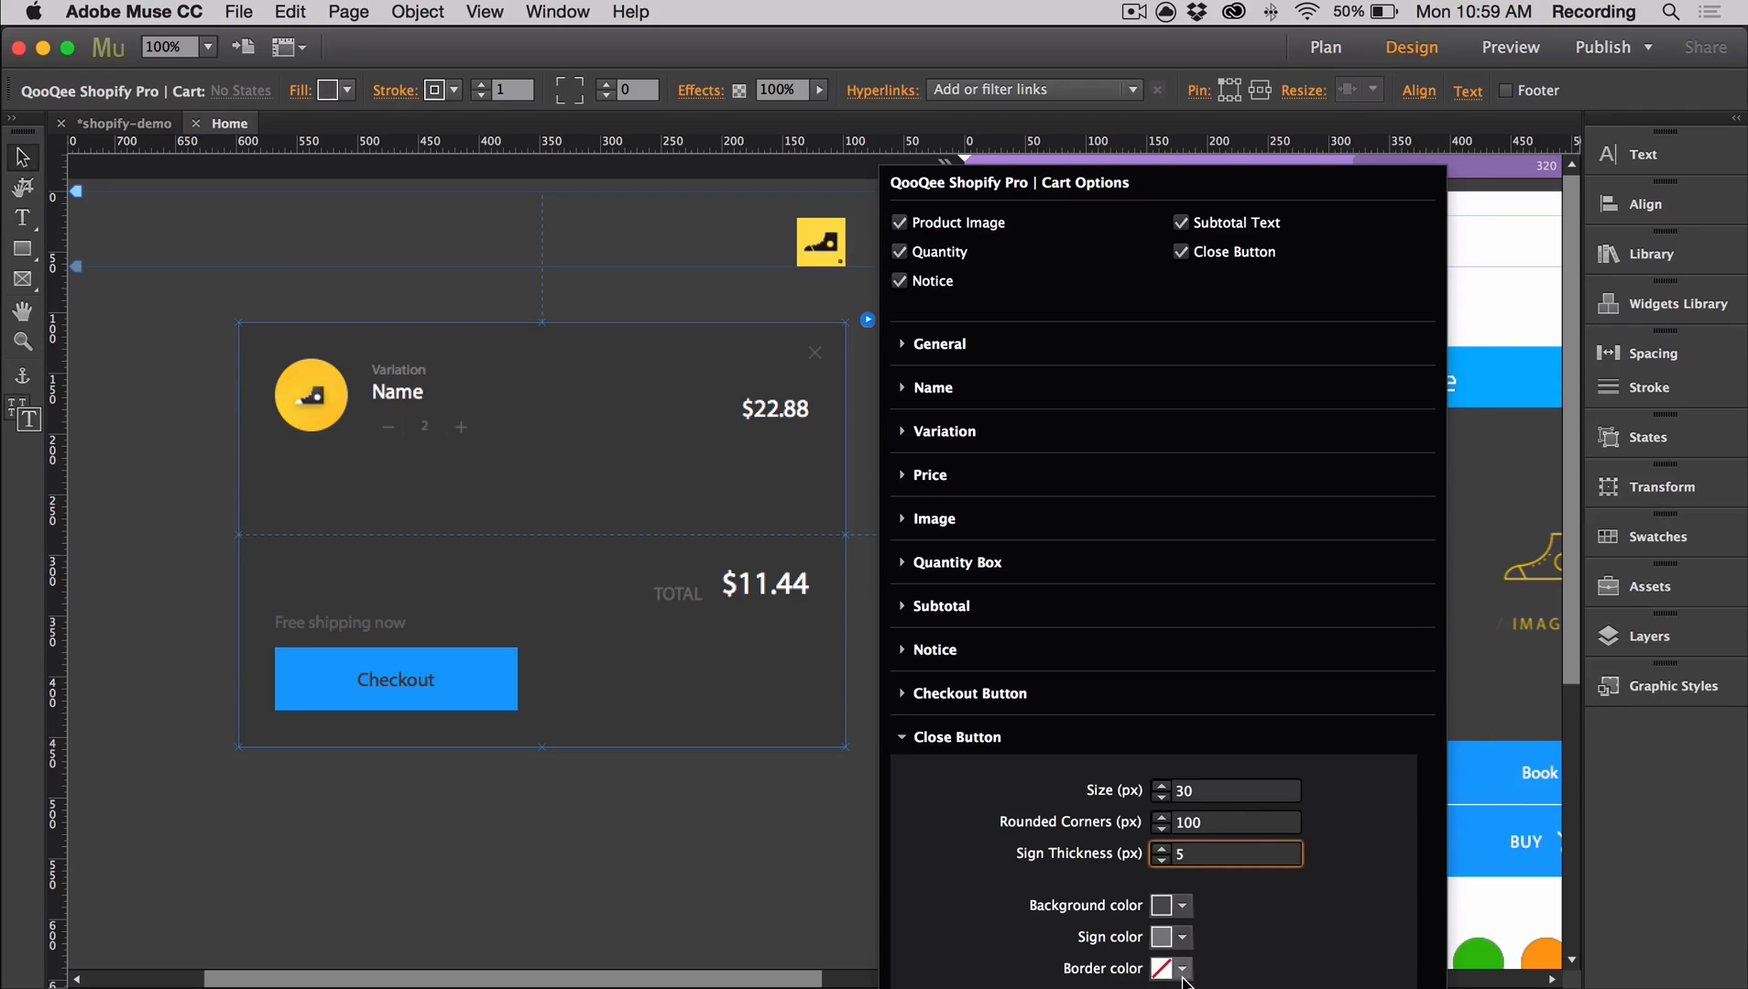
left_click(1172, 969)
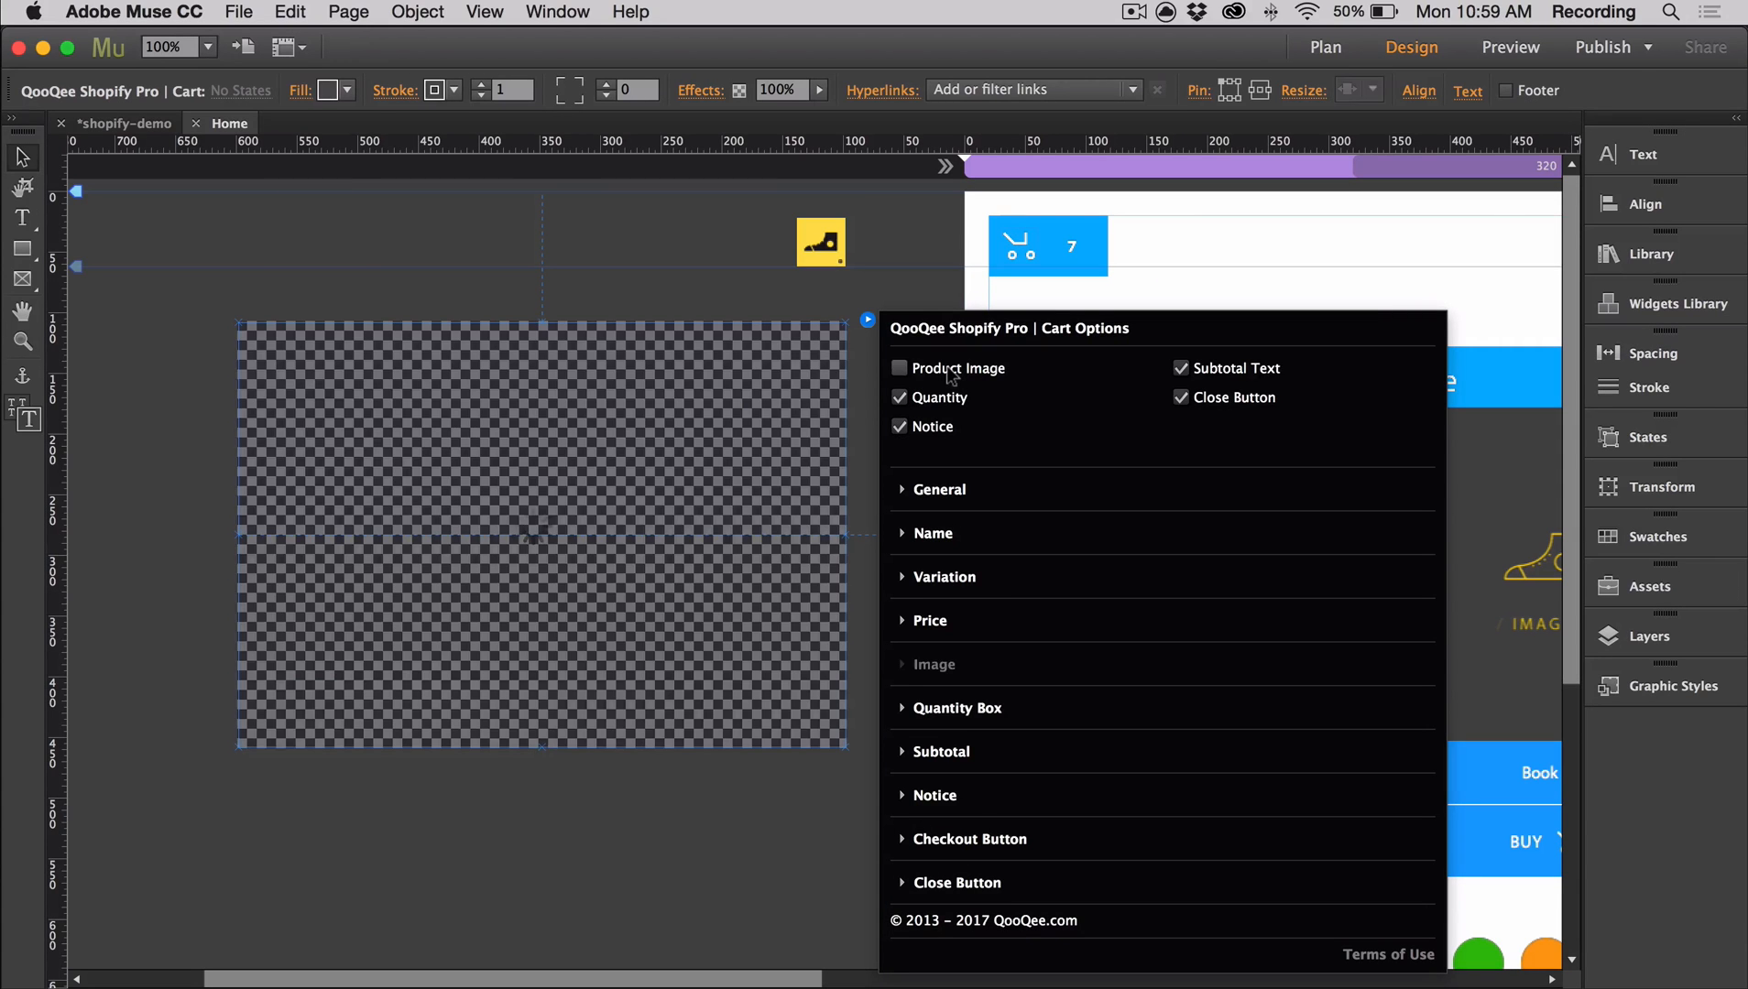
left_click(901, 397)
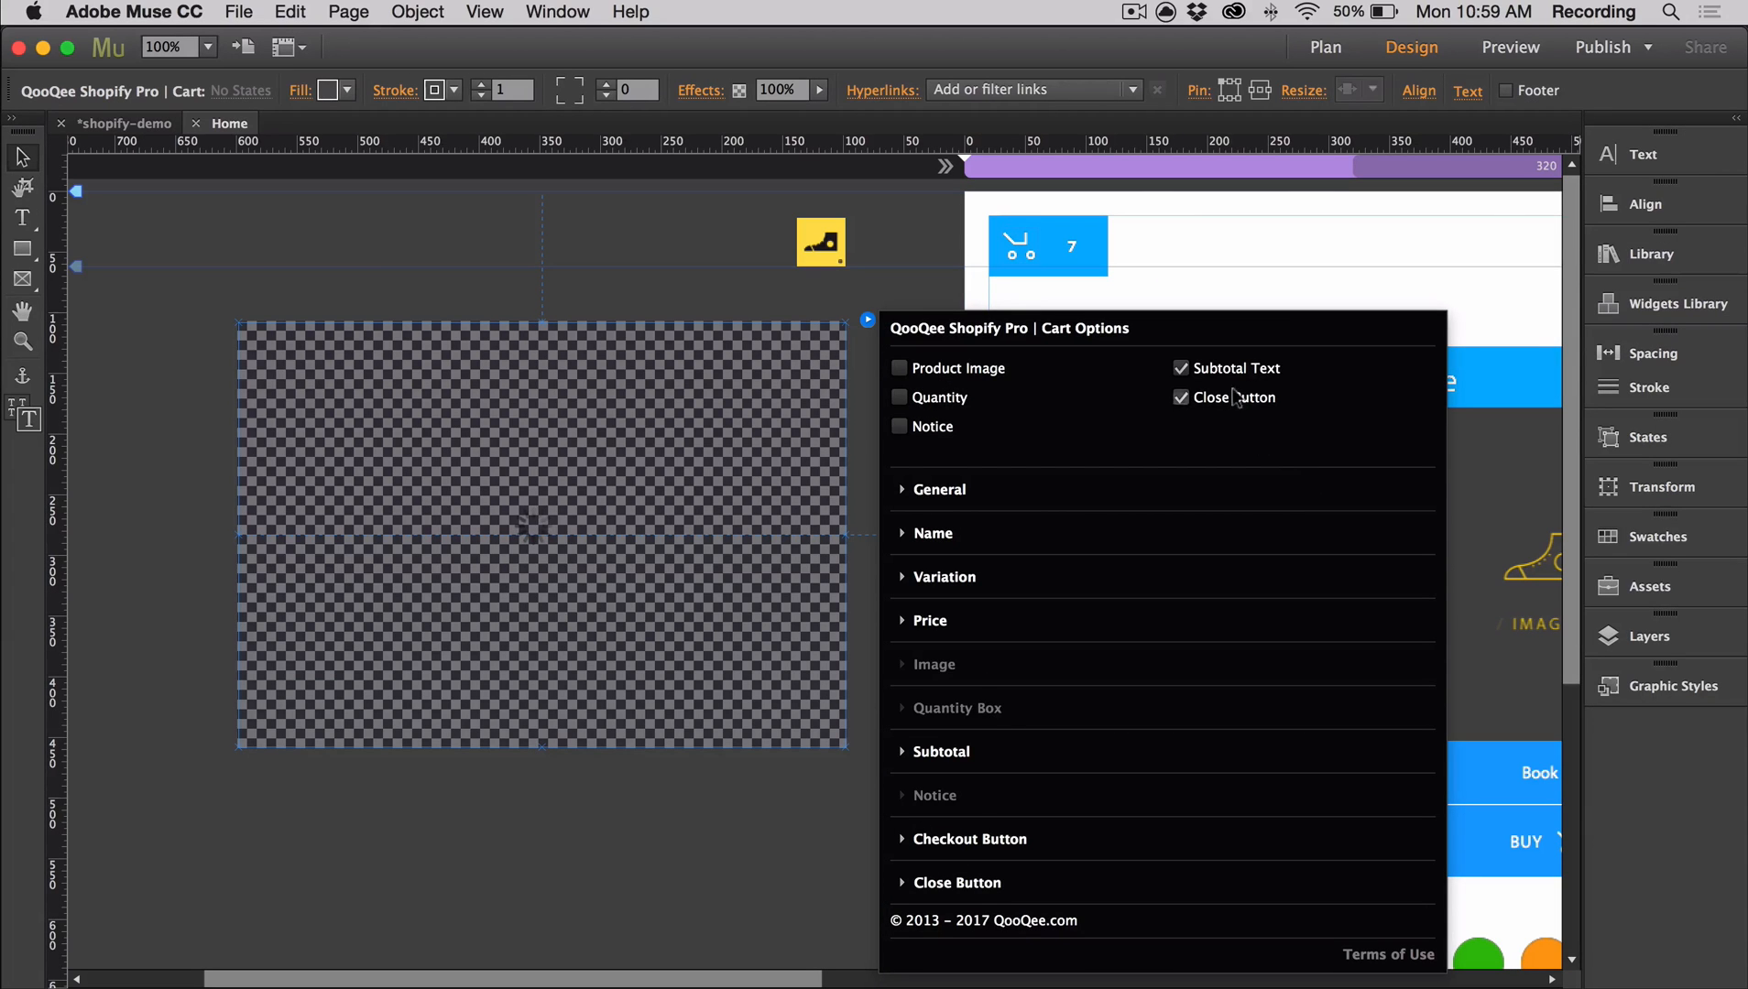
left_click(1179, 368)
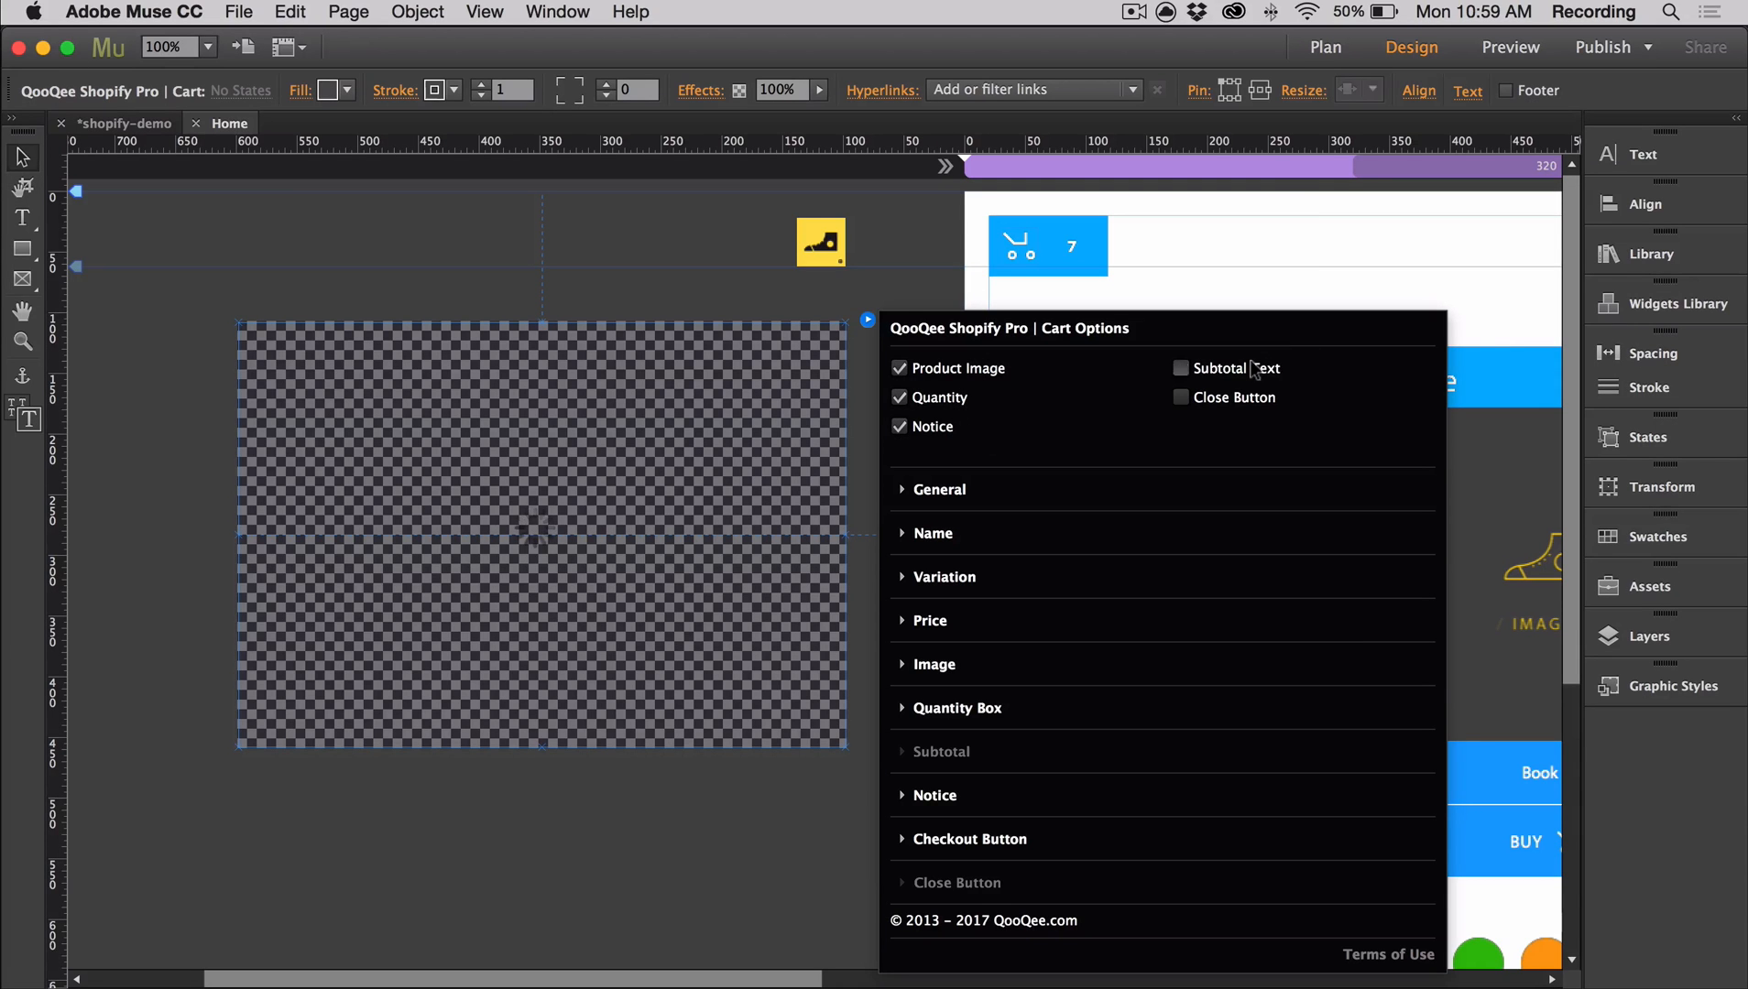
left_click(791, 379)
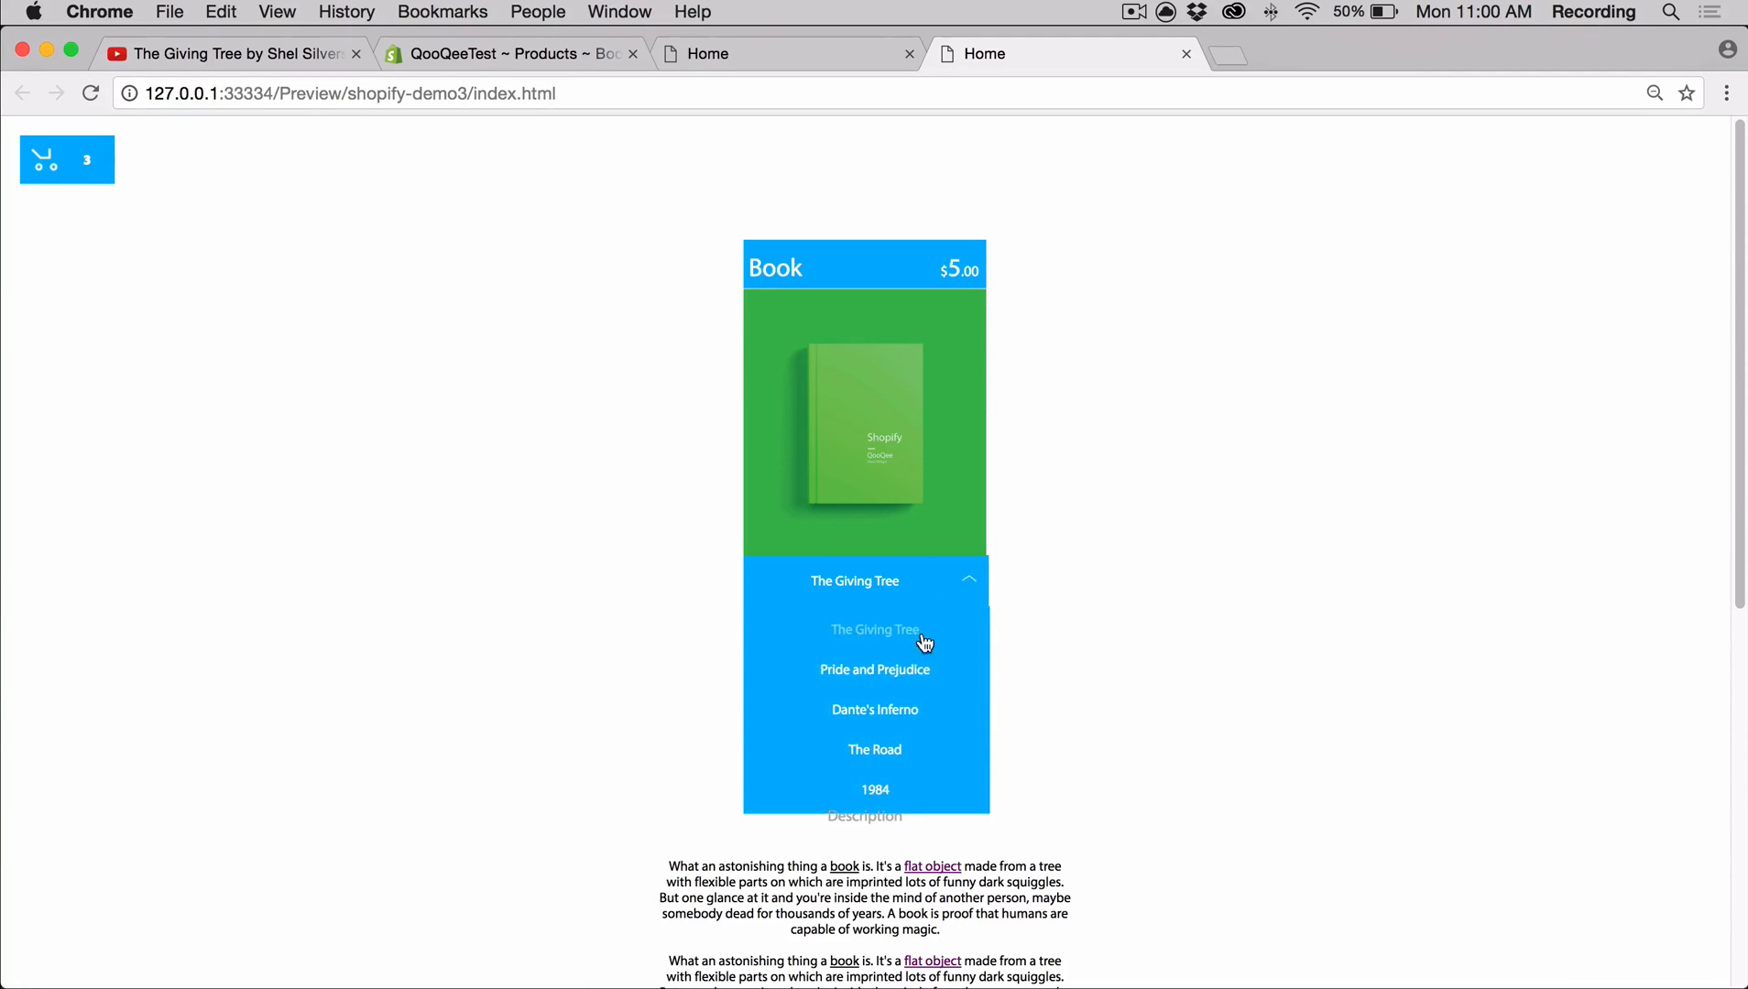
Buy a purple Pride and Prejudice in the preview, then close the cart overlay.
left_click(874, 669)
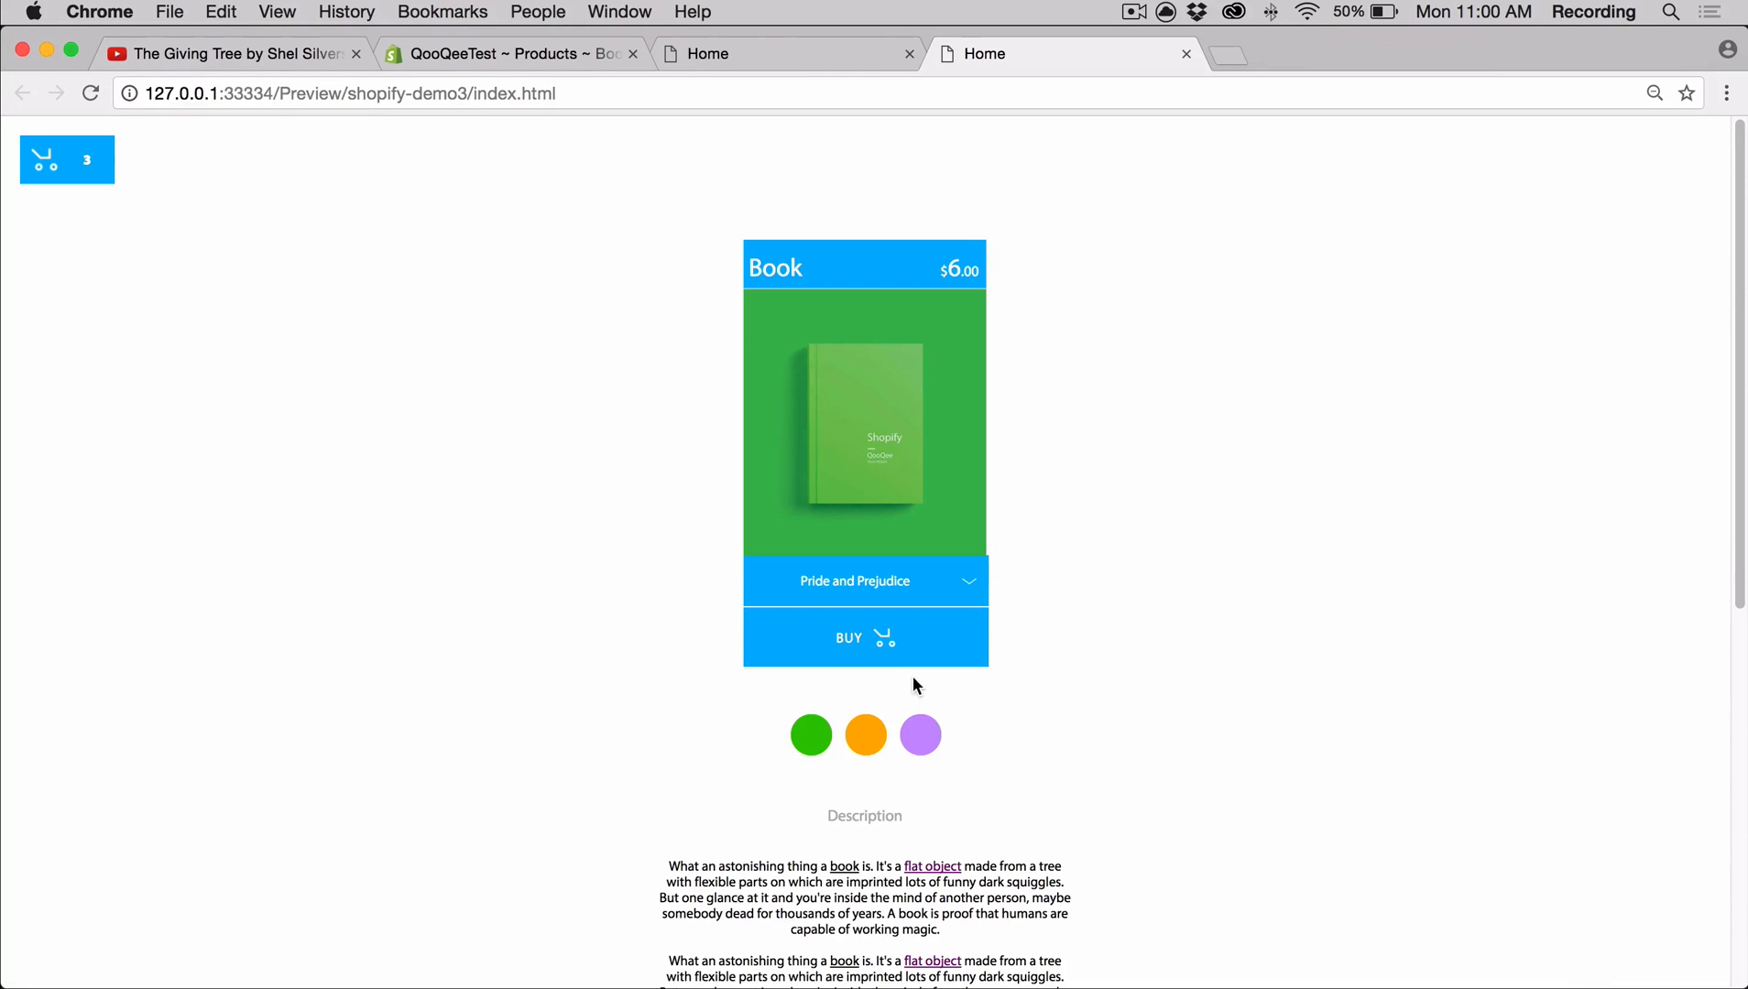
left_click(920, 734)
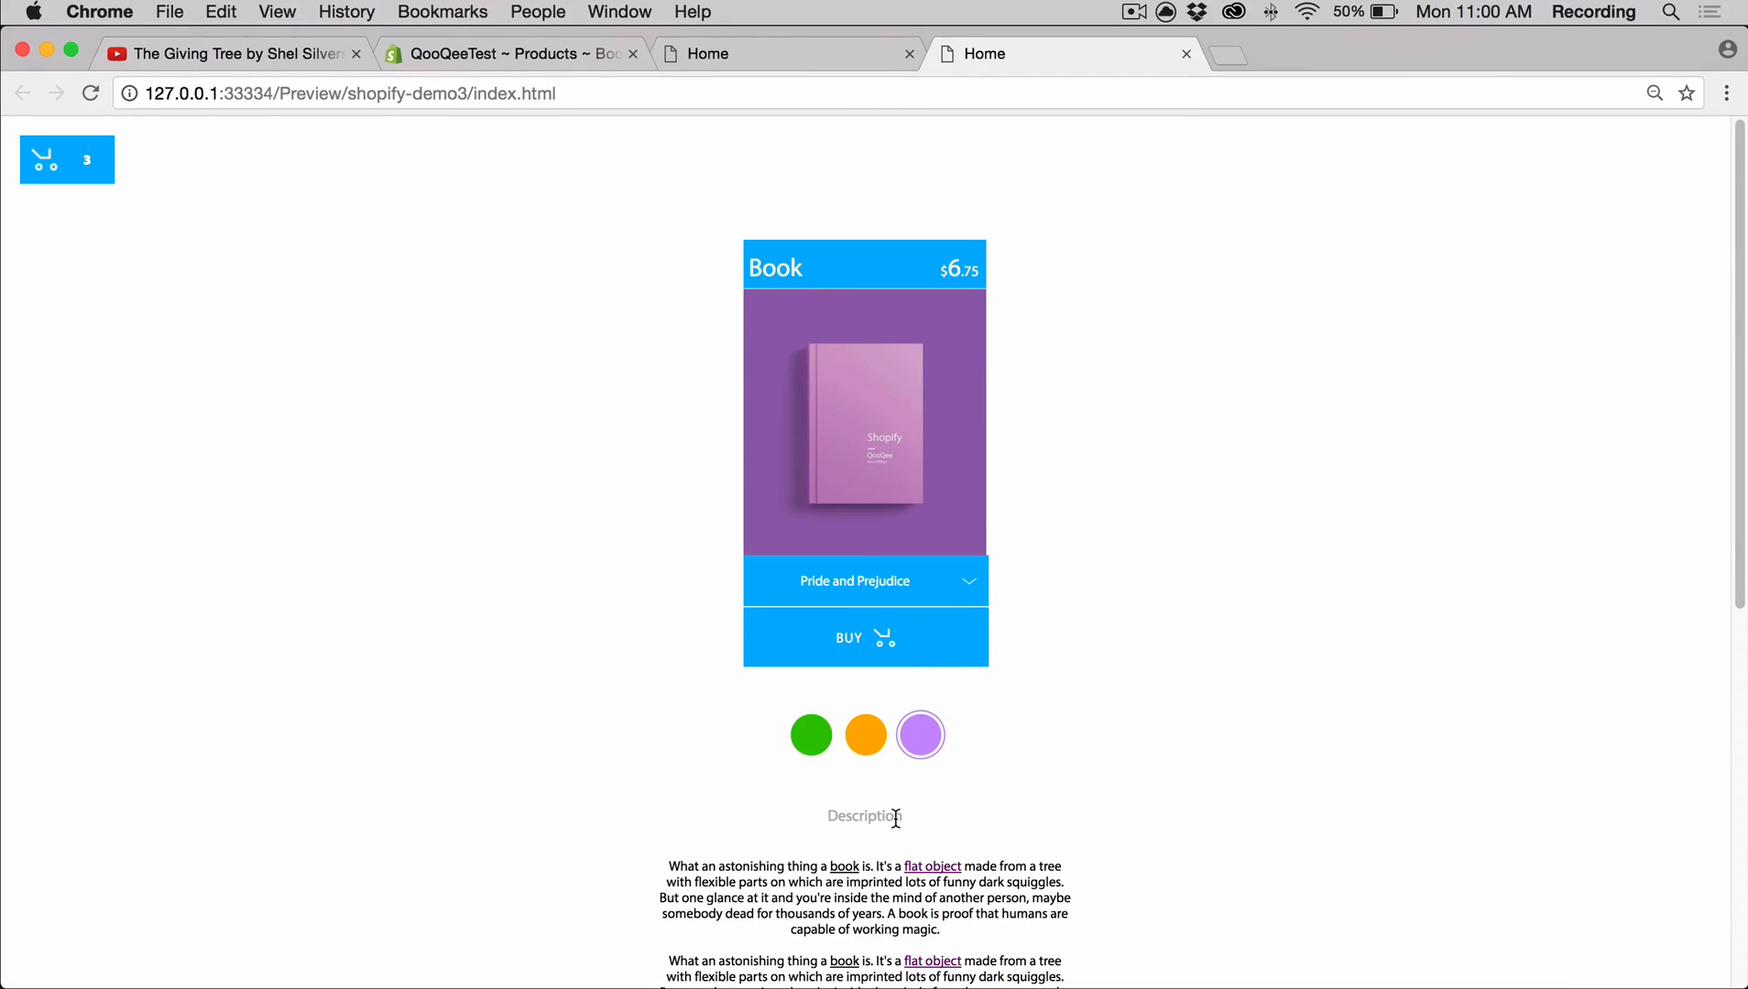
left_click(864, 637)
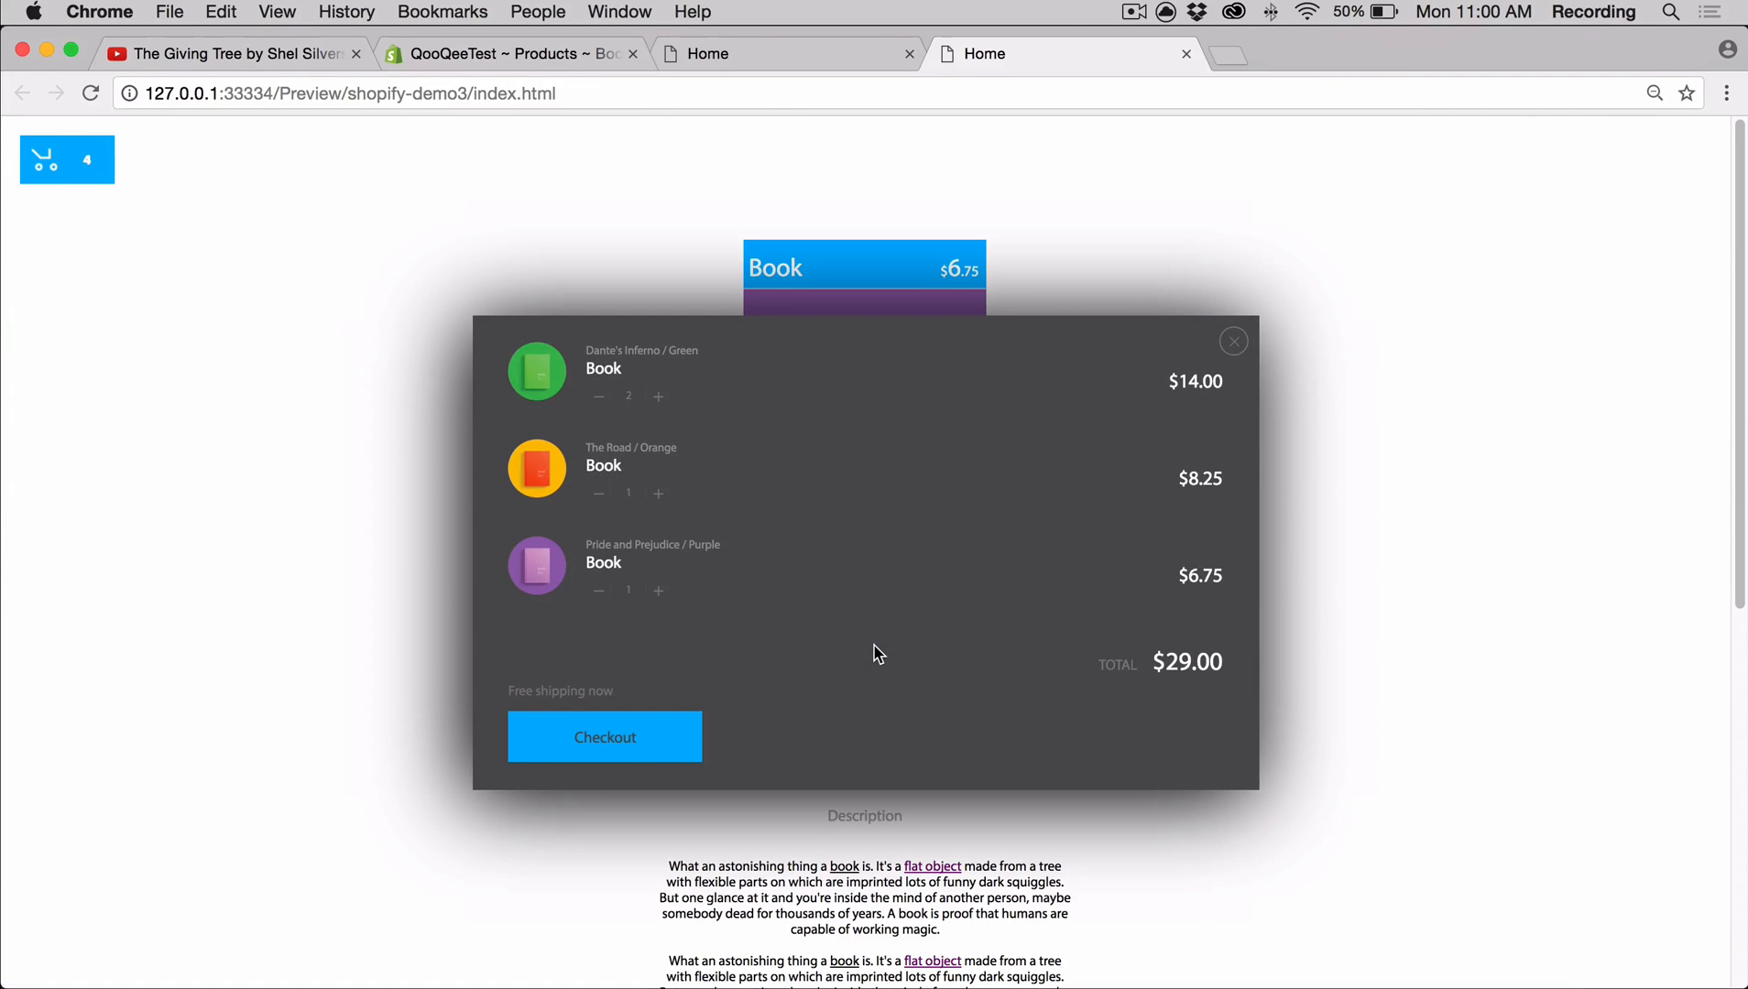
left_click(1233, 341)
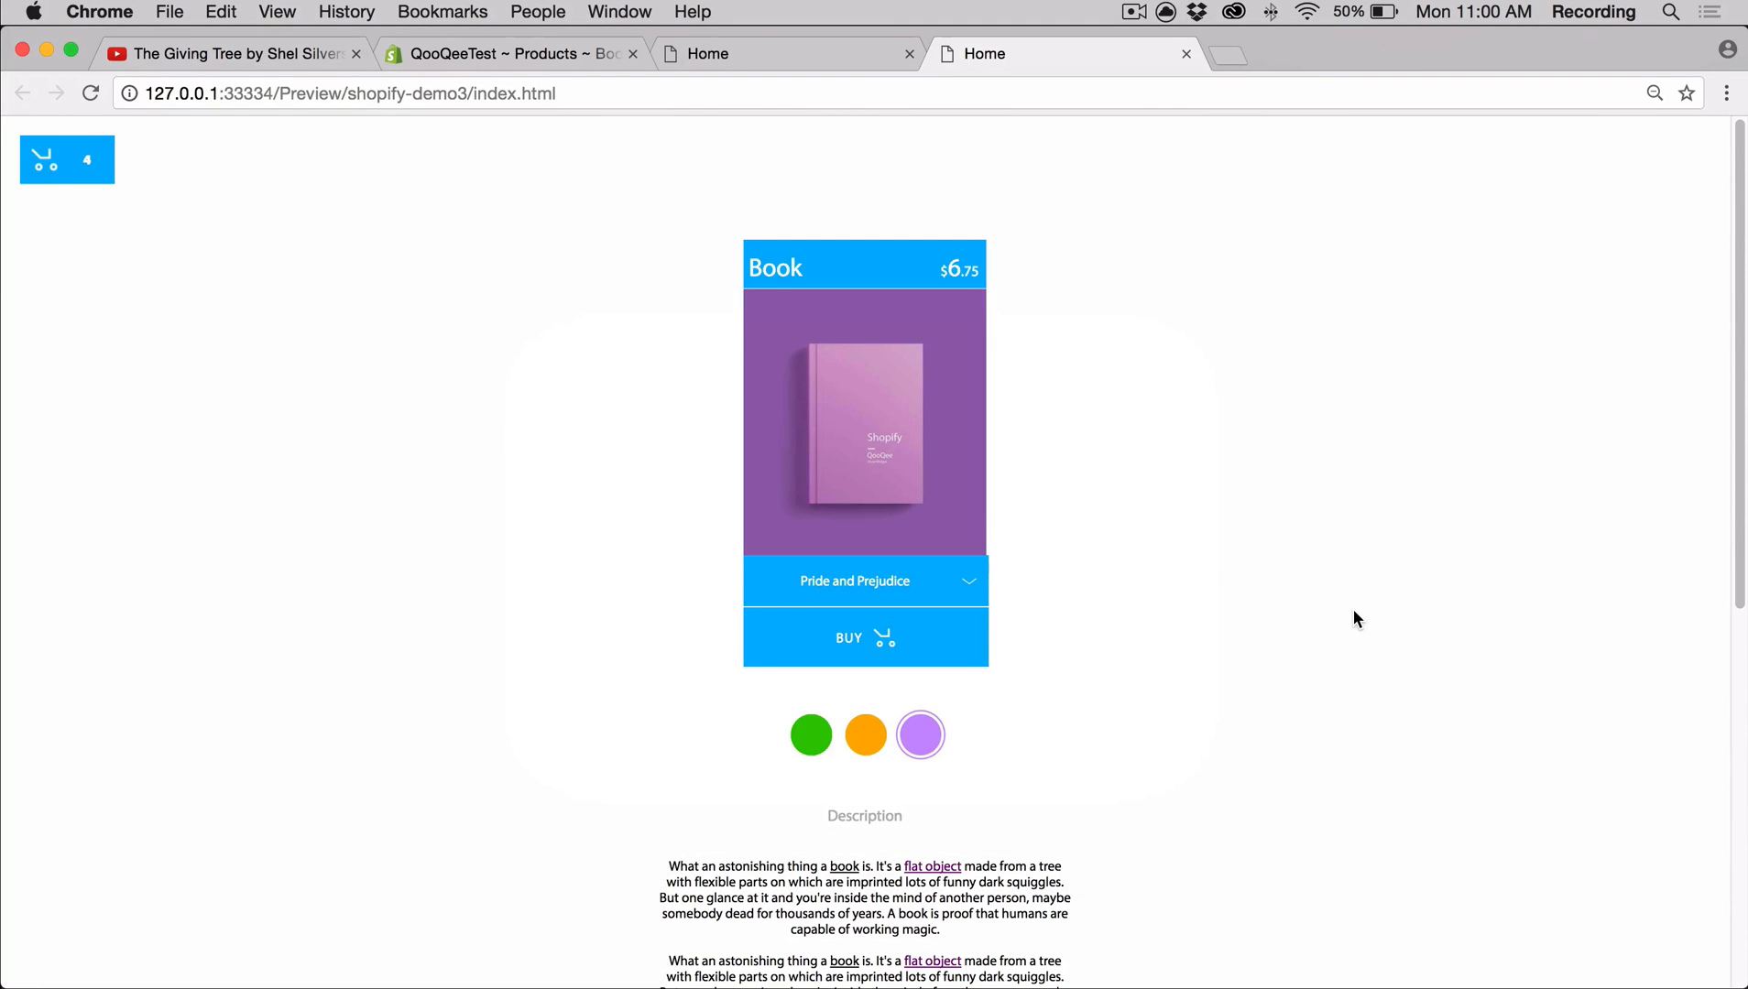
scroll("down", 3)
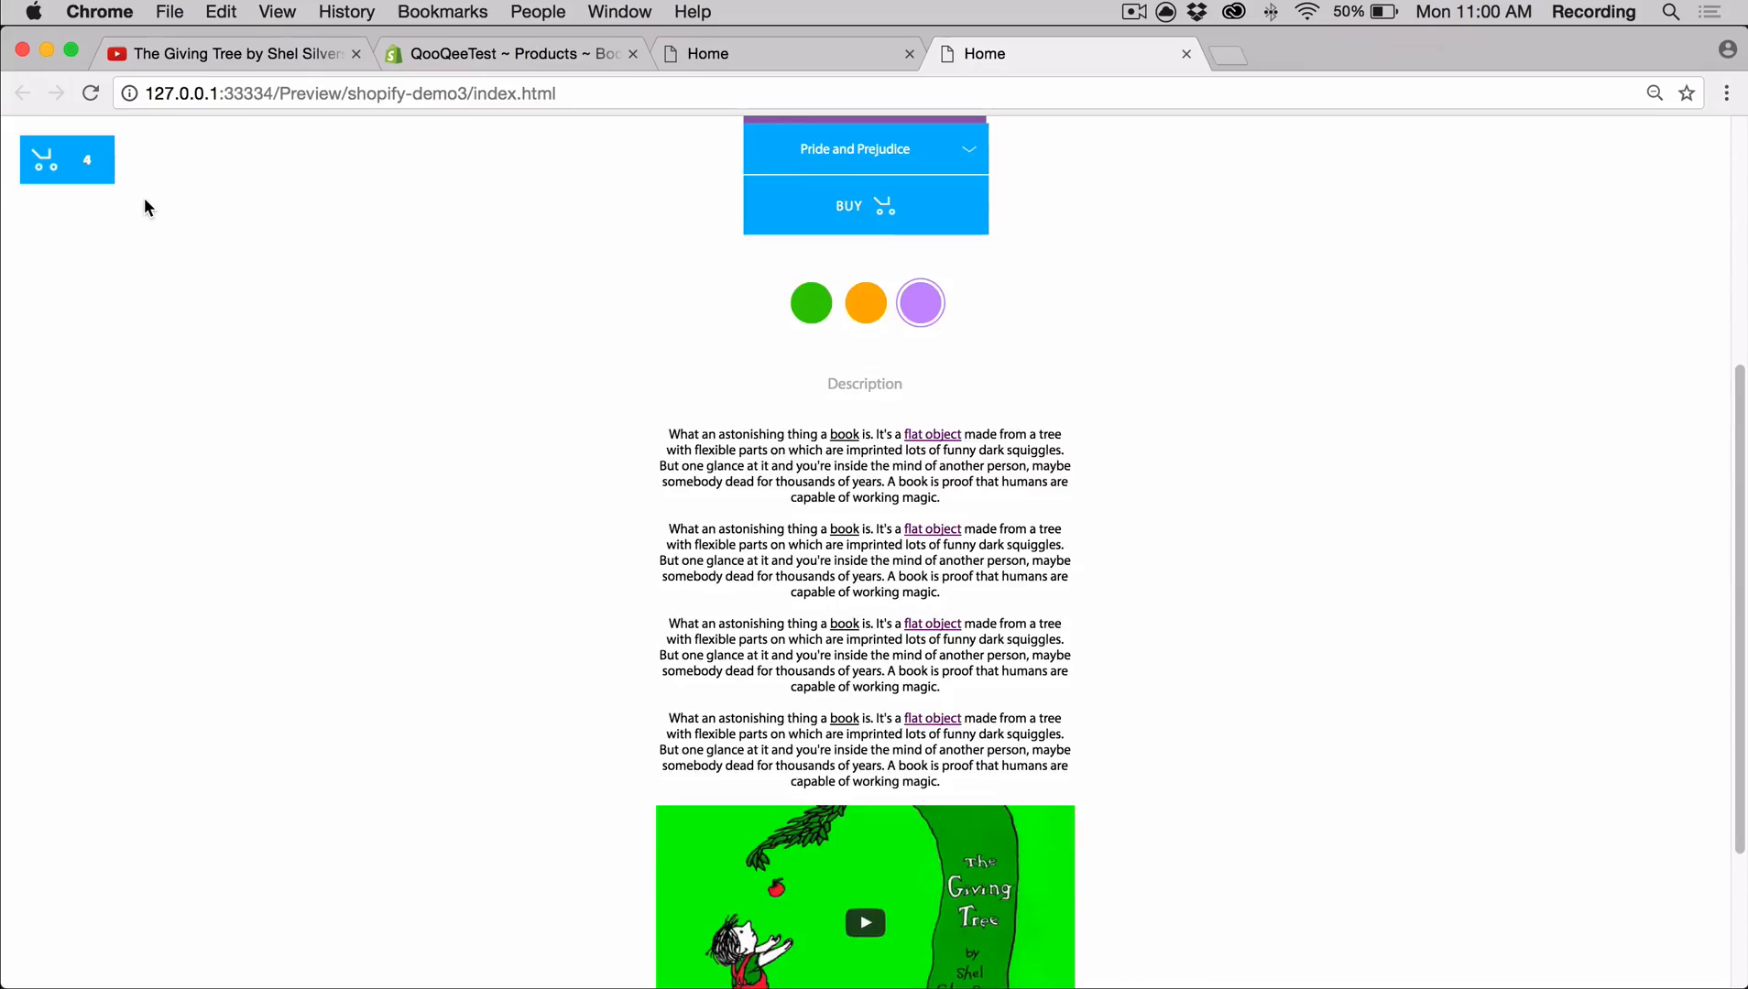